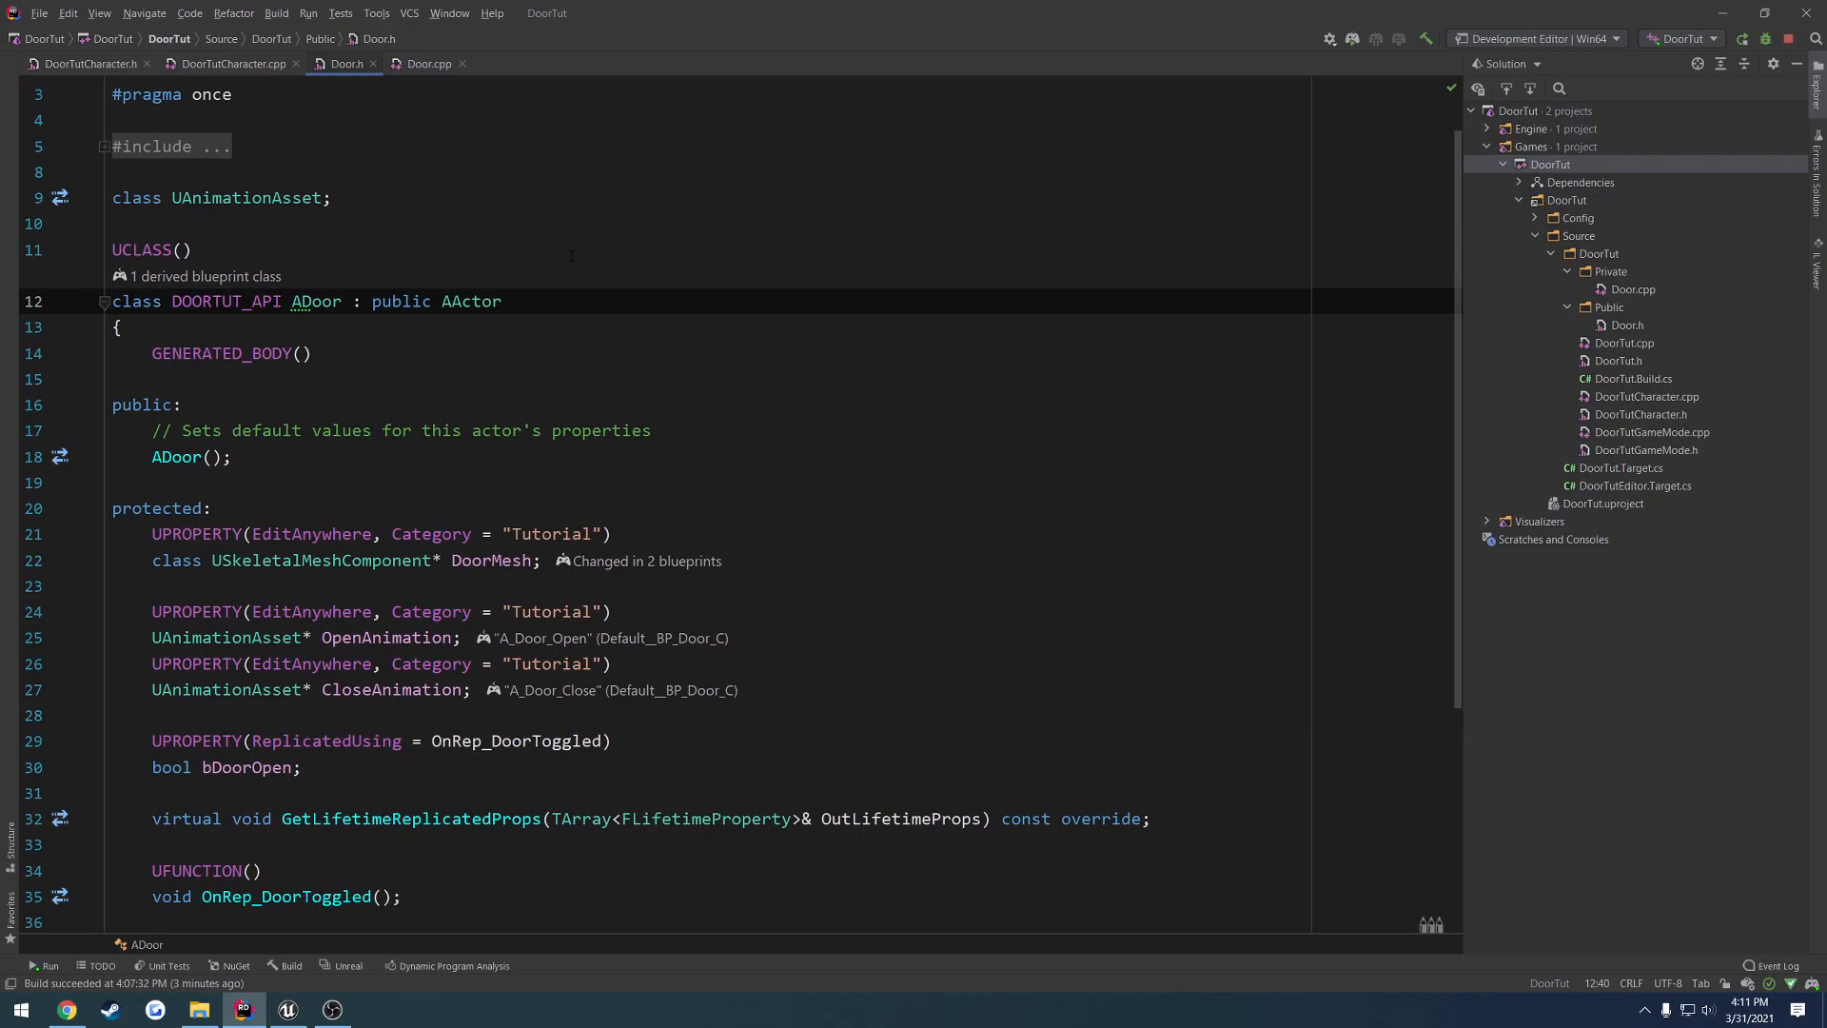
- Try adding an interface to ADoor's base class list in Door.h, then remove it
{"action": "type", "text": ","}
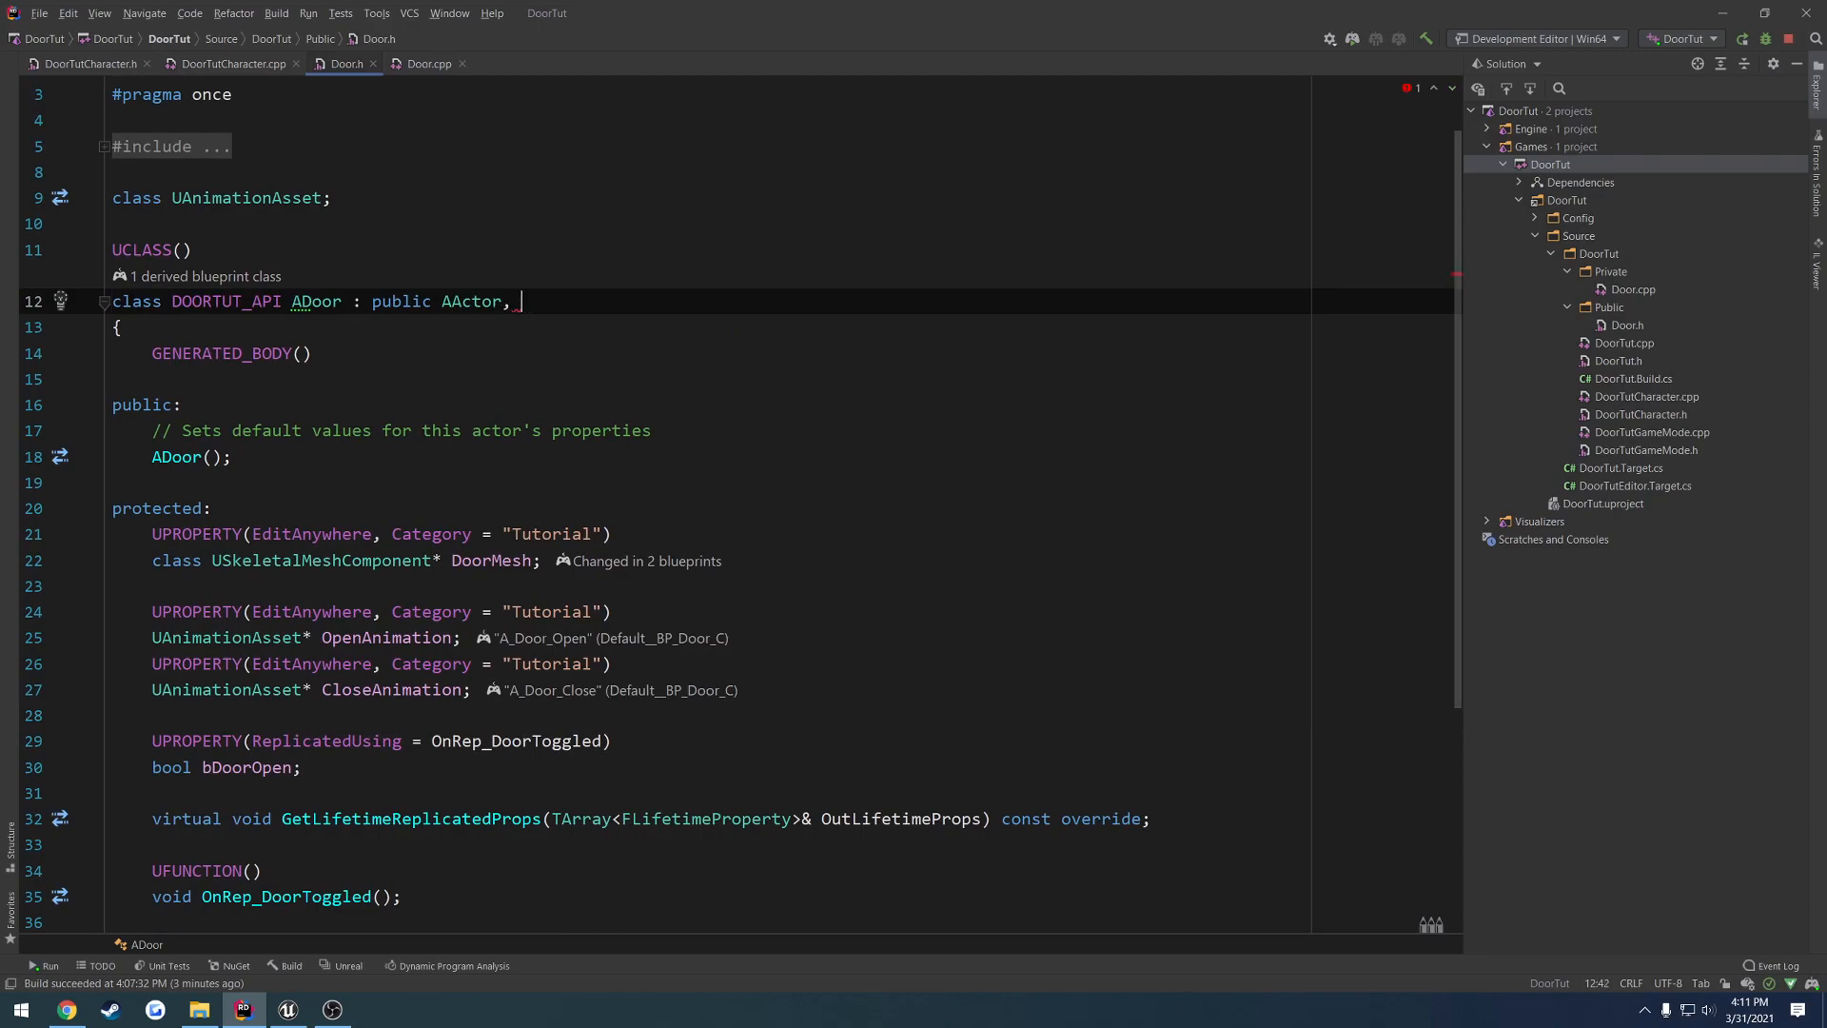
{"action": "type", "text": "IMY"}
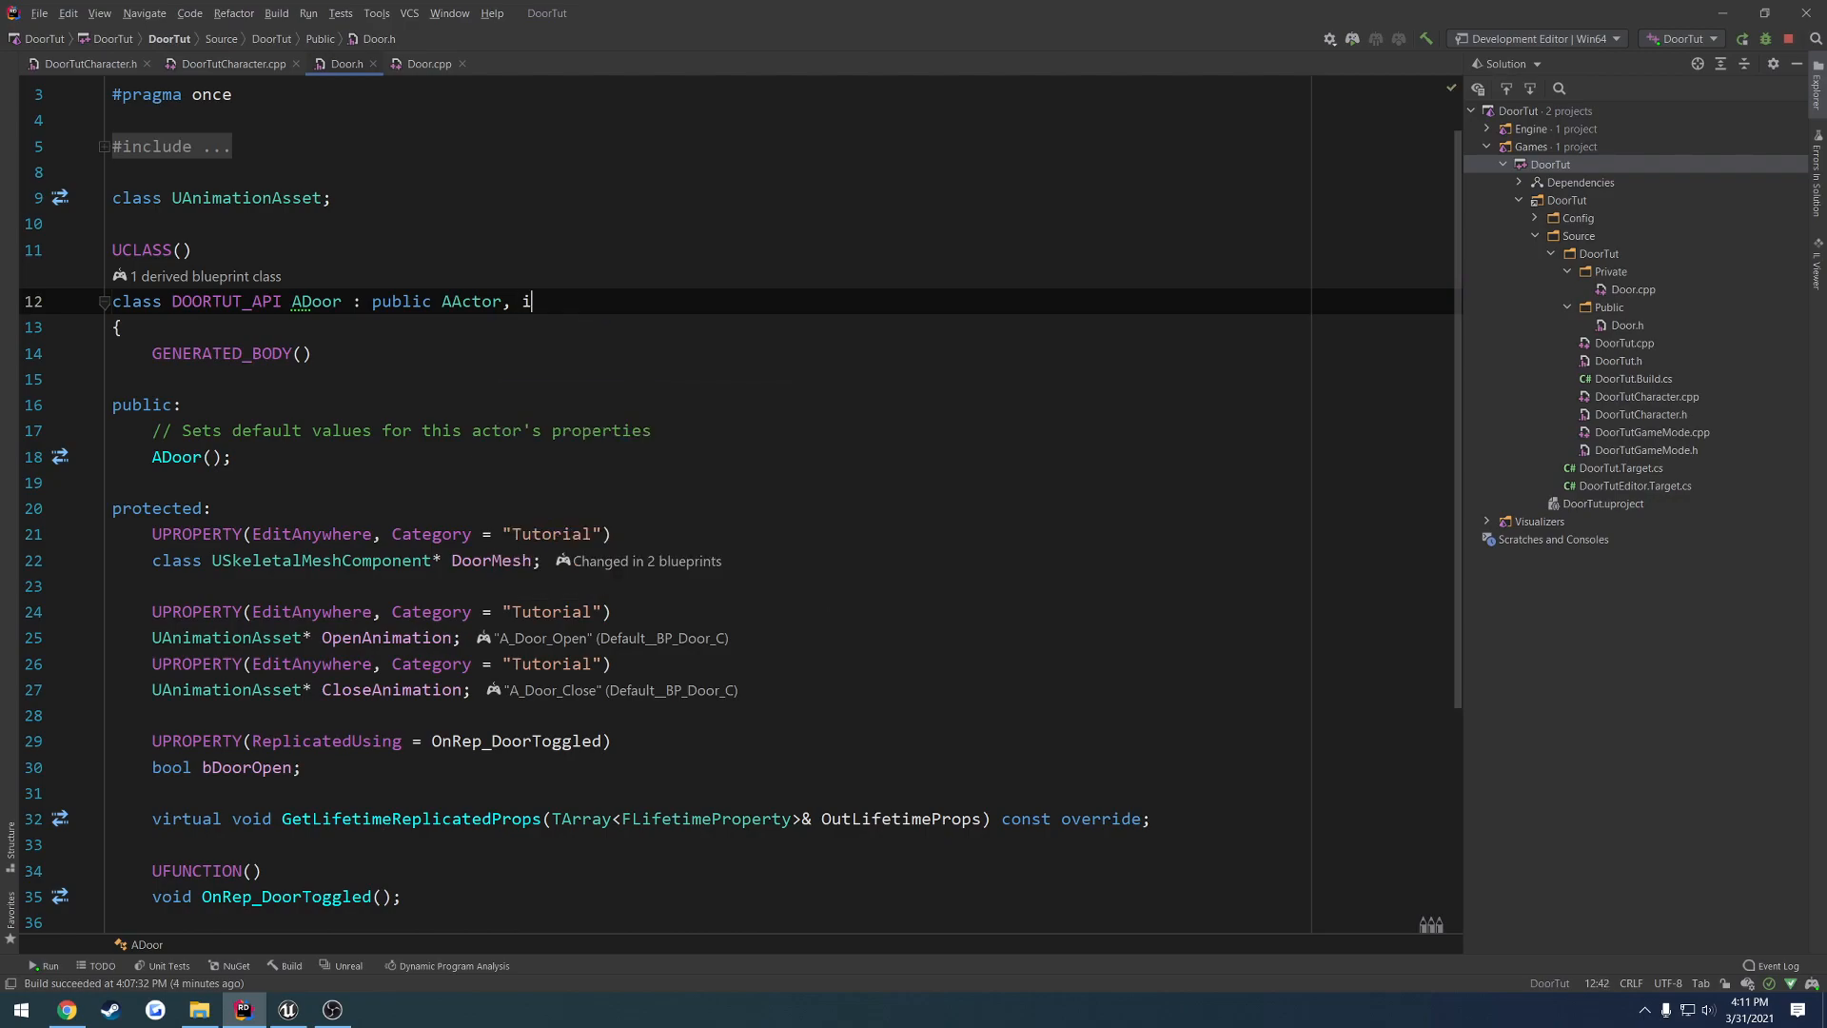
{"action": "key", "text": "BackSpace"}
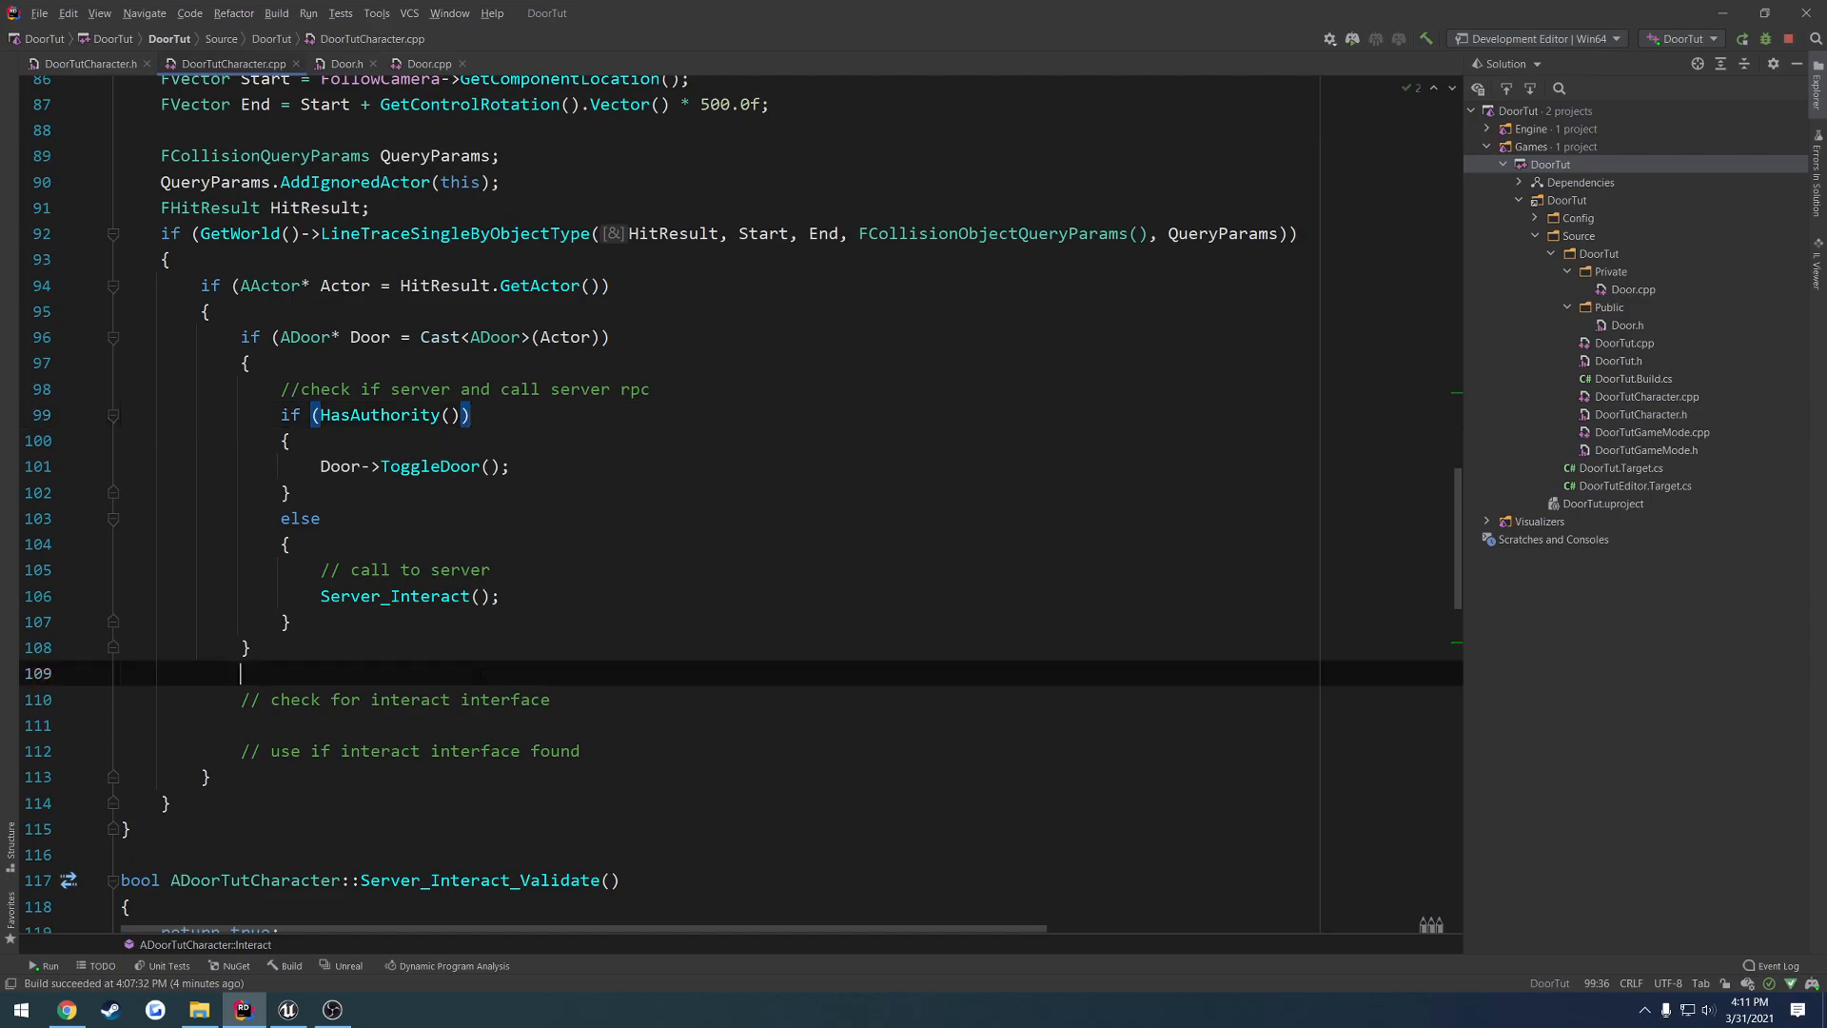
- Try an Actor->Implements<> interface check in DoorTutCharacter.cpp, then discard it and select the Actor variable
{"action": "type", "text": "Actor-"}
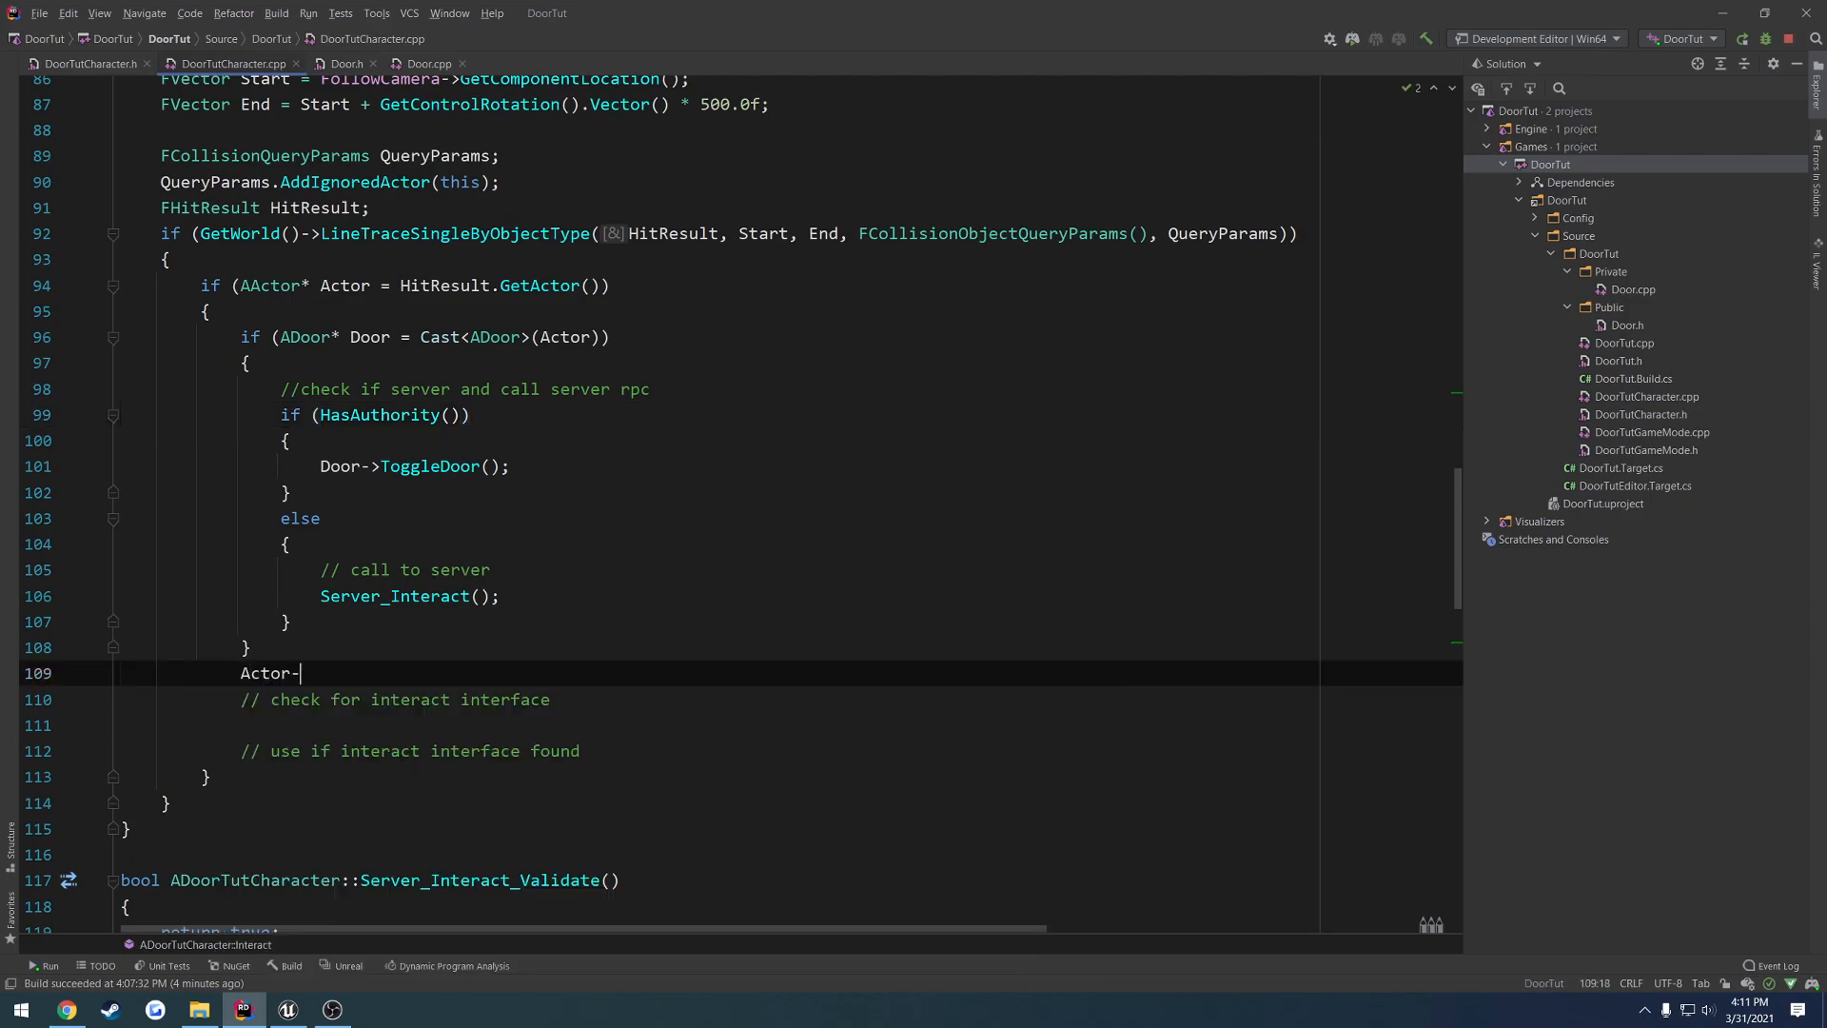
{"action": "type", "text": "Implemen"}
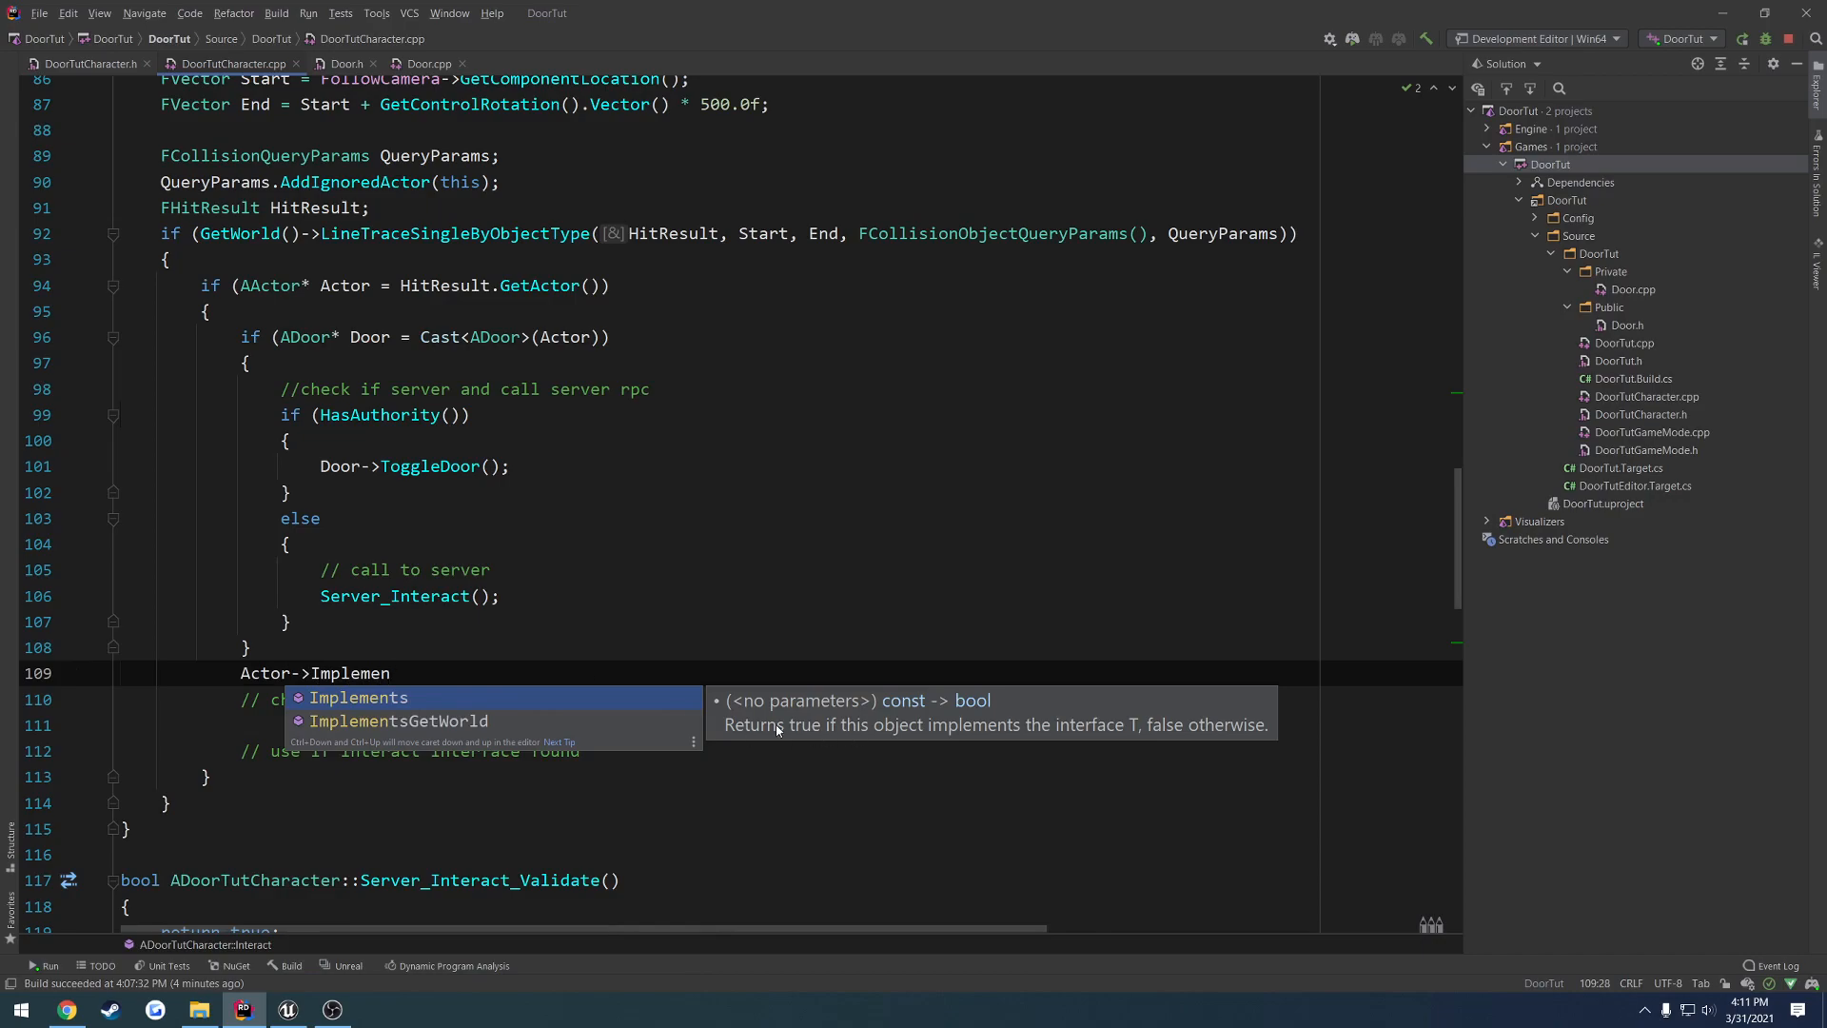
{"action": "mouse_move", "coordinate": [1056, 740]}
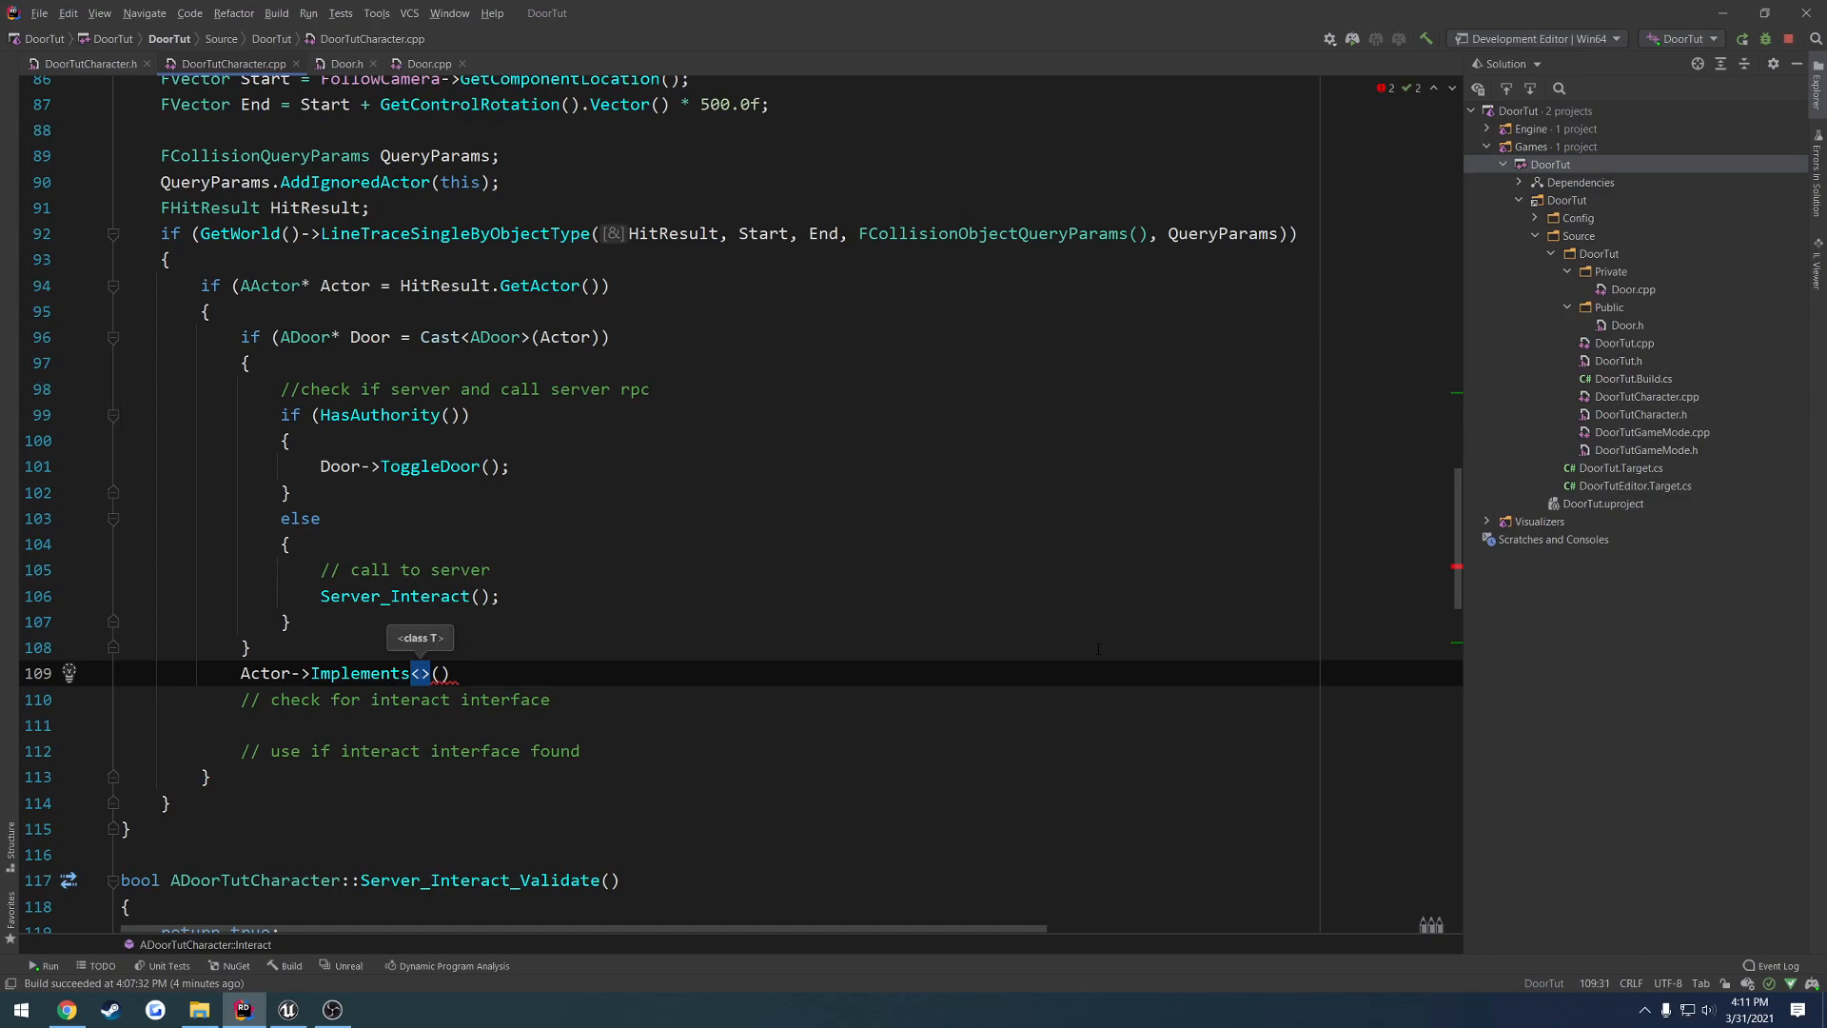
{"action": "type", "text": "Whatevermyint"}
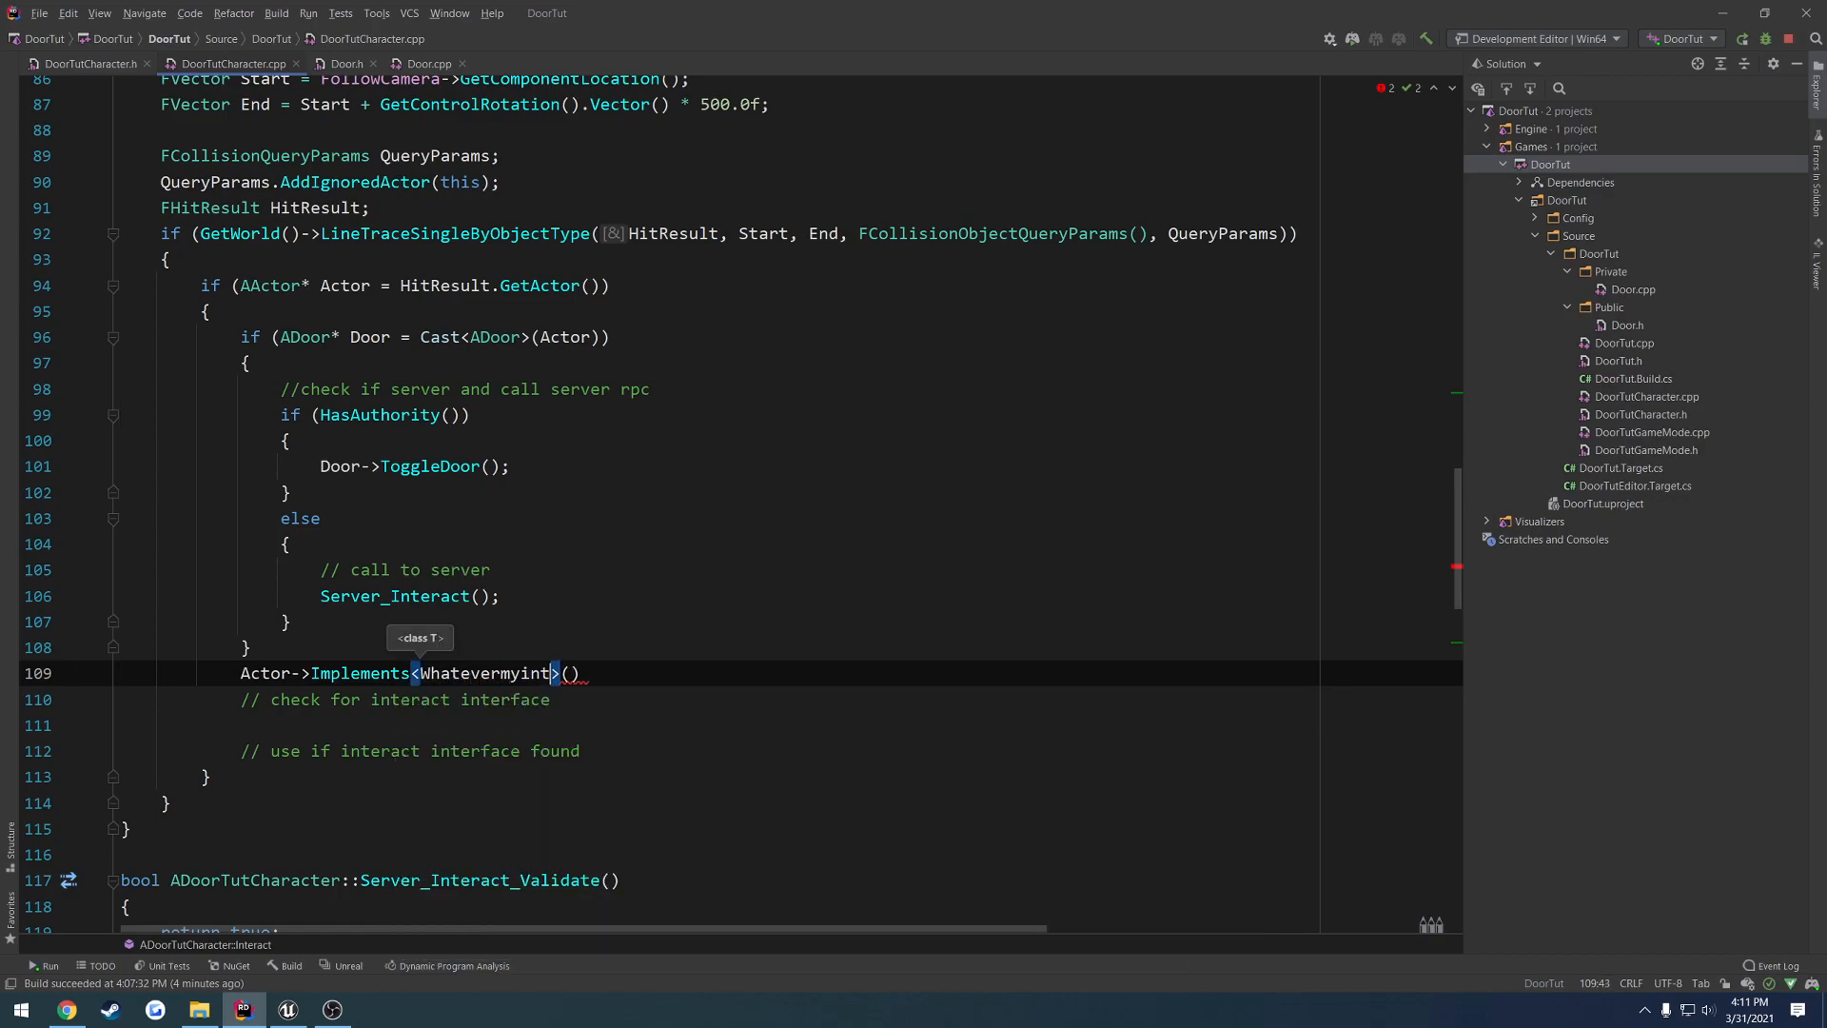
{"action": "type", "text": "erfaceis"}
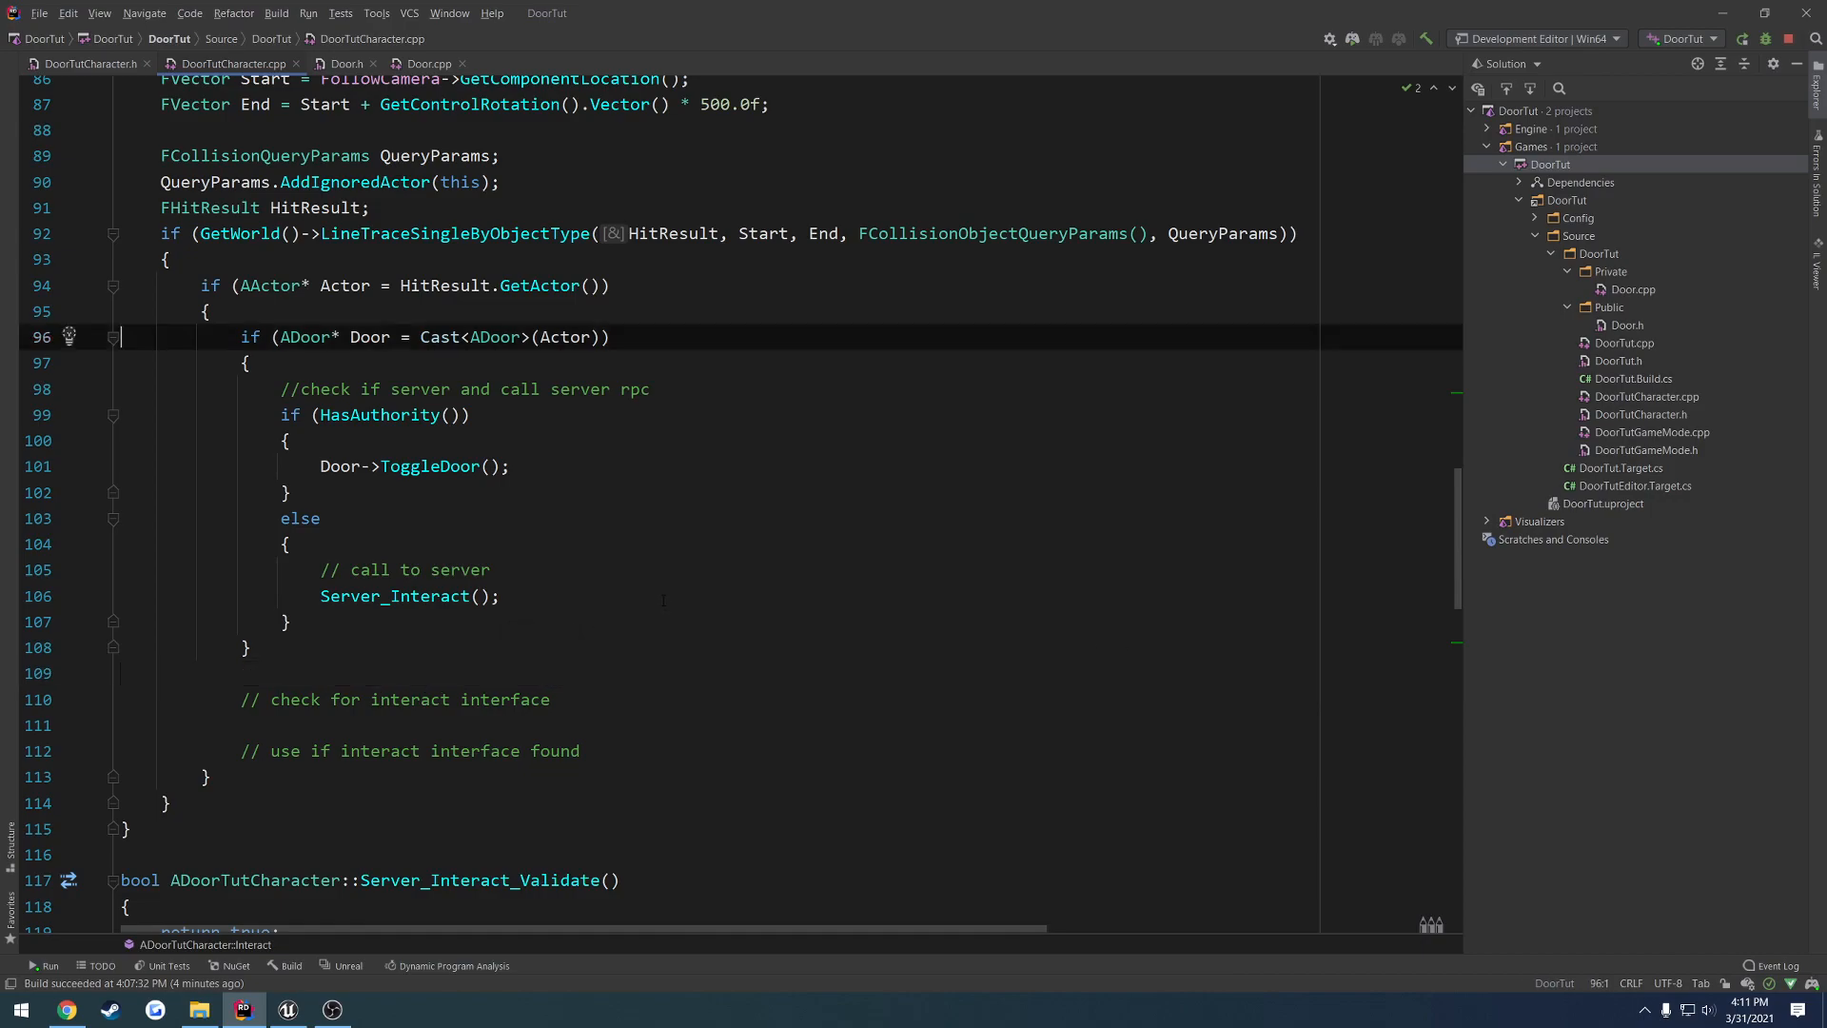
{"action": "mouse_move", "coordinate": [598, 466]}
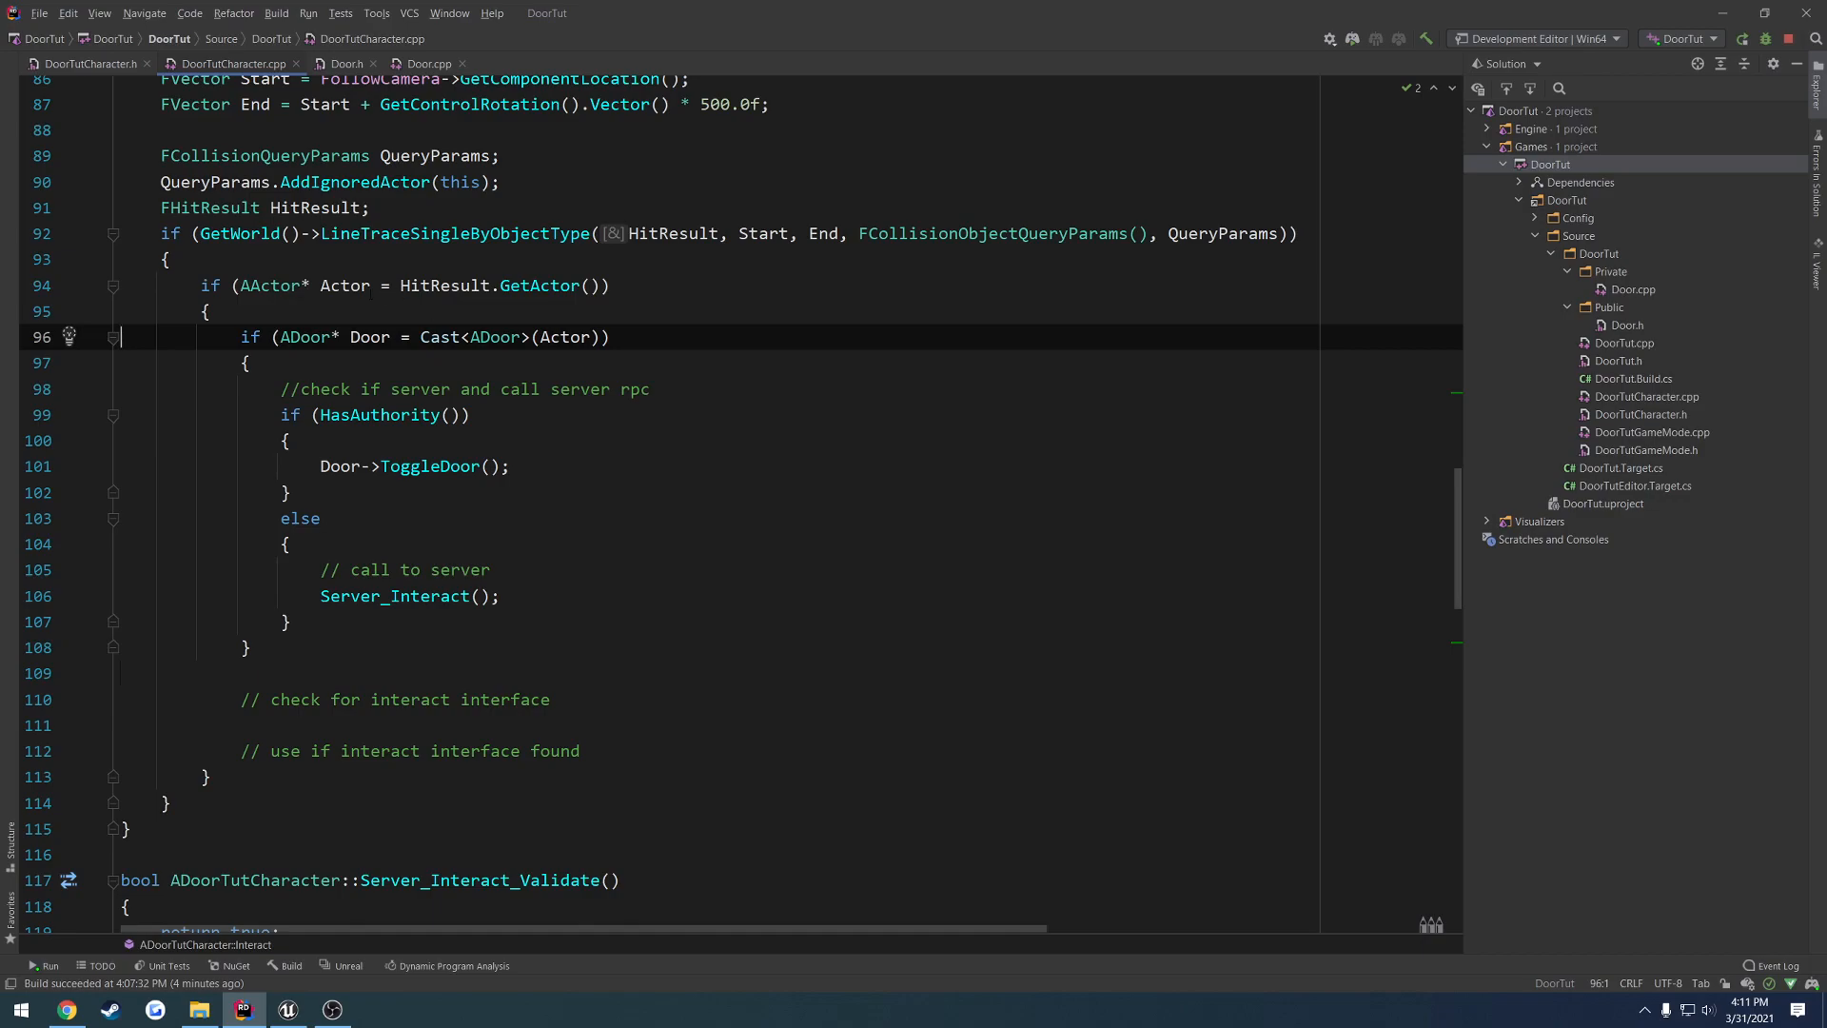
{"action": "left_click", "coordinate": [331, 285]}
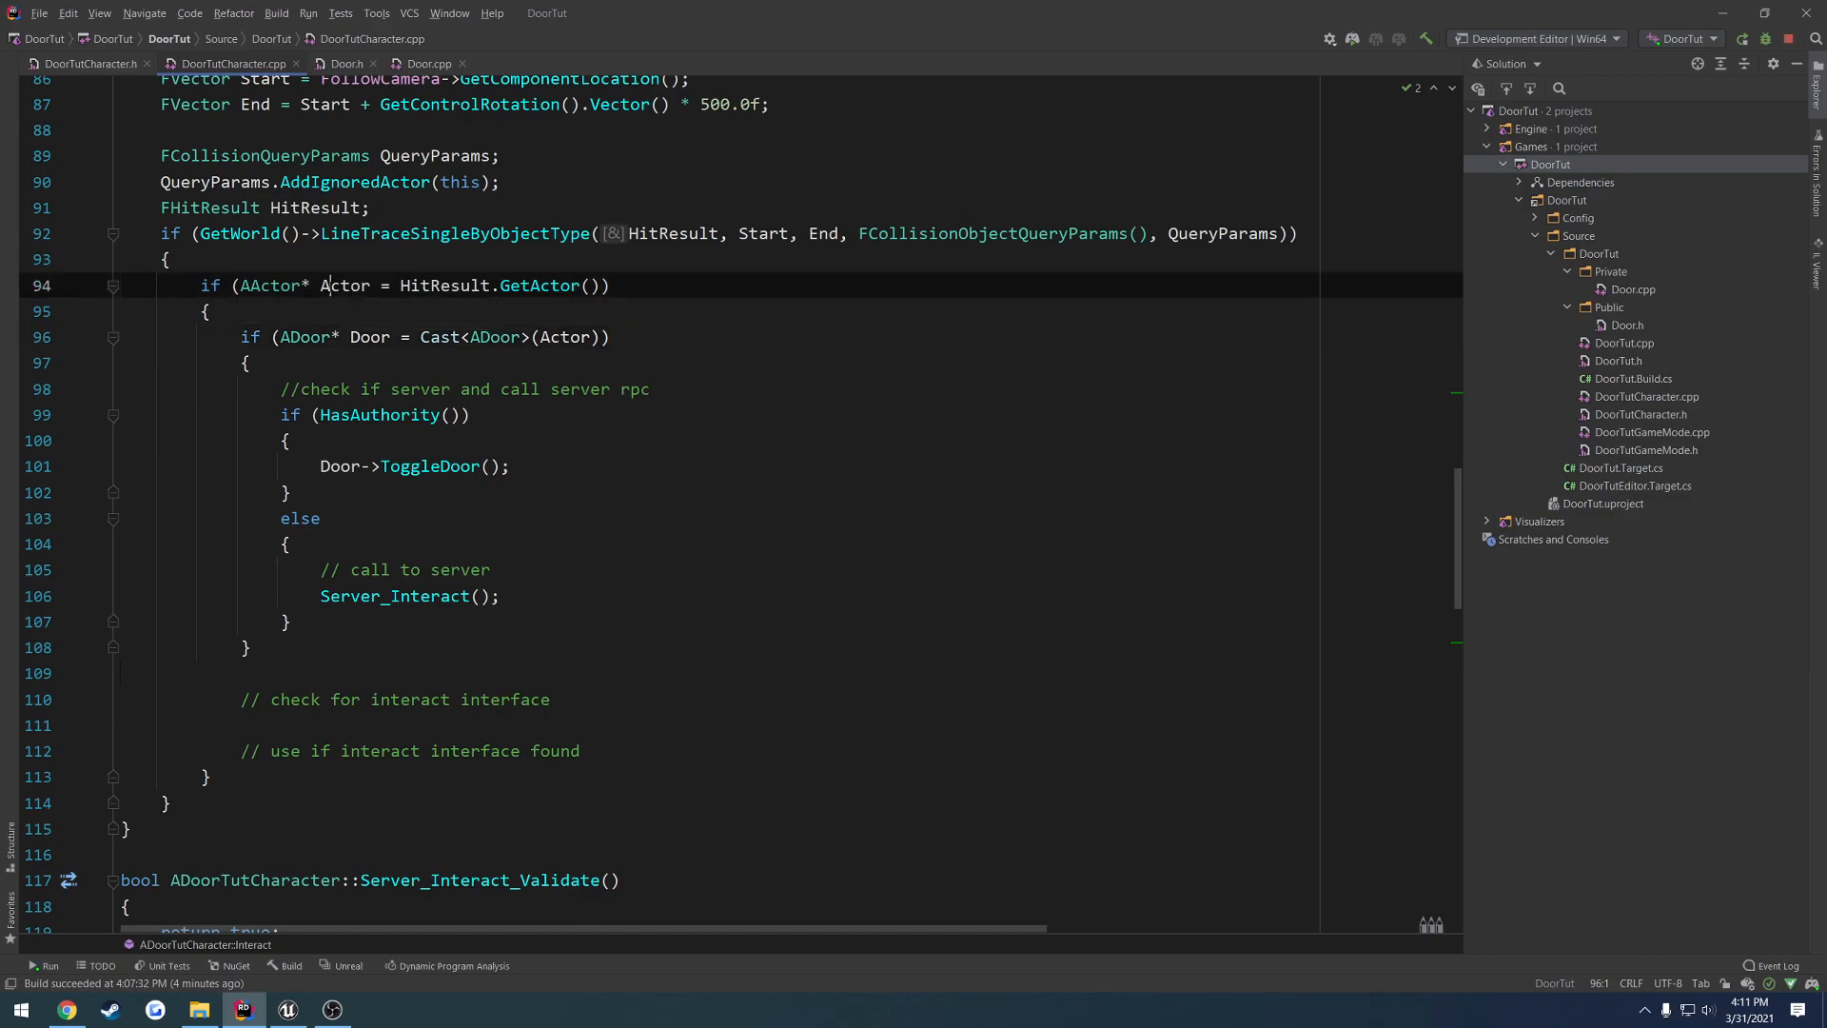
{"action": "double_click", "coordinate": [347, 286]}
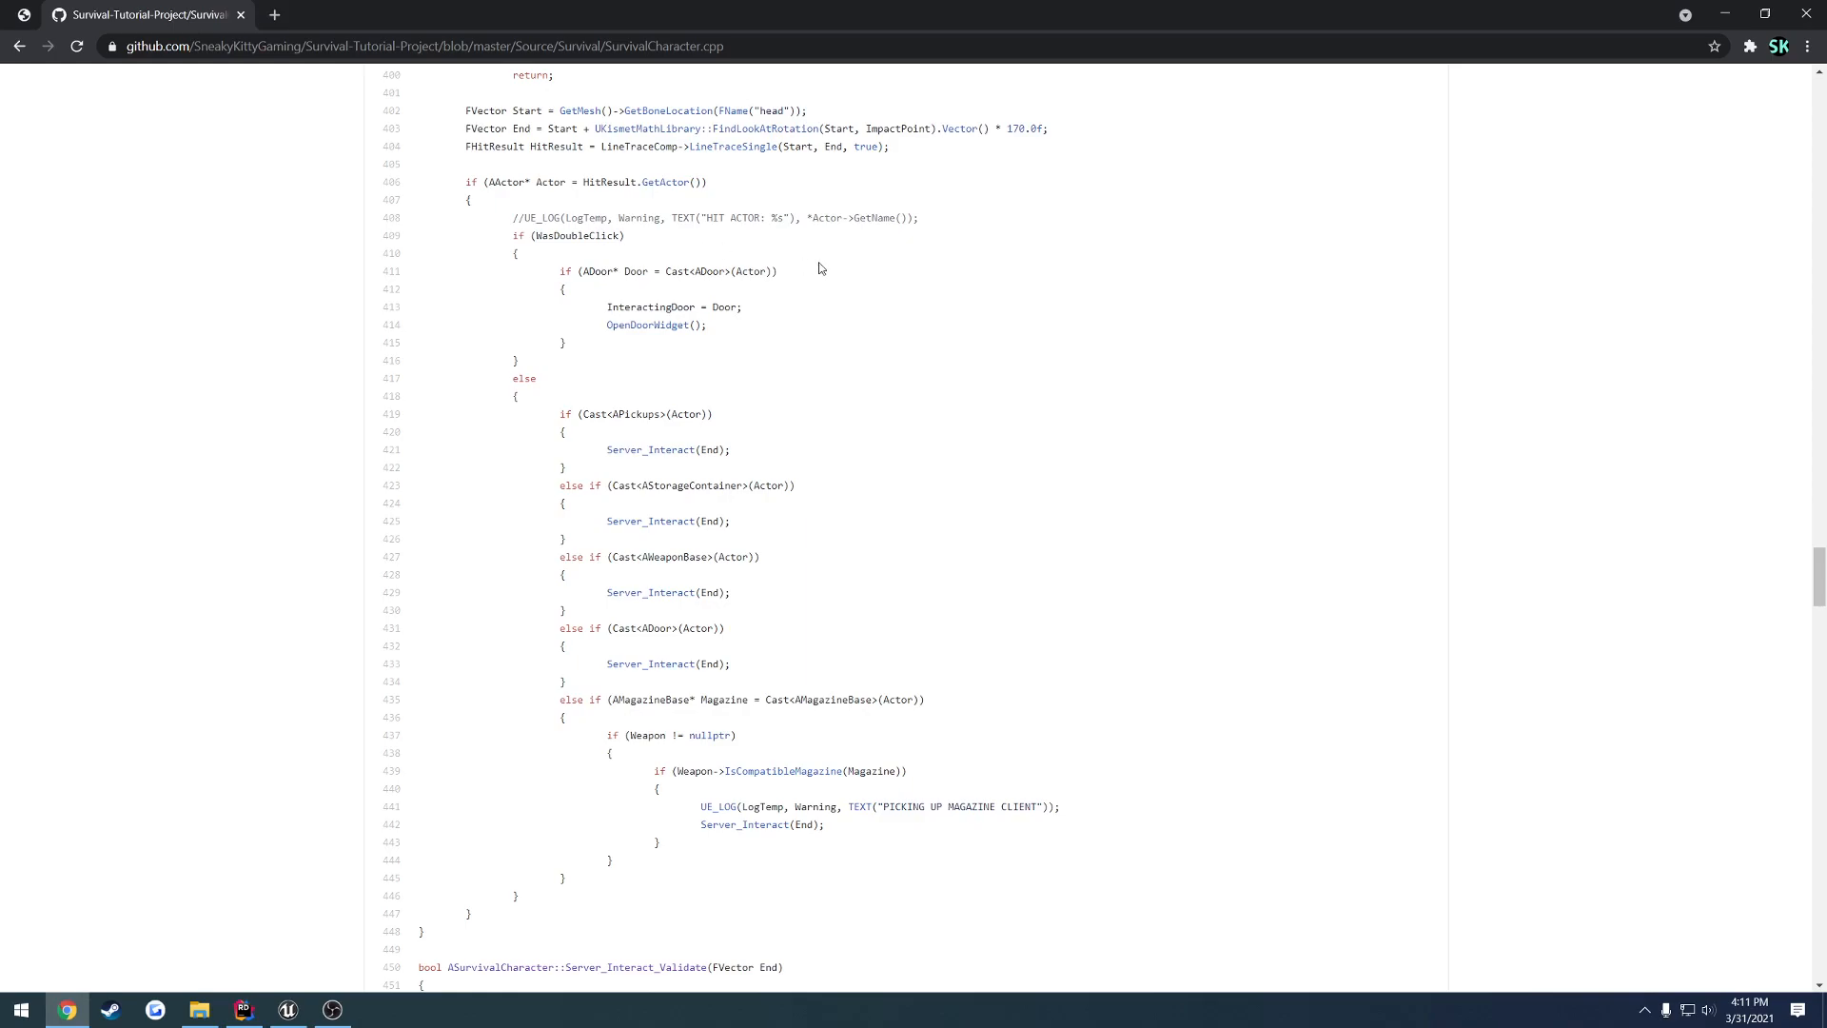
{"action": "mouse_move", "coordinate": [822, 293]}
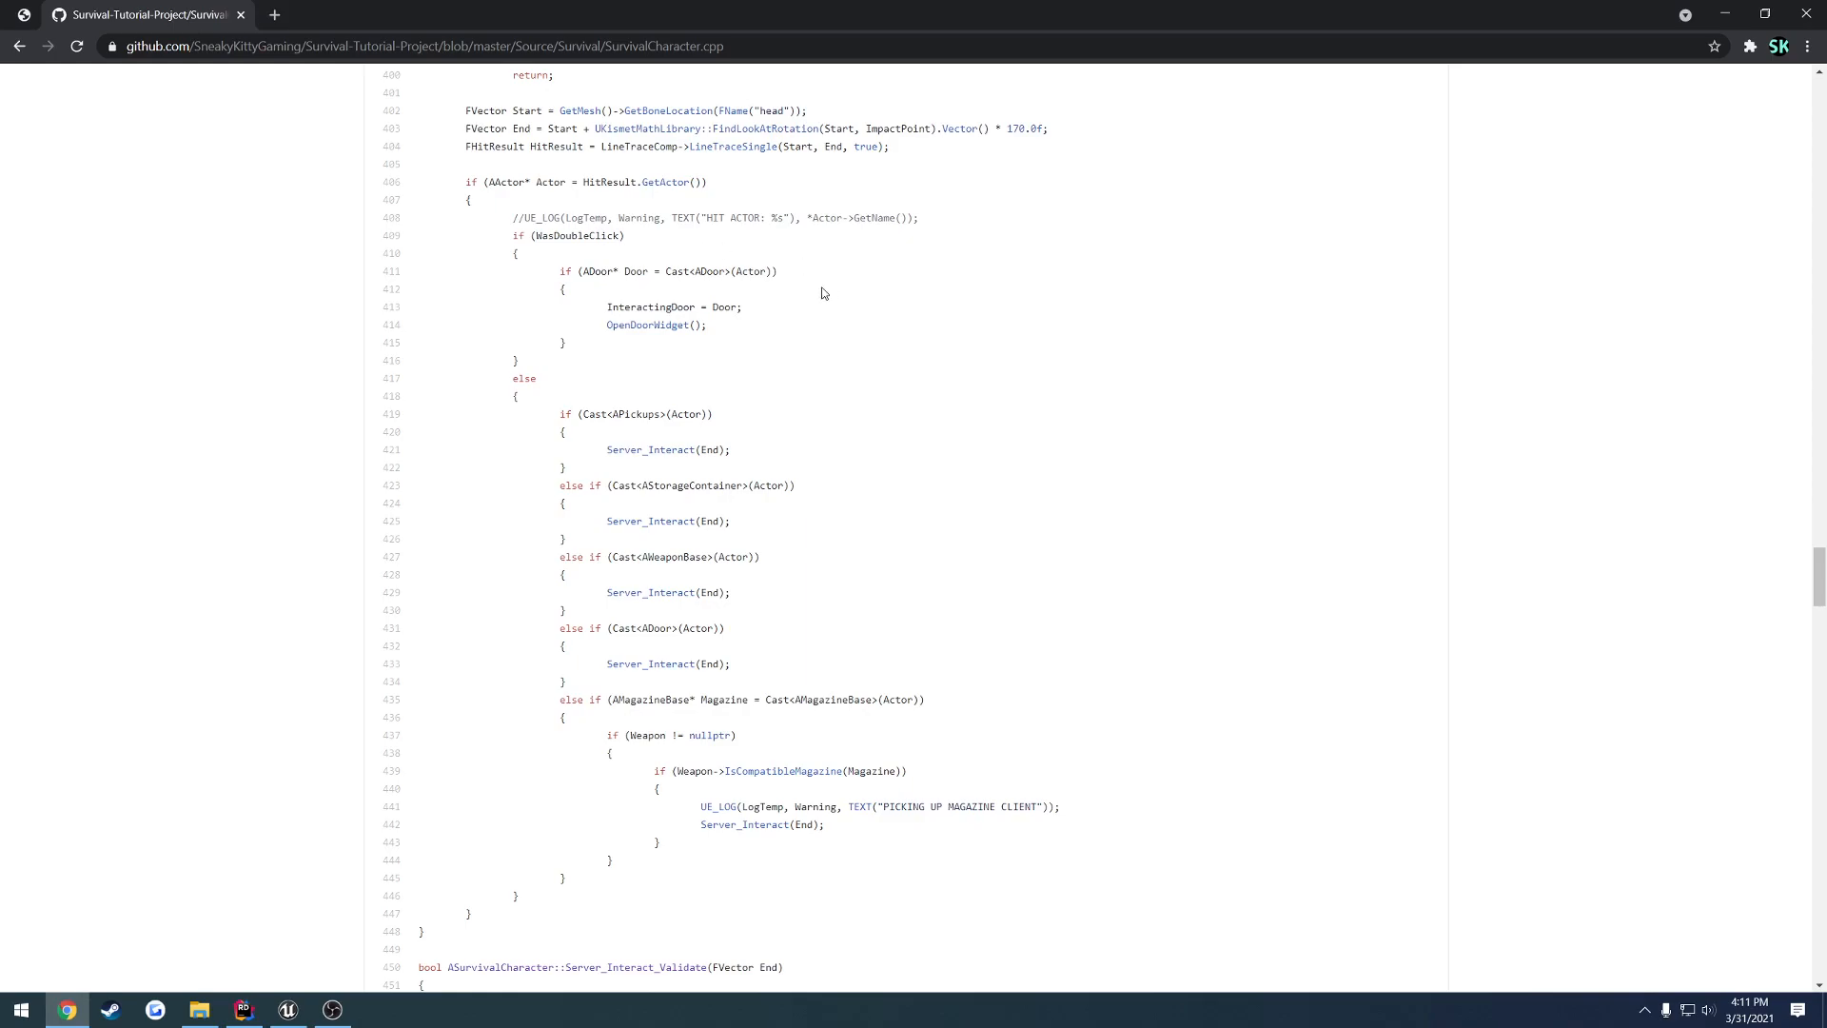
{"action": "mouse_move", "coordinate": [584, 274]}
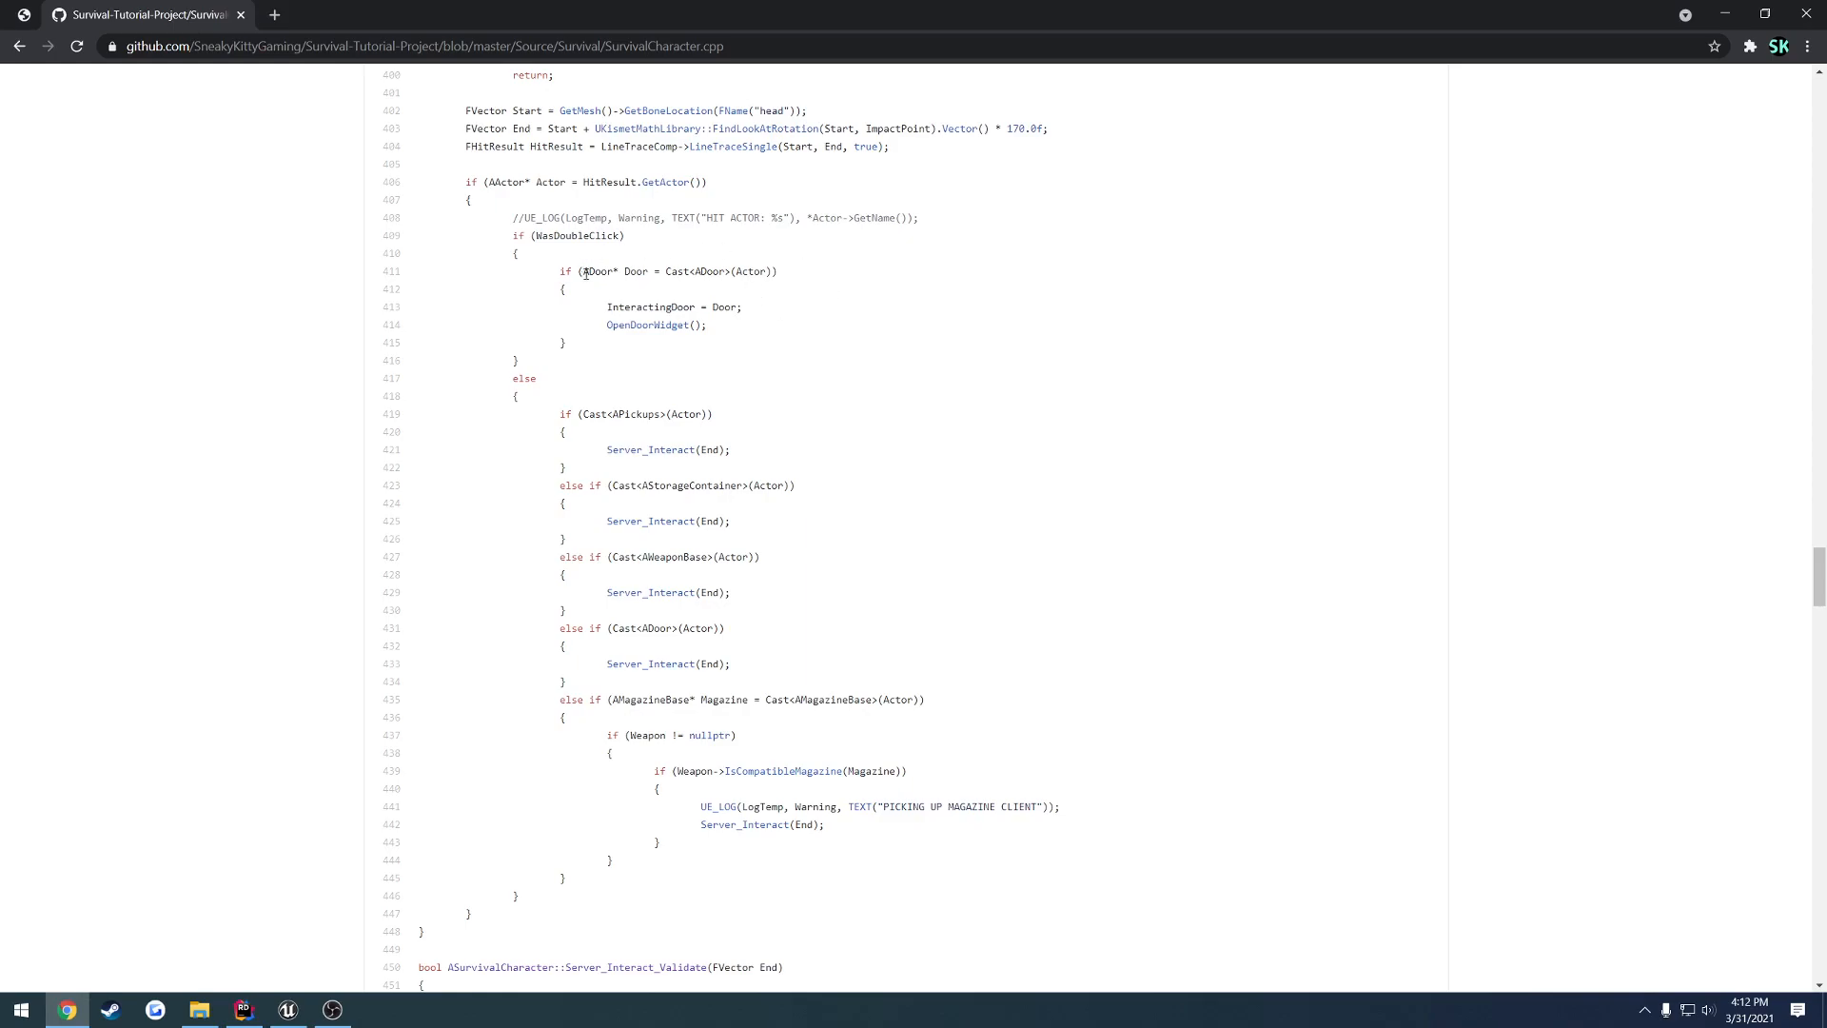
{"action": "mouse_move", "coordinate": [462, 179]}
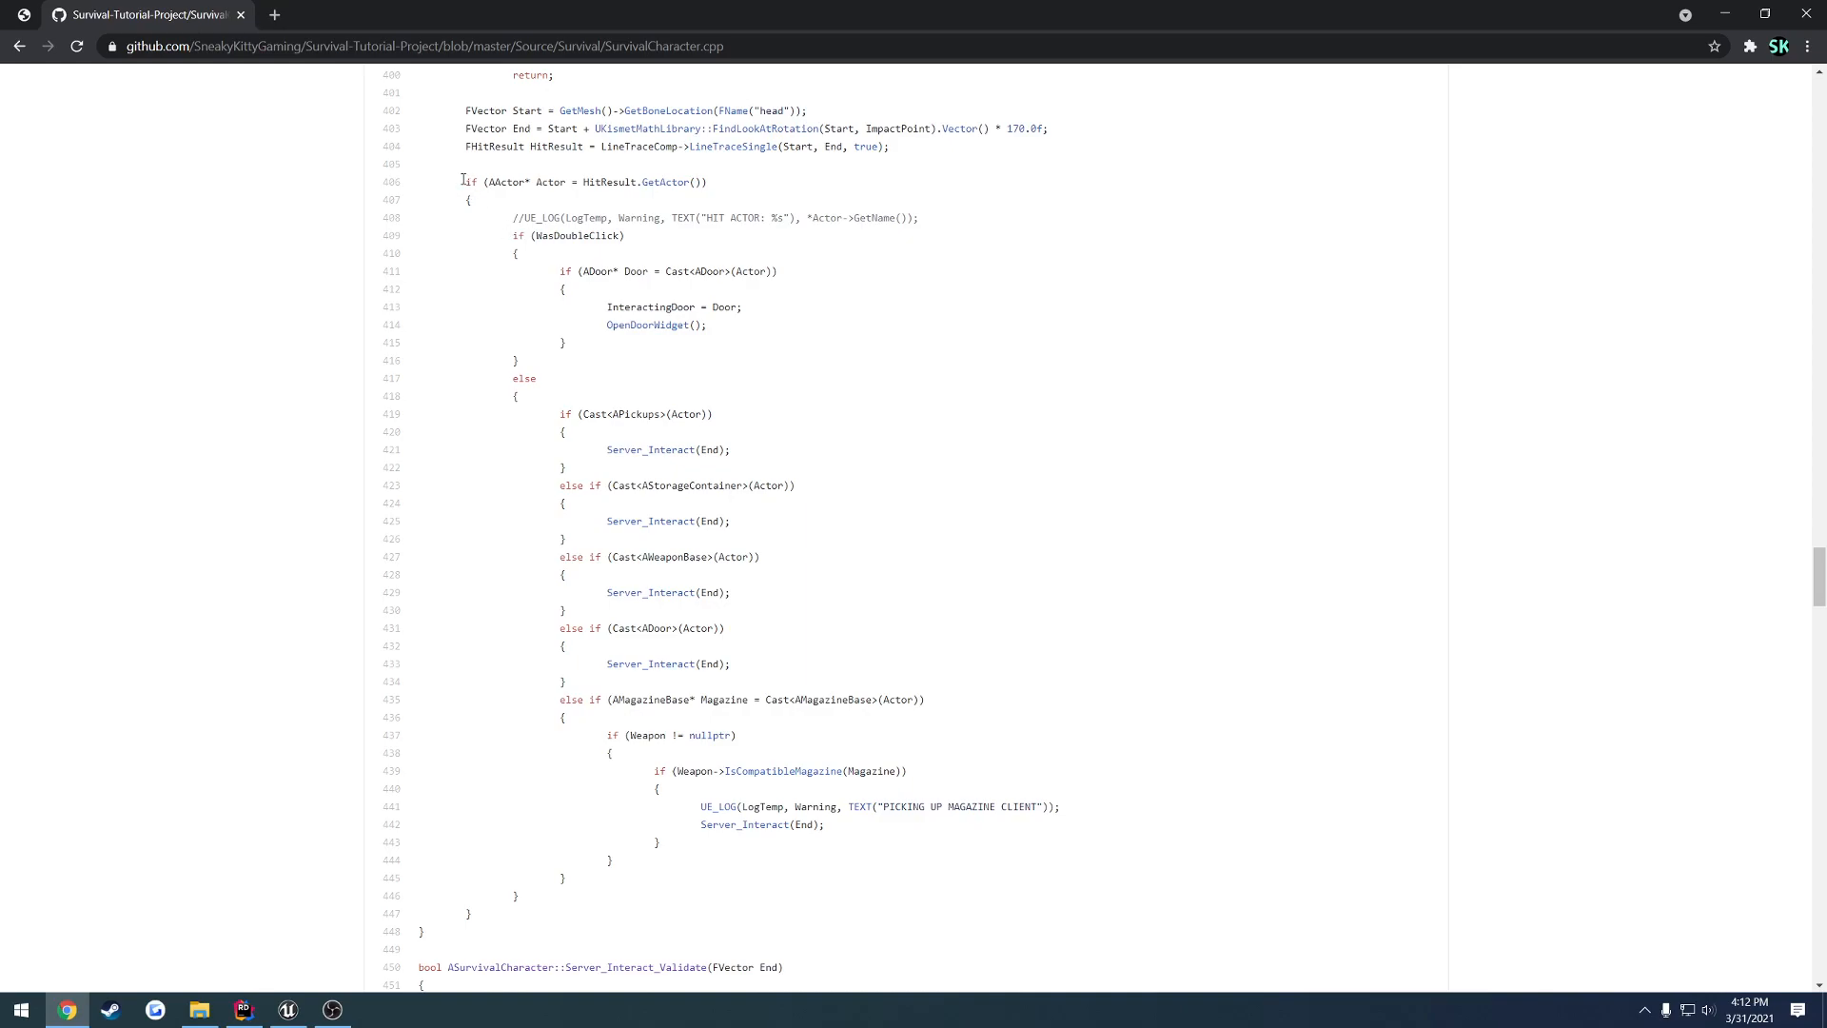
{"action": "double_click", "coordinate": [551, 182]}
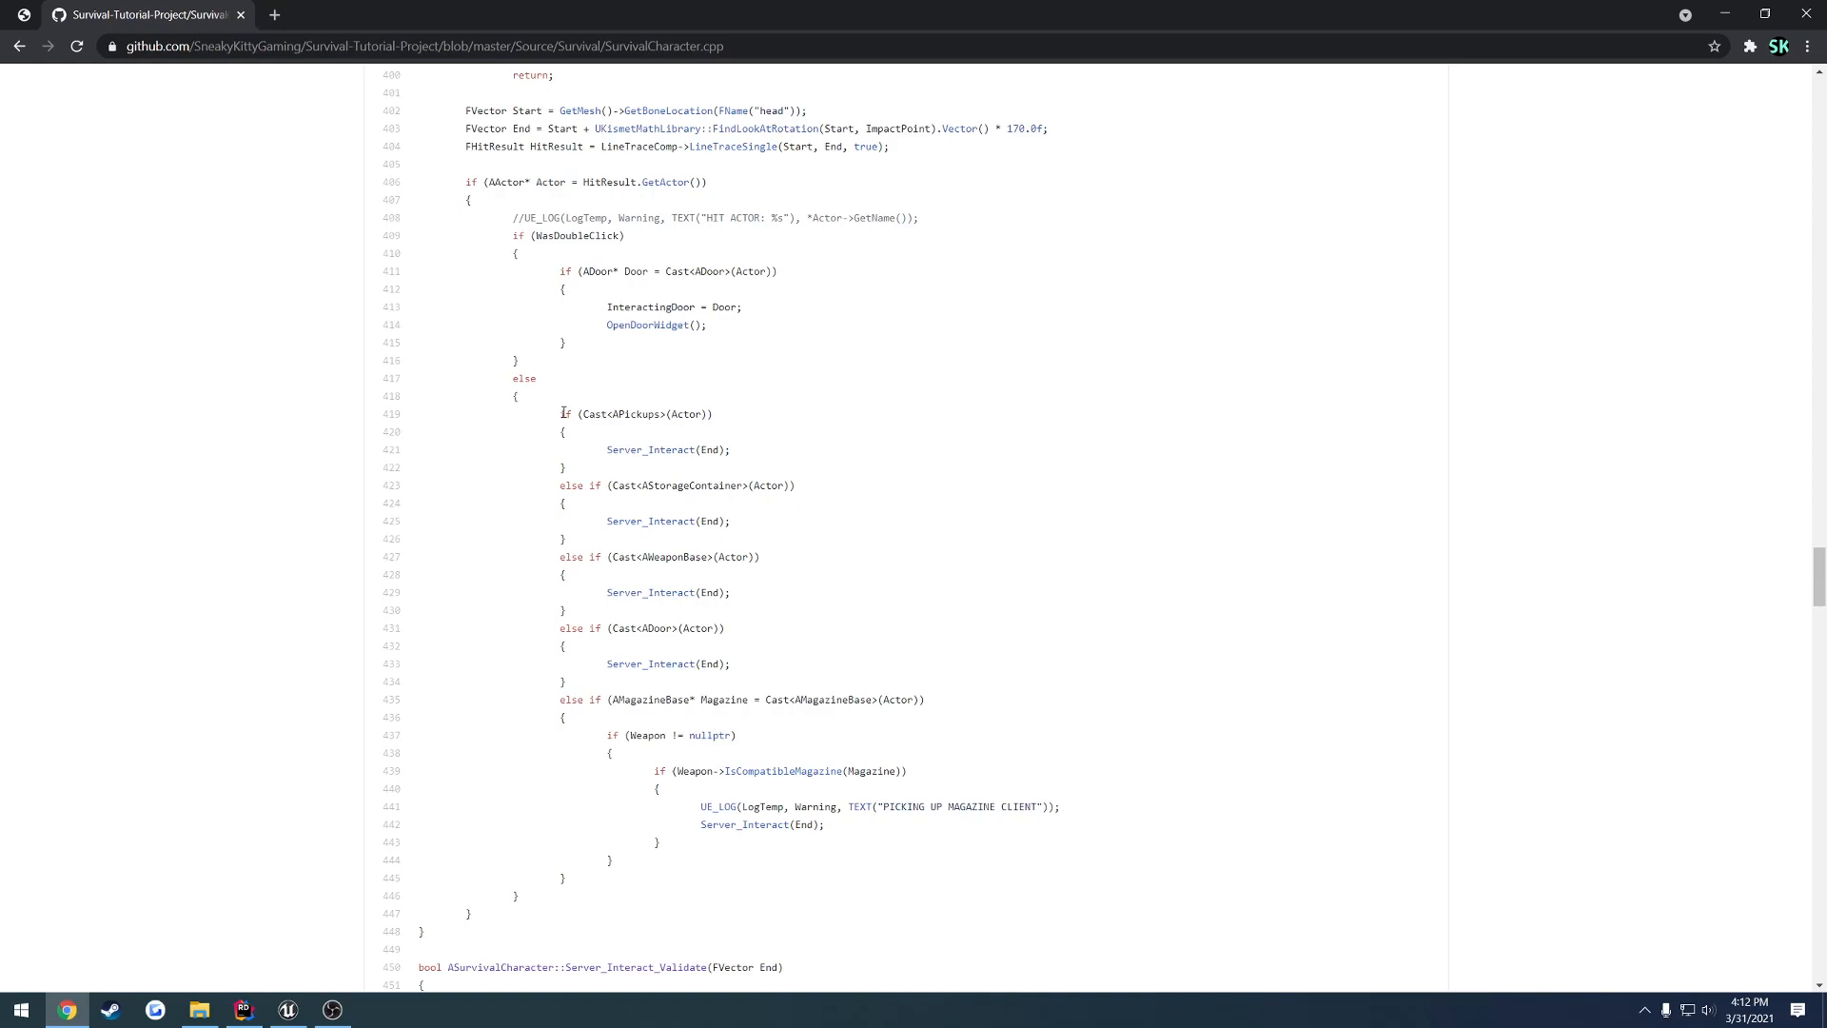
{"action": "left_click_drag", "start_coordinate": [559, 413], "coordinate": [673, 646]}
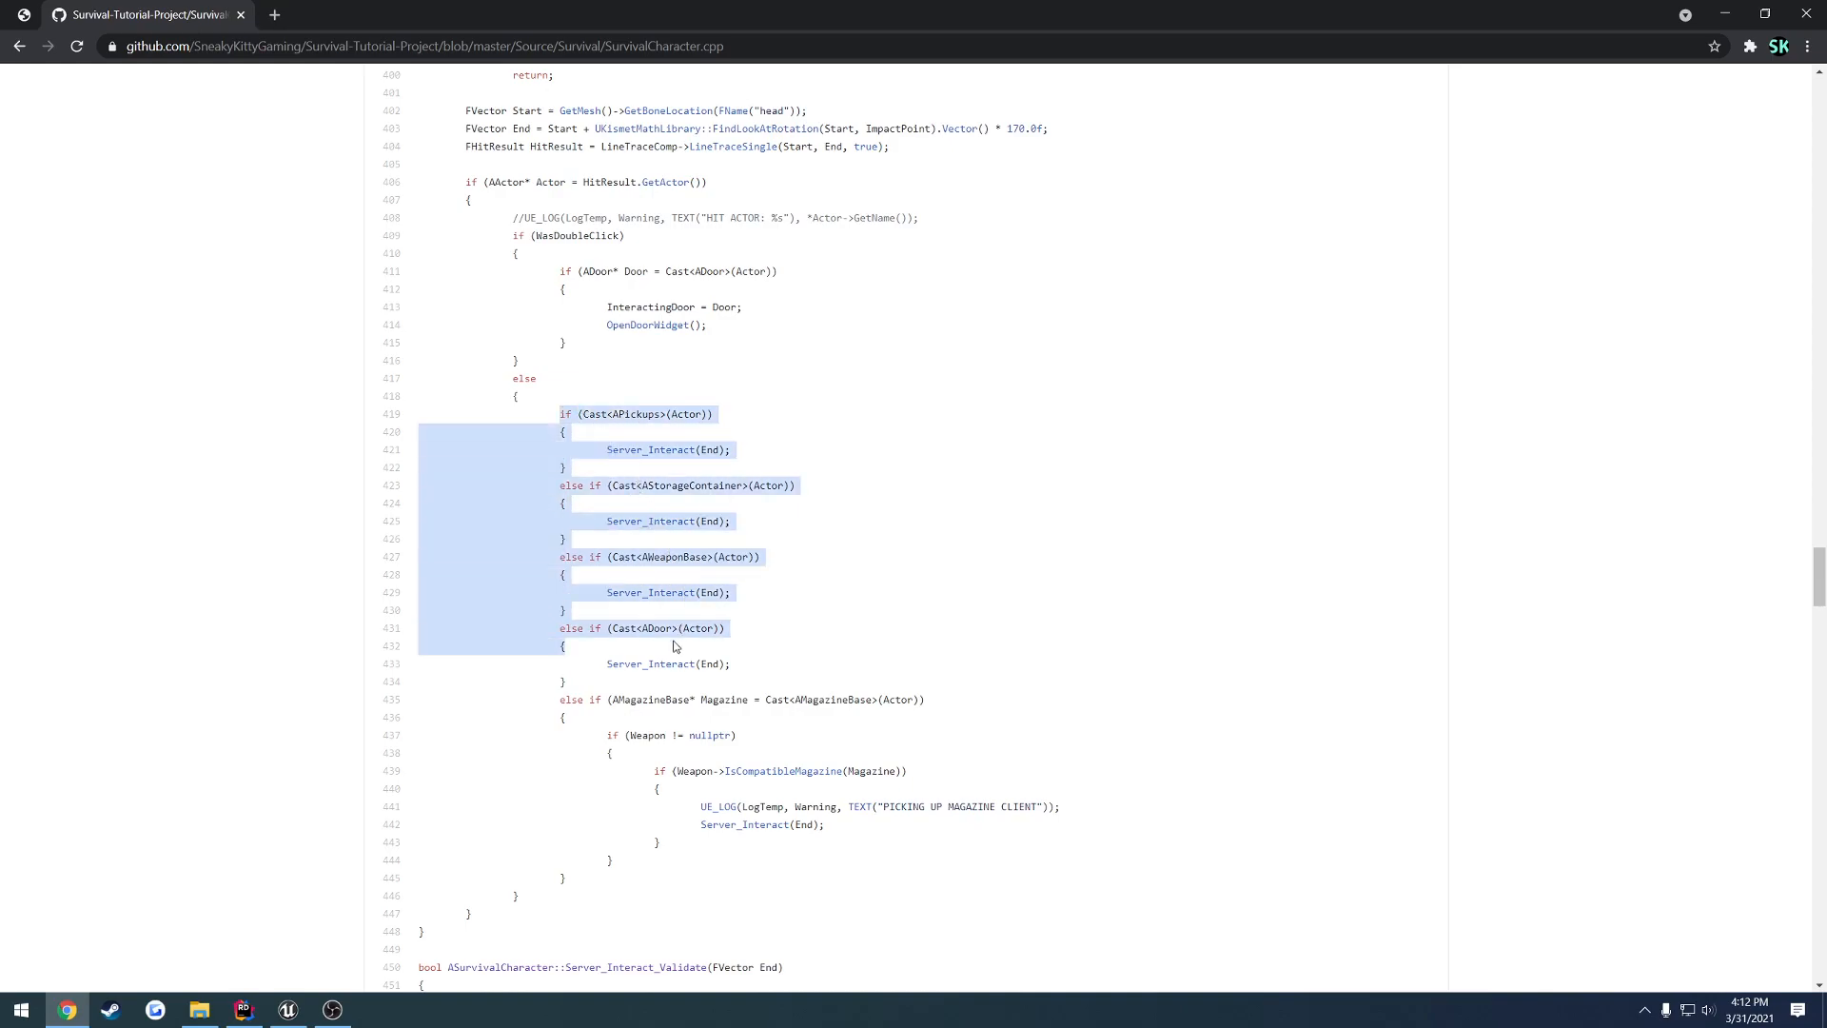
{"action": "left_click", "coordinate": [765, 723]}
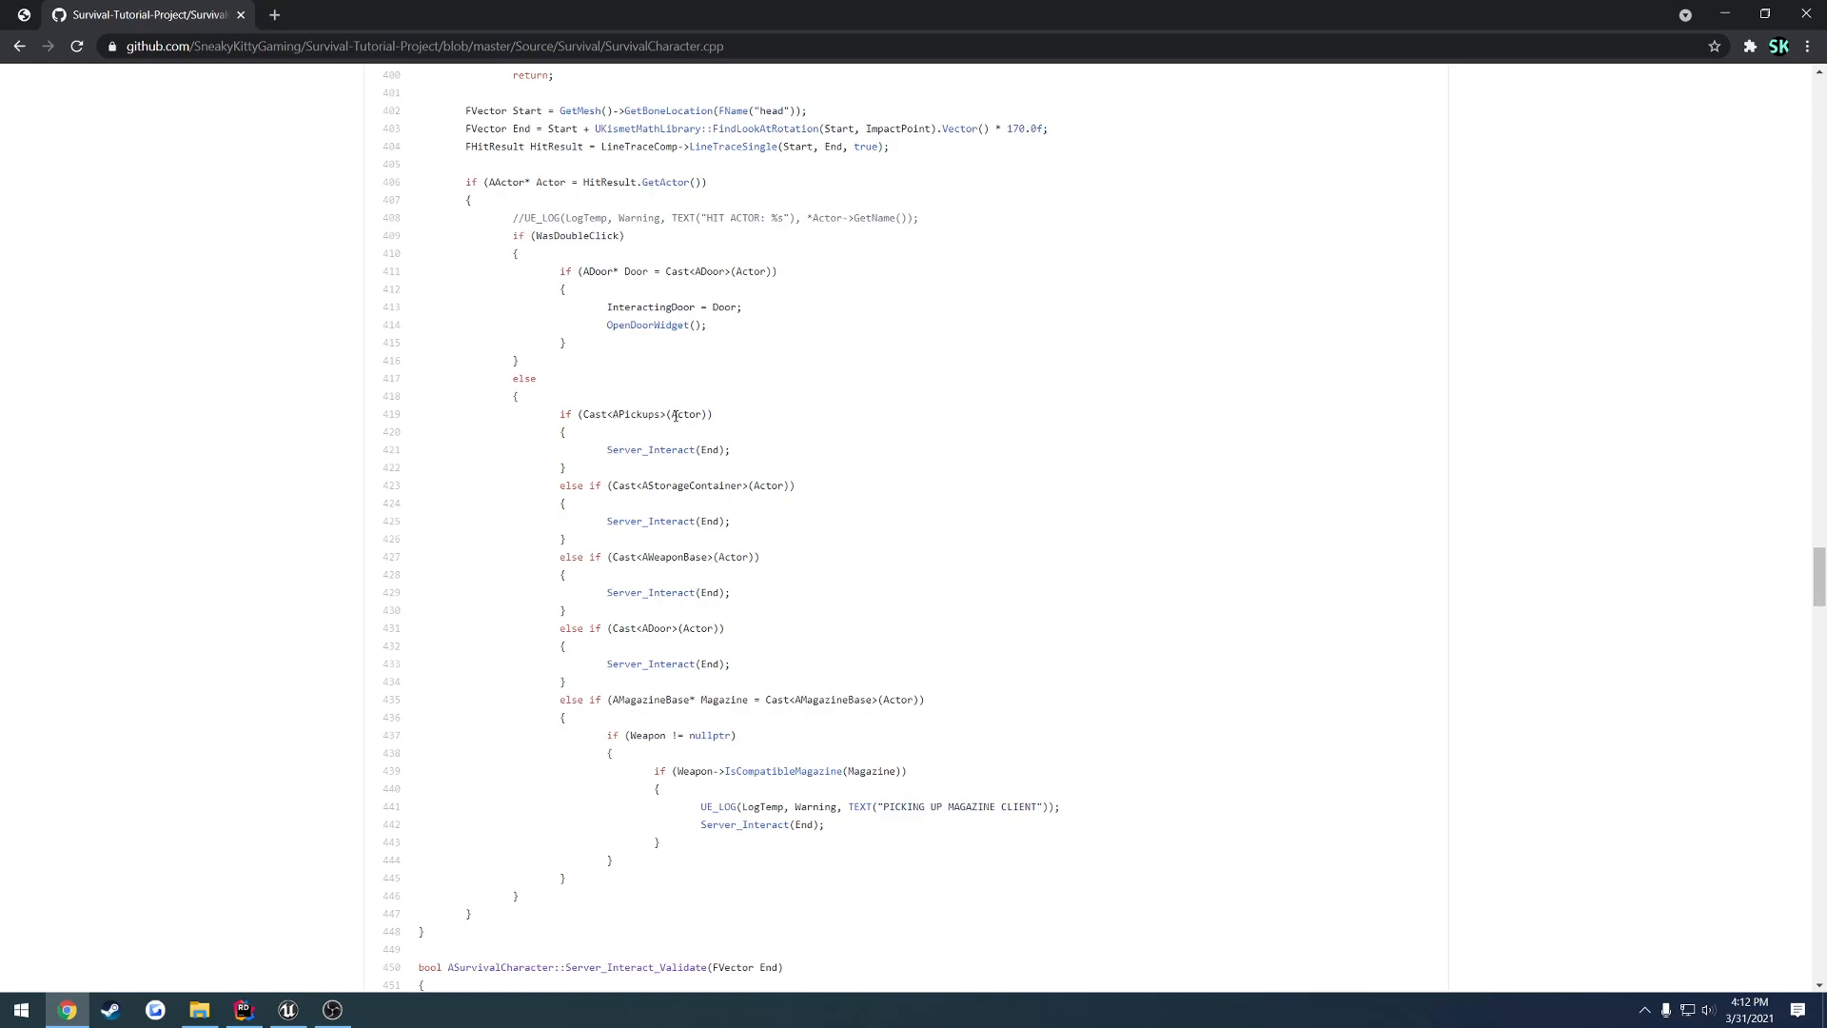
{"action": "mouse_move", "coordinate": [695, 502]}
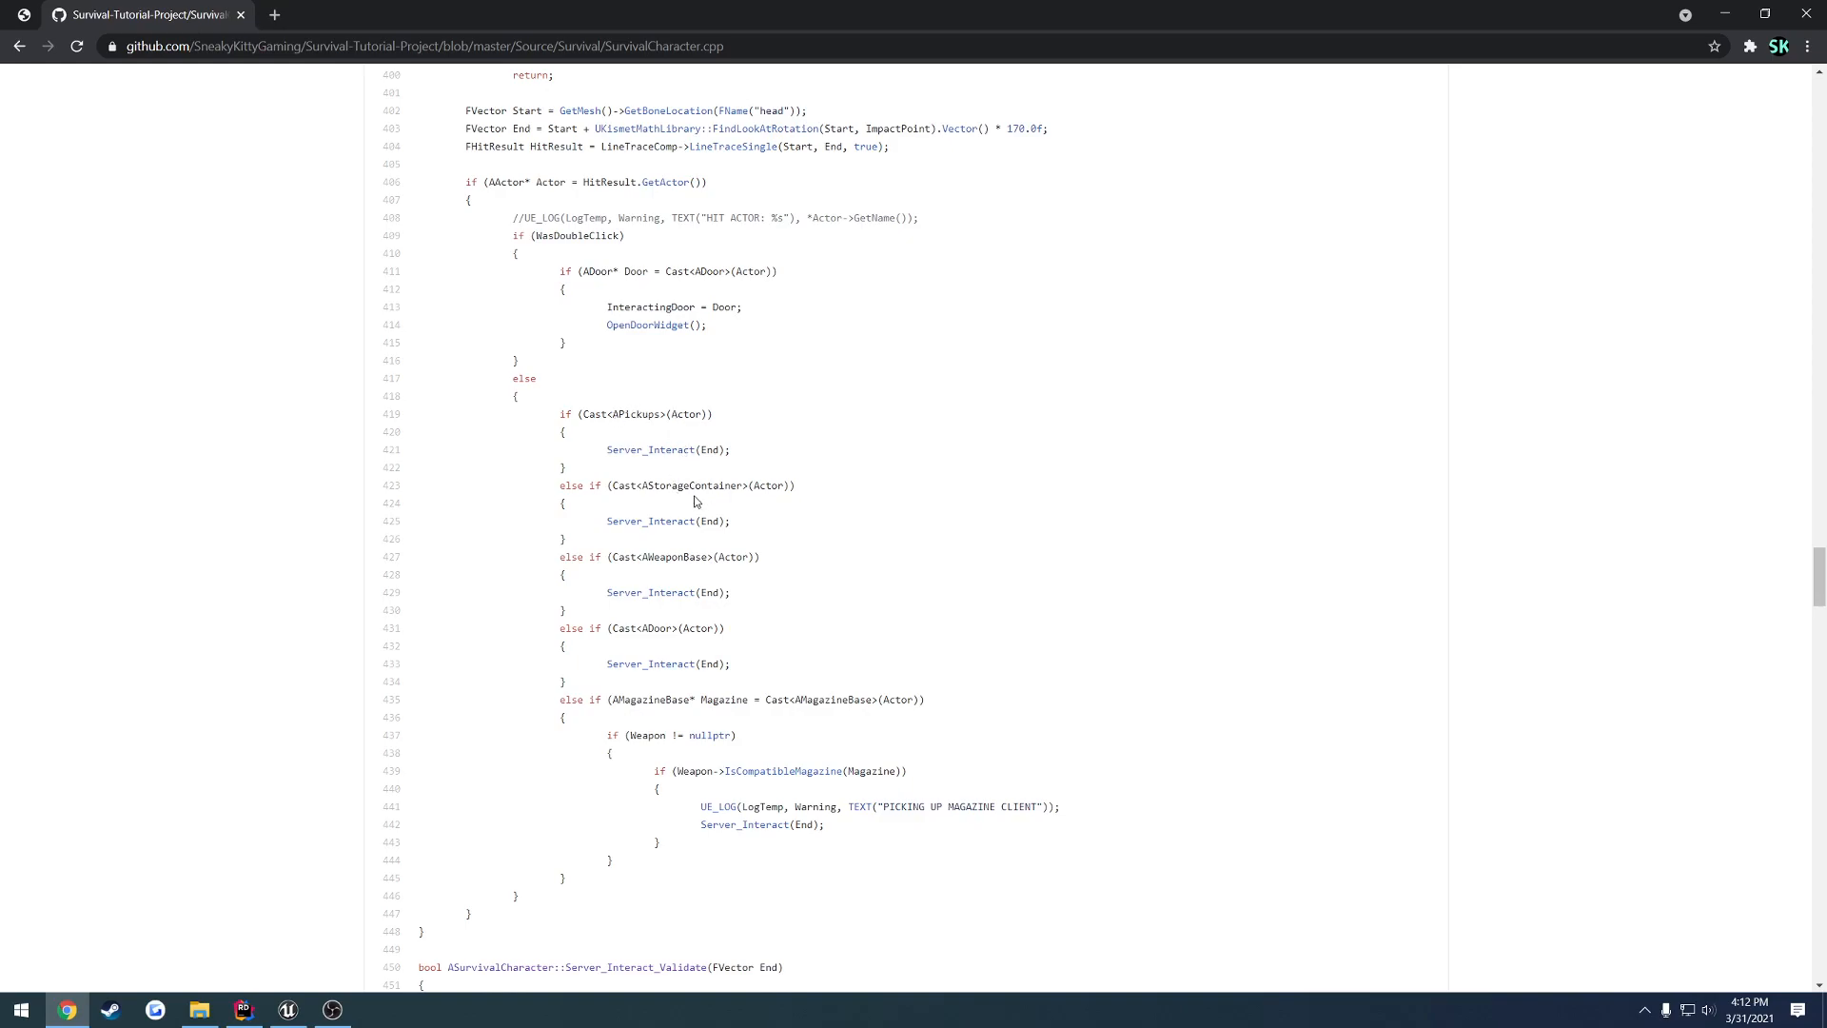
{"action": "mouse_move", "coordinate": [668, 560]}
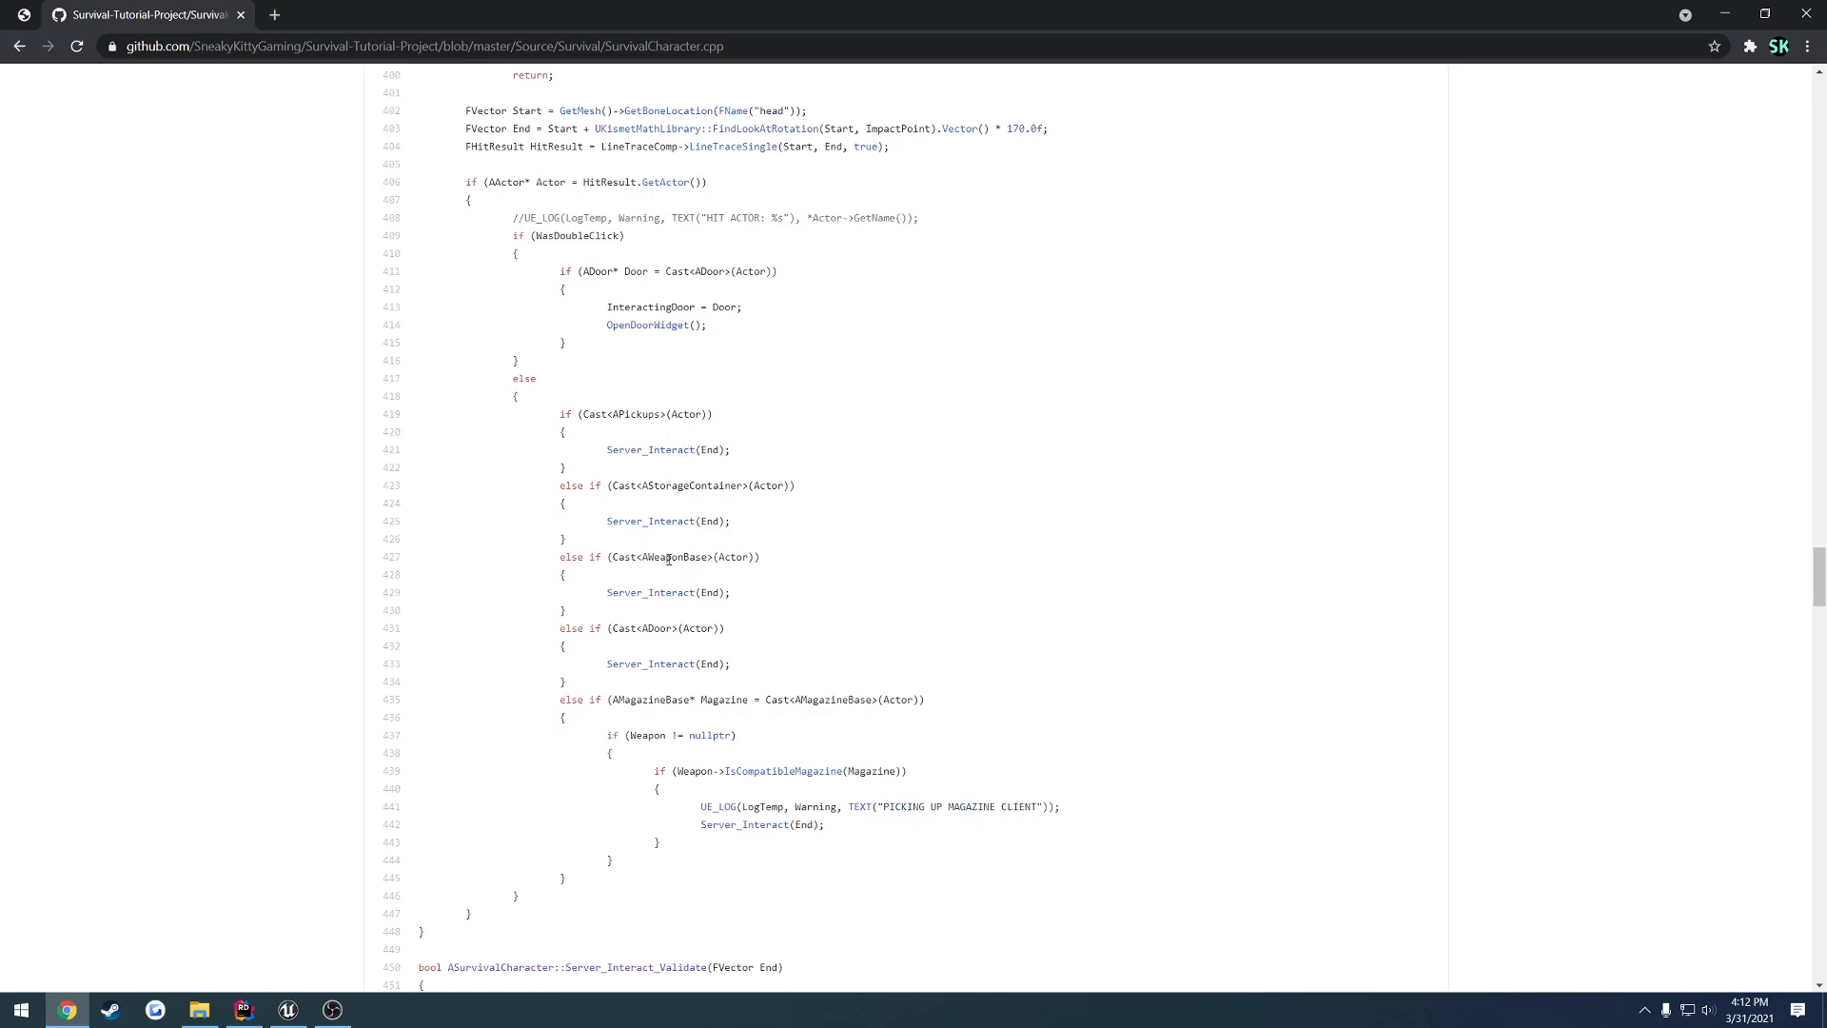
{"action": "mouse_move", "coordinate": [746, 635]}
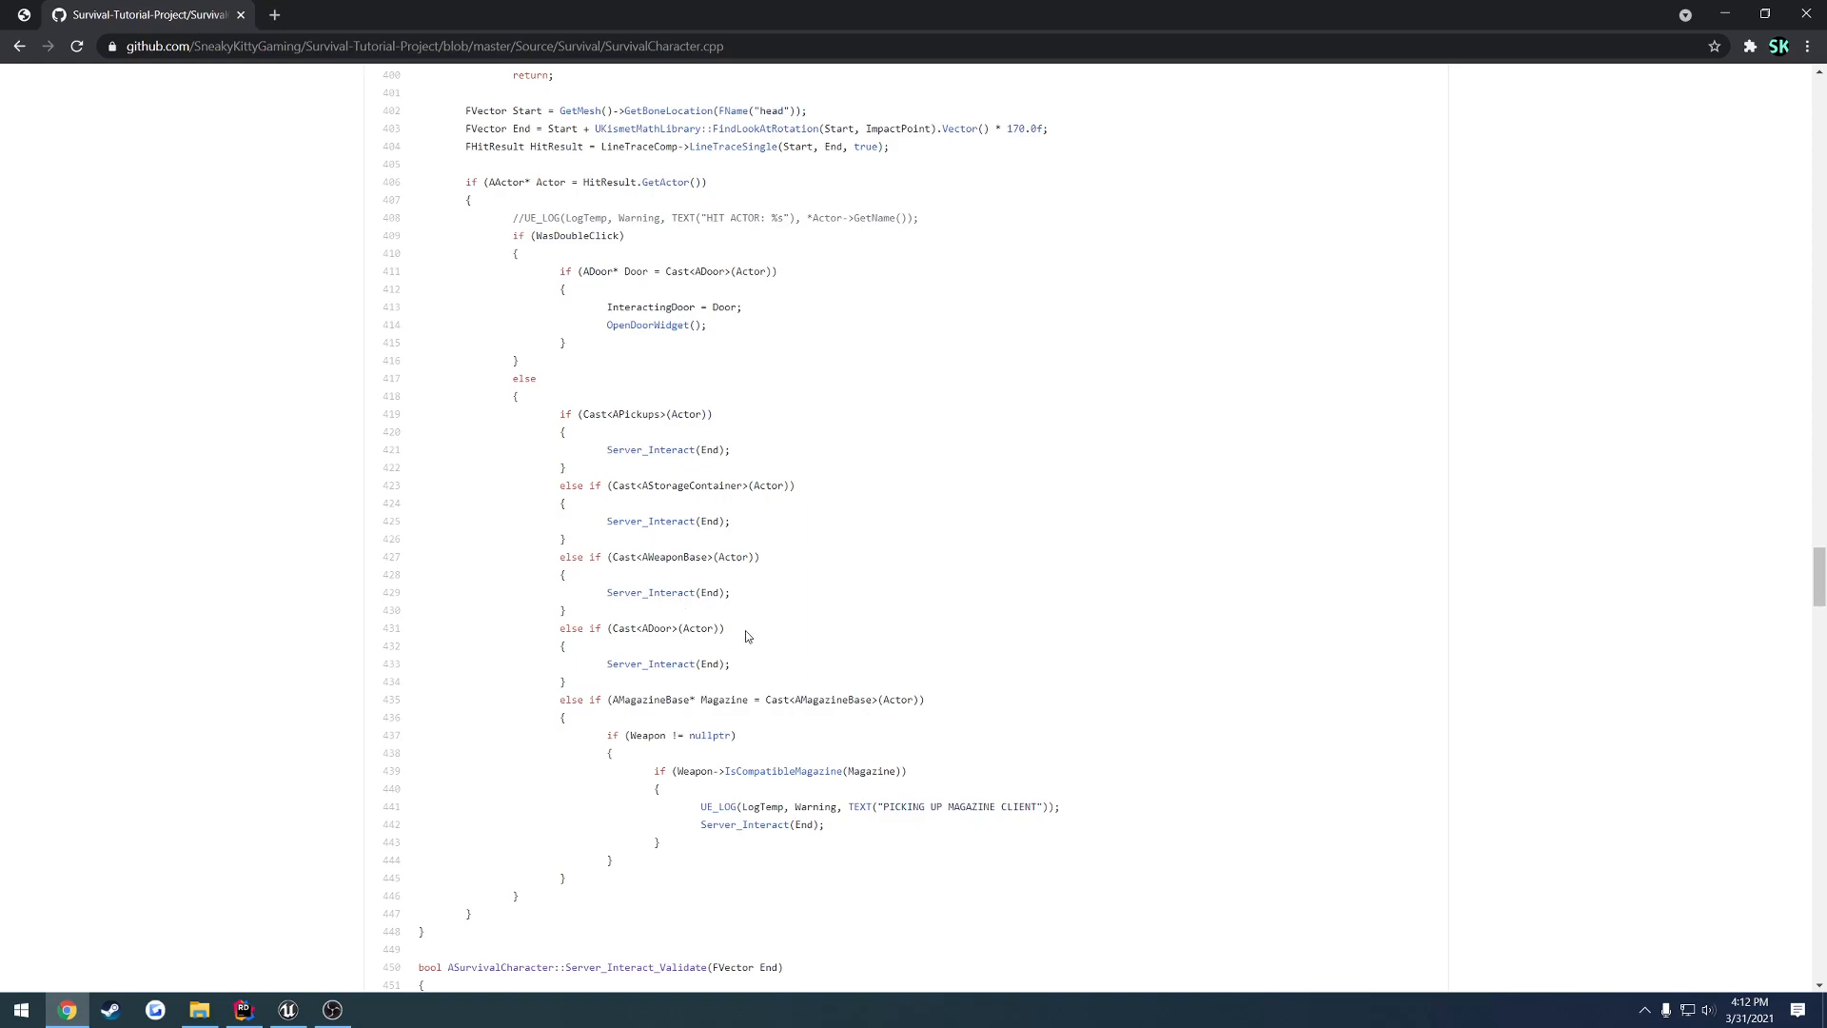
{"action": "mouse_move", "coordinate": [746, 618]}
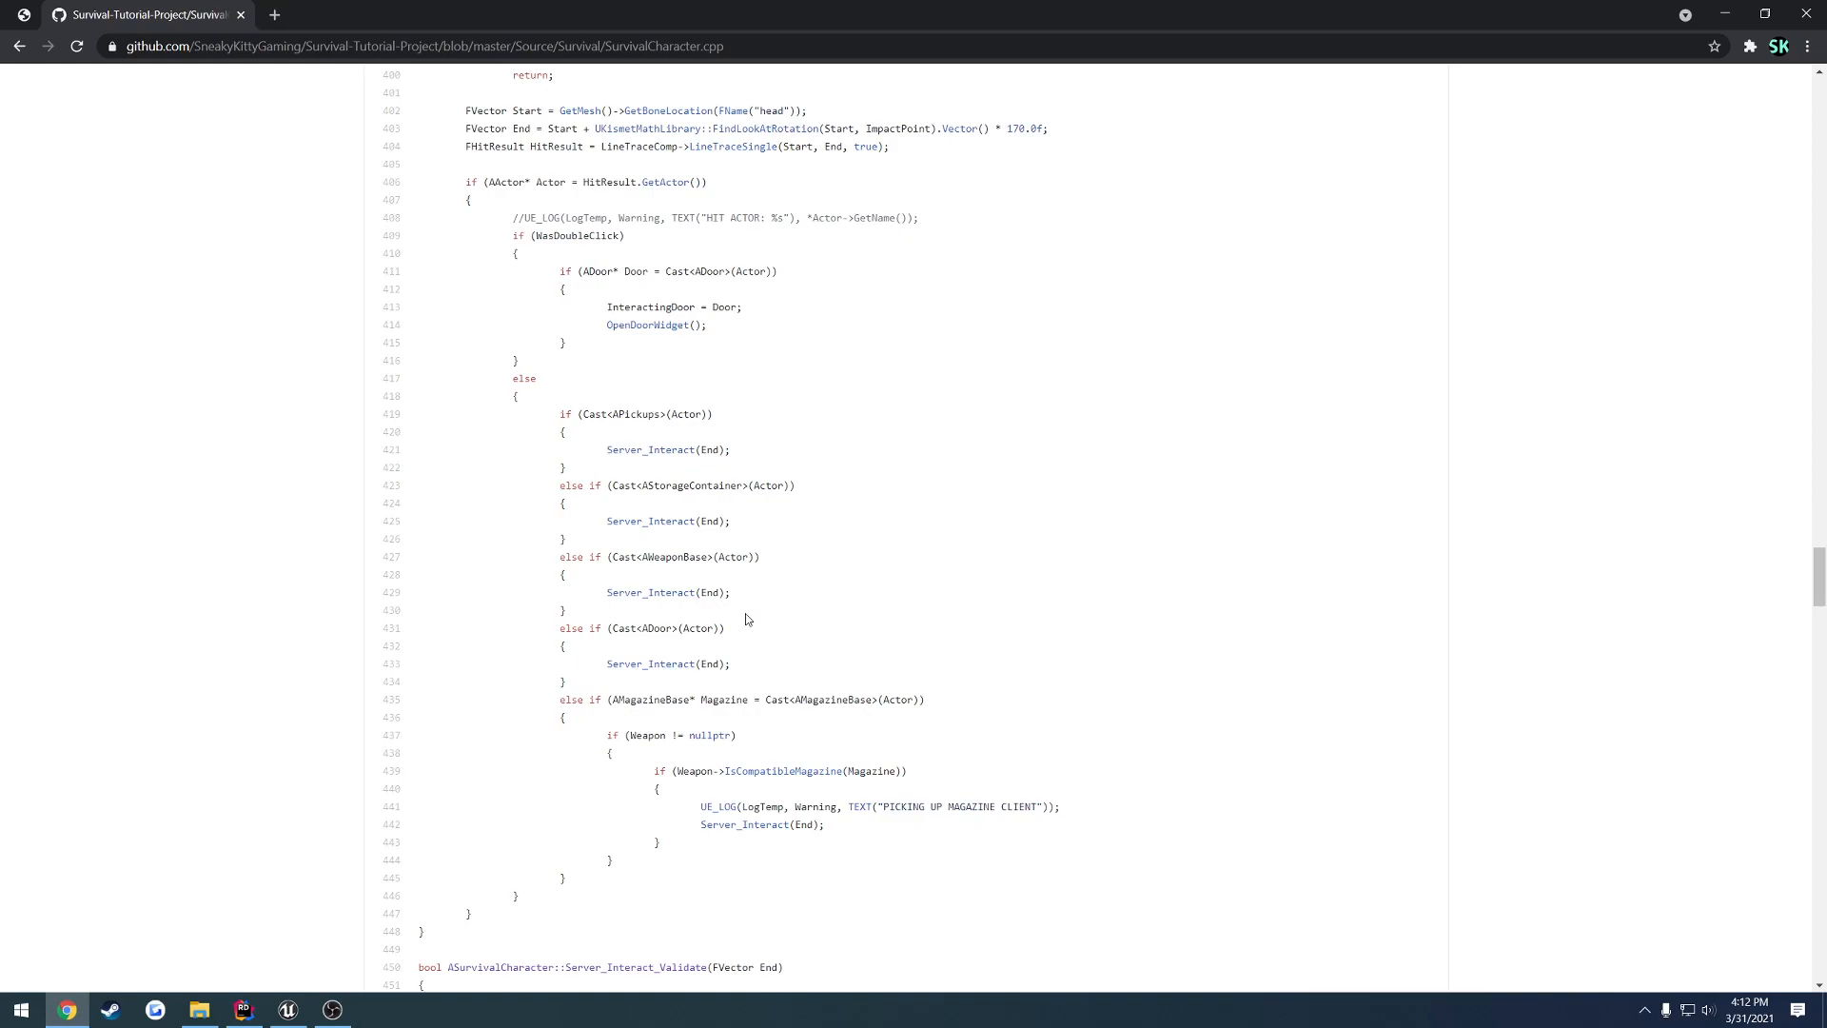
{"action": "mouse_move", "coordinate": [759, 595]}
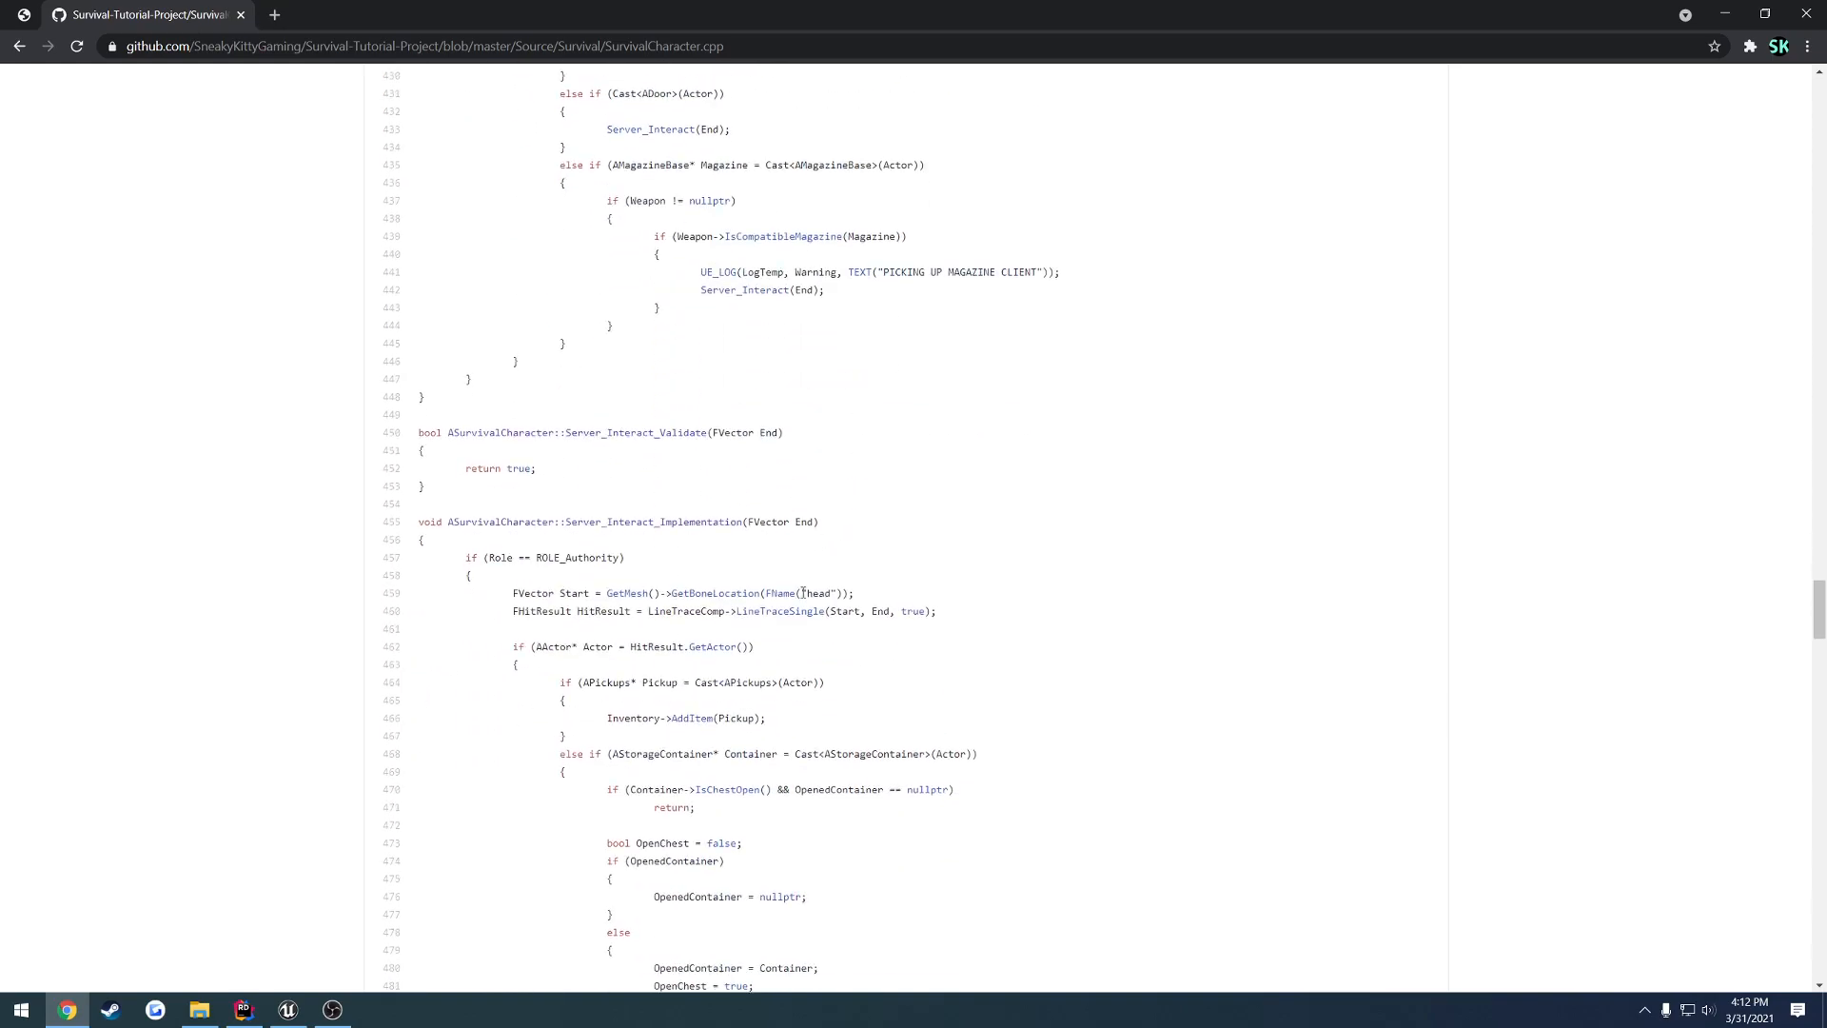
{"action": "scroll", "scroll_direction": "down", "scroll_amount": 3}
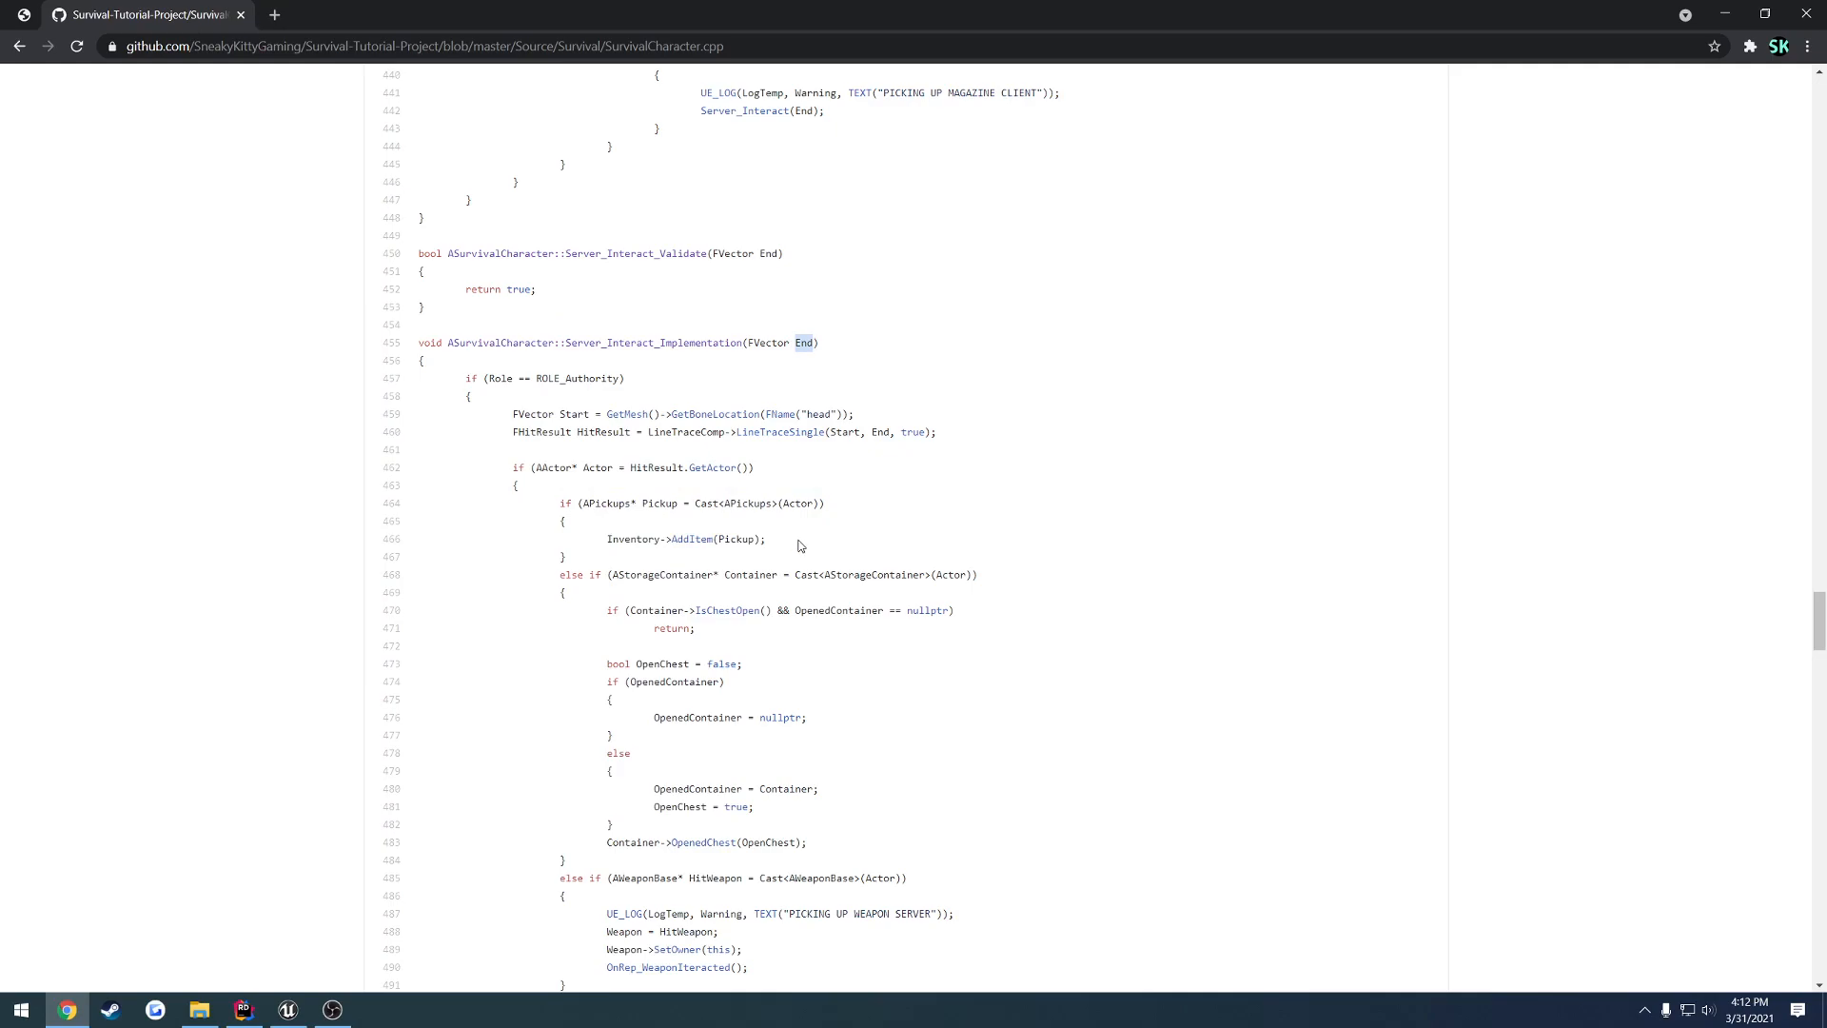
{"action": "mouse_move", "coordinate": [588, 489]}
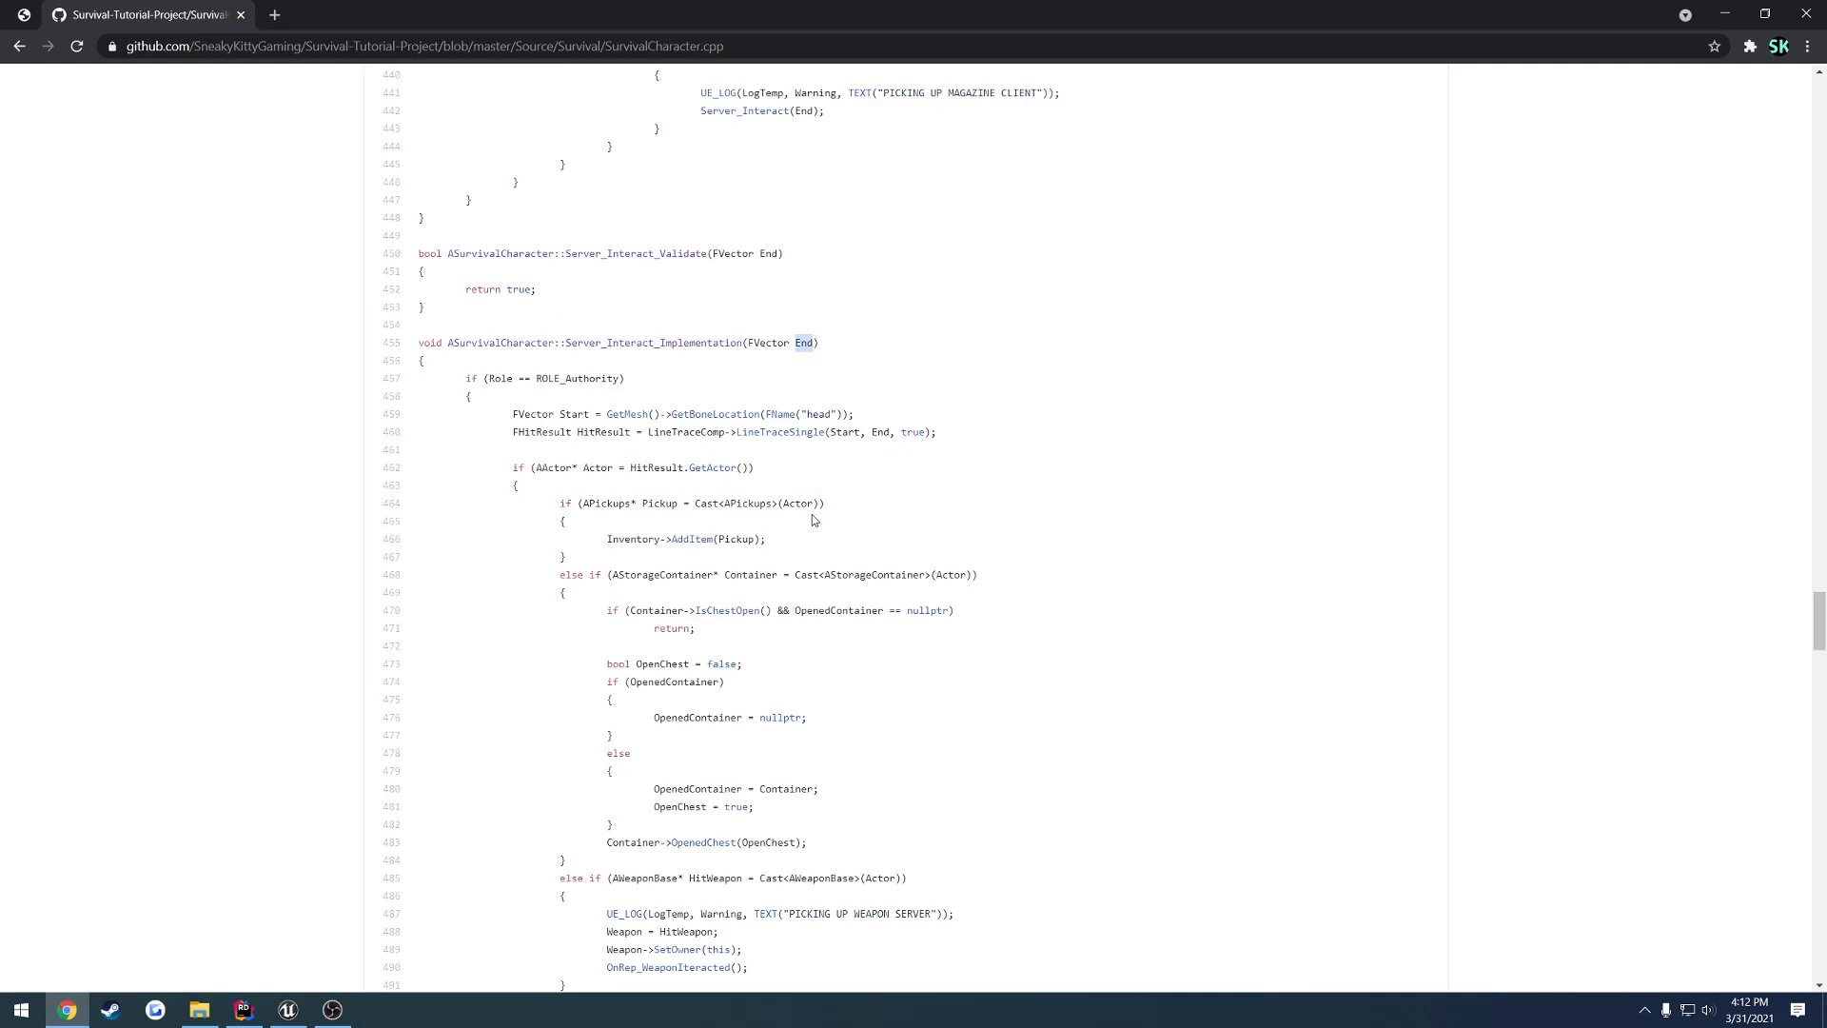
{"action": "scroll", "scroll_direction": "down", "scroll_amount": 3}
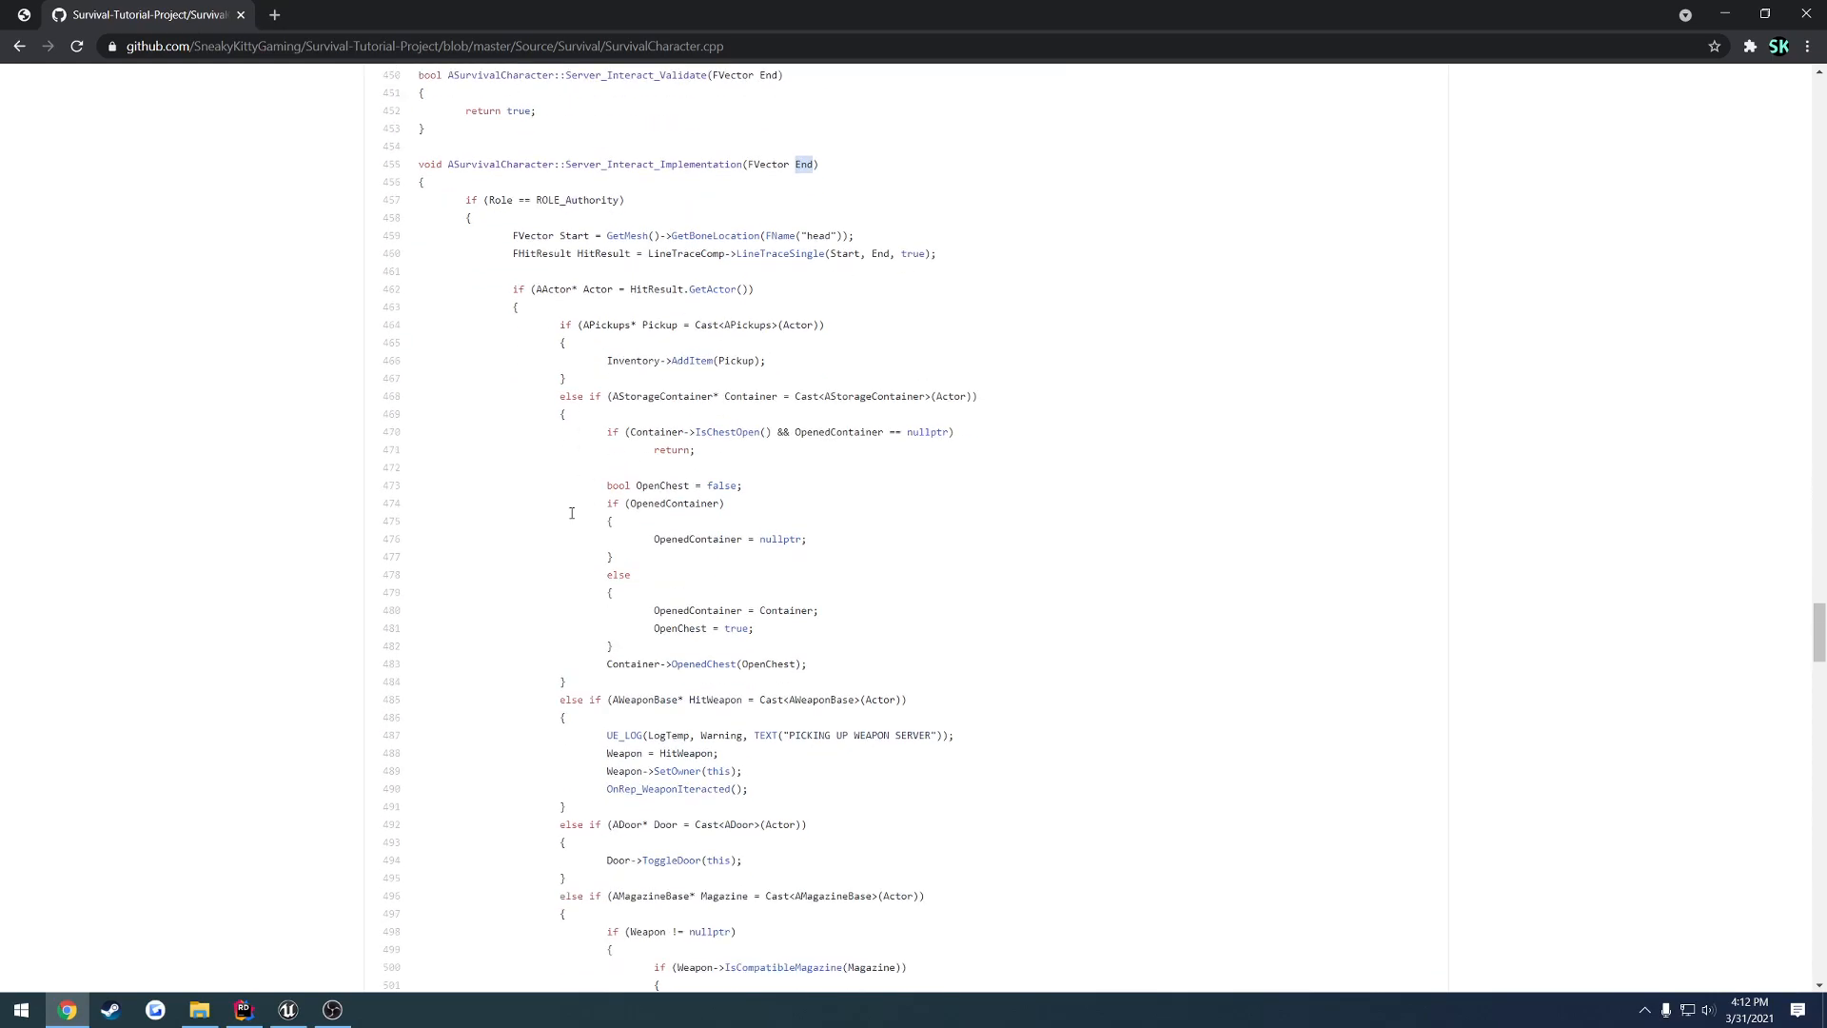
{"action": "scroll", "scroll_direction": "down", "scroll_amount": 3}
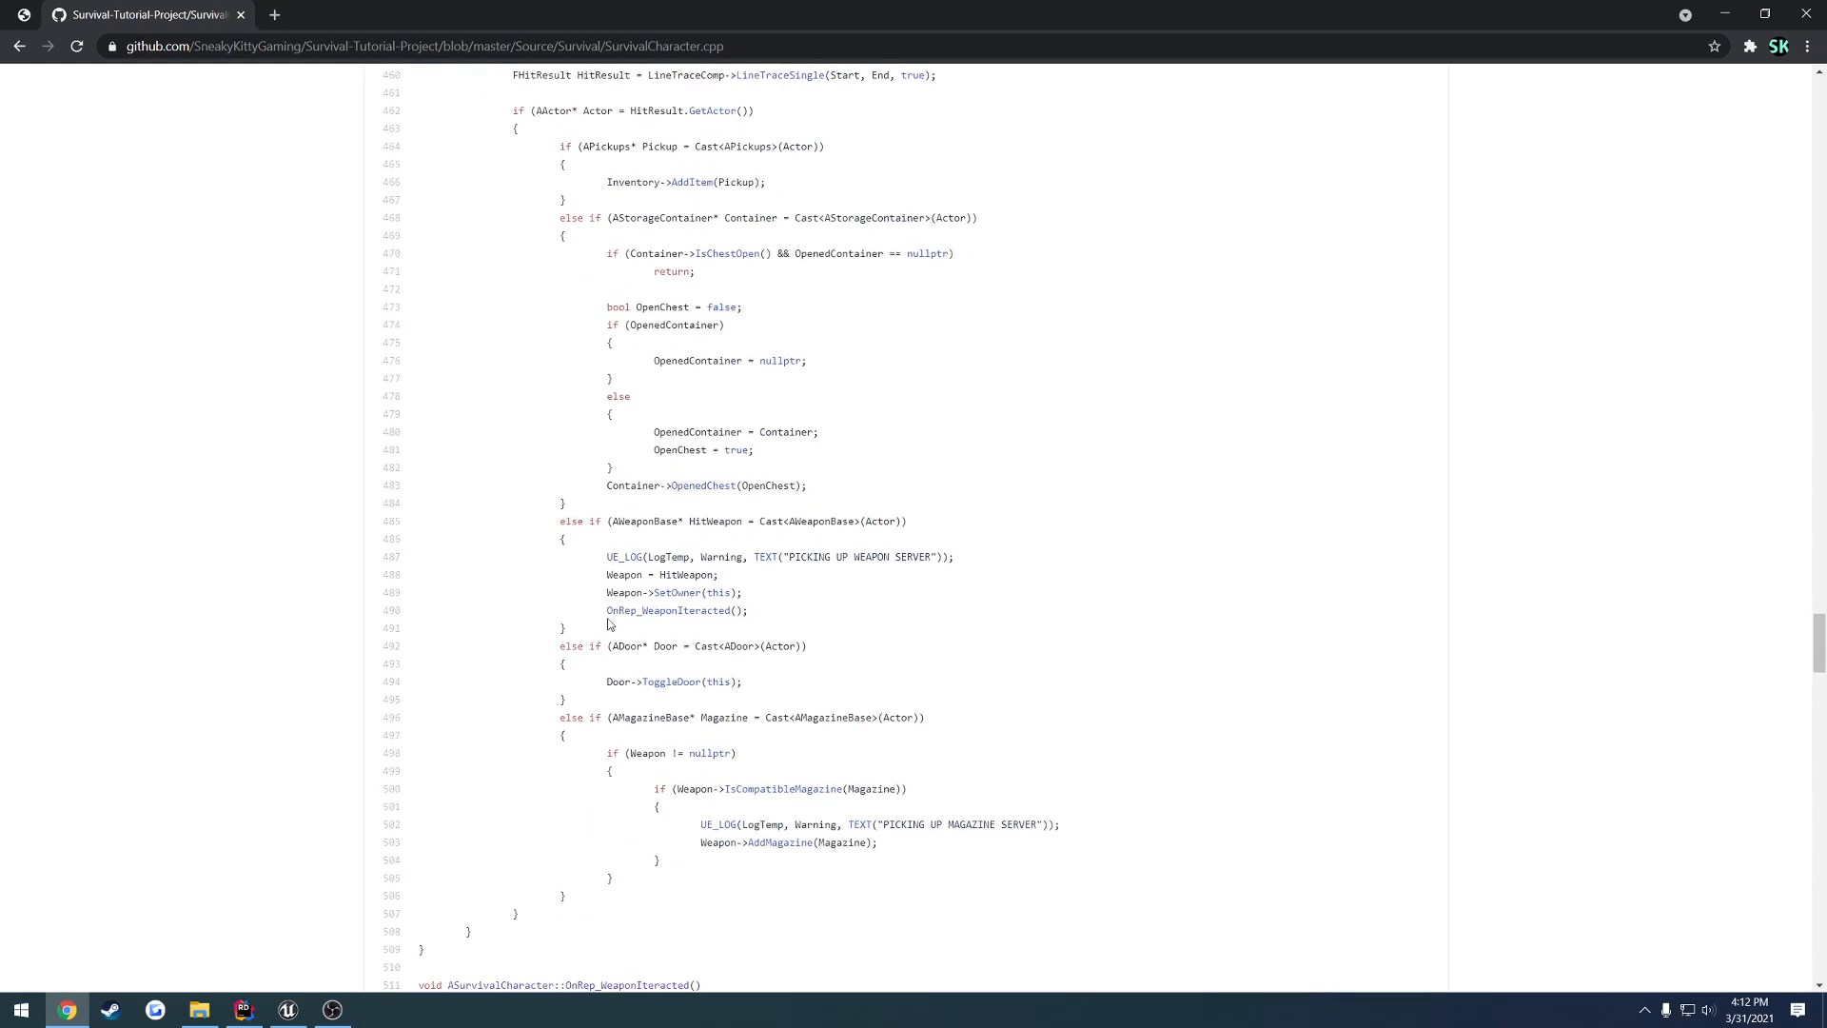
{"action": "mouse_move", "coordinate": [754, 582]}
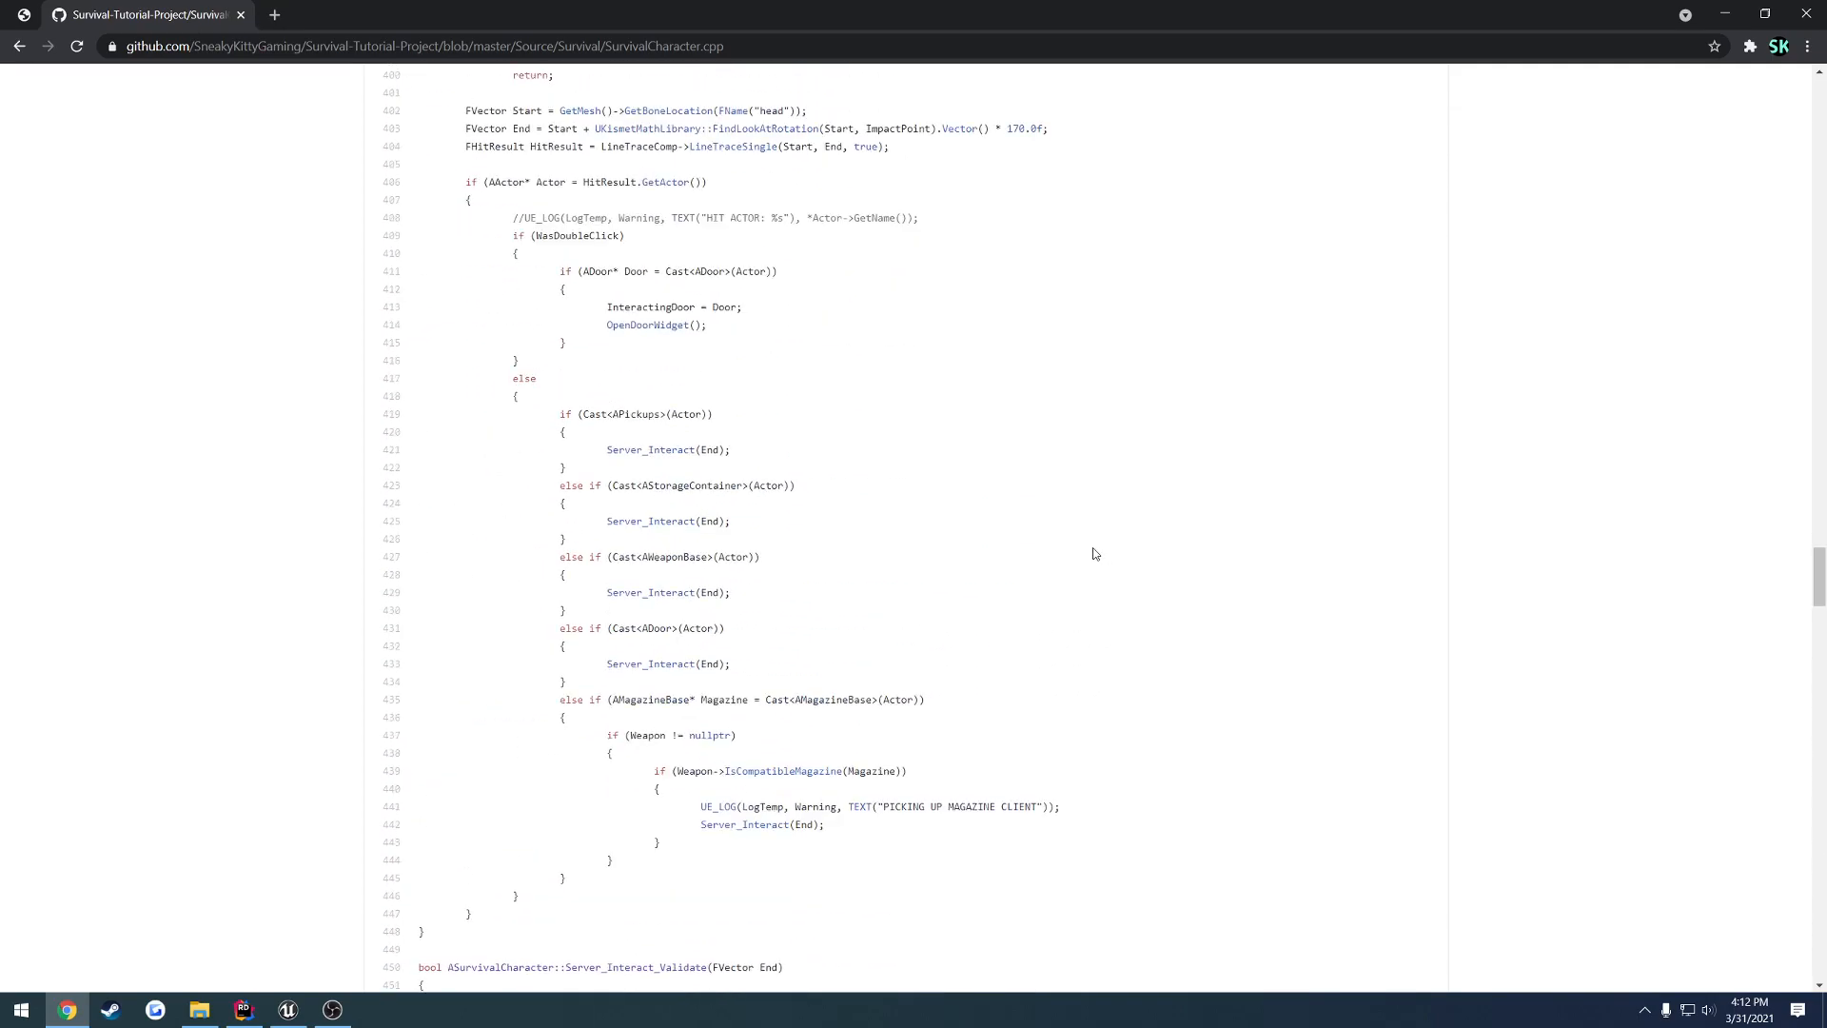
{"action": "mouse_move", "coordinate": [1090, 551]}
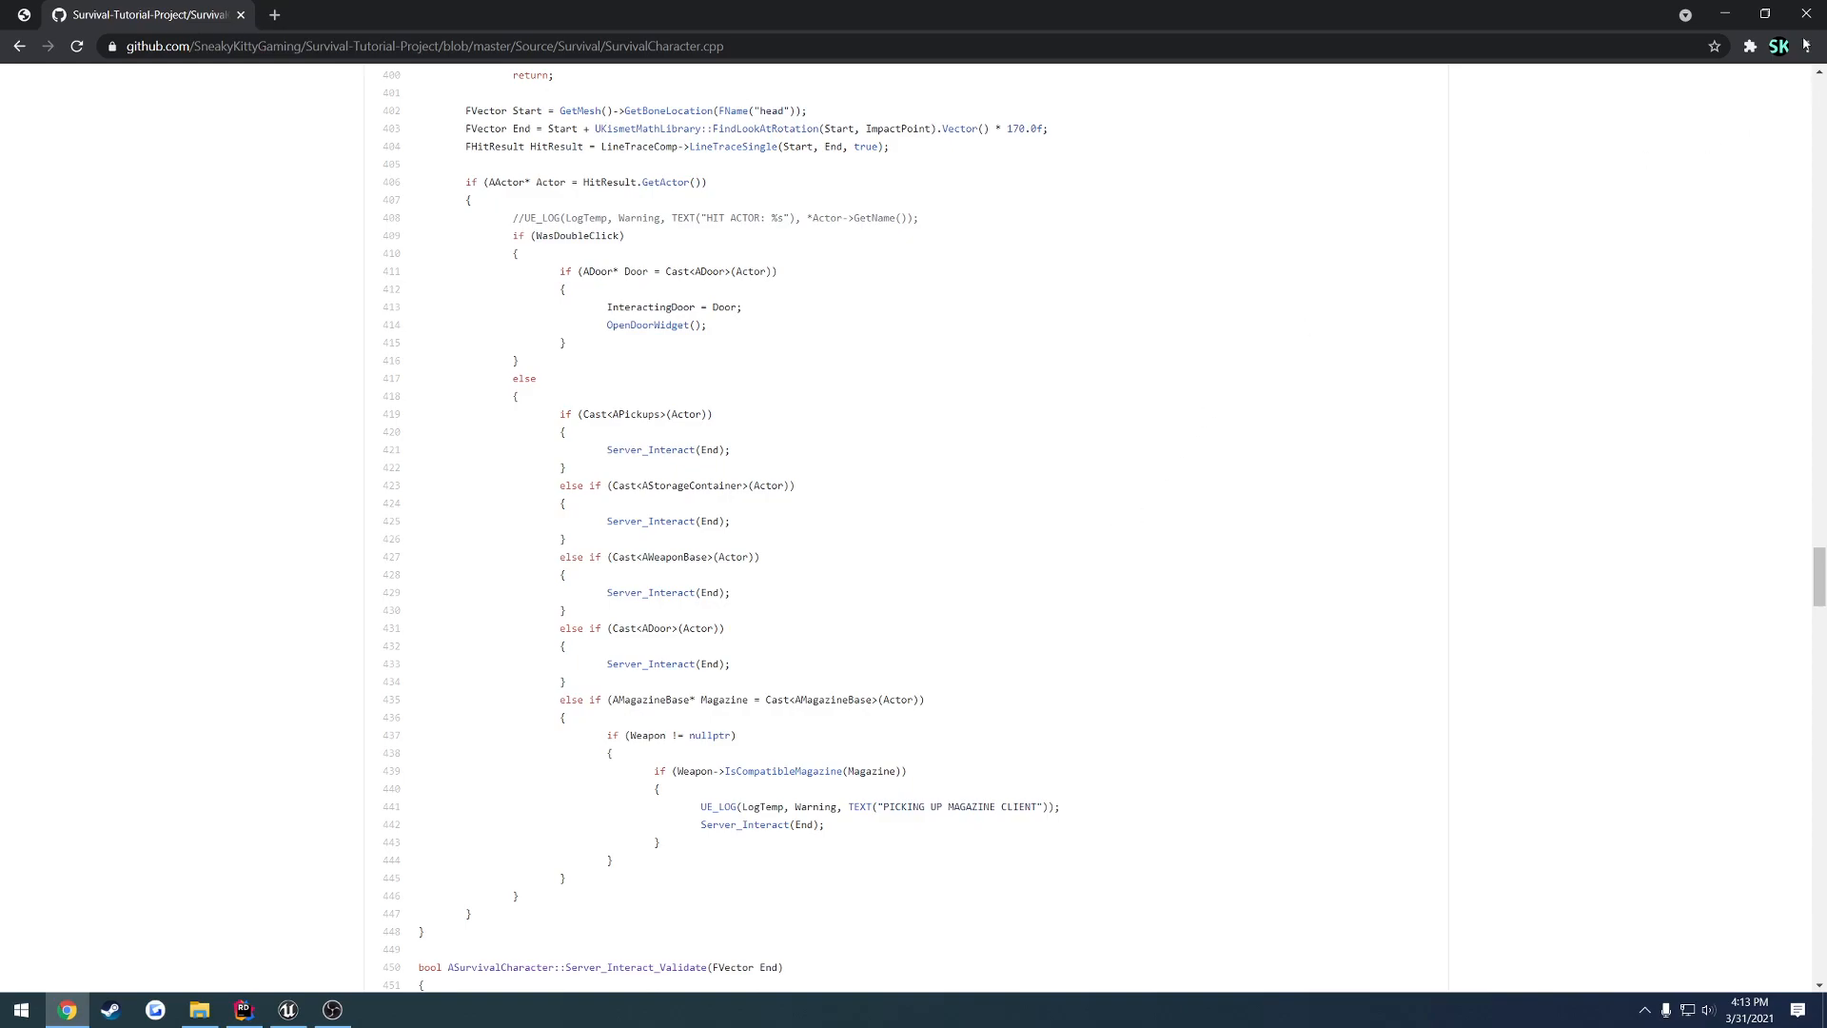
{"action": "left_click", "coordinate": [241, 1009]}
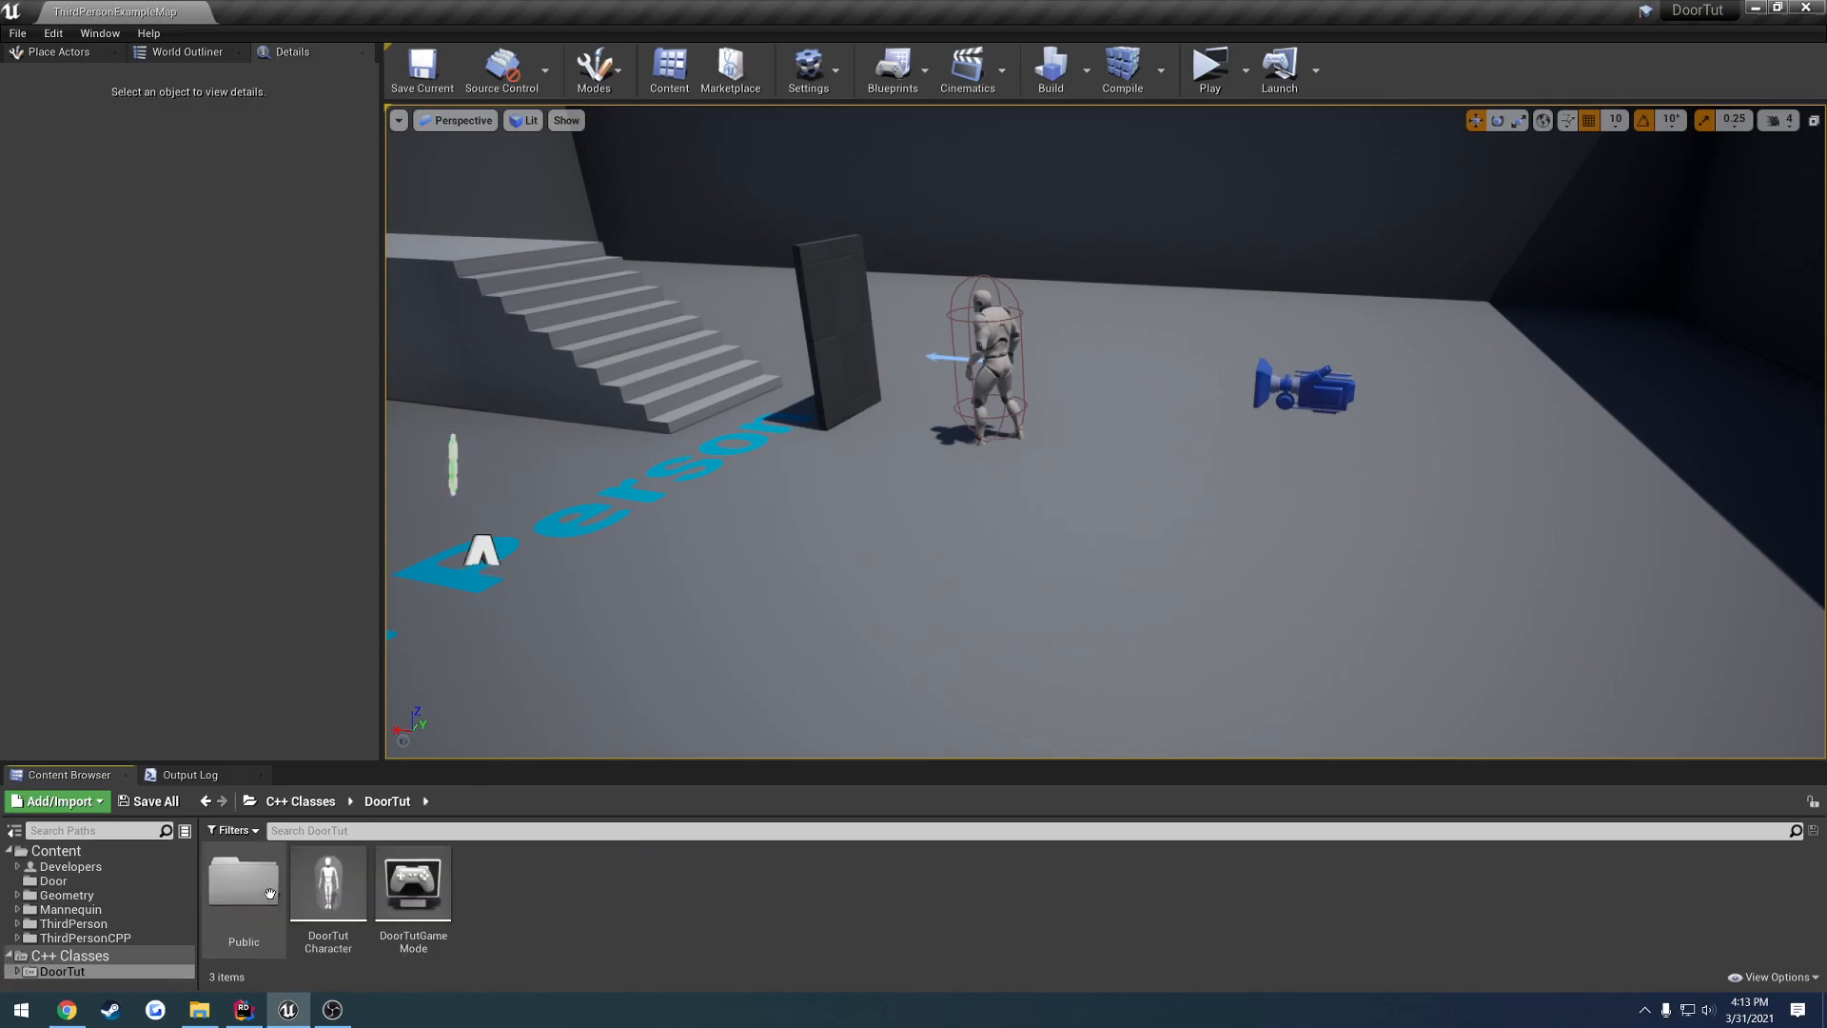
- Add a public C++ class with Unreal Interface parent, named UseInterface, and create its files
{"action": "double_click", "coordinate": [242, 883]}
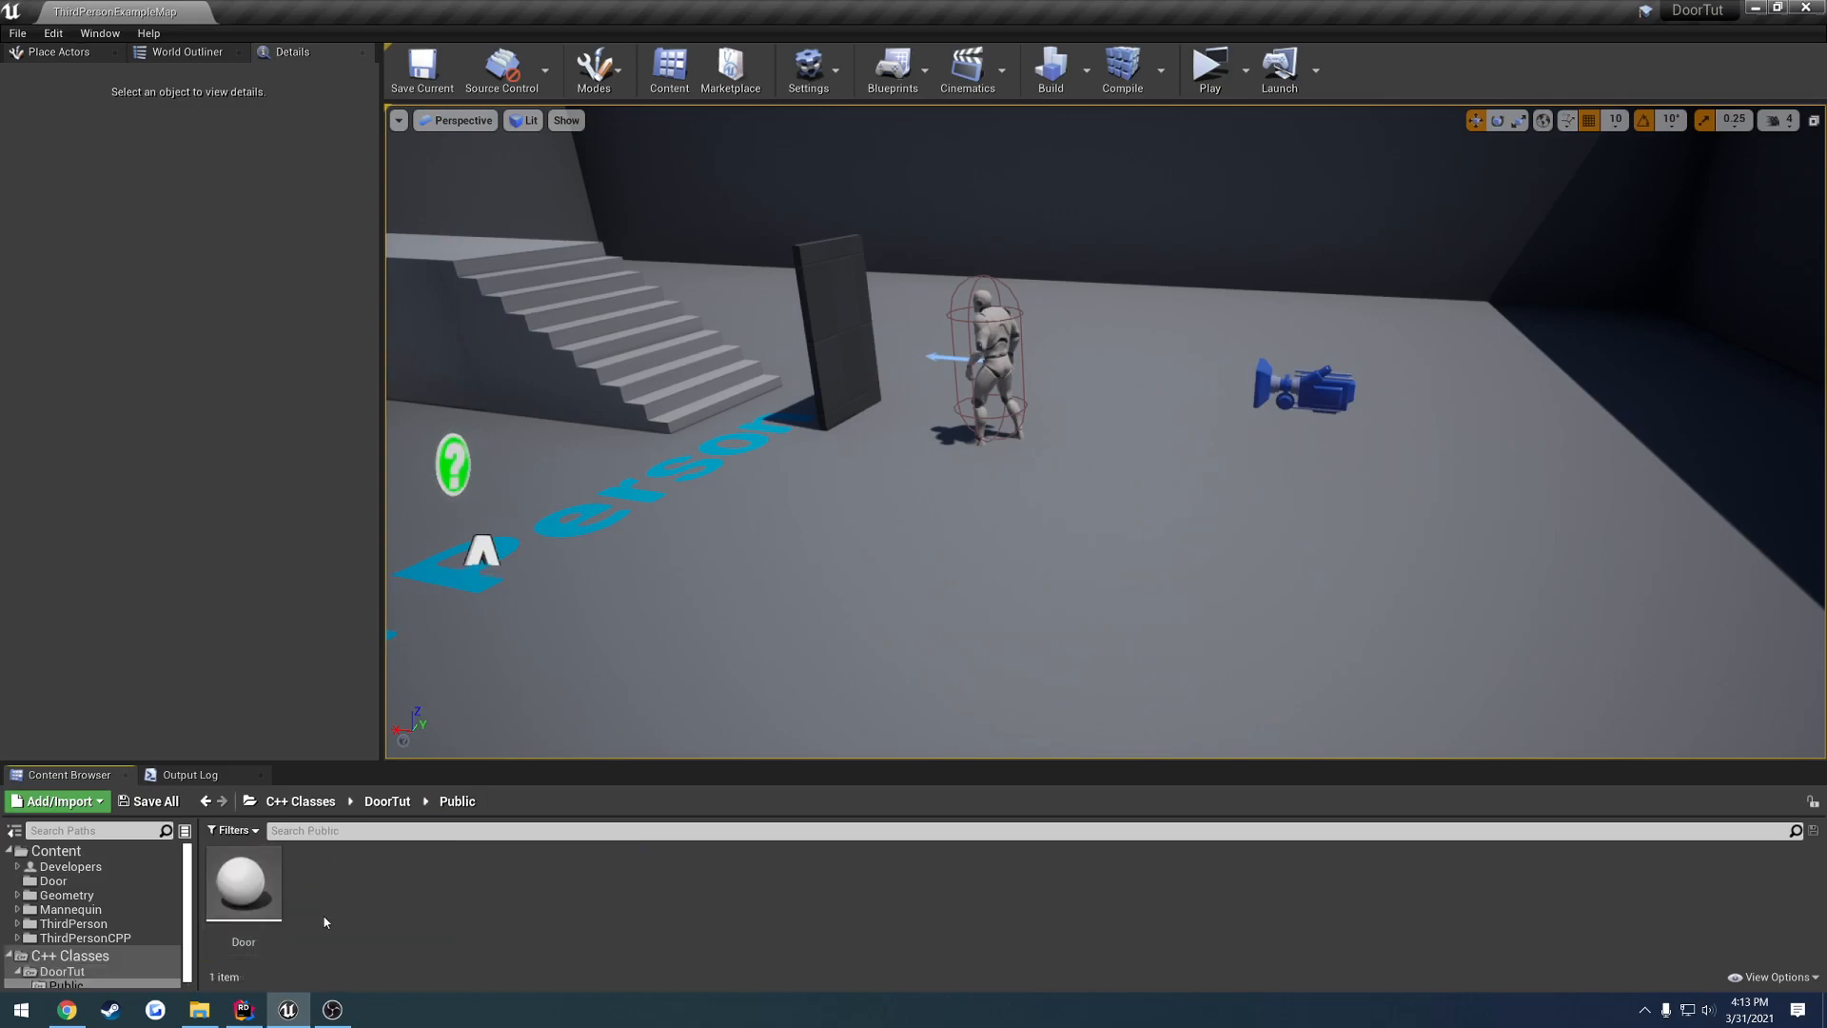
{"action": "mouse_move", "coordinate": [423, 907]}
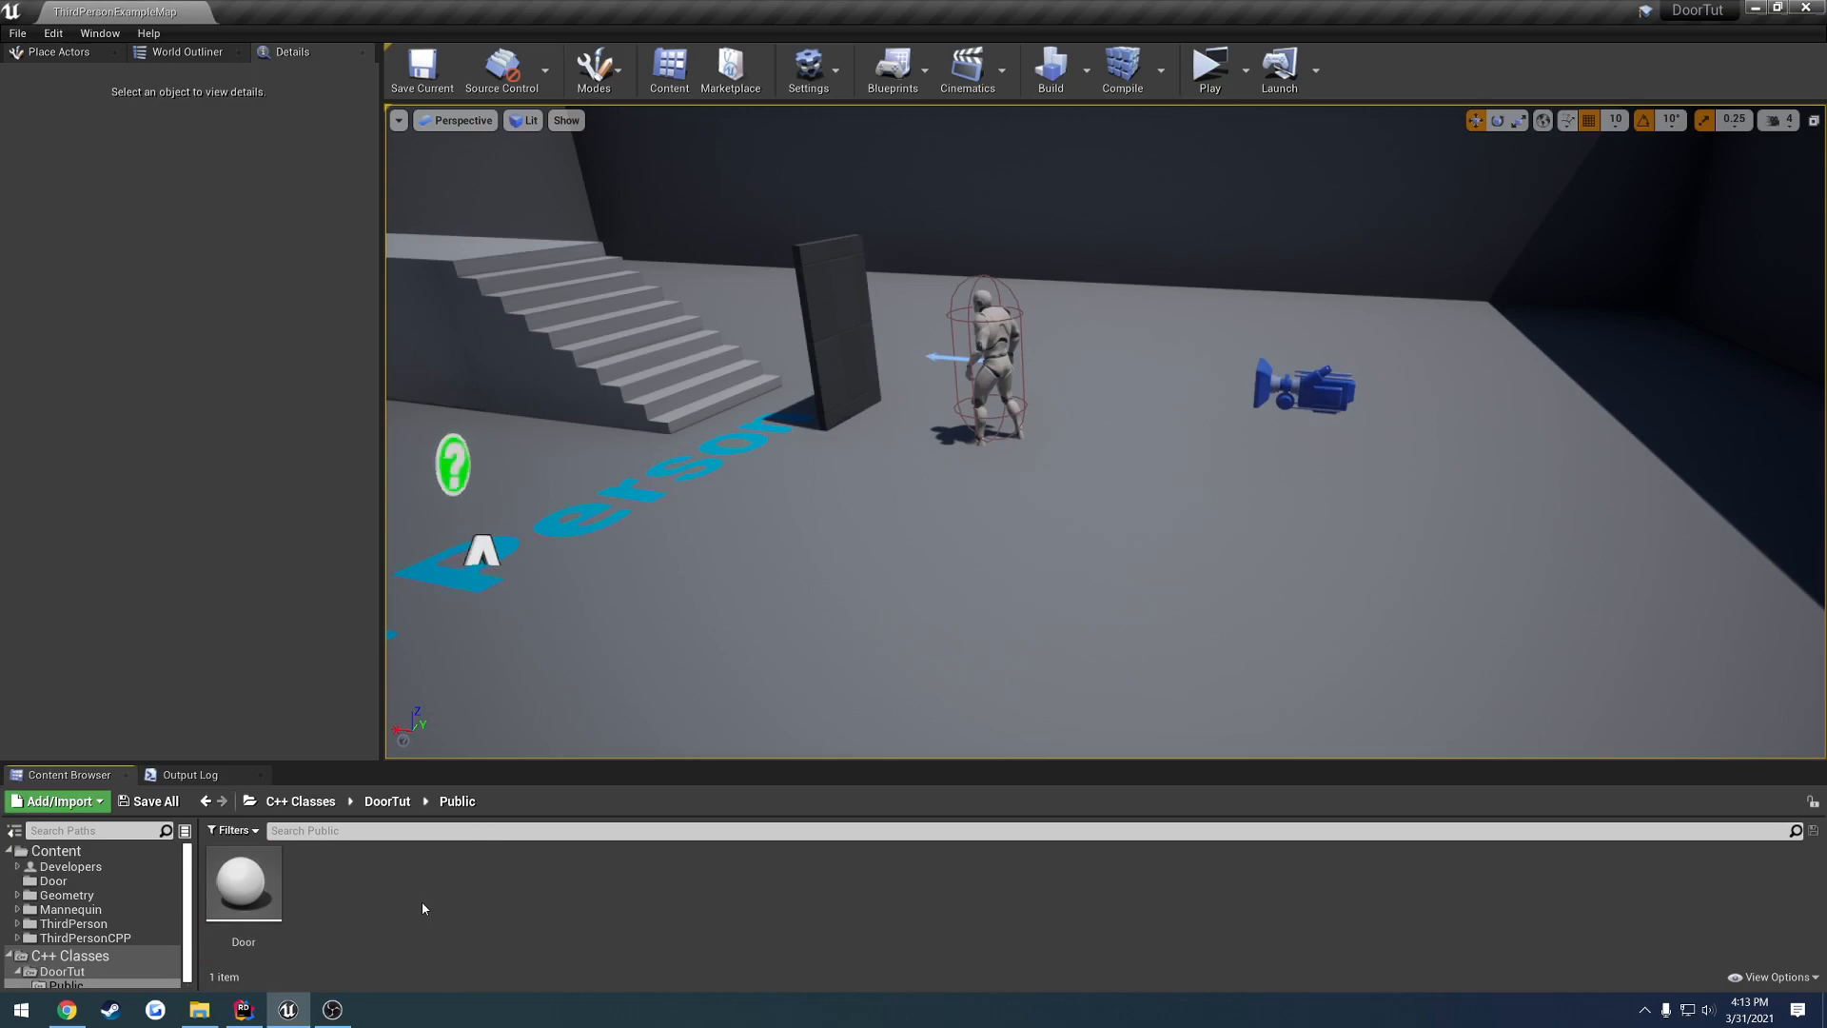
{"action": "left_click", "coordinate": [55, 801]}
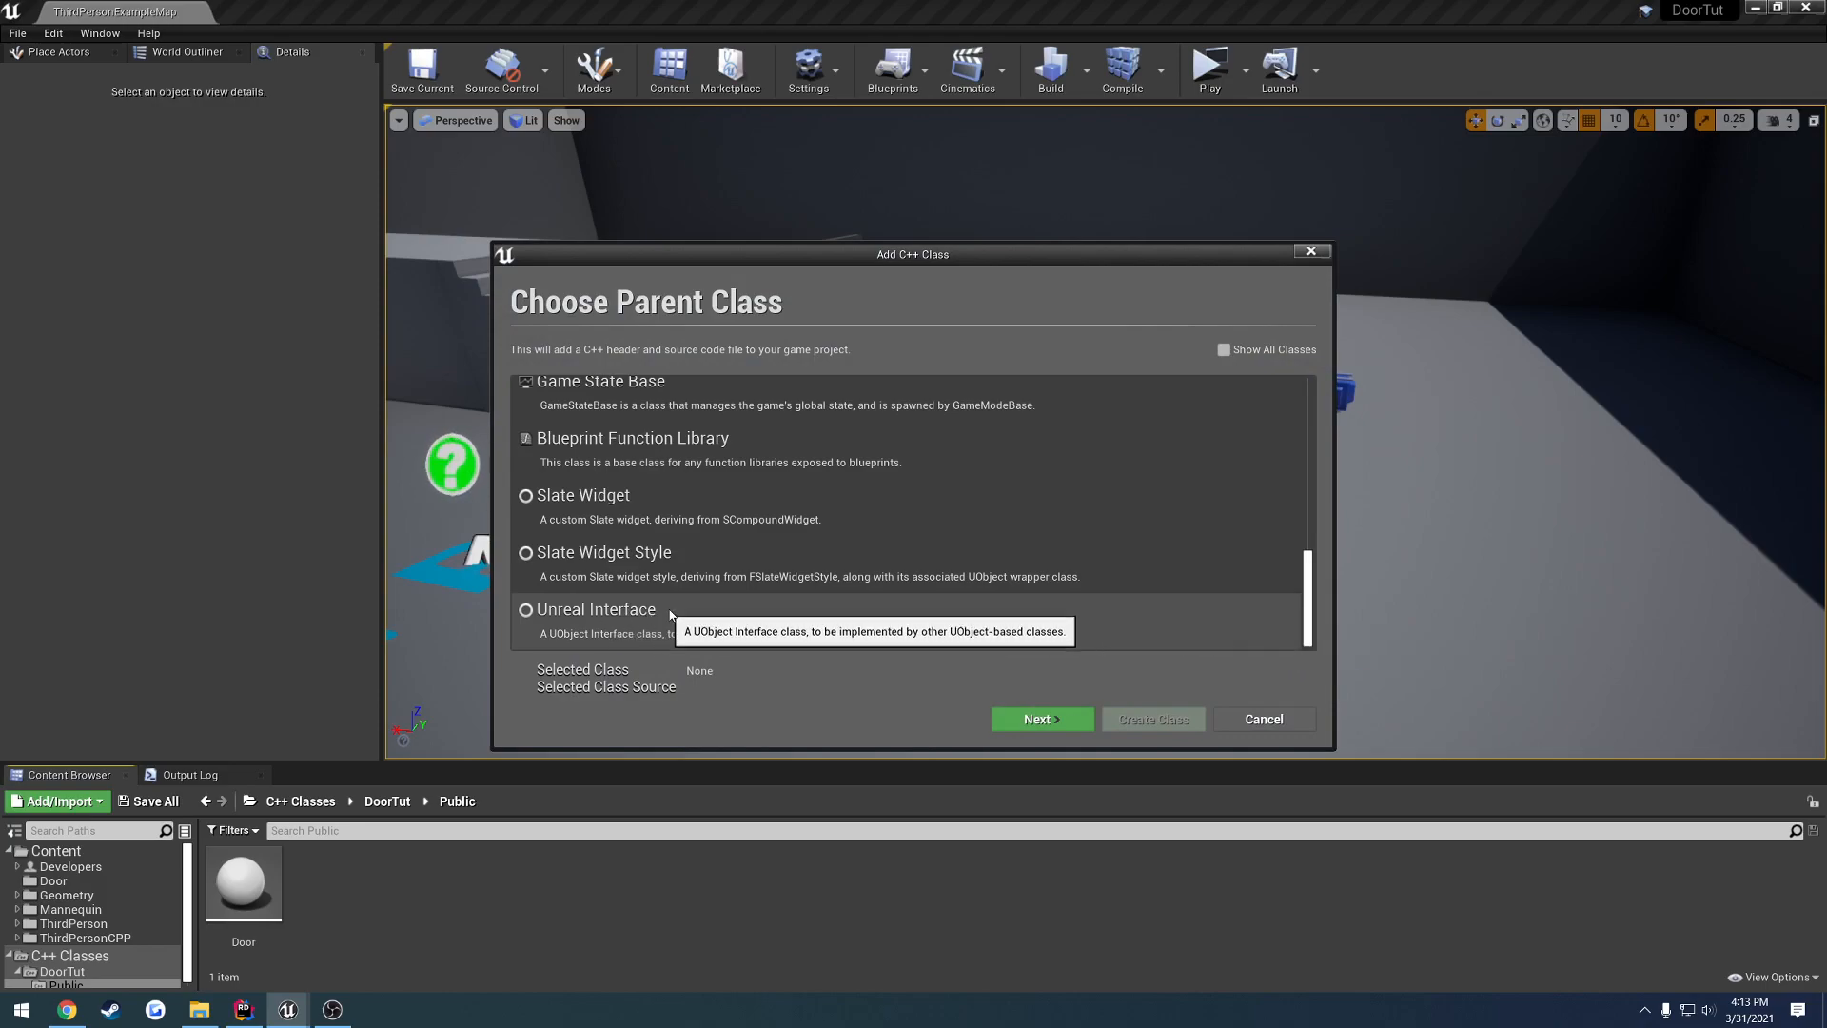
{"action": "left_click", "coordinate": [1039, 717]}
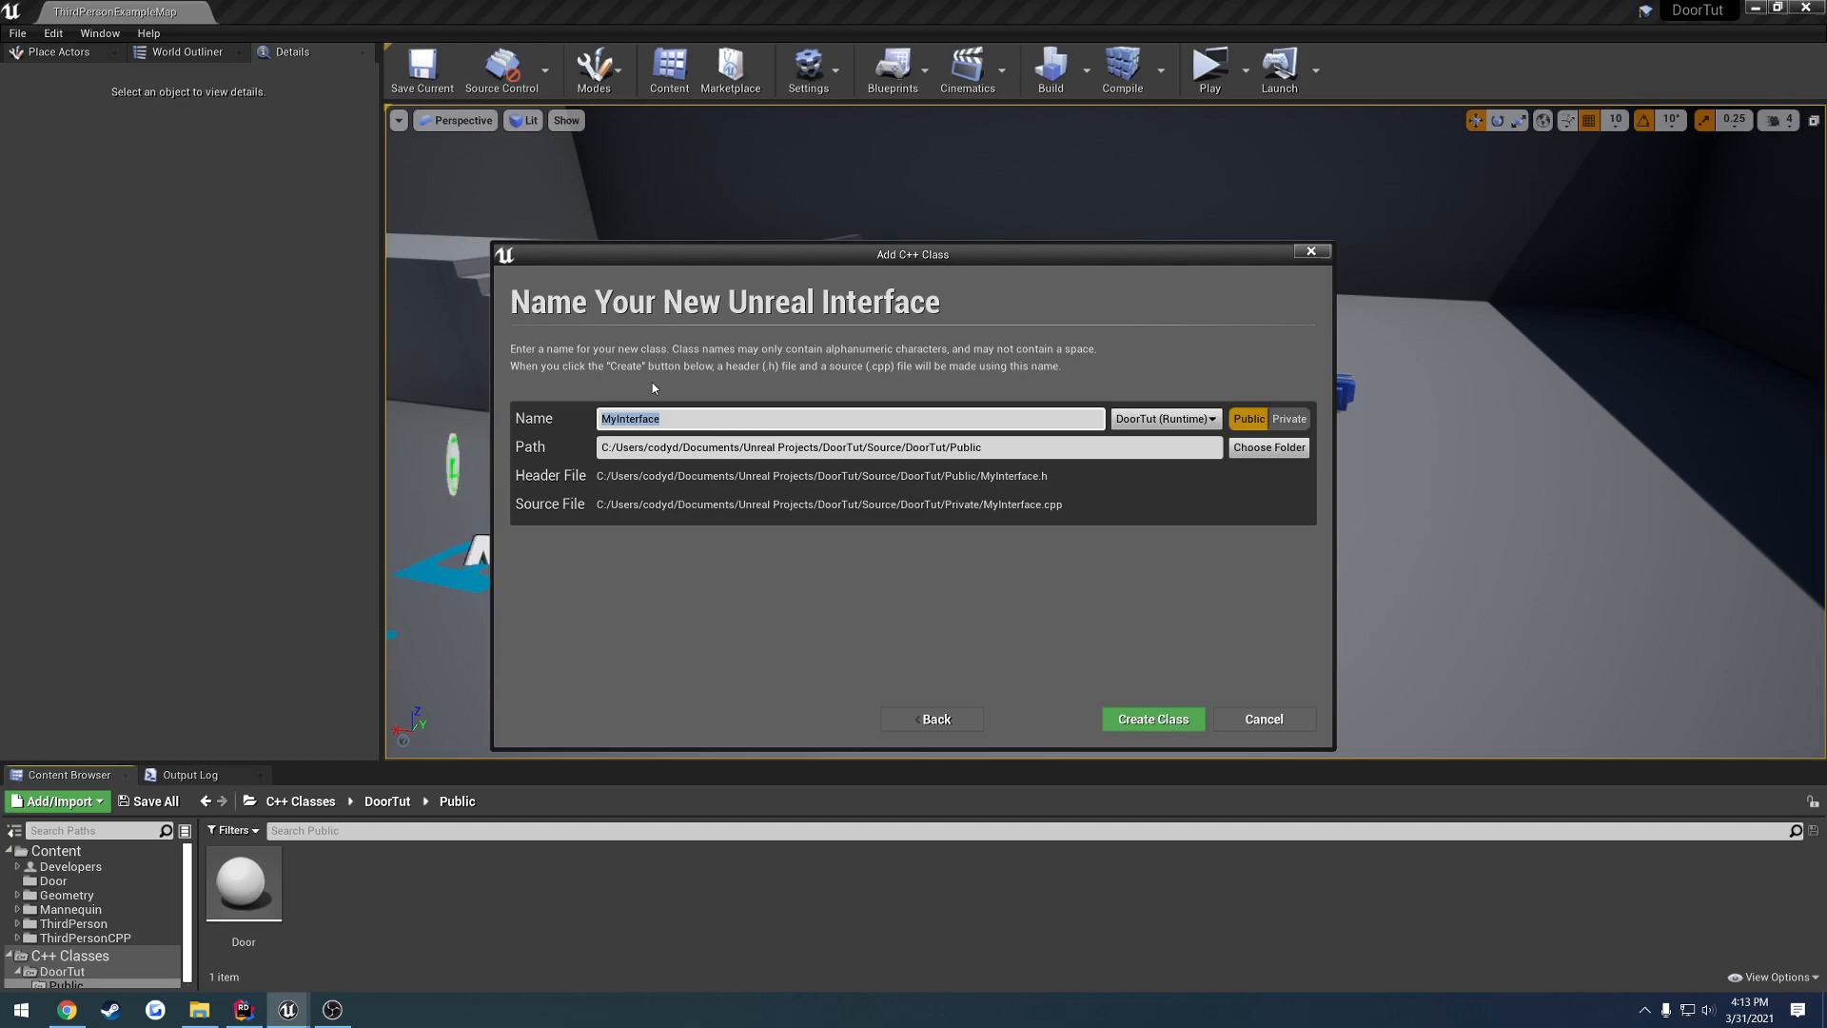
{"action": "type", "text": "Inter"}
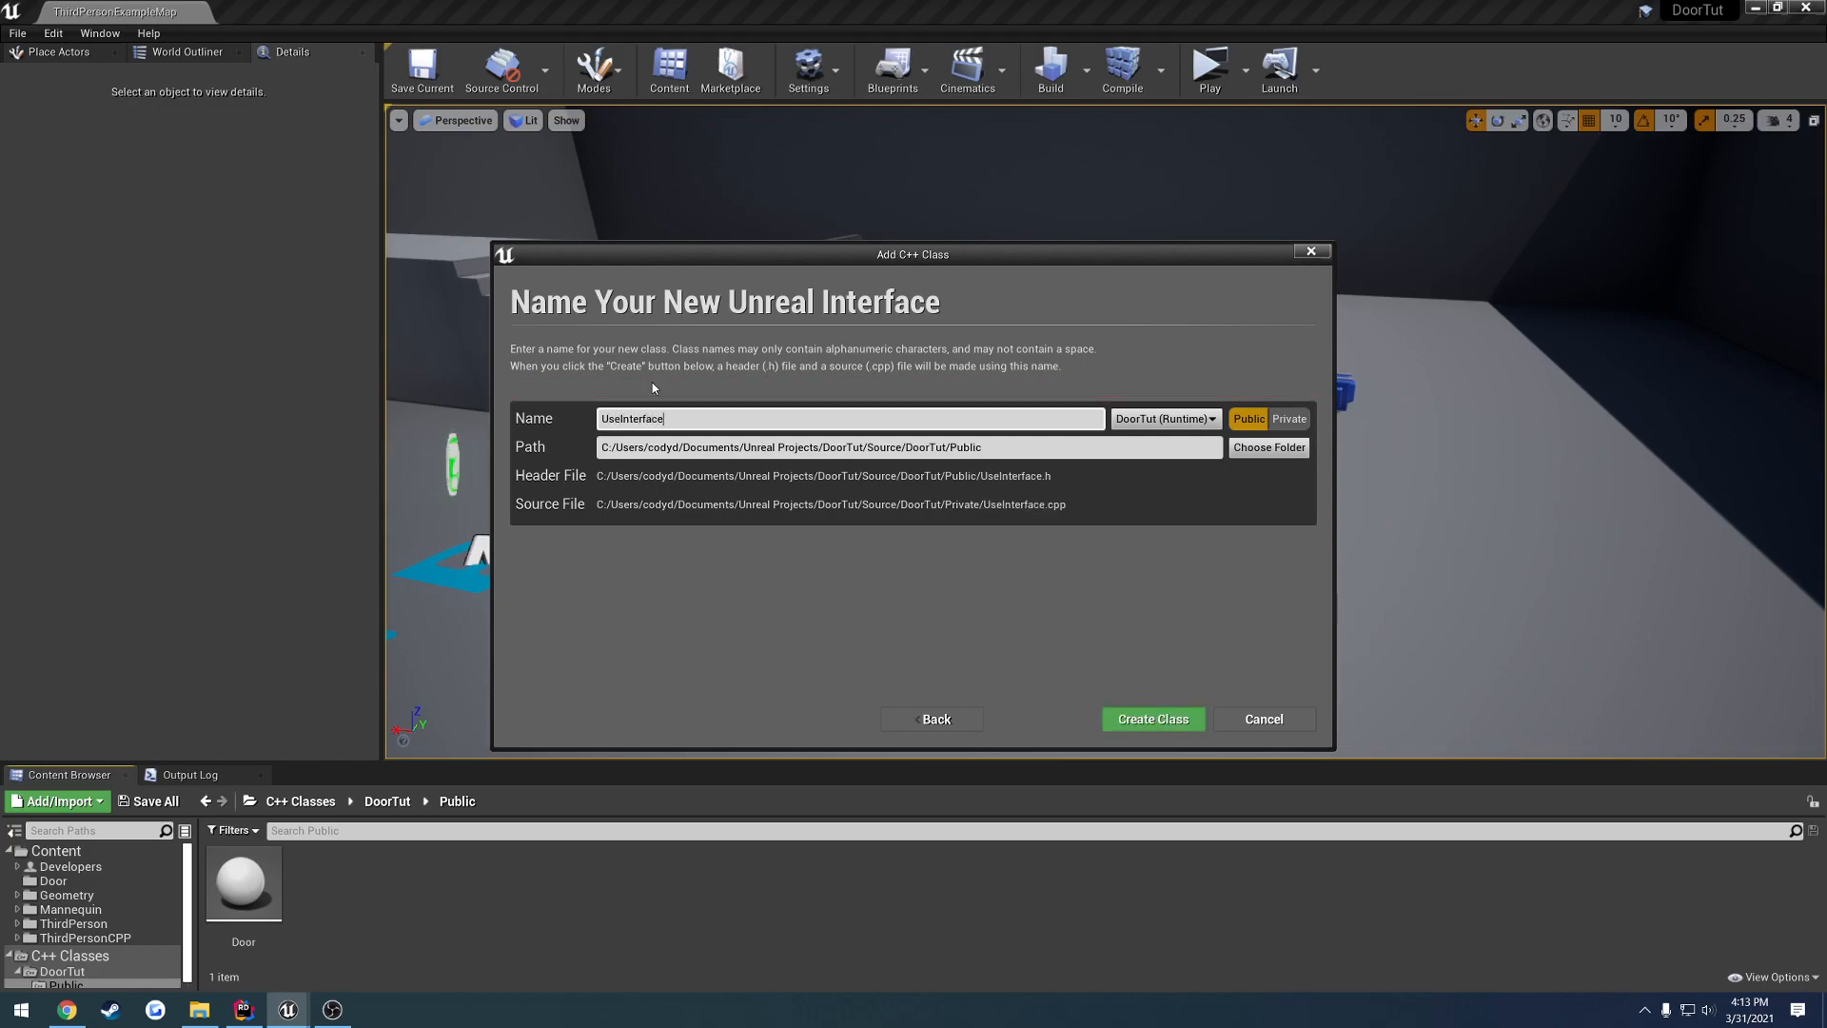
{"action": "left_click", "coordinate": [1150, 719]}
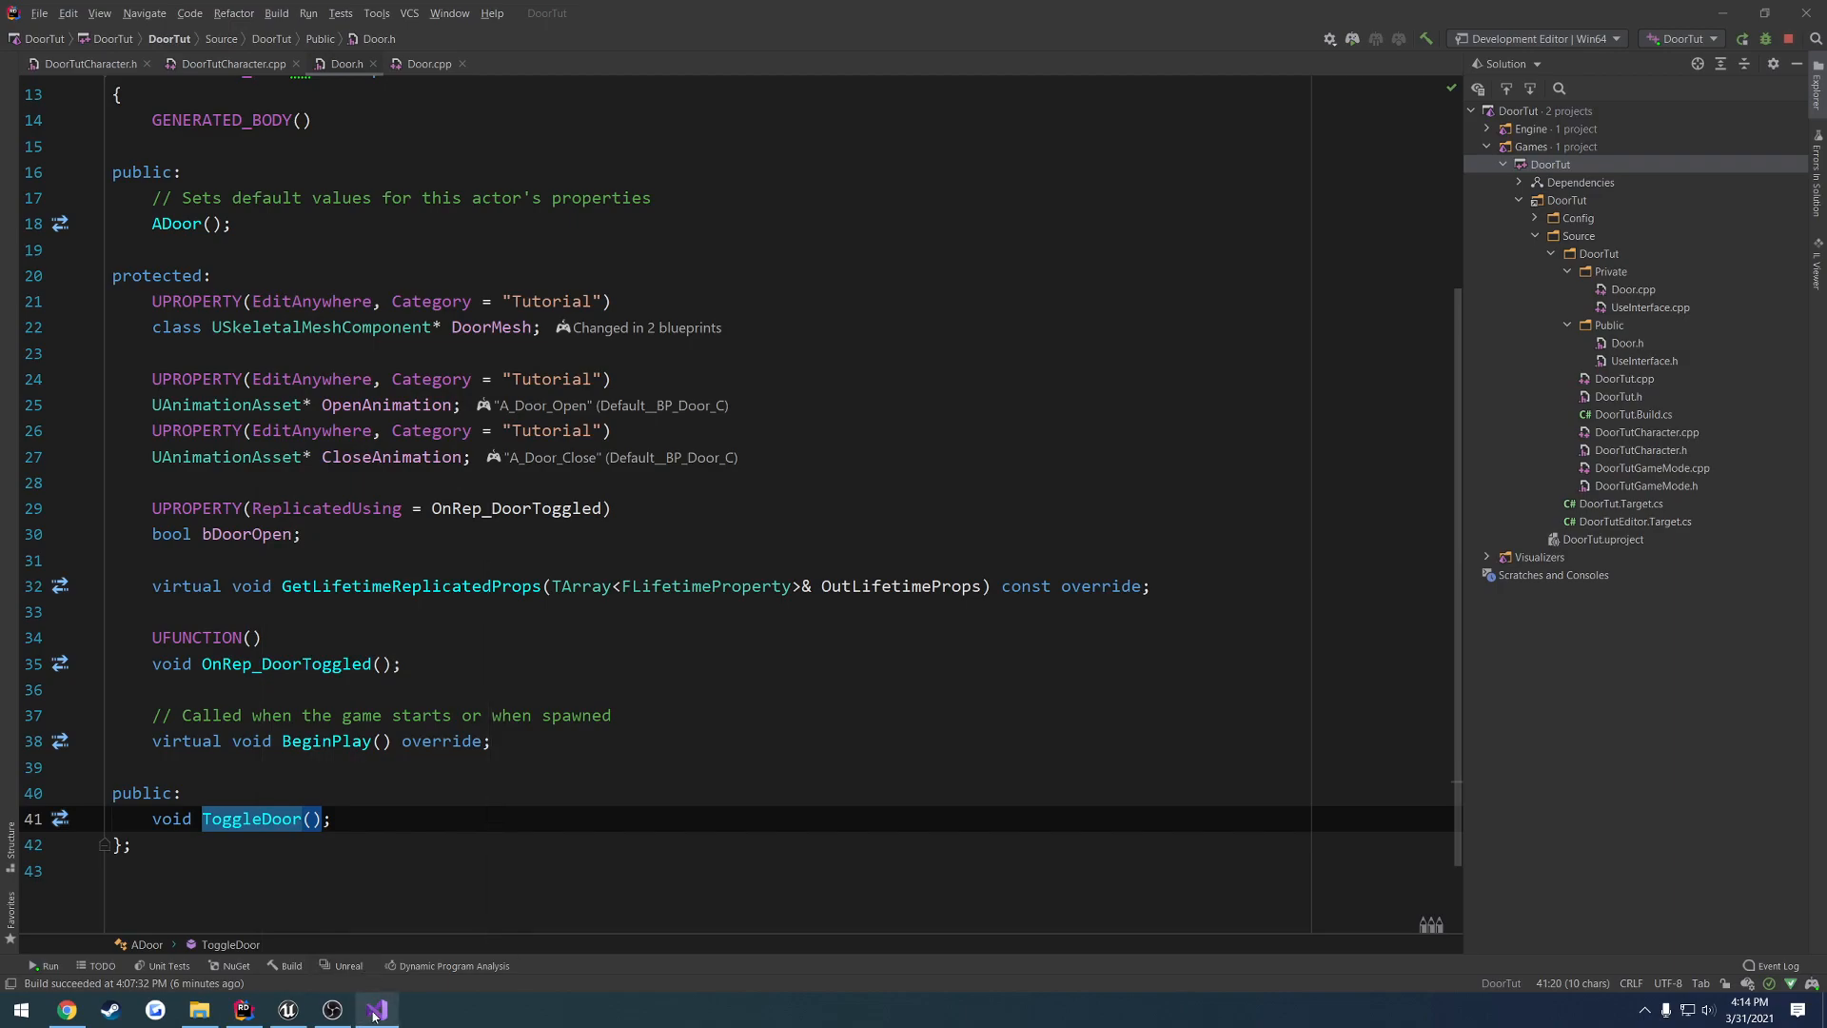
- Declare void Use(); under public: in the IUseInterface class of UseInterface.h
{"action": "right_click", "coordinate": [375, 1009]}
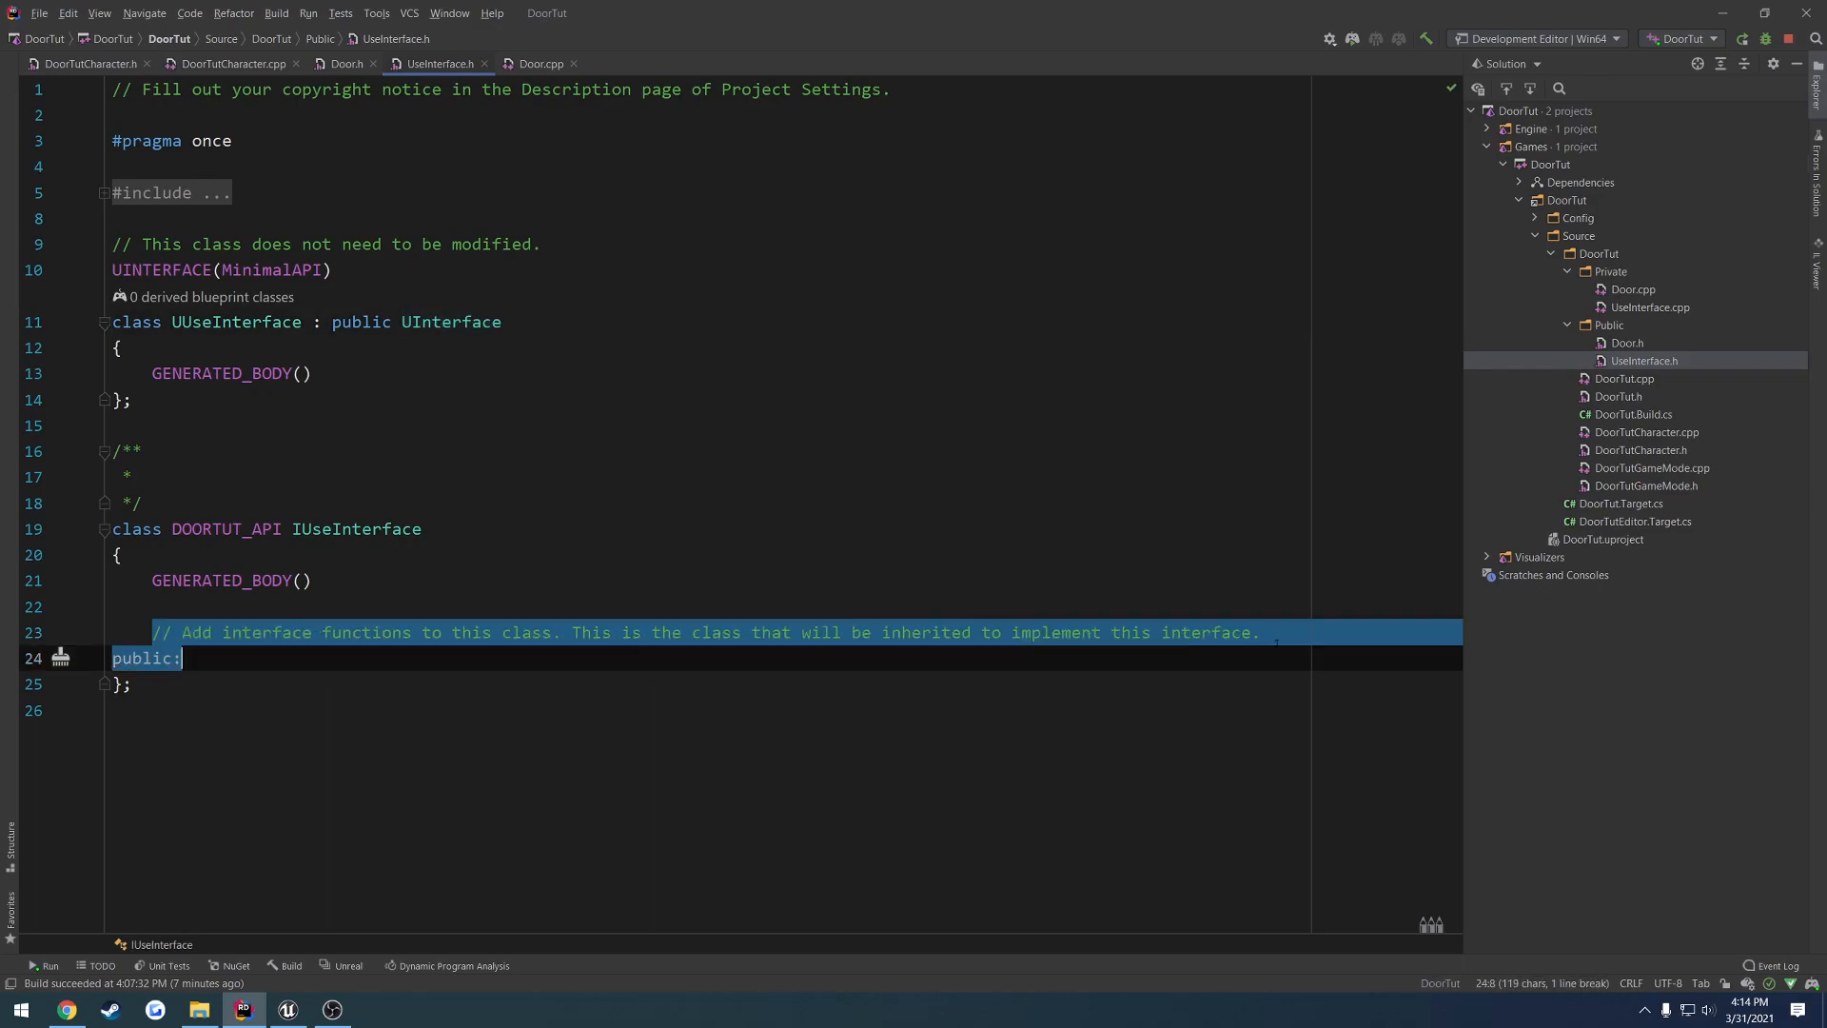
{"action": "key", "text": "enter"}
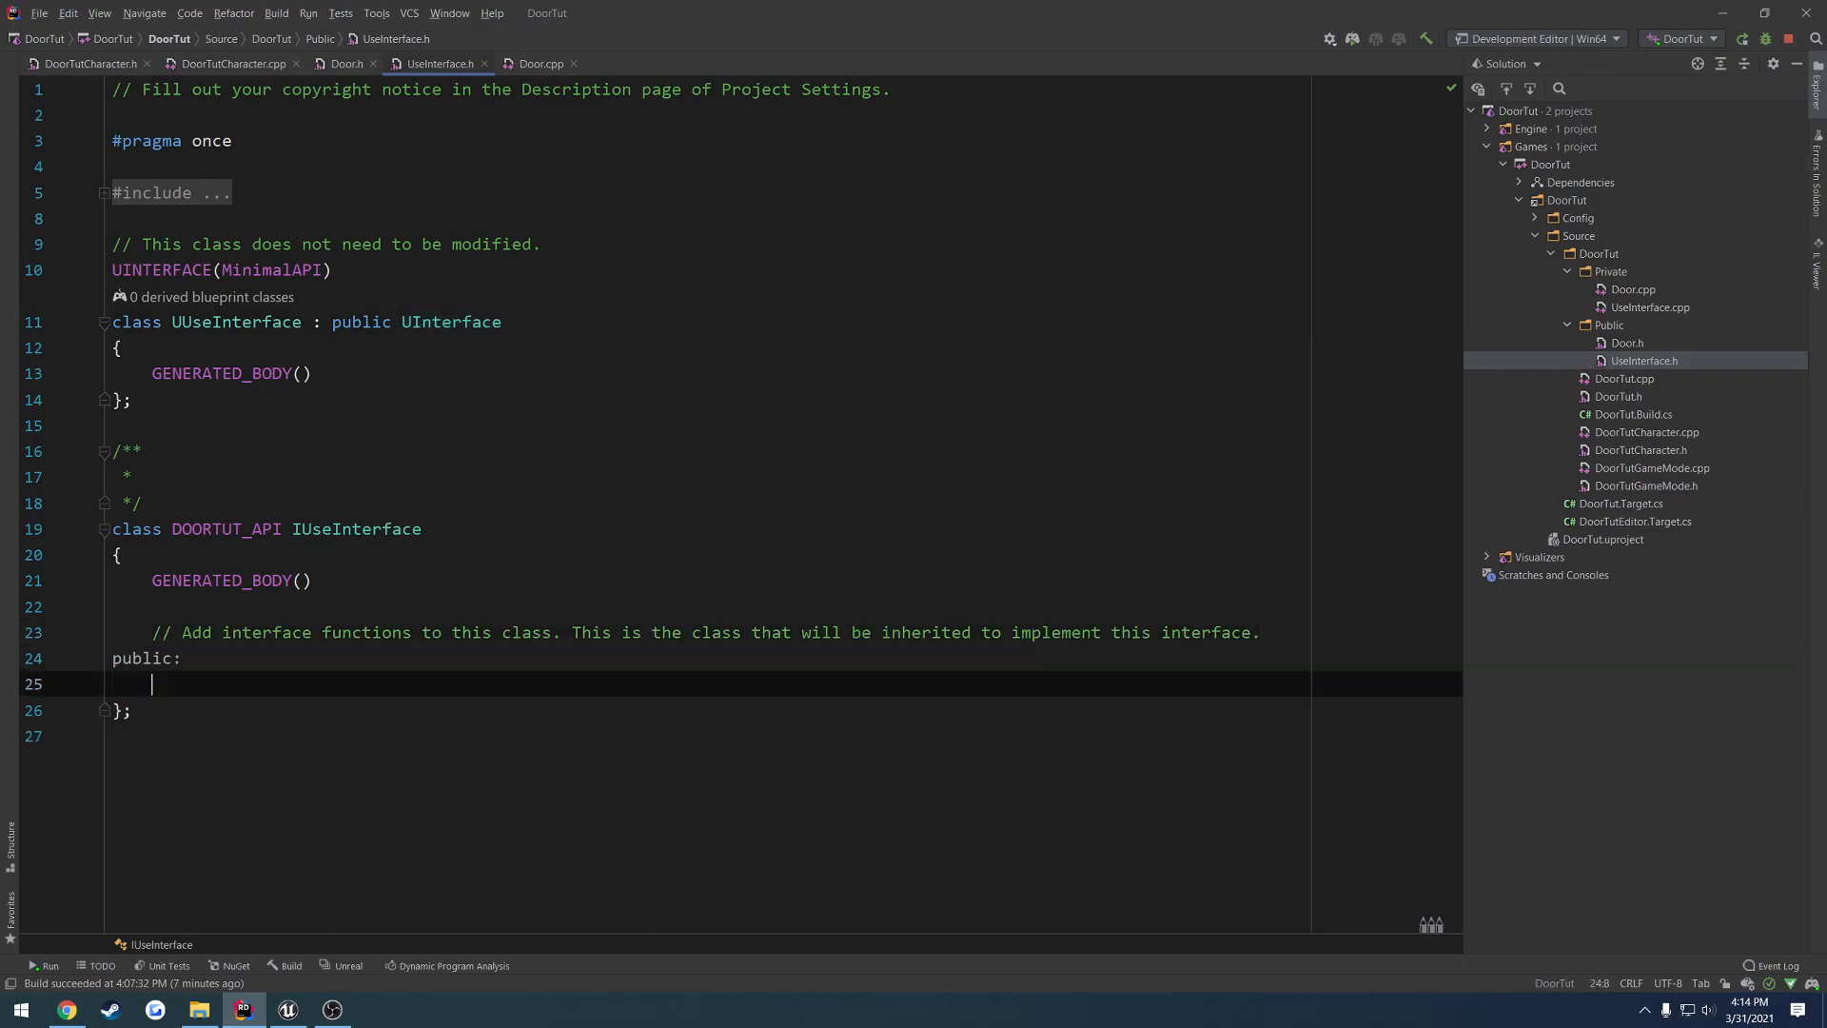
{"action": "type", "text": "v"}
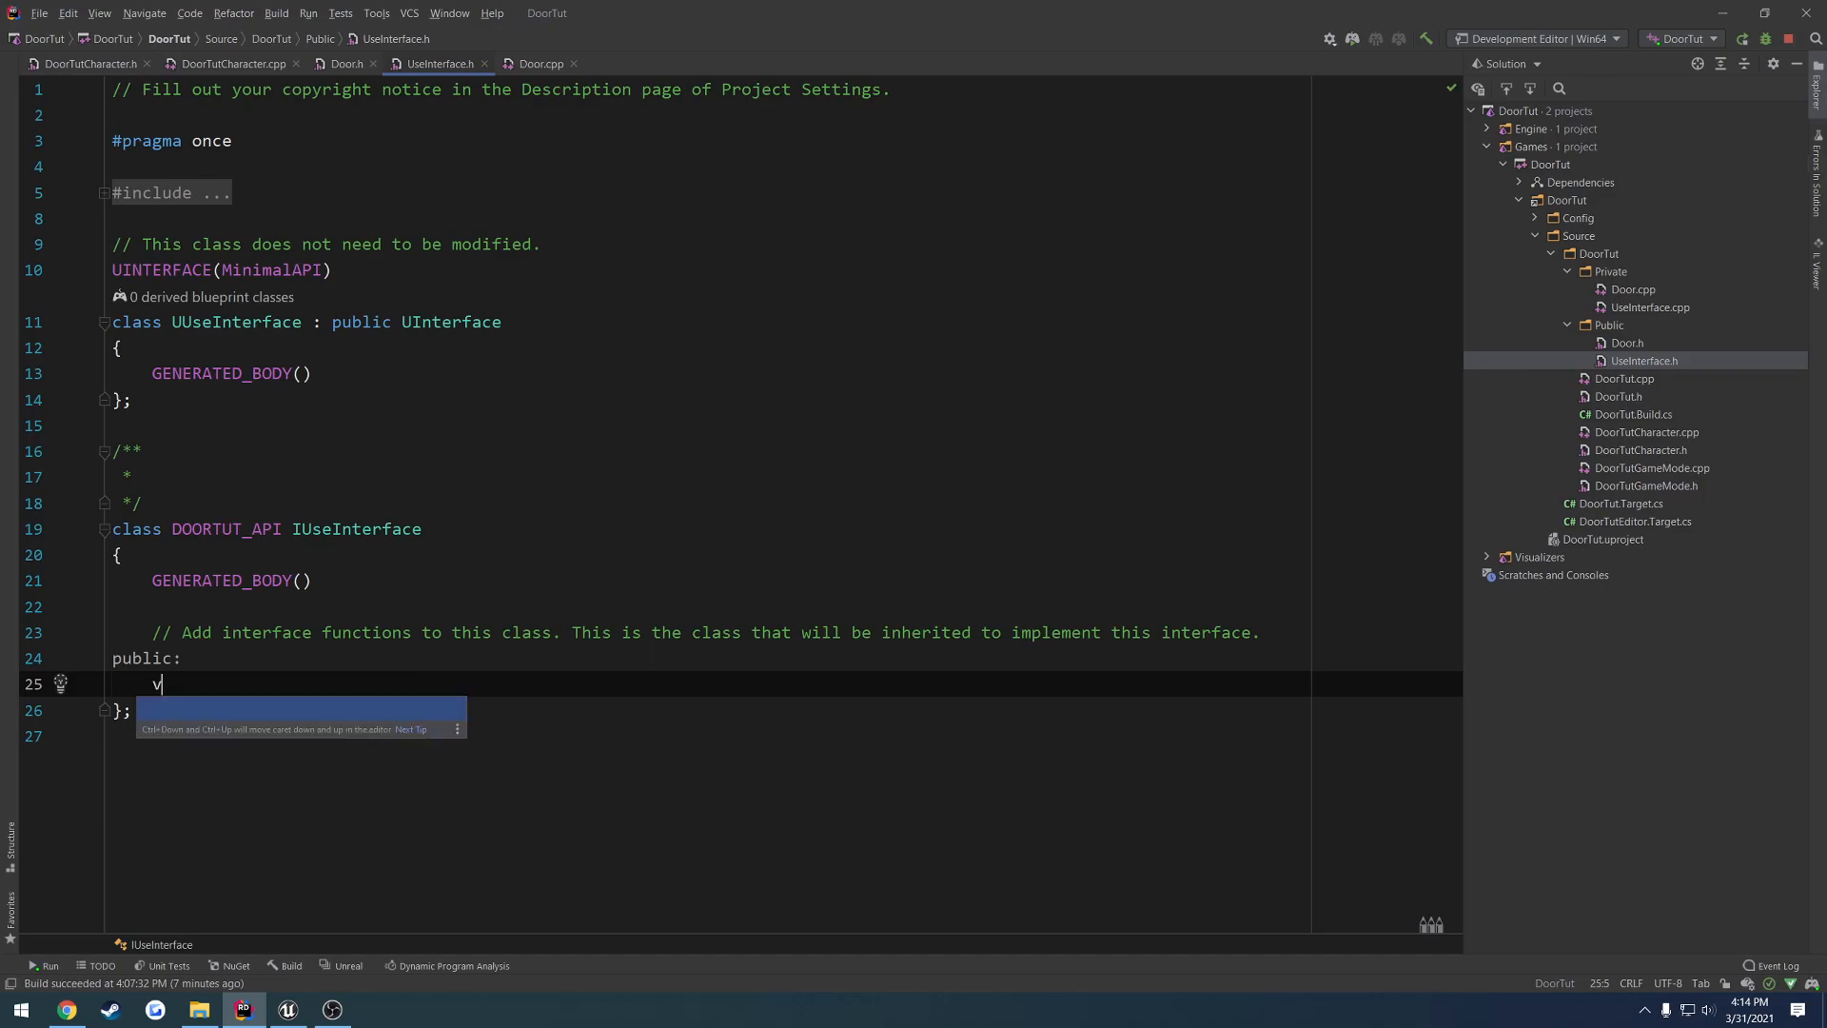
{"action": "type", "text": "oid Use"}
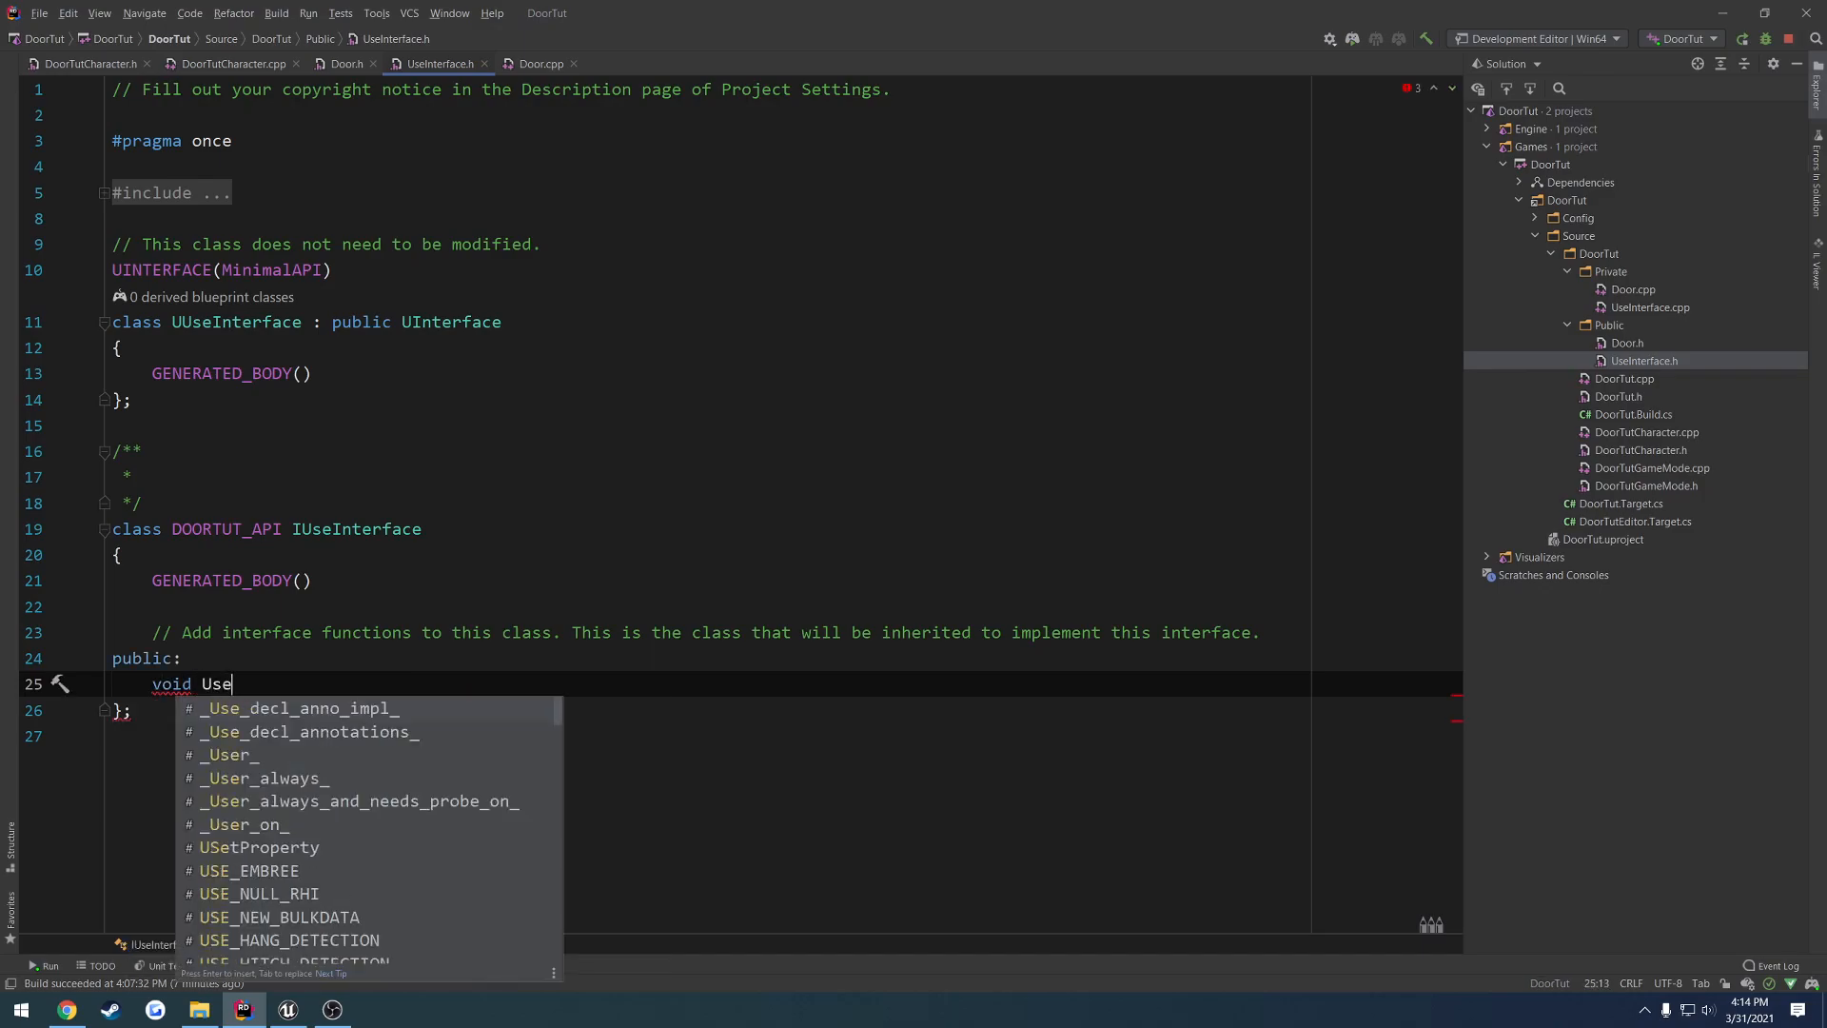
{"action": "type", "text": "();"}
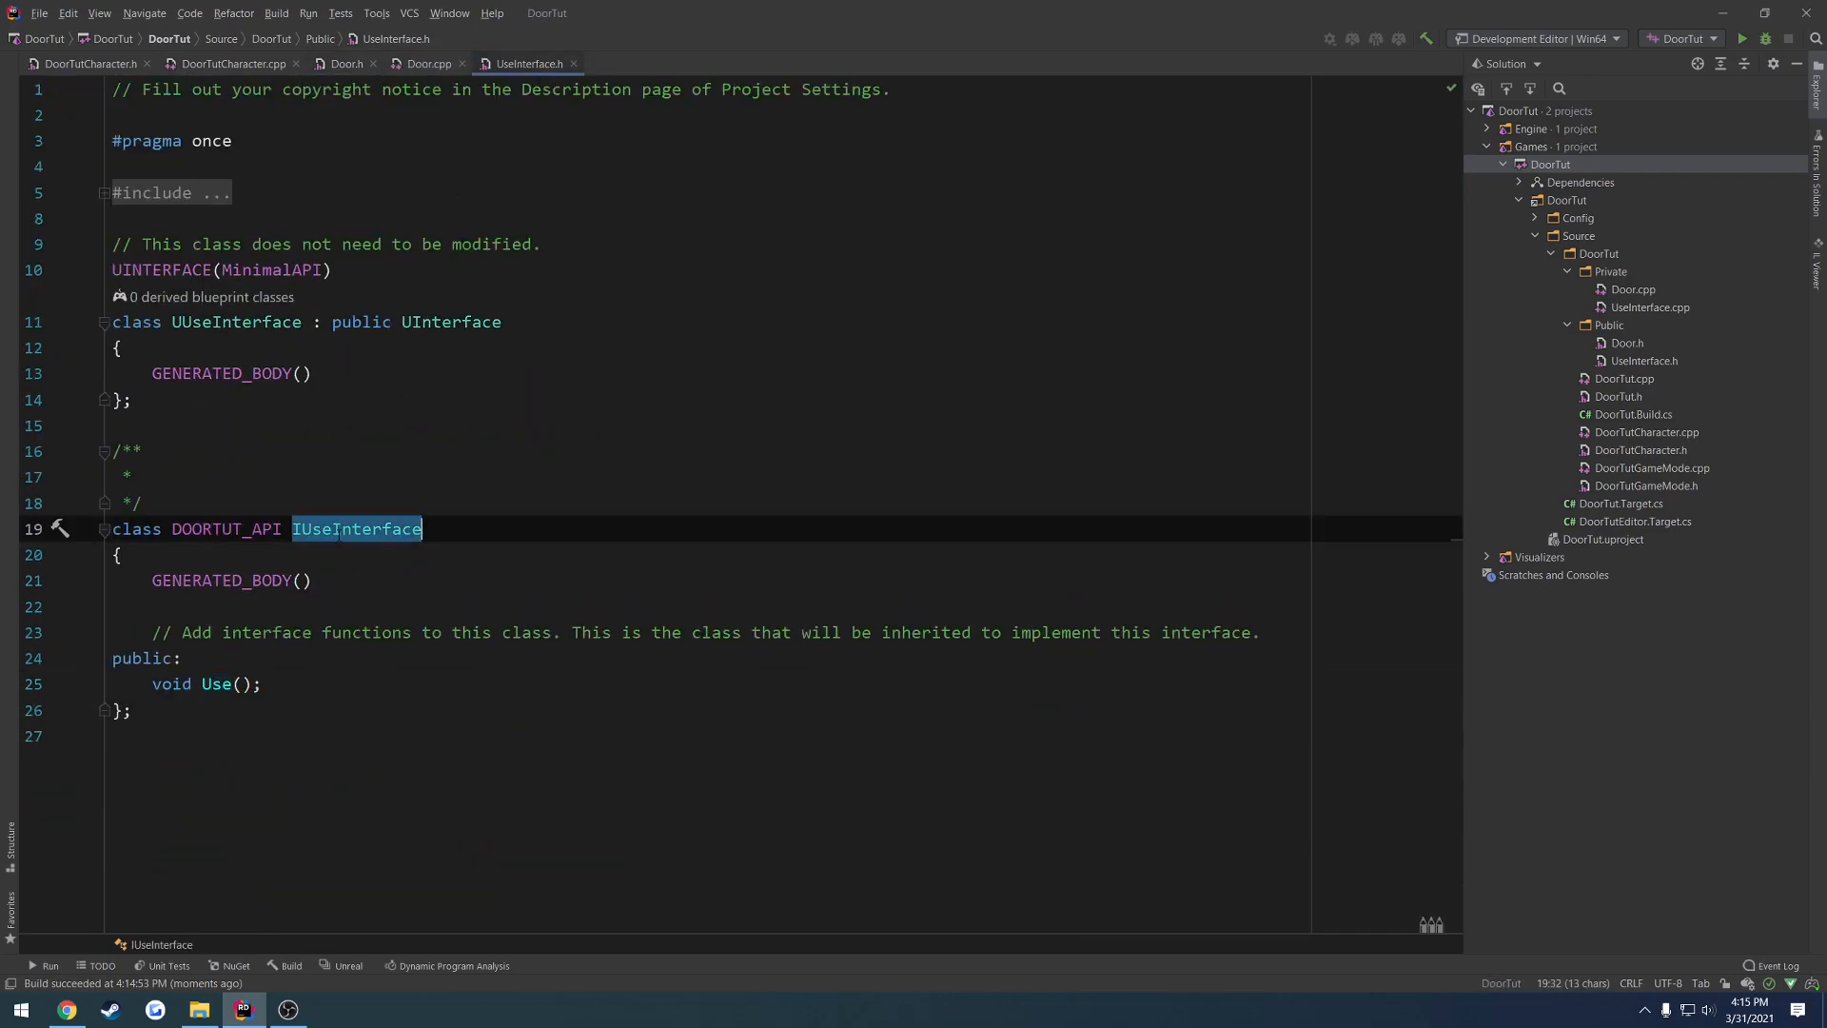
- Append , public IUseInterface to ADoor's base class list in Door.h
{"action": "left_click", "coordinate": [346, 65]}
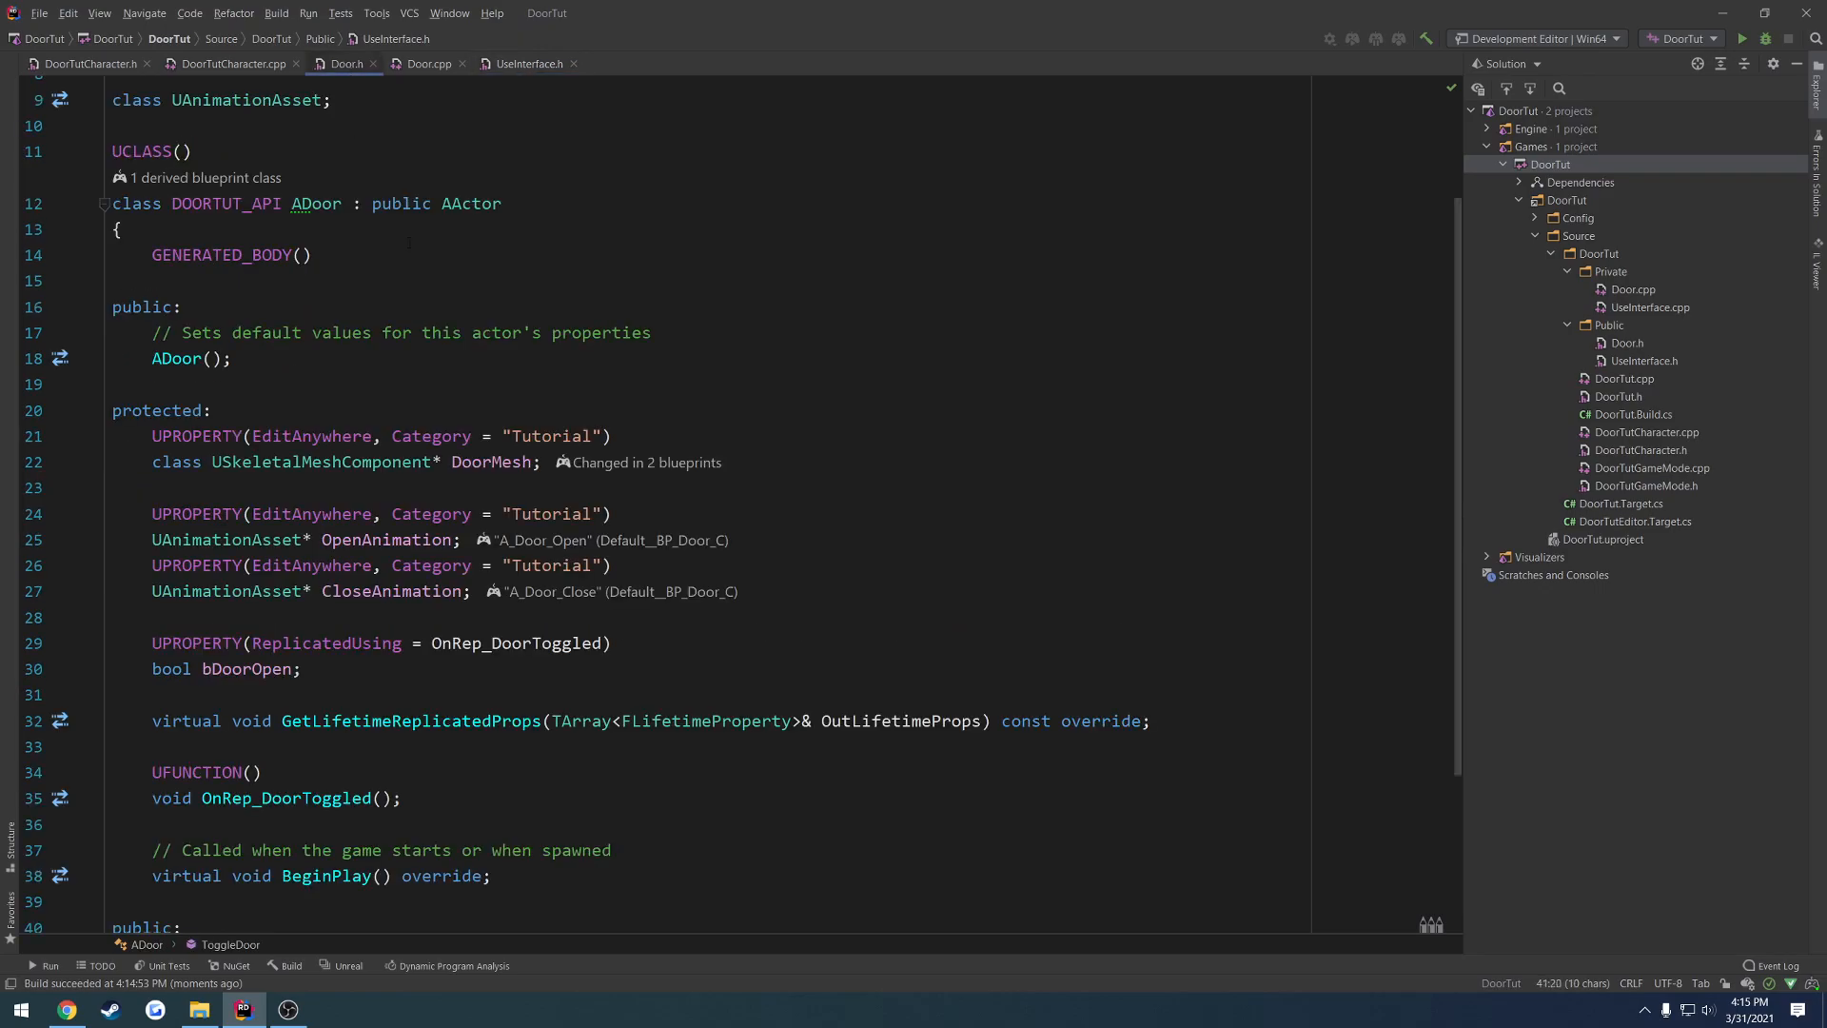
{"action": "type", "text": ","}
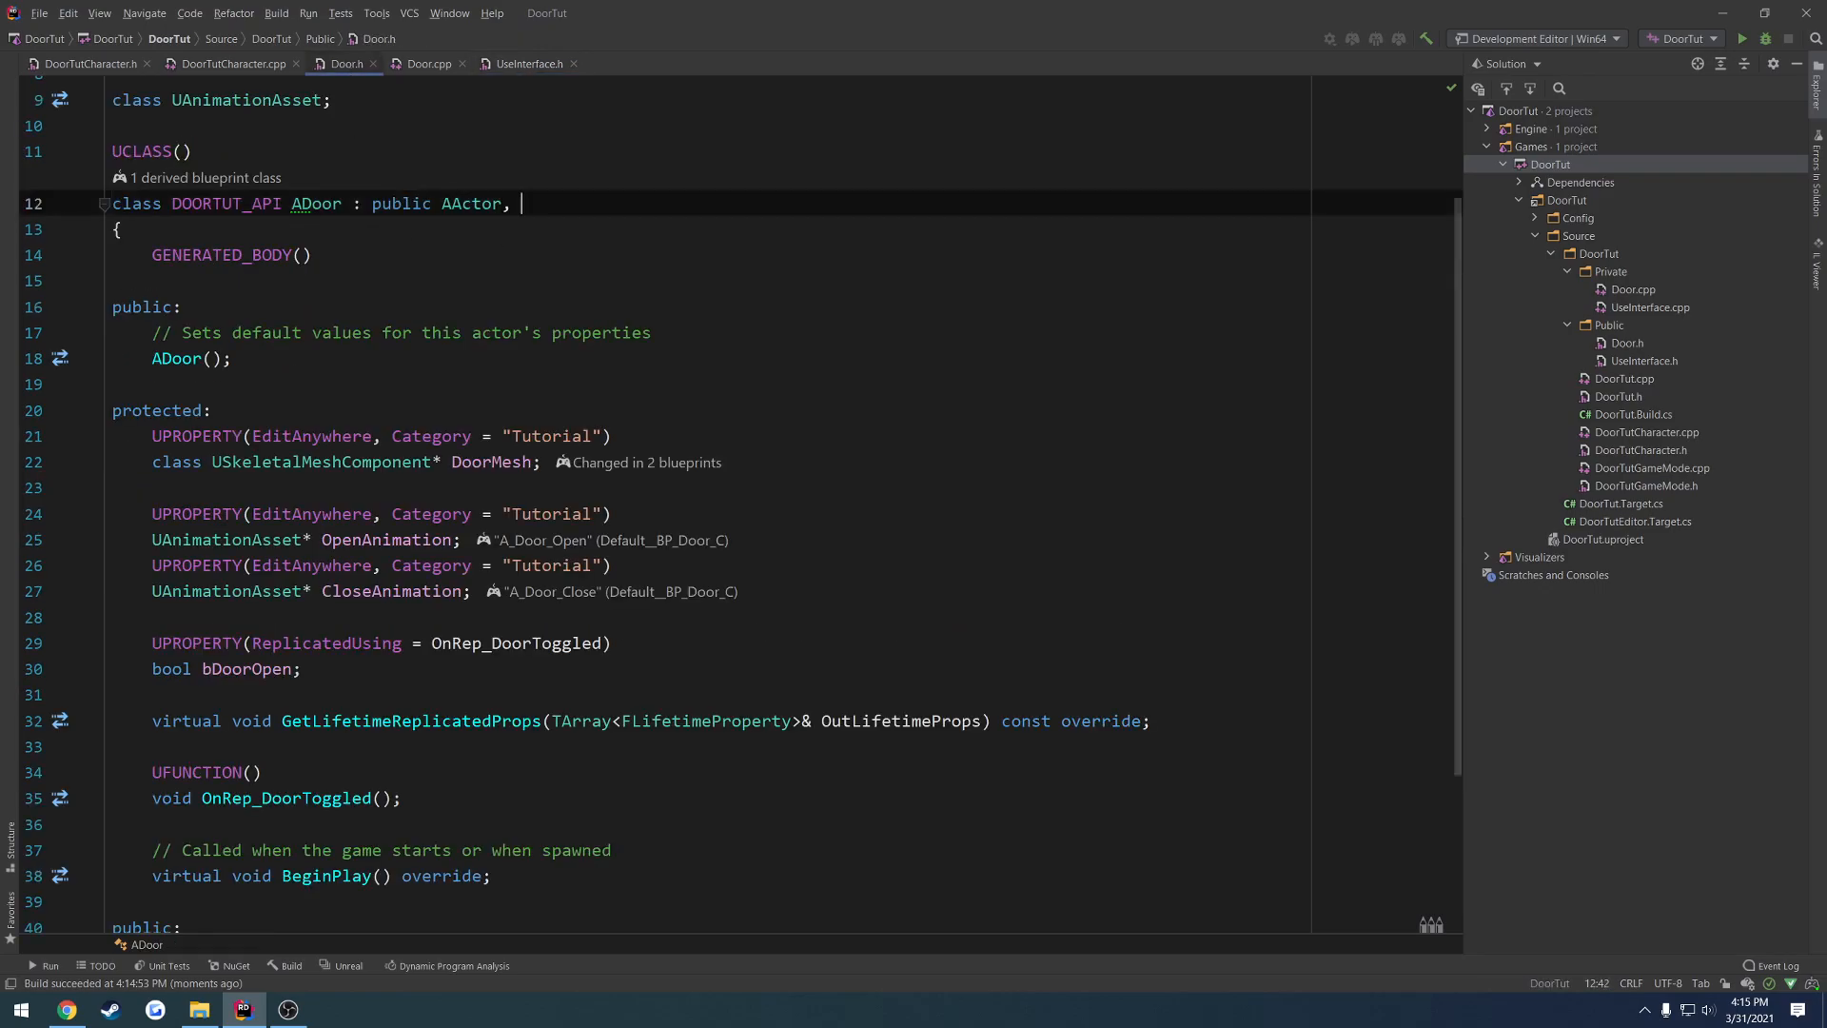
{"action": "type", "text": "IUserI"}
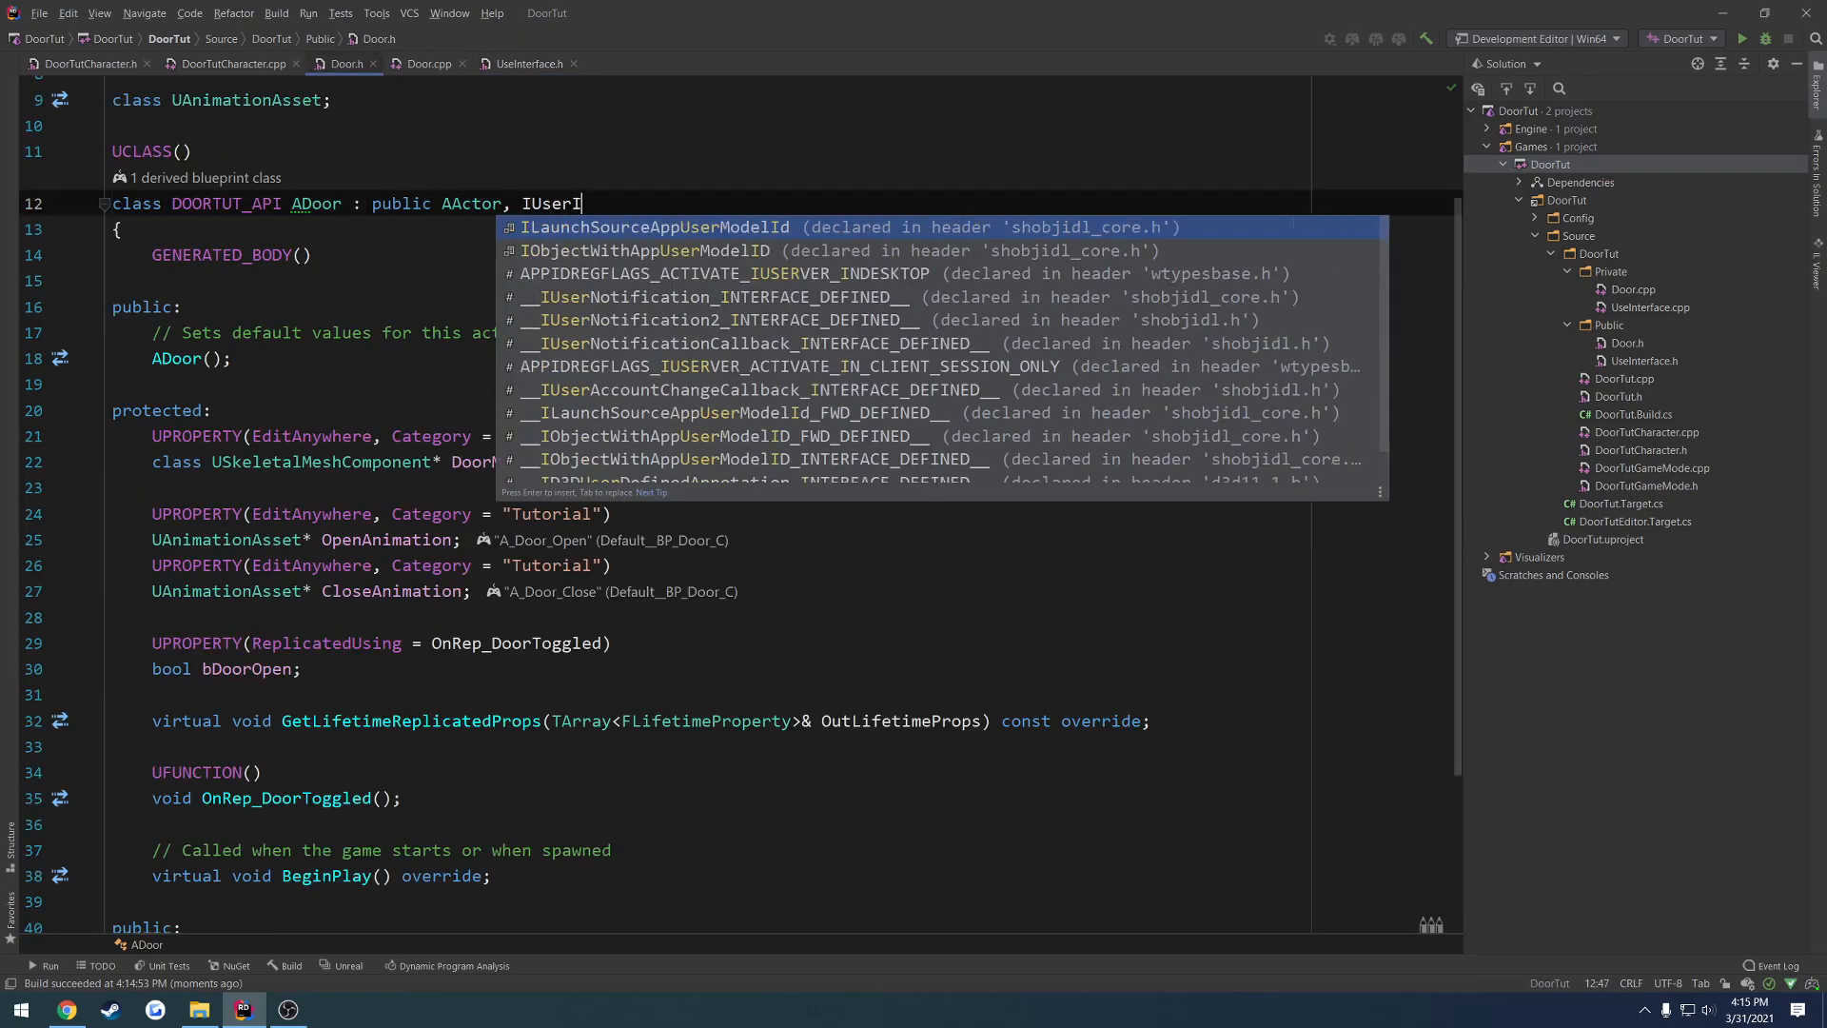
{"action": "type", "text": "nterface"}
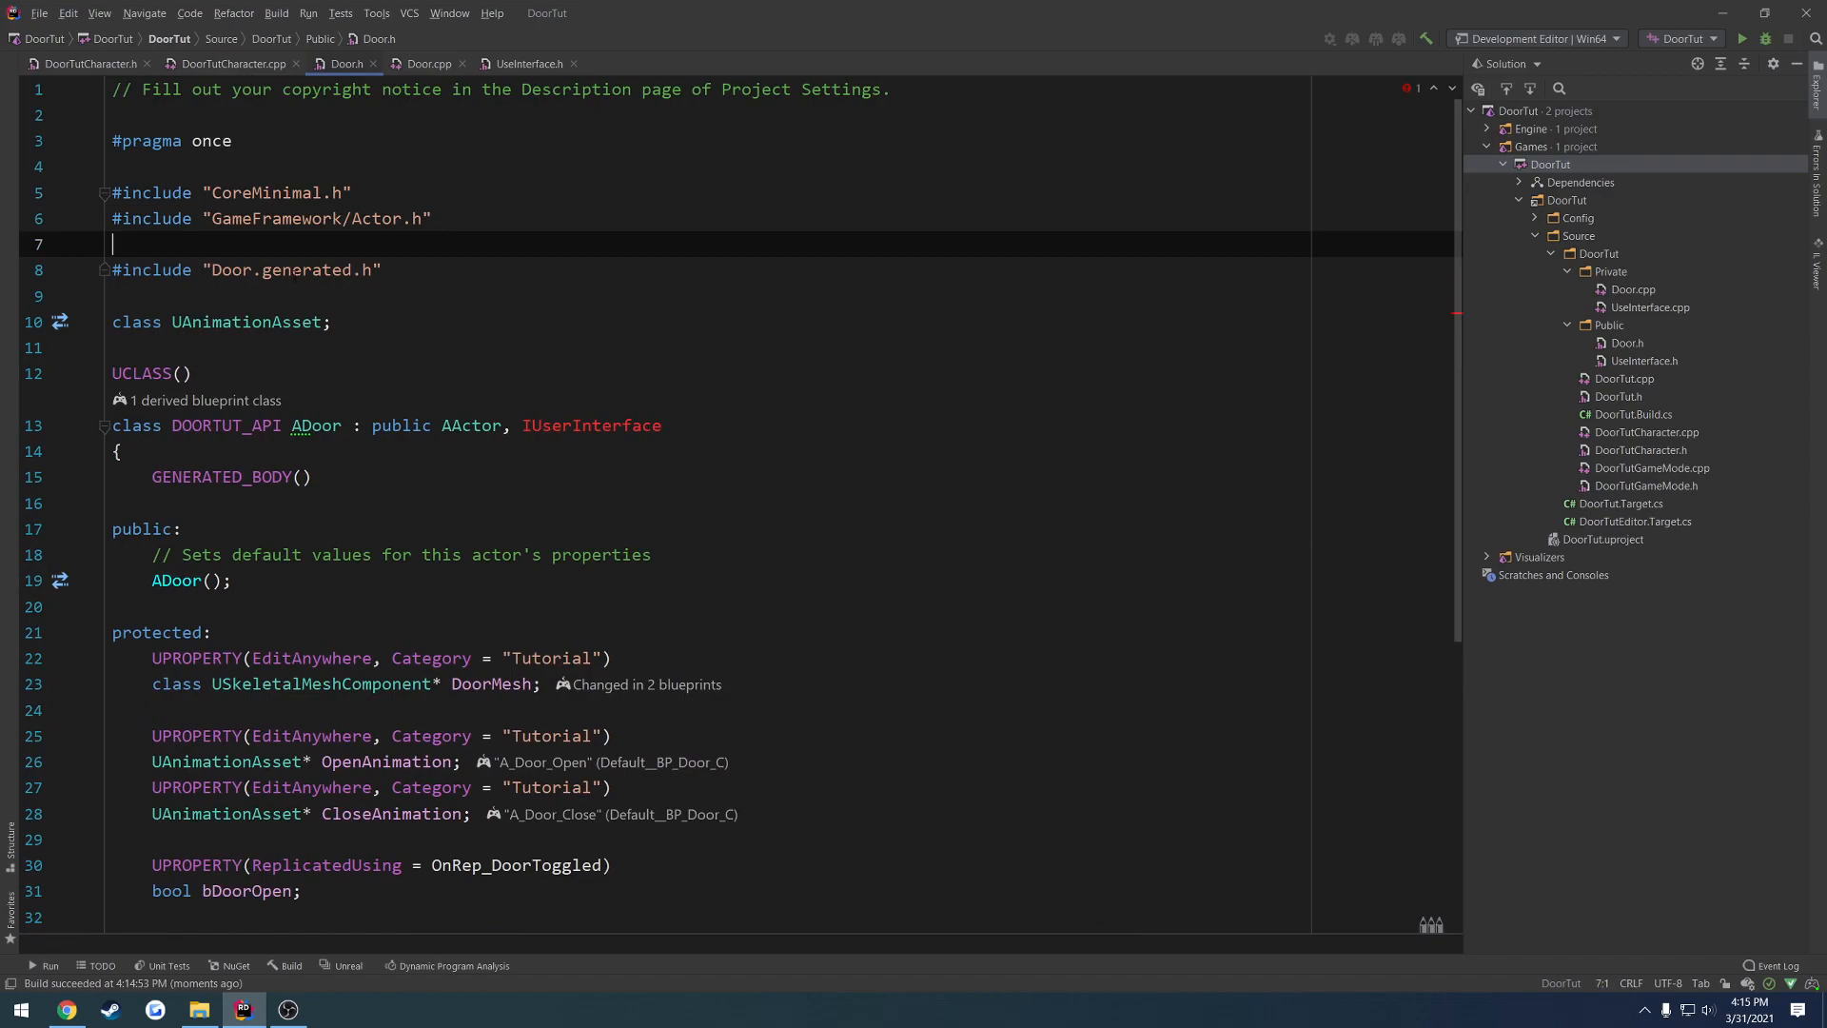
- Add #include "UseInterface.h" above Door.generated.h, checking the class name in UseInterface.h
{"action": "type", "text": "#i"}
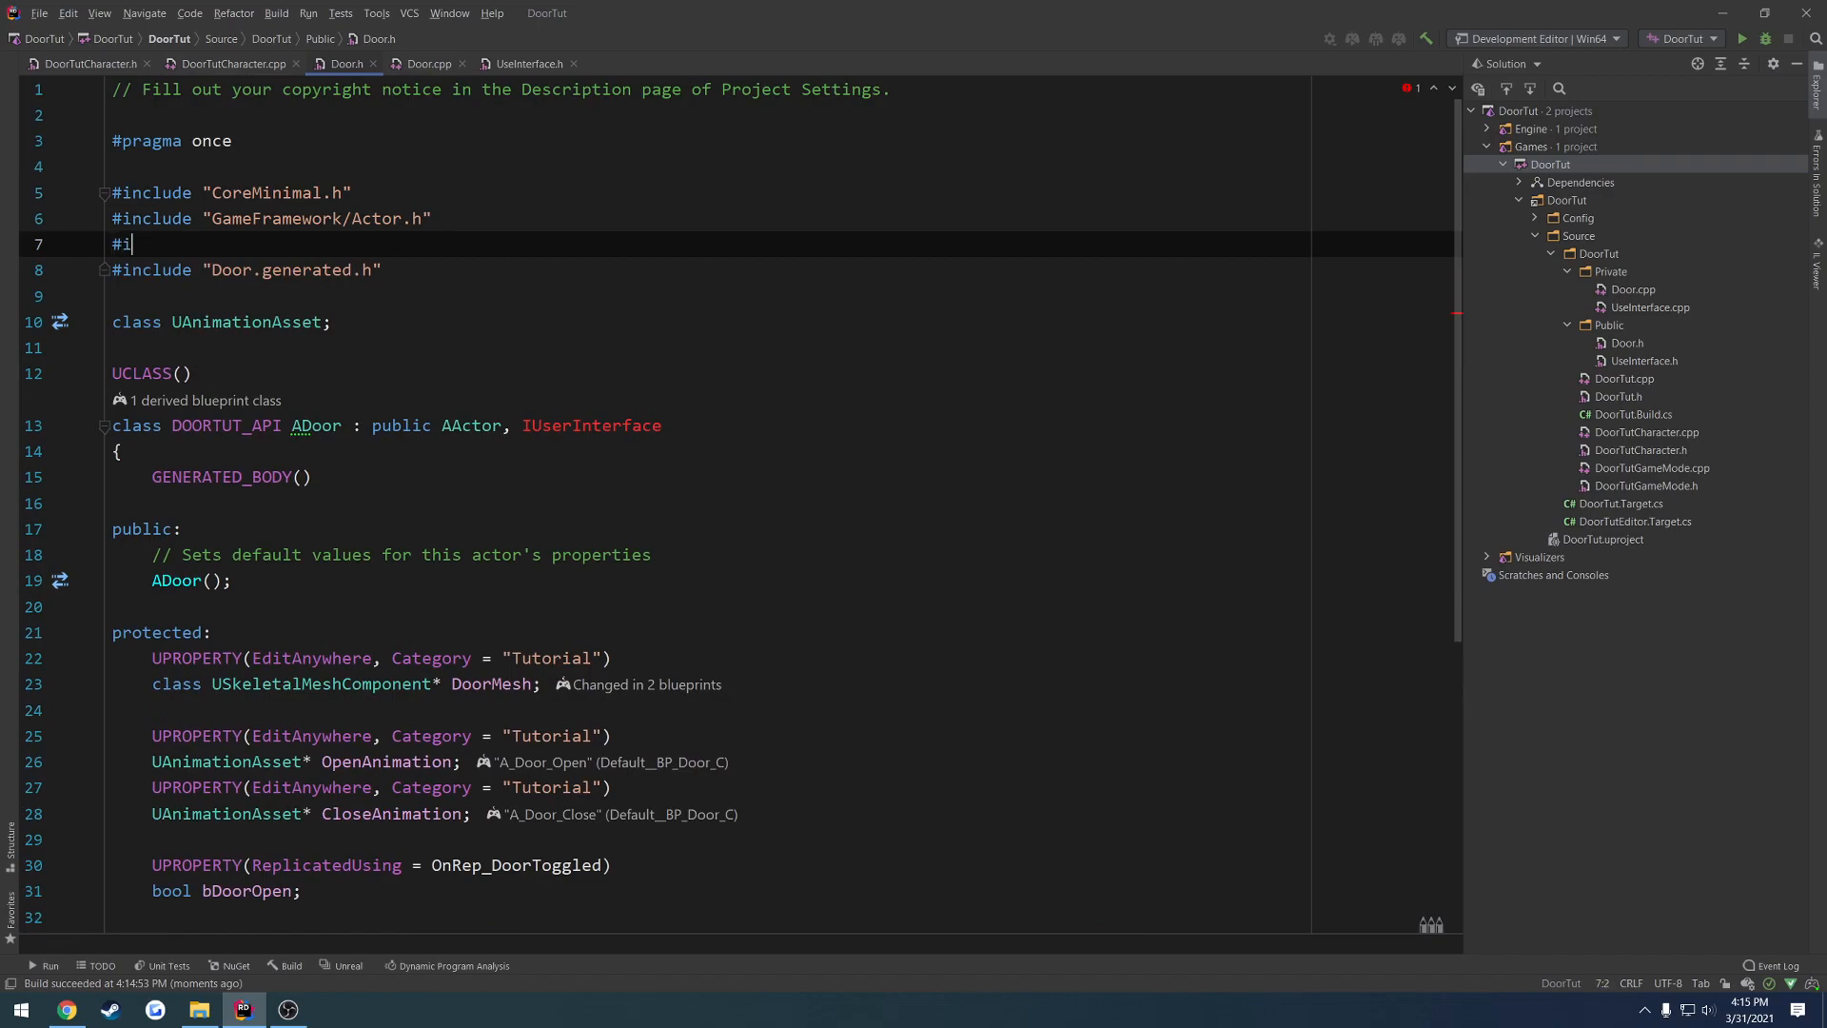
{"action": "type", "text": "nclude \""}
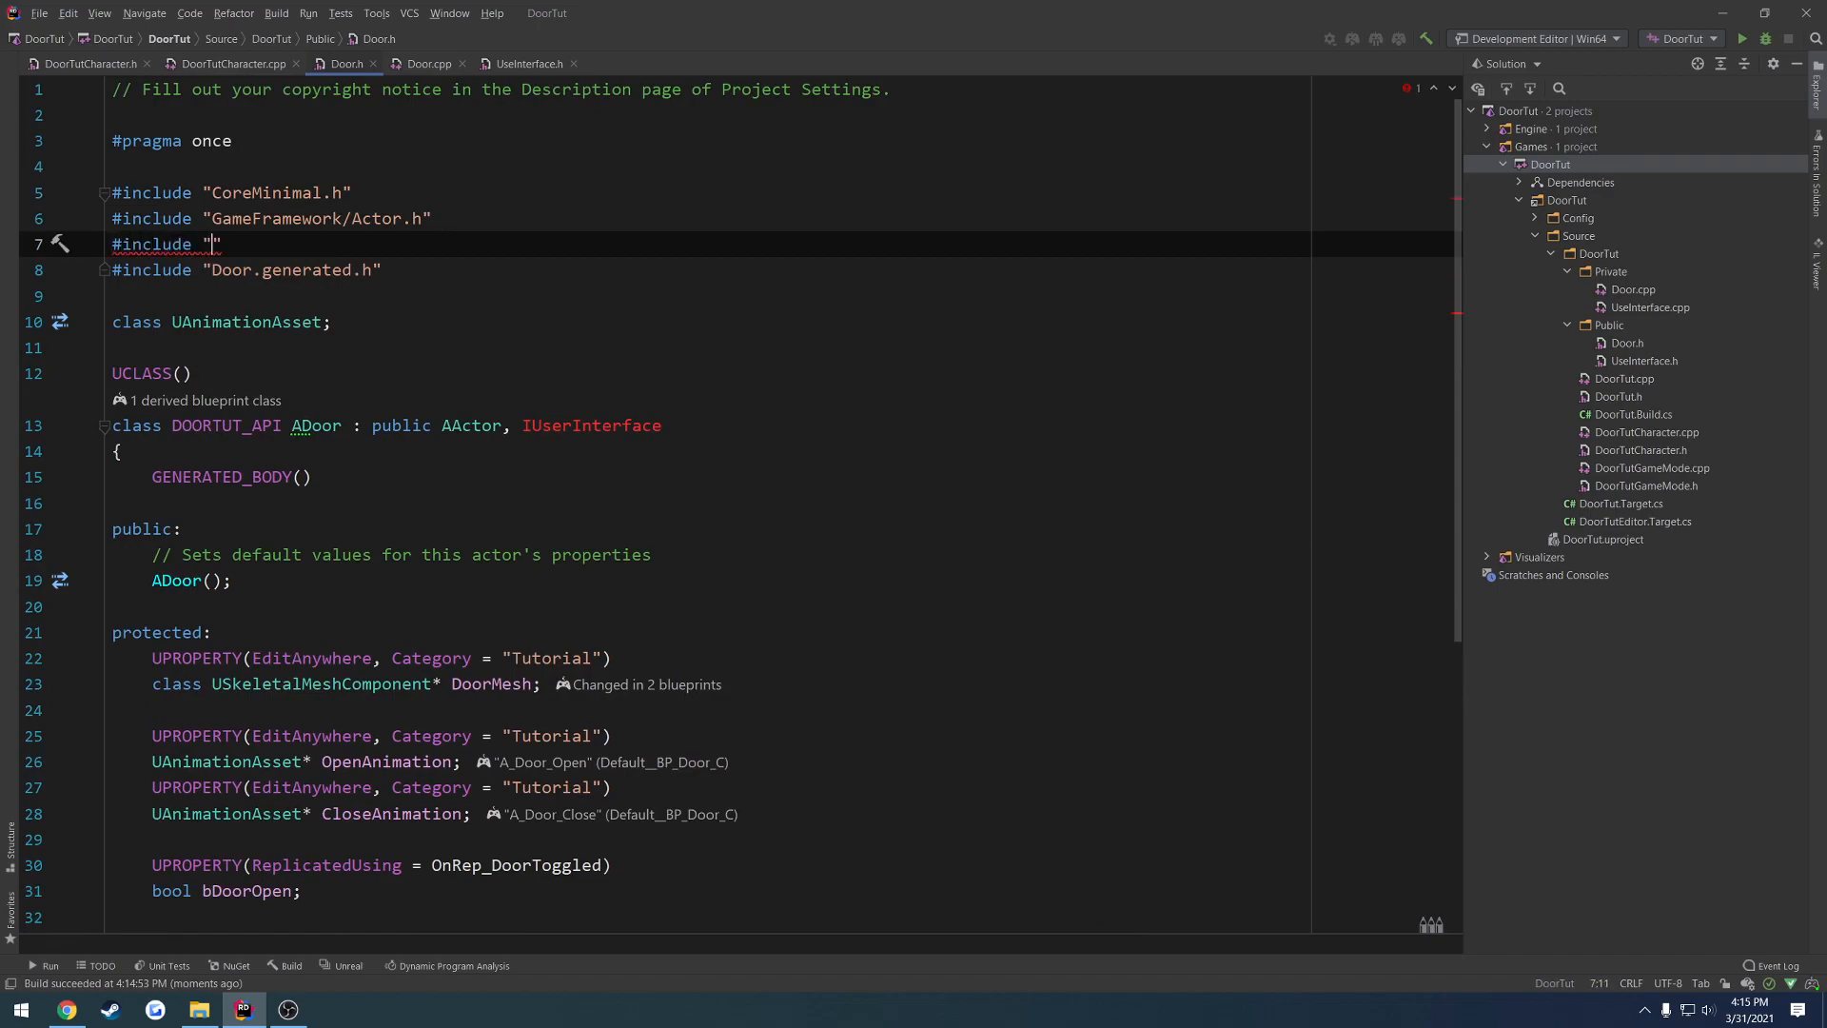
{"action": "type", "text": "User"}
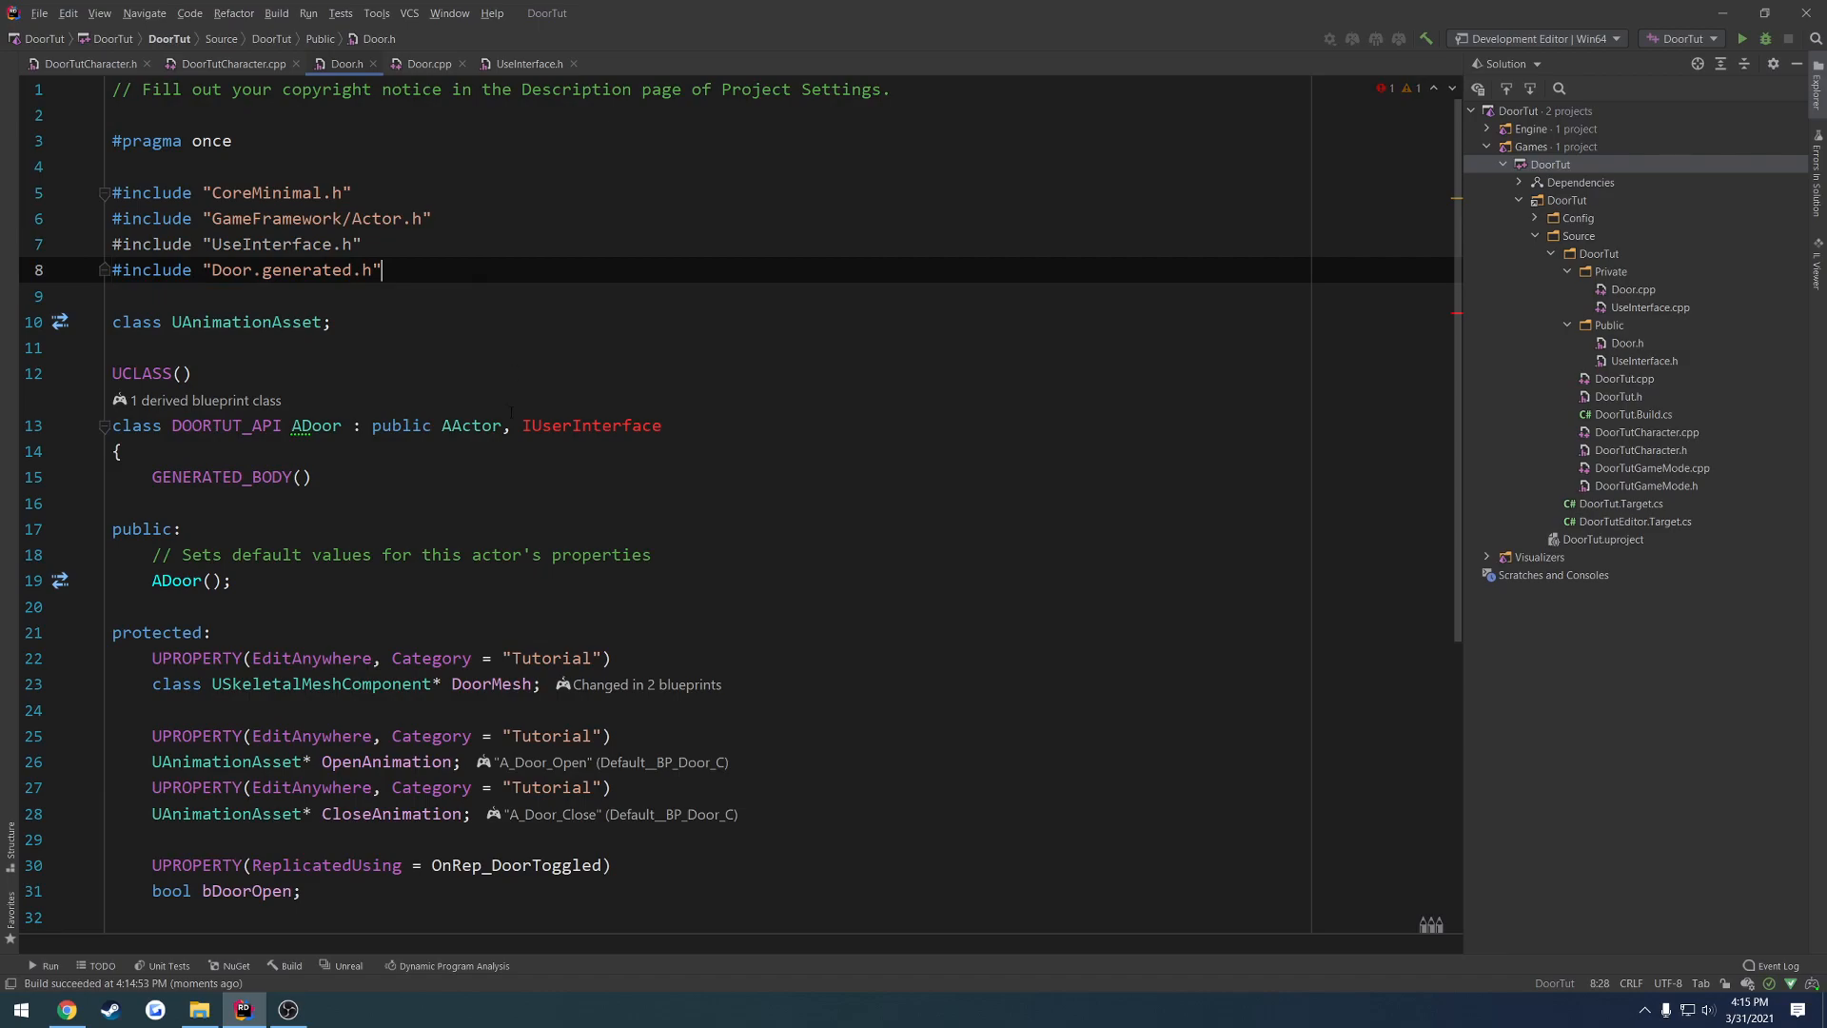
{"action": "type", "text": "public"}
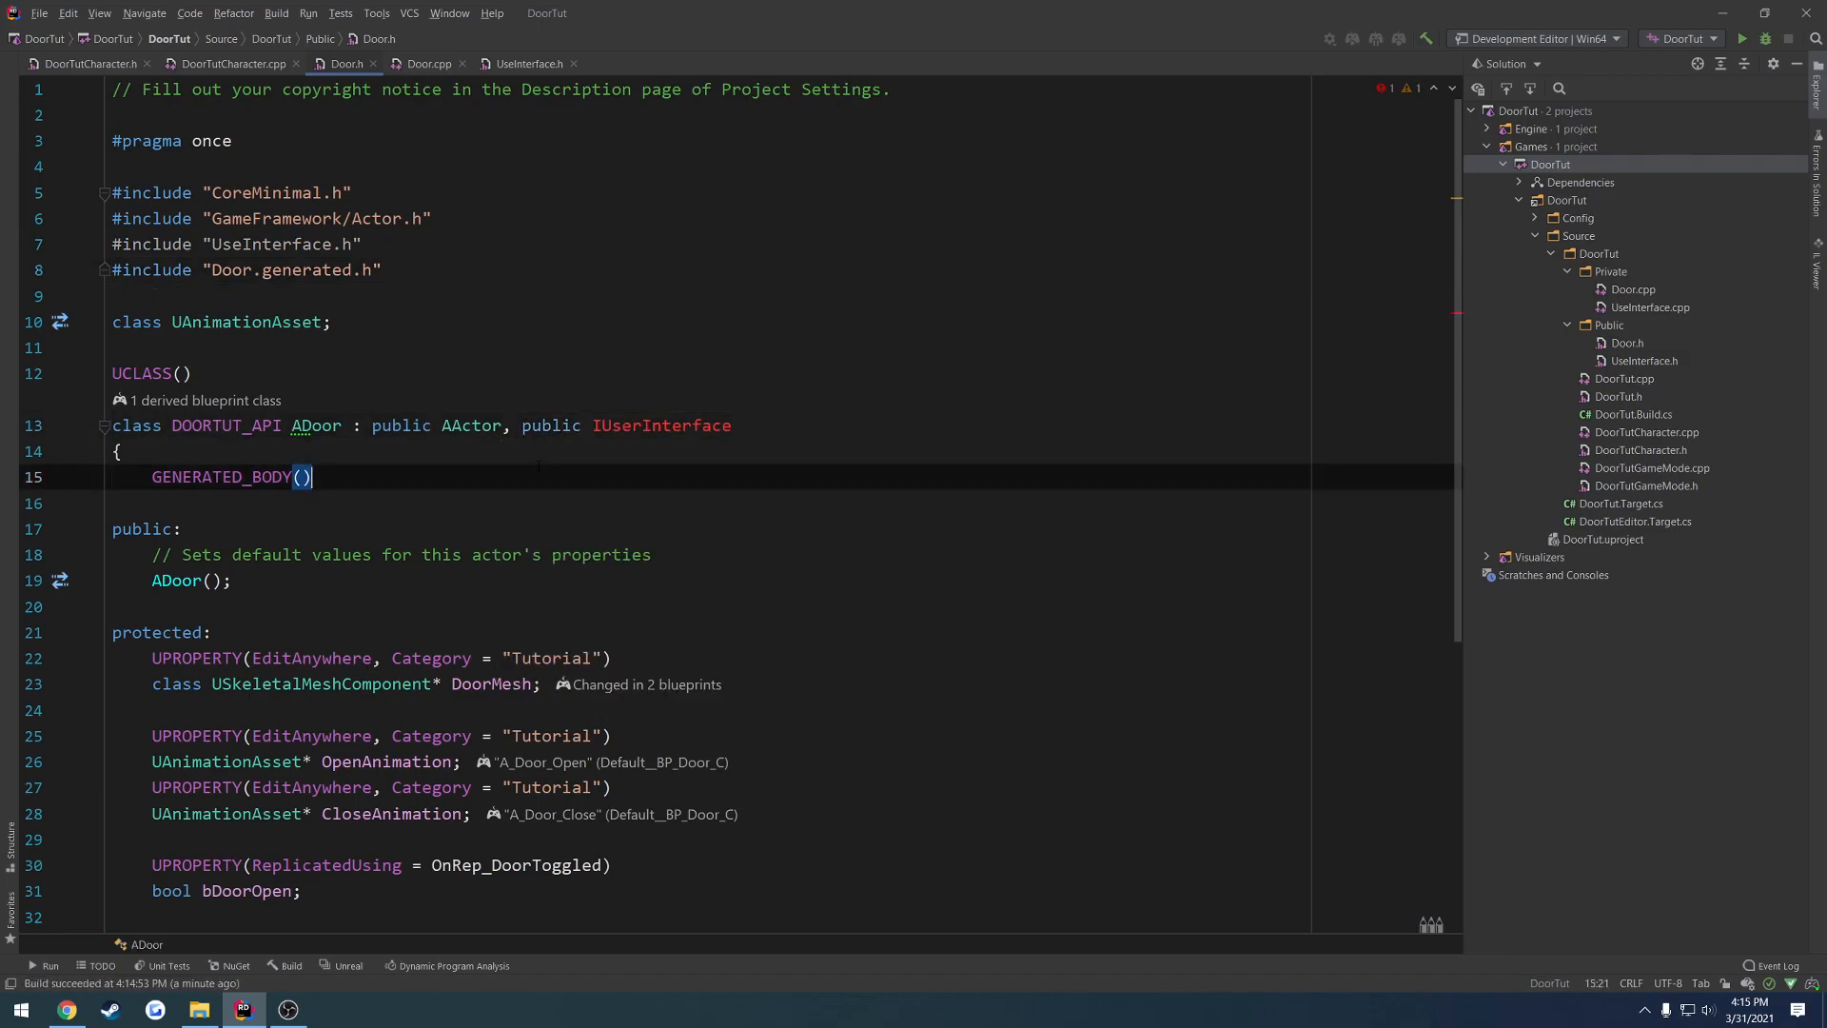
{"action": "mouse_move", "coordinate": [660, 425]}
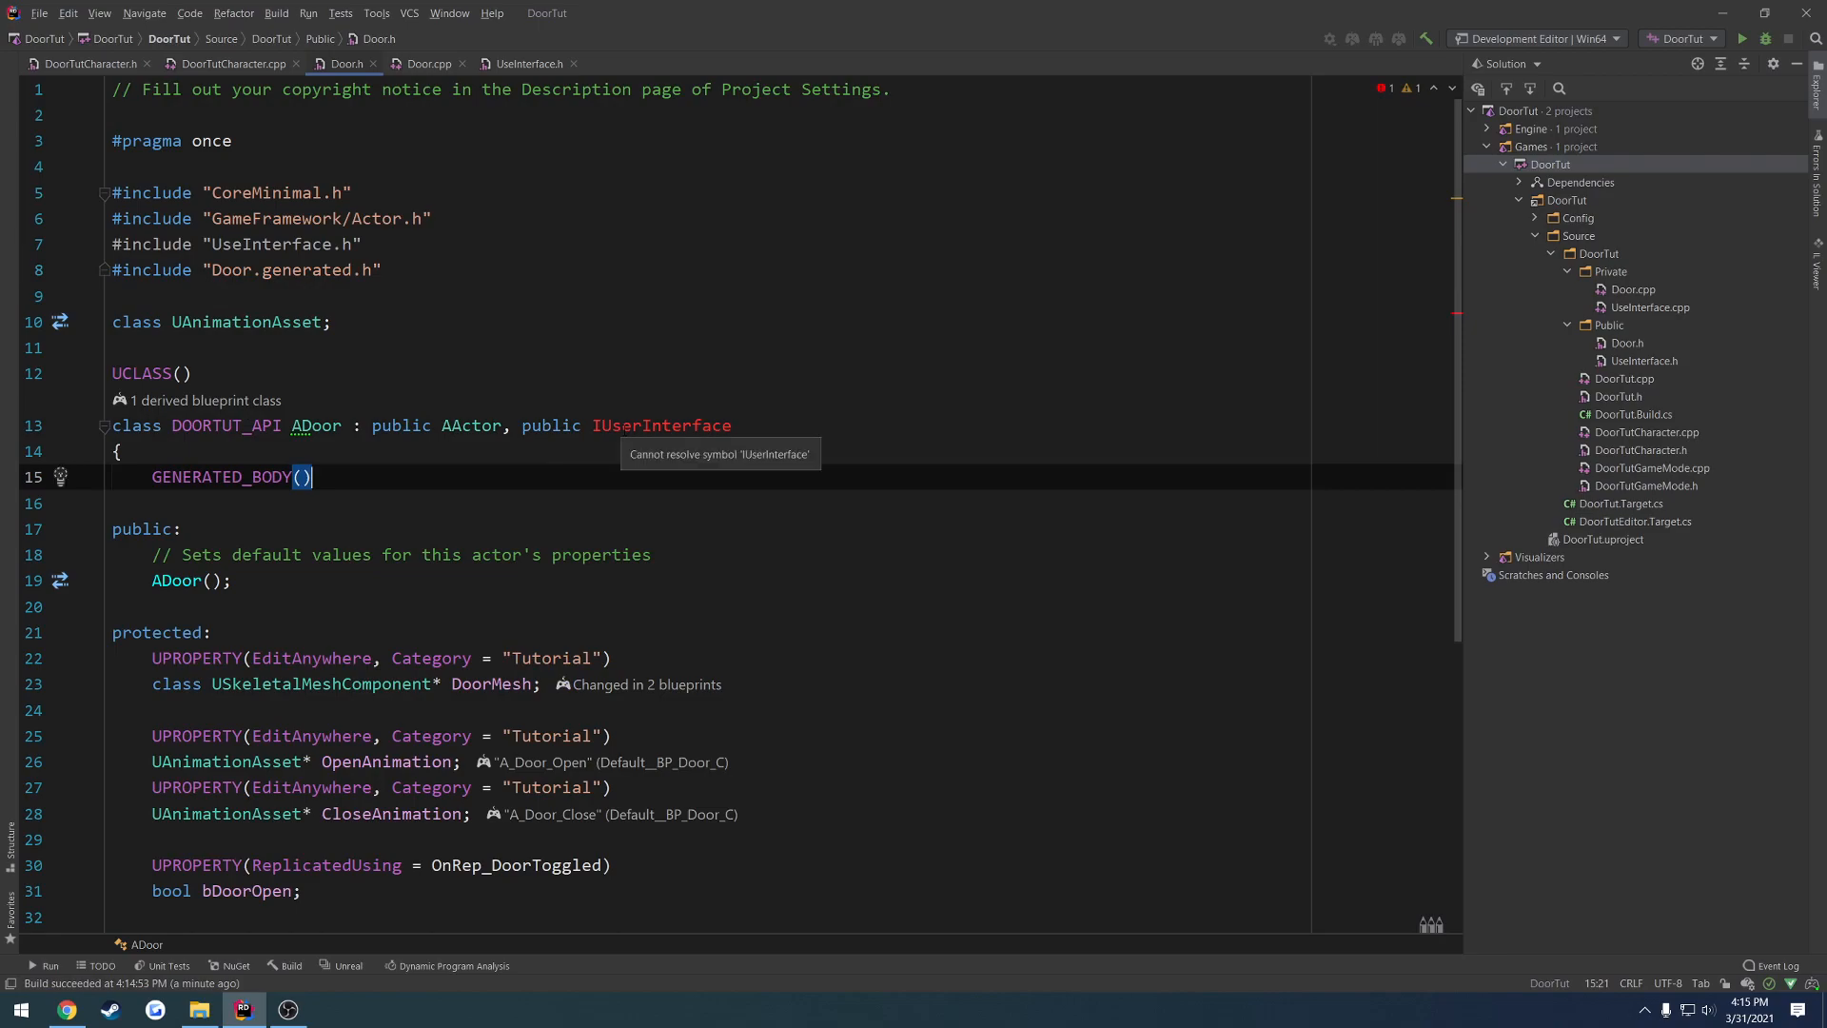
{"action": "left_click", "coordinate": [527, 63]}
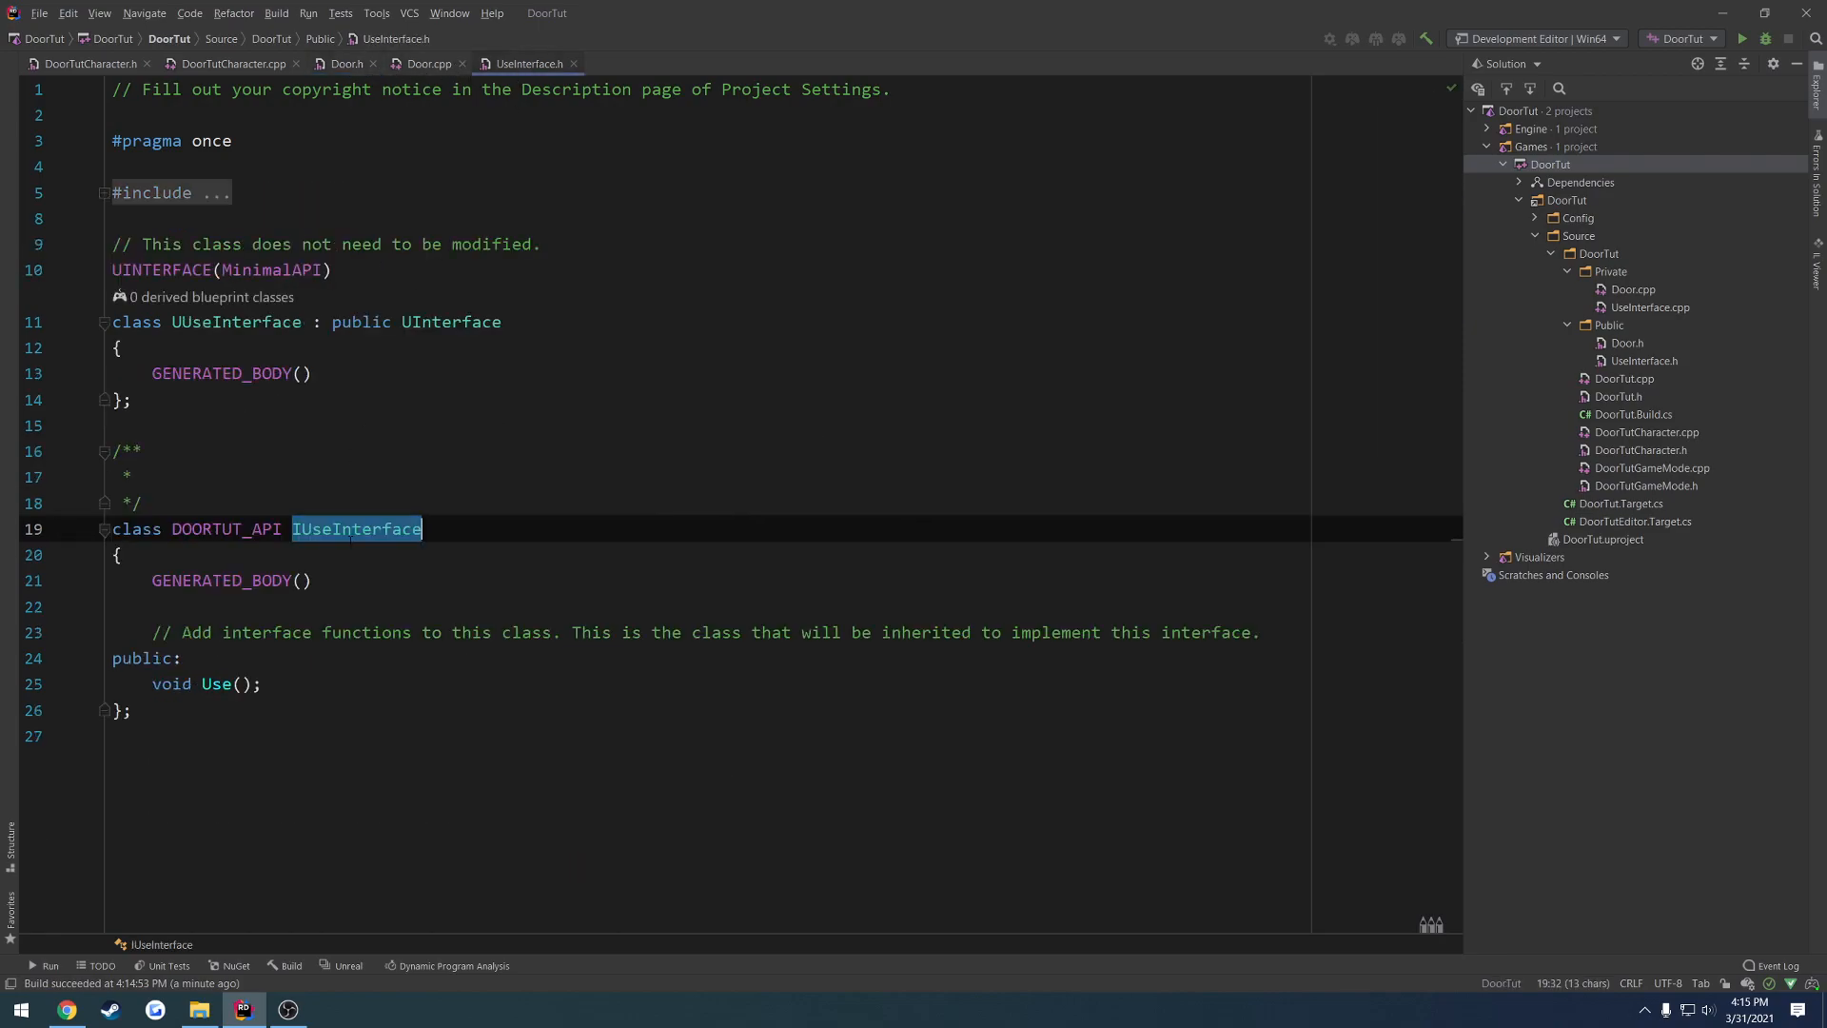
{"action": "left_click", "coordinate": [346, 63]}
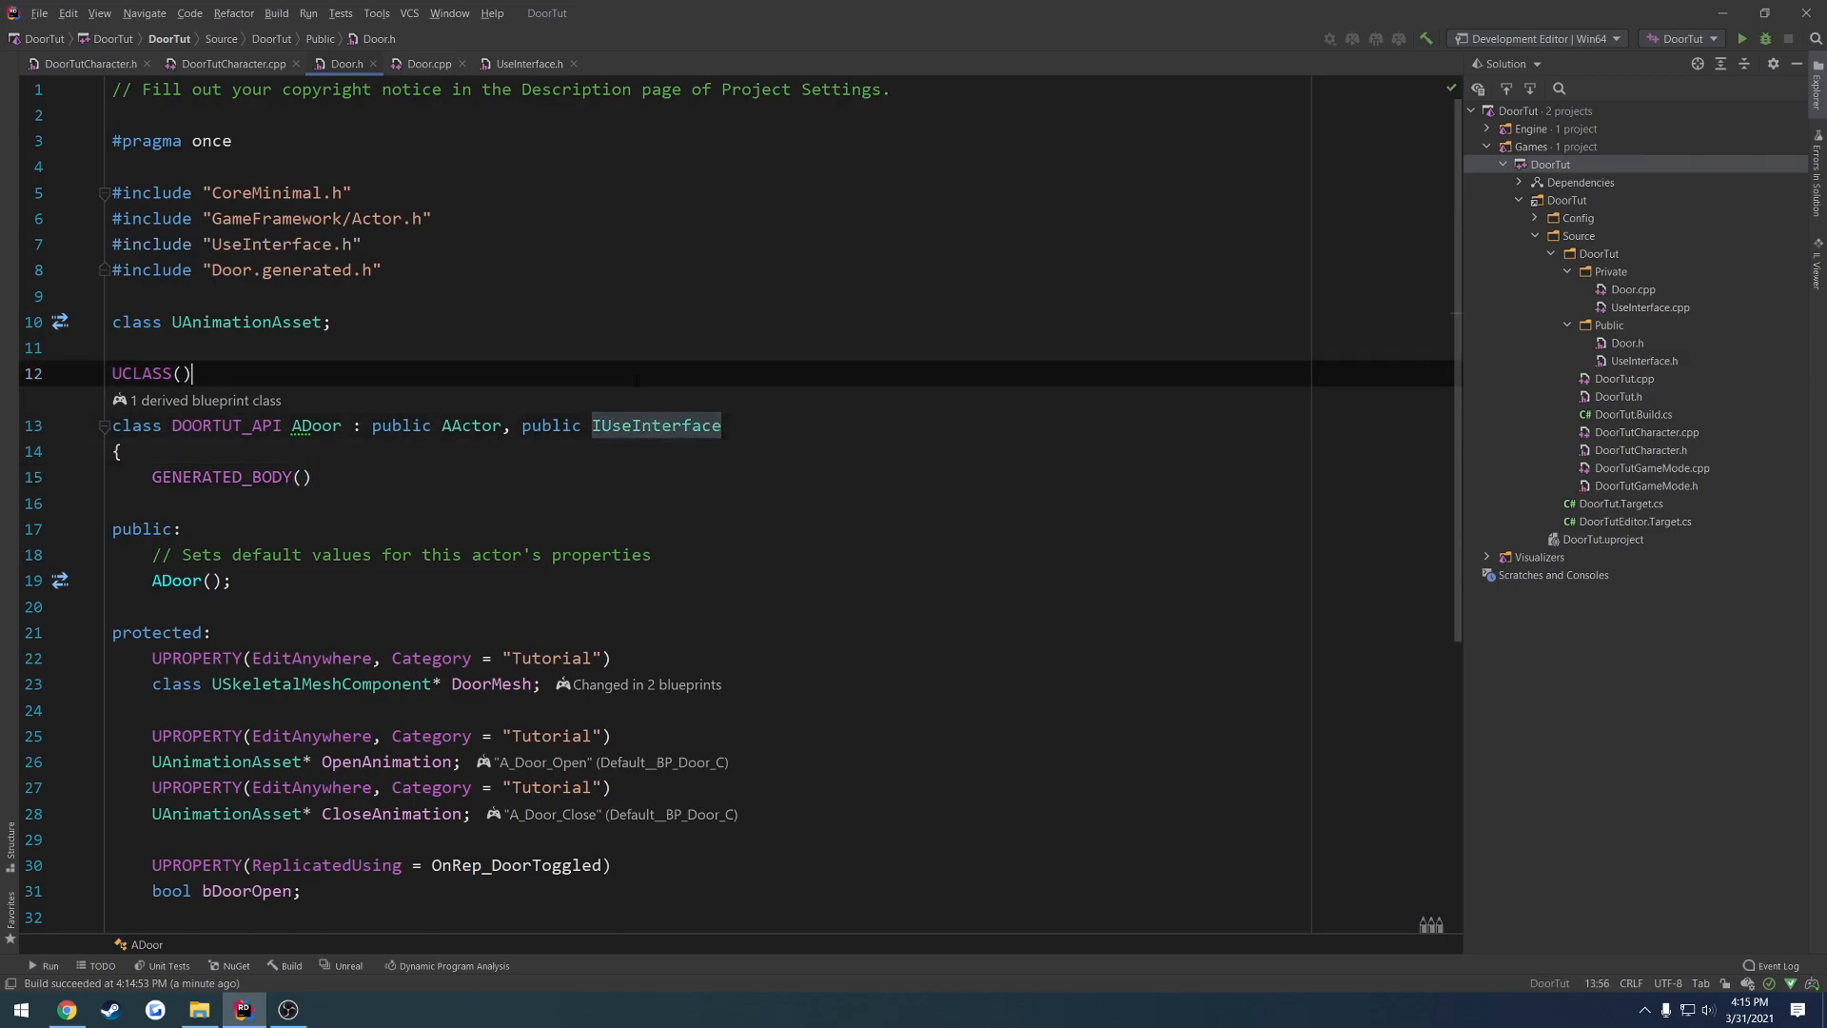
- Declare virtual void Use() override; below ToggleDoor in ADoor
{"action": "scroll", "scroll_direction": "down", "scroll_amount": 3}
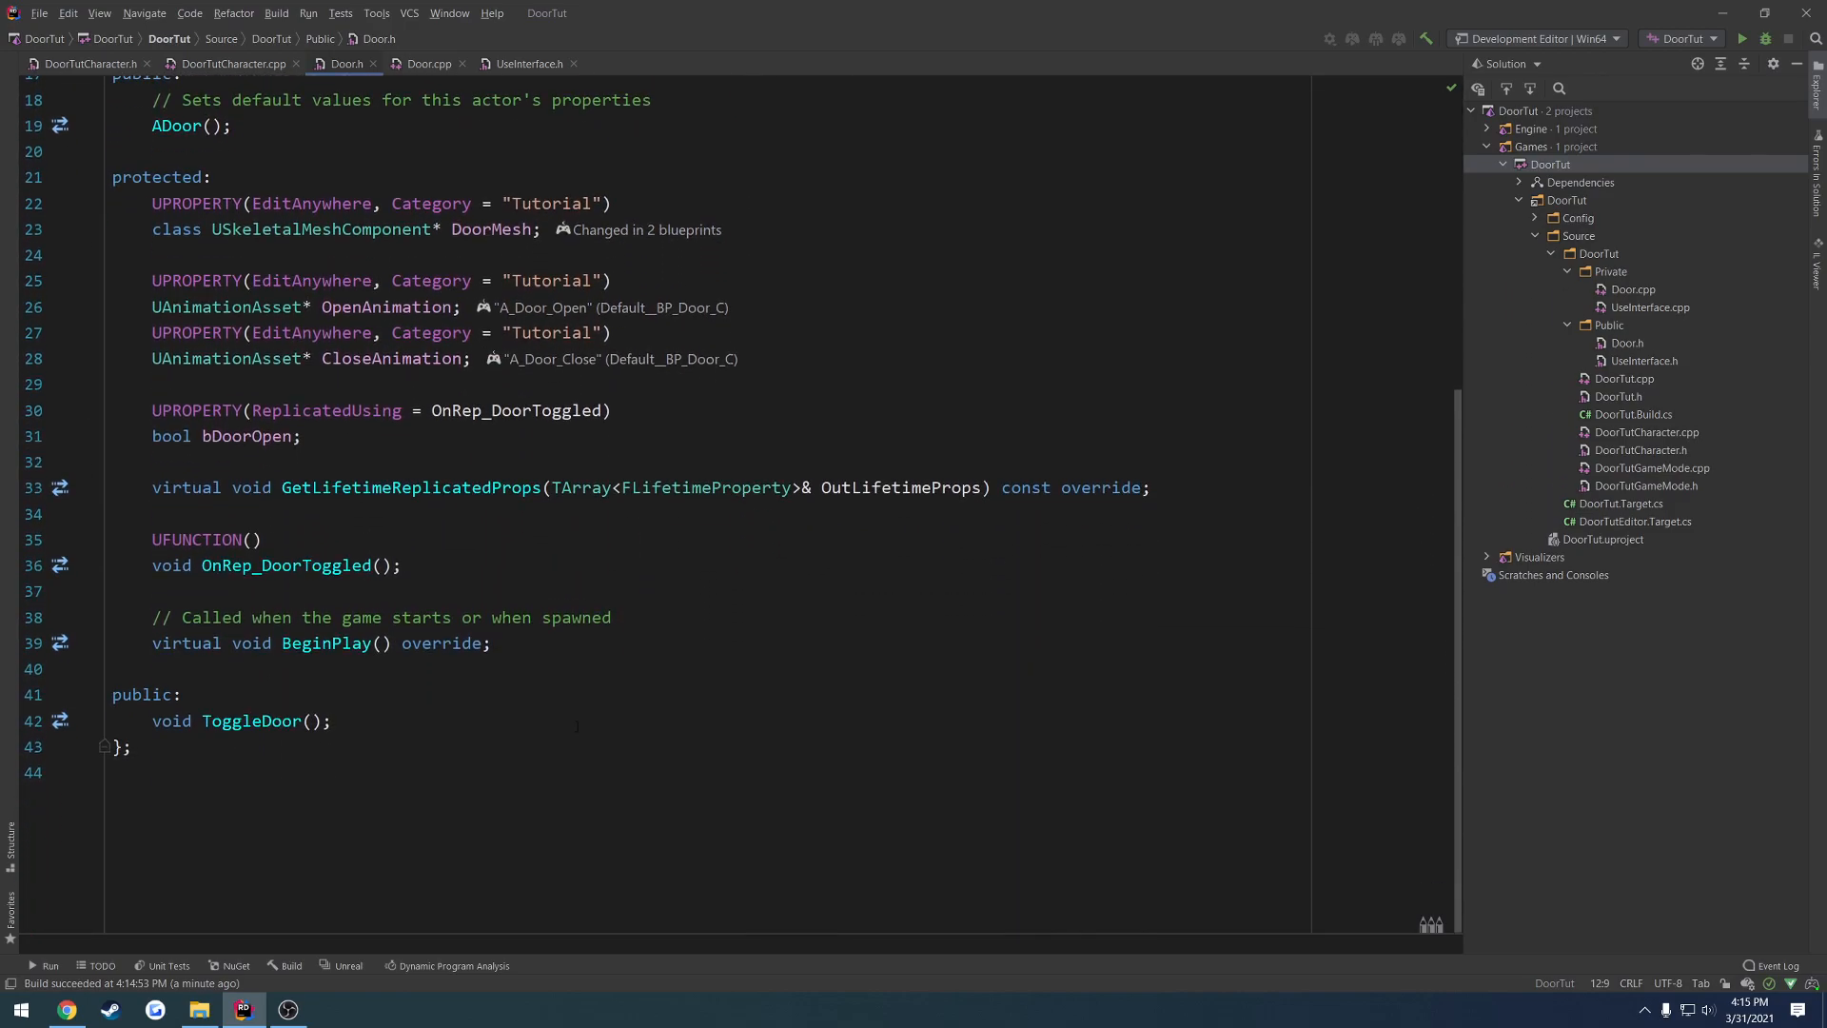
{"action": "key", "text": "Enter"}
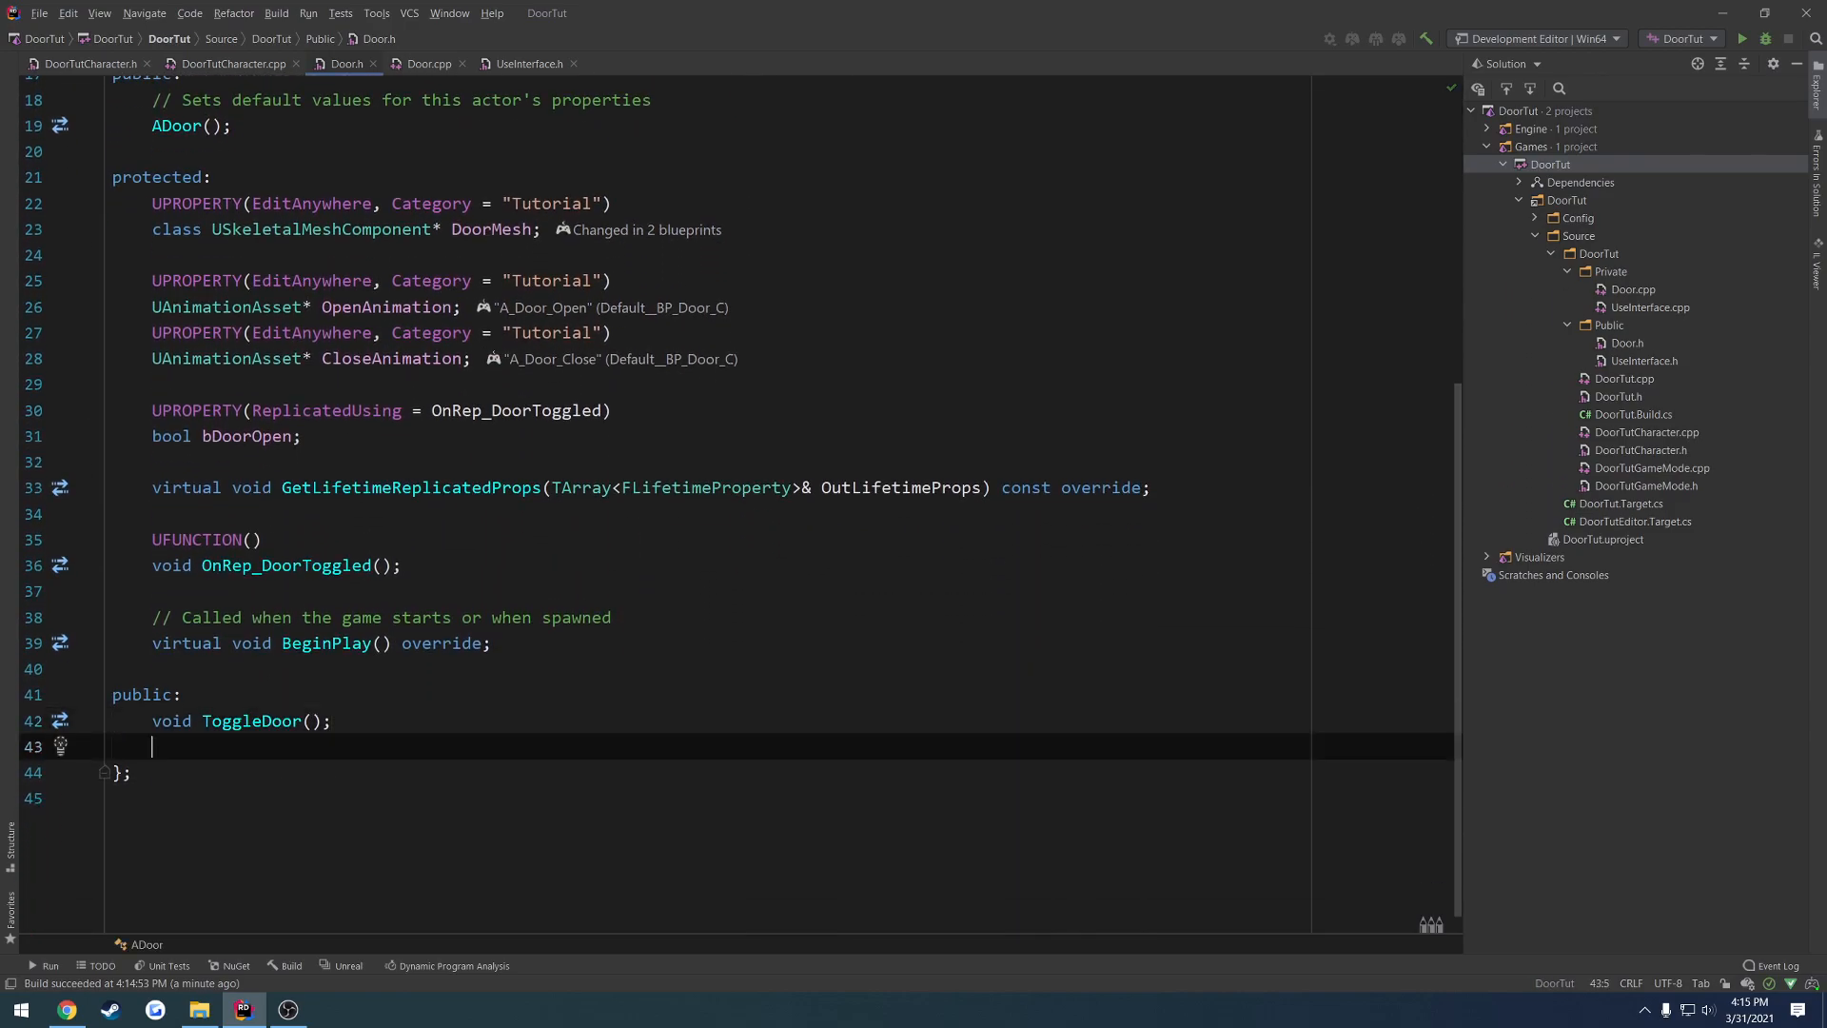
{"action": "type", "text": "virtual"}
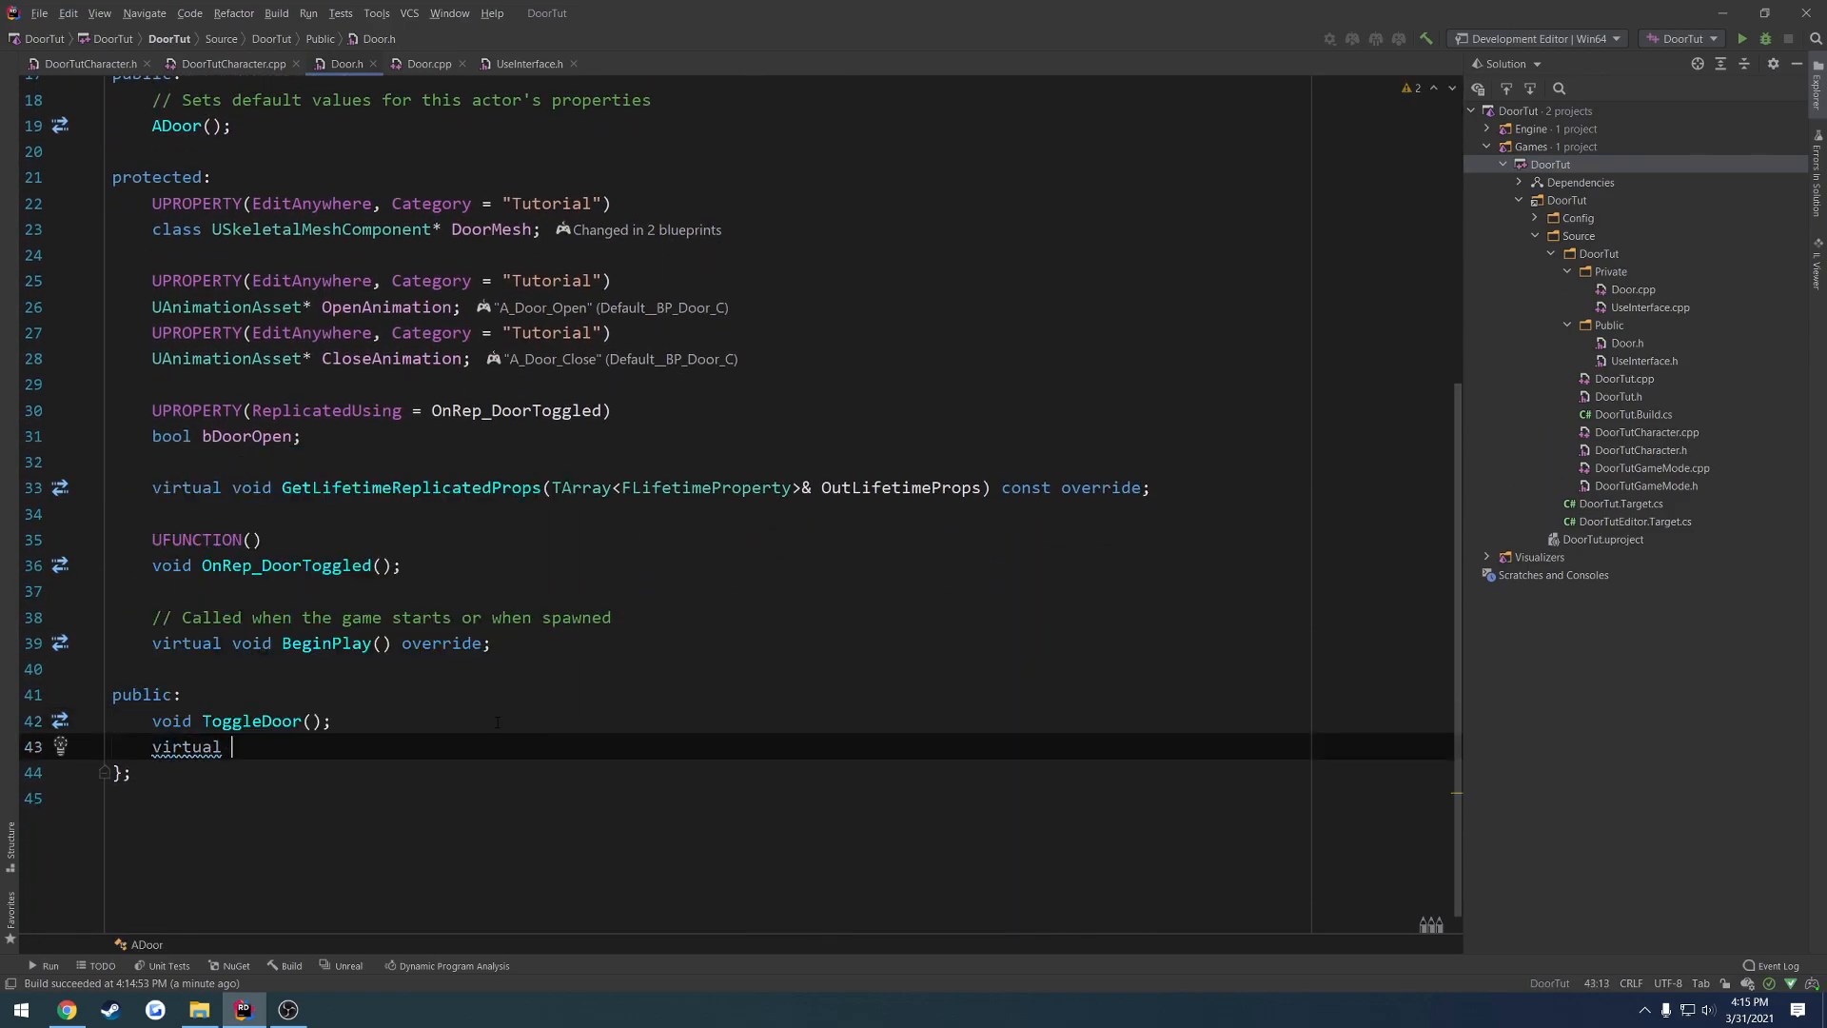
{"action": "type", "text": "void Use() override;"}
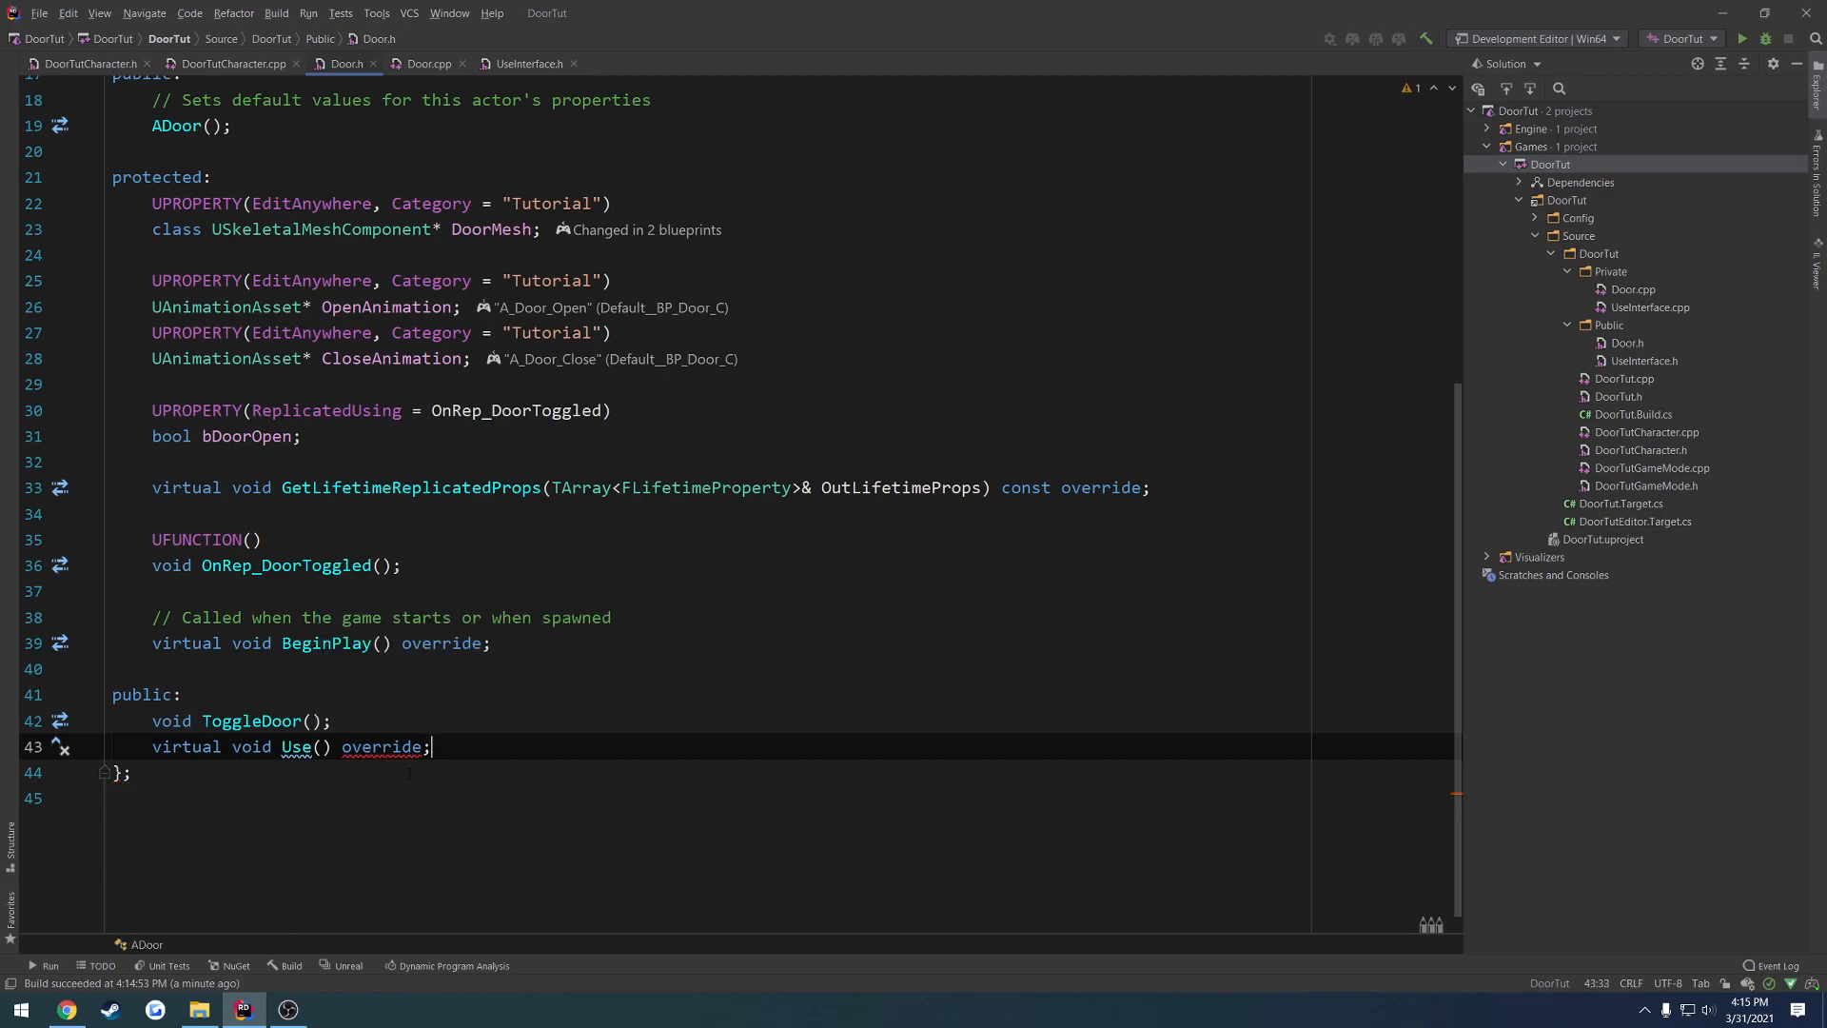
- Mark IUseInterface's Use() as virtual in UseInterface.h and return to Door.h
{"action": "left_click", "coordinate": [527, 65]}
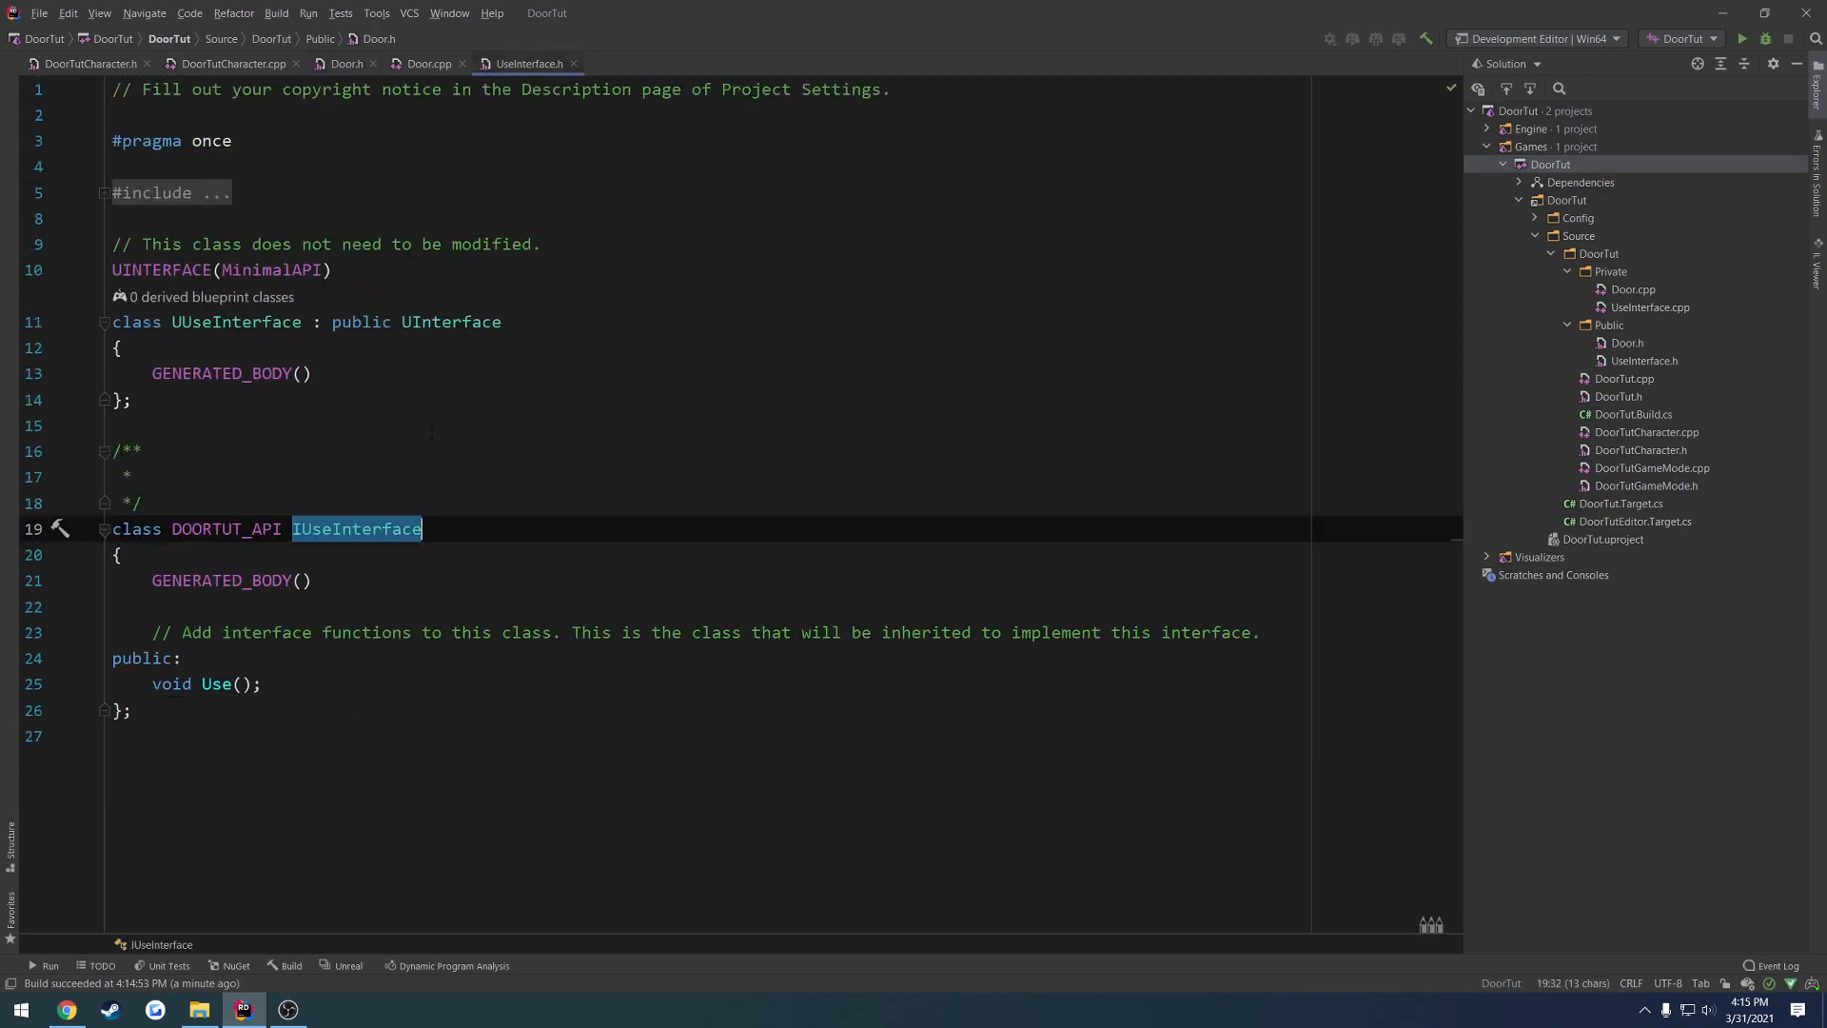
{"action": "type", "text": "virtual"}
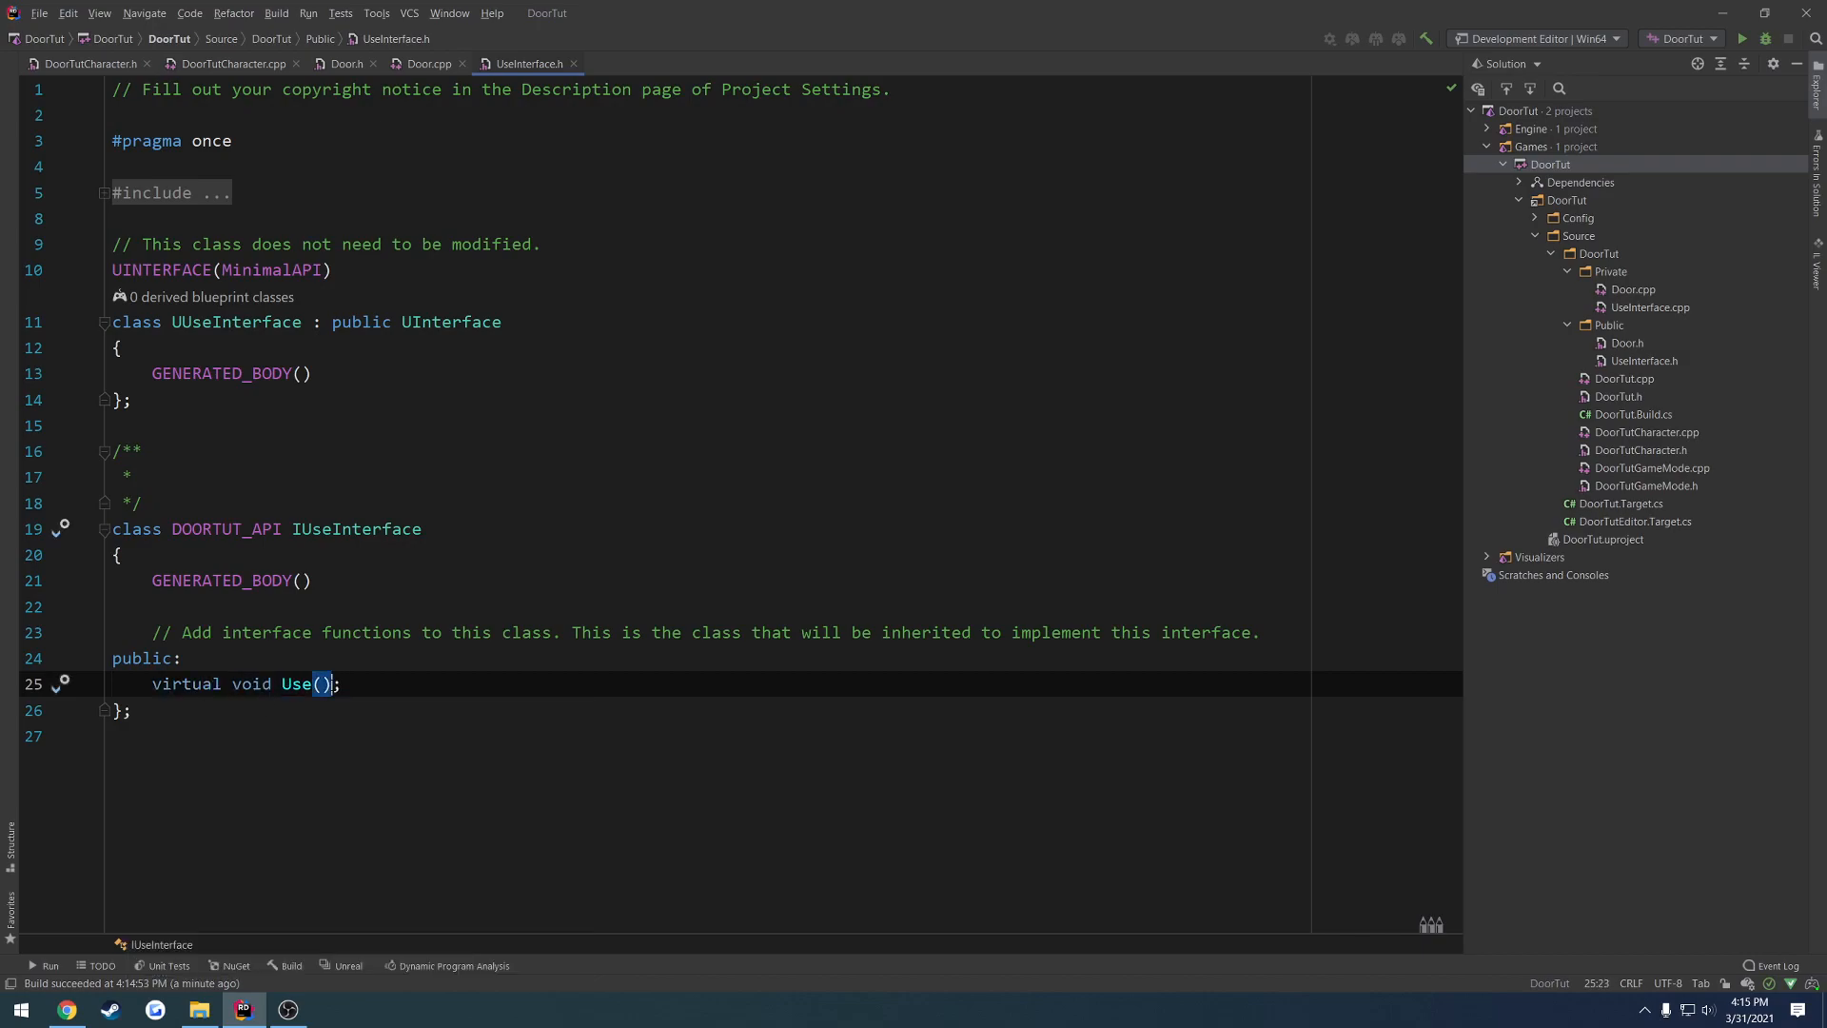
{"action": "left_click", "coordinate": [346, 63]}
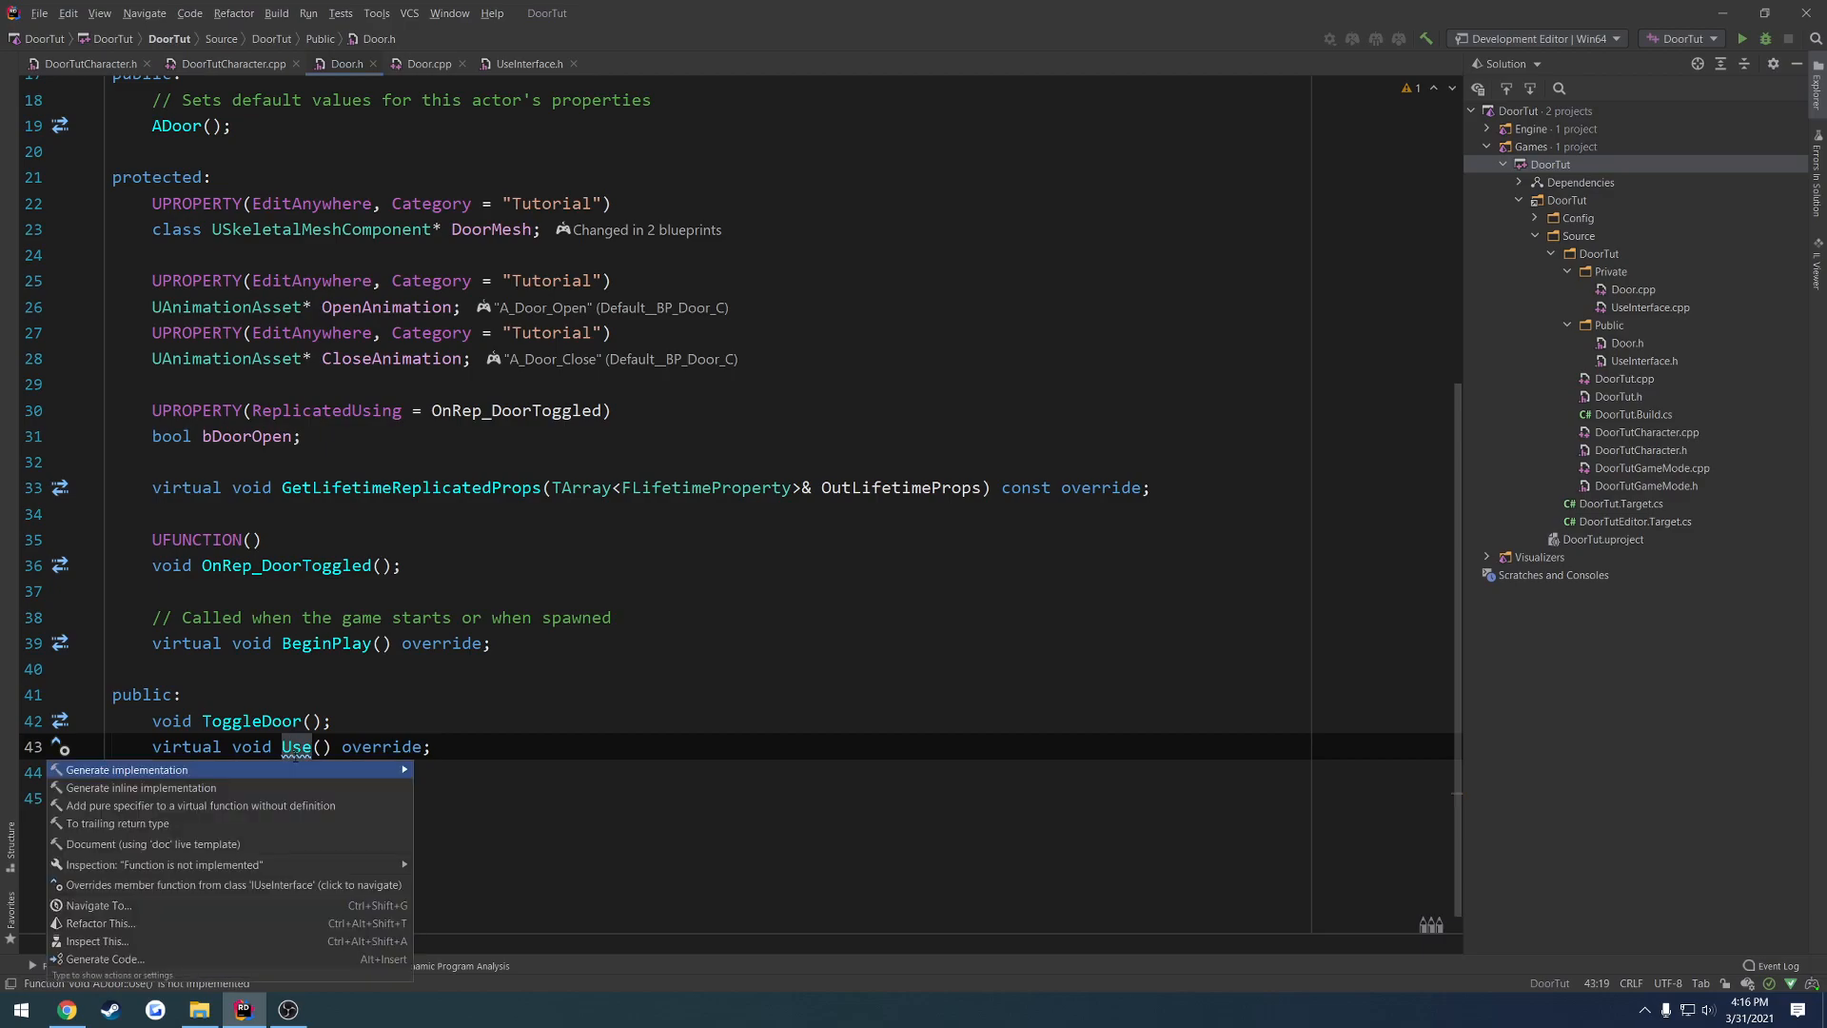
- Generate the ADoor::Use definition in Door.cpp and move to the character source file
{"action": "left_click", "coordinate": [126, 769]}
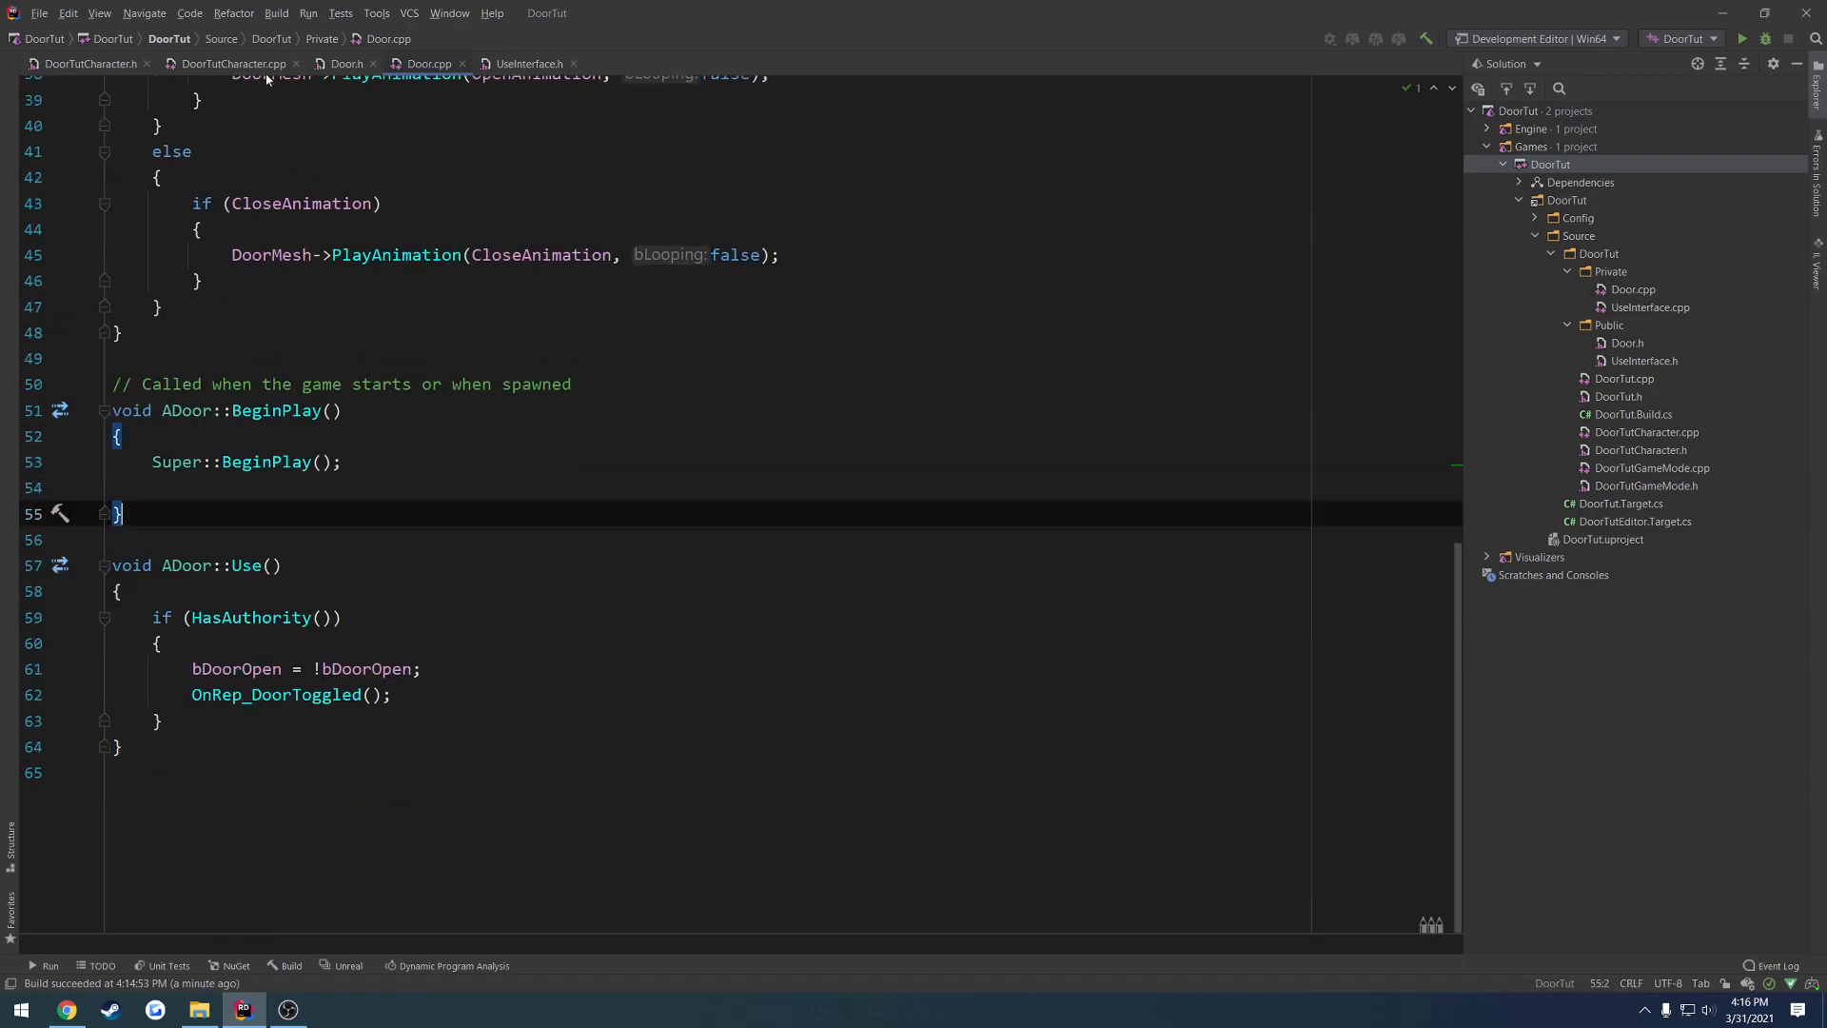
{"action": "left_click", "coordinate": [346, 63]}
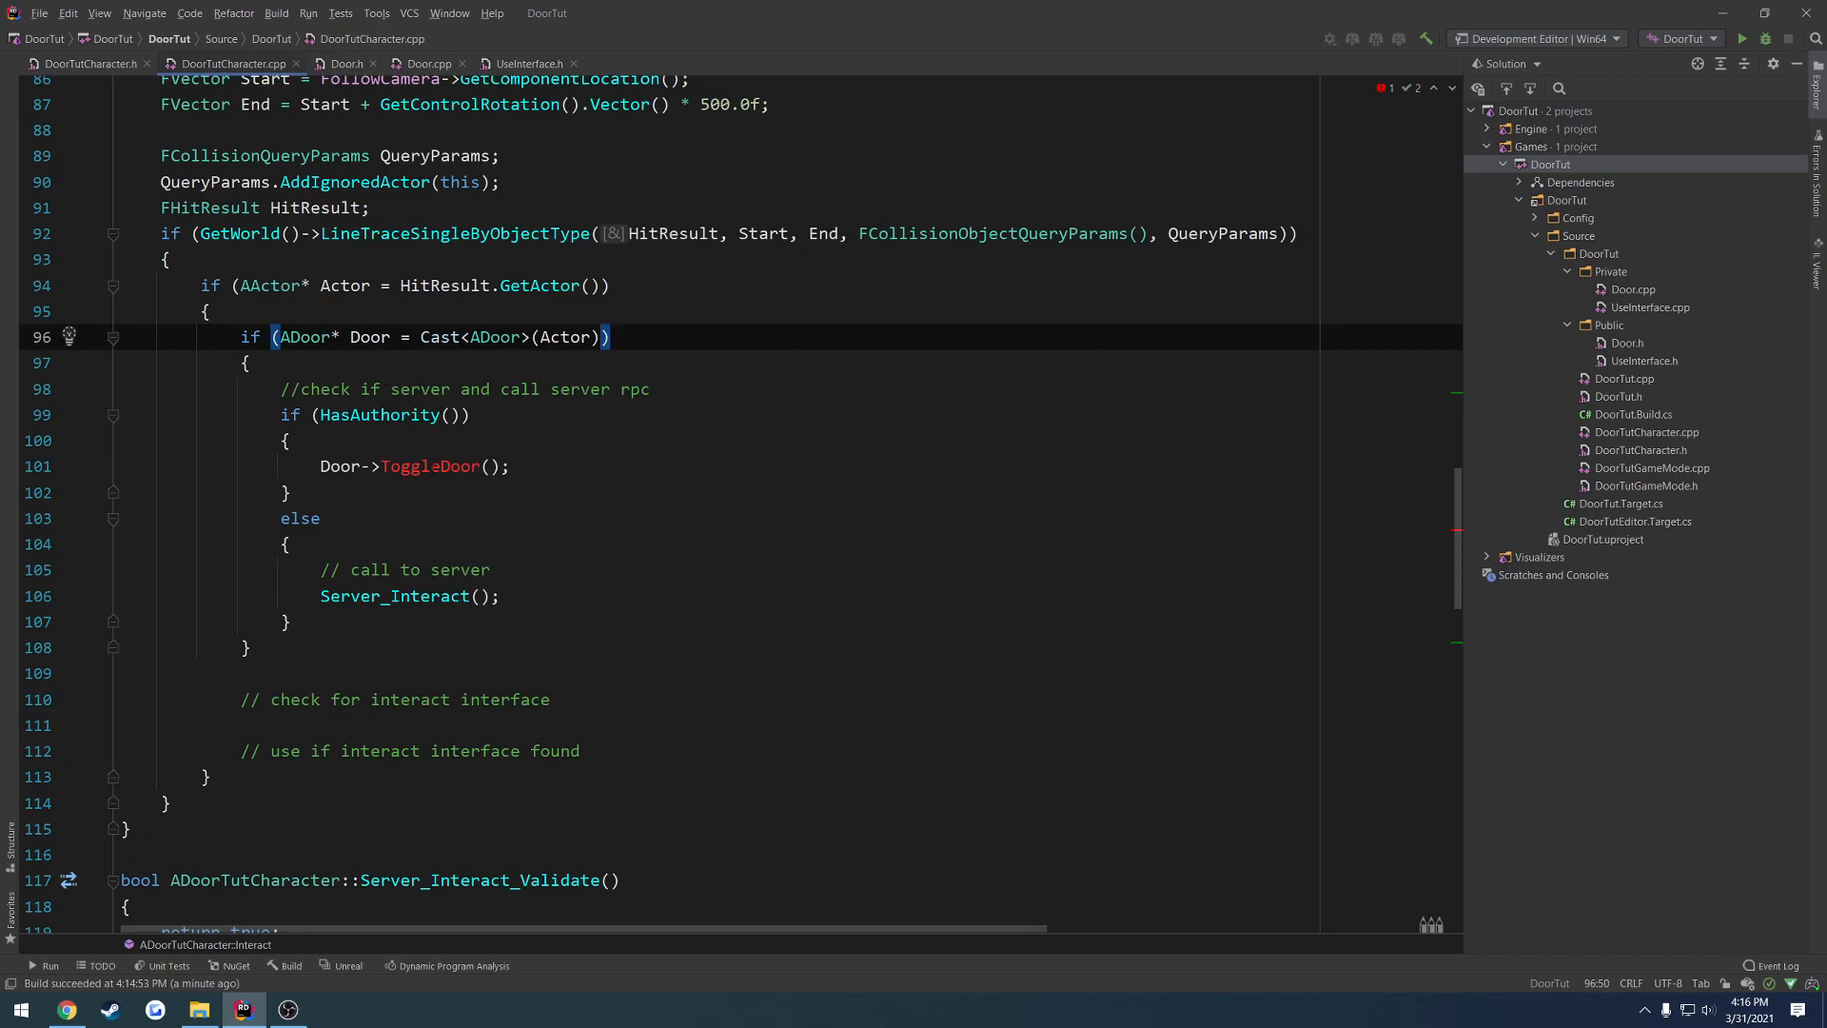
- Replace Door->ToggleDoor() with Door->Use() in the character's interact code
{"action": "type", "text": "Us"}
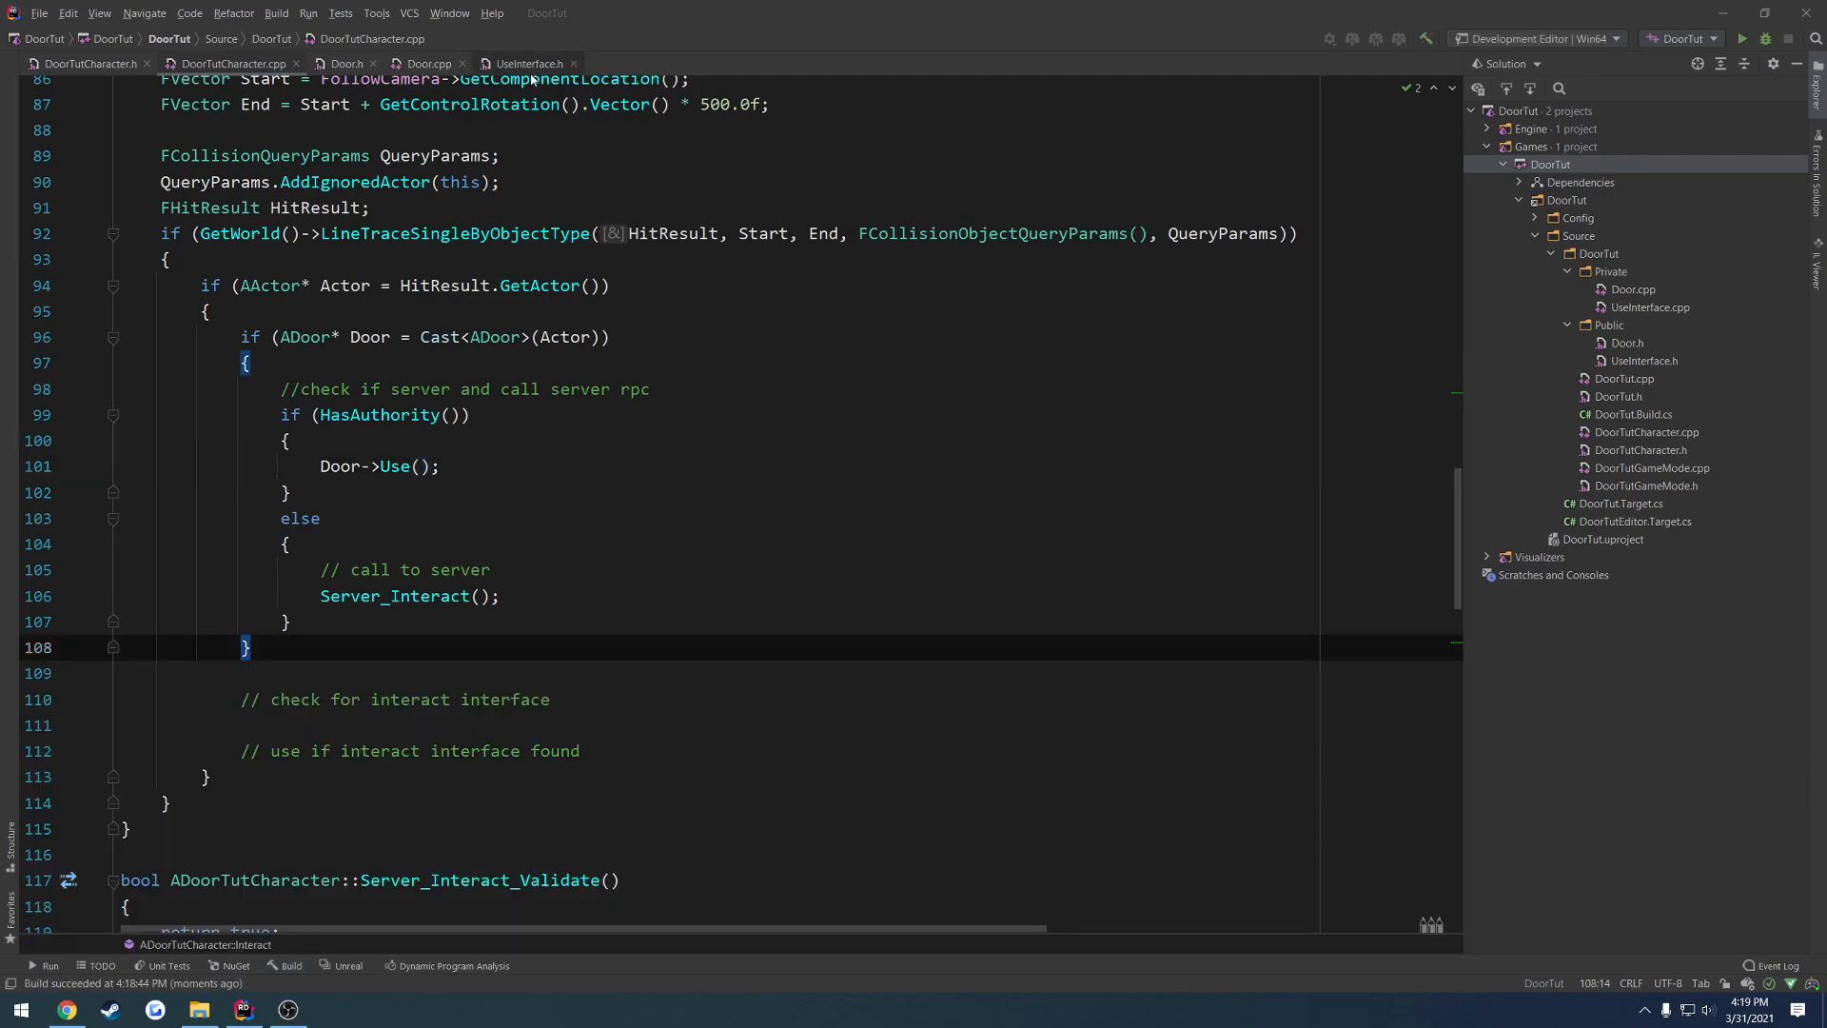
{"action": "left_click", "coordinate": [525, 63]}
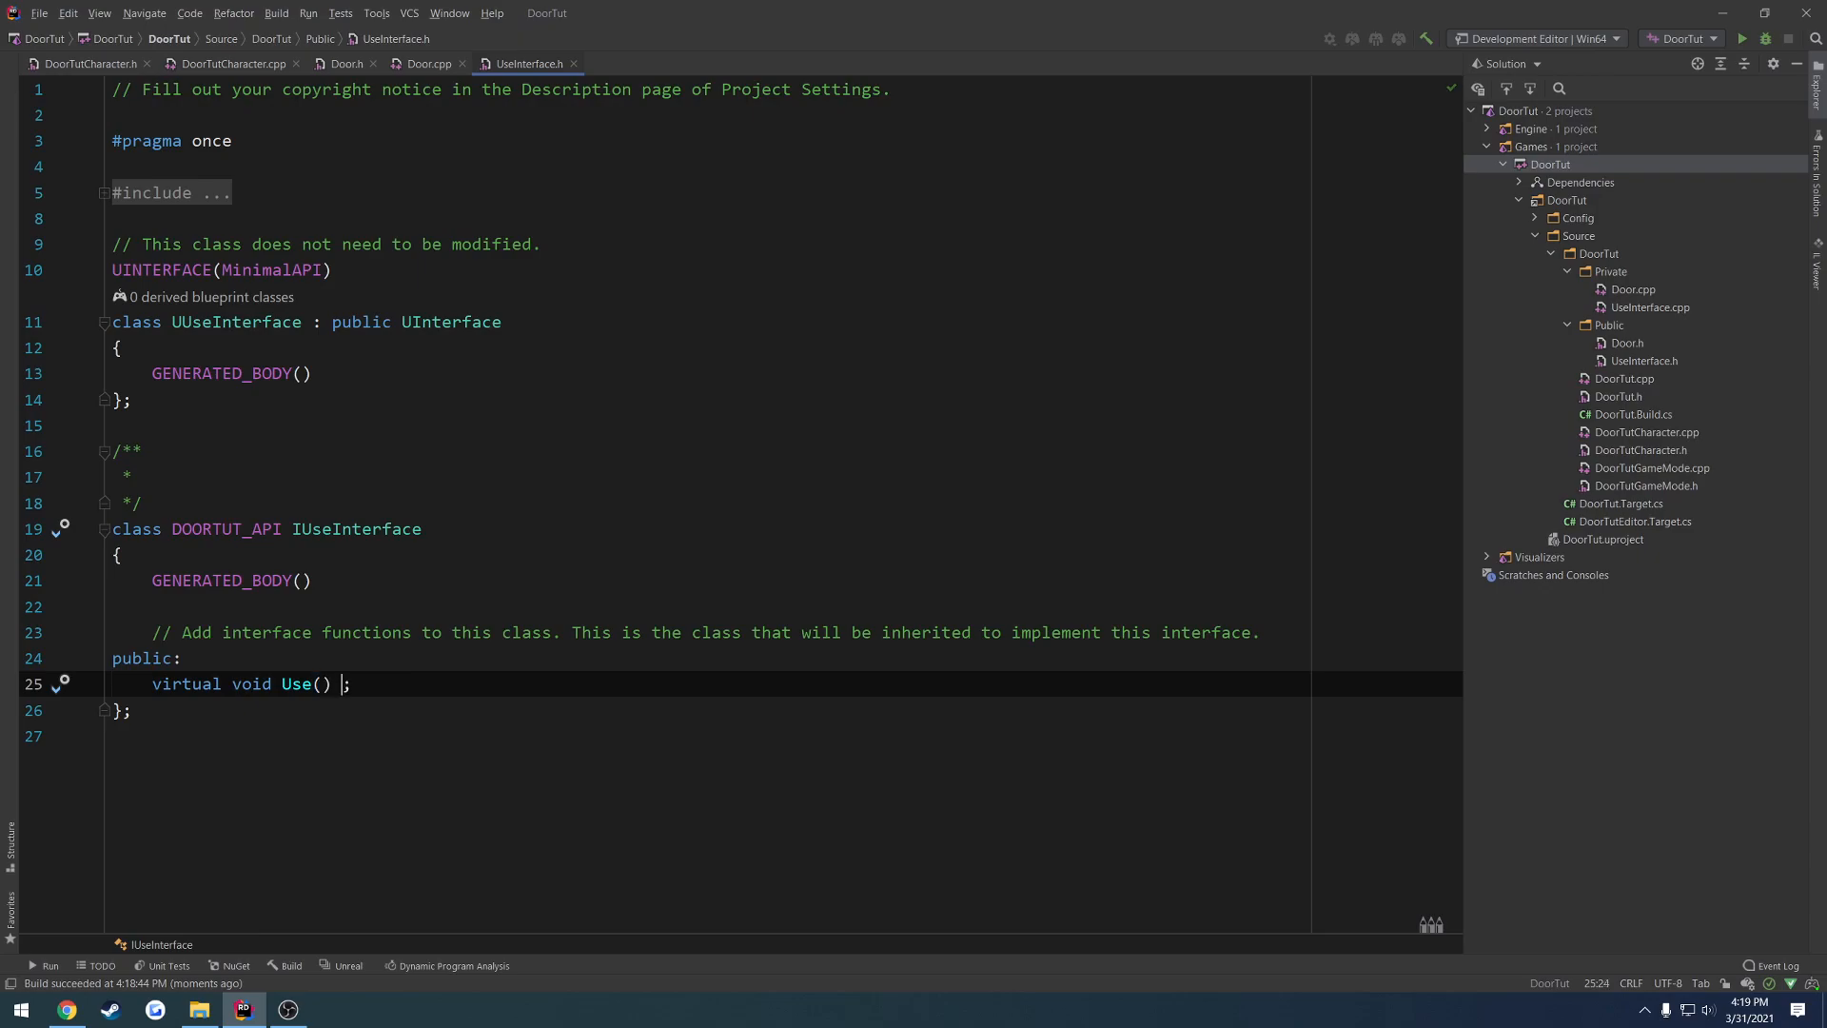
- Give IUseInterface's virtual Use() an empty {} body and switch to Unreal Editor
{"action": "type", "text": "{}"}
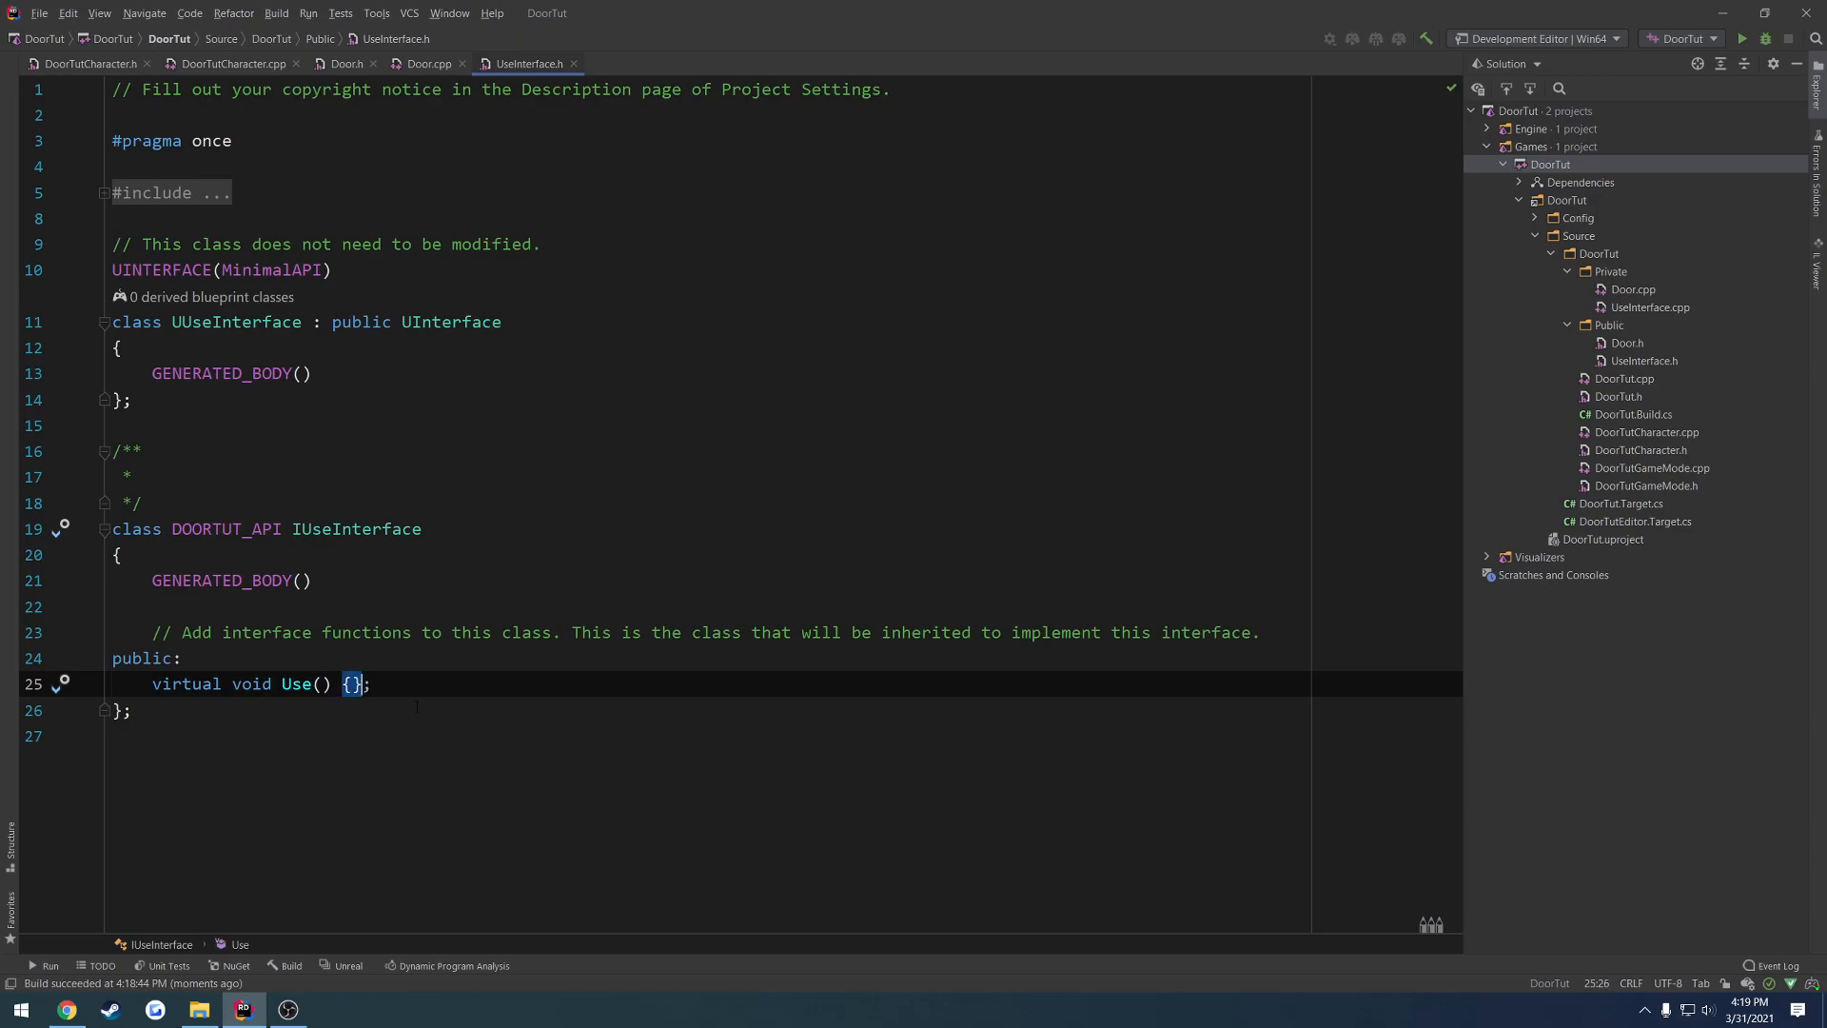
{"action": "left_click", "coordinate": [1741, 38]}
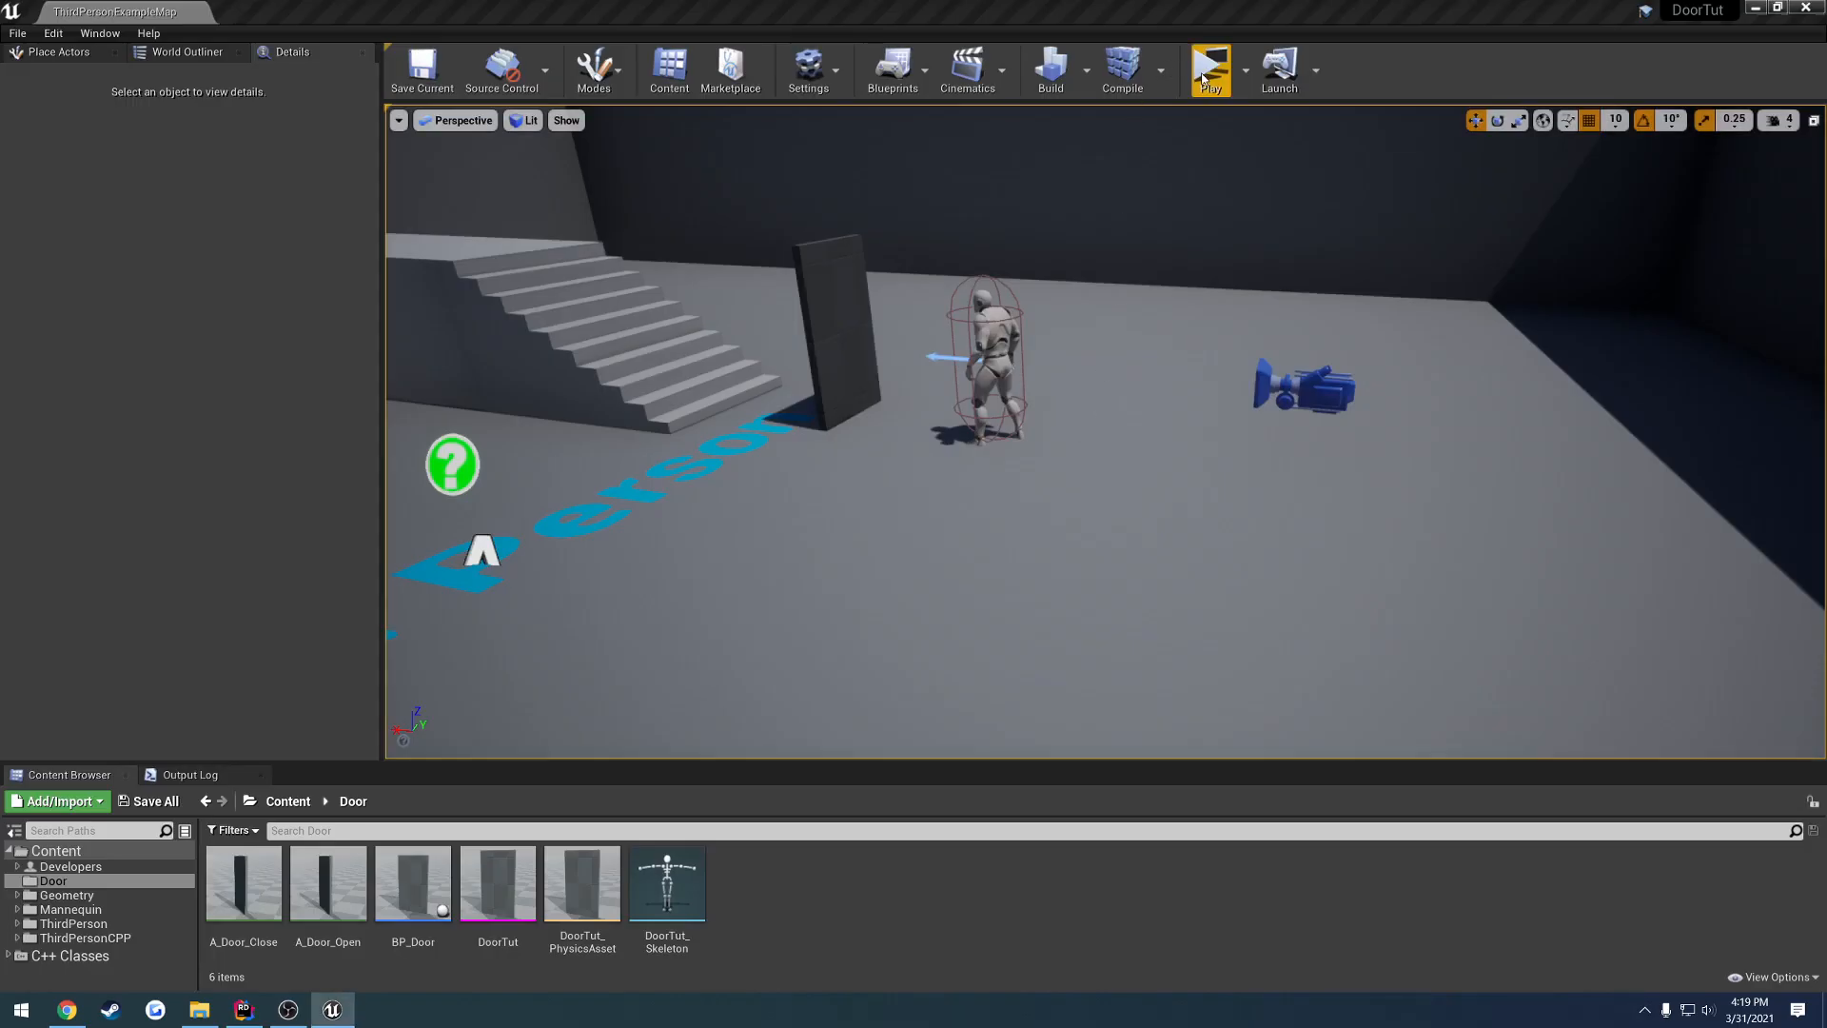
- Run a server-and-client play test of the level and stop it
{"action": "left_click", "coordinate": [1209, 70]}
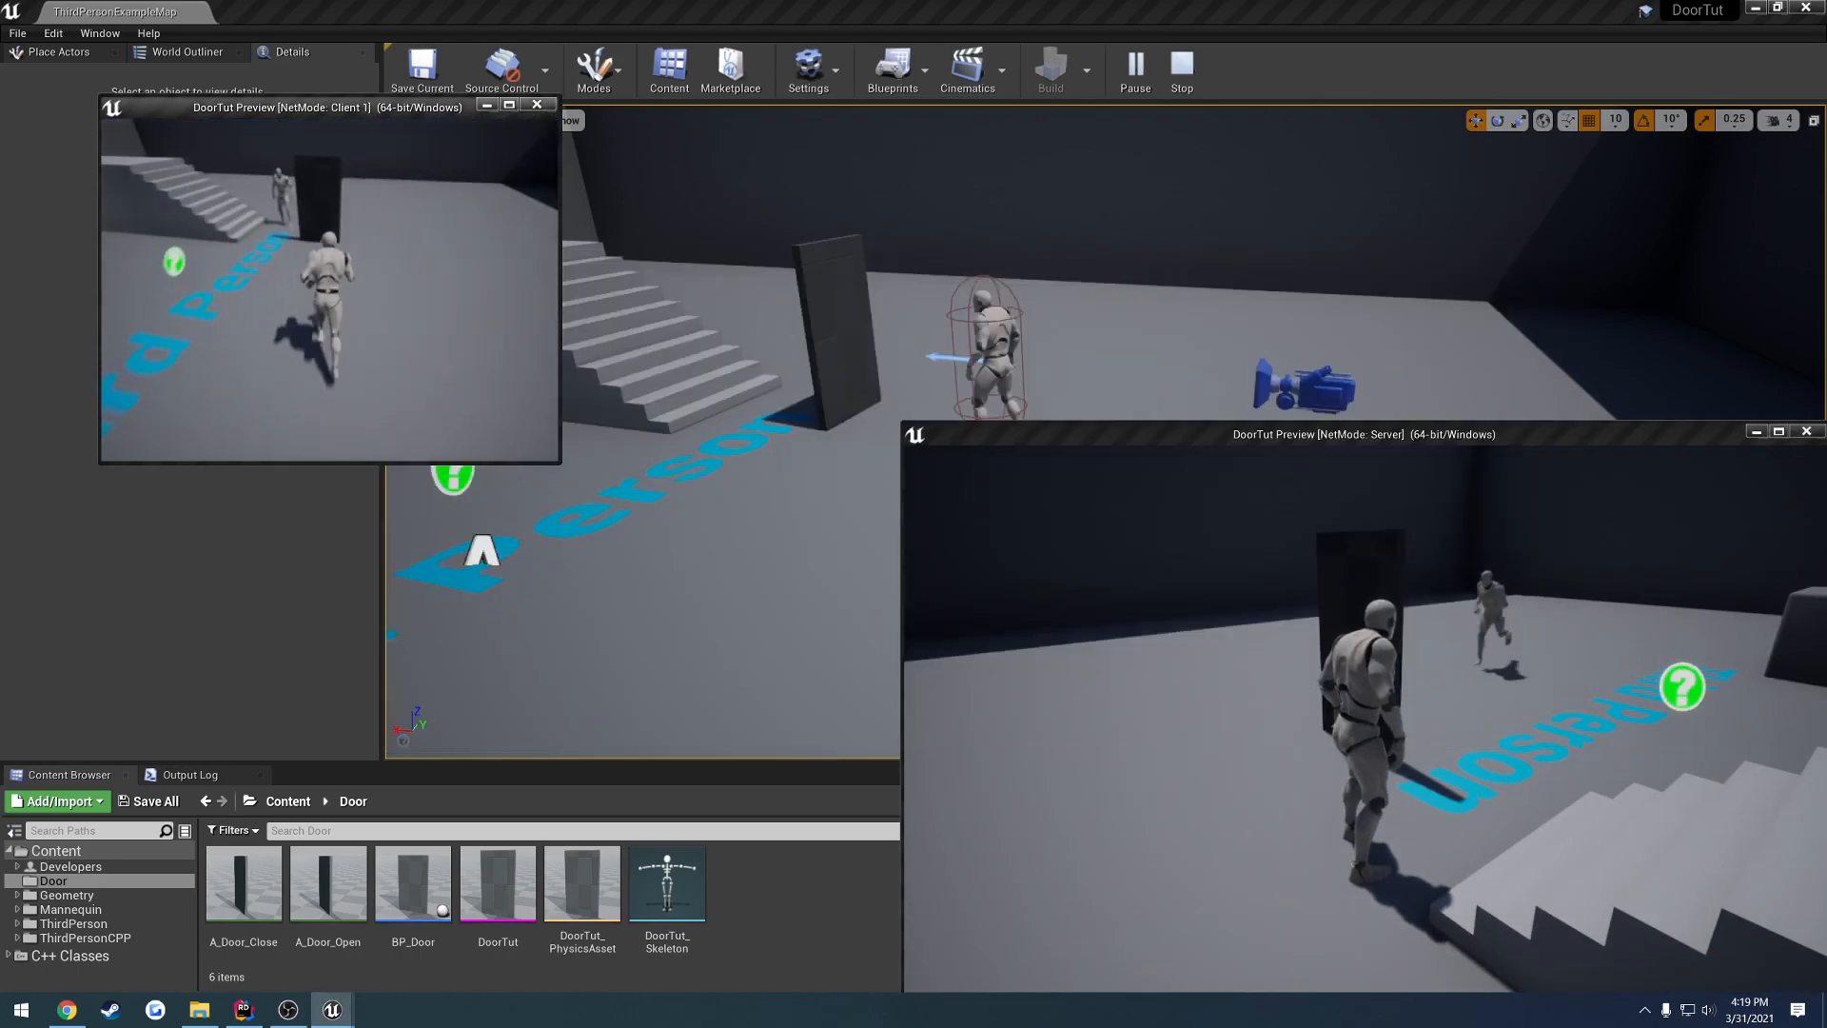
{"action": "left_click", "coordinate": [1180, 70]}
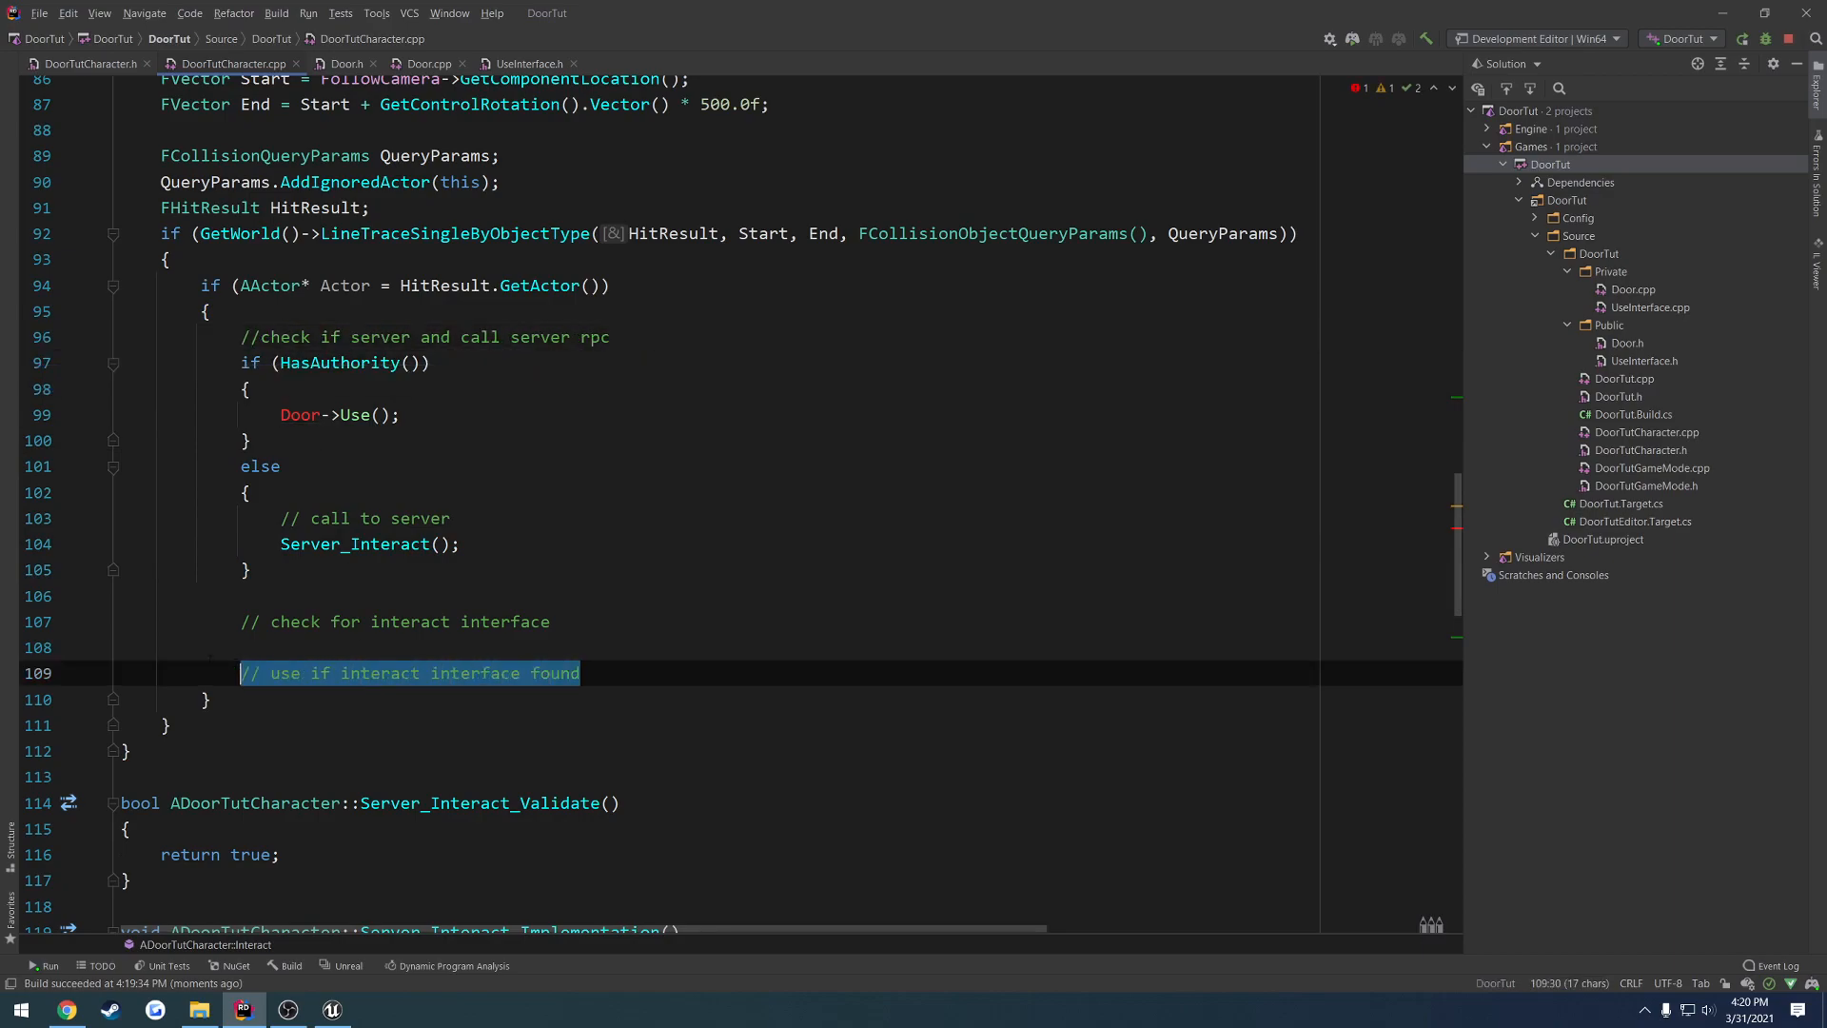
- Write if (IUseInterface* Interface = Cast<IUseInterface>(Actor)) { Interface->Use(); } in place of the direct door call
{"action": "key", "text": "Delete"}
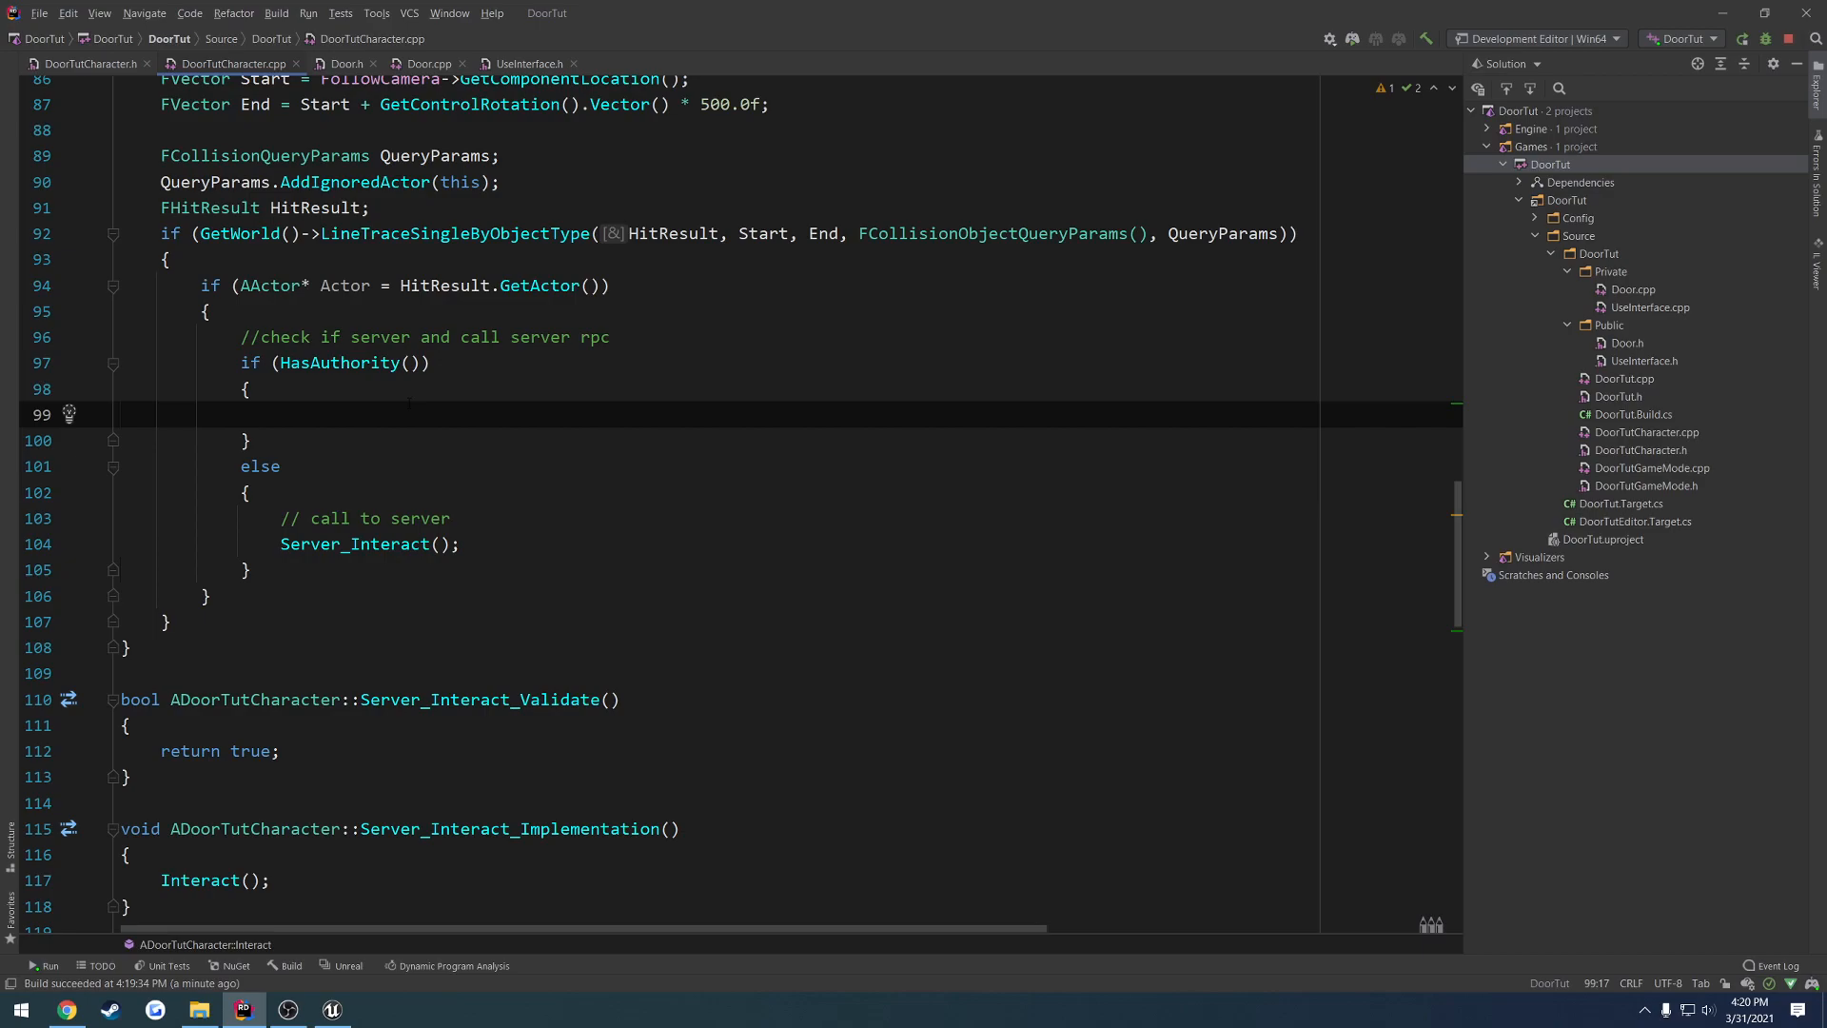
{"action": "type", "text": "if ()"}
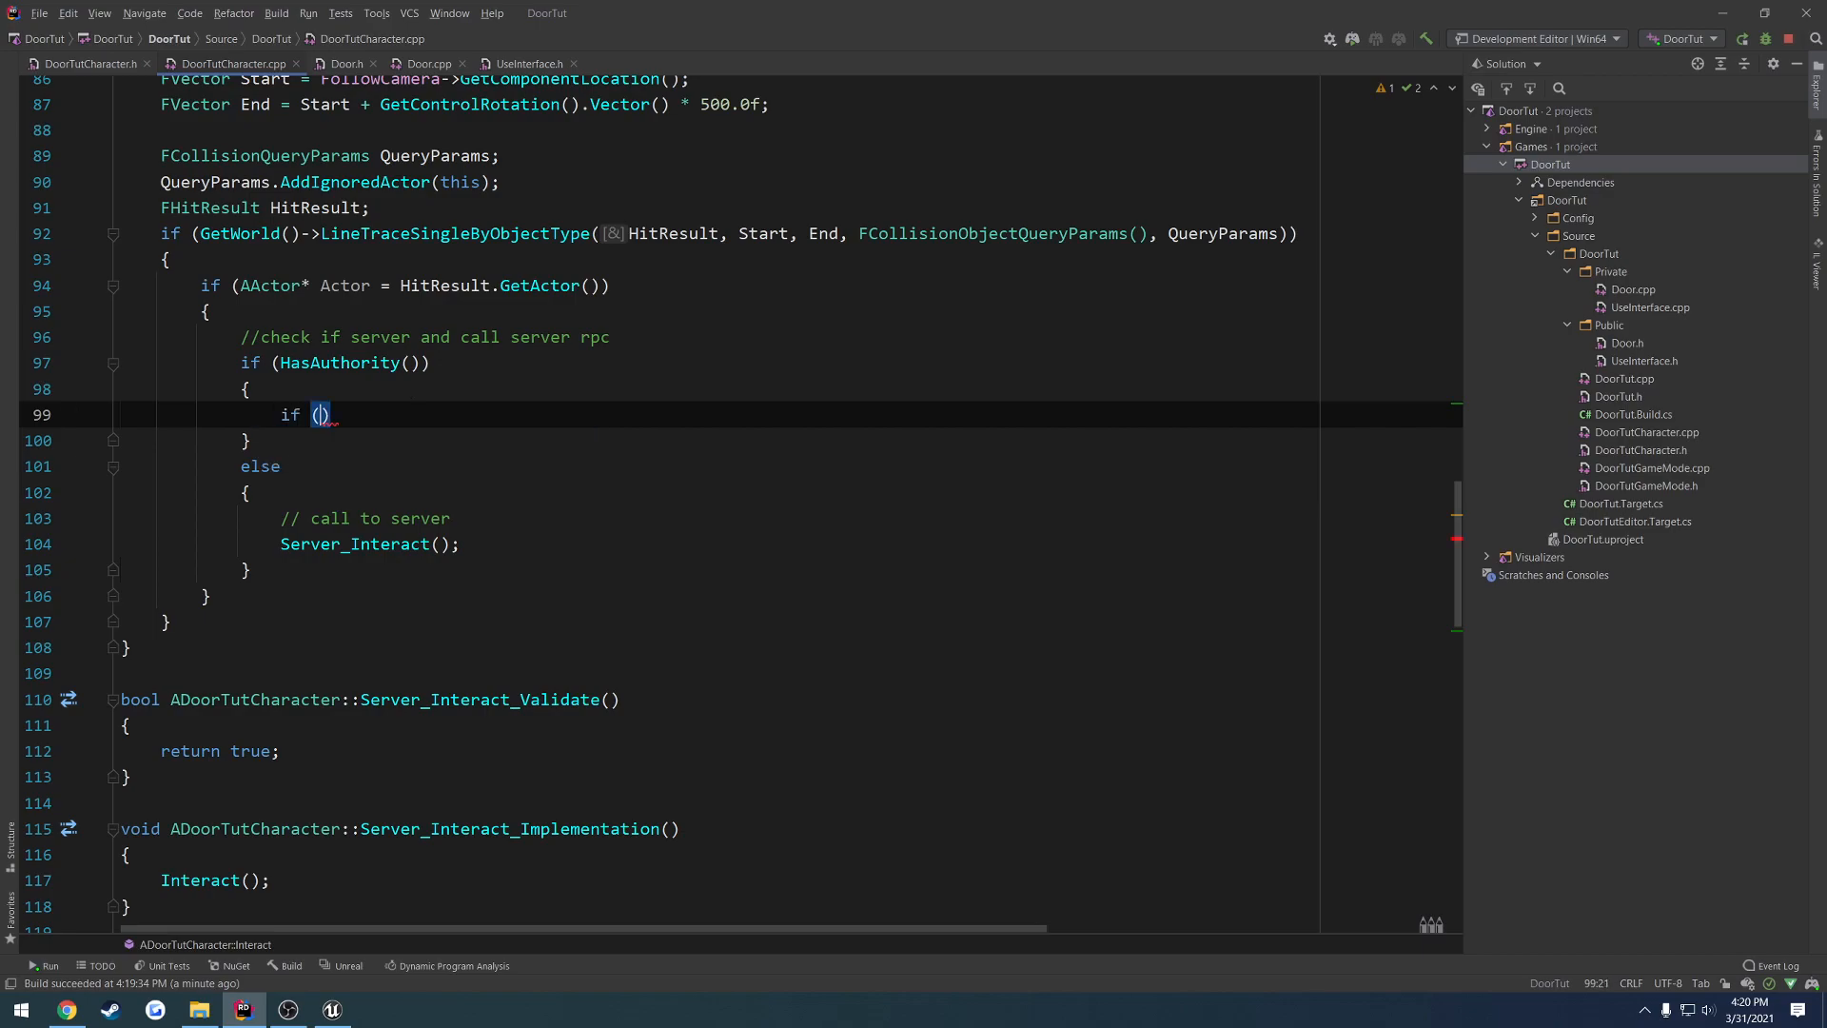
{"action": "type", "text": "UseInterface"}
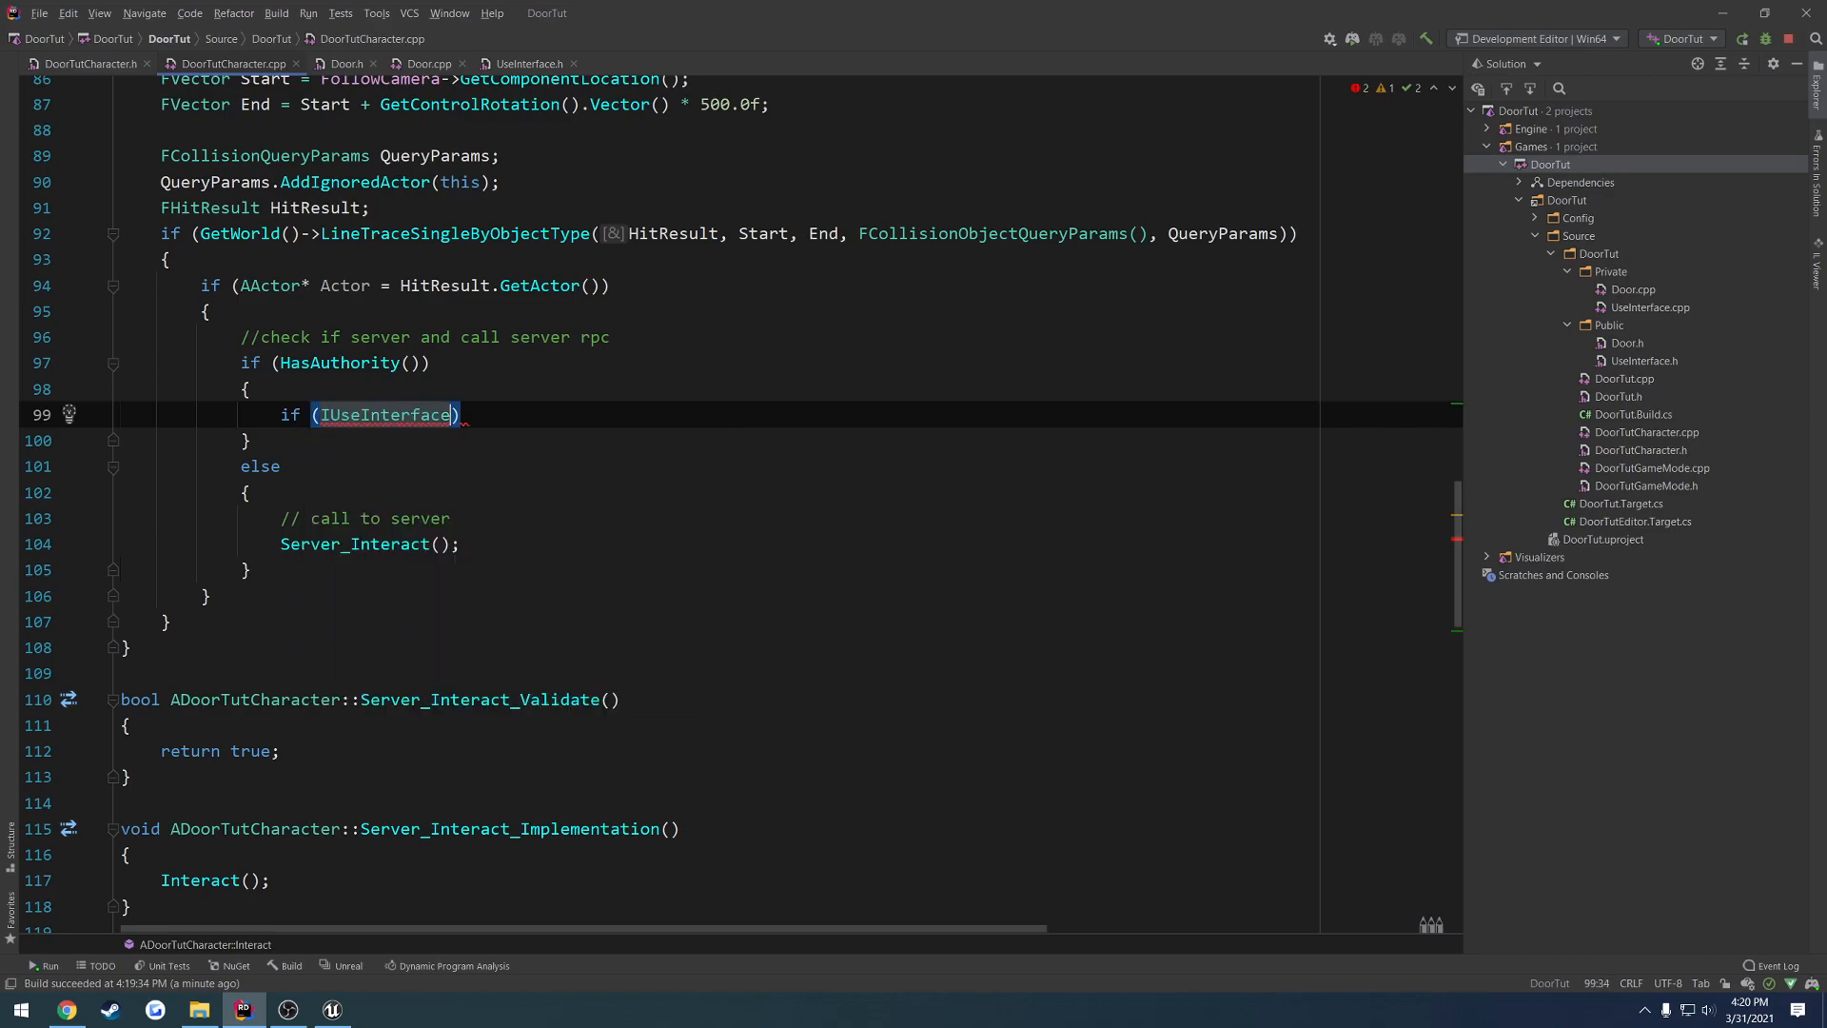
{"action": "type", "text": "* Interface = Cast<I"}
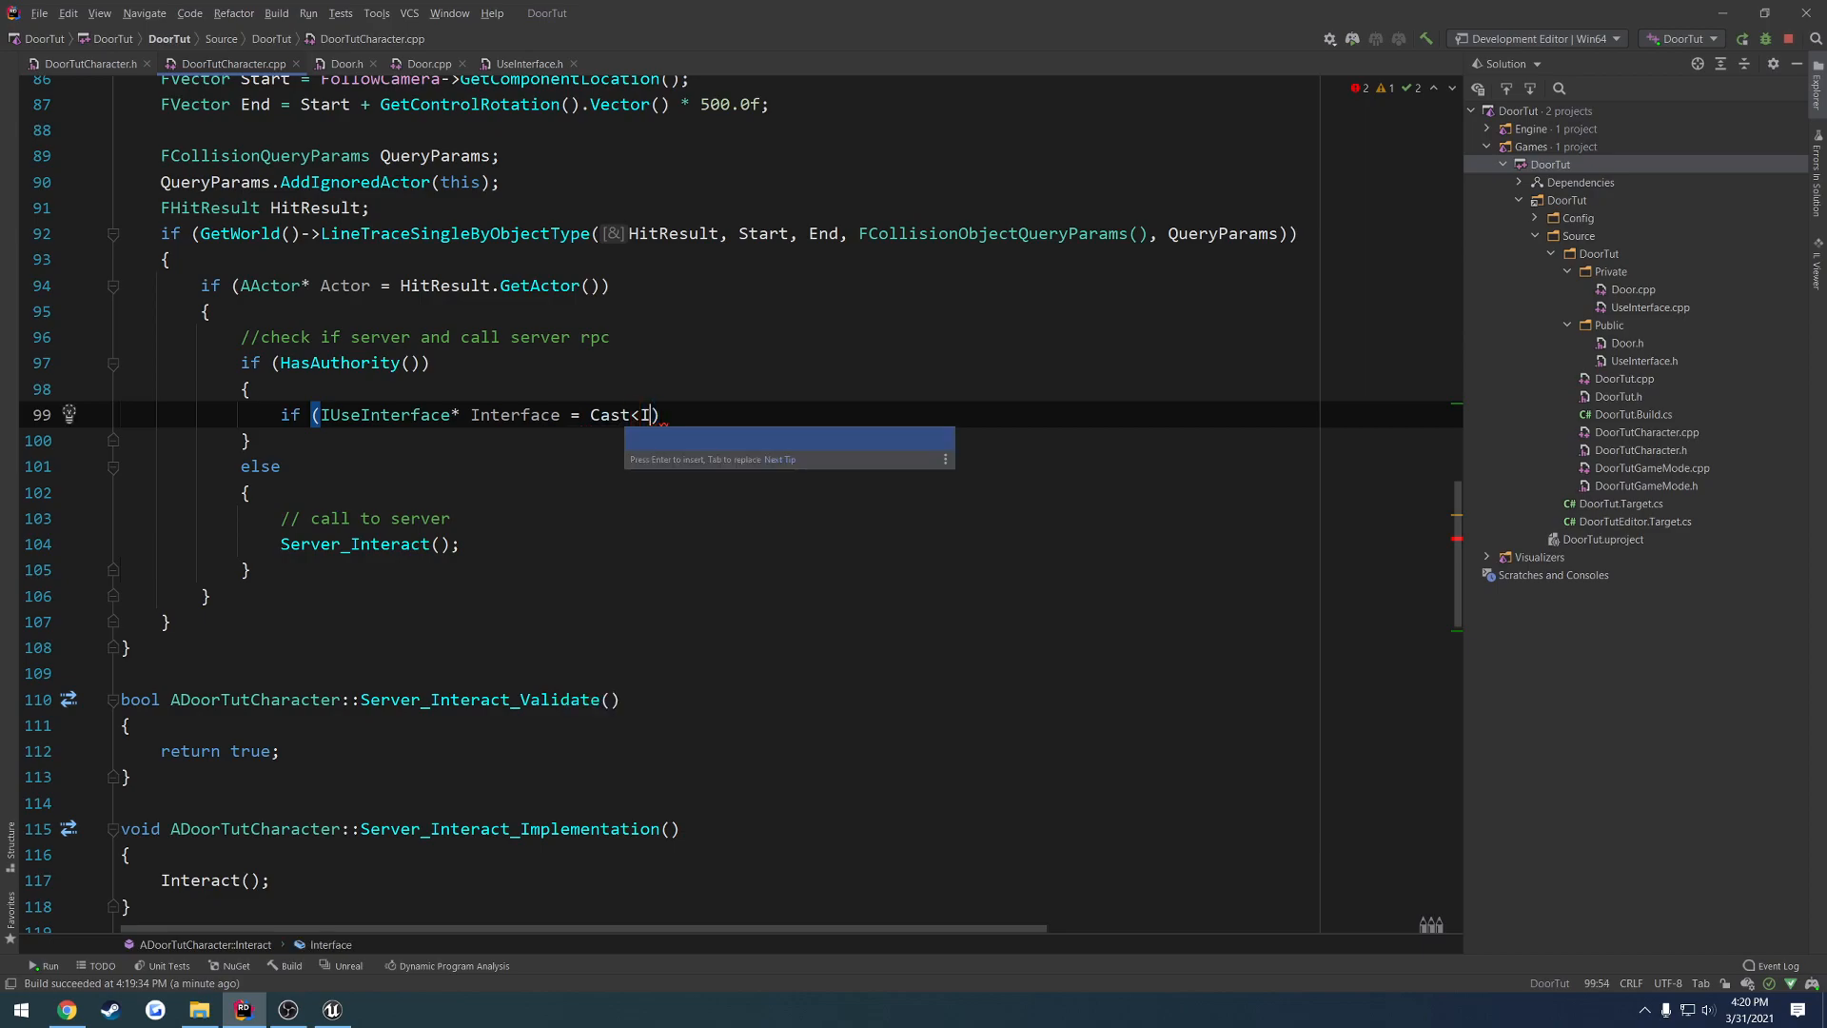
{"action": "type", "text": "UseInterface>("}
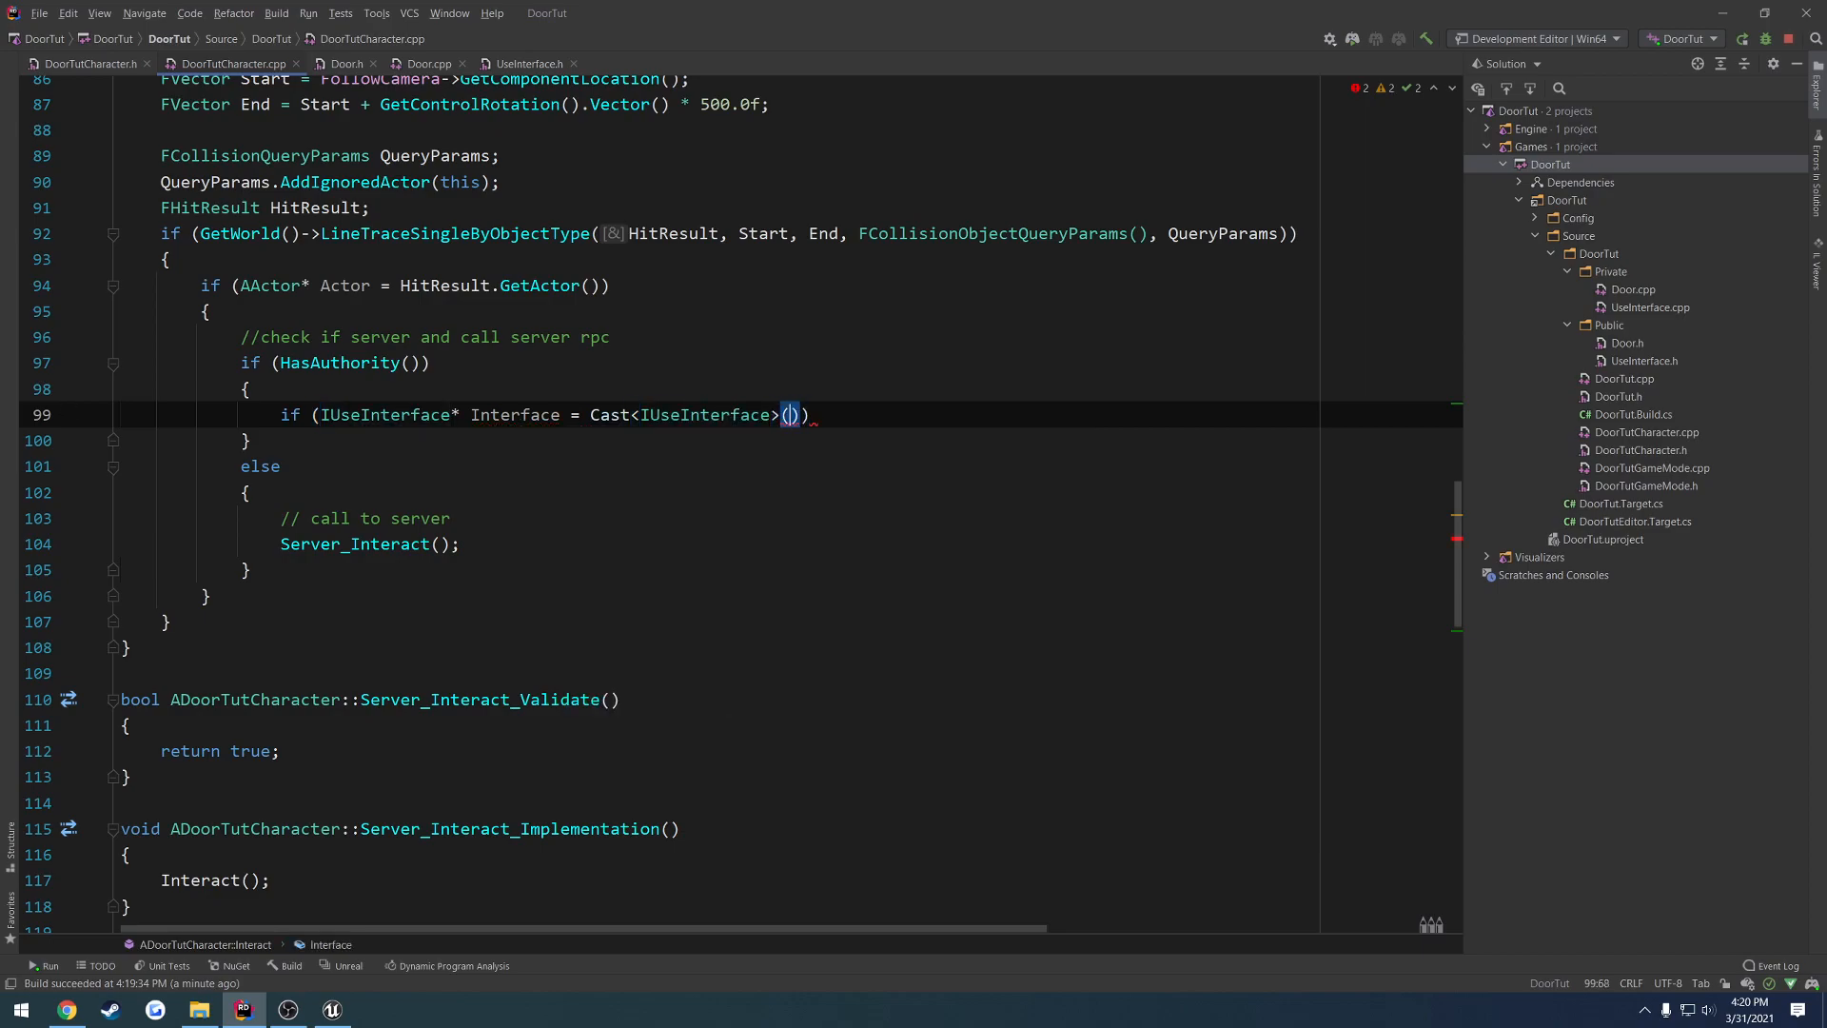
{"action": "type", "text": "Actor"}
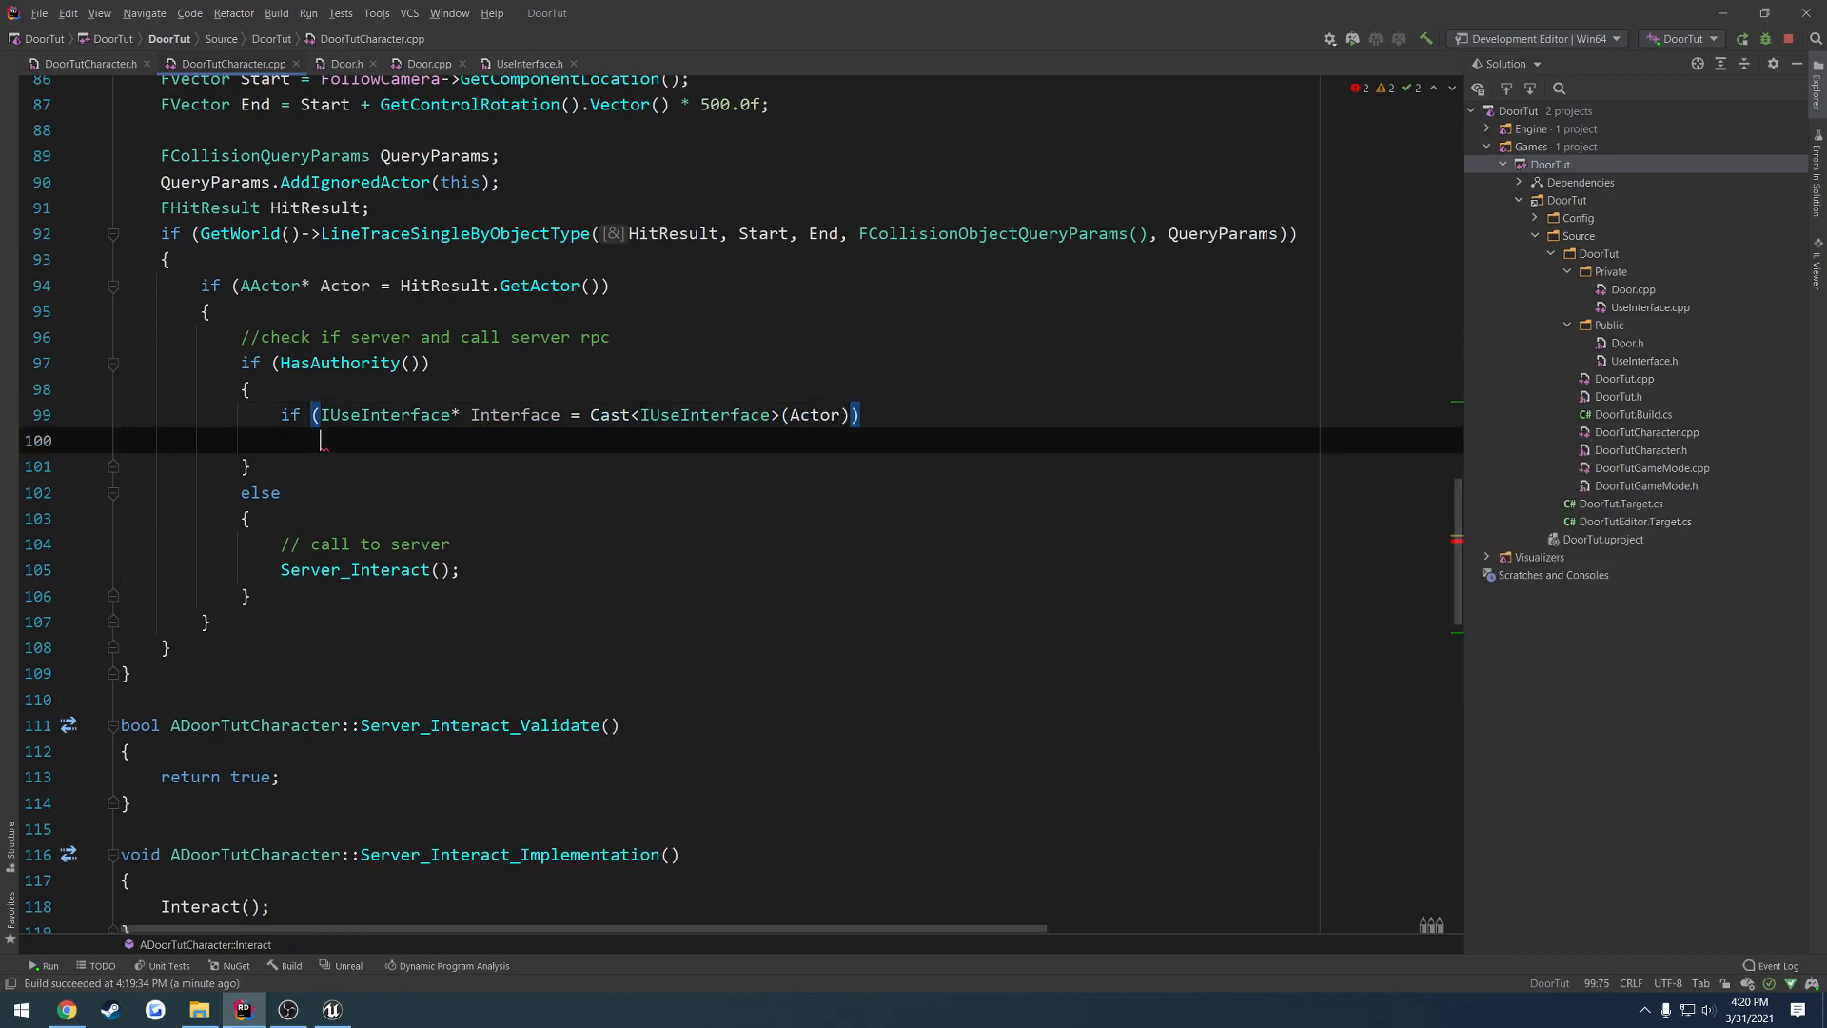
{"action": "type", "text": "Inter"}
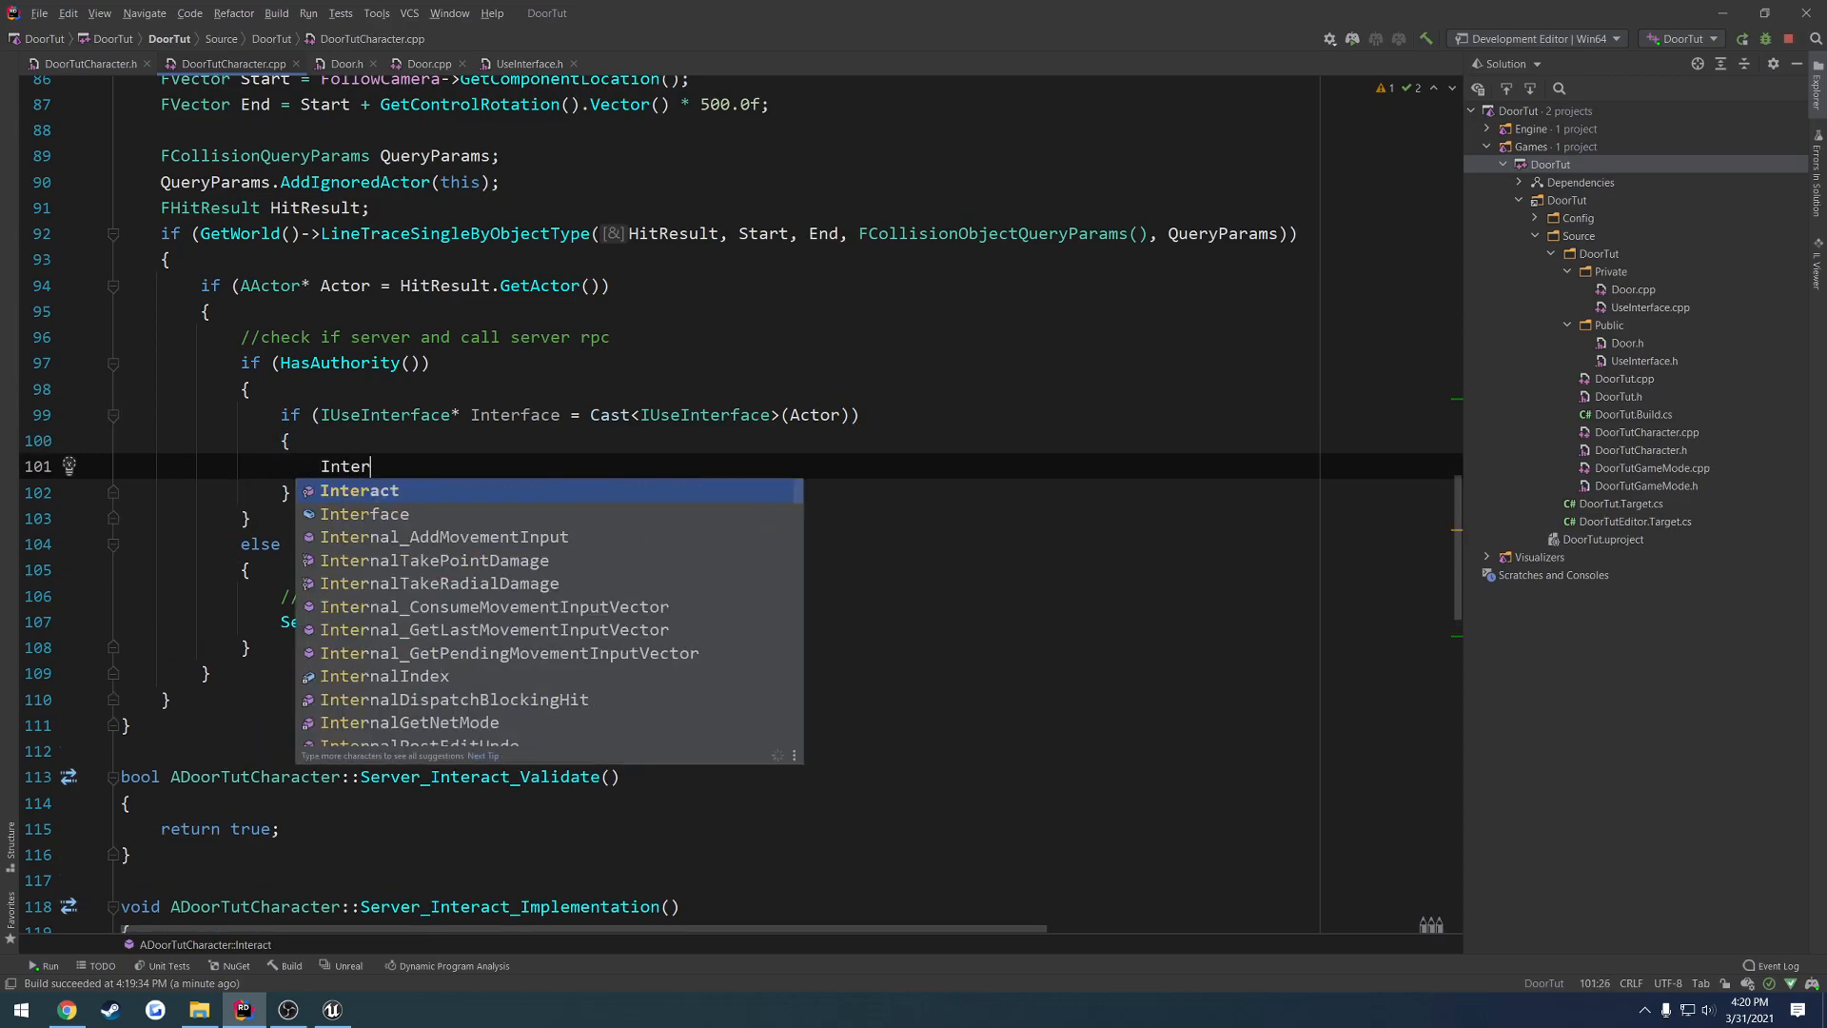
{"action": "type", "text": "ace->Use();"}
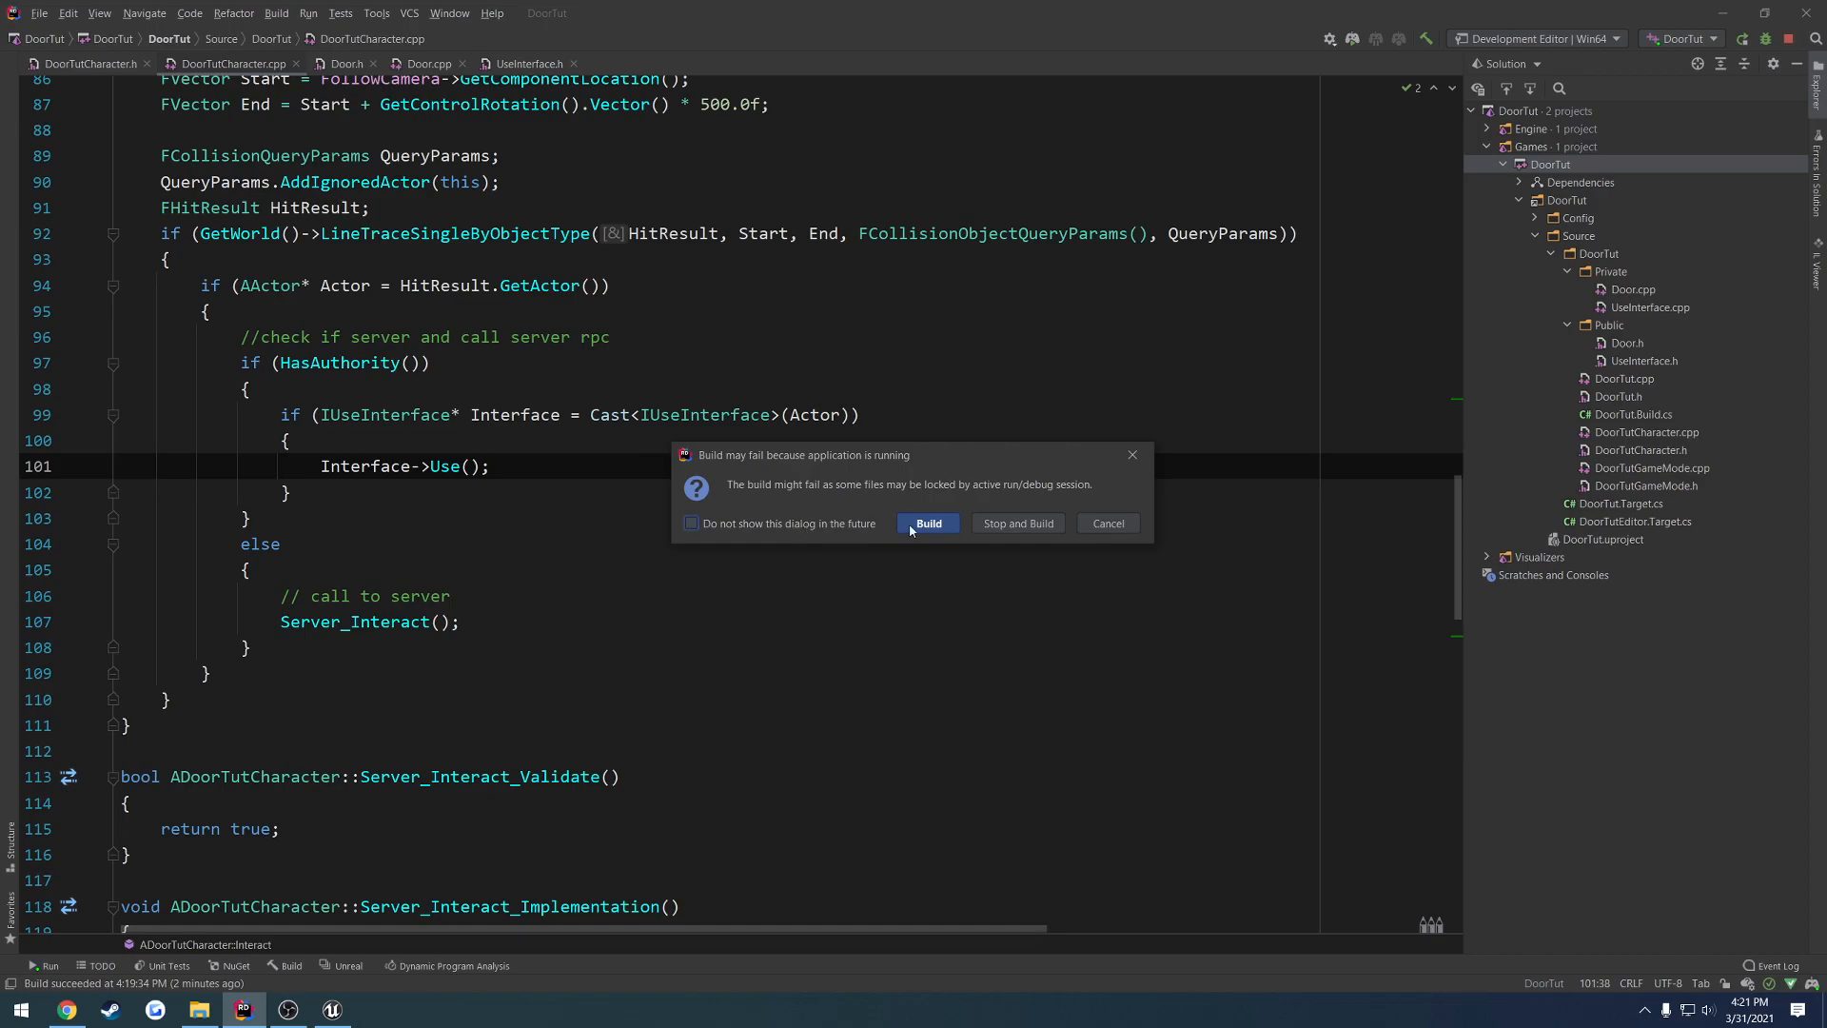
- Confirm the build while the editor runs and return to the DoorTut level viewport
{"action": "left_click", "coordinate": [927, 522]}
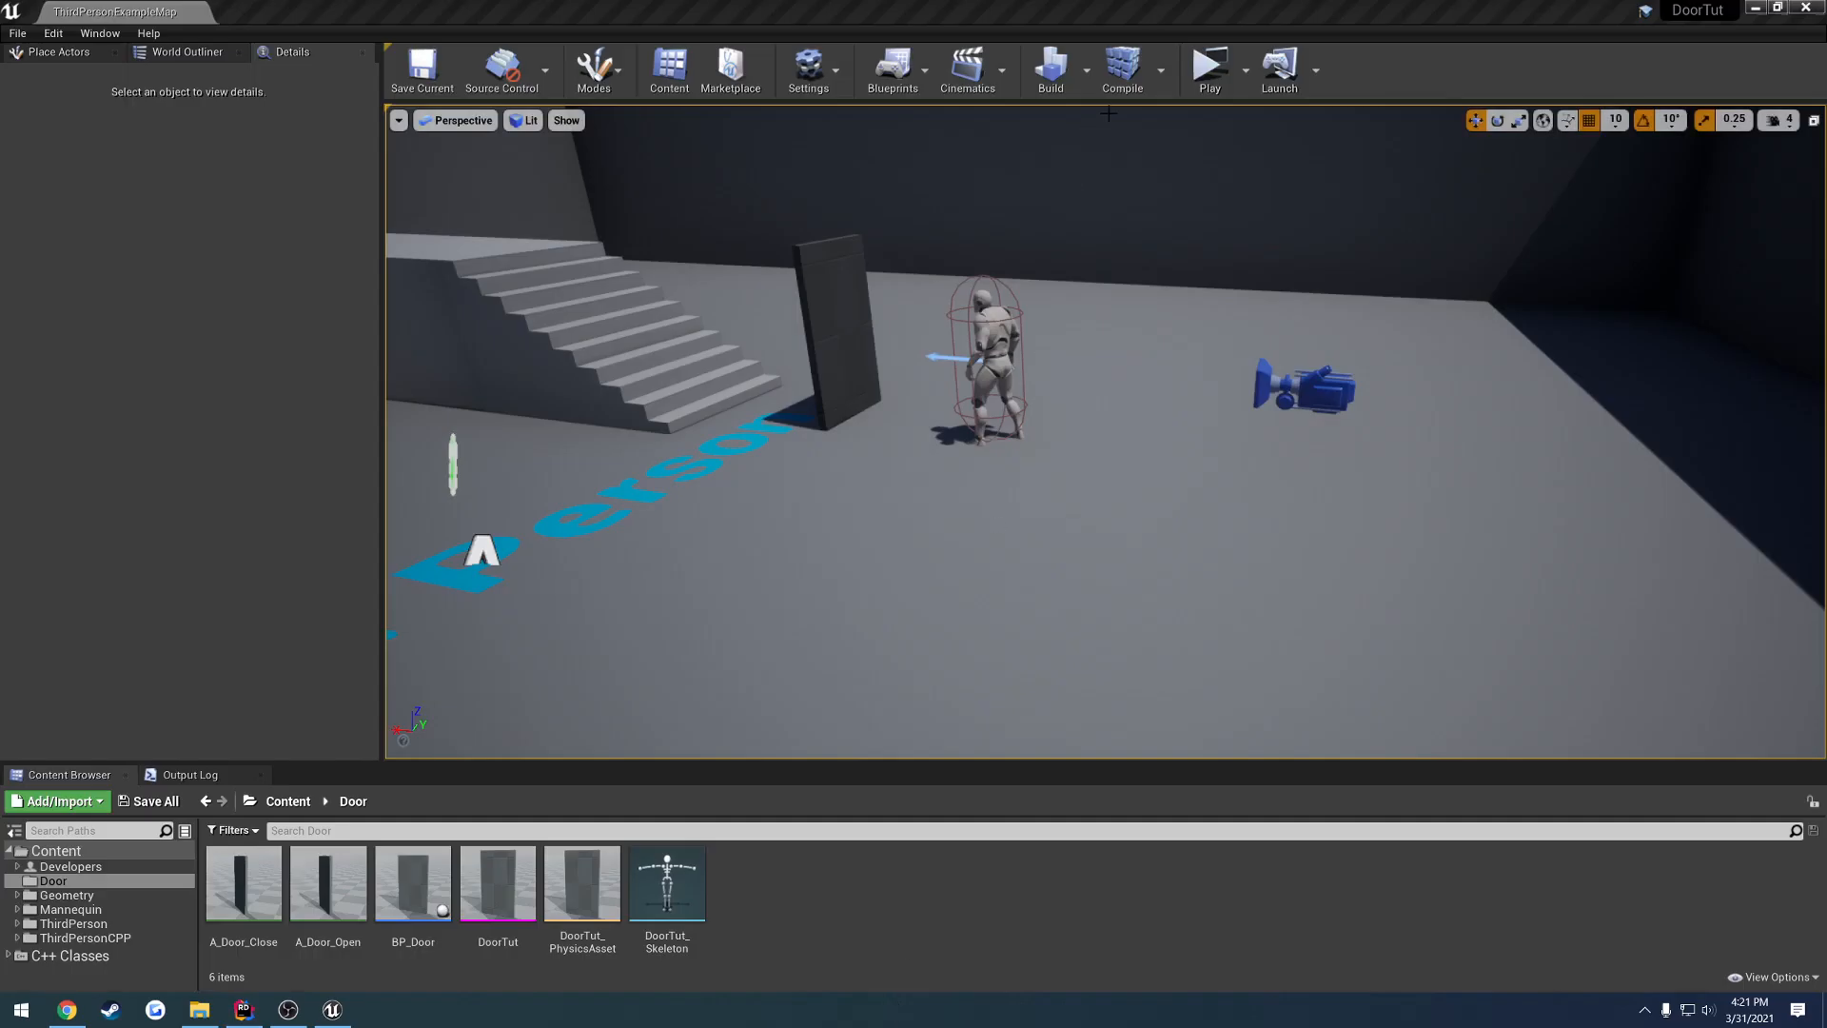
{"action": "left_click", "coordinate": [1208, 66]}
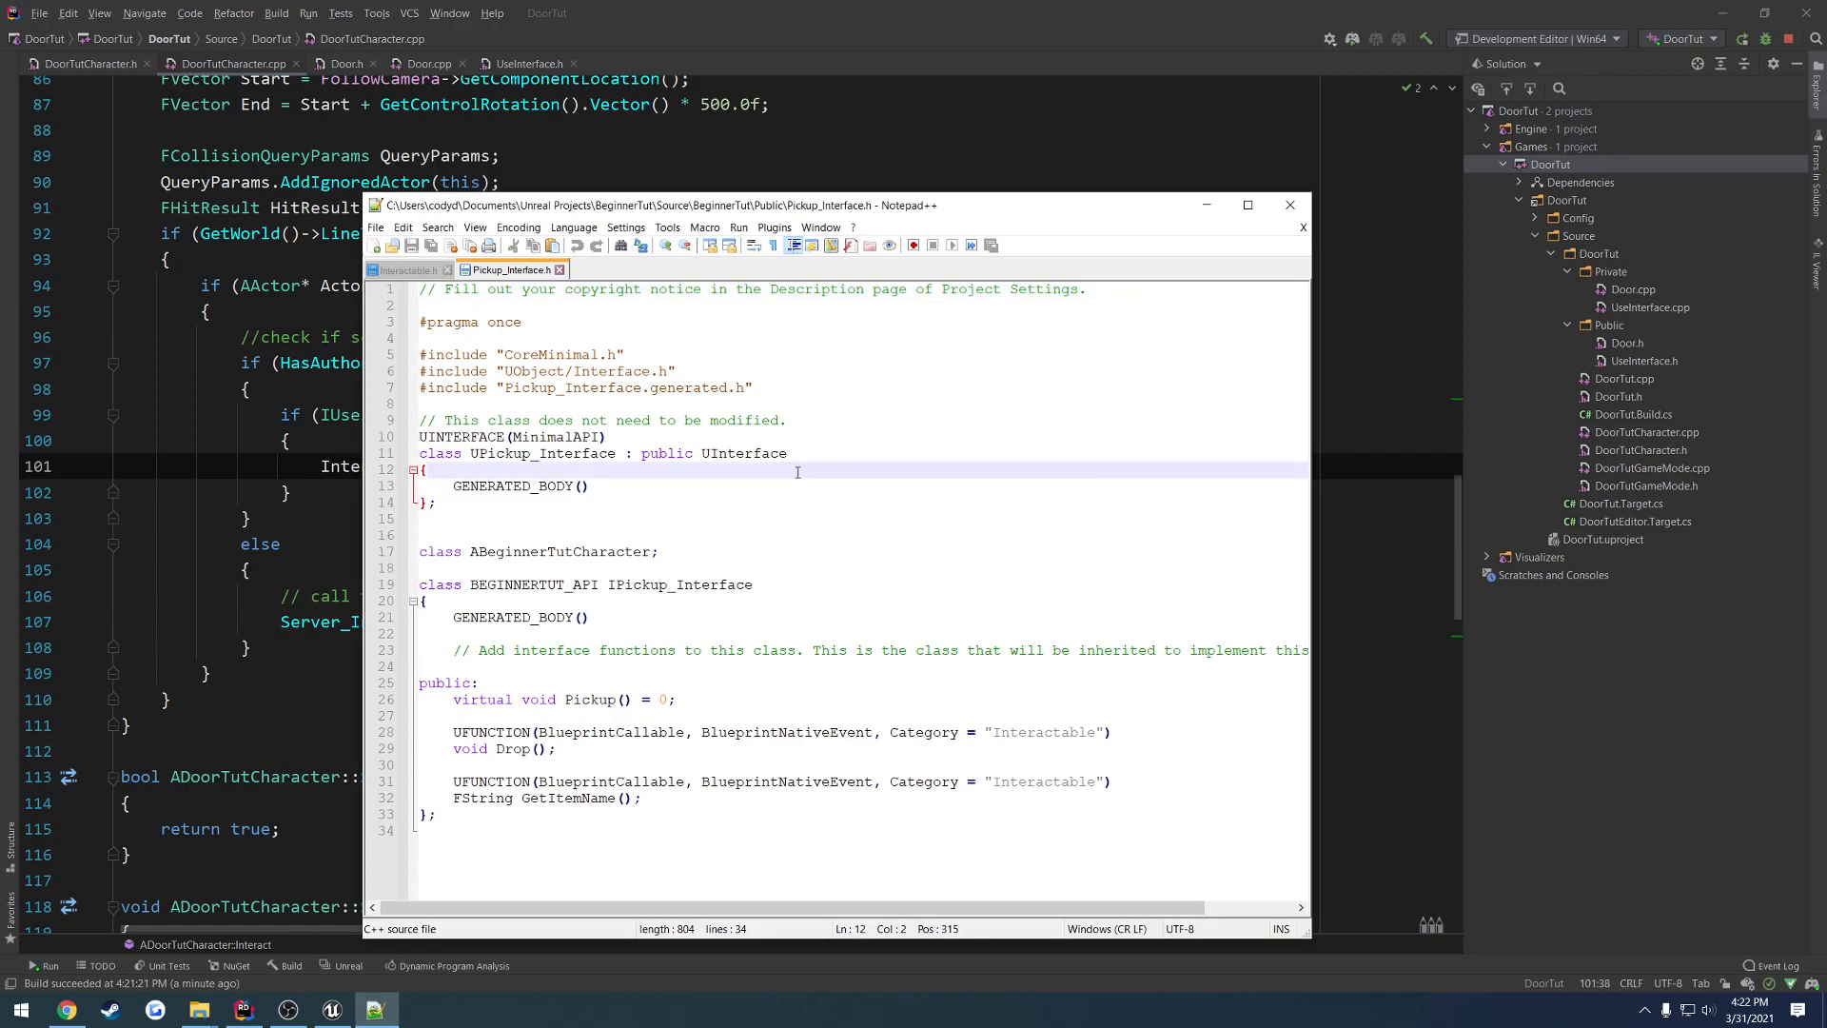
- Check the IPickup_Interface class name in Pickup_Interface.h, then go back to Rider's cast code
{"action": "double_click", "coordinate": [678, 584]}
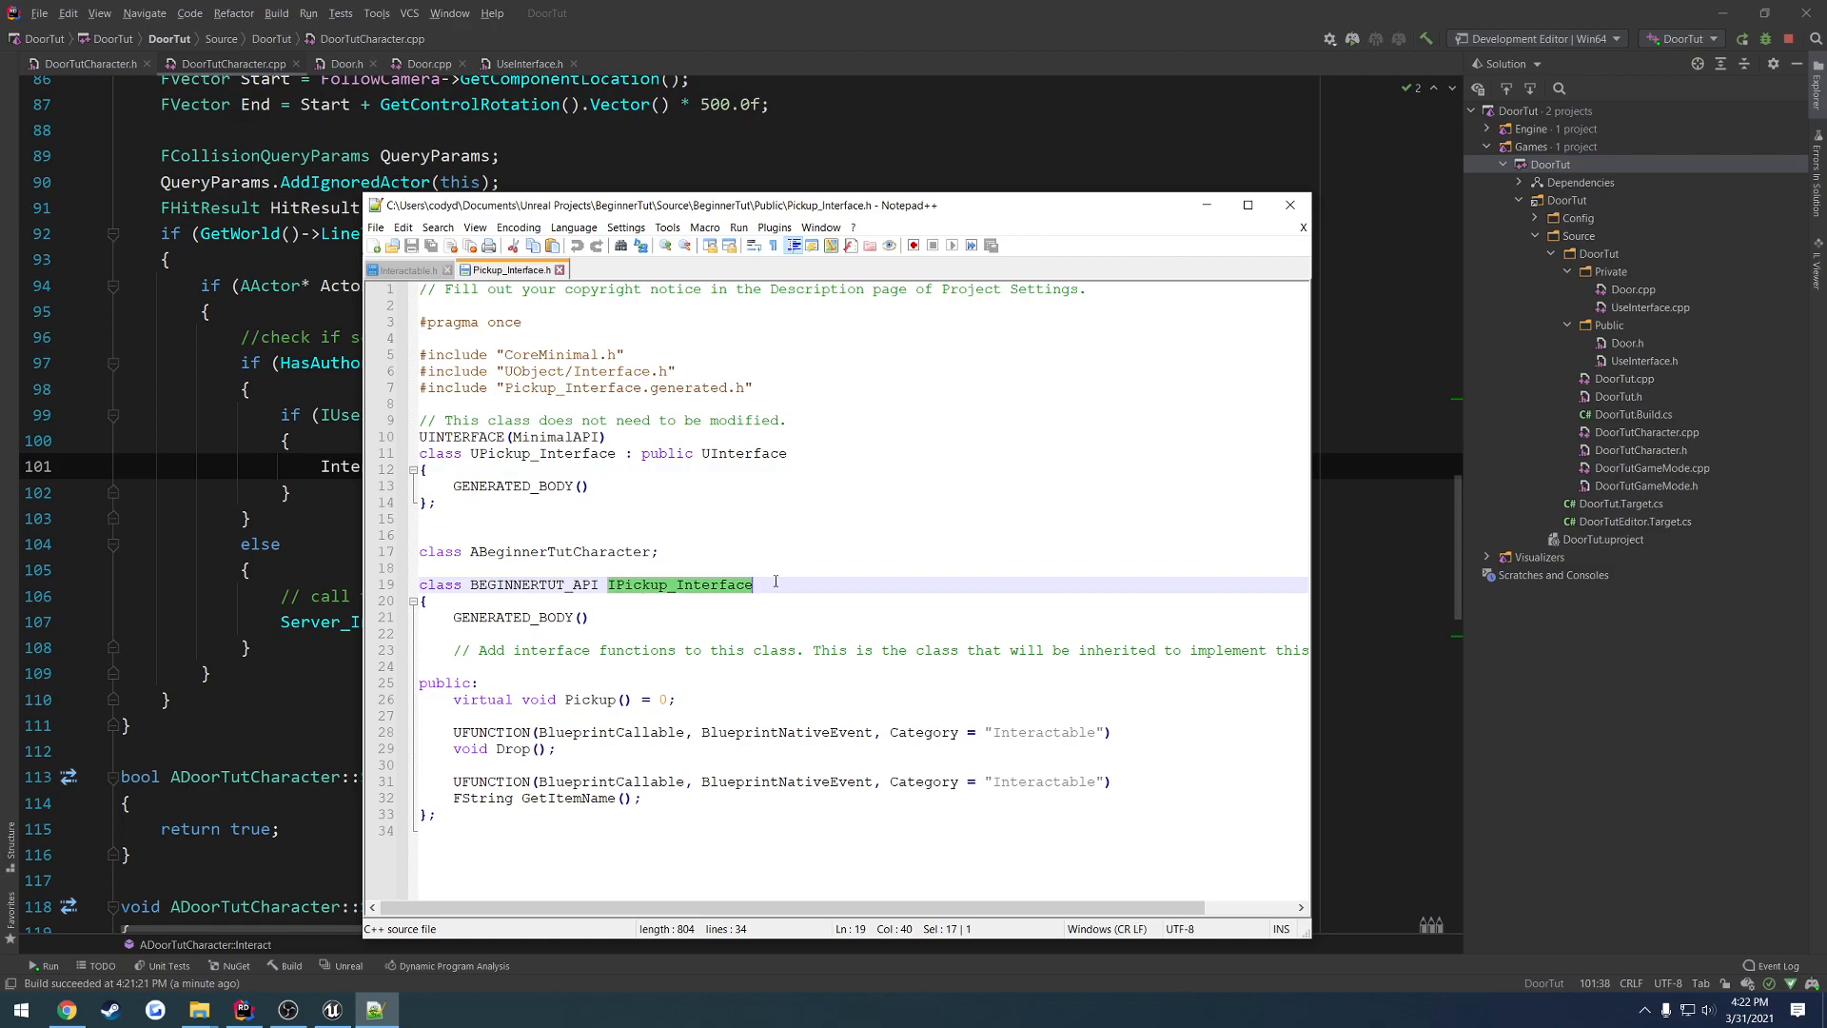
{"action": "double_click", "coordinate": [611, 731]}
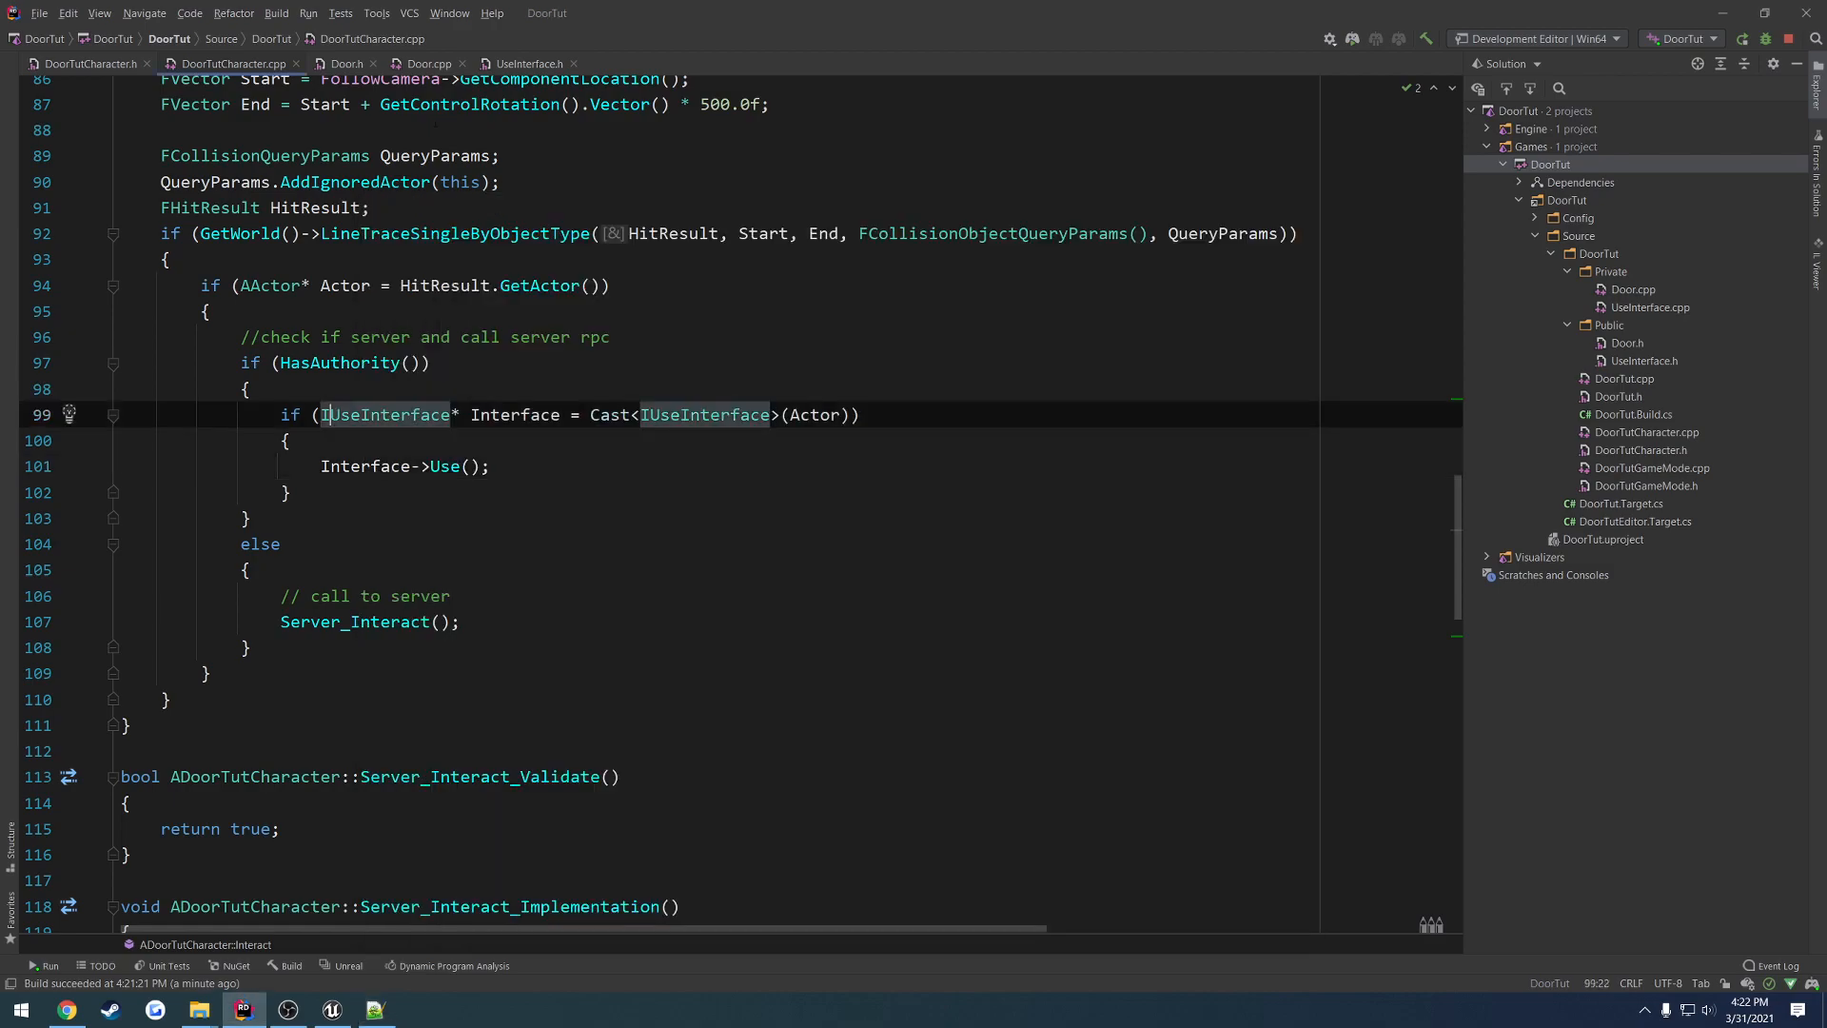
- Start a UFUNCTION(Bl... line above the interface check in the character code
{"action": "key", "text": "Enter"}
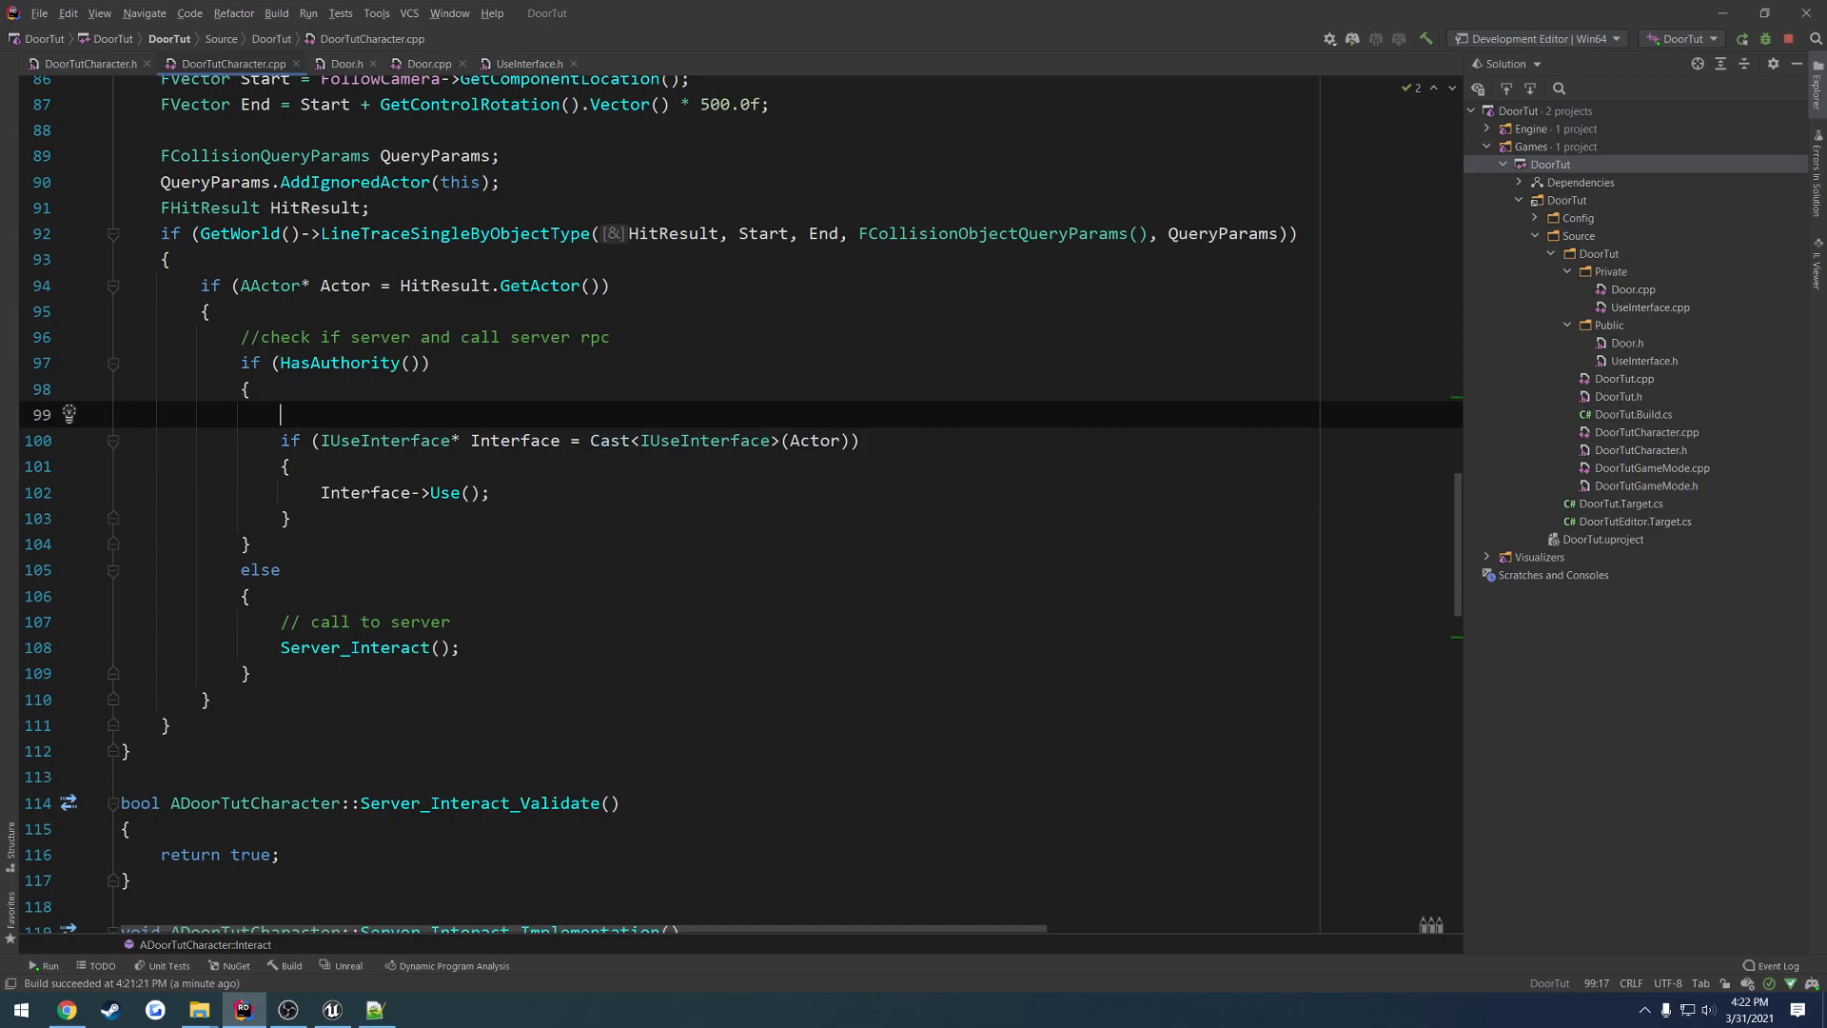
{"action": "type", "text": "UFUN"}
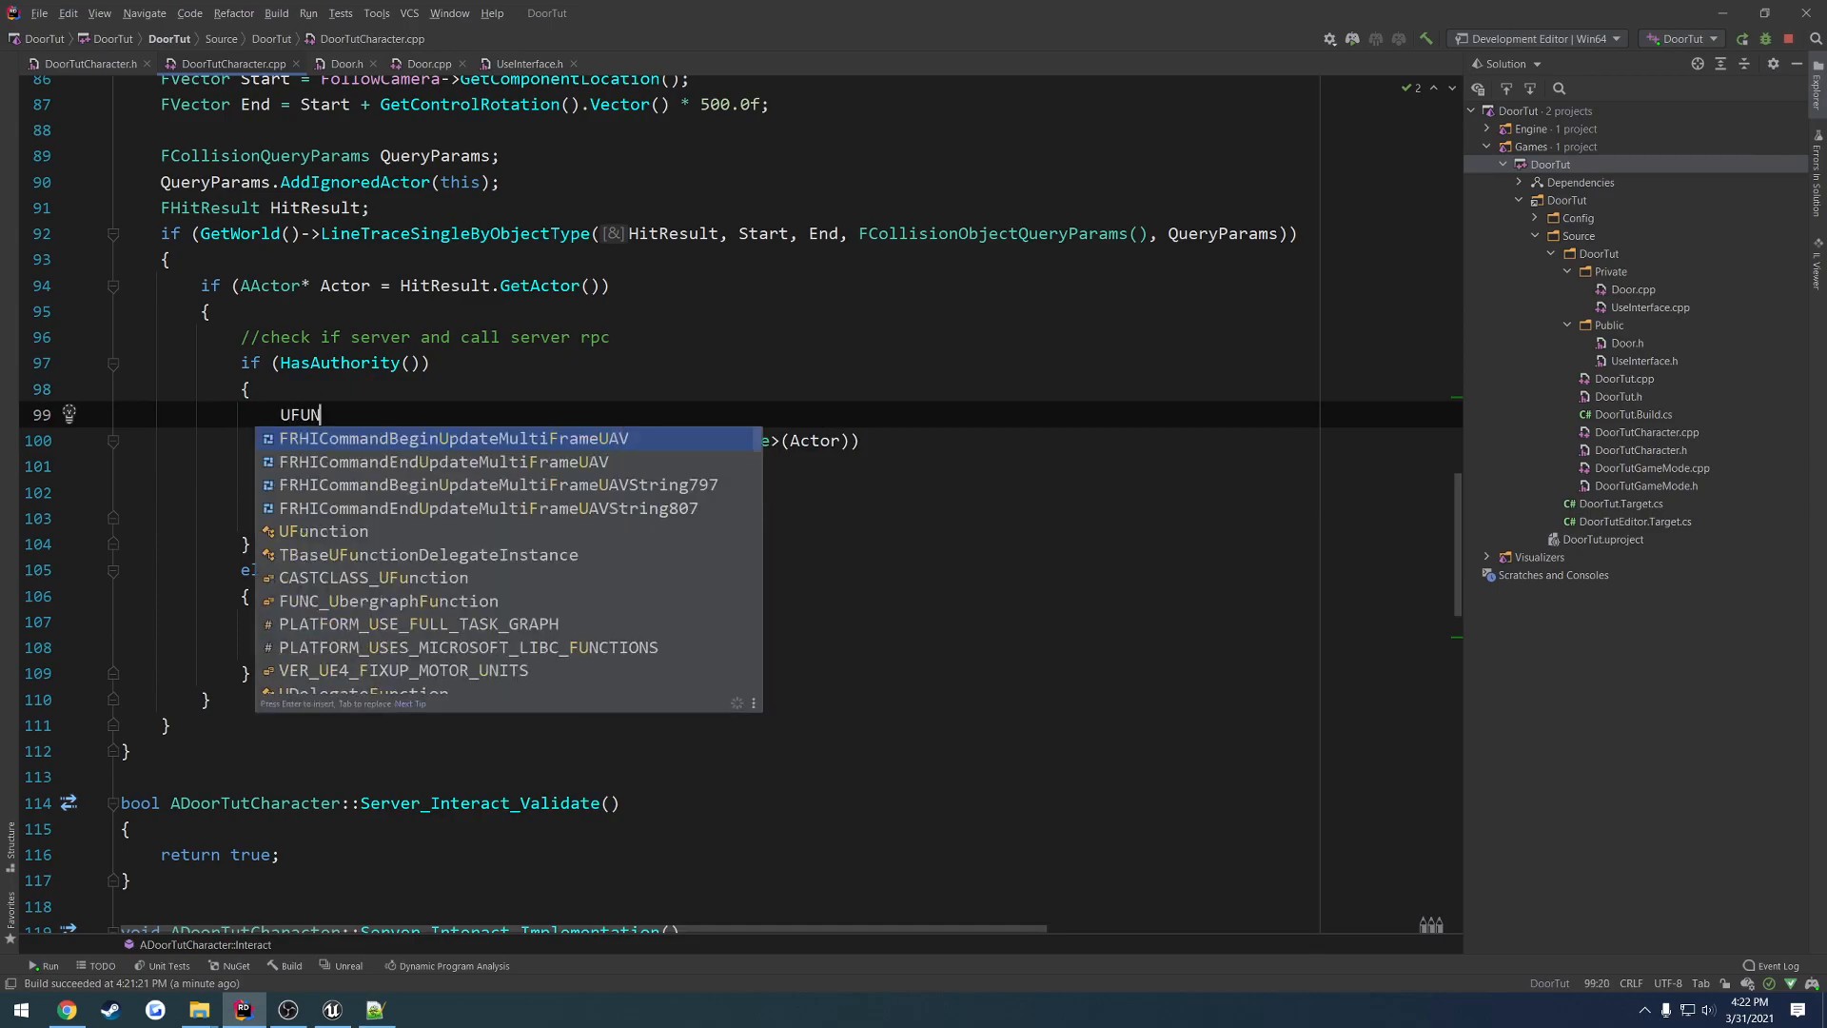
{"action": "type", "text": "CTION(BlueprintCallable, BlueprintNativeEvent, Category = \"Interactable"}
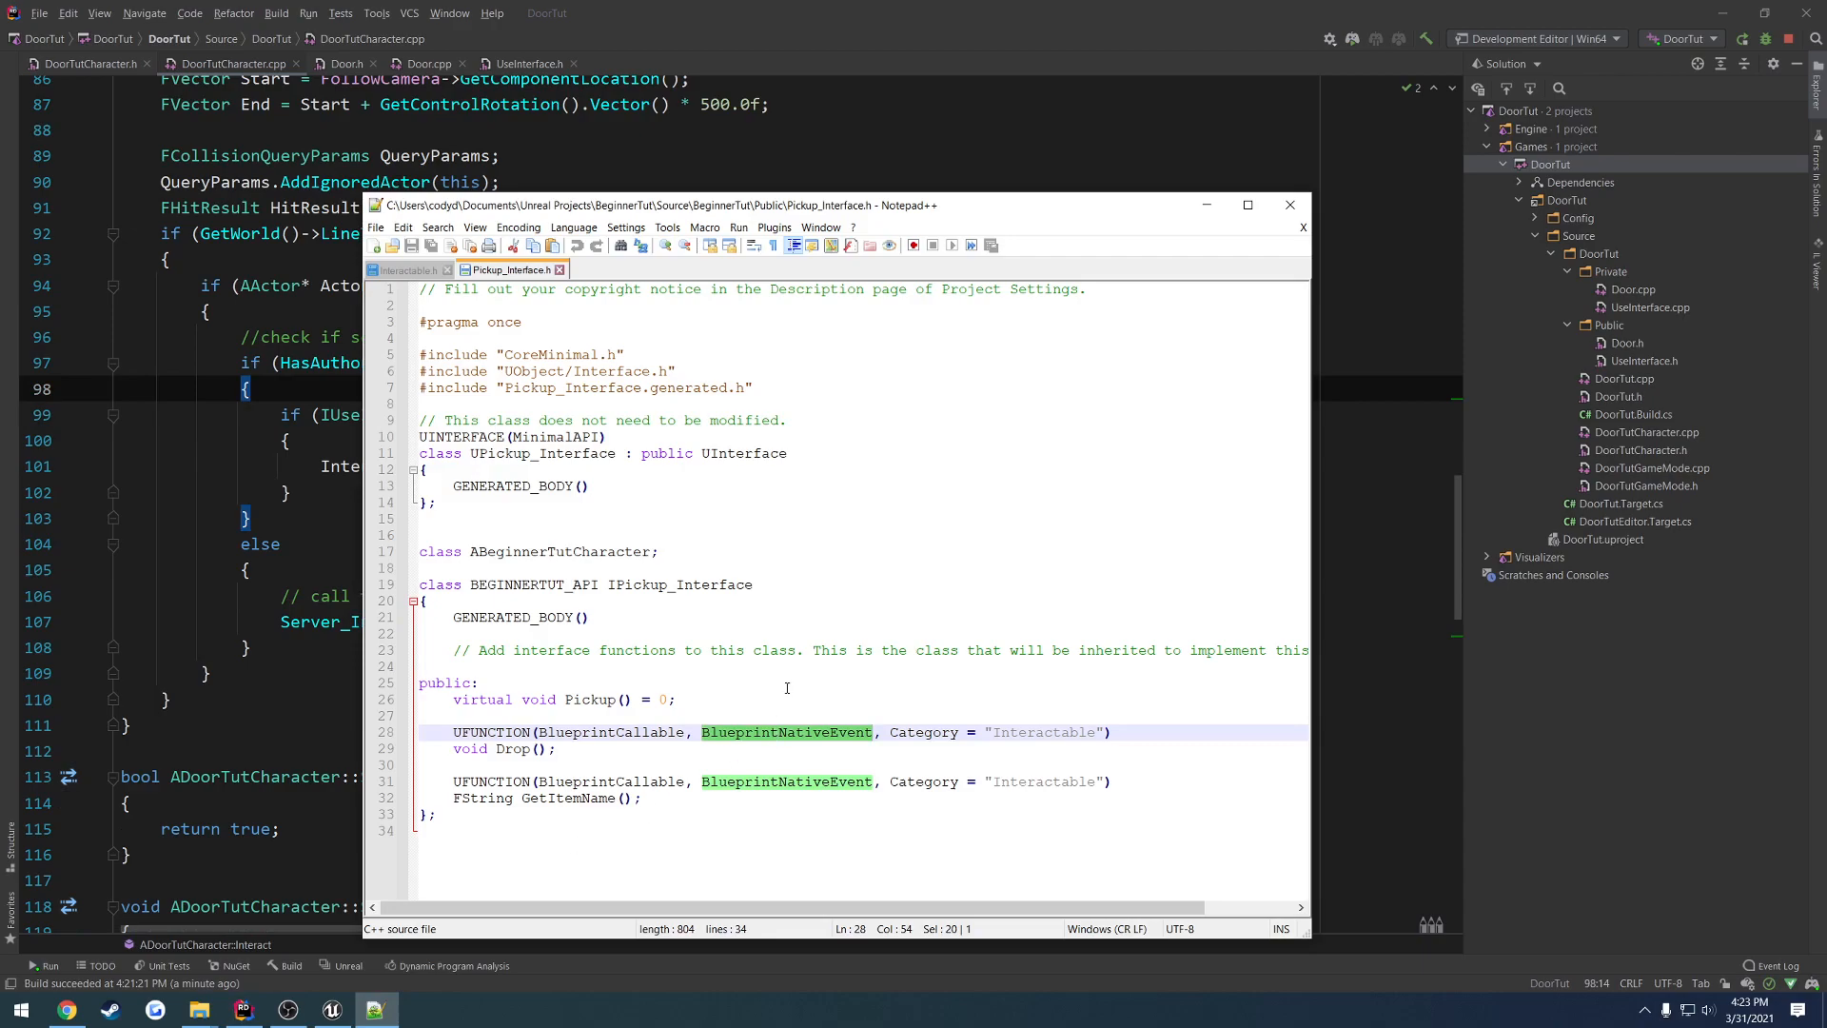
- Review Interactable.h's Drop and Drop_Implementation override declarations
{"action": "left_click", "coordinate": [466, 716]}
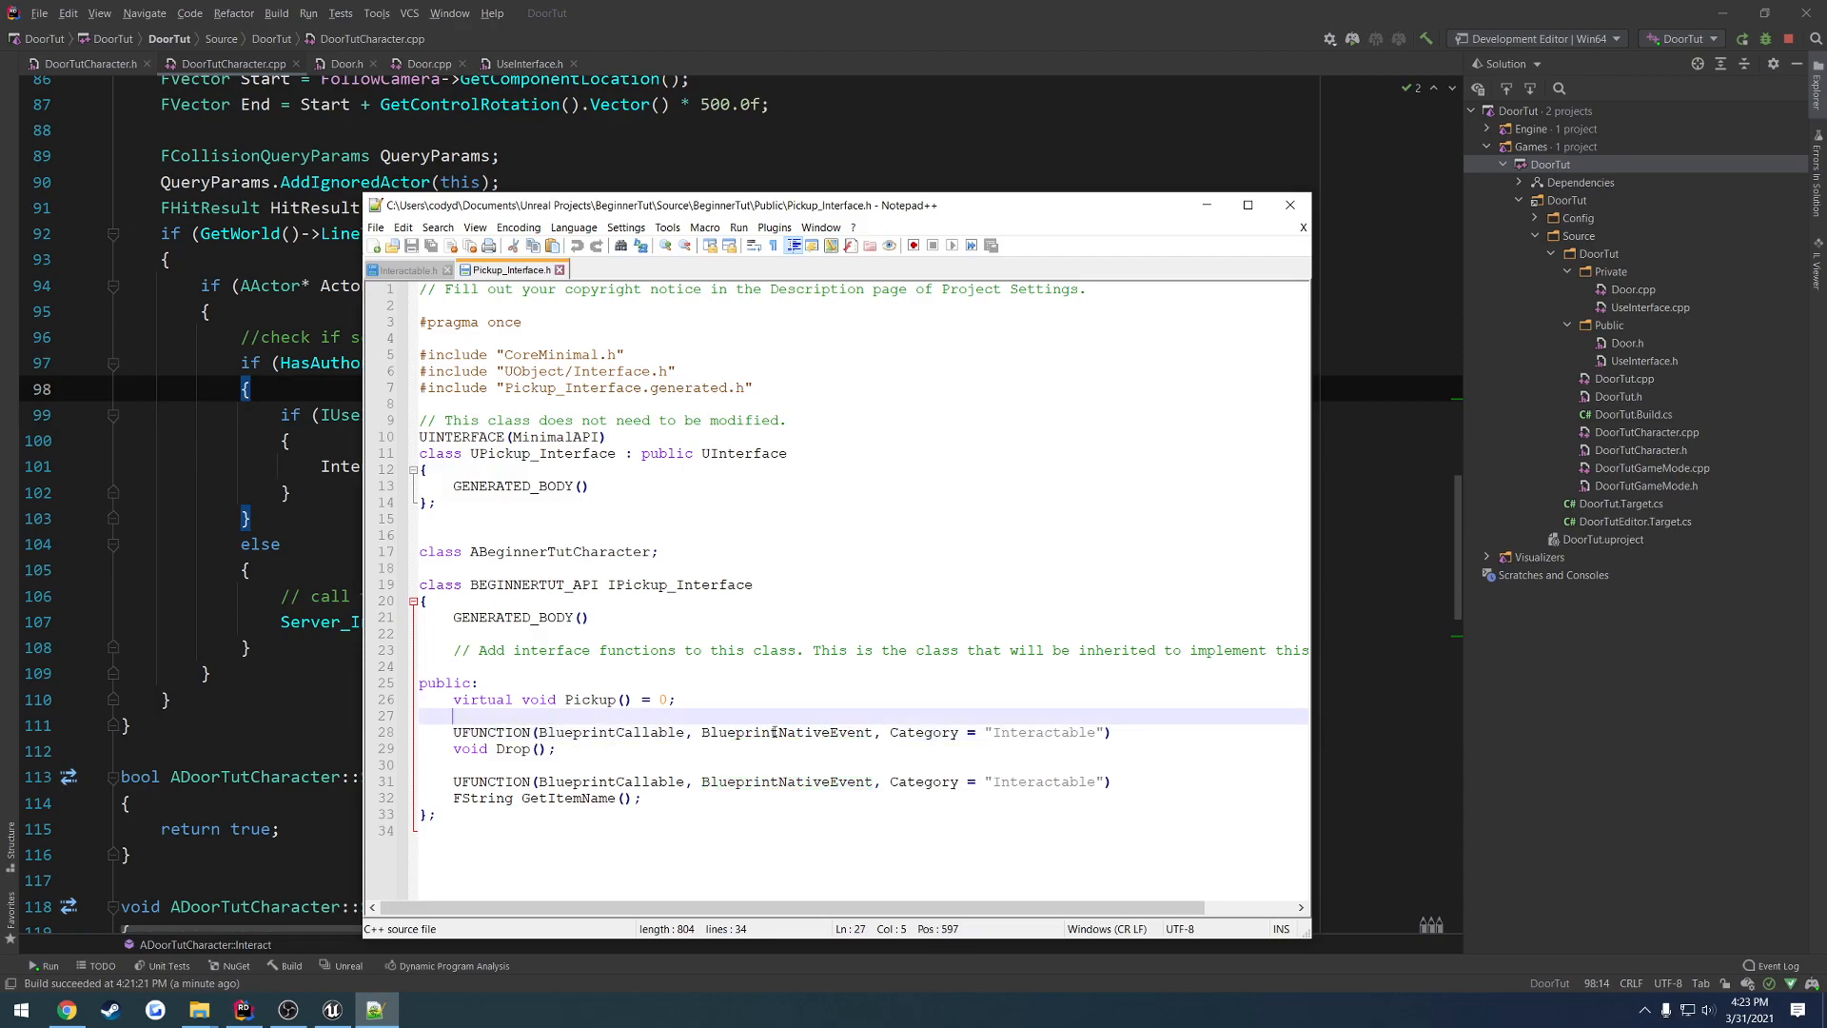
{"action": "mouse_move", "coordinate": [407, 268]}
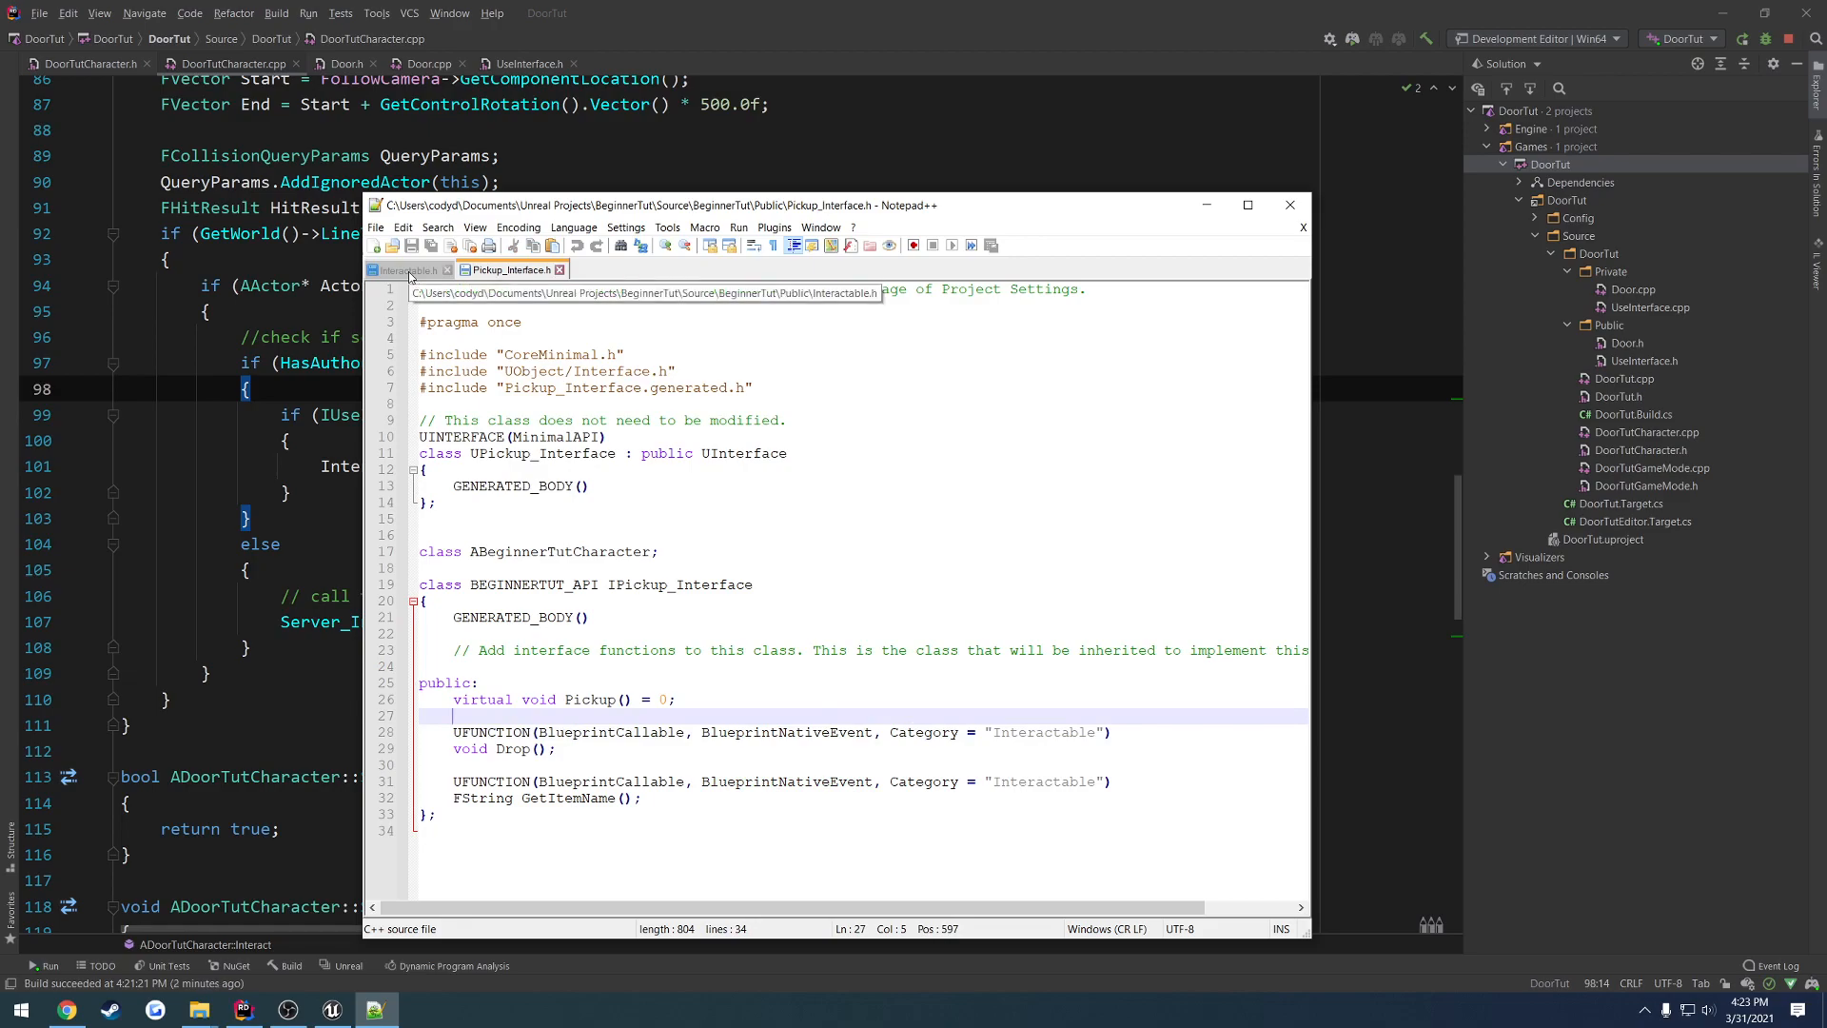
{"action": "left_click", "coordinate": [401, 268]}
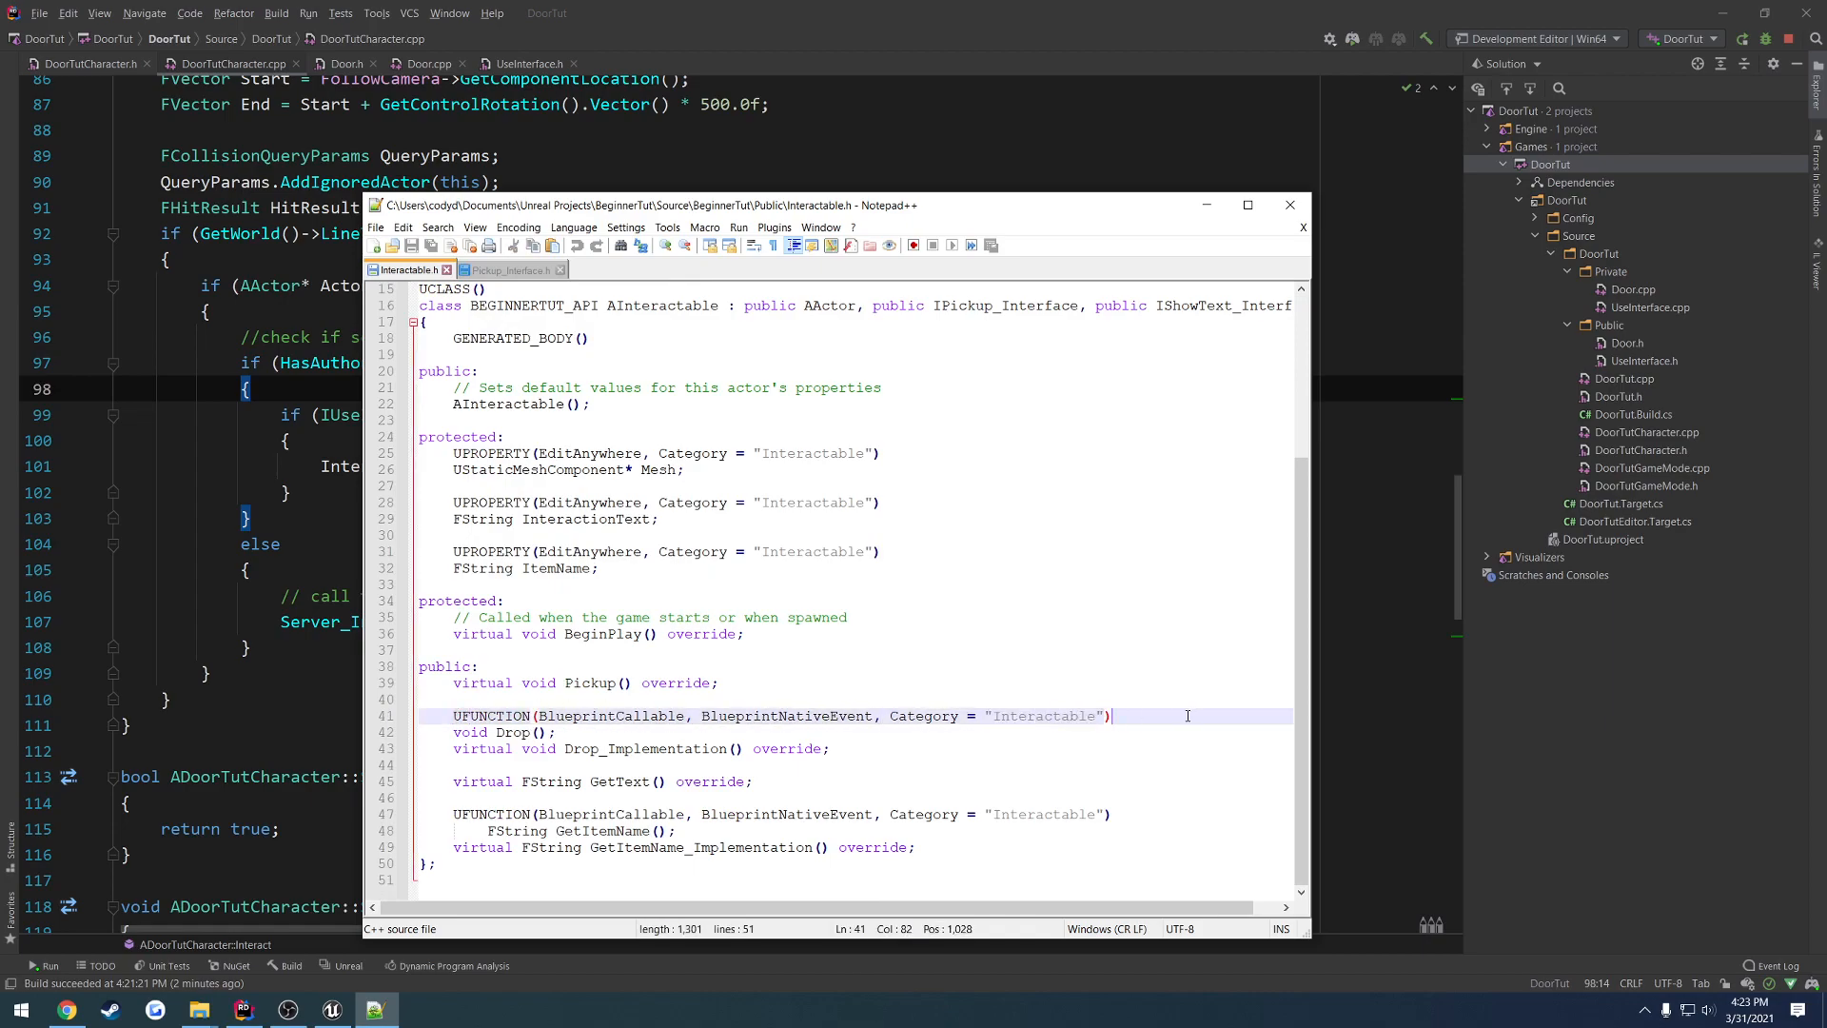
{"action": "double_click", "coordinate": [470, 731]}
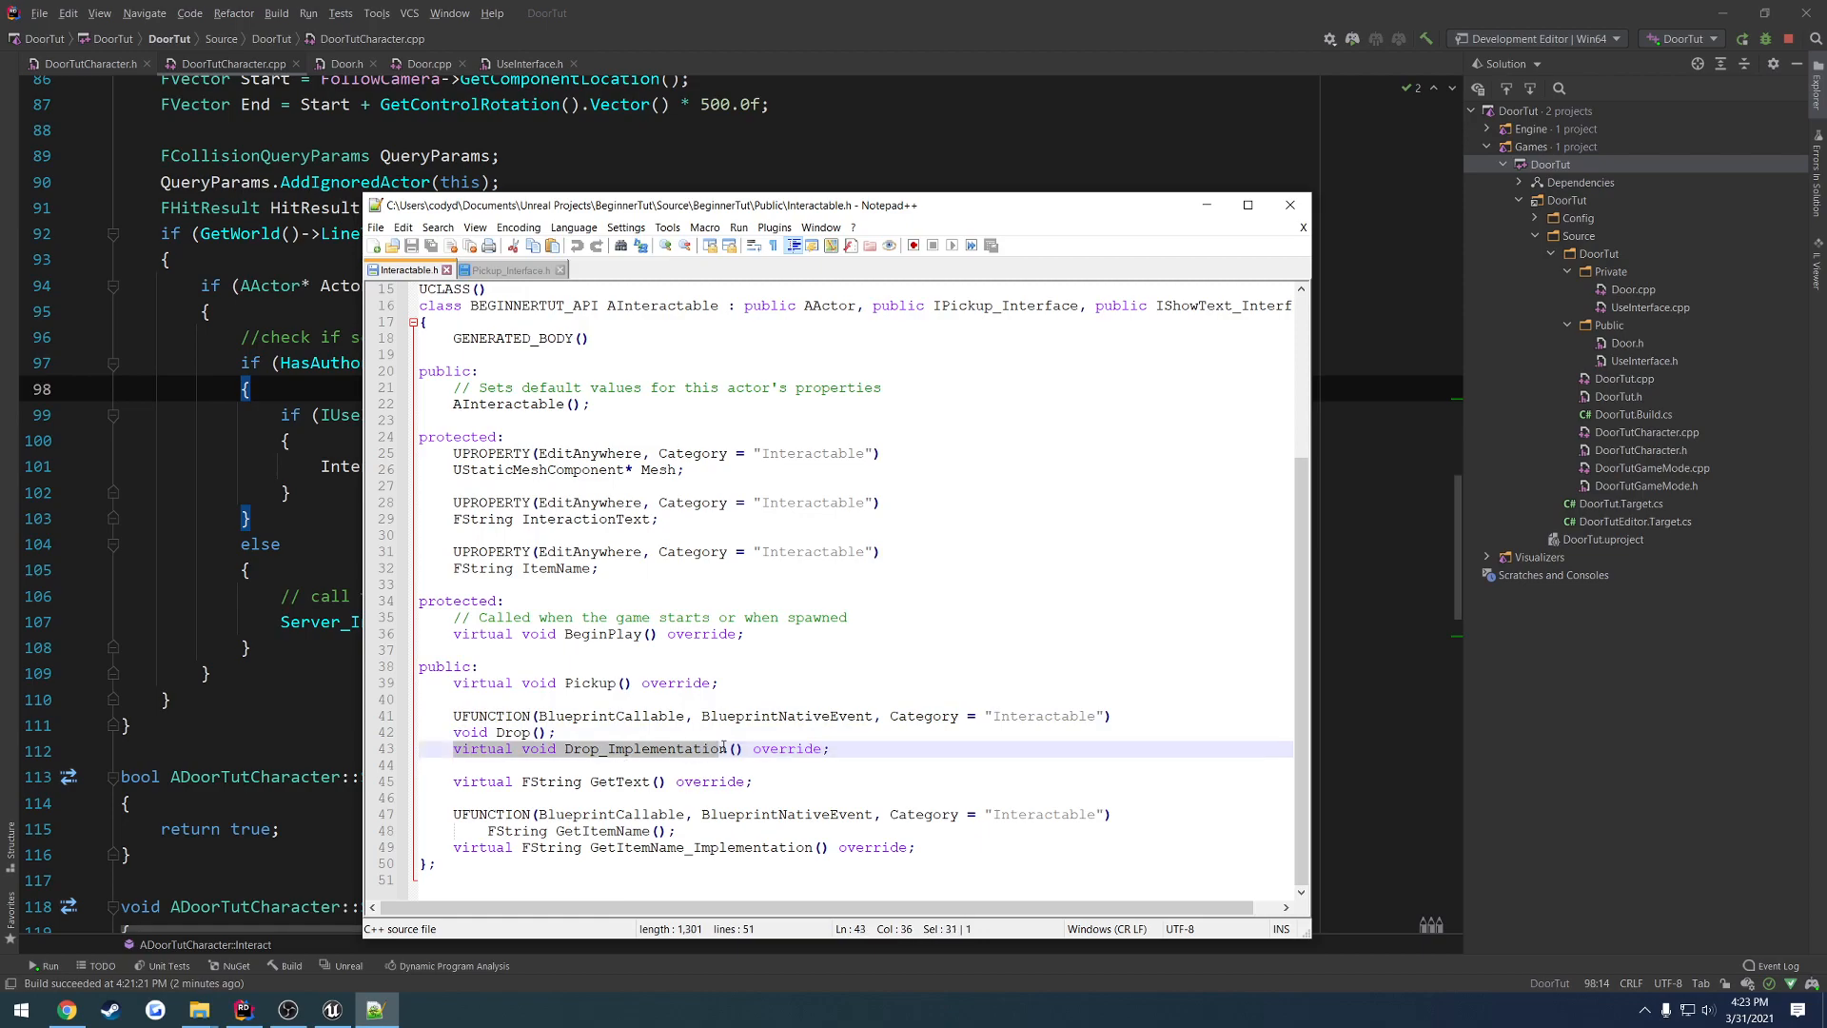
{"action": "double_click", "coordinate": [645, 747]}
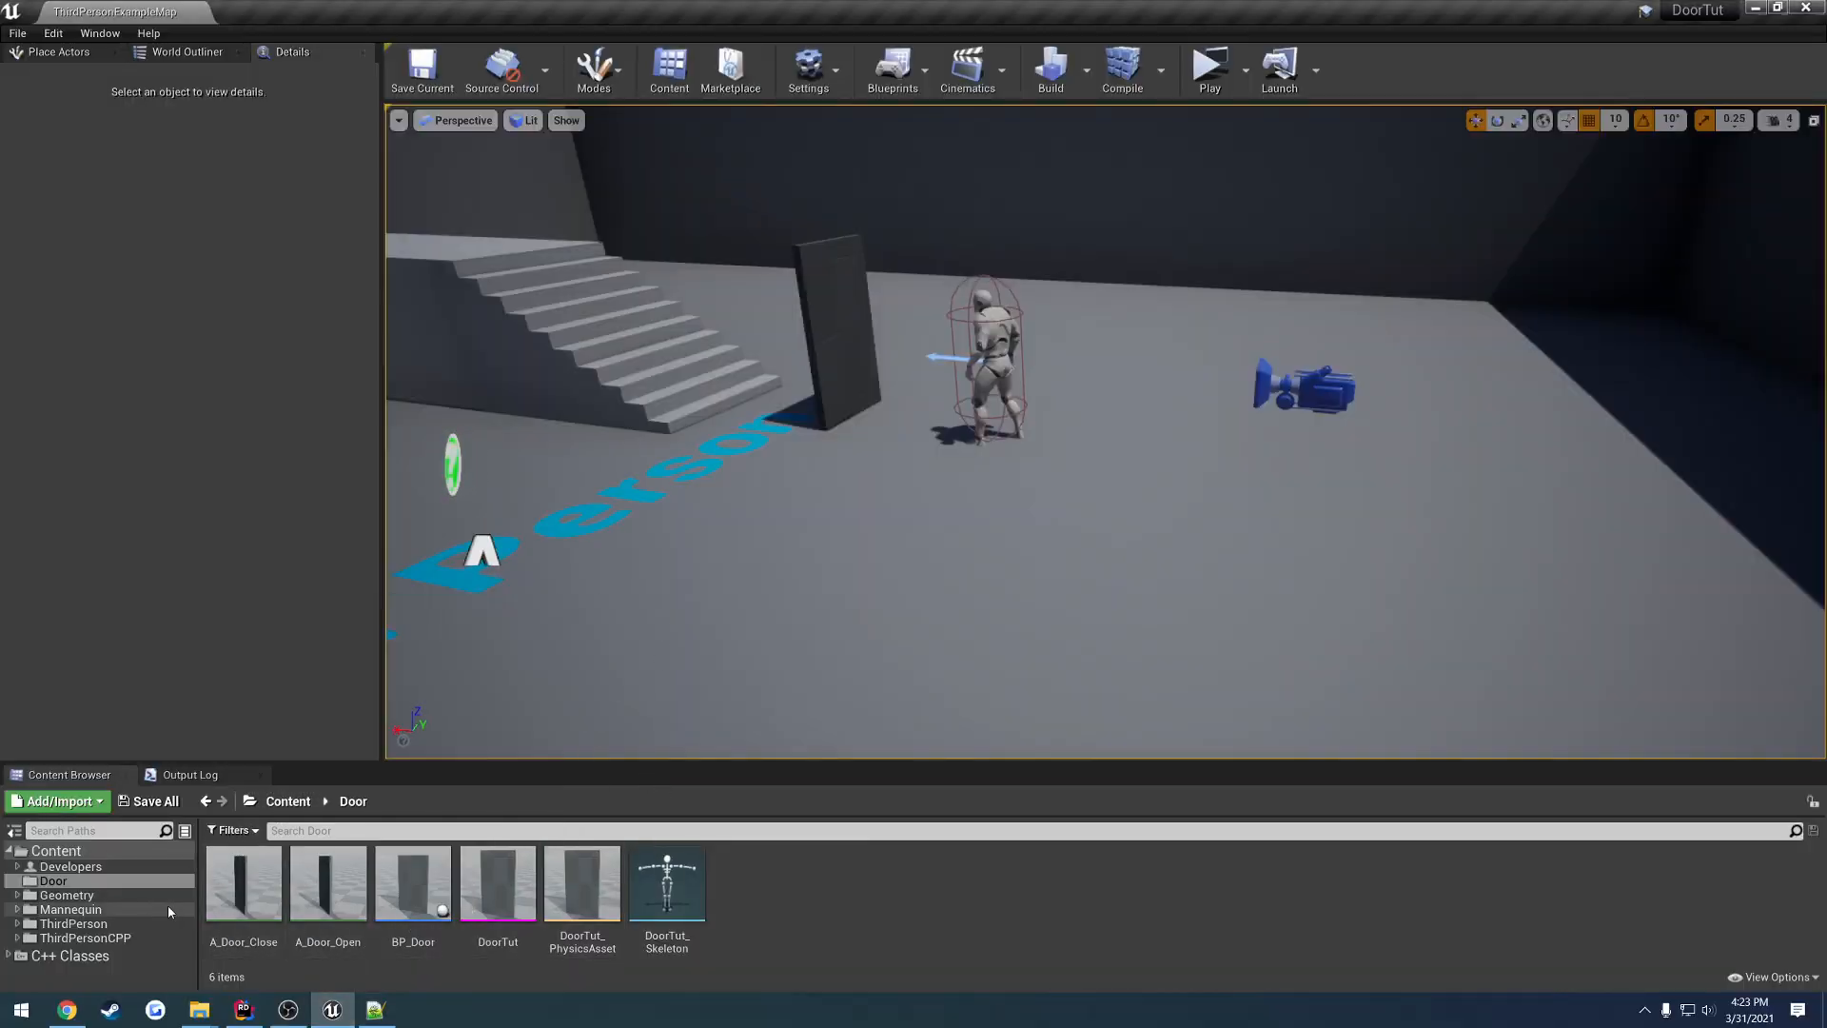
- Open ThirdPersonCPP/Blueprints/ThirdPersonCharacter in the full Blueprint editor's Event Graph
{"action": "left_click", "coordinate": [70, 909]}
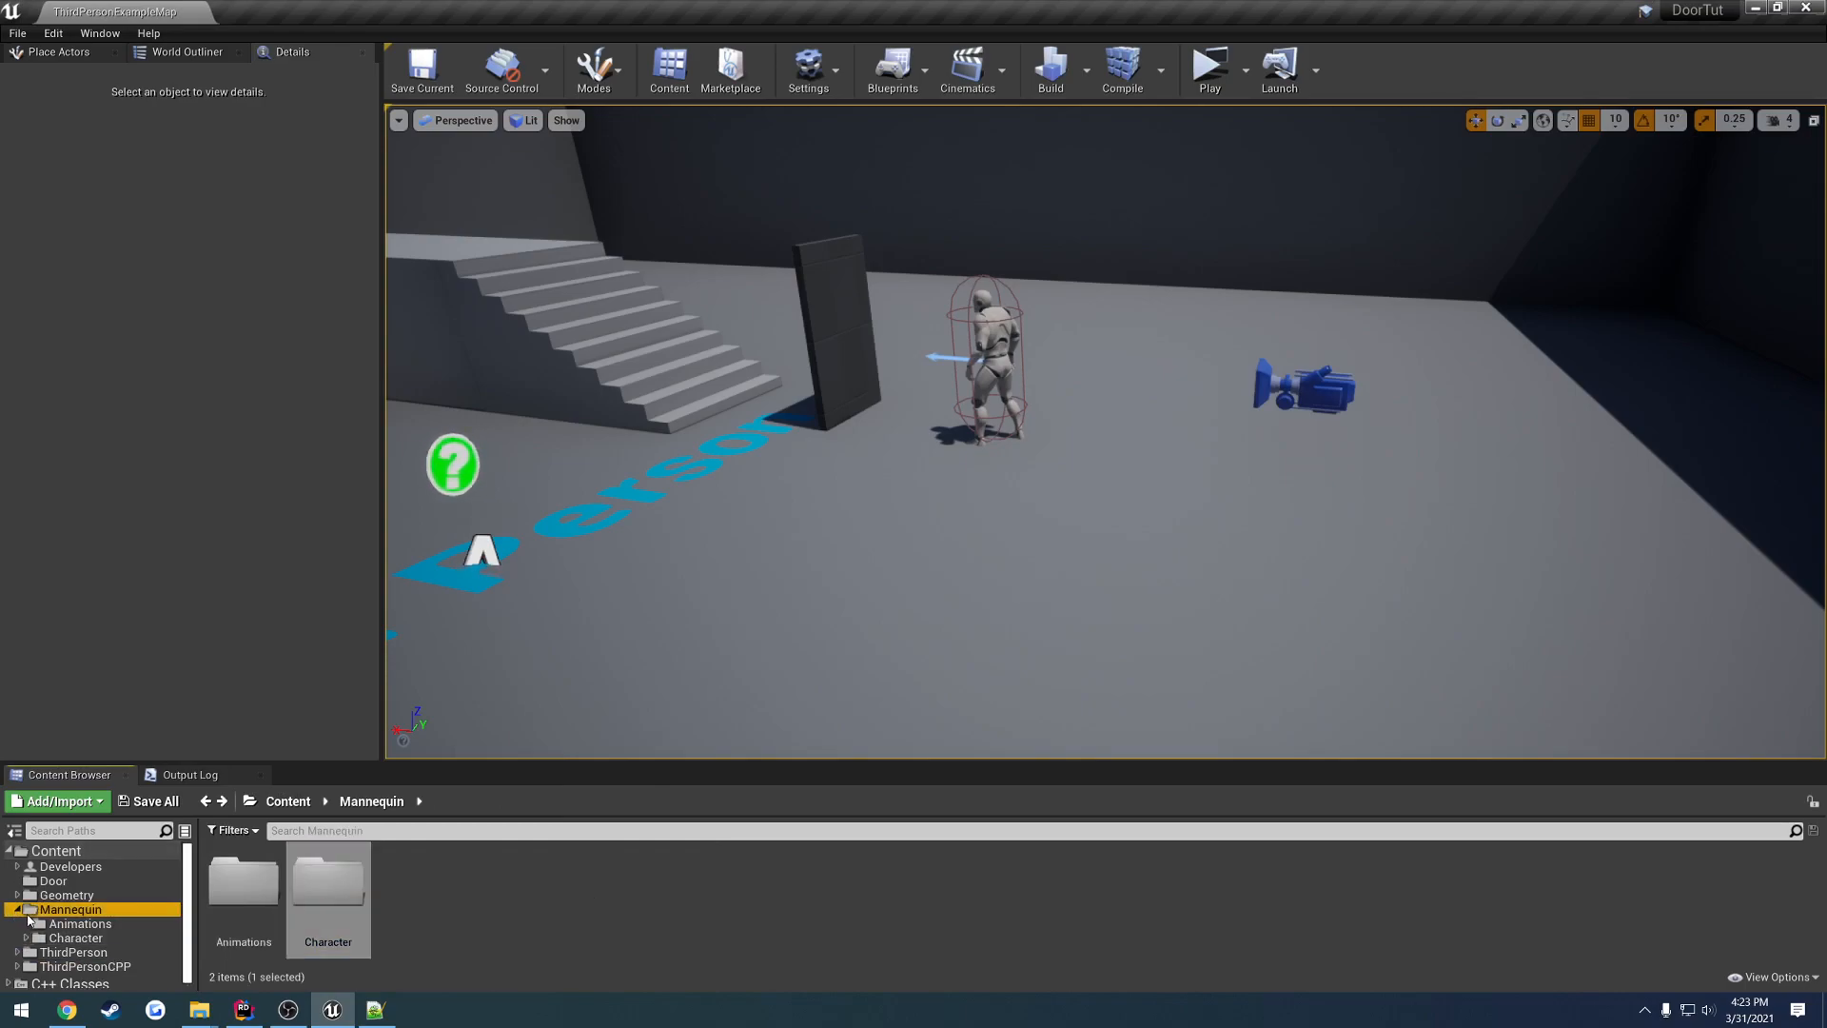
{"action": "left_click", "coordinate": [74, 952]}
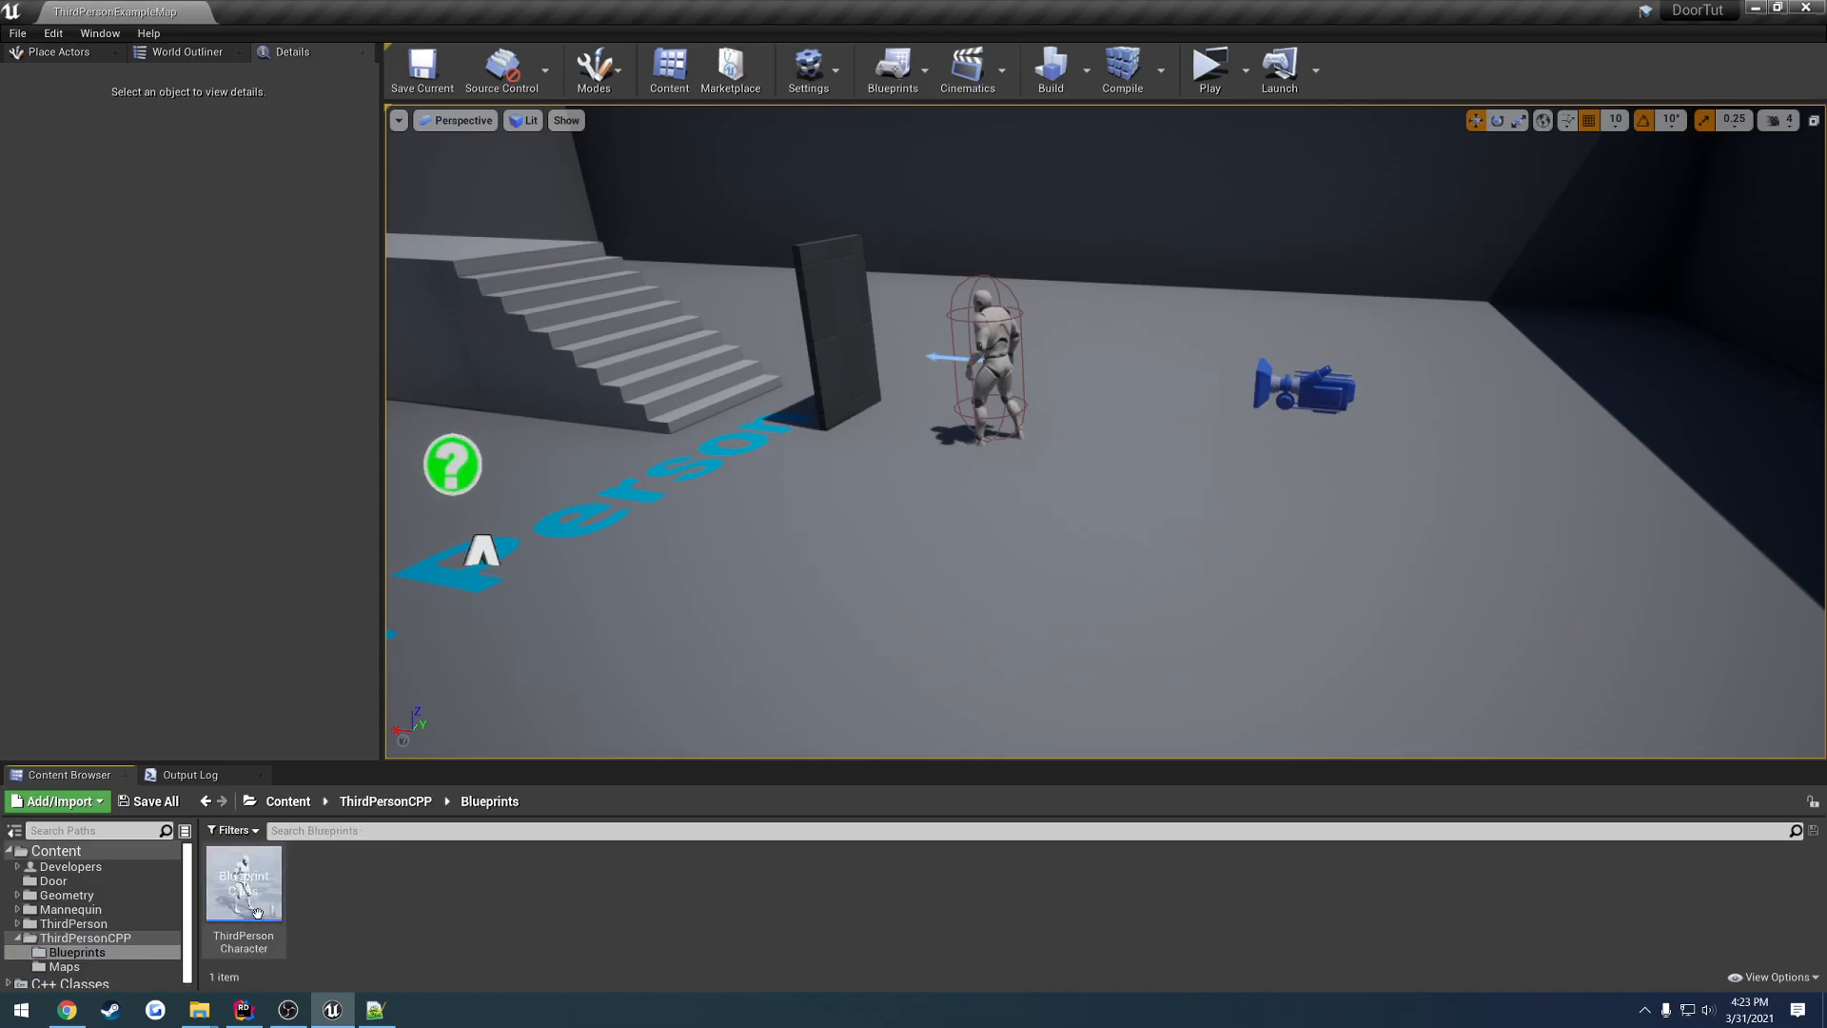
{"action": "double_click", "coordinate": [243, 881]}
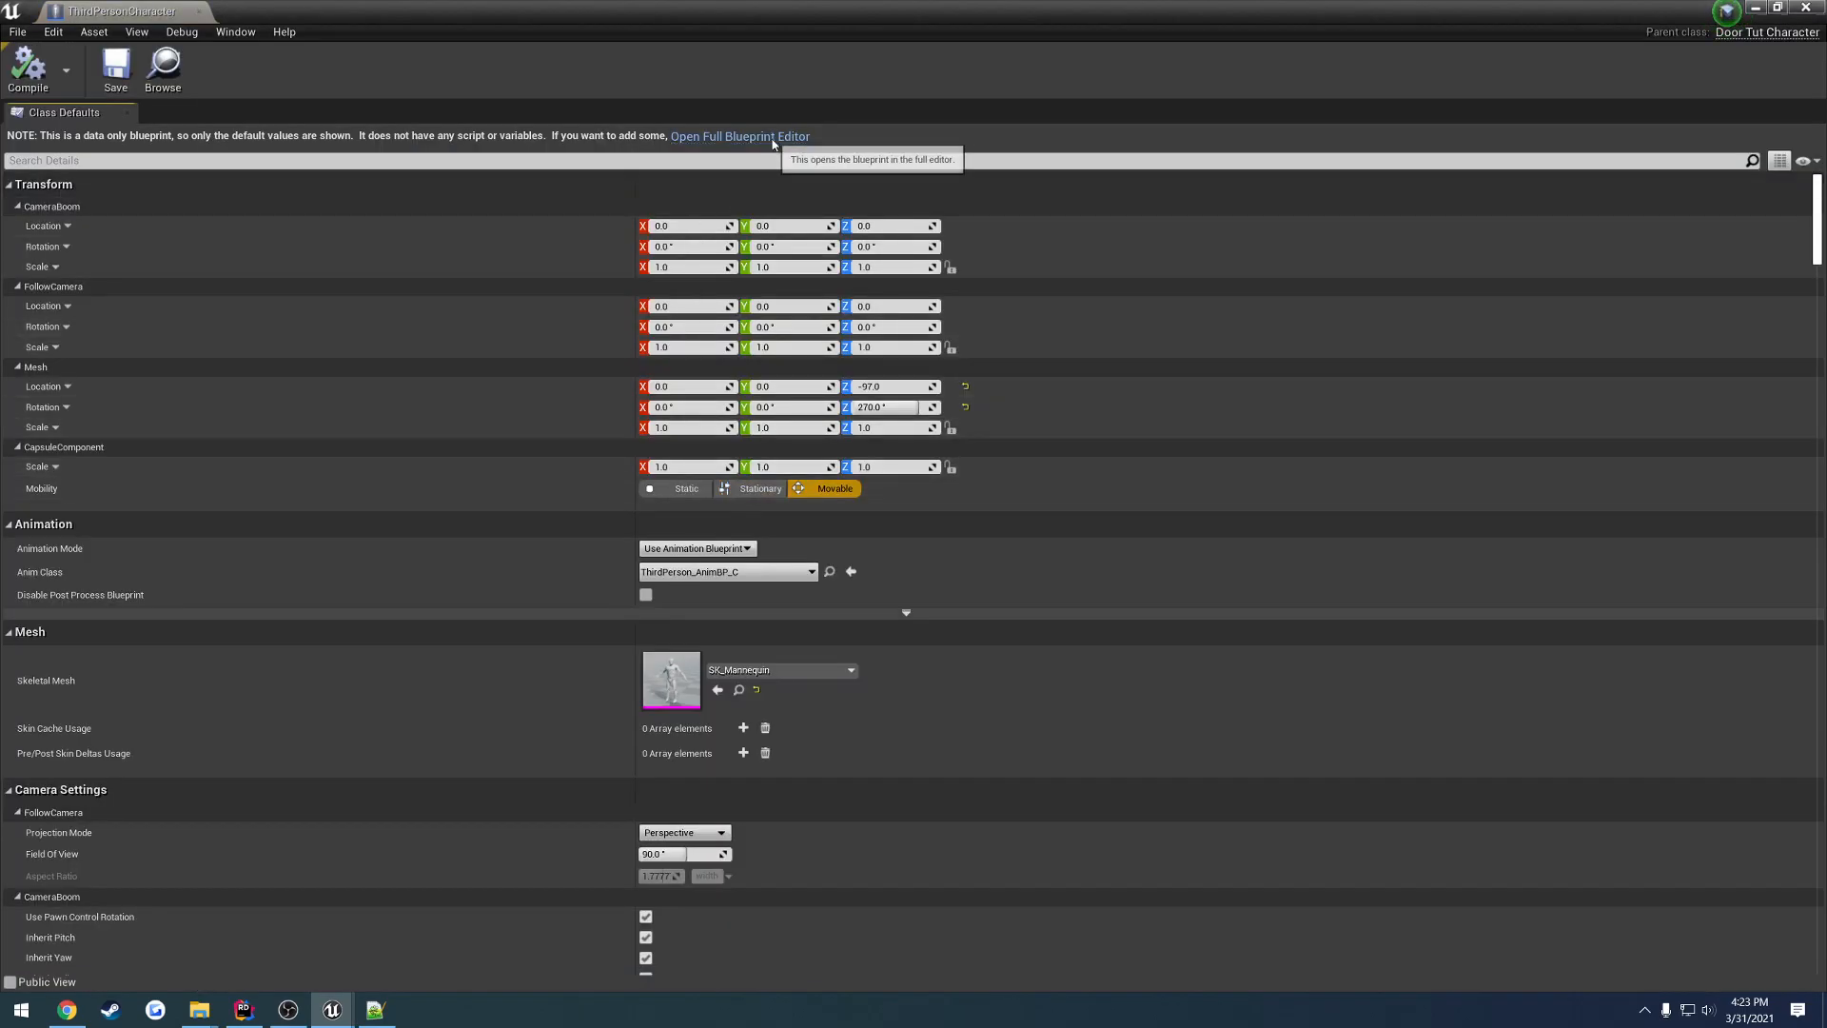
{"action": "left_click", "coordinate": [739, 137]}
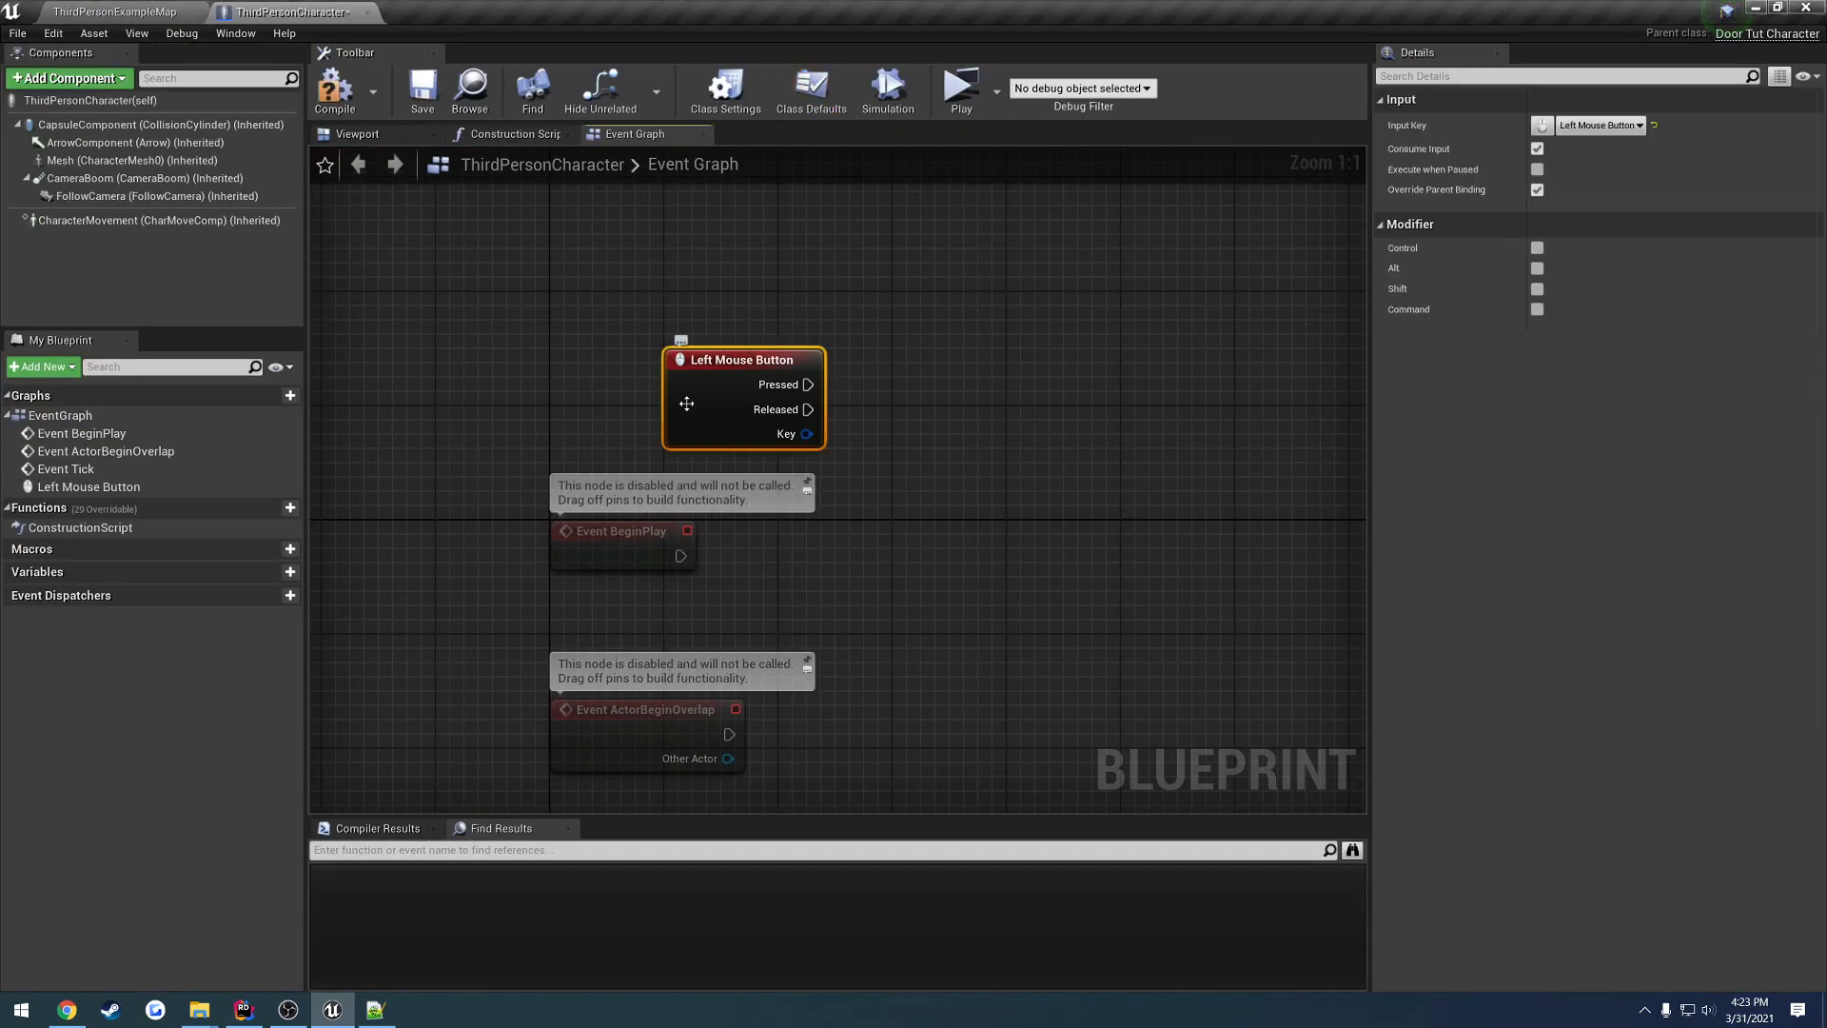
- Replace the Left Mouse Button event's target with a single LineTraceByChannel node
{"action": "left_click", "coordinate": [1607, 126]}
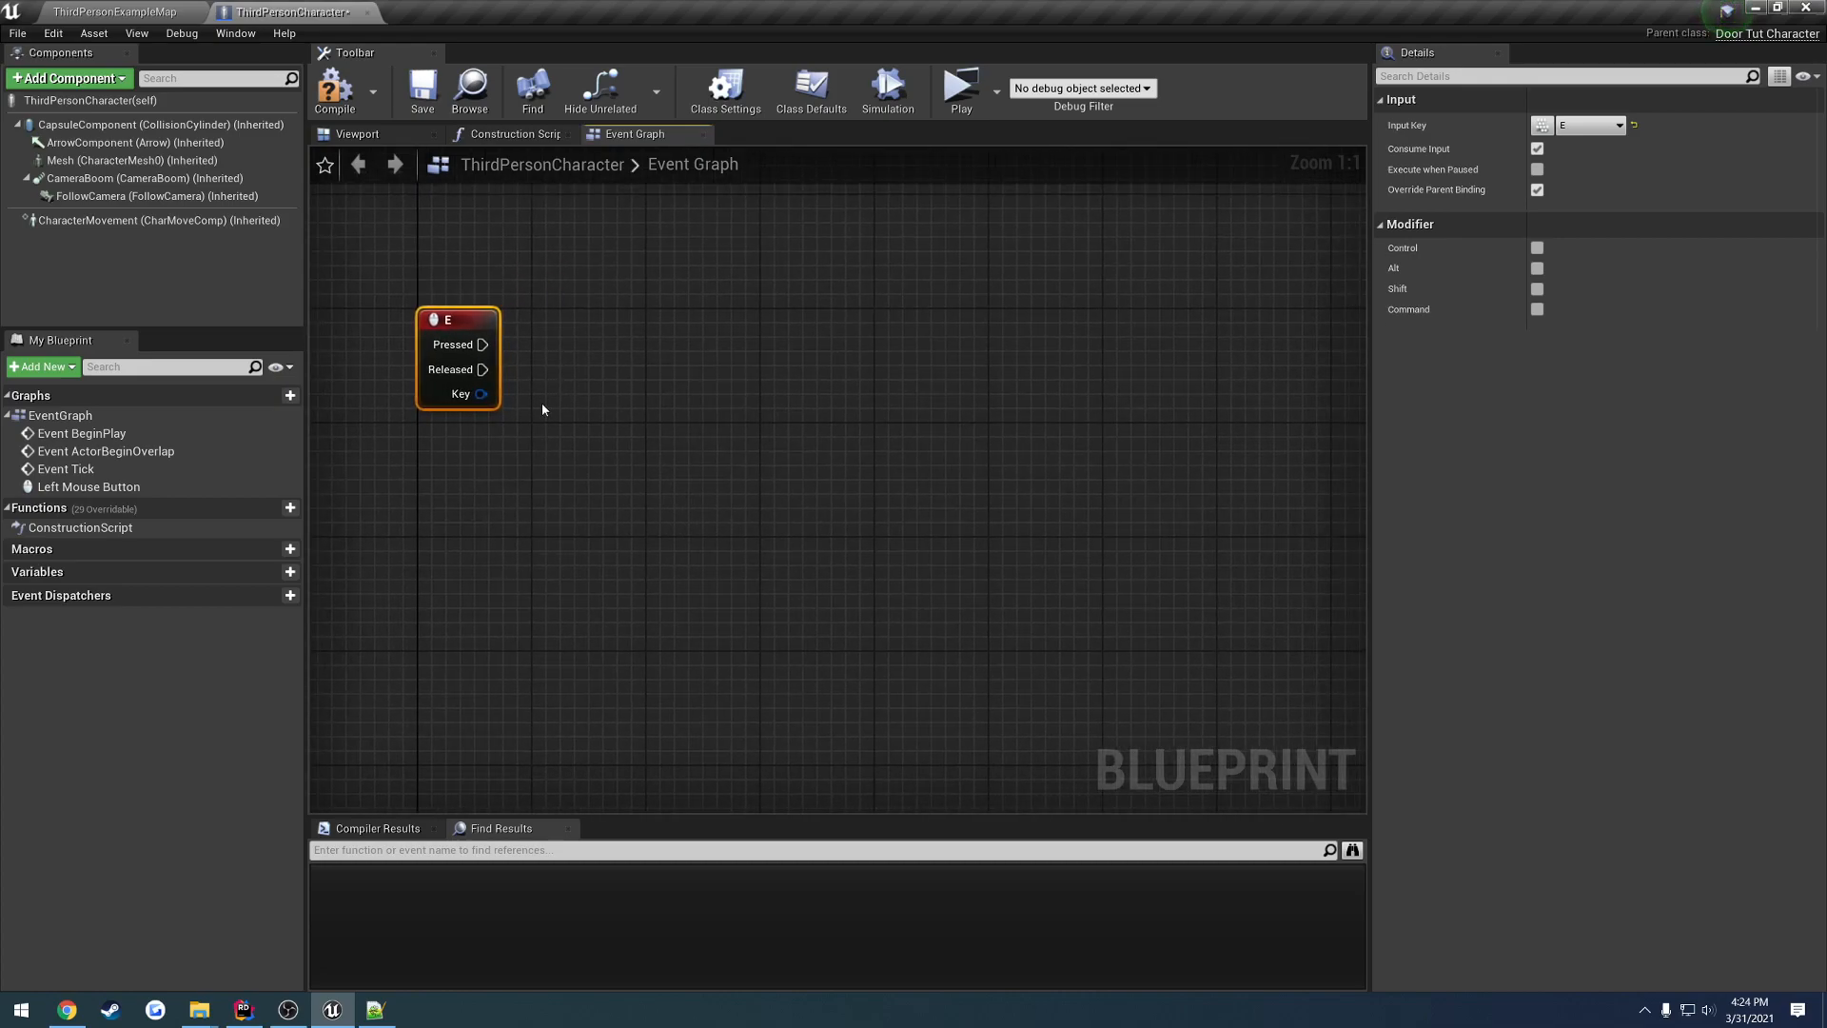
{"action": "mouse_move", "coordinate": [523, 527]}
{"action": "type", "text": "lien"}
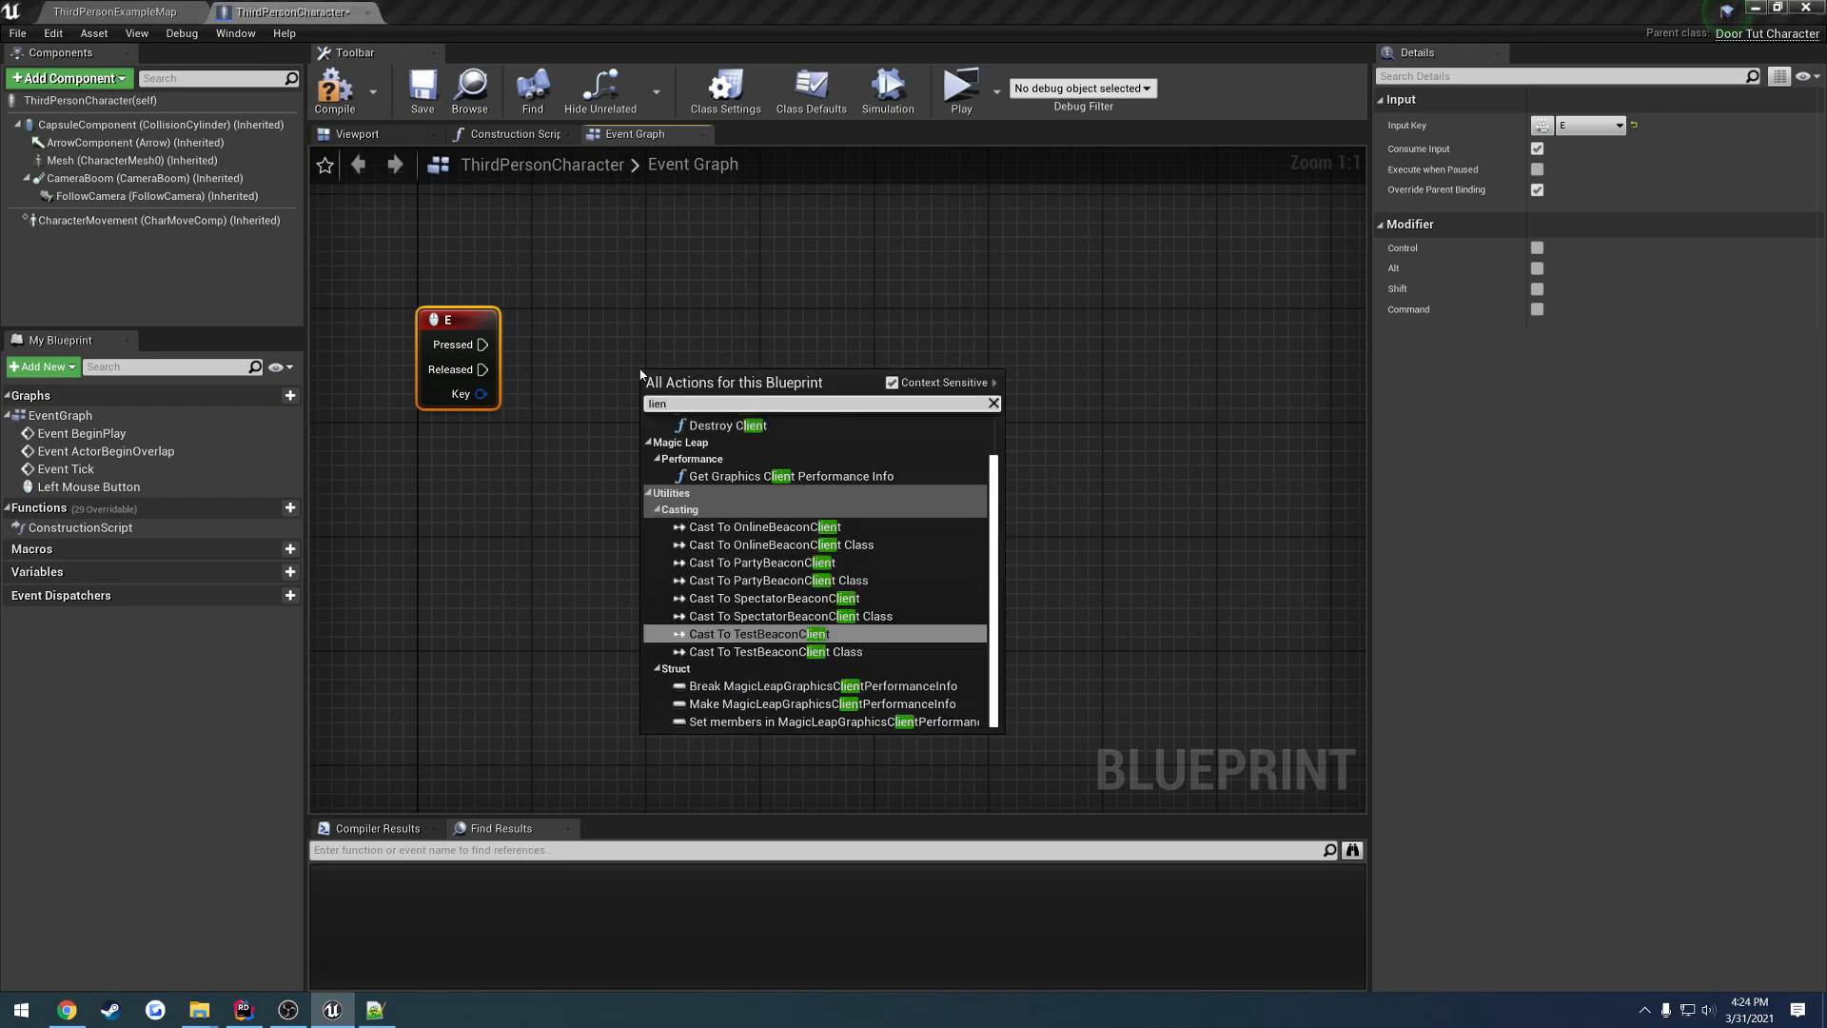
{"action": "type", "text": "line trace singl"}
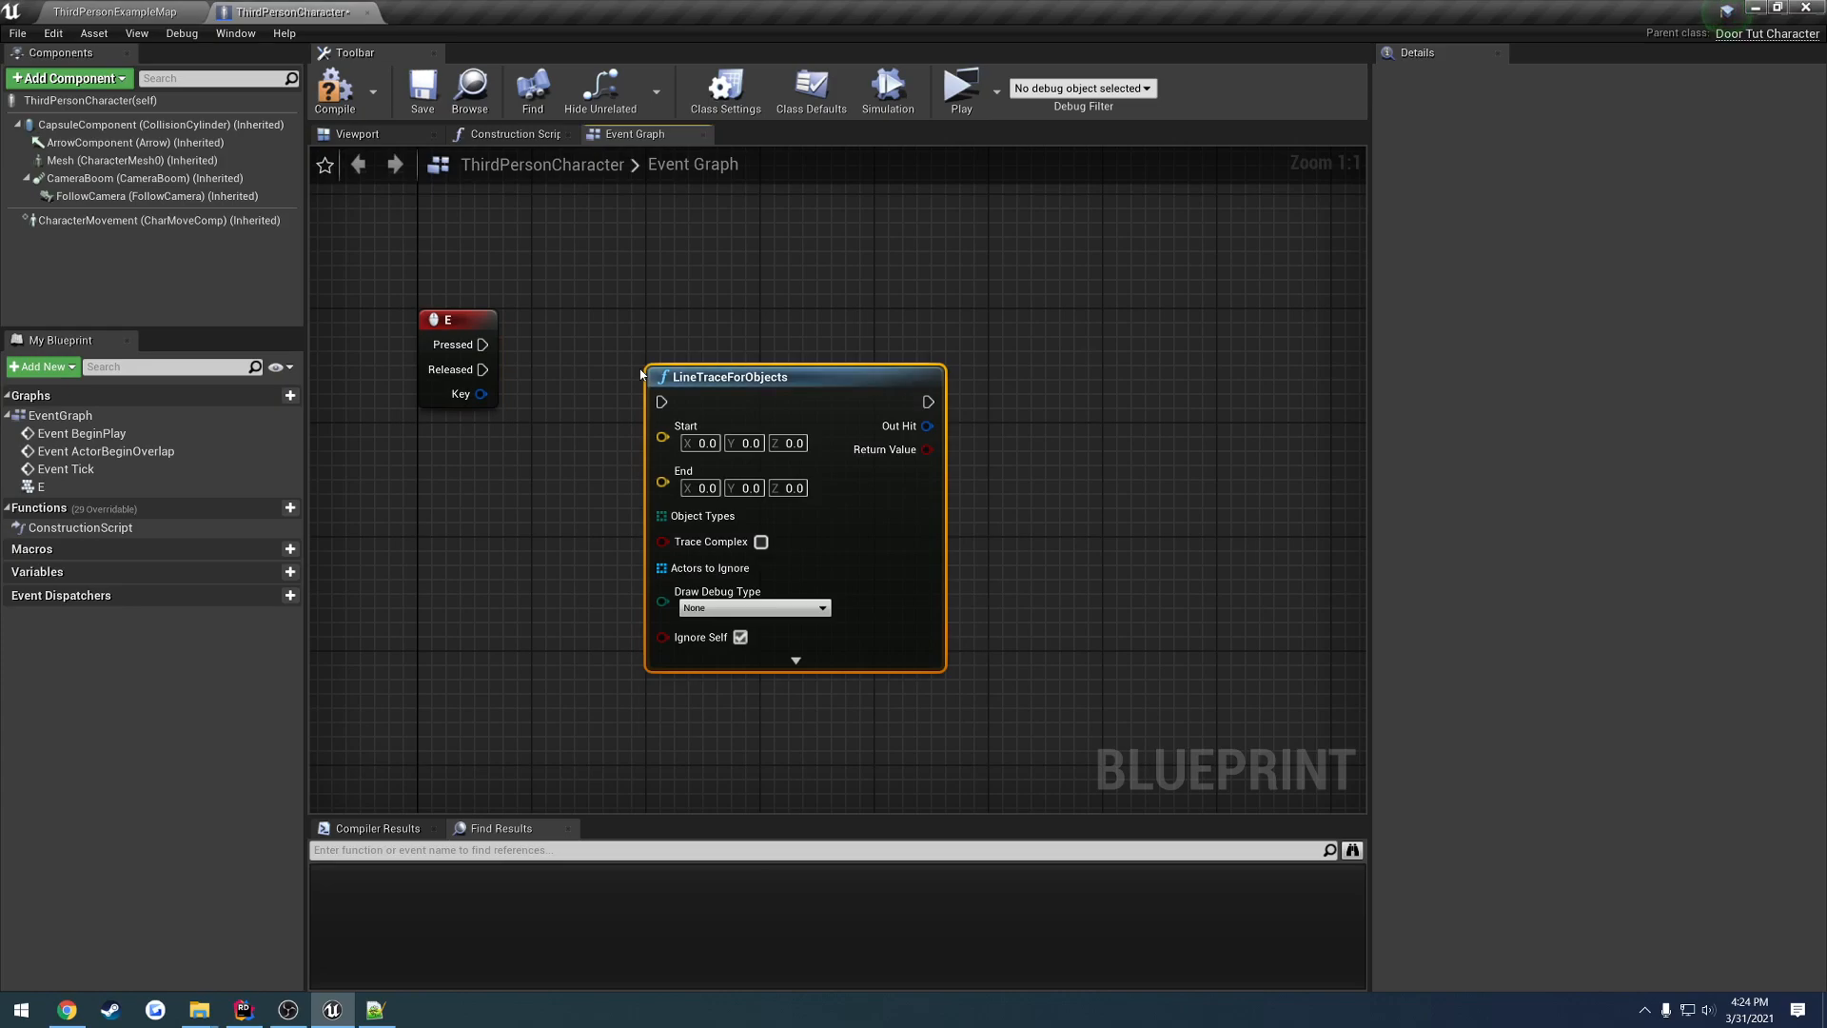
{"action": "mouse_move", "coordinate": [702, 516]}
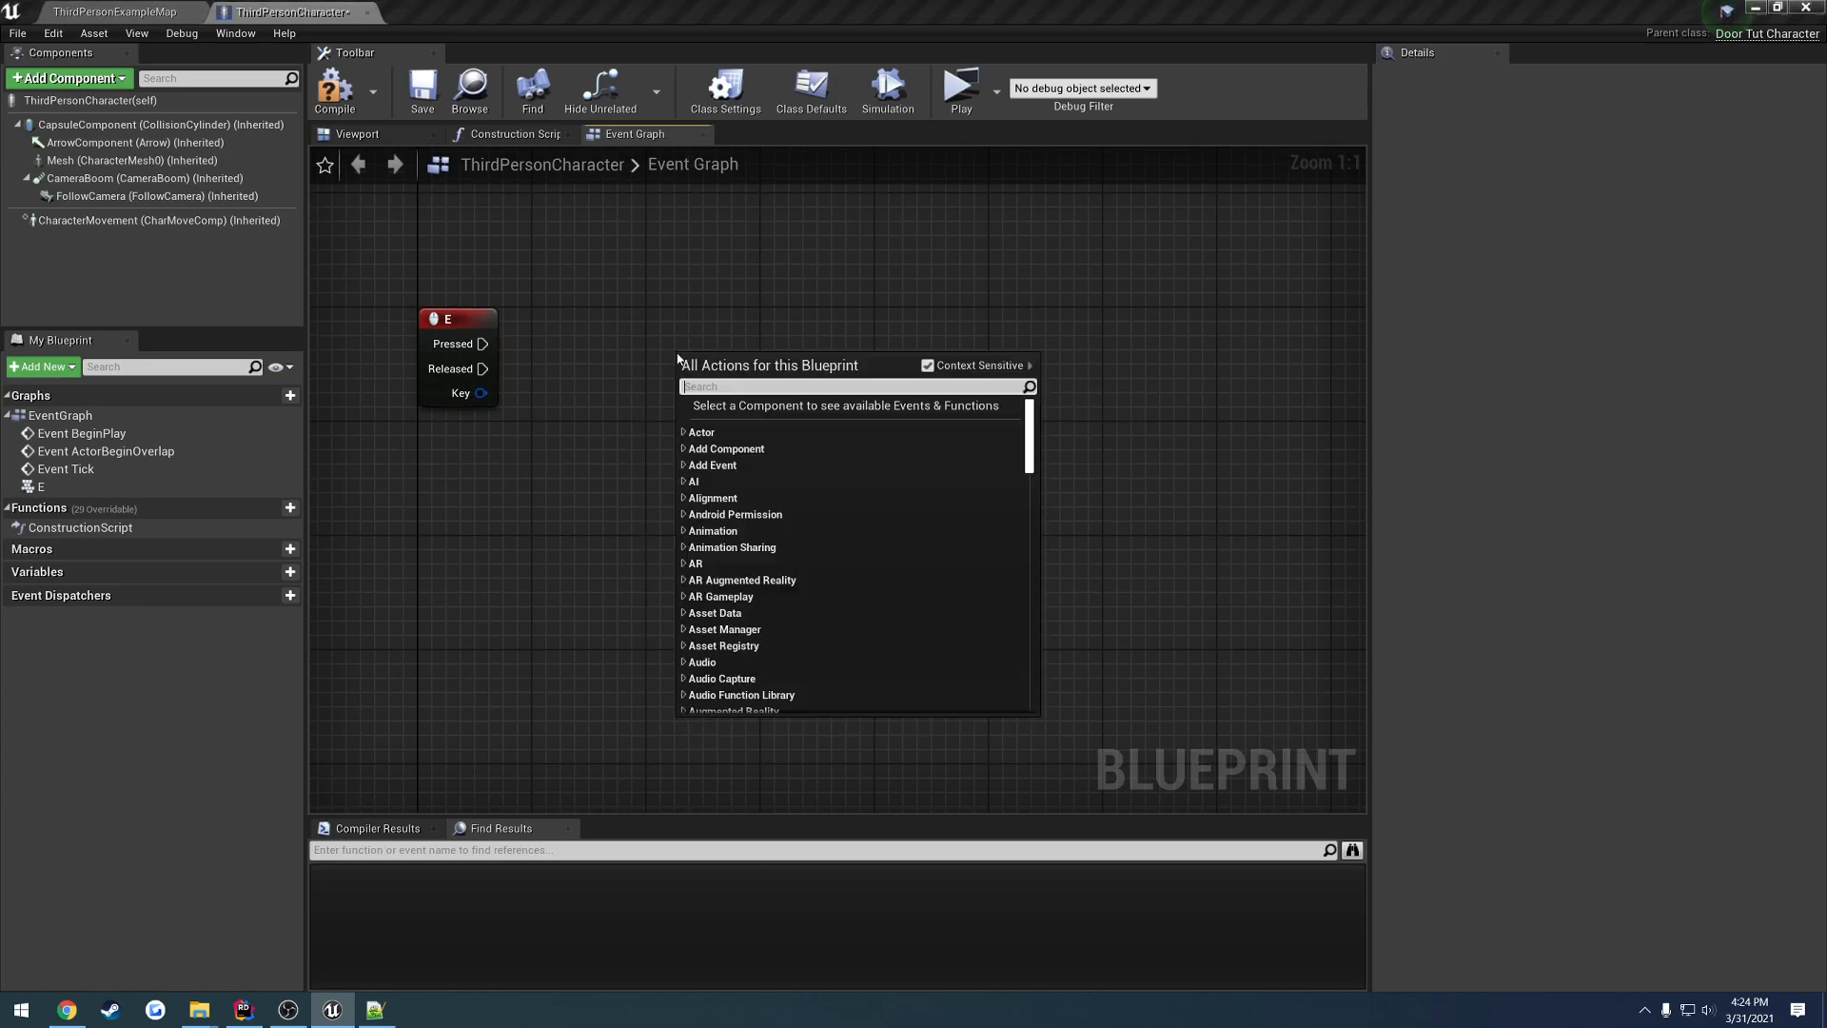
{"action": "type", "text": "line trace sing"}
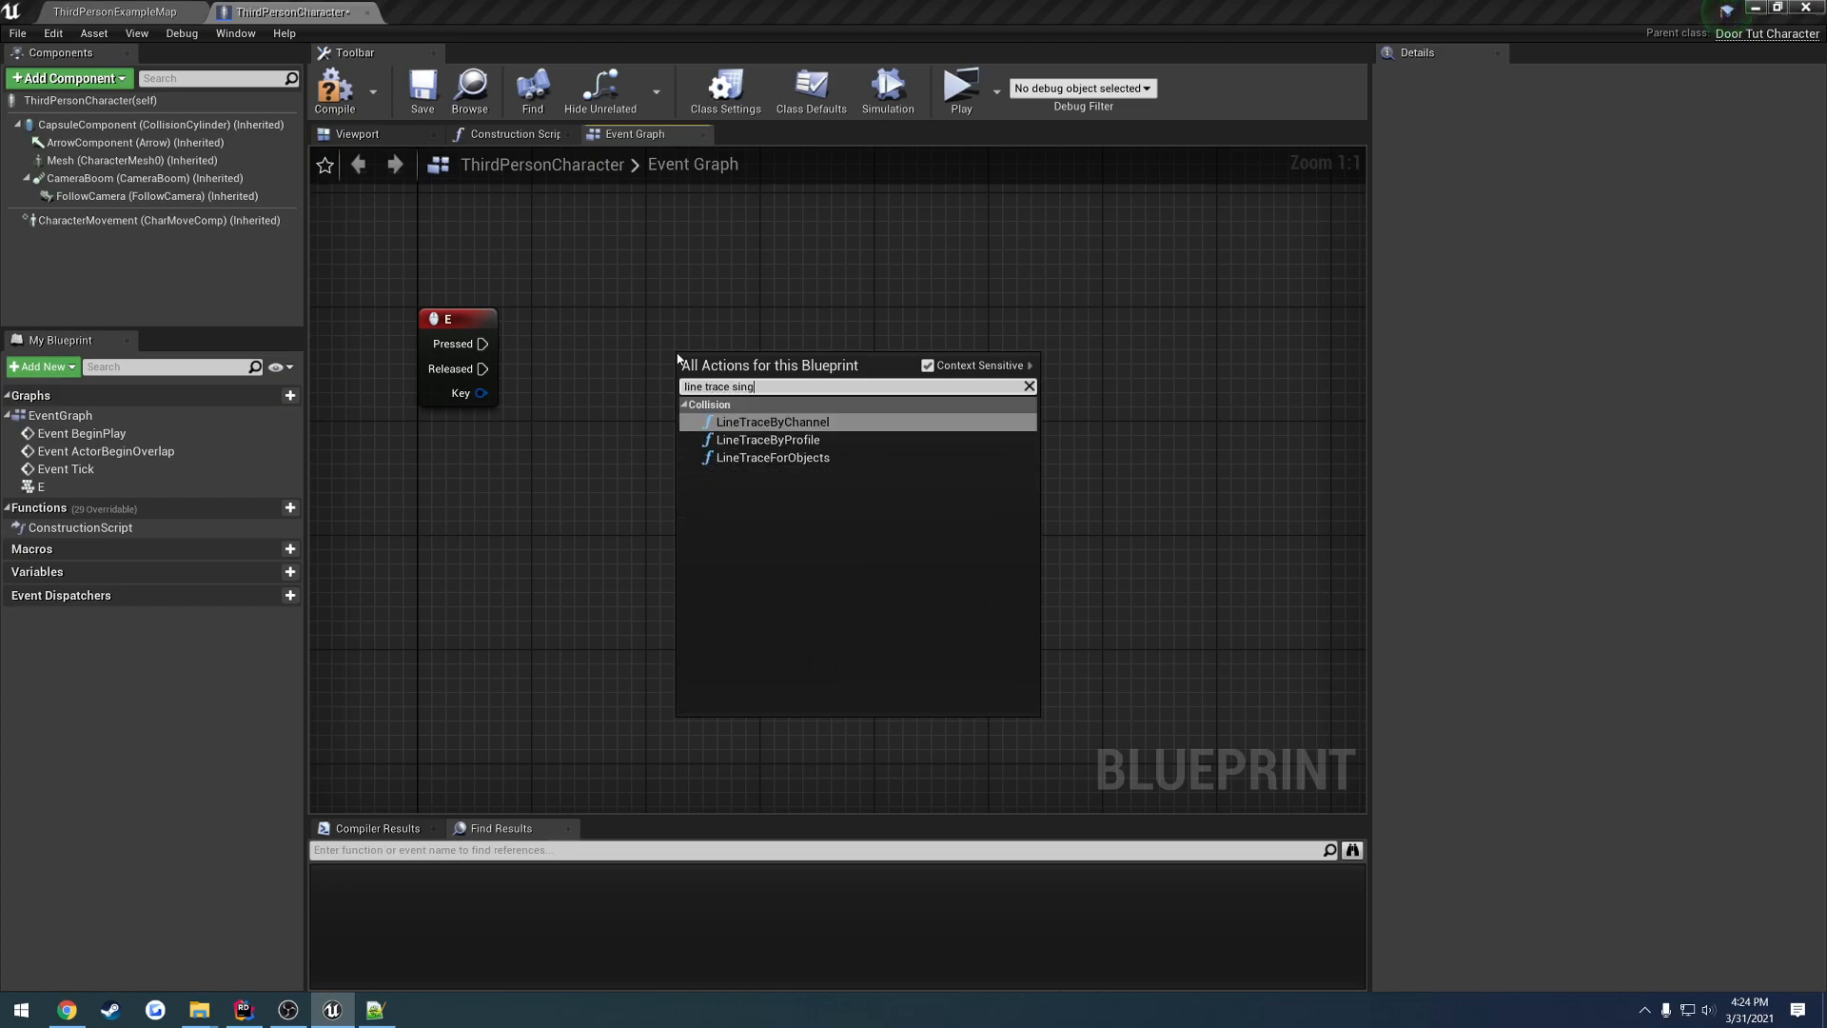
{"action": "left_click", "coordinate": [770, 421]}
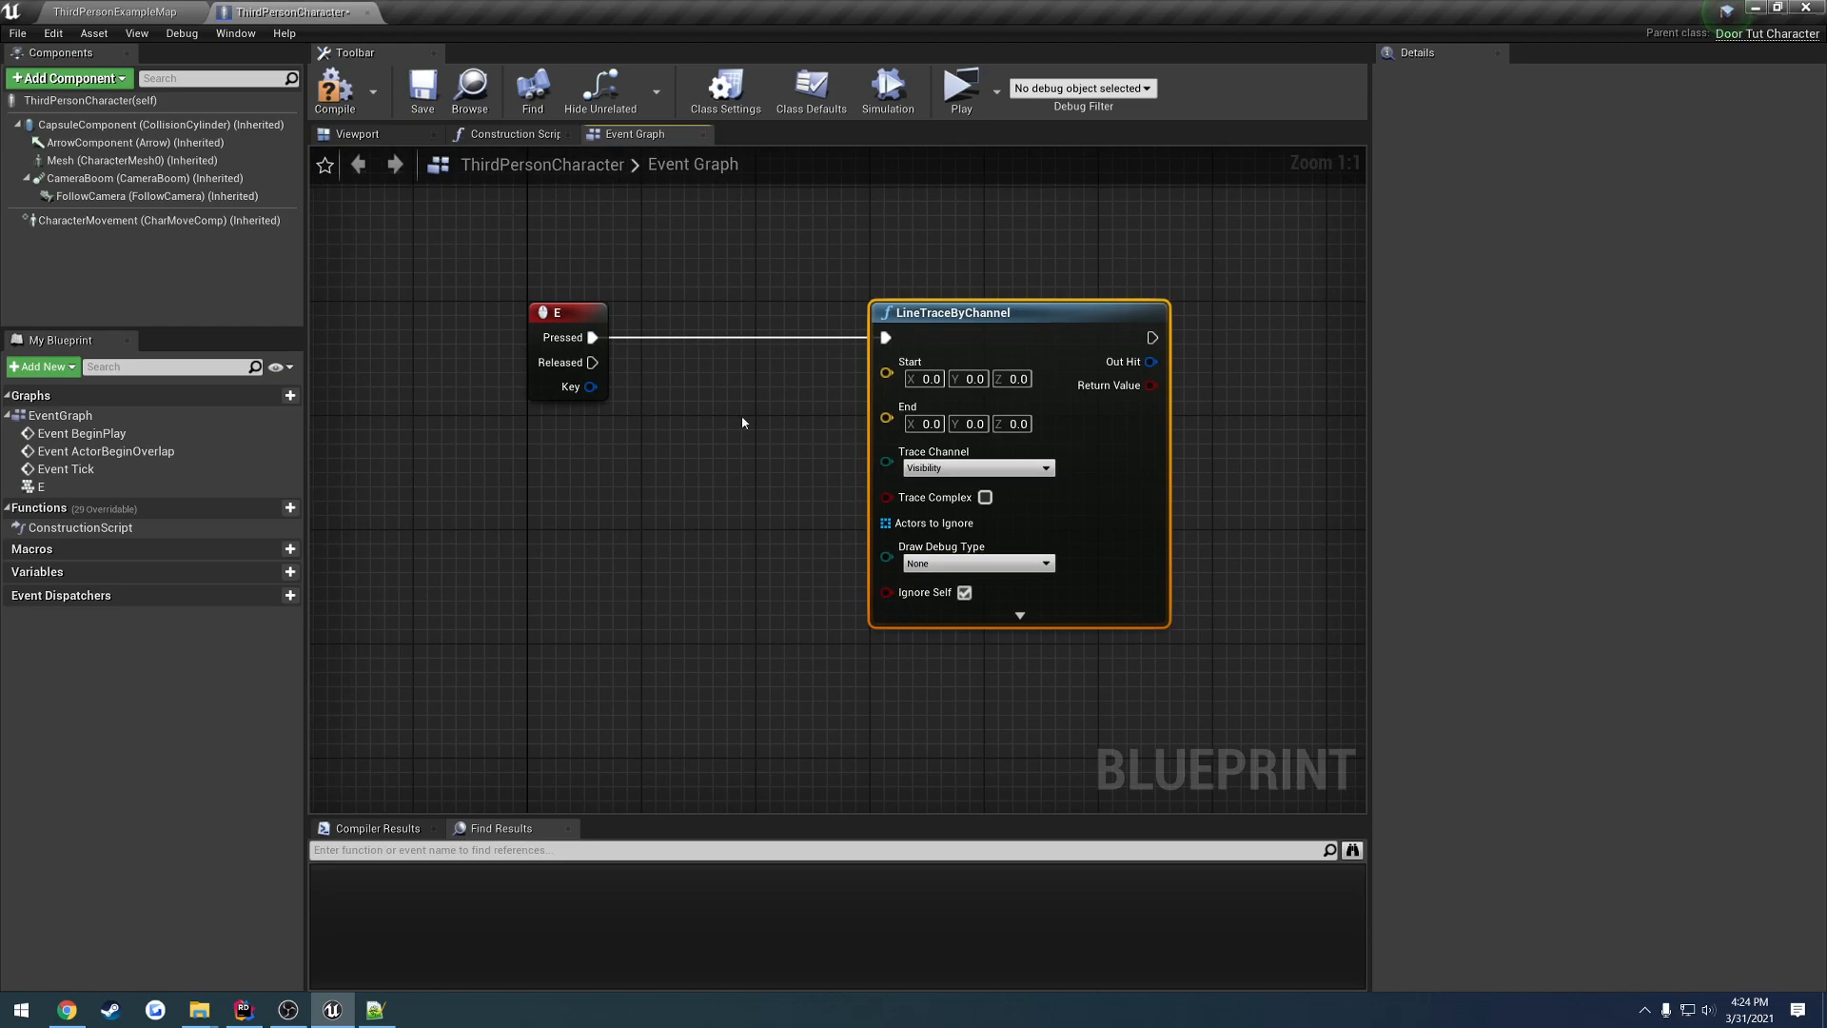
- Feed the trace Start from a Follow Camera reference's GetWorldLocation
{"action": "right_click", "coordinate": [742, 422]}
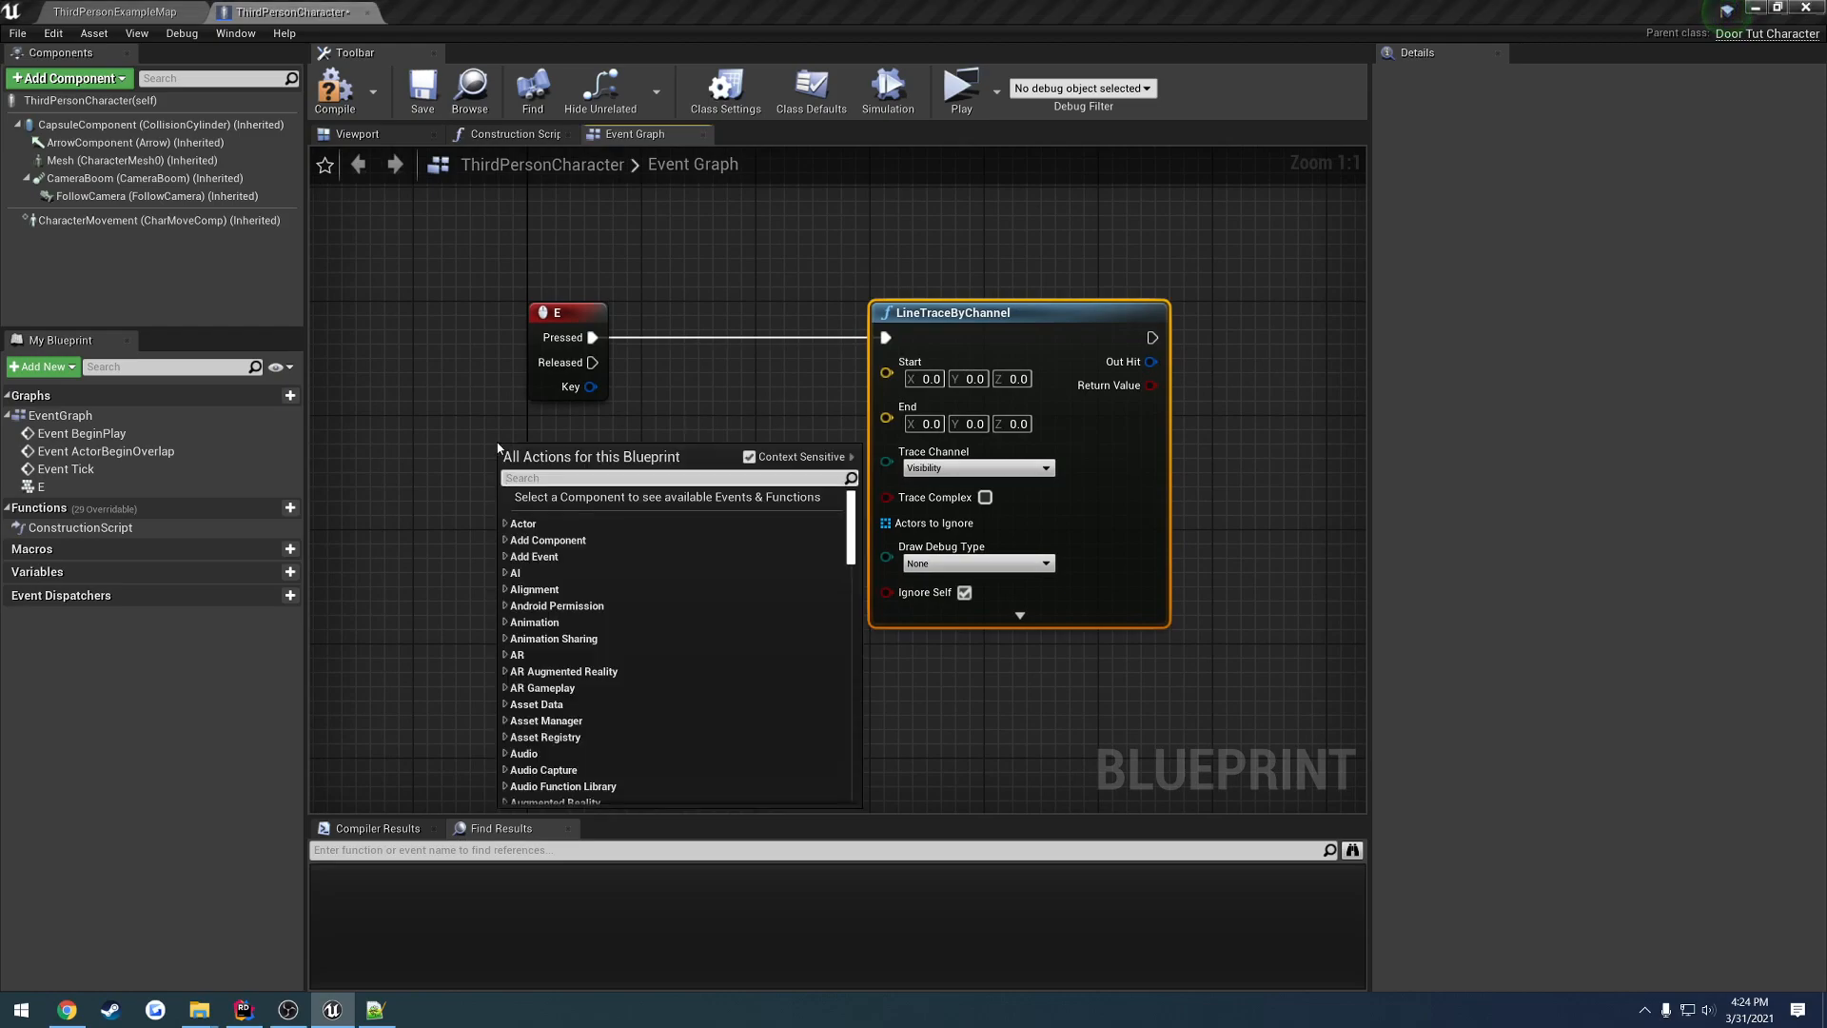
{"action": "left_click", "coordinate": [146, 196]}
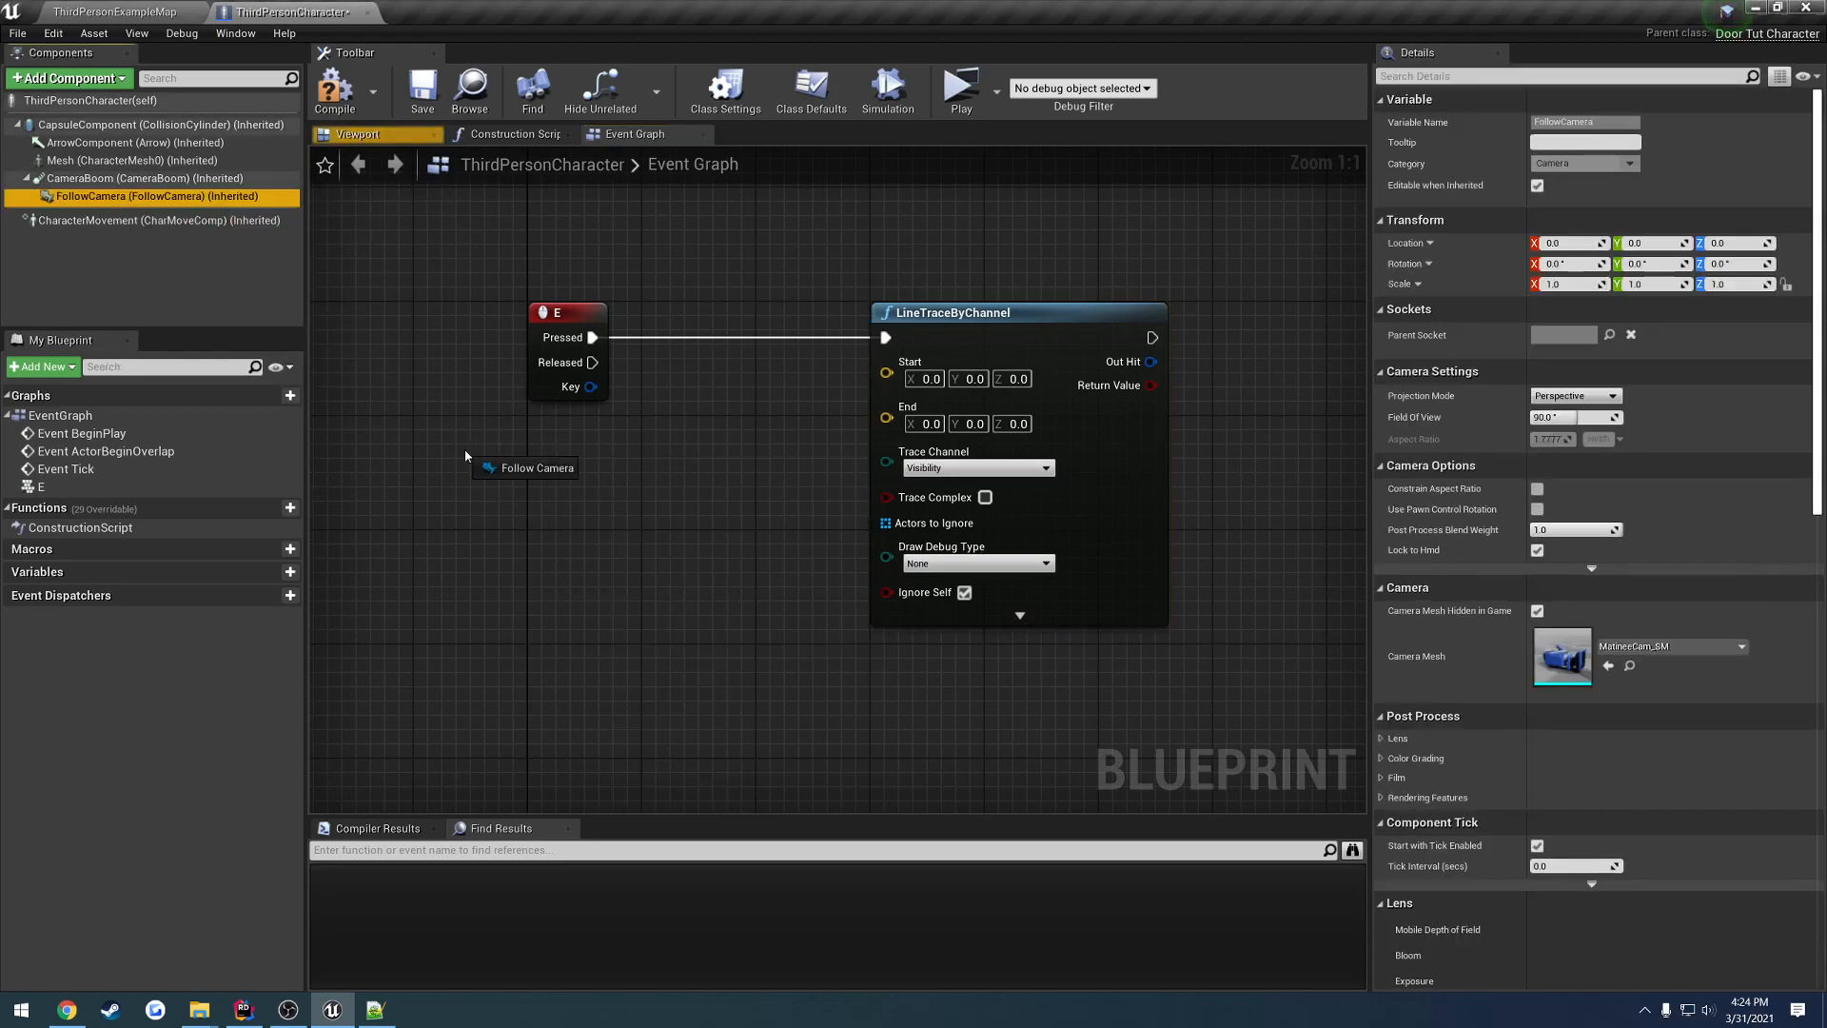
{"action": "left_click", "coordinate": [509, 444]}
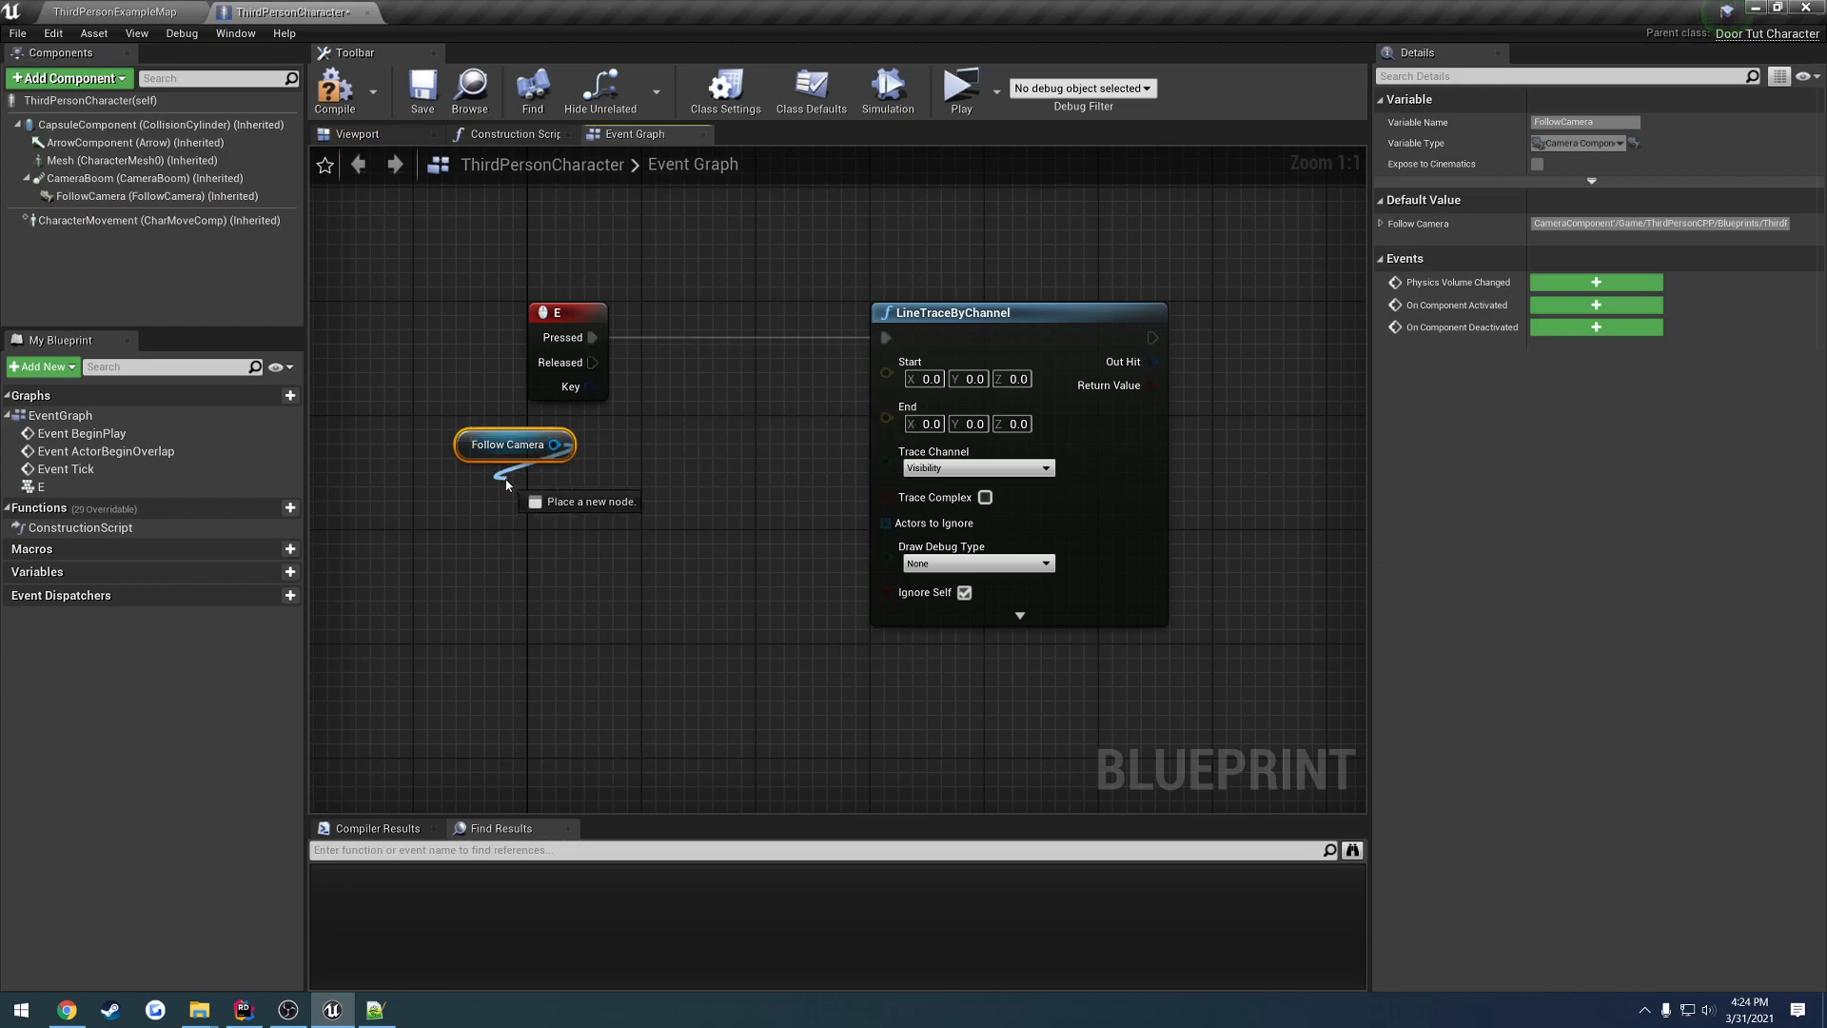
{"action": "type", "text": "getcomponentl"}
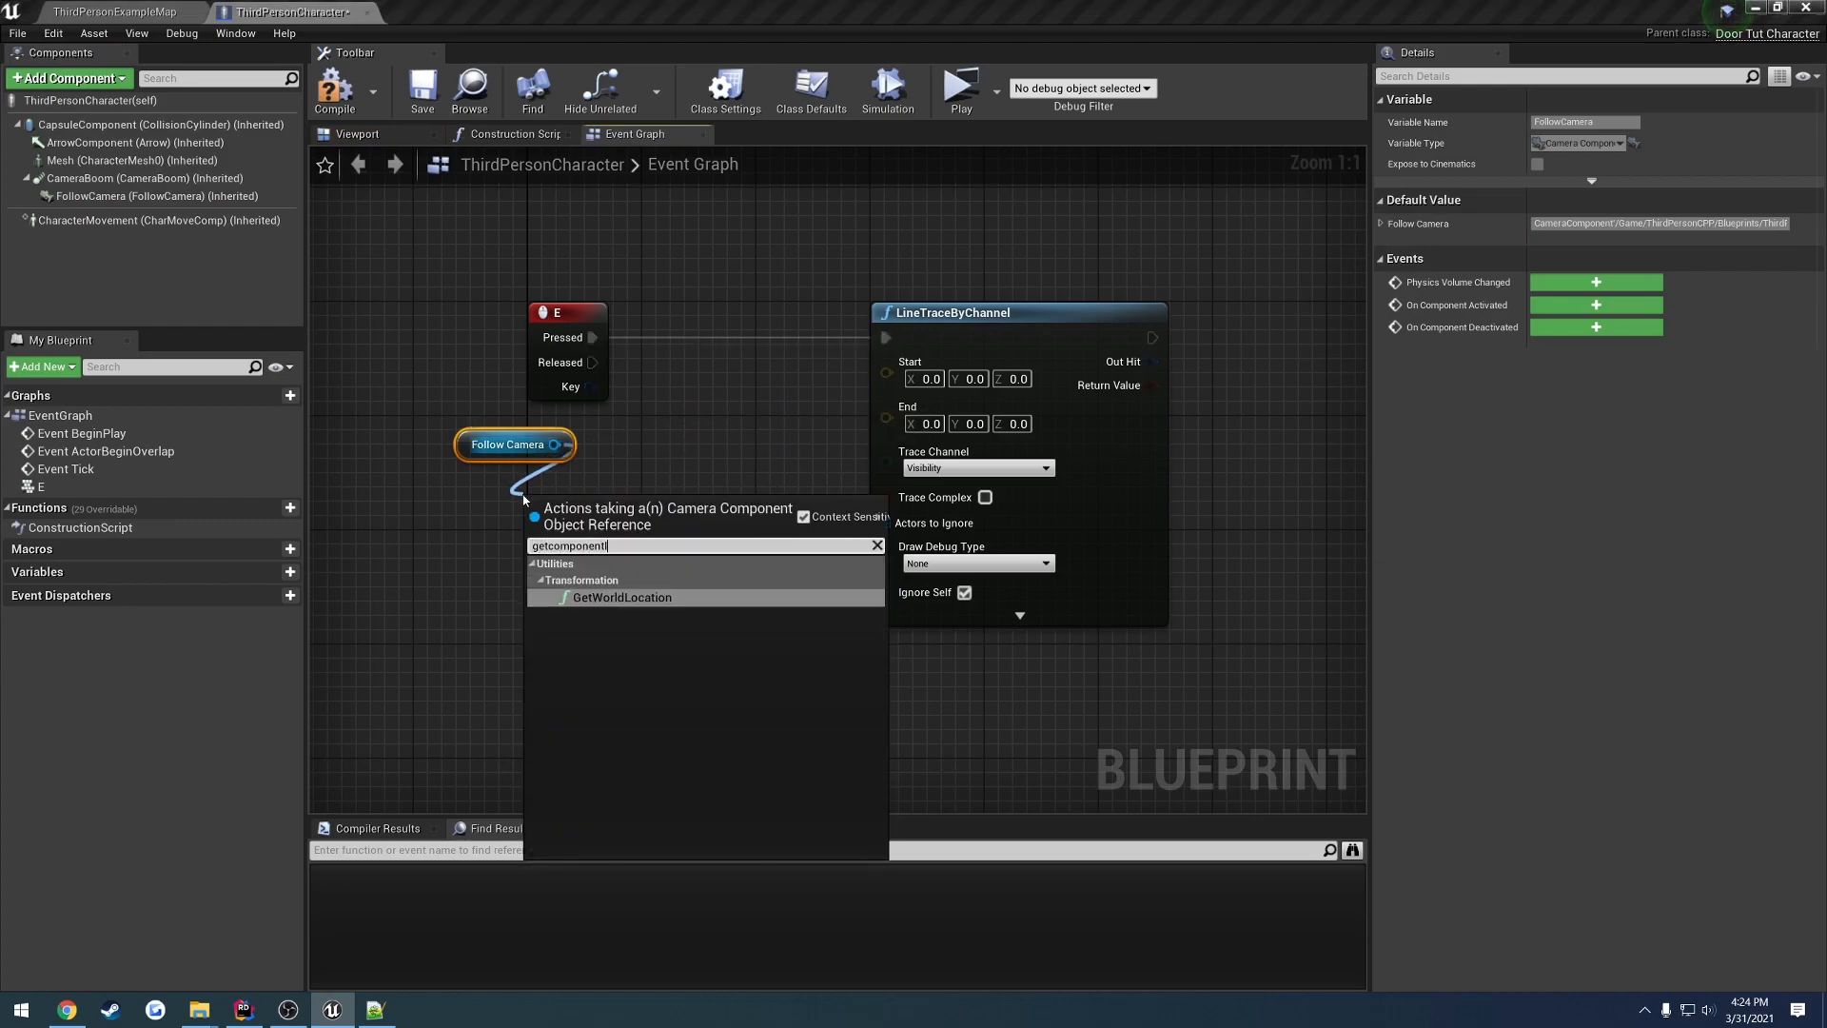
{"action": "left_click", "coordinate": [620, 596]}
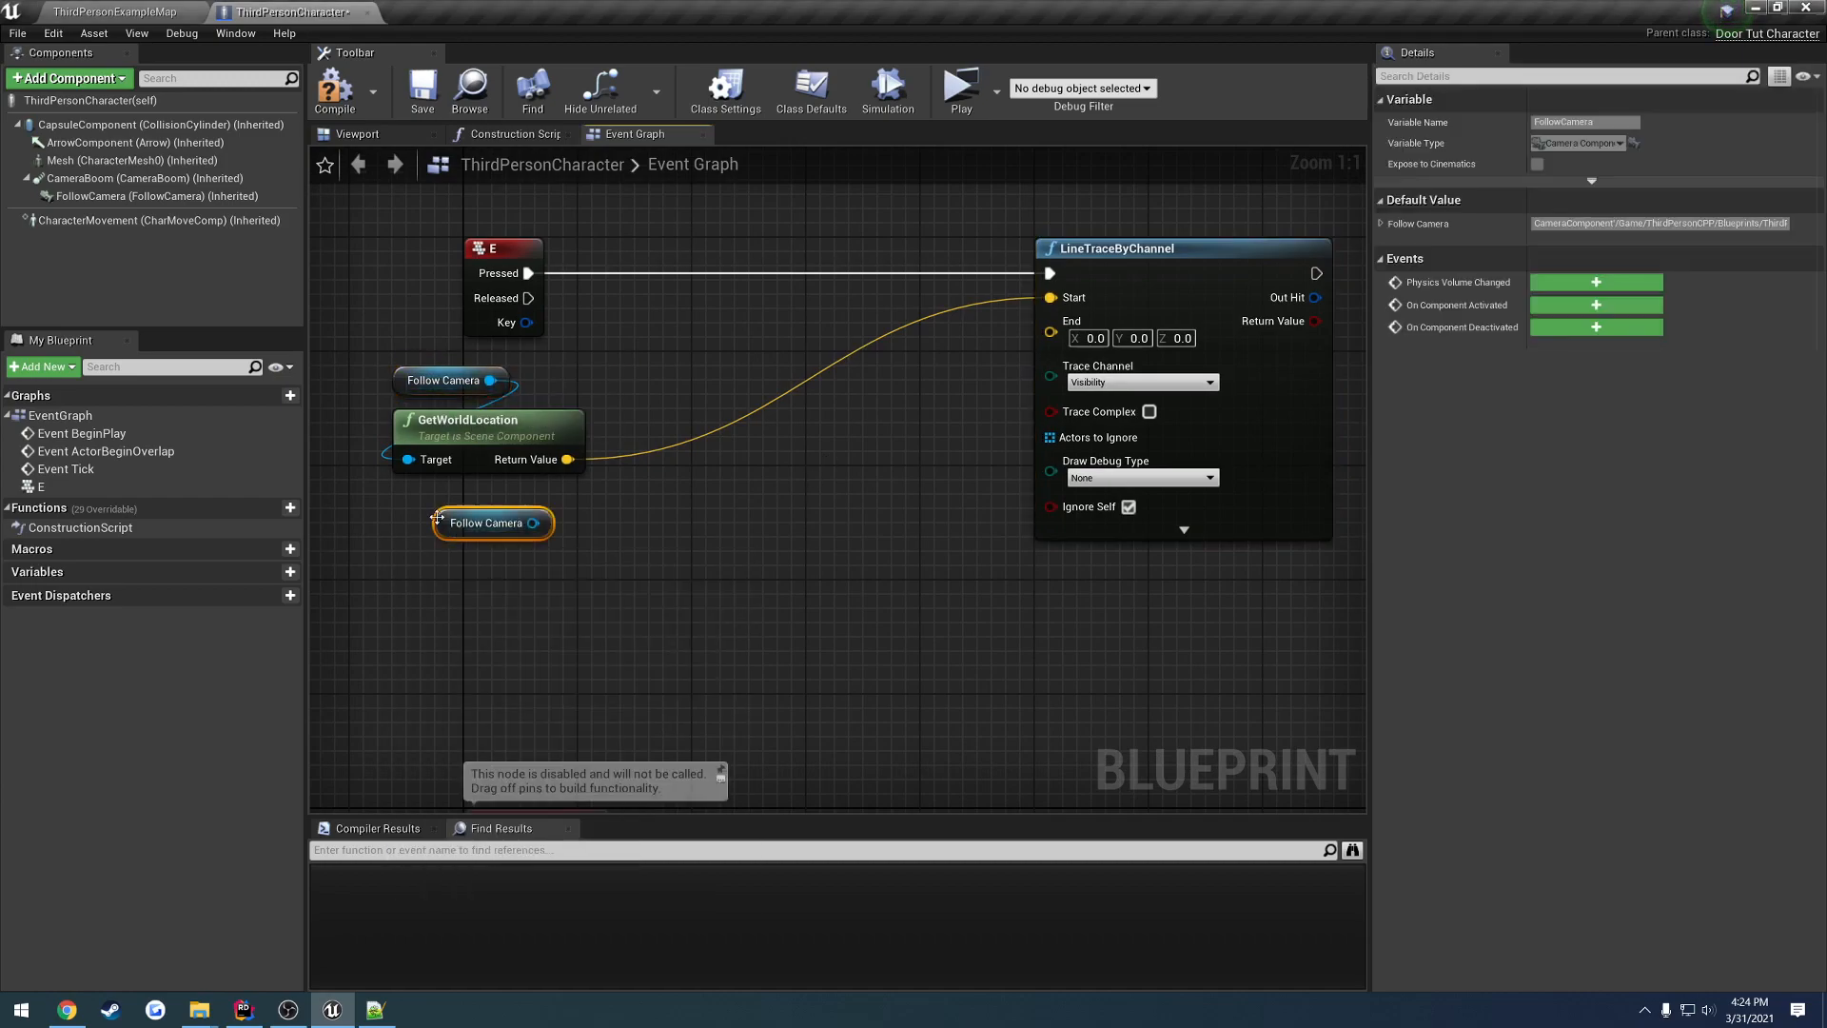
- Wire End from Follow Camera's Get Forward Vector and break Out Hit into a Break Hit Result
{"action": "left_click_drag", "start_coordinate": [534, 521], "coordinate": [582, 556]}
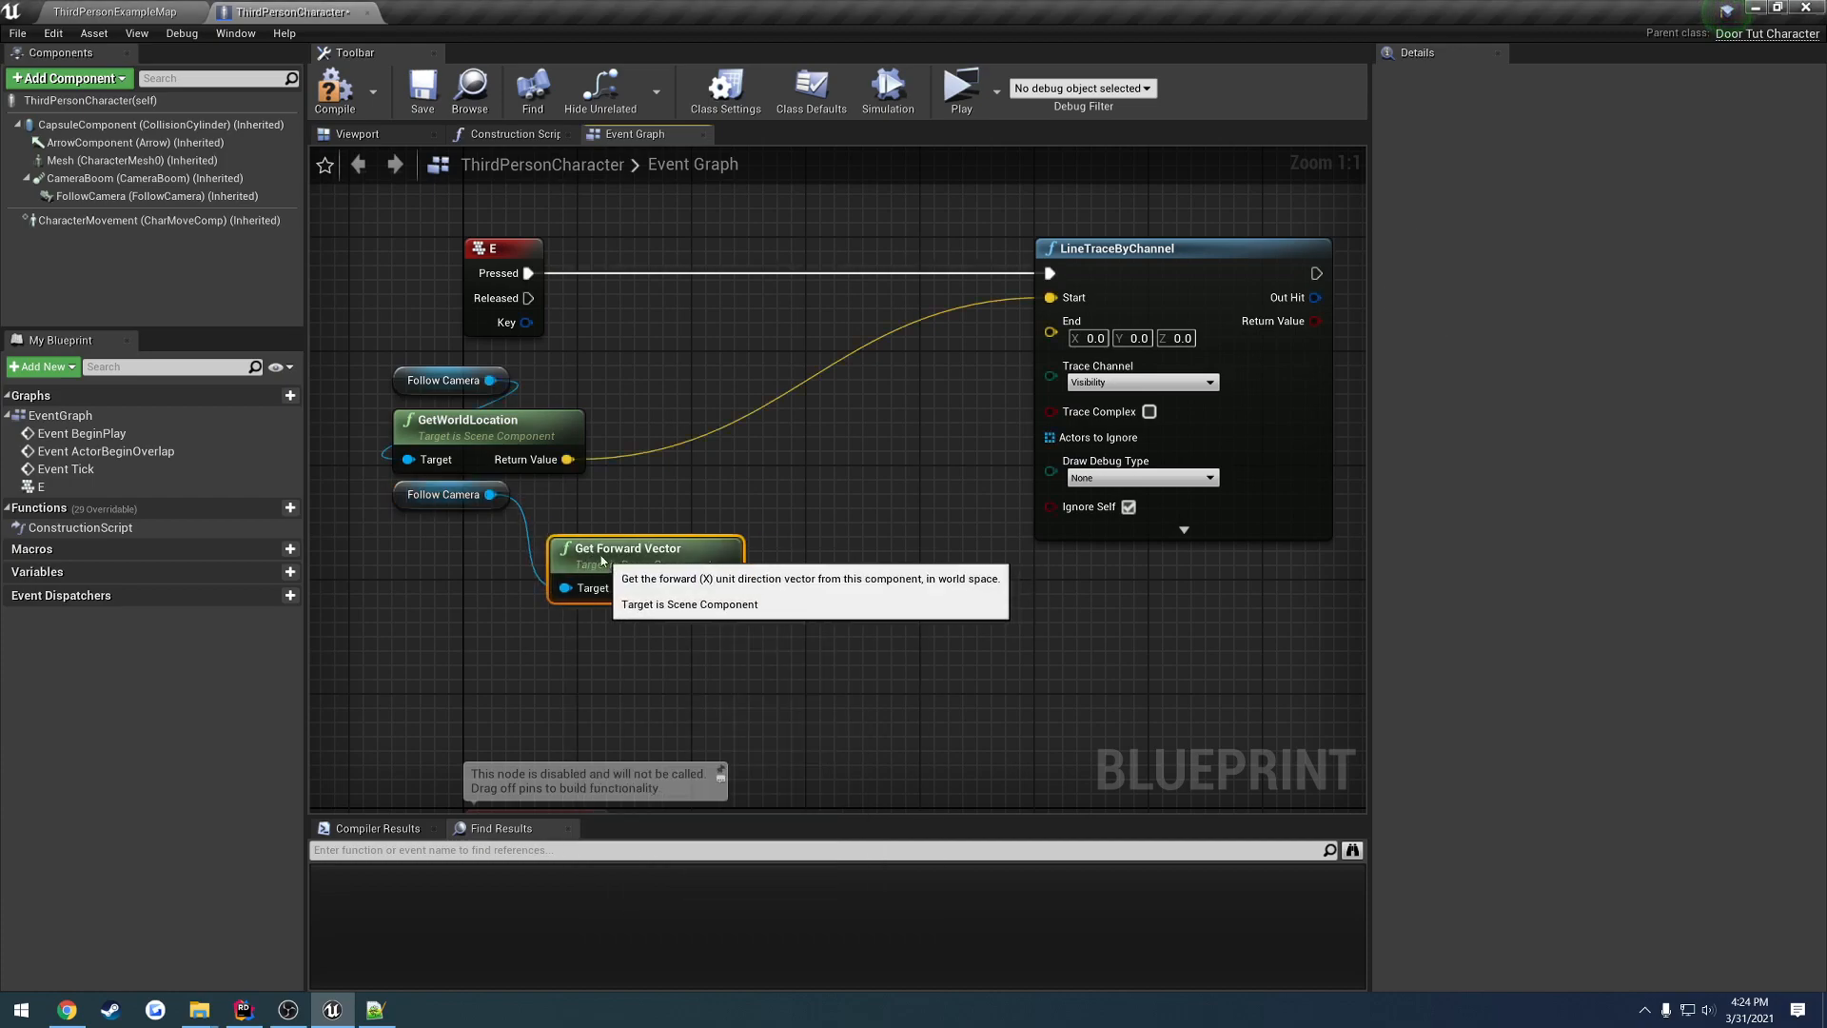
{"action": "left_click_drag", "start_coordinate": [698, 544], "coordinate": [723, 588]}
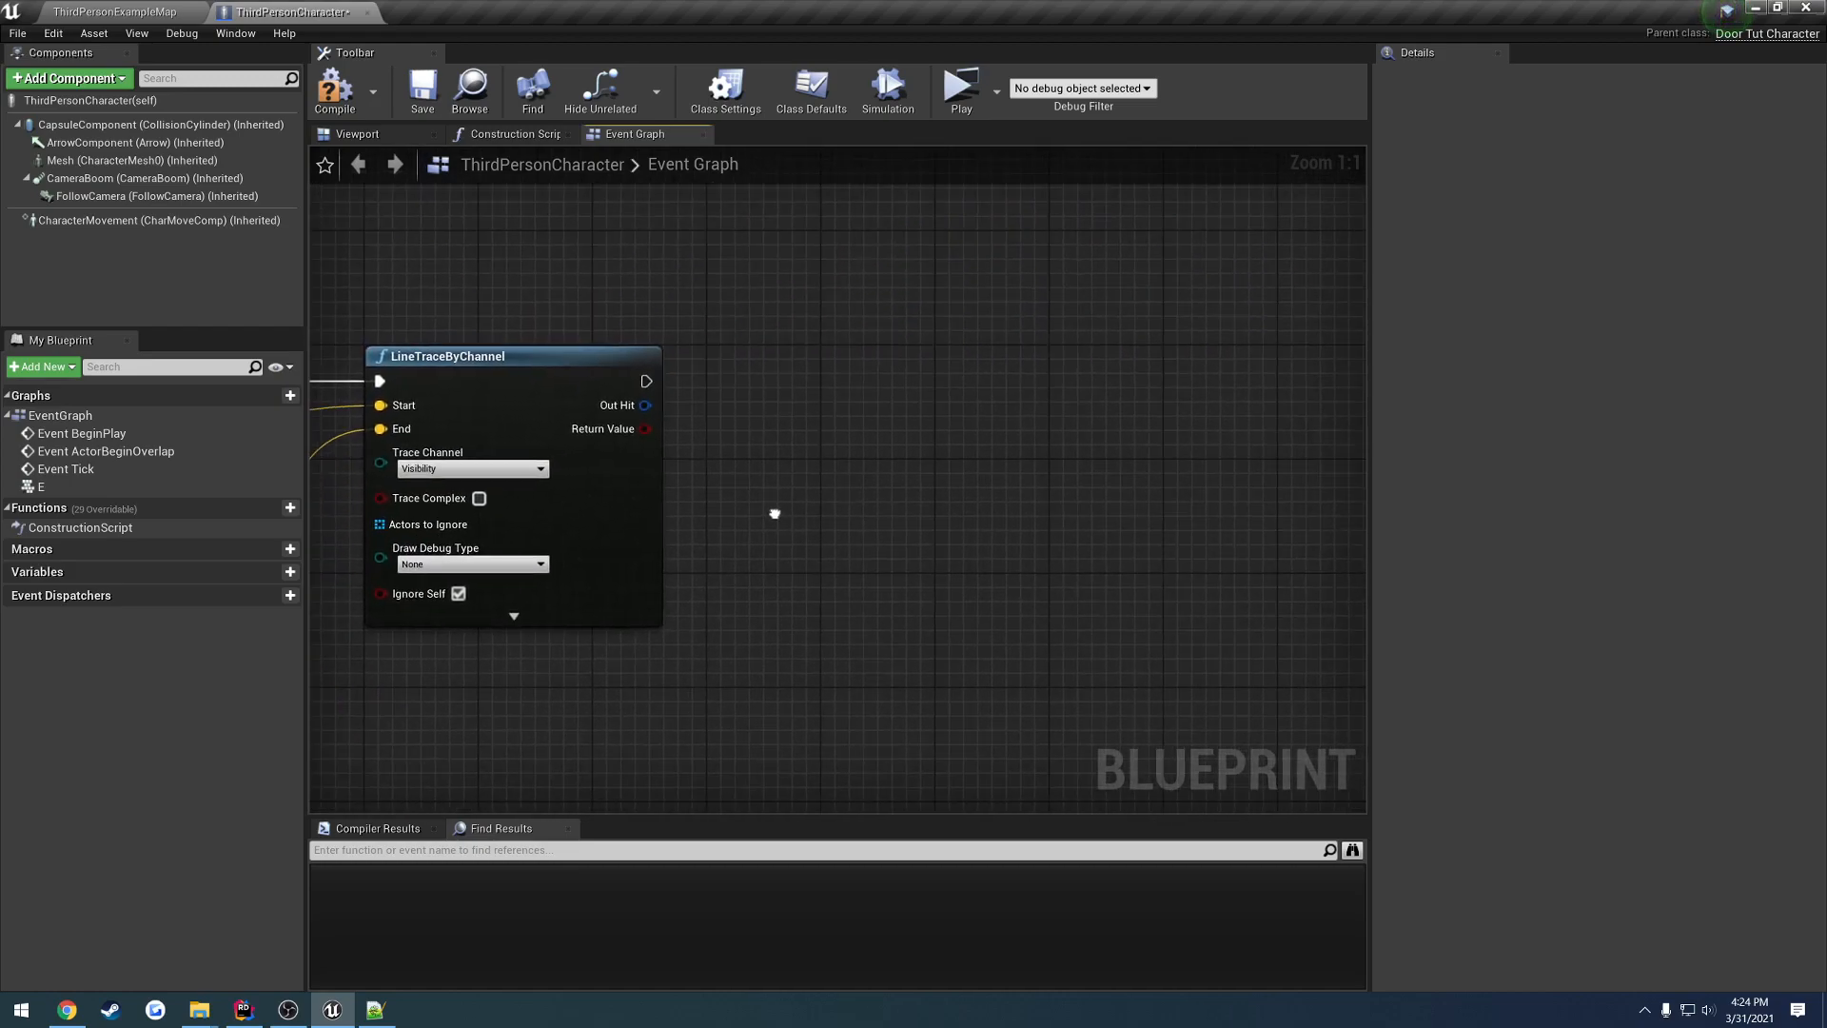
{"action": "right_click", "coordinate": [645, 428]}
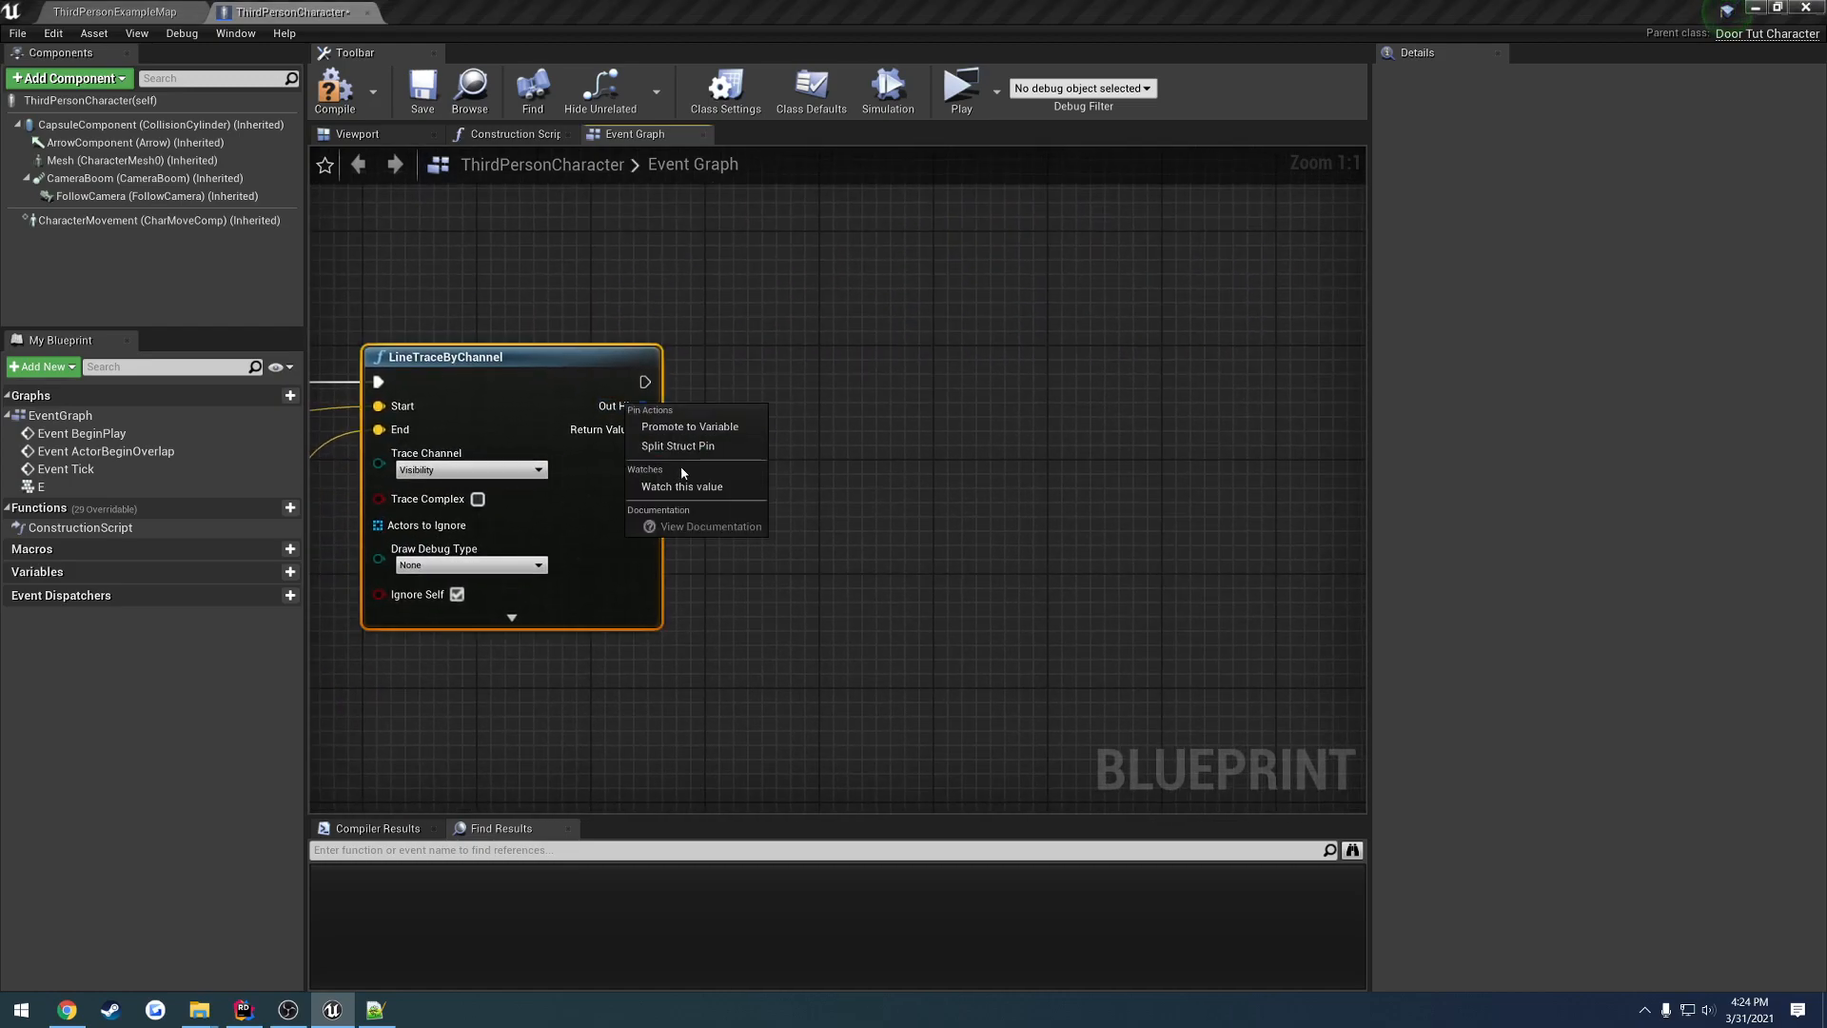
{"action": "mouse_move", "coordinate": [675, 445]}
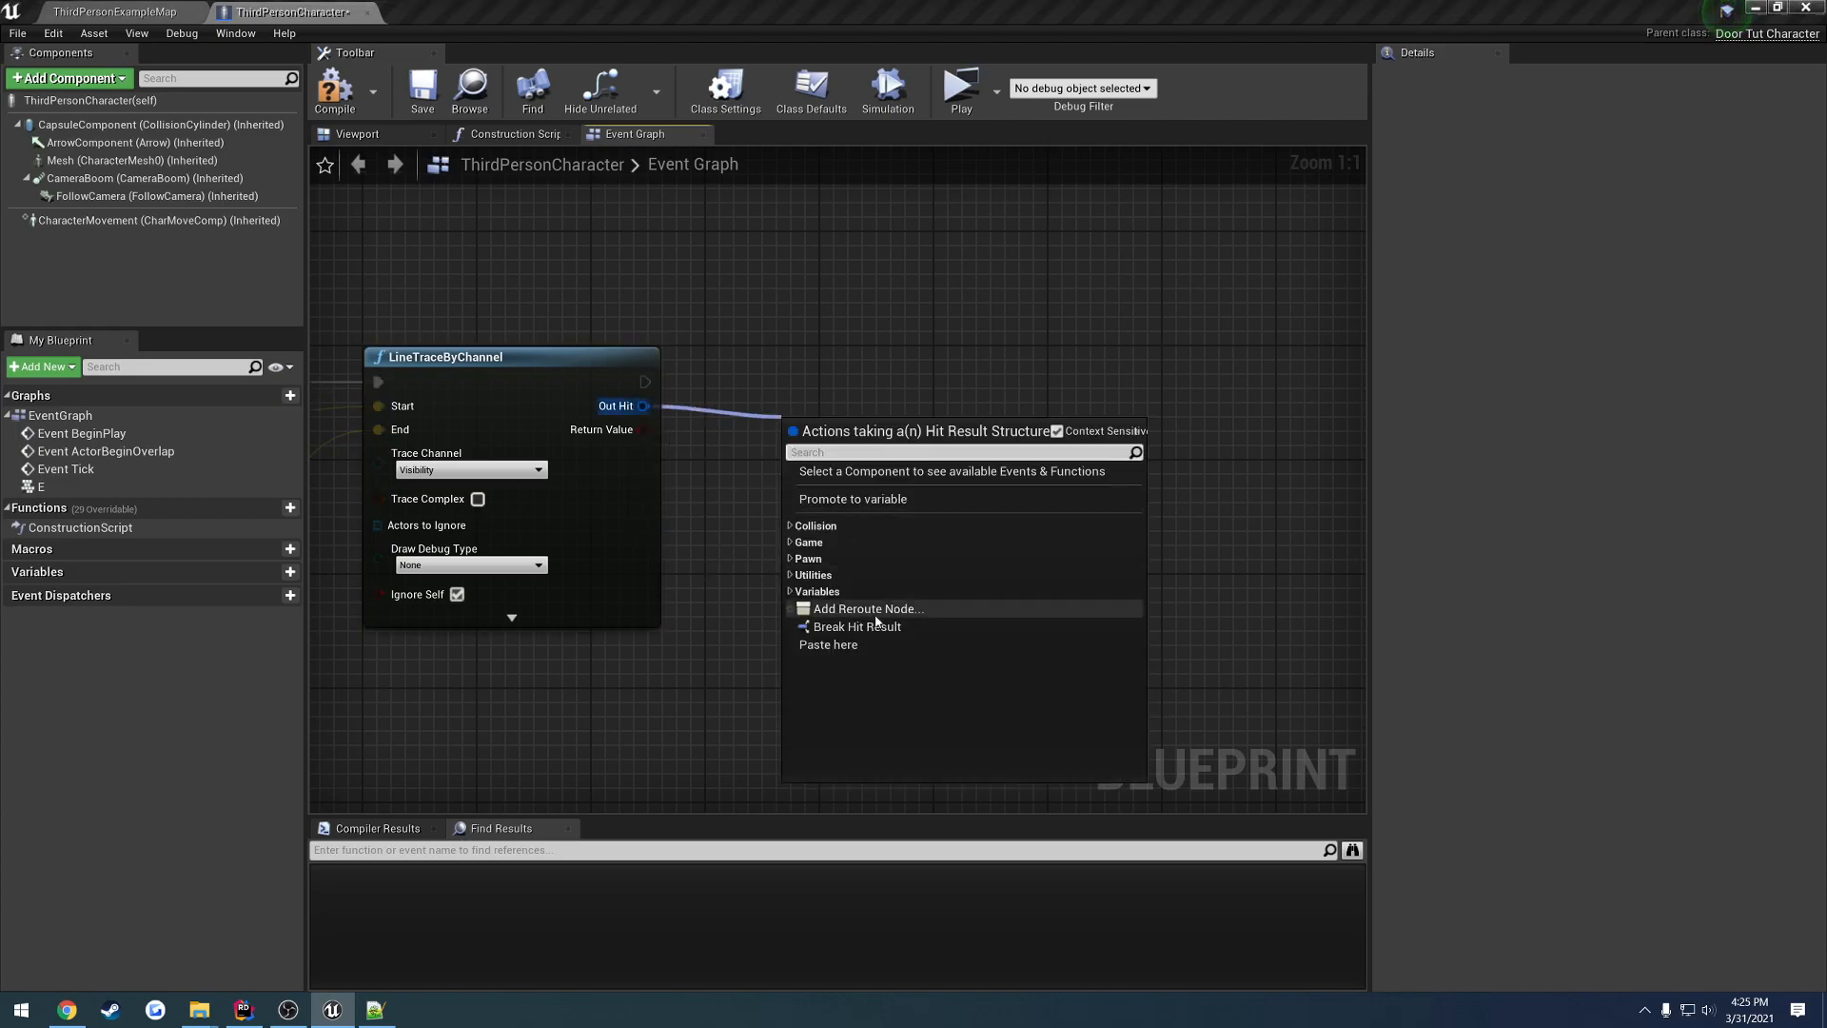
{"action": "left_click", "coordinate": [857, 626]}
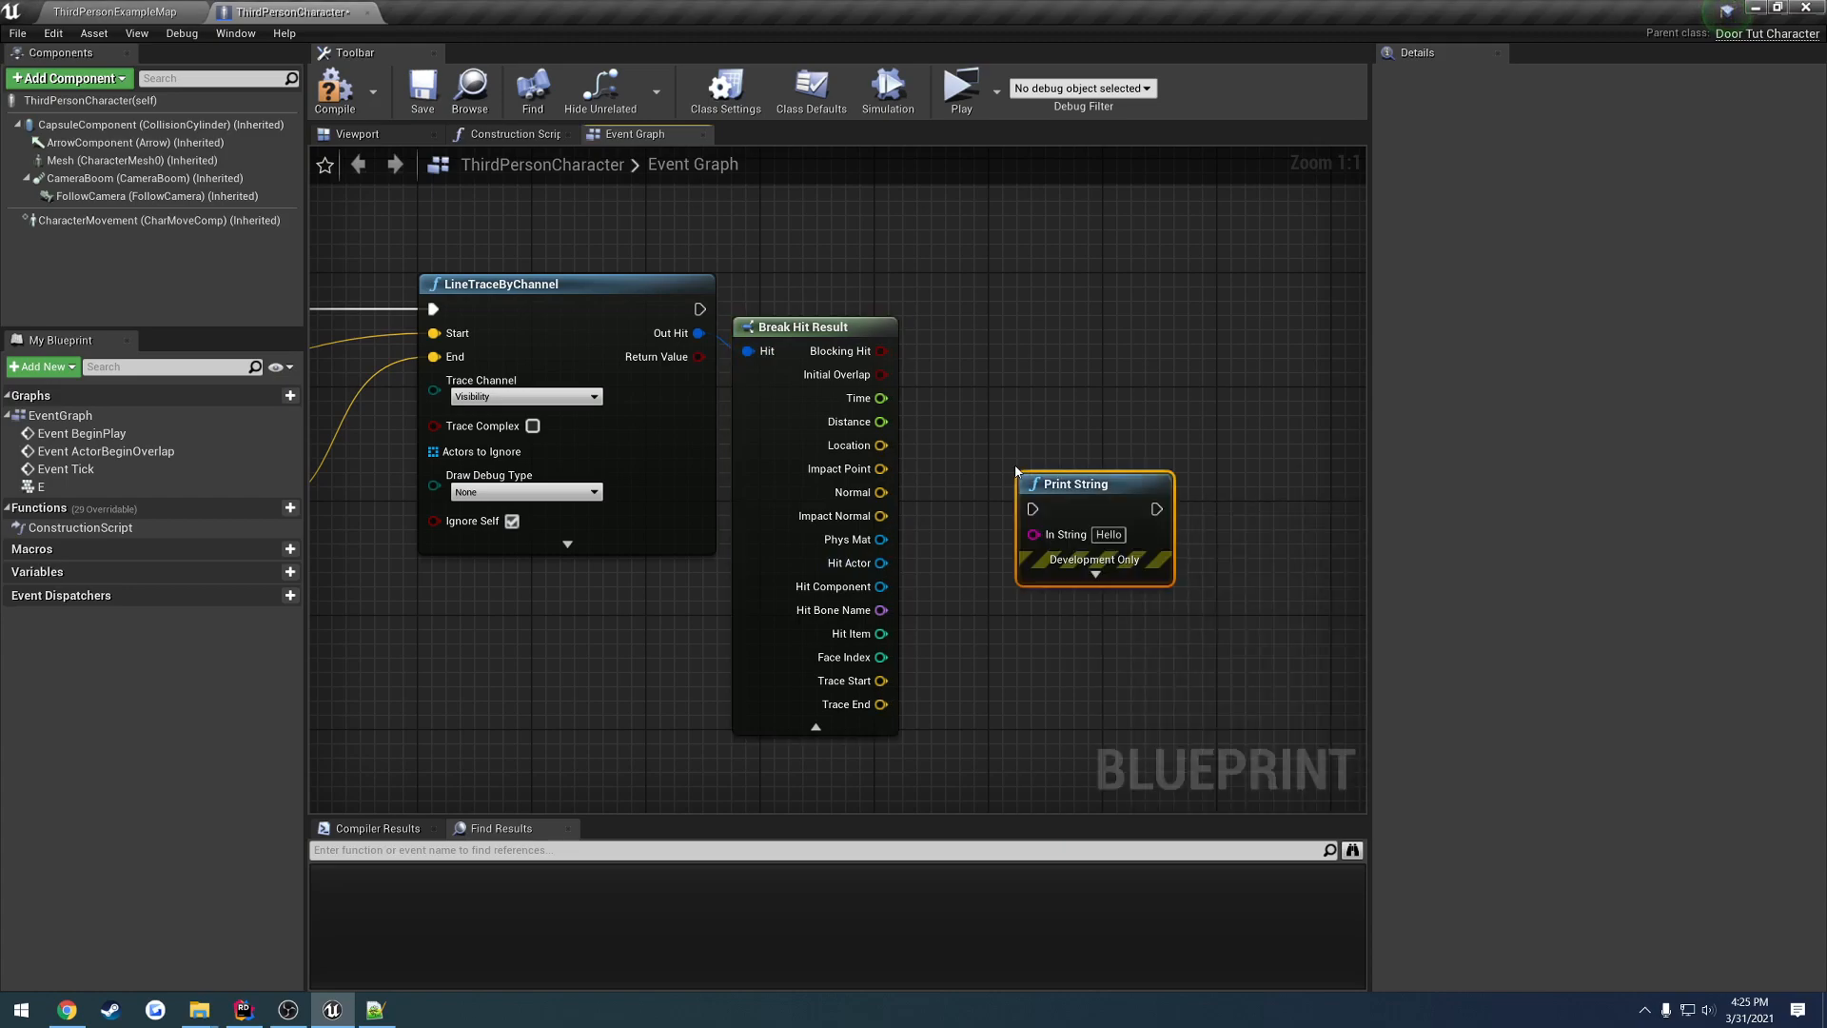
- Change the trace event's Input Key from E to T and save ThirdPersonCharacter
{"action": "left_click_drag", "start_coordinate": [702, 308], "coordinate": [1029, 508]}
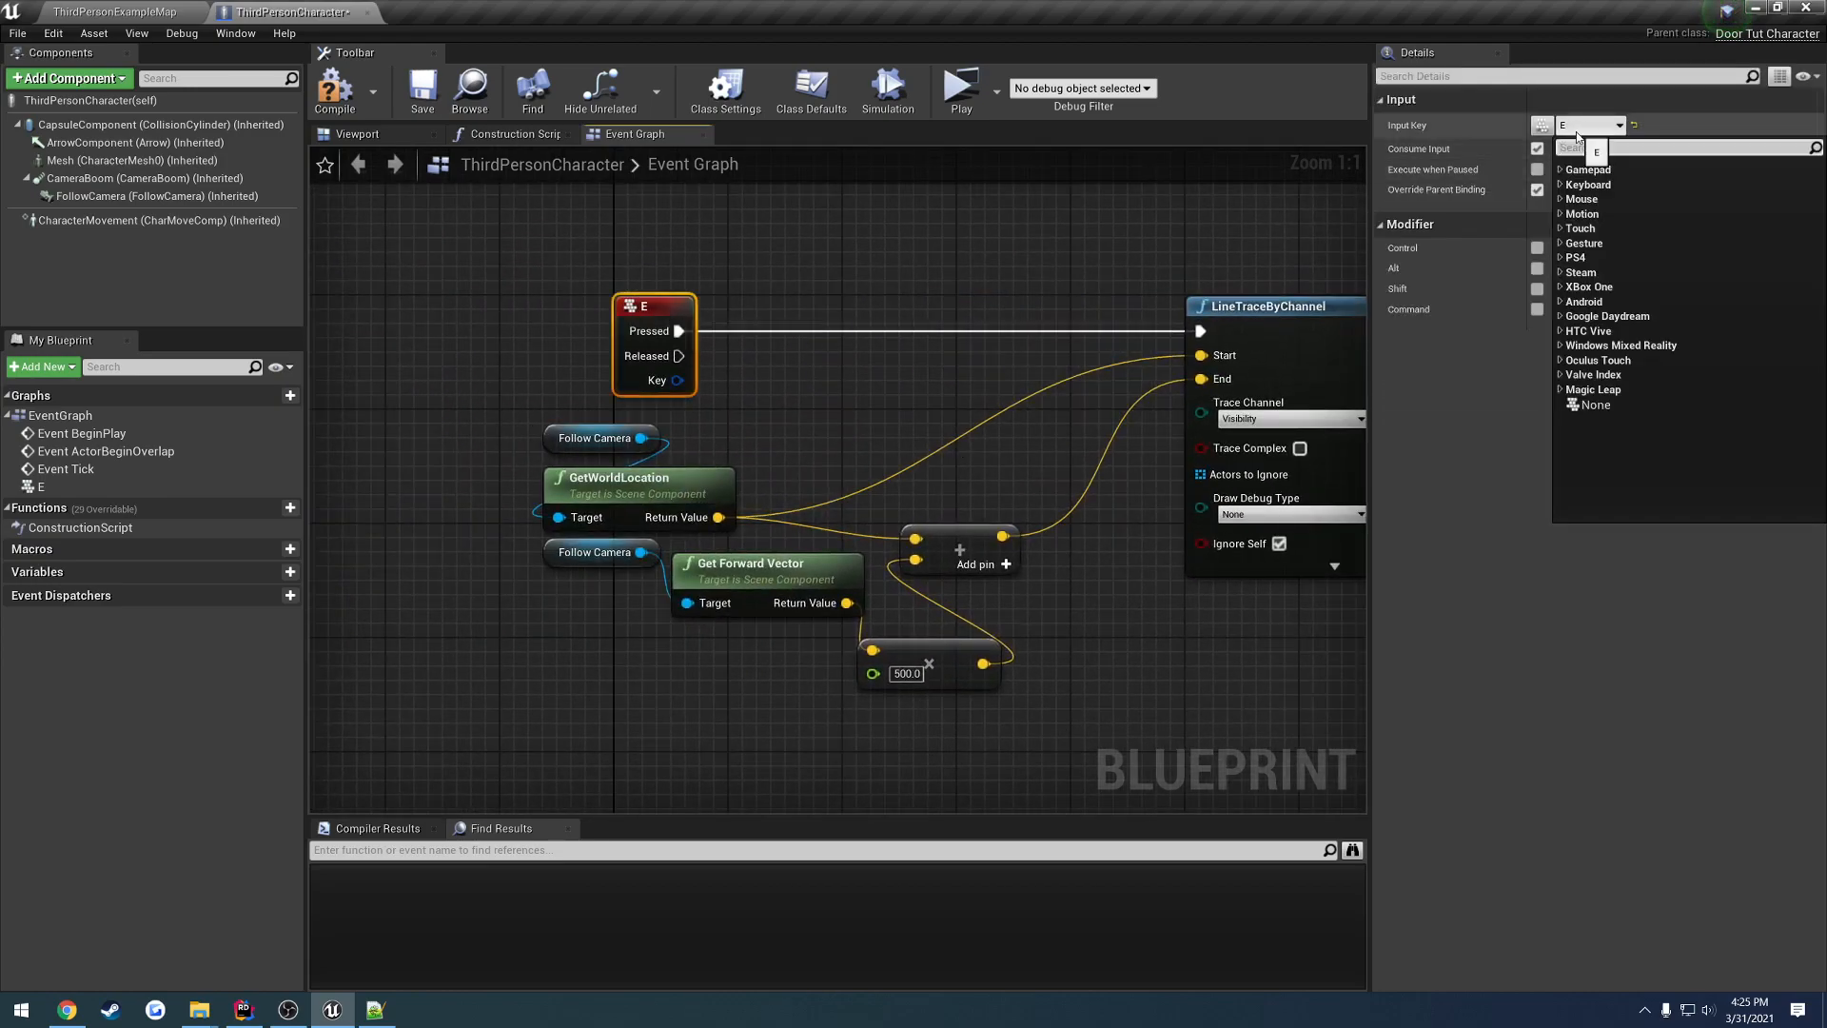
{"action": "type", "text": "T"}
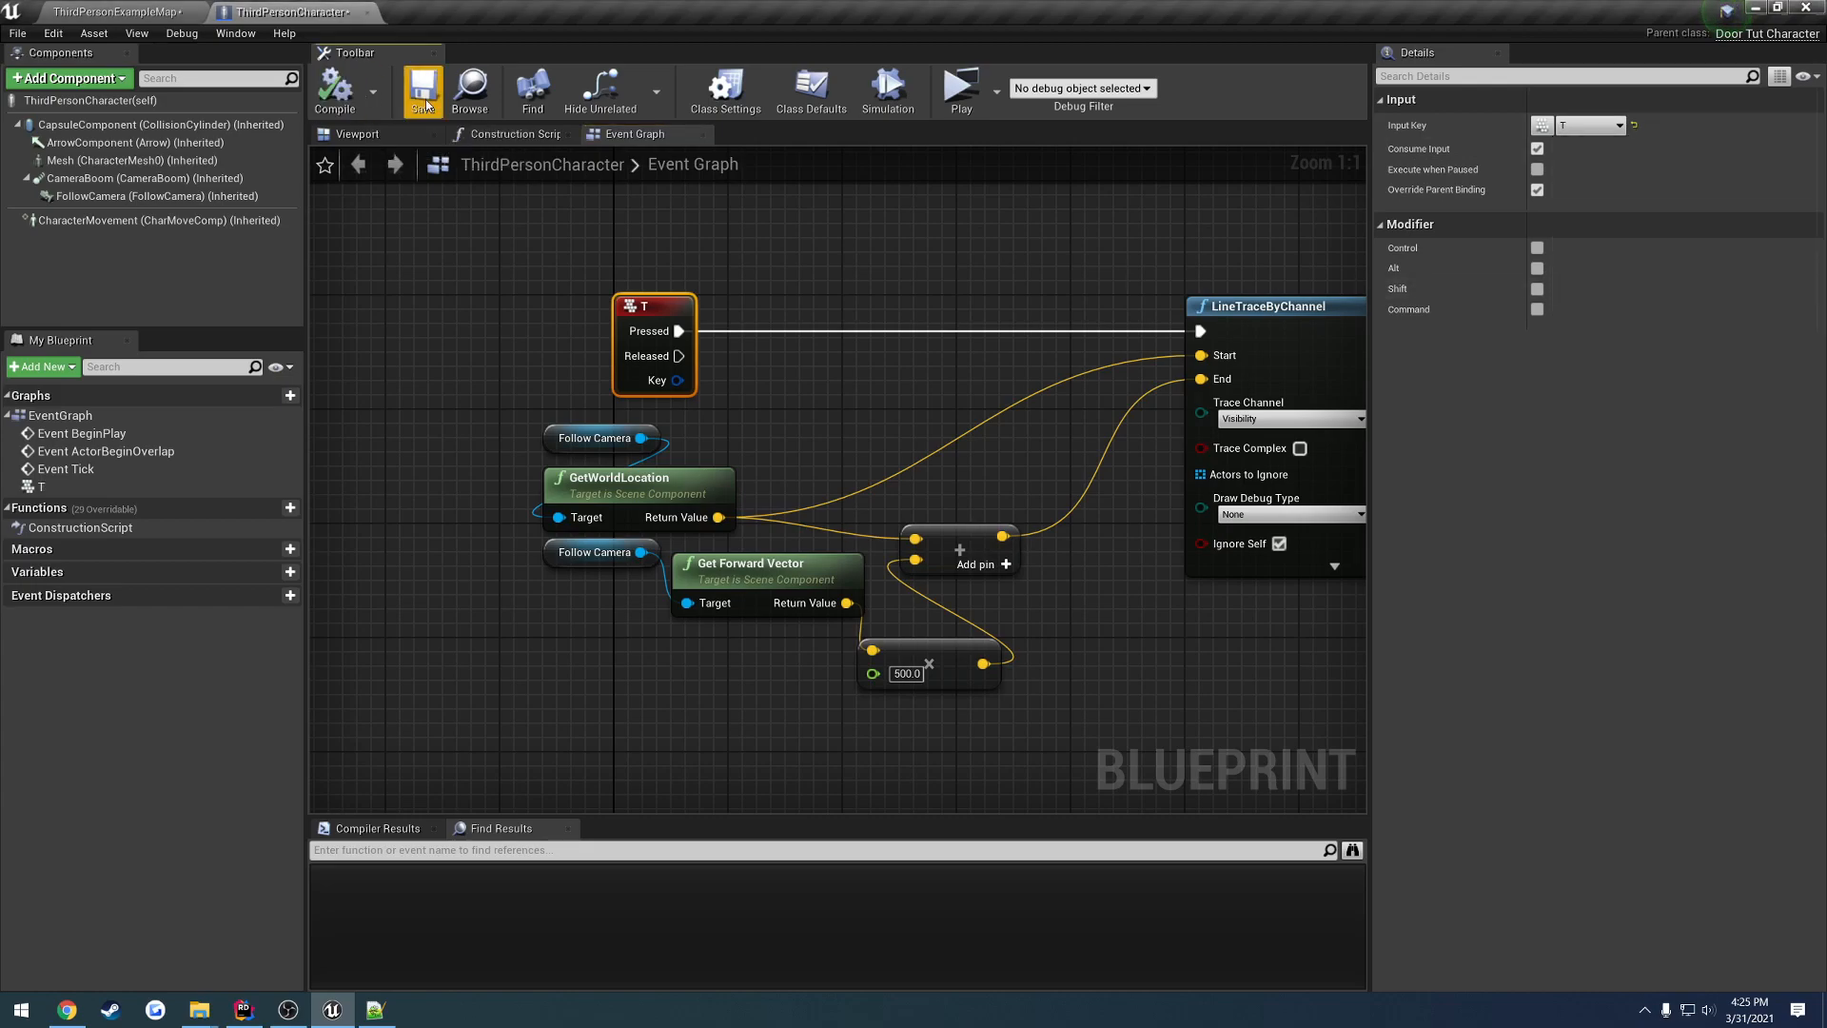
{"action": "left_click", "coordinate": [423, 89]}
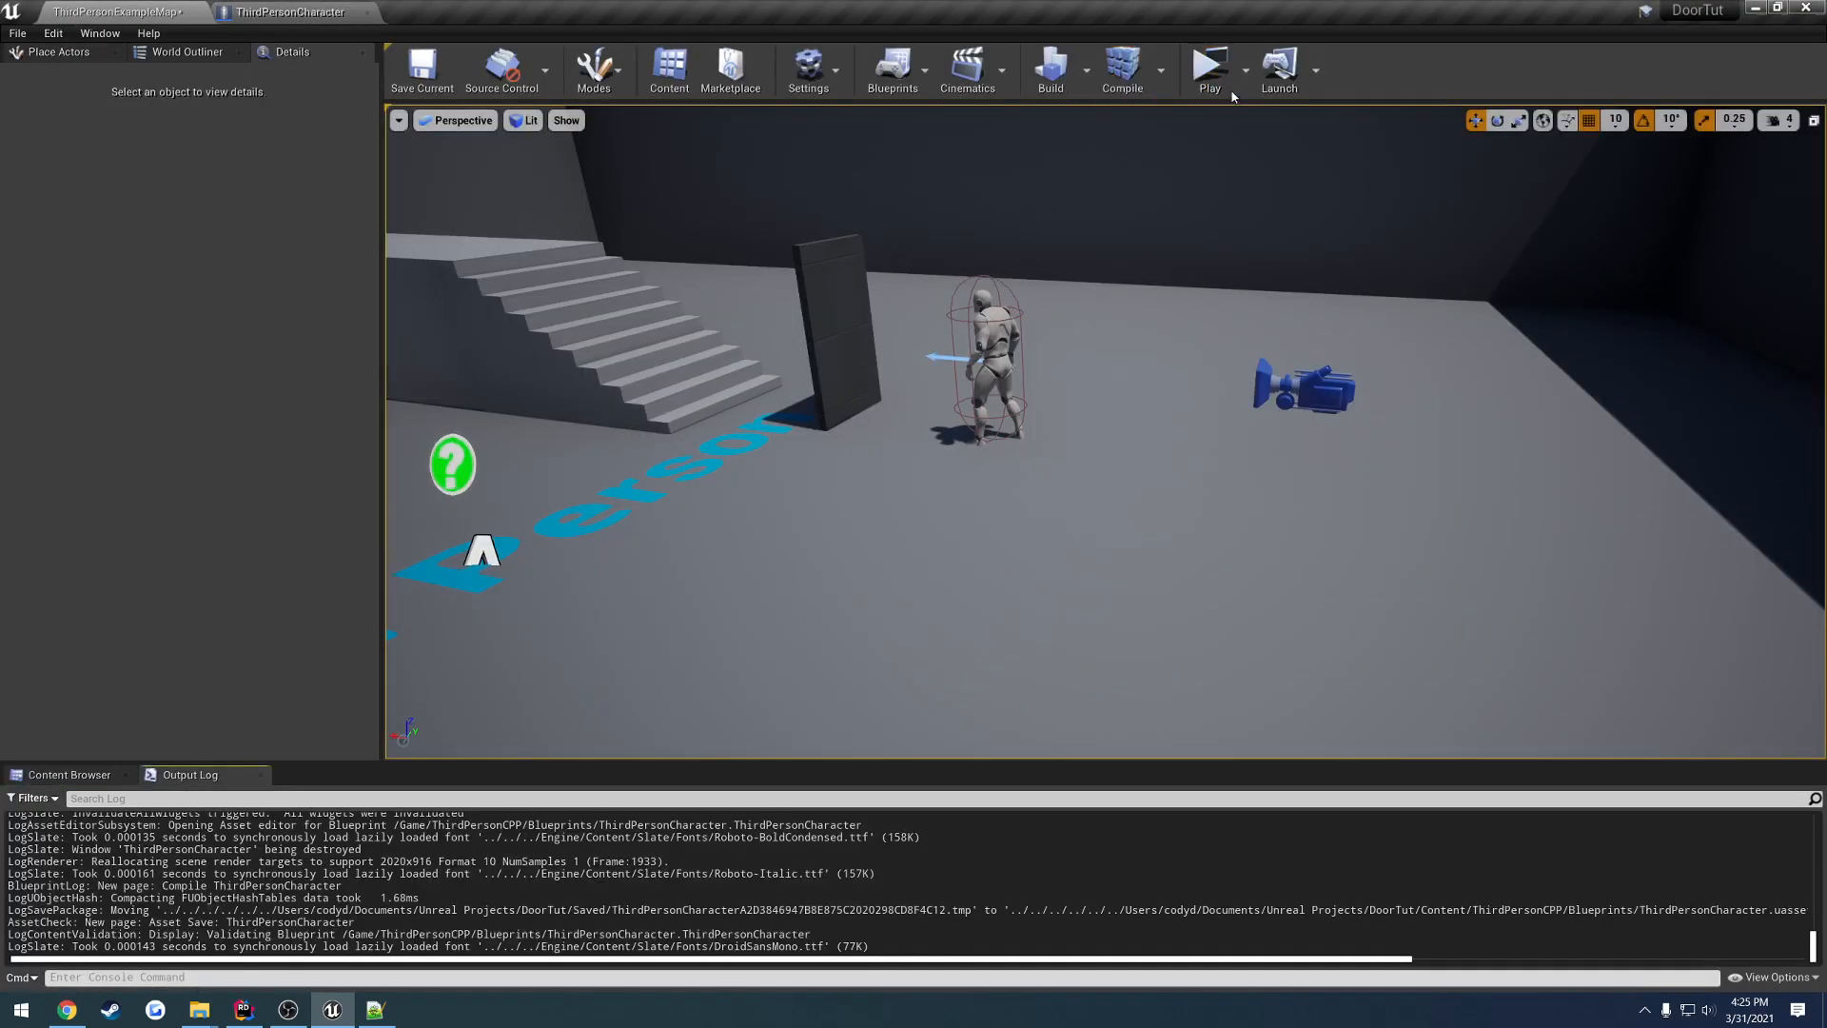
- Play-test the level from the toolbar, then return to the character Event Graph
{"action": "left_click", "coordinate": [1208, 66]}
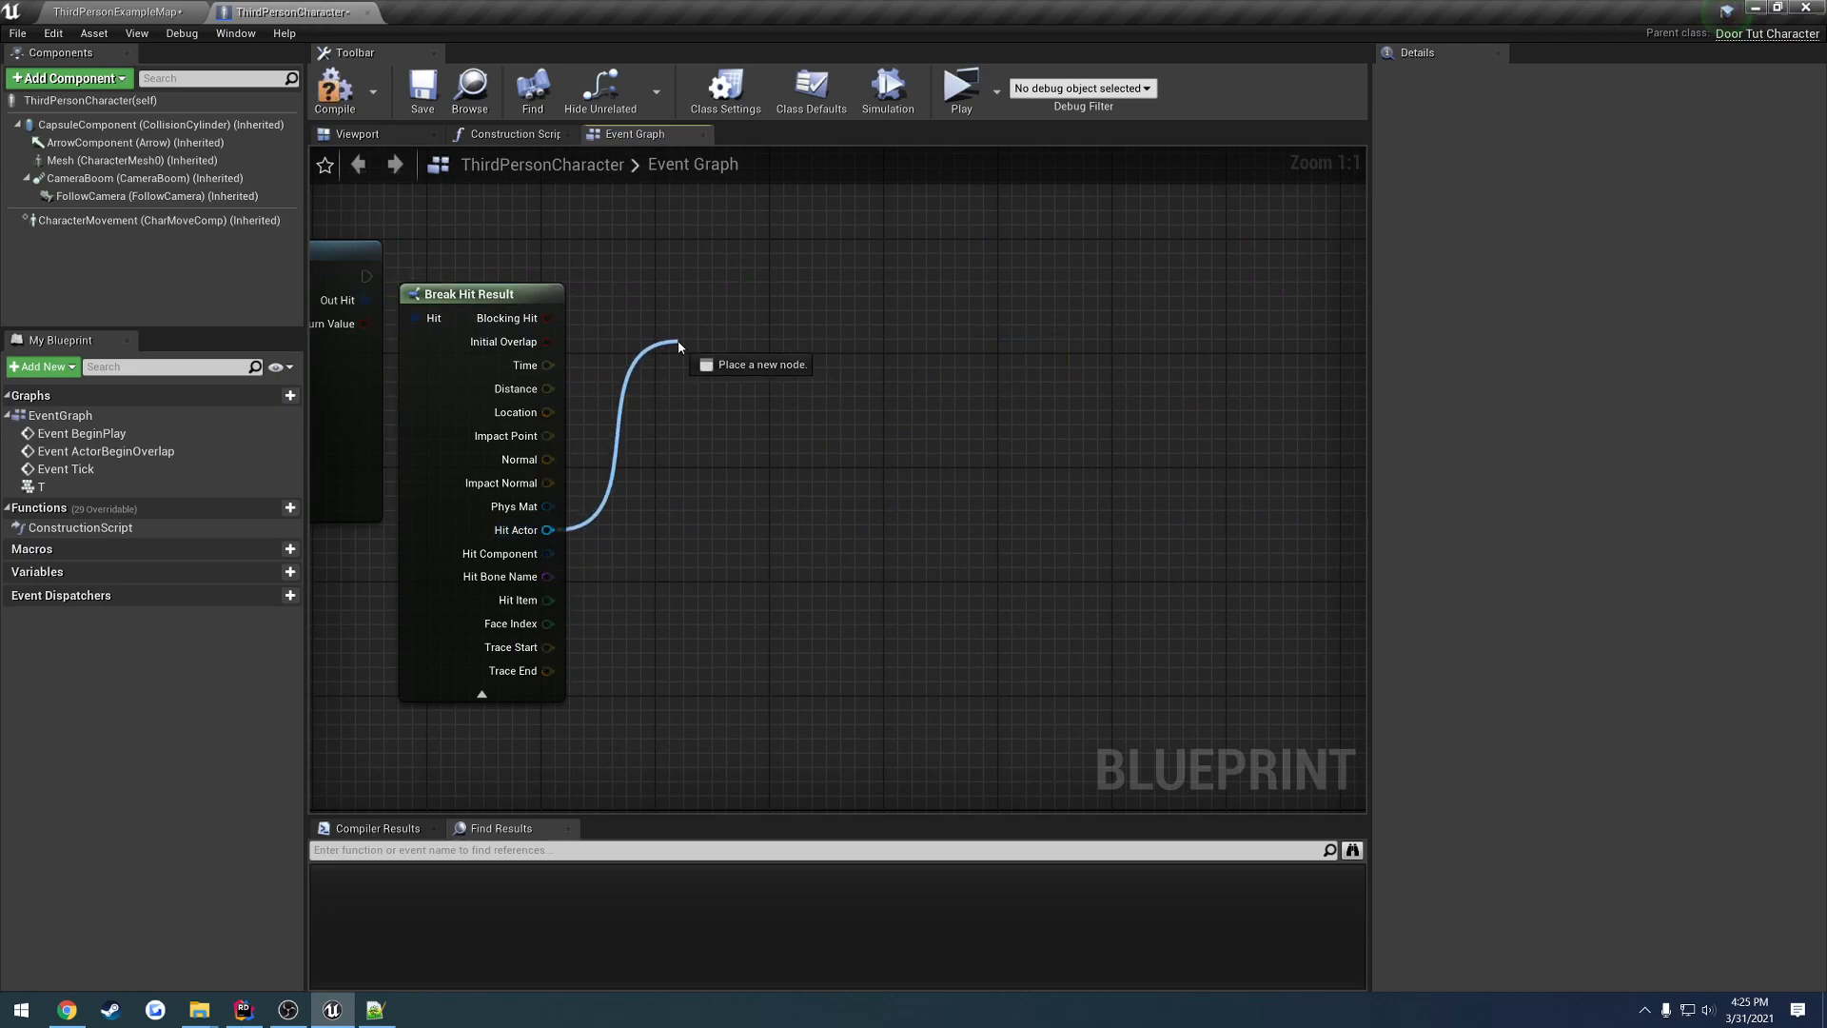
- Try a Does Implement Interface check for UseInterface on Hit Actor, then search 'use' actions instead
{"action": "type", "text": "imple"}
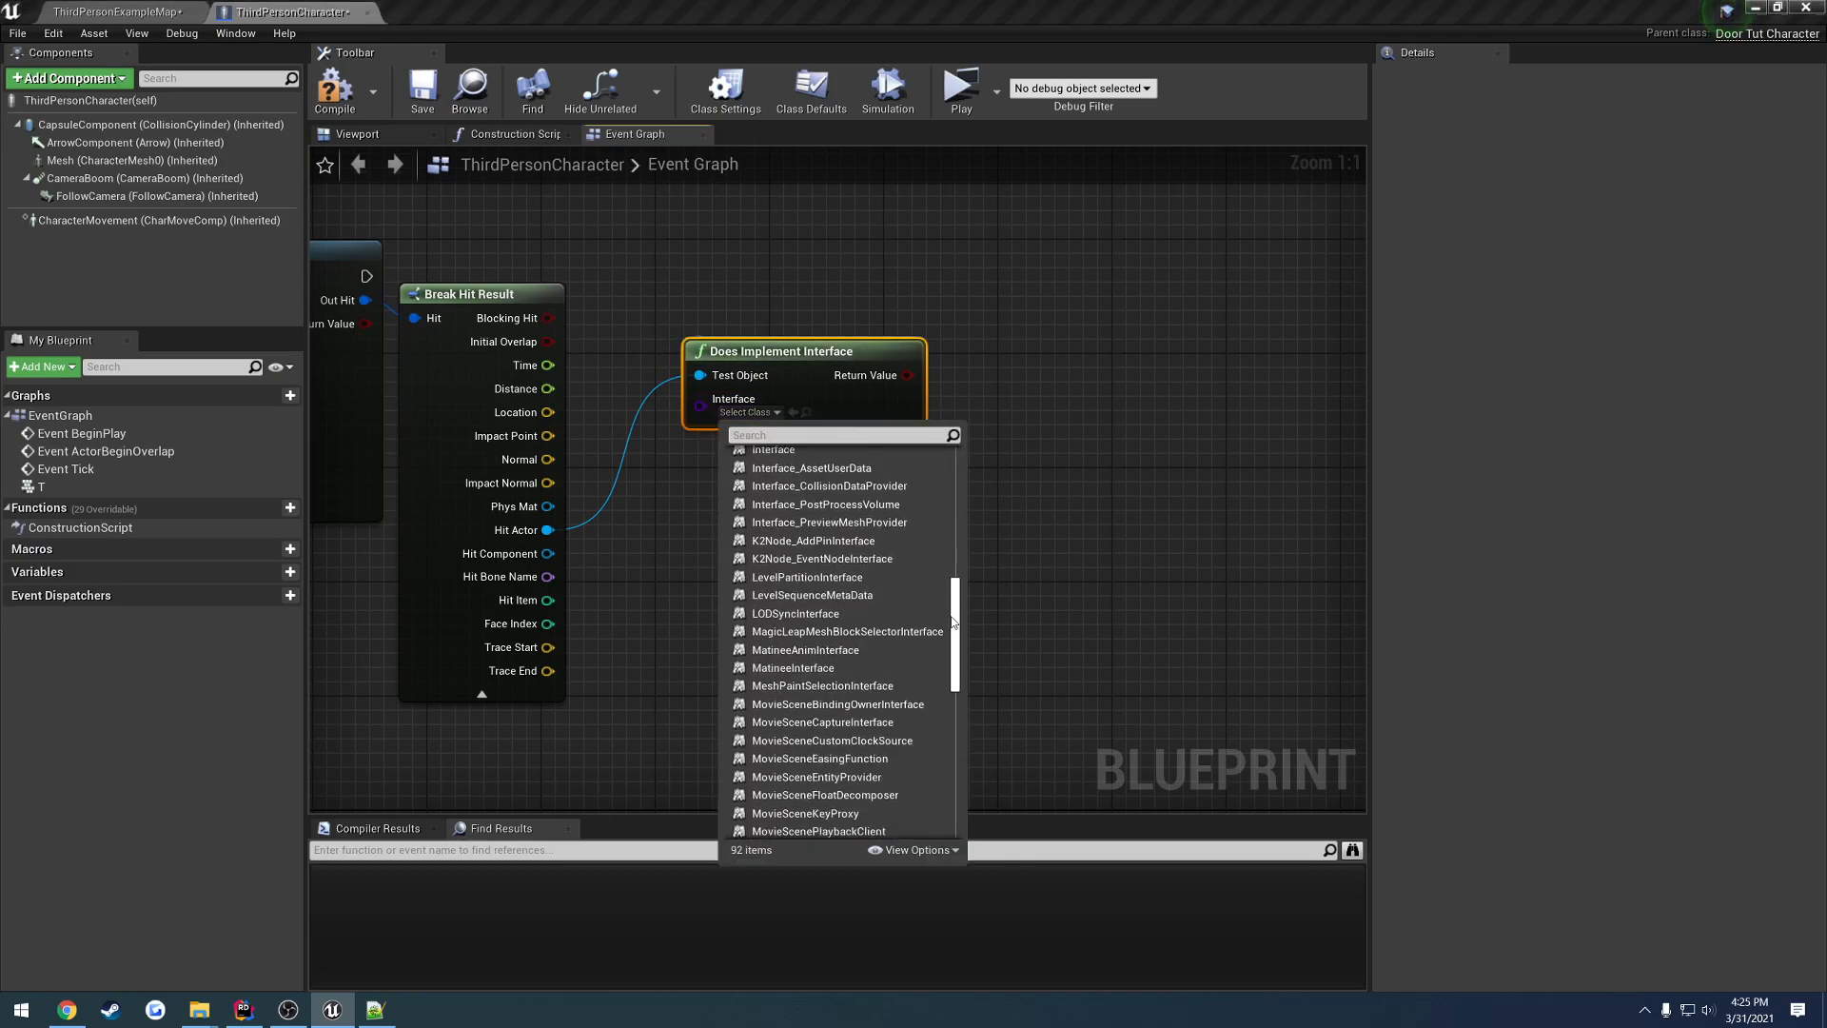
{"action": "scroll", "scroll_direction": "down", "scroll_amount": 3}
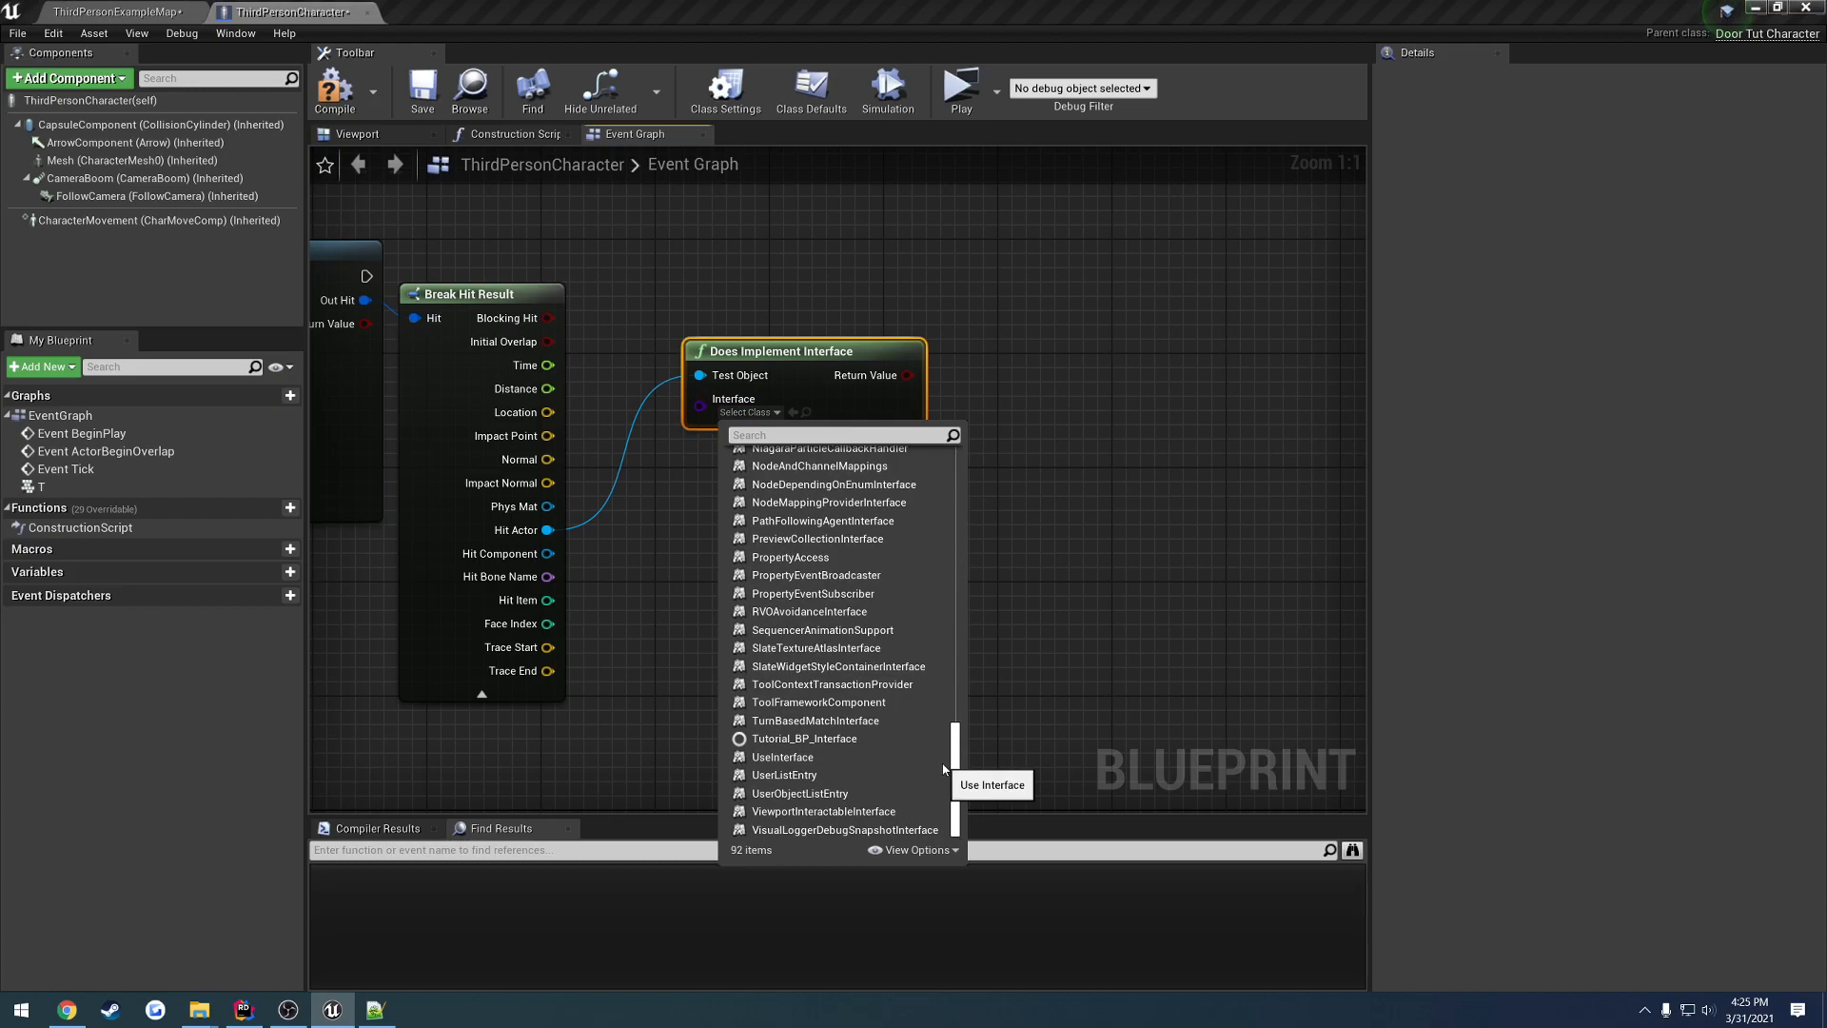
{"action": "left_click", "coordinate": [782, 755]}
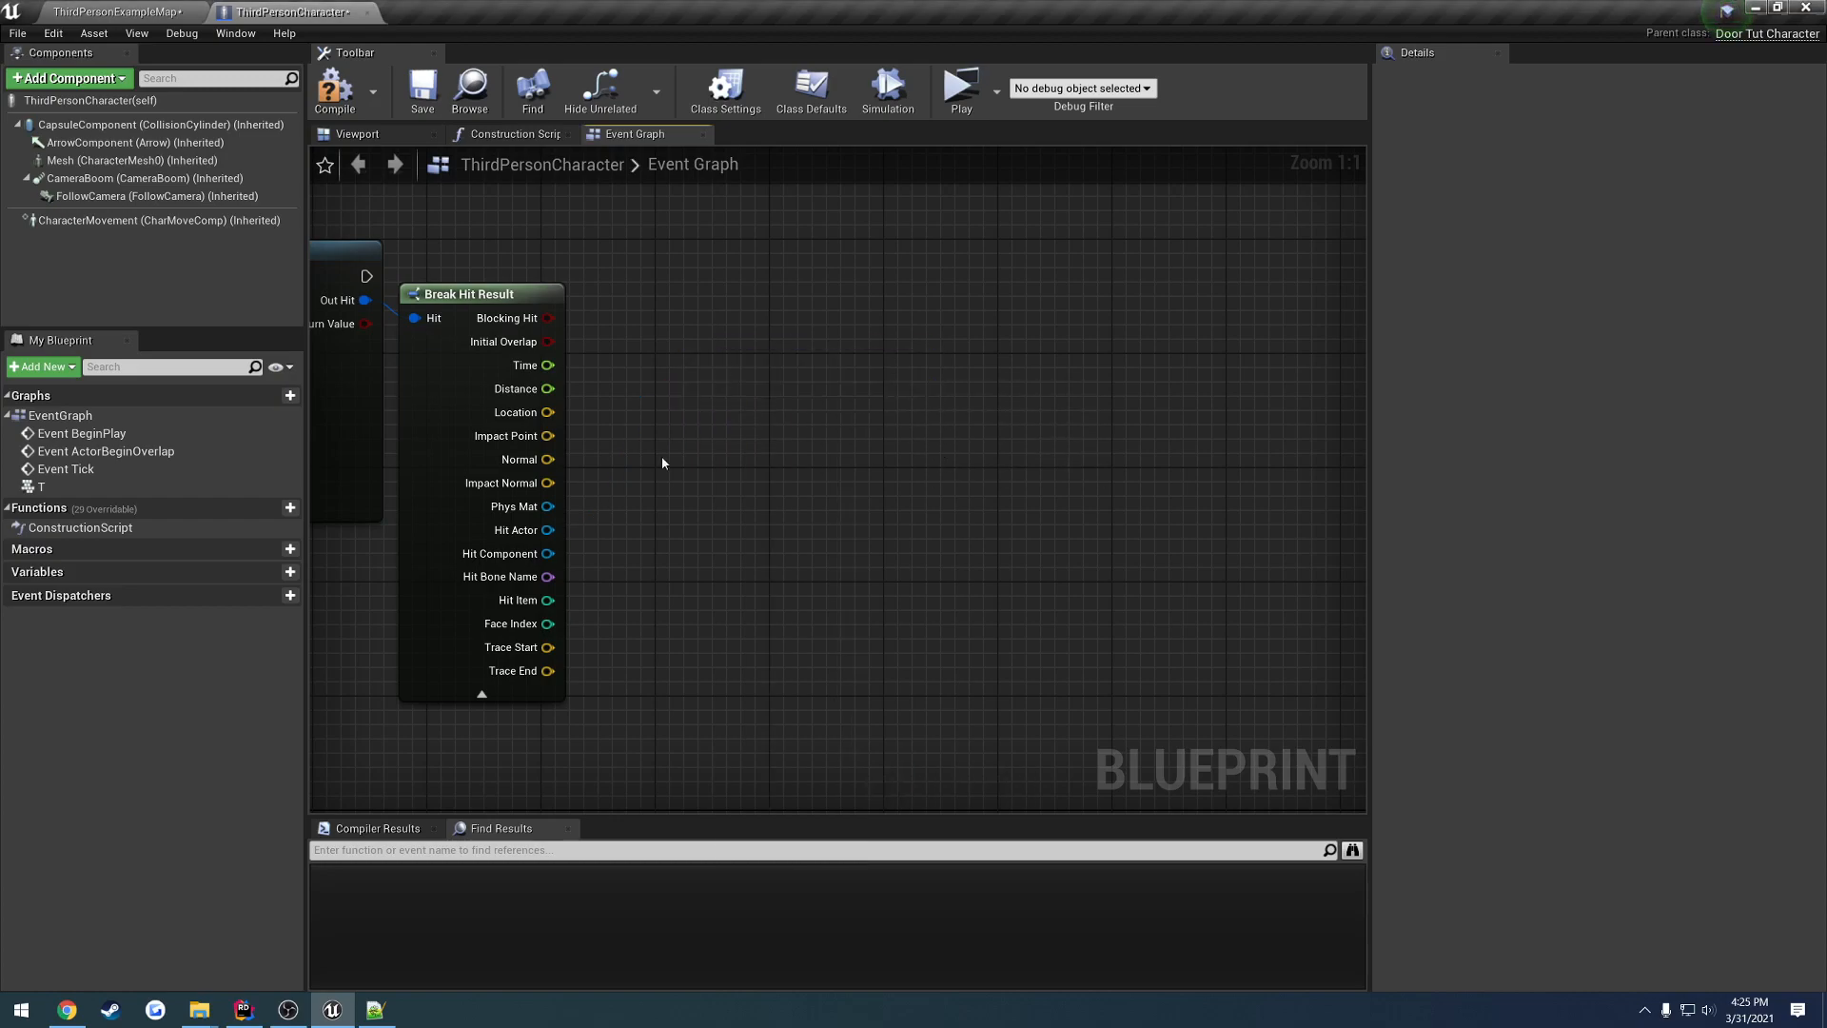
{"action": "left_click_drag", "start_coordinate": [548, 530], "coordinate": [631, 423]}
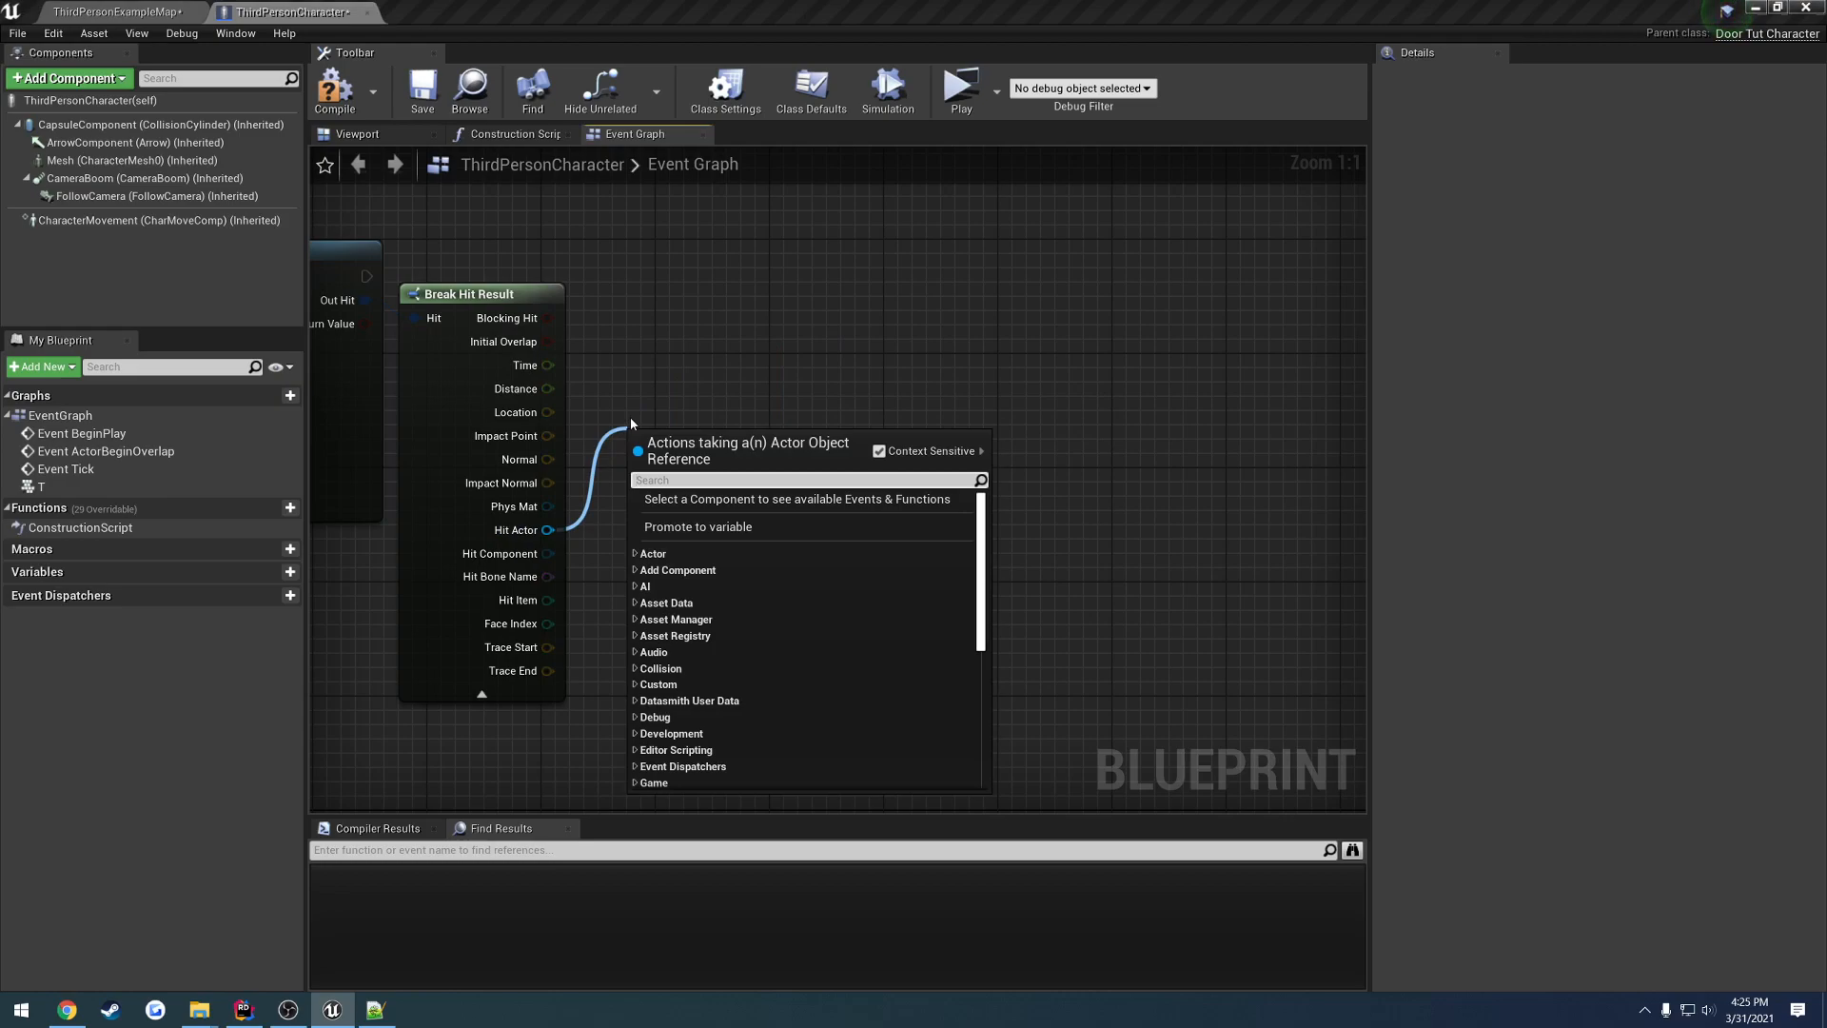
{"action": "type", "text": "use"}
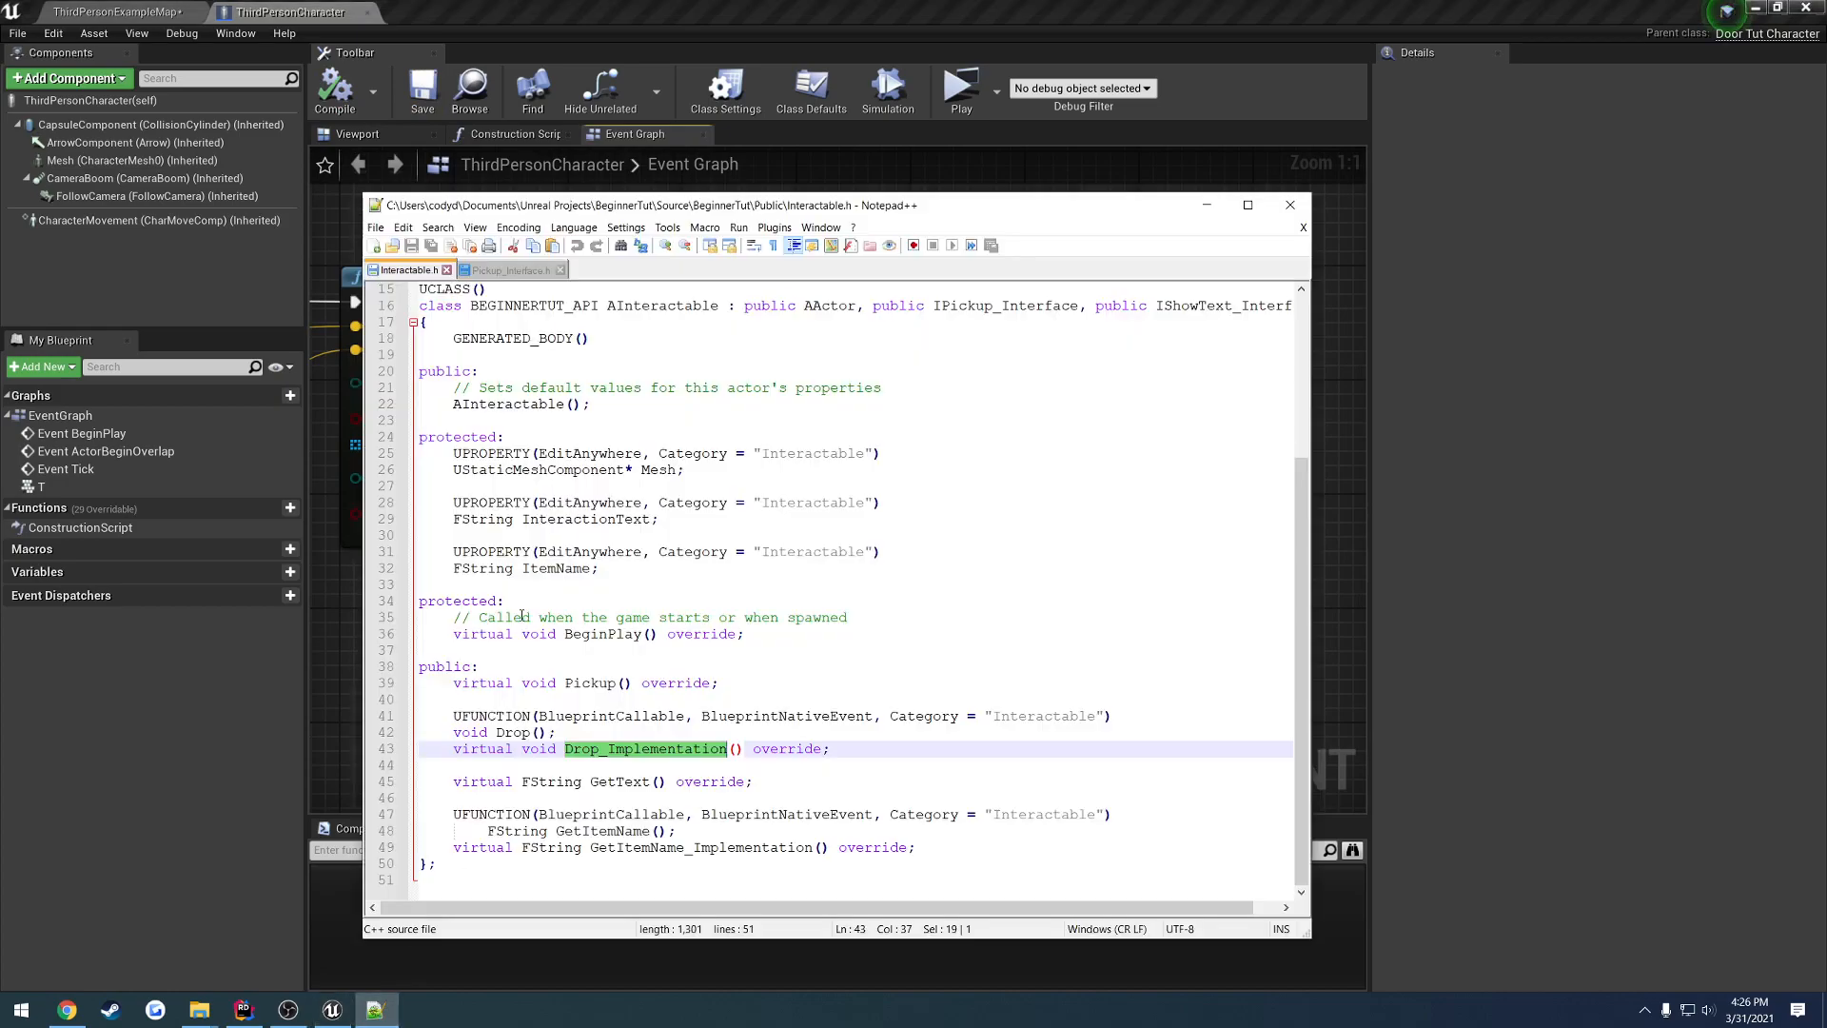
- Switch from Notepad++ back to UseInterface.h in Rider
{"action": "left_click", "coordinate": [510, 269]}
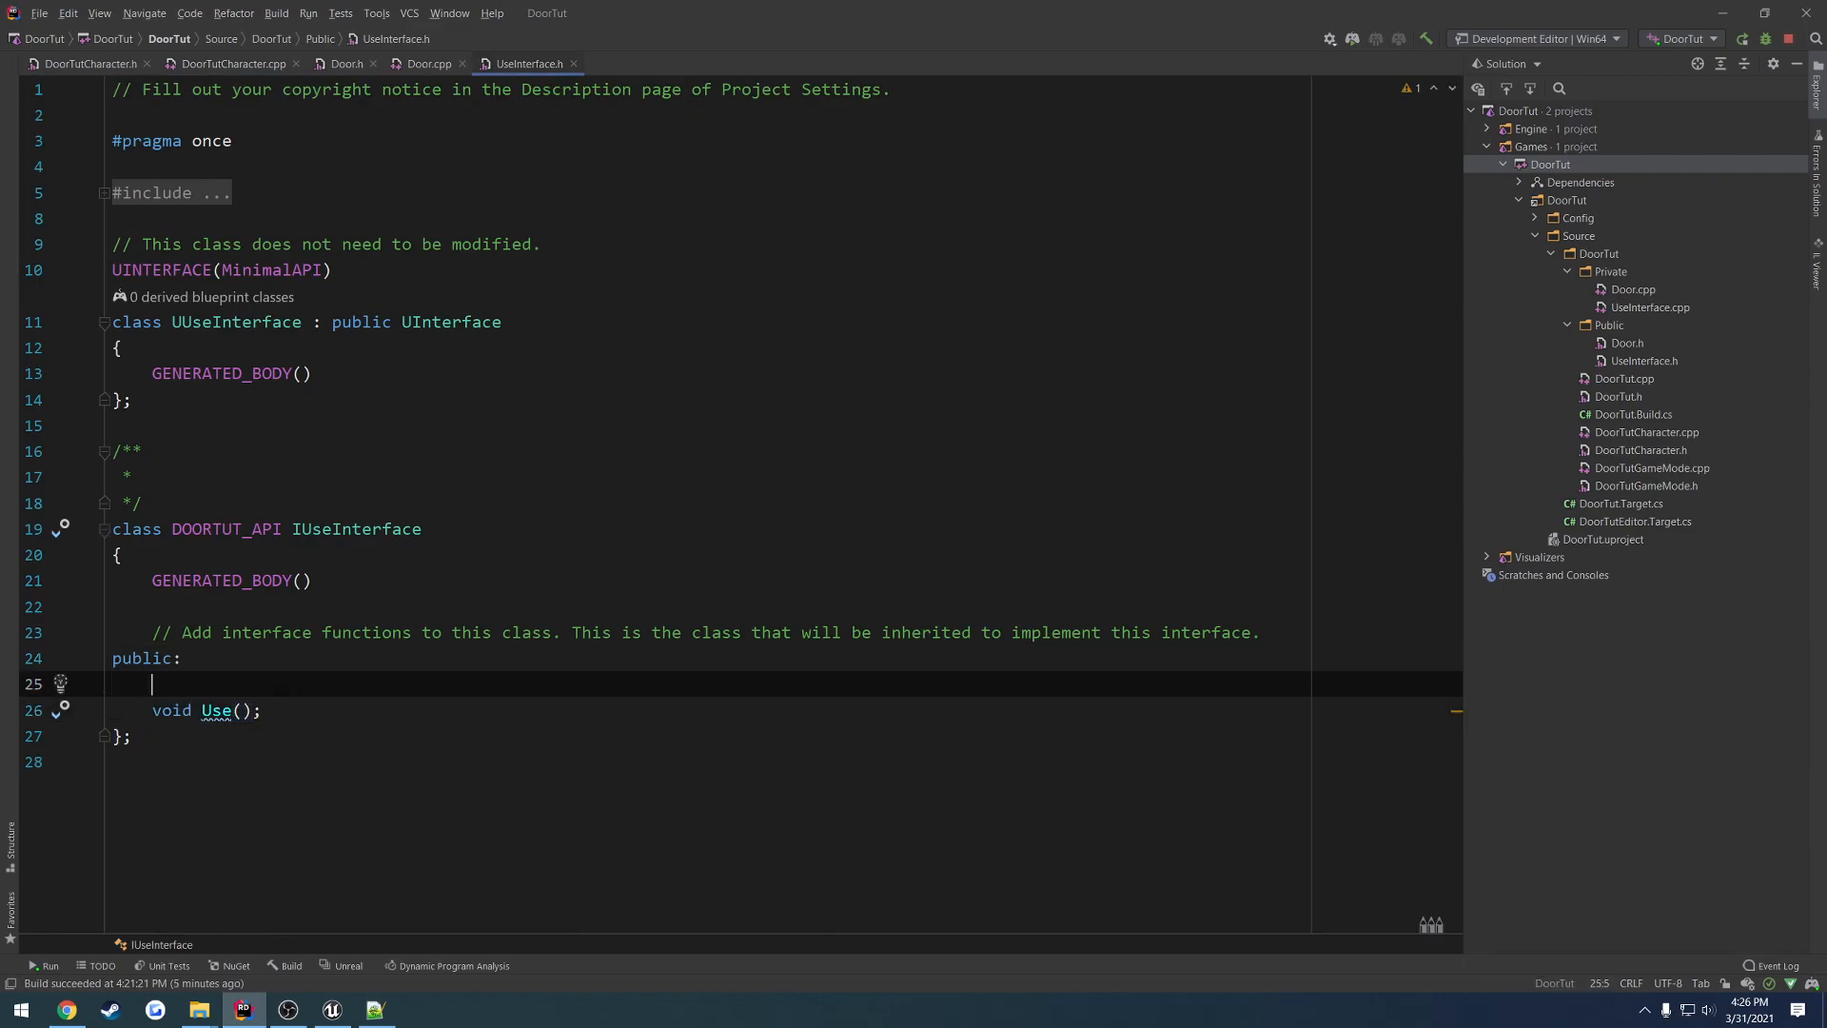
- Mark Use() in UseInterface.h as UFUNCTION(BlueprintCallable, BlueprintNativeEvent)
{"action": "type", "text": "UFUNCTION(BlueprintCallable, BlueprintNativeEvent"}
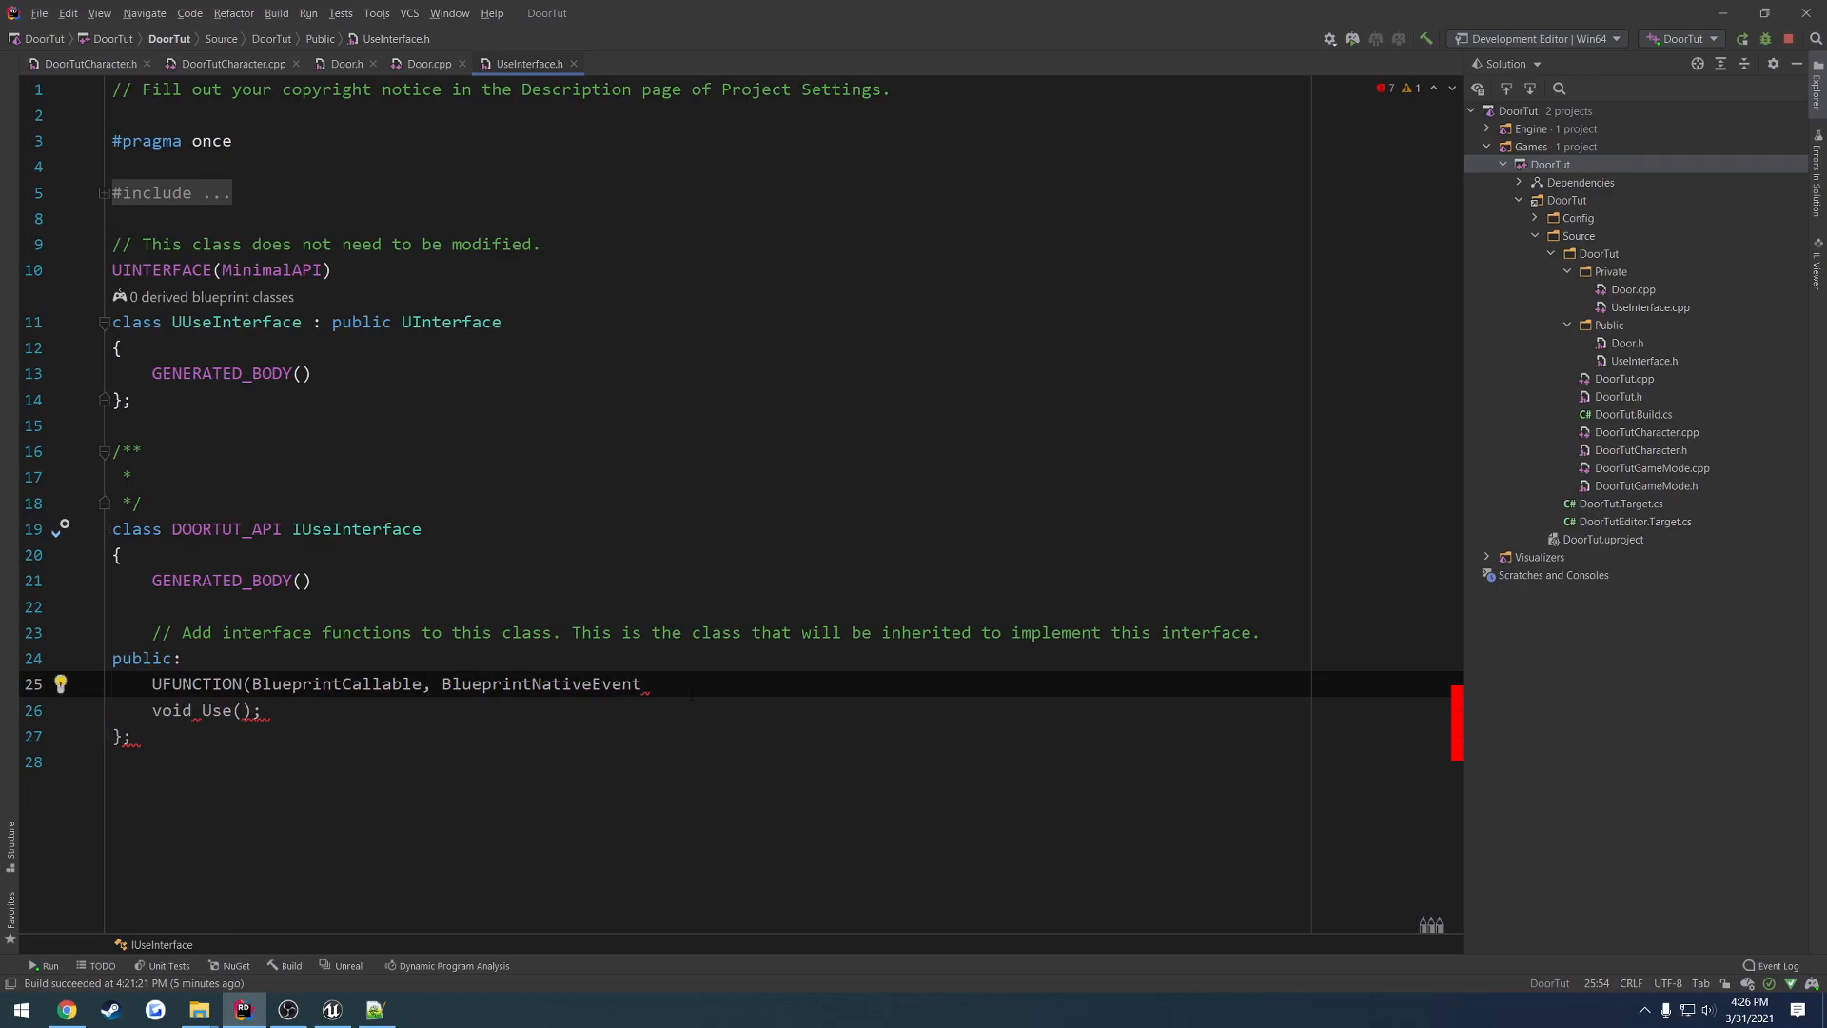
{"action": "type", "text": ")"}
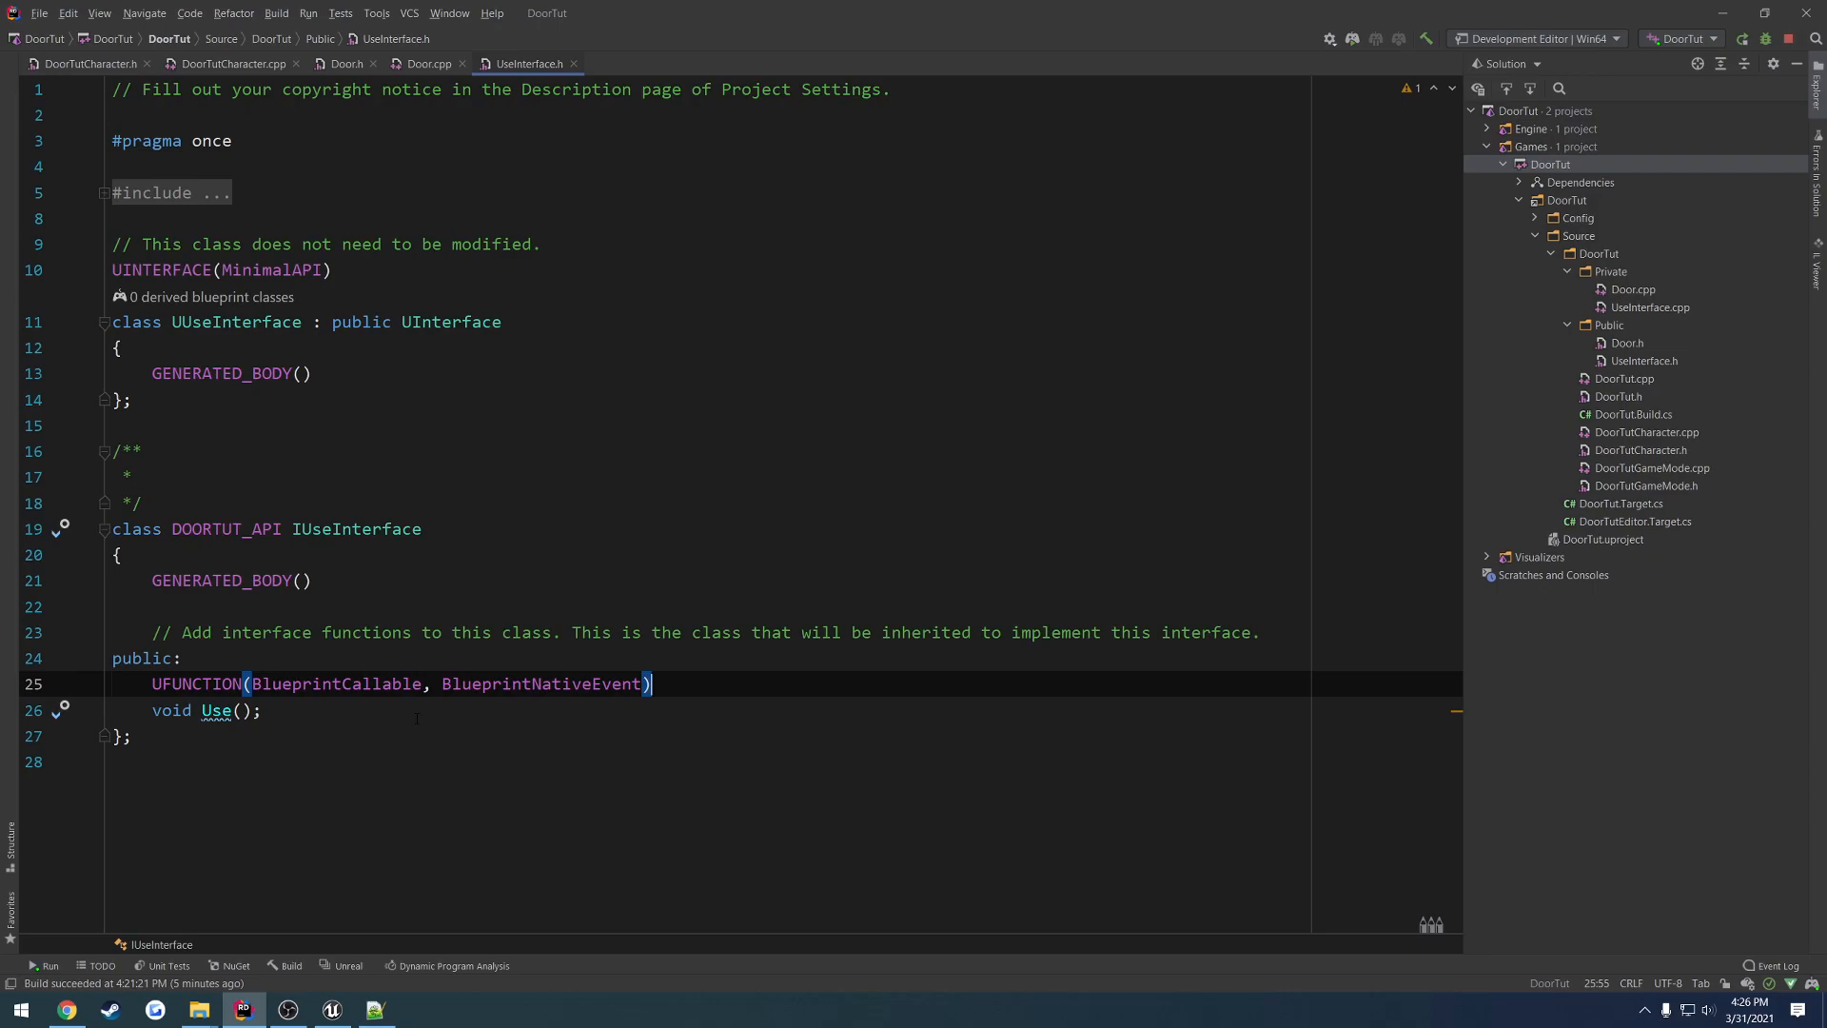
- Declare virtual Use_Implementation() override in Door.h and generate its empty body in Door.cpp
{"action": "left_click", "coordinate": [345, 63]}
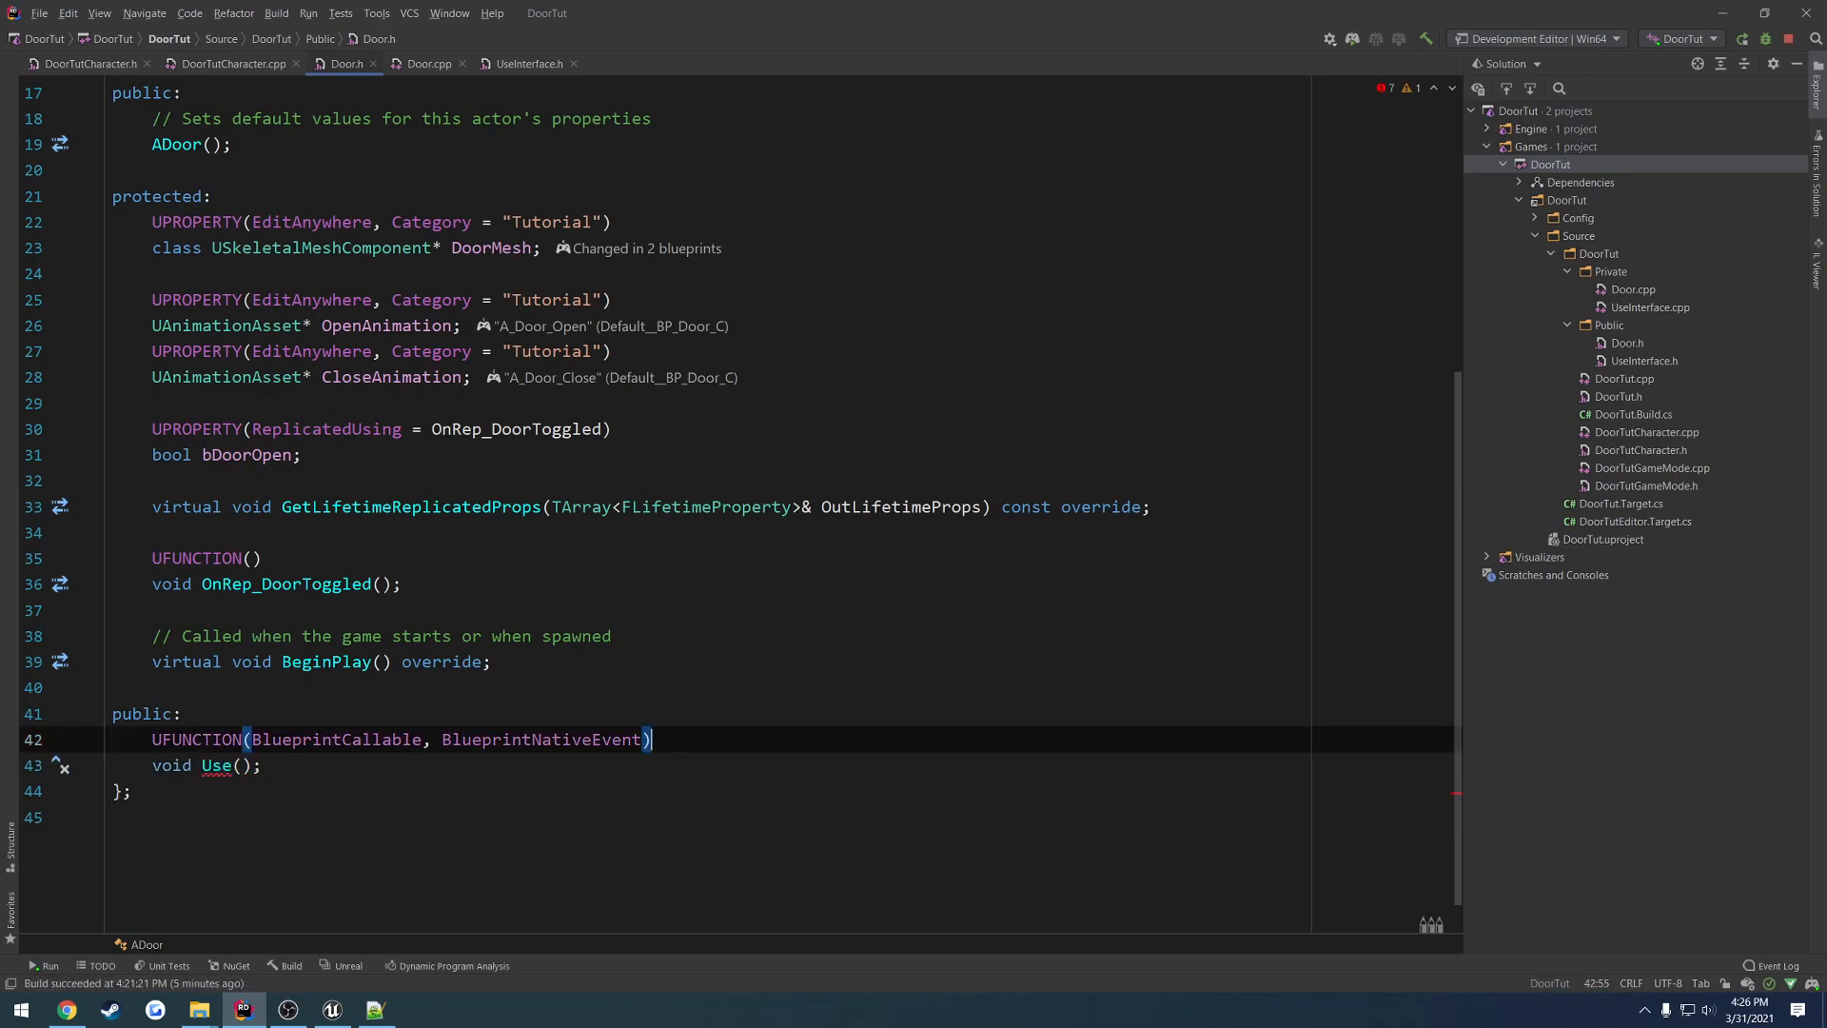
{"action": "key", "text": "enter"}
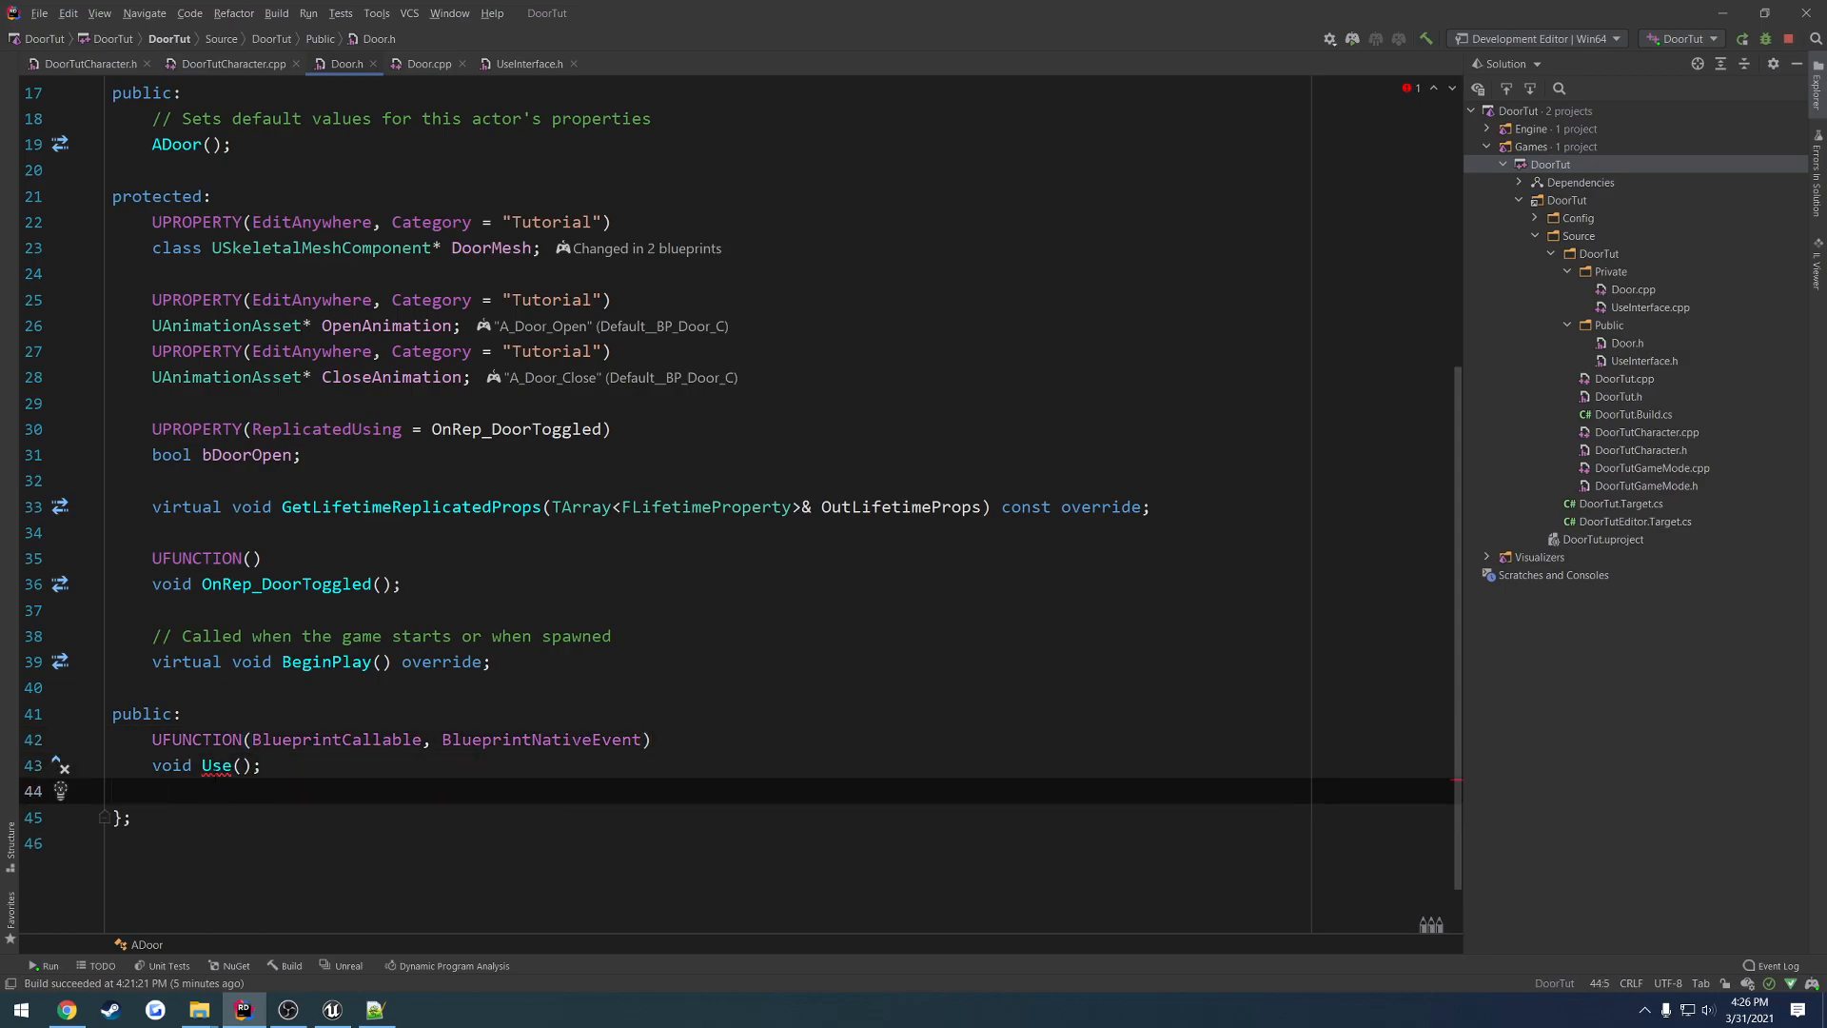
{"action": "mouse_move", "coordinate": [215, 765]}
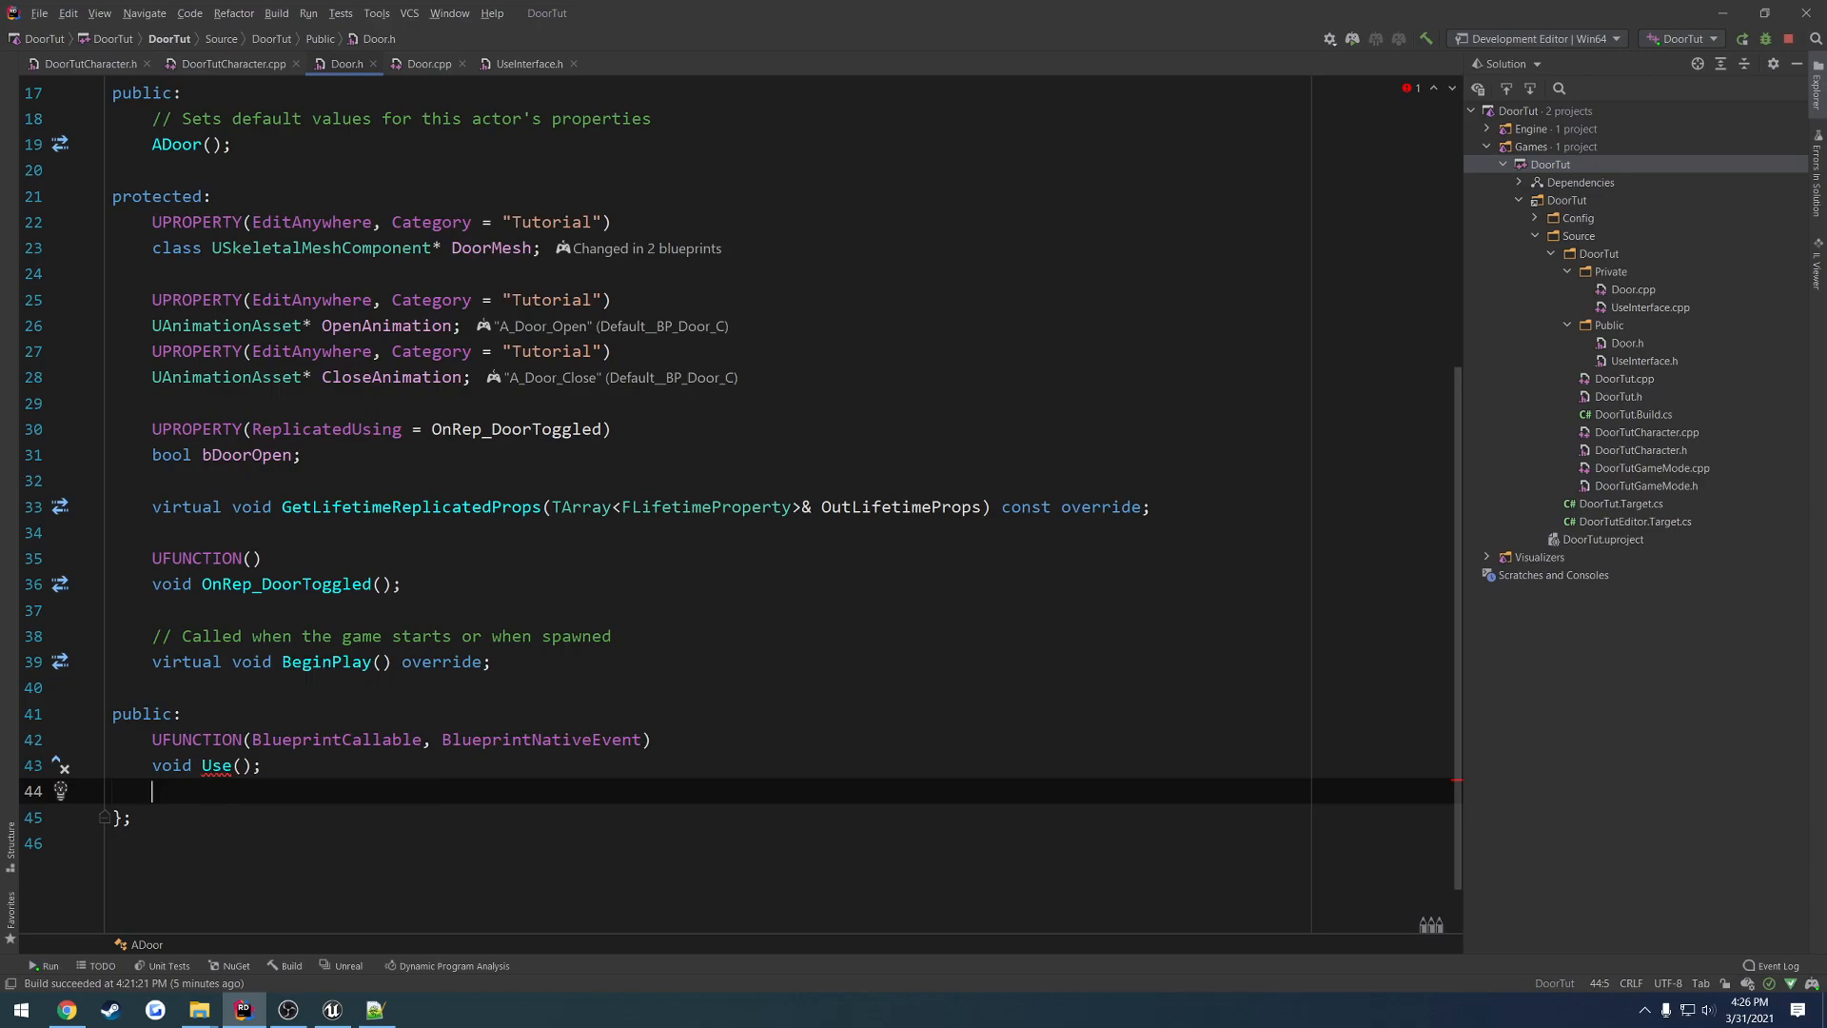
{"action": "type", "text": "virtual void Use_I"}
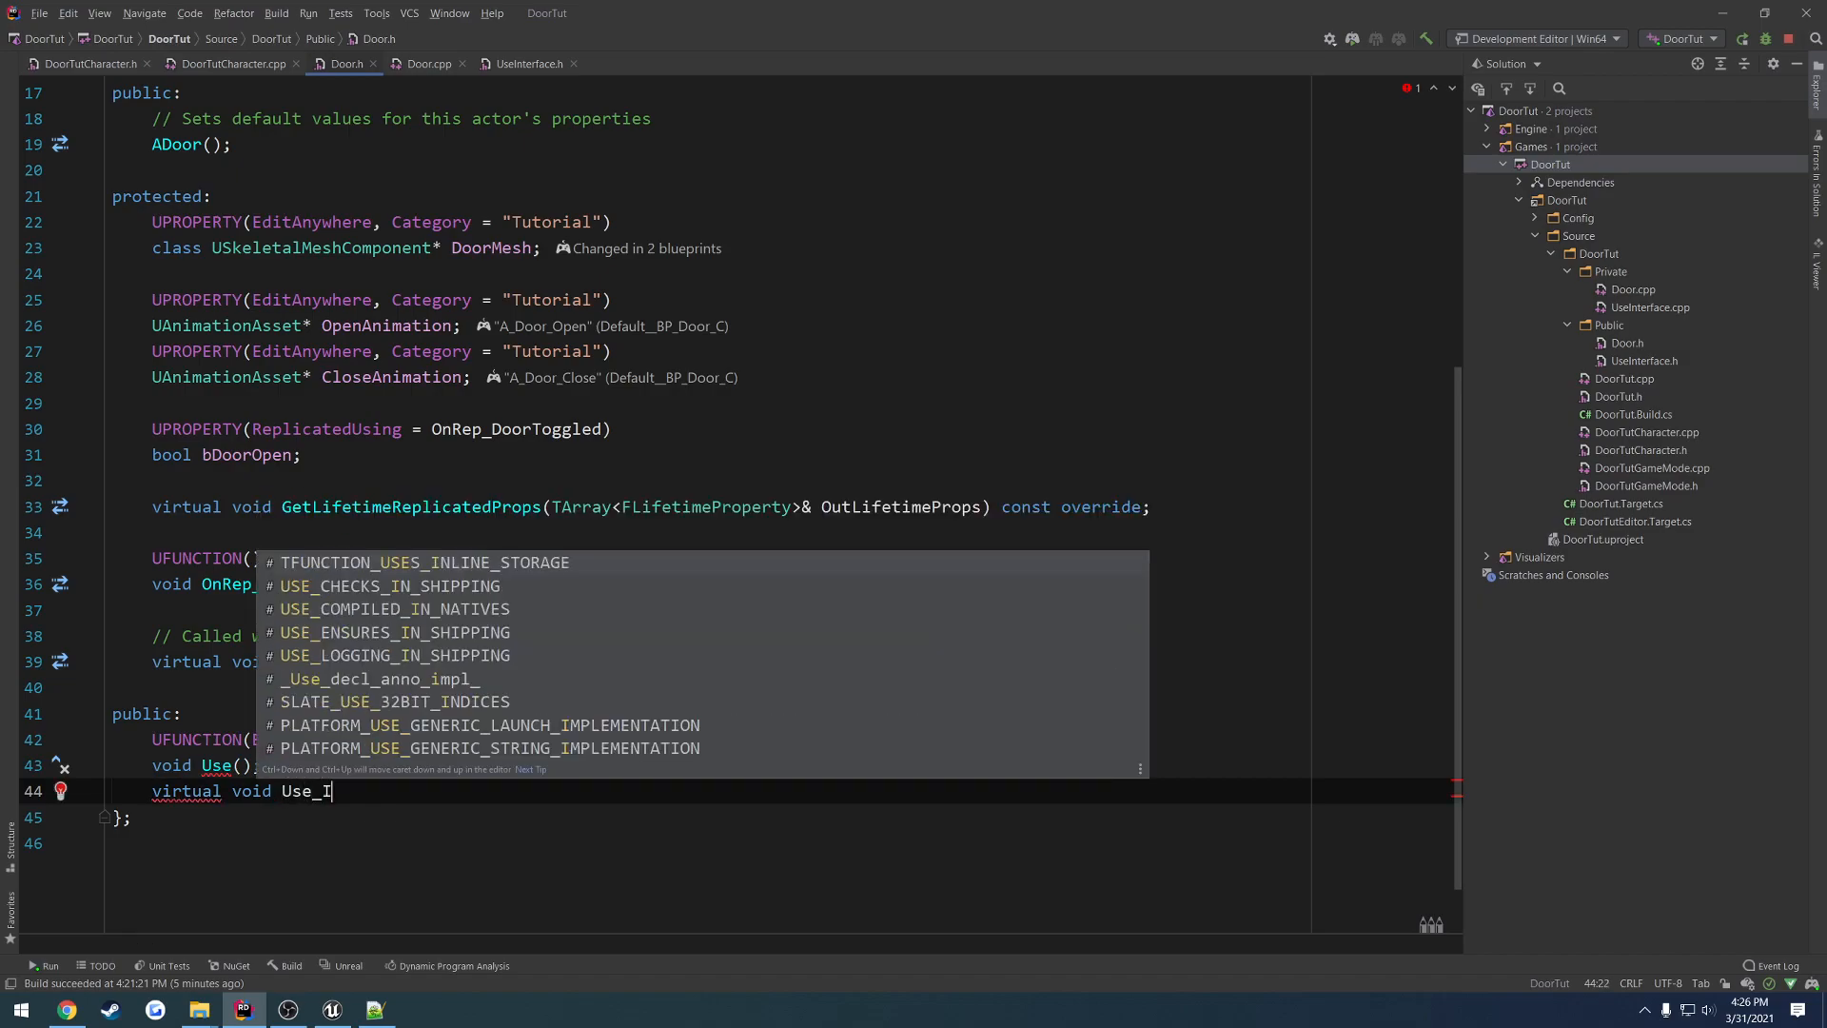
{"action": "type", "text": "mplementation"}
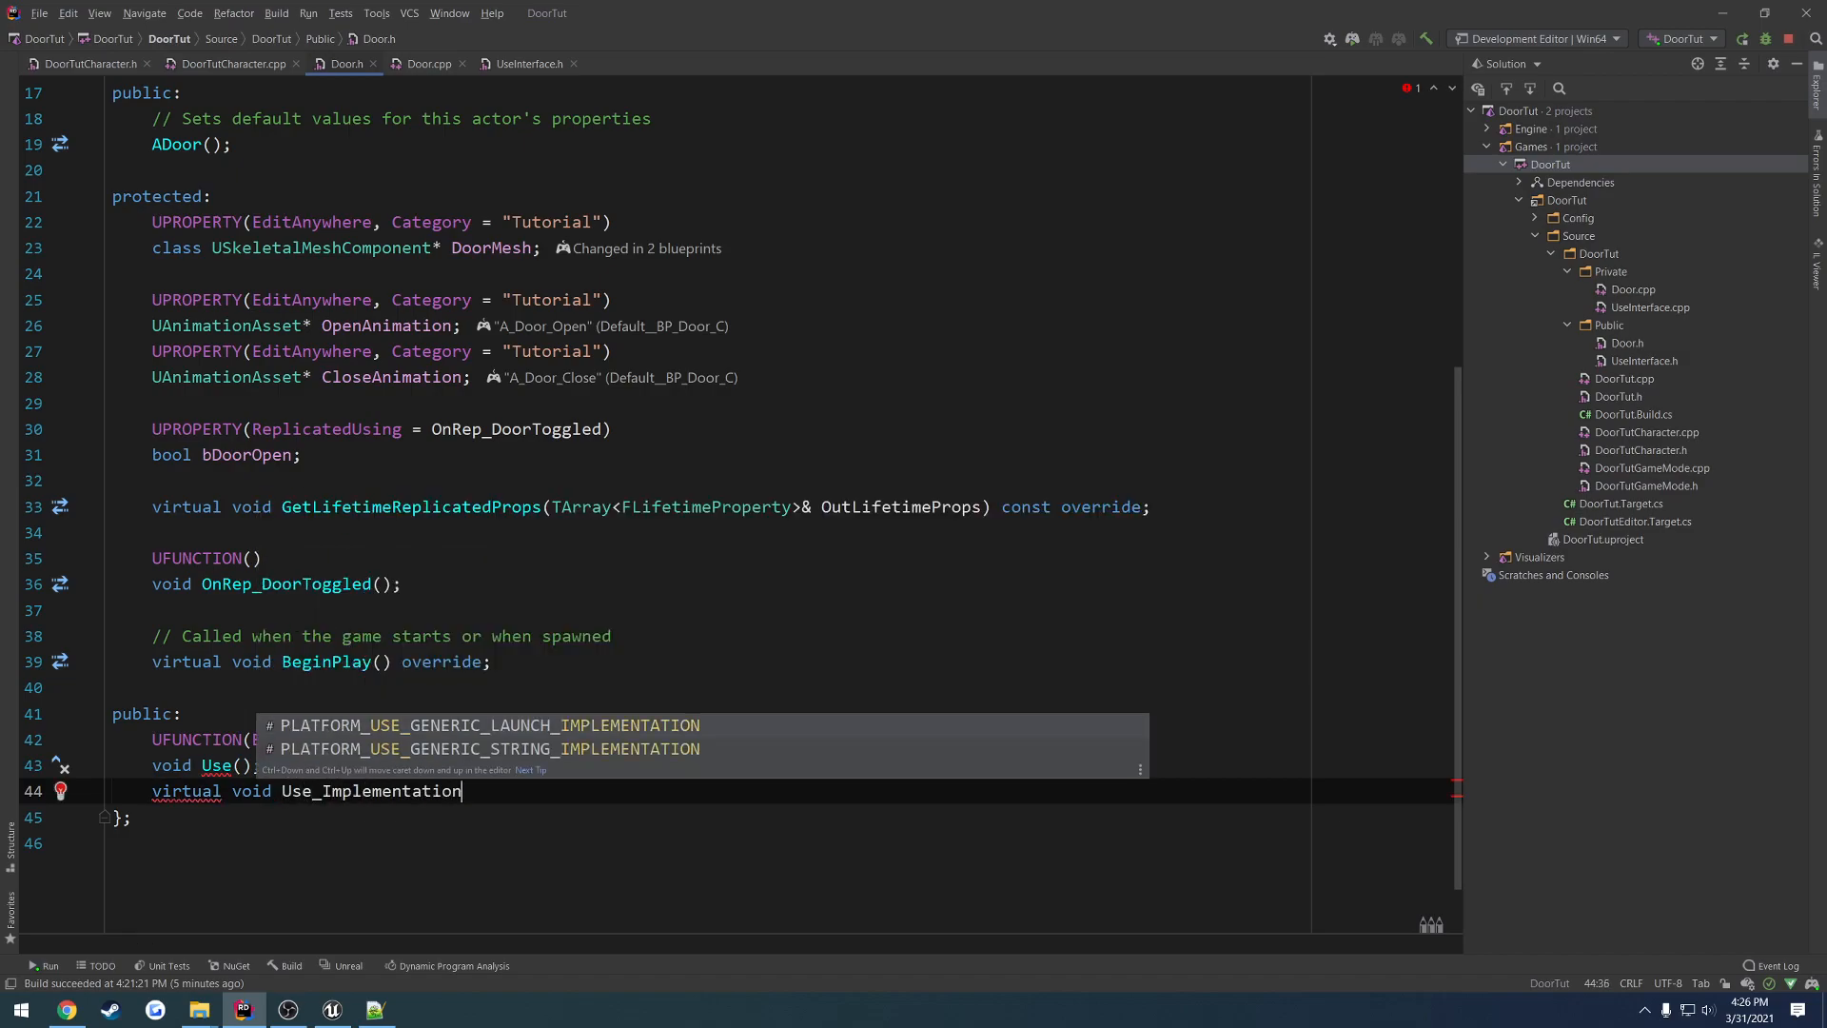
{"action": "type", "text": "() override;"}
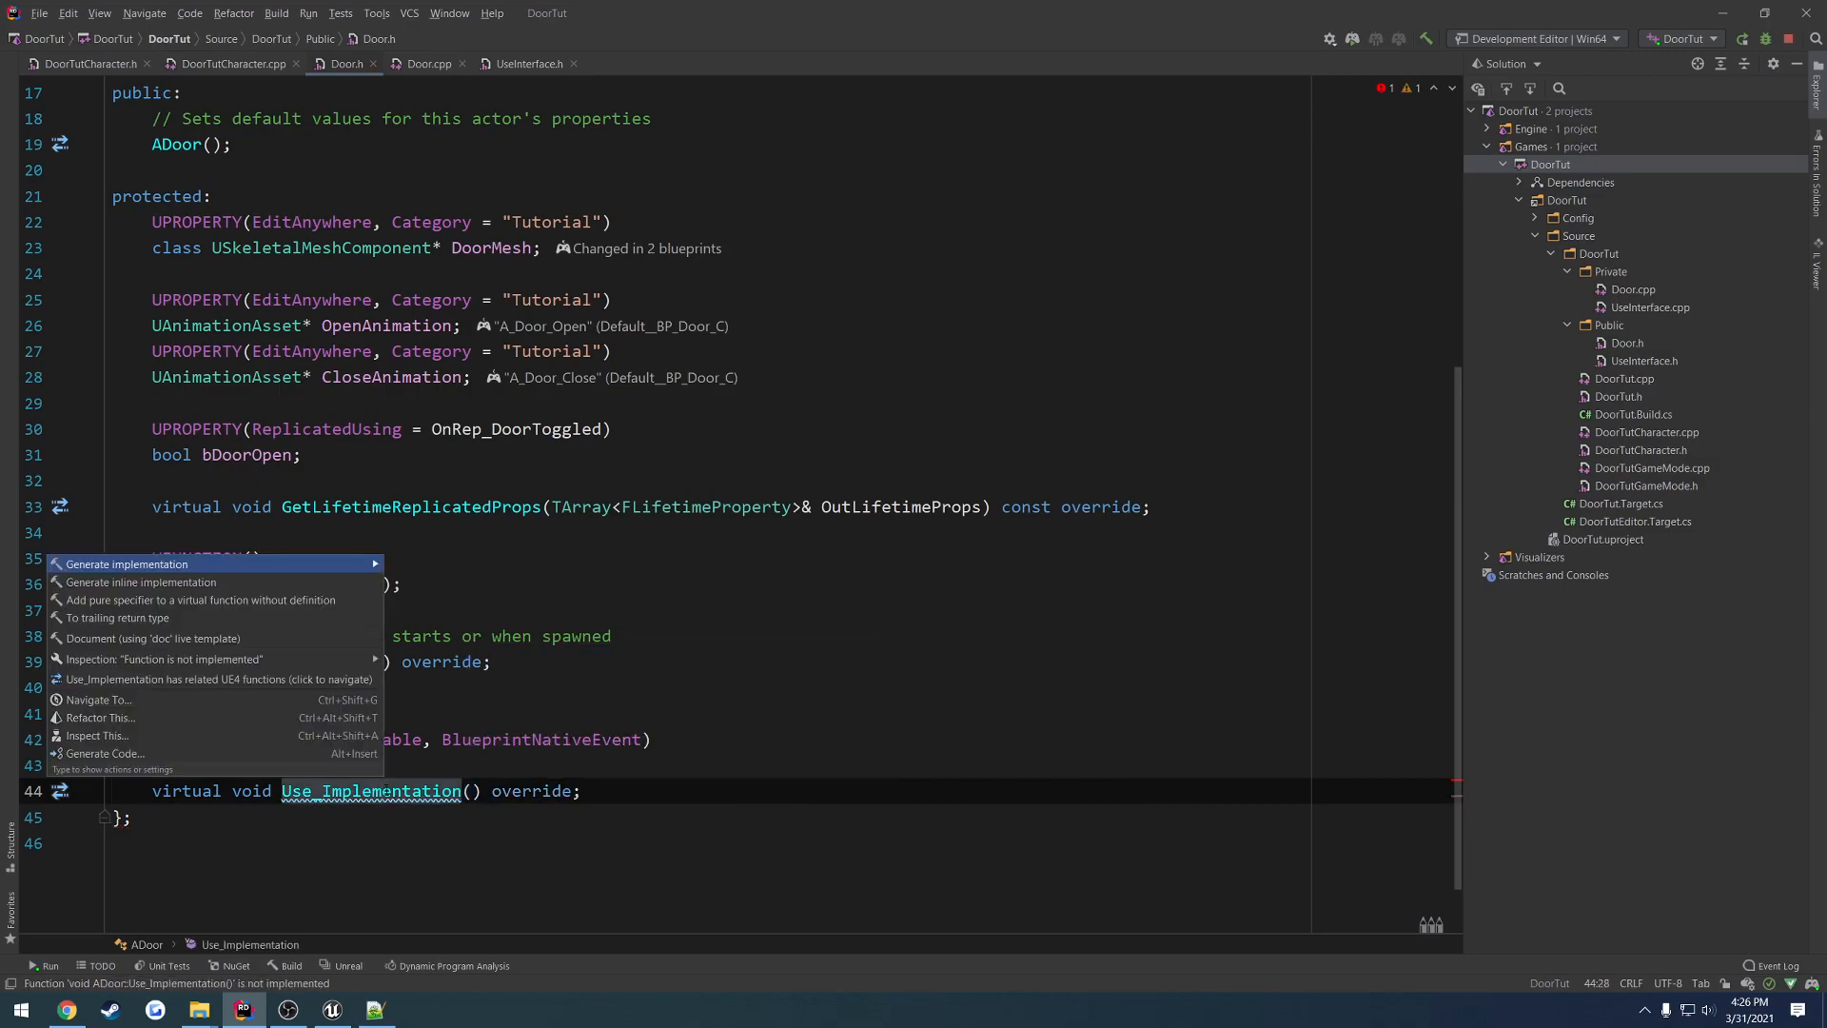
{"action": "left_click", "coordinate": [128, 563]}
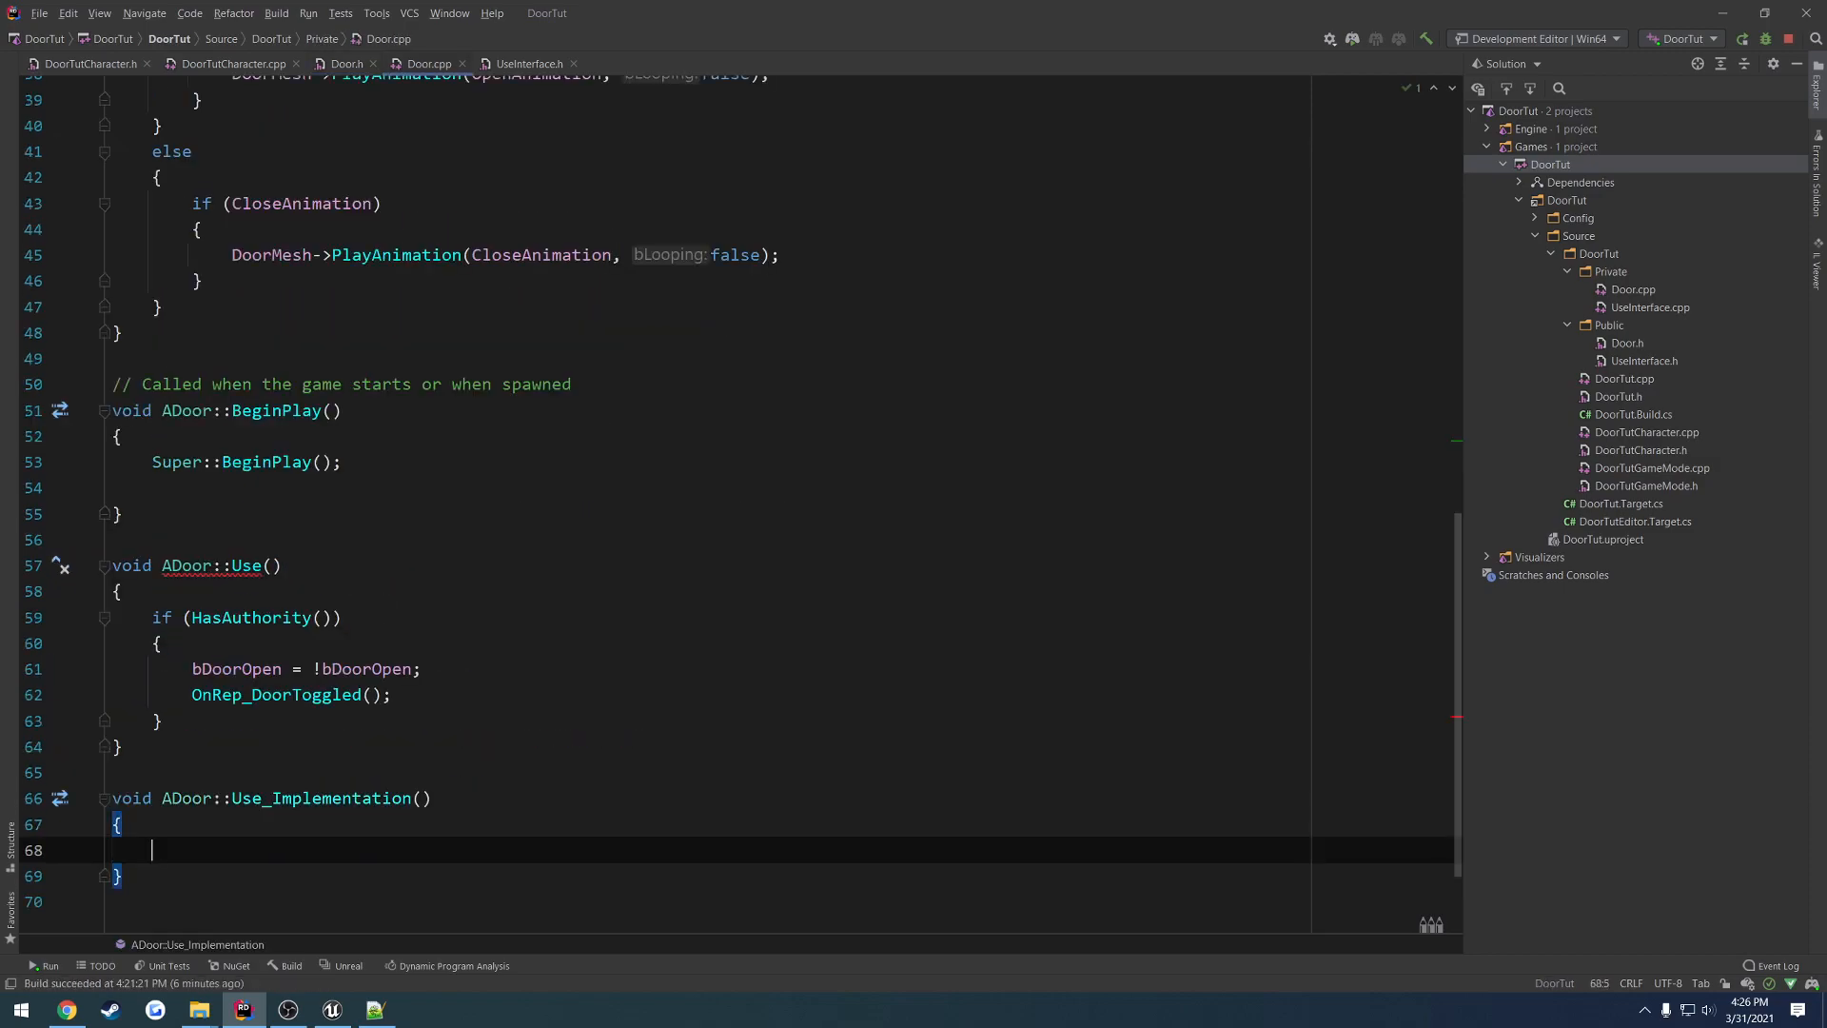
{"action": "scroll", "scroll_direction": "down", "scroll_amount": 3}
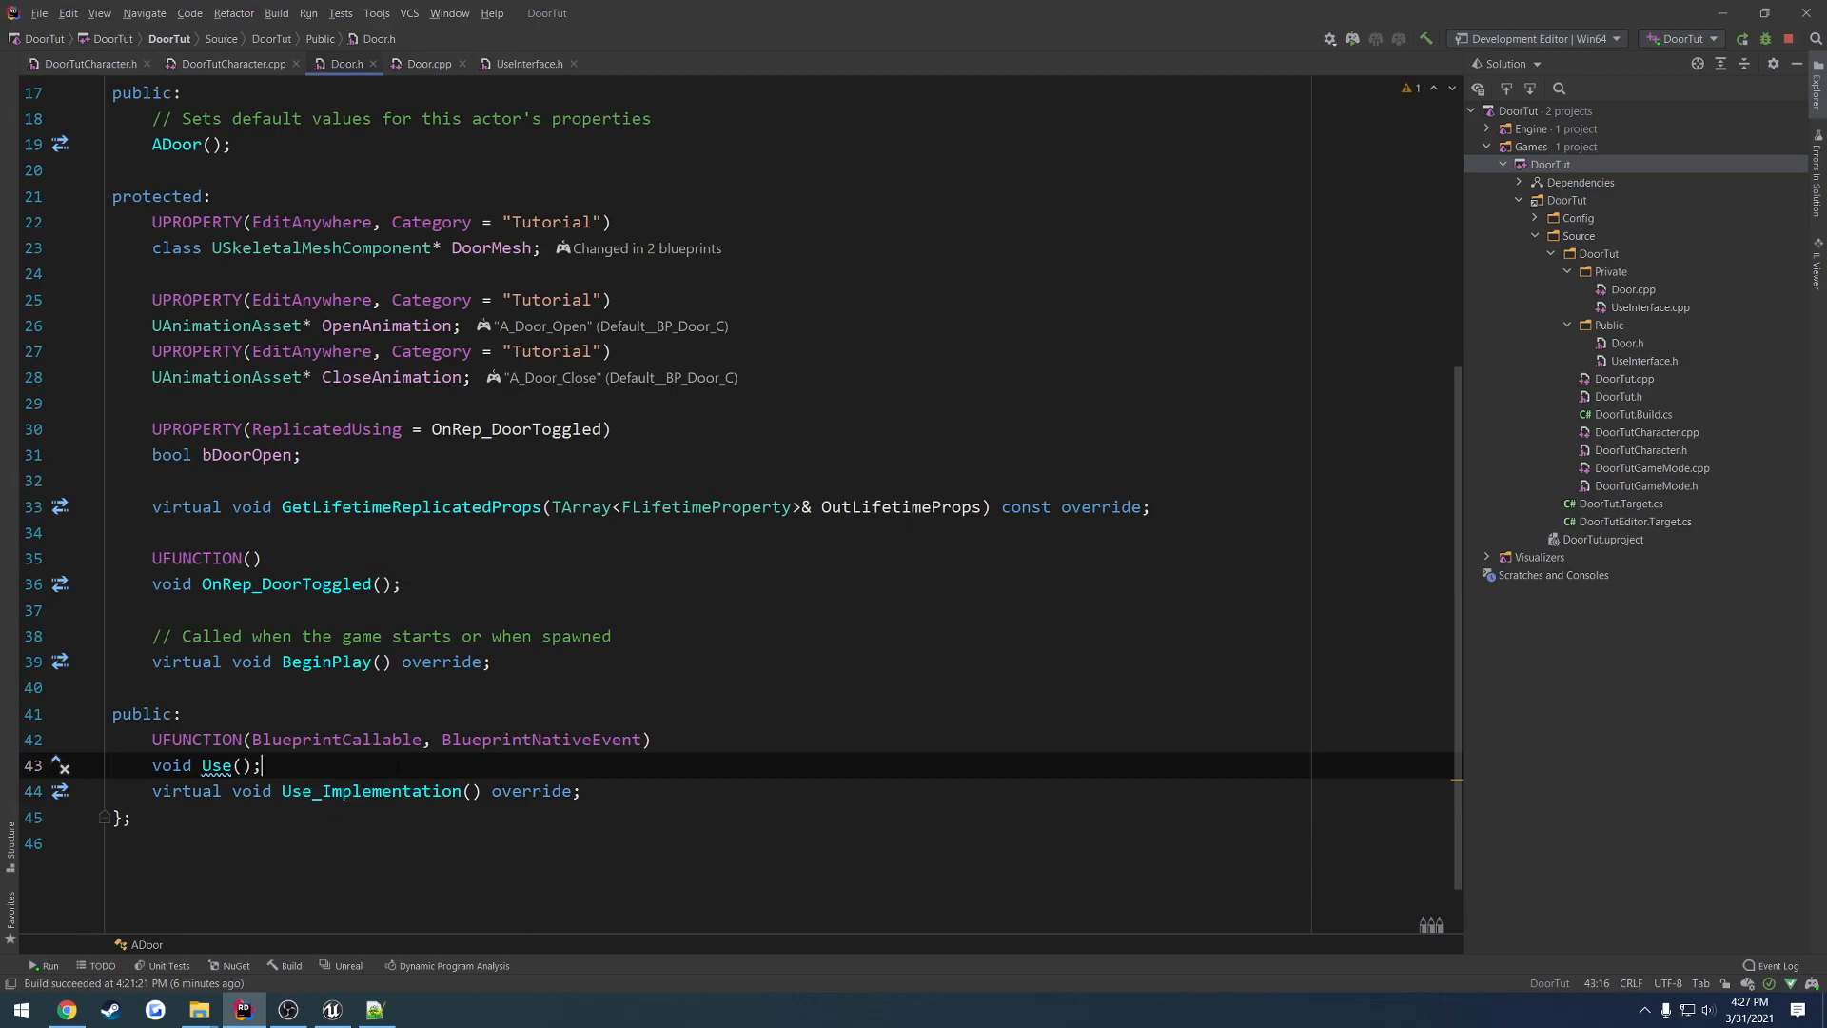
{"action": "mouse_move", "coordinate": [1576, 106]}
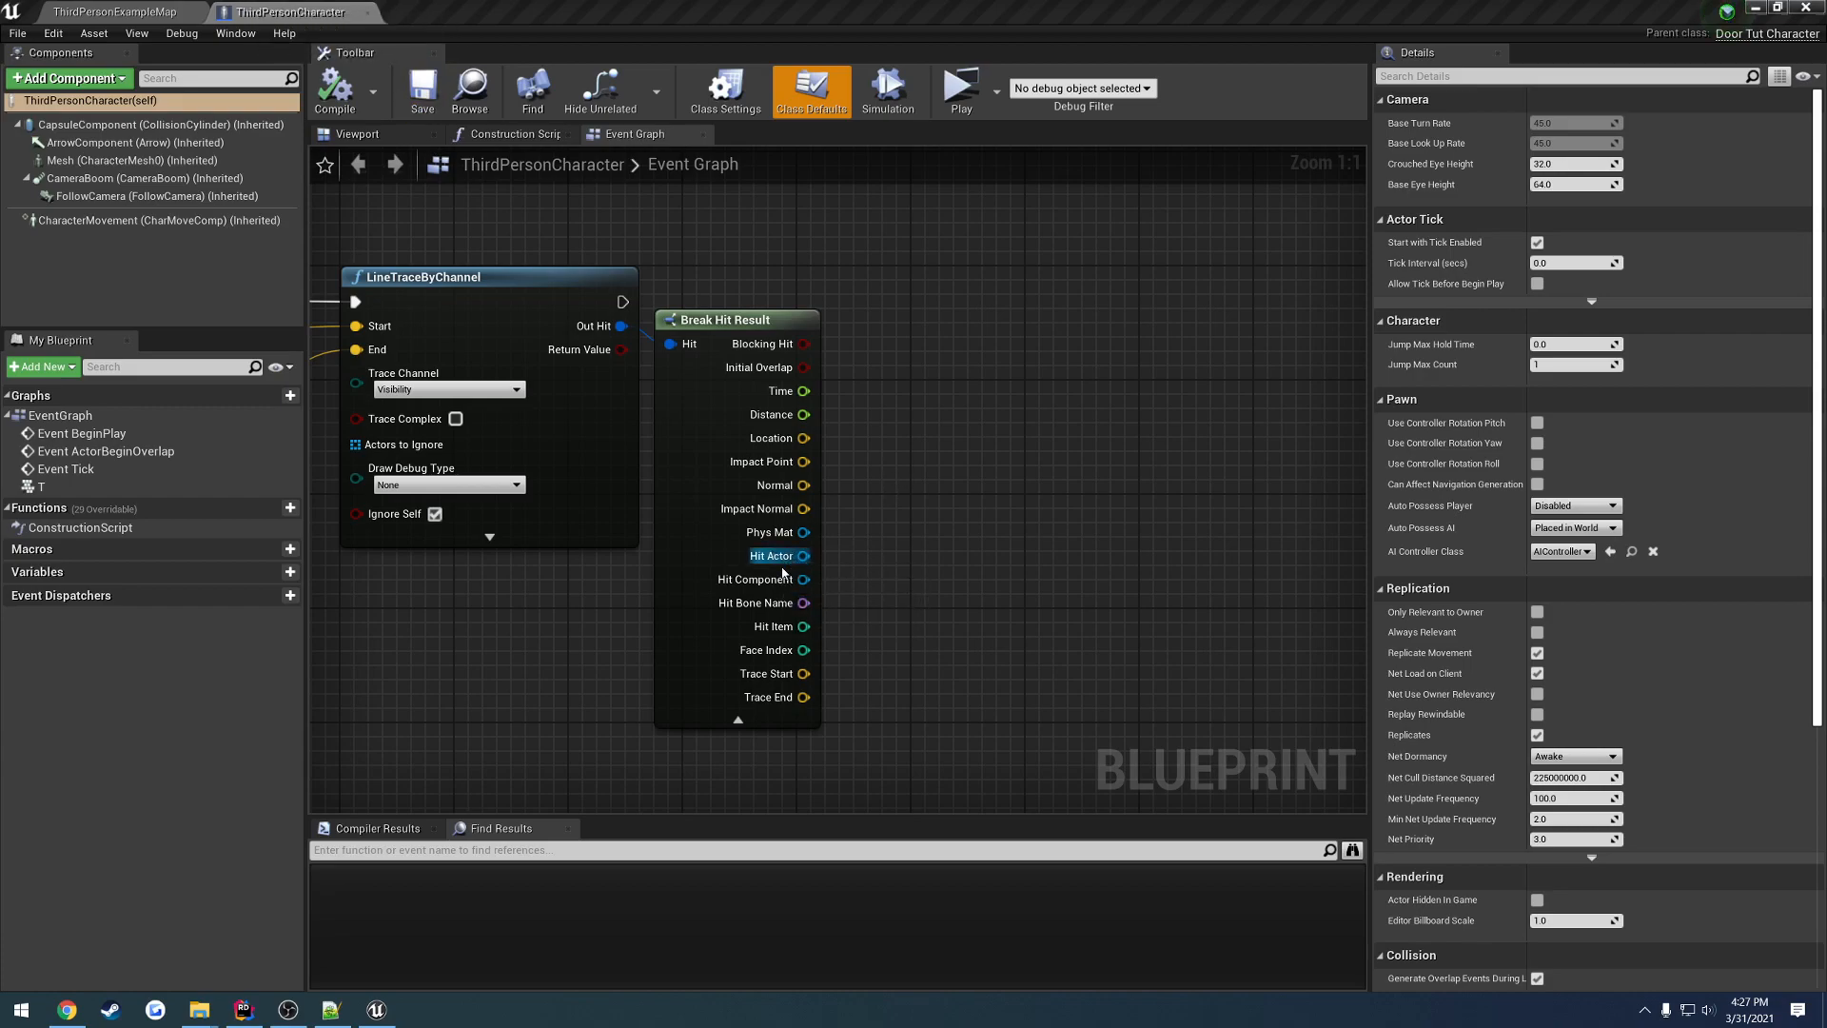
- Wire a Use (Use Interface) call off the Break Hit Result's Hit Actor, then show the level map again
{"action": "left_click_drag", "start_coordinate": [803, 555], "coordinate": [910, 419]}
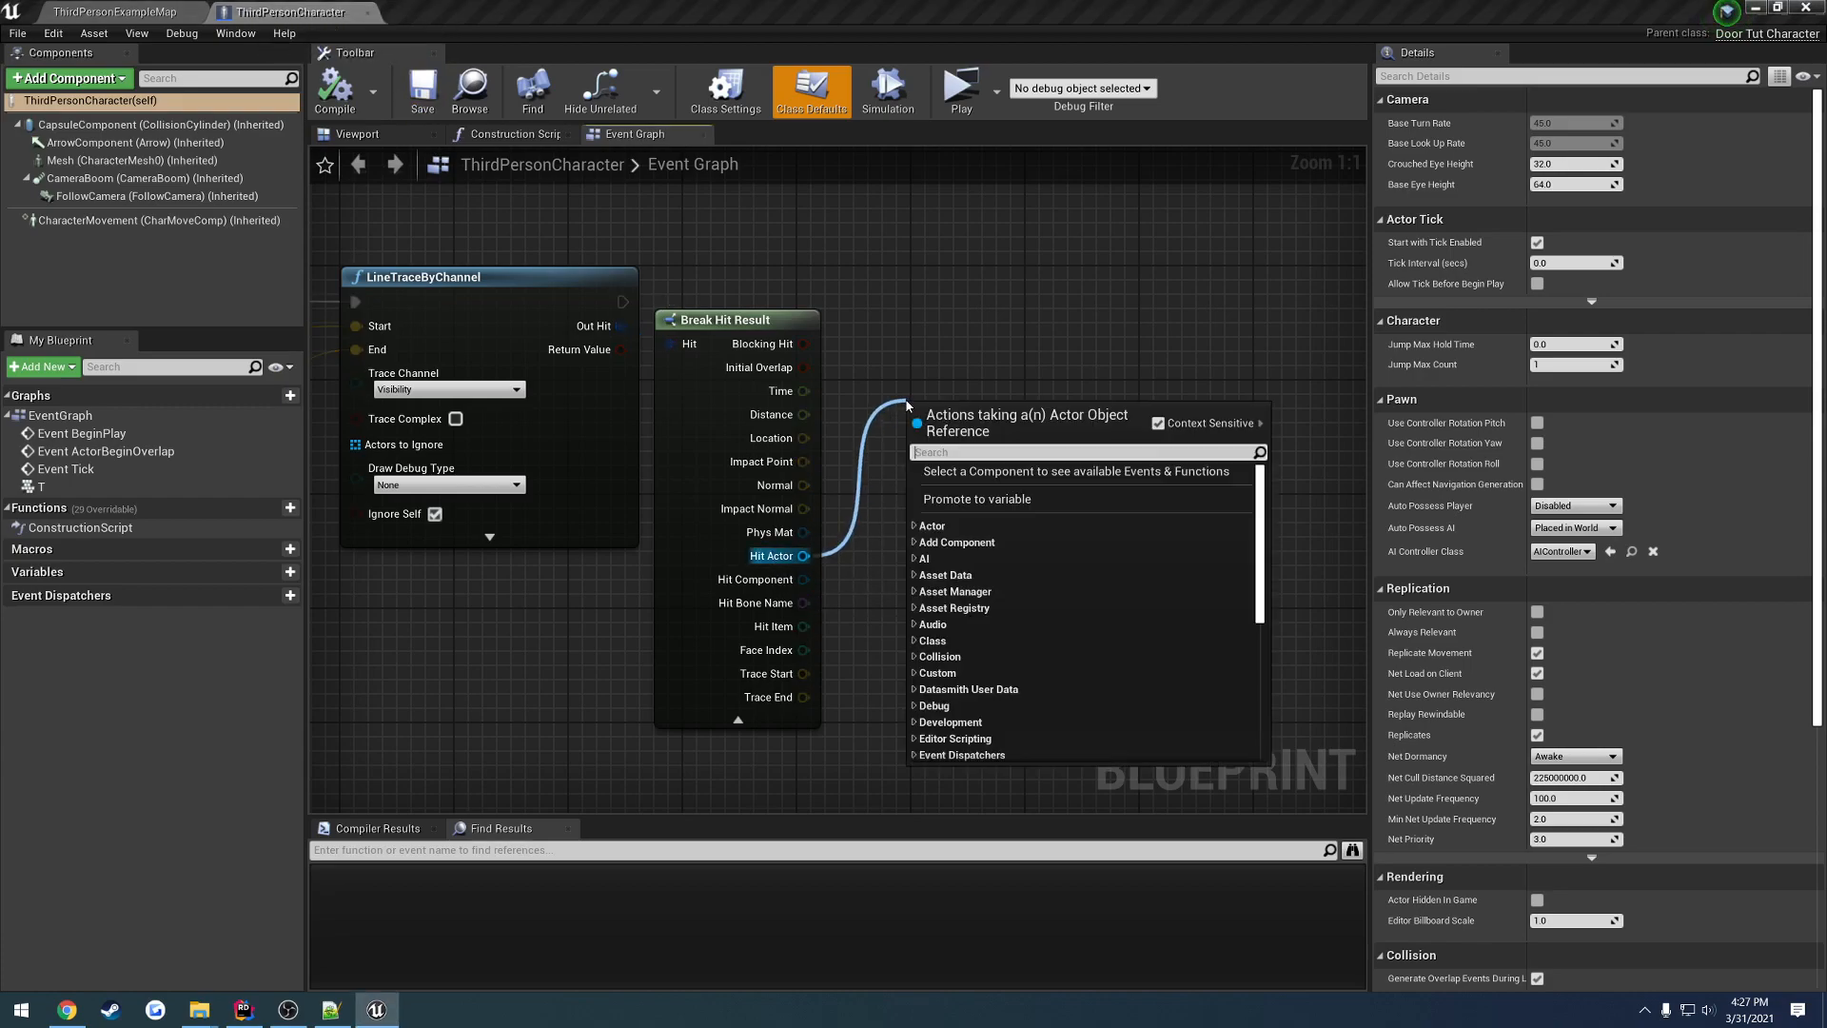
{"action": "type", "text": "Use"}
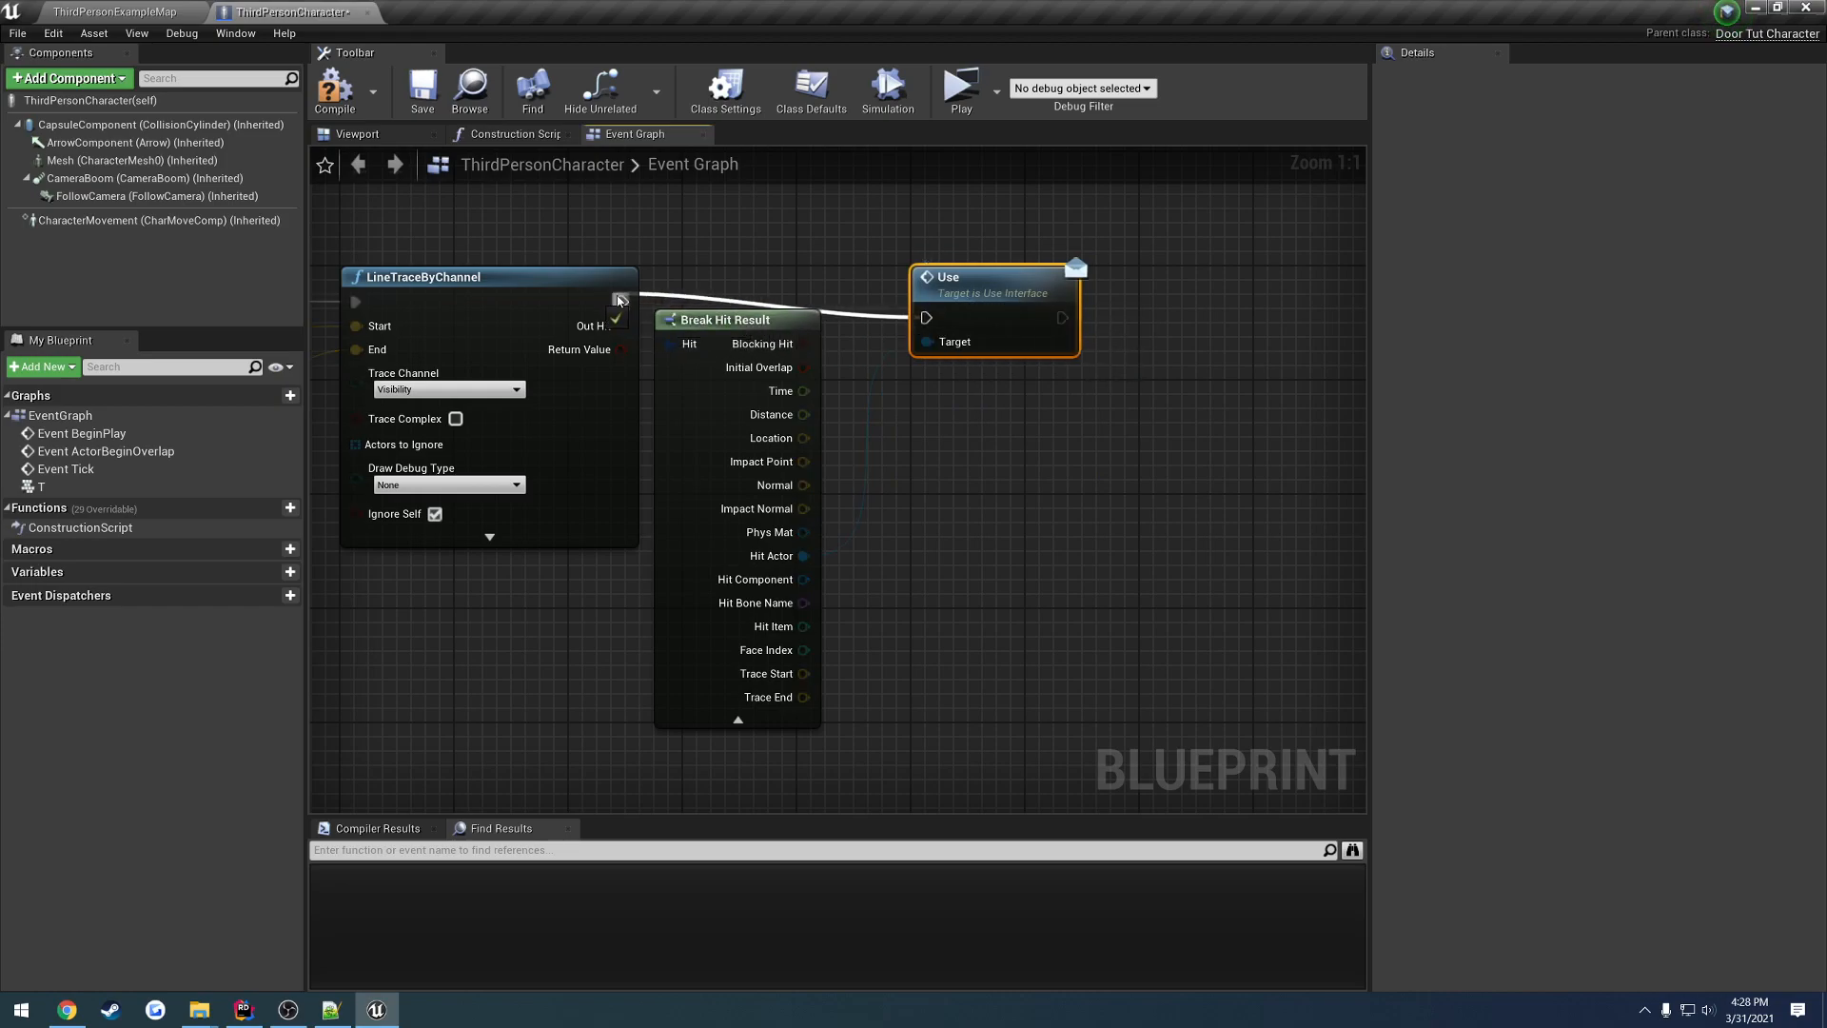
{"action": "left_click", "coordinate": [105, 11]}
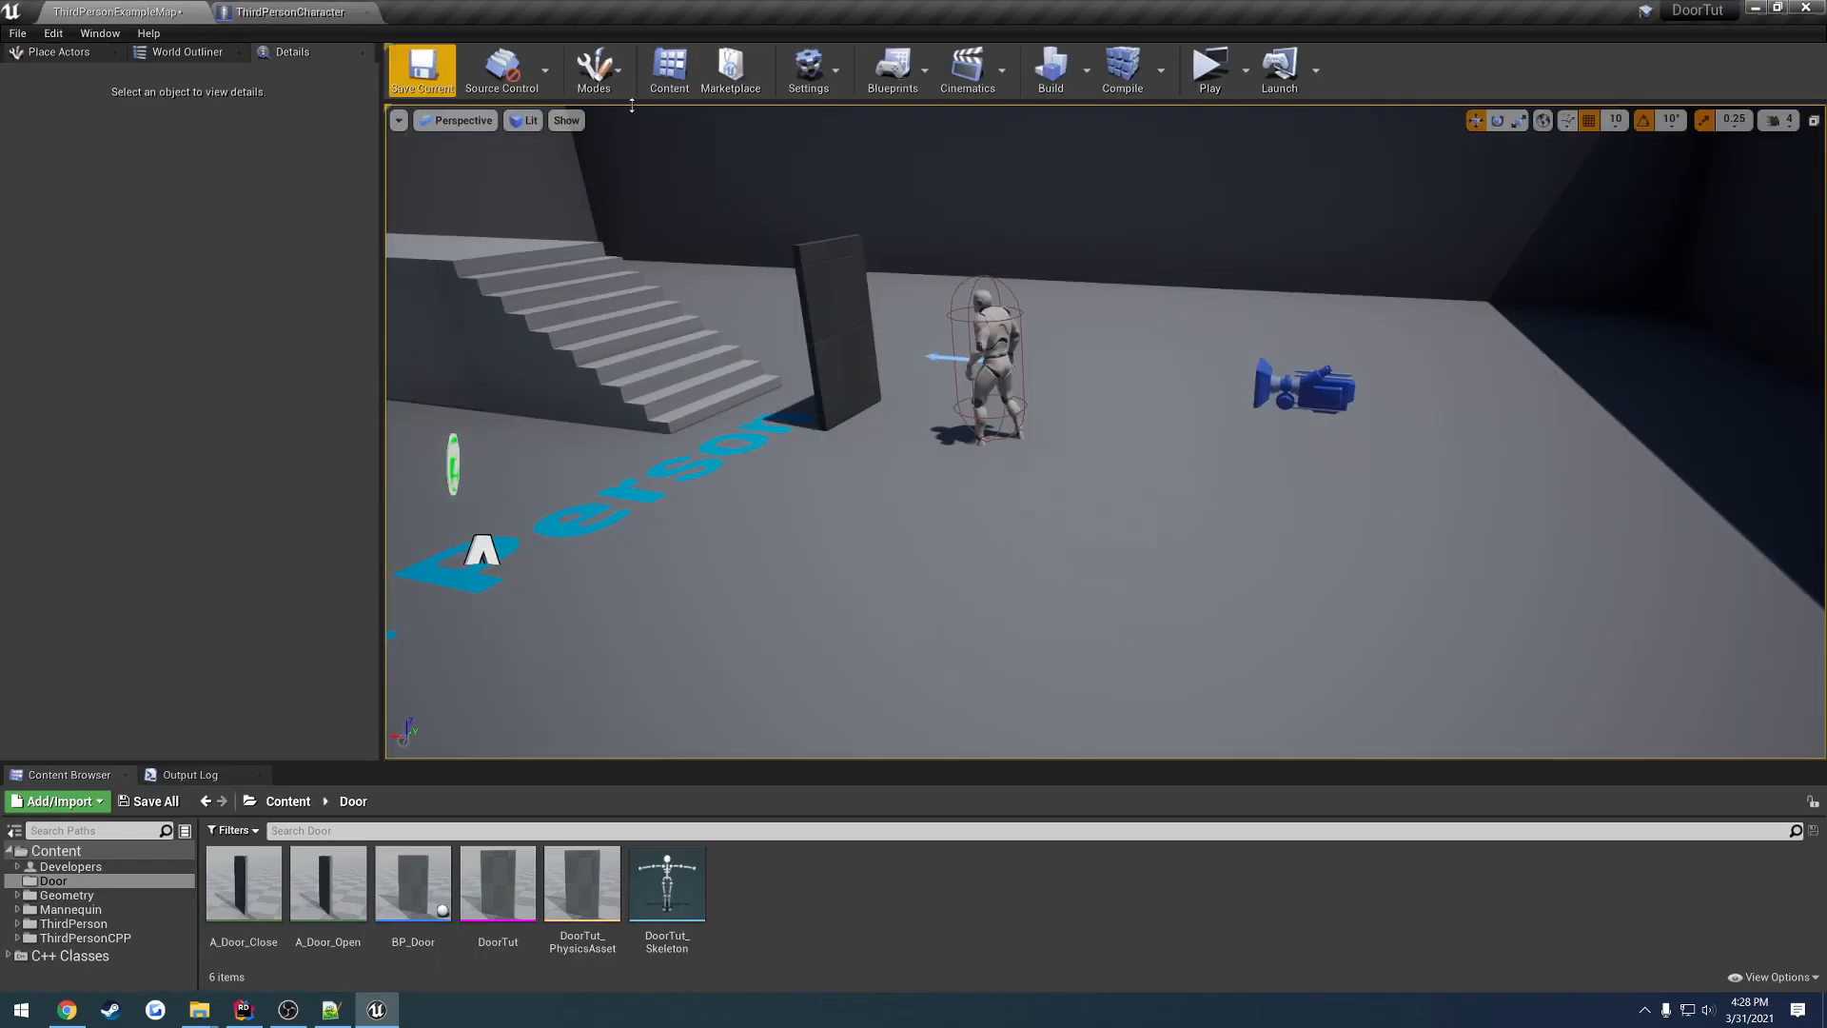
- Run a client-and-server PIE session and try the interact key at the door in the server window
{"action": "left_click", "coordinate": [1208, 70]}
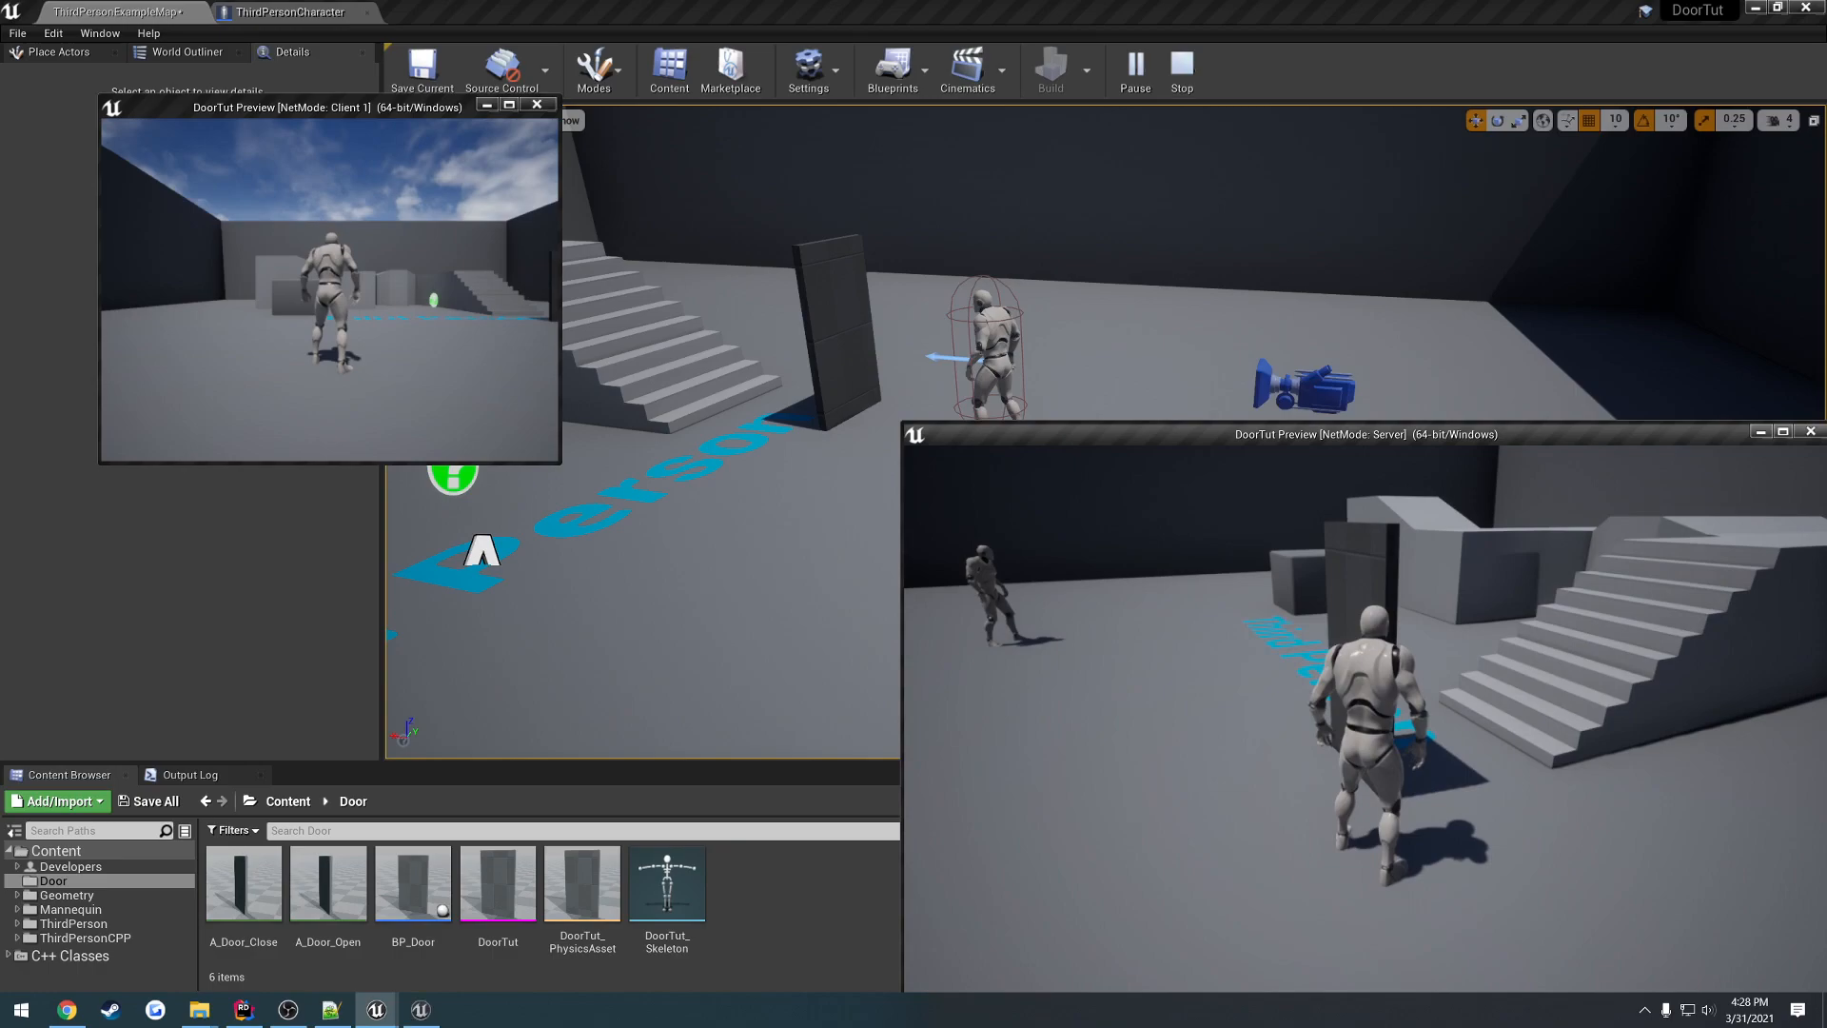
{"action": "left_click", "coordinate": [421, 1008]}
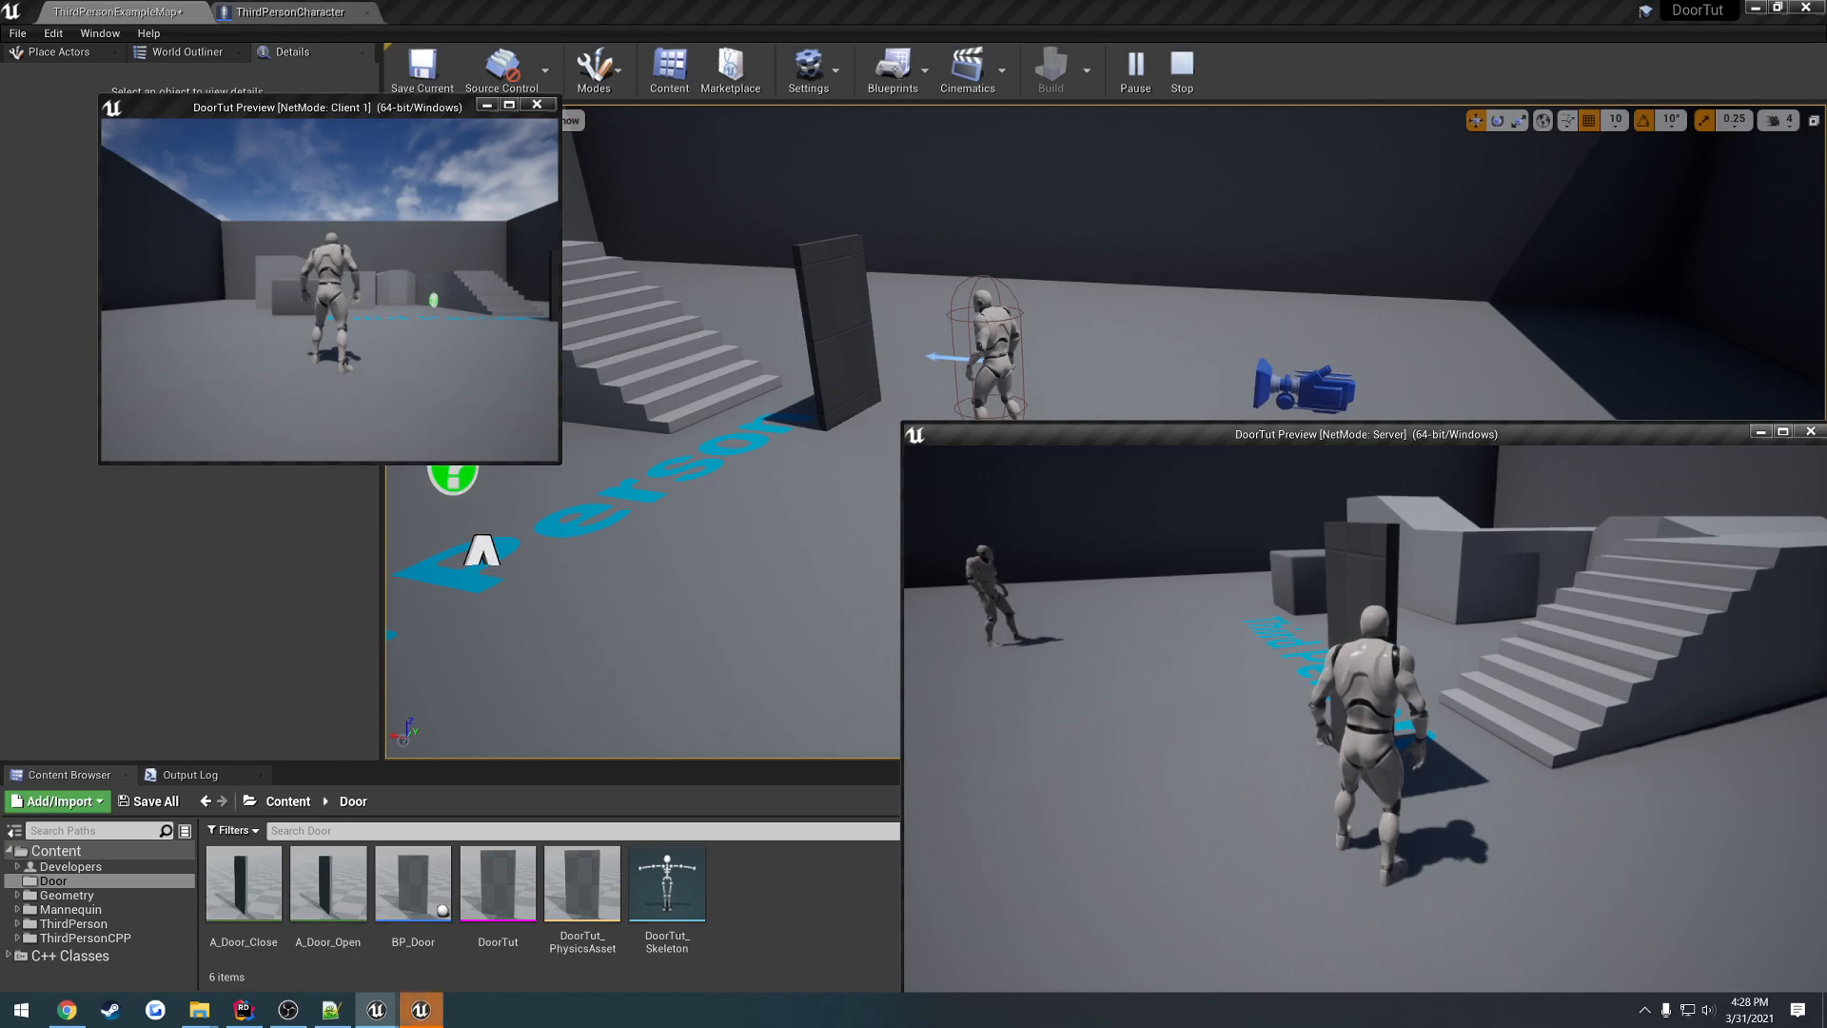
{"action": "key", "text": "alt+tab"}
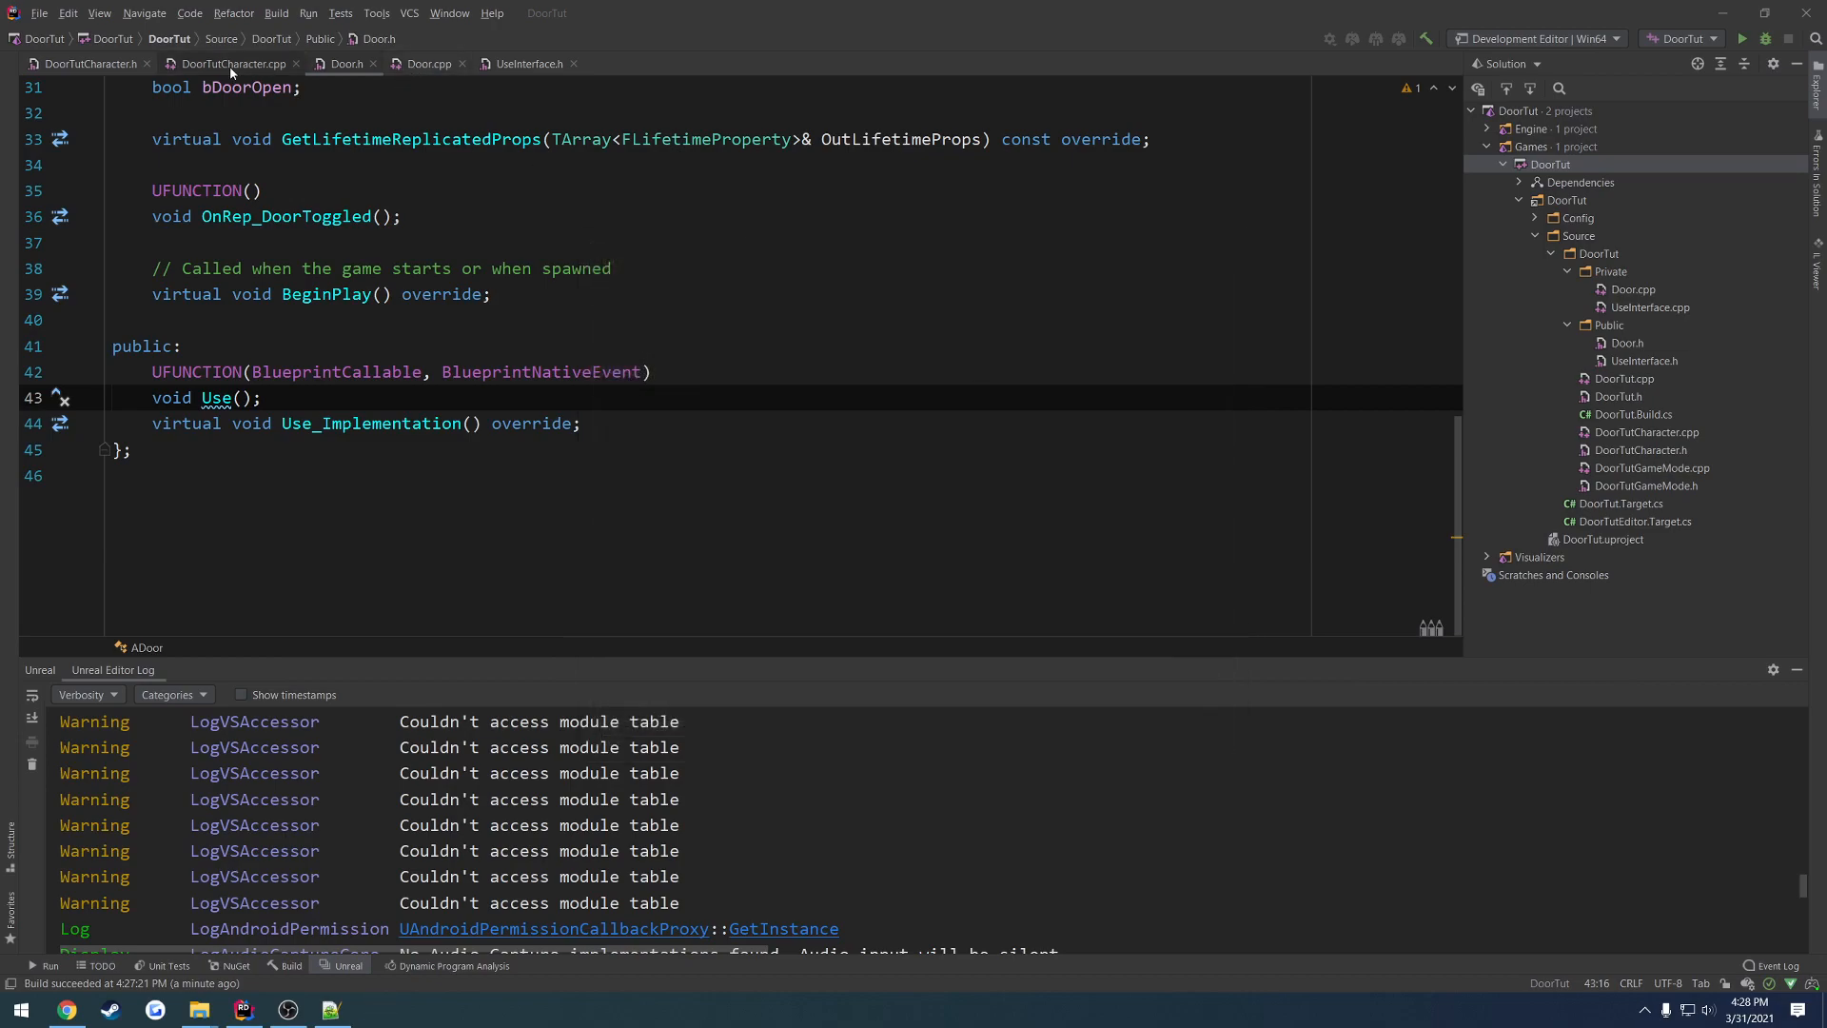
- Replace the Interface->Use() cast block in DoorTutCharacter.cpp with IUseInterface::Execute_Use(Actor);
{"action": "left_click", "coordinate": [232, 62]}
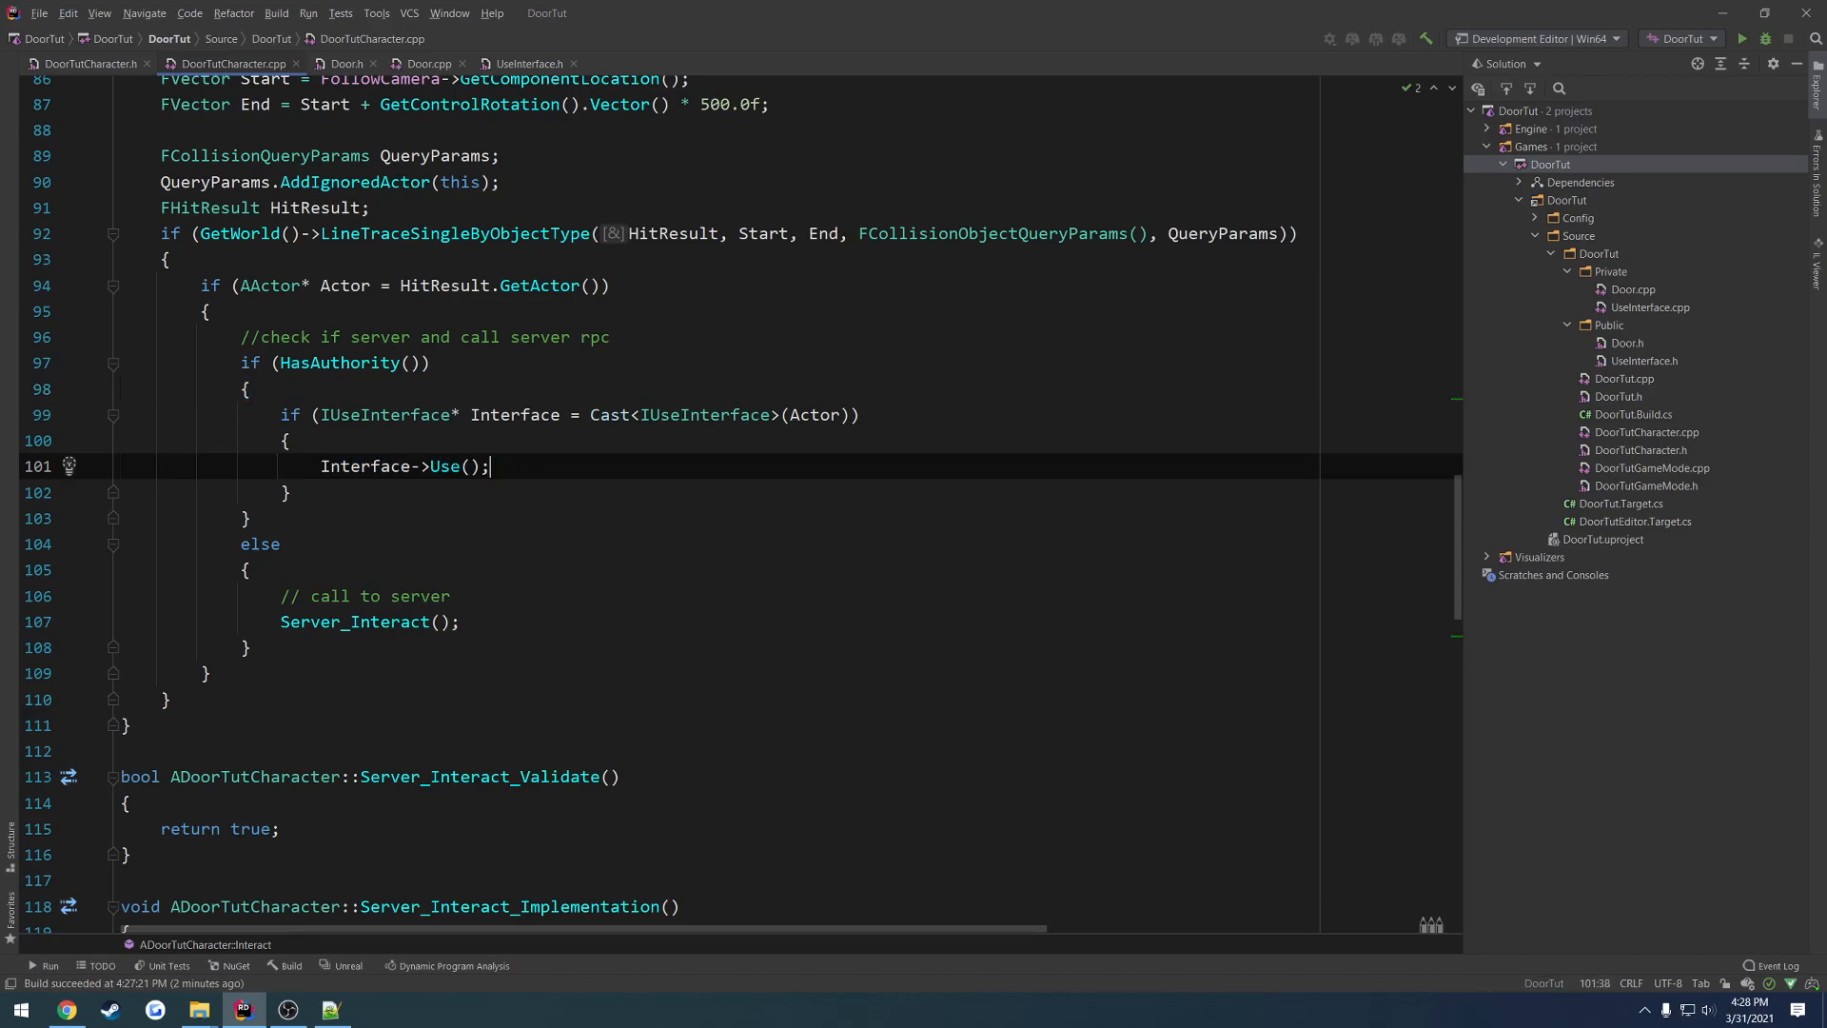
{"action": "triple_click", "coordinate": [404, 466]}
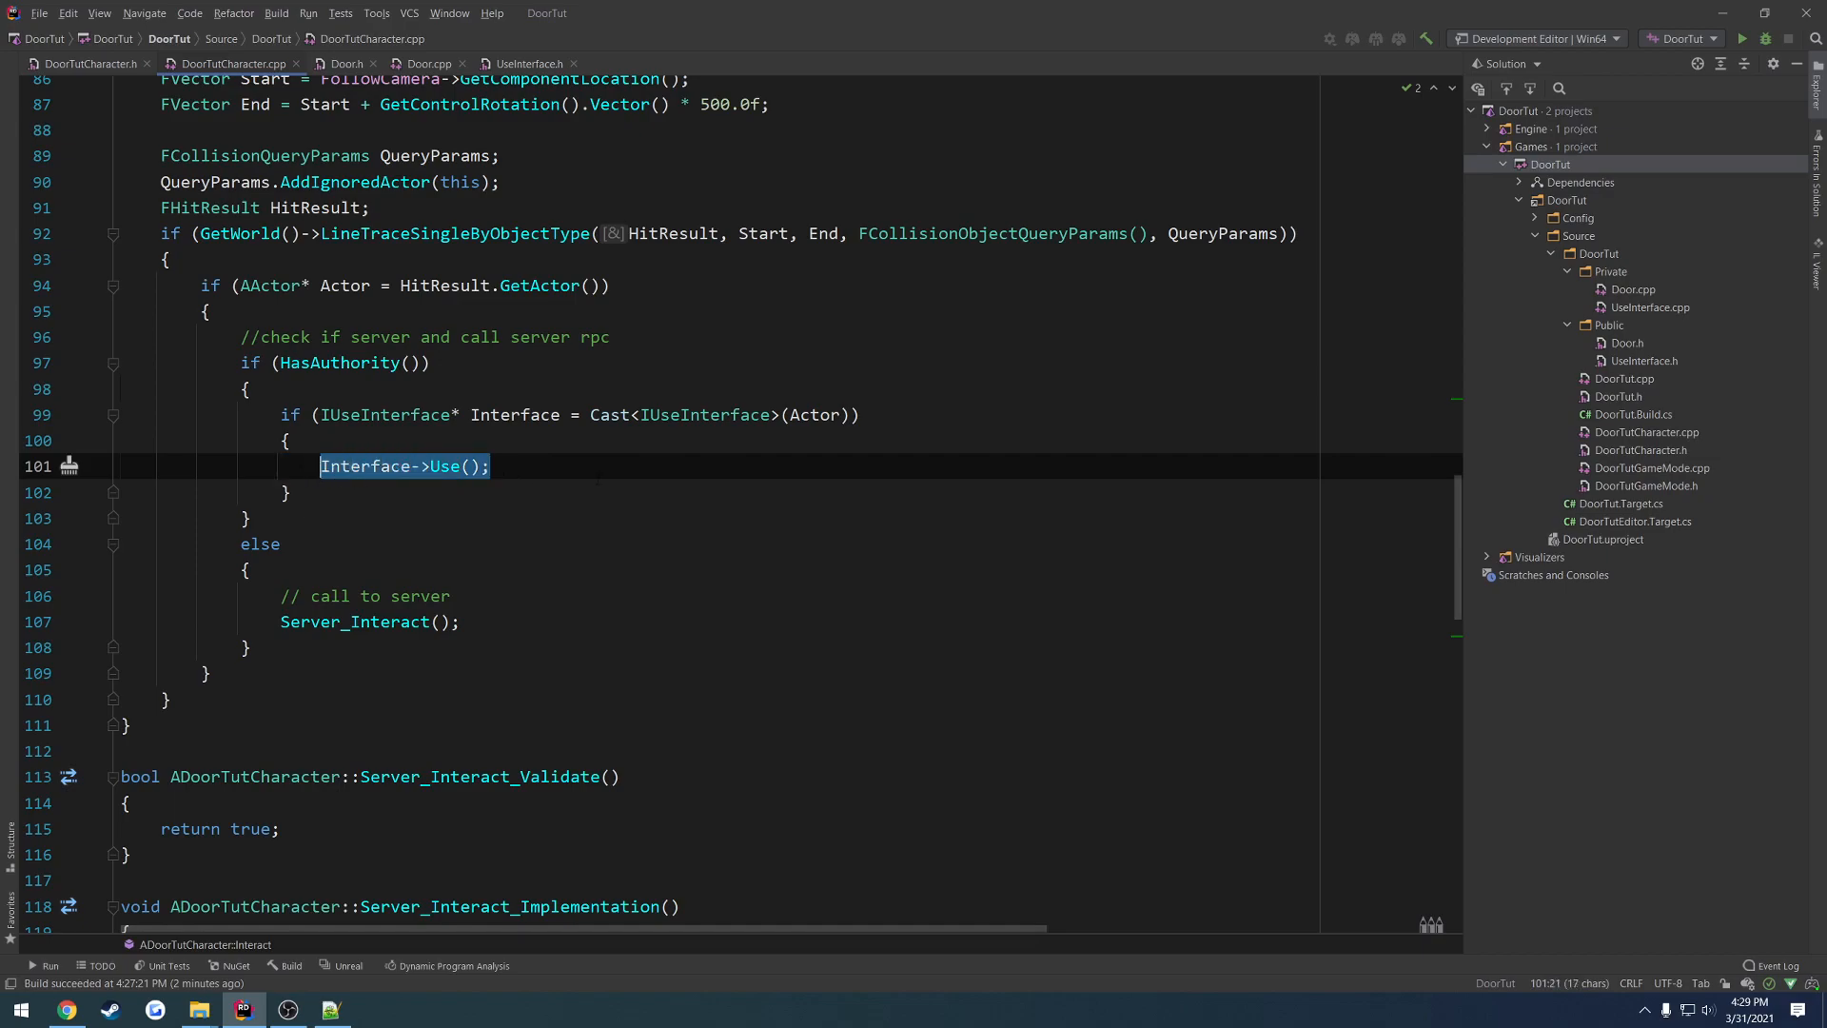
{"action": "key", "text": "Delete"}
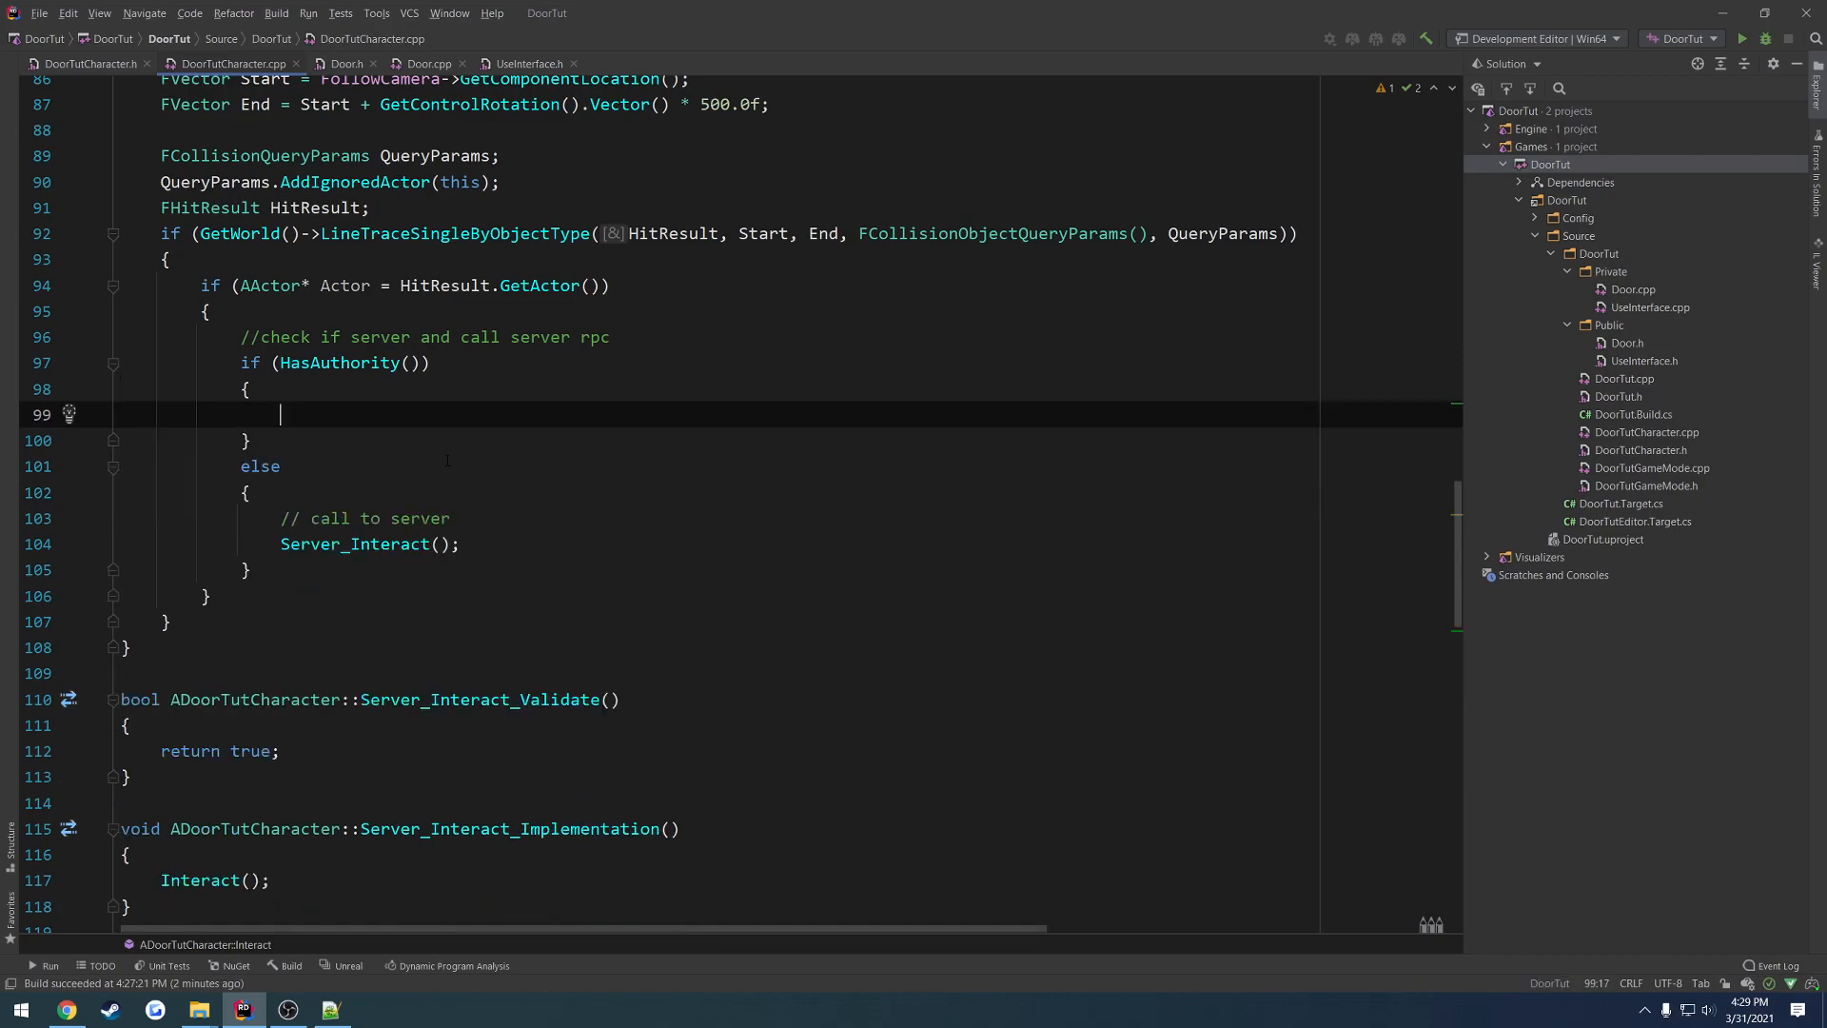
{"action": "type", "text": "IUseInterface"}
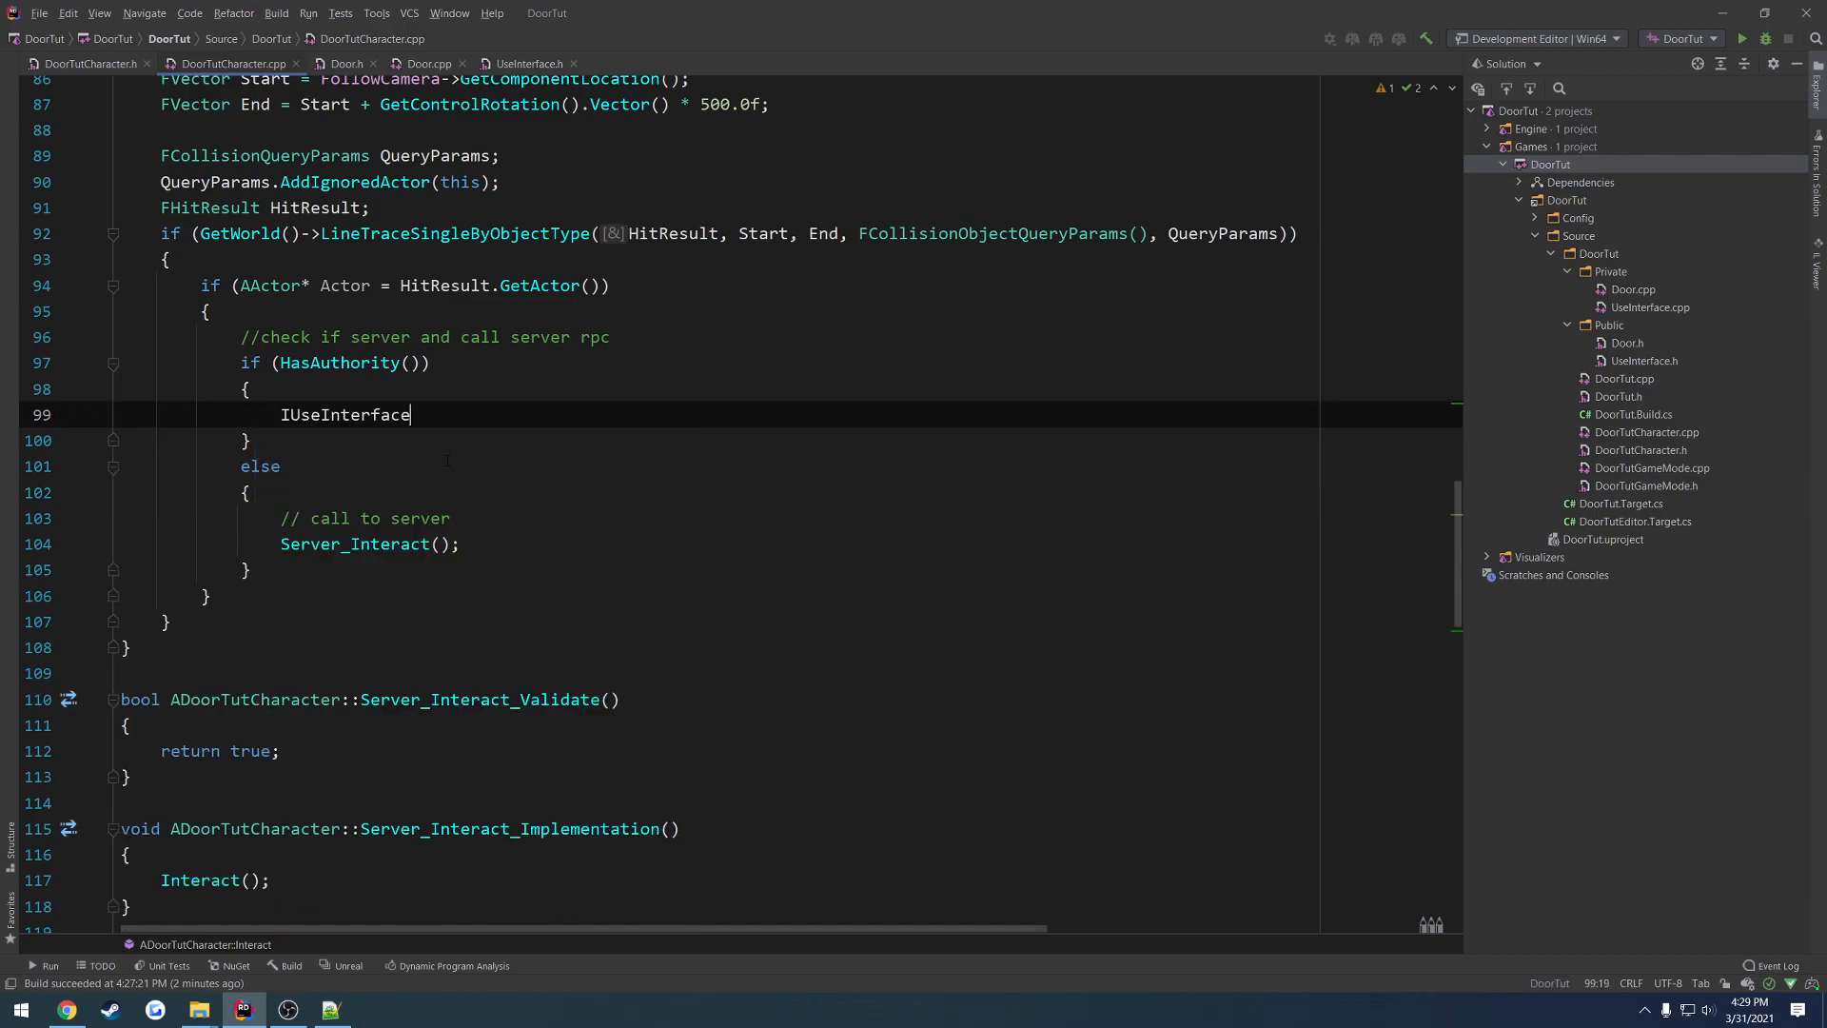
{"action": "type", "text": "::Execute_Use("}
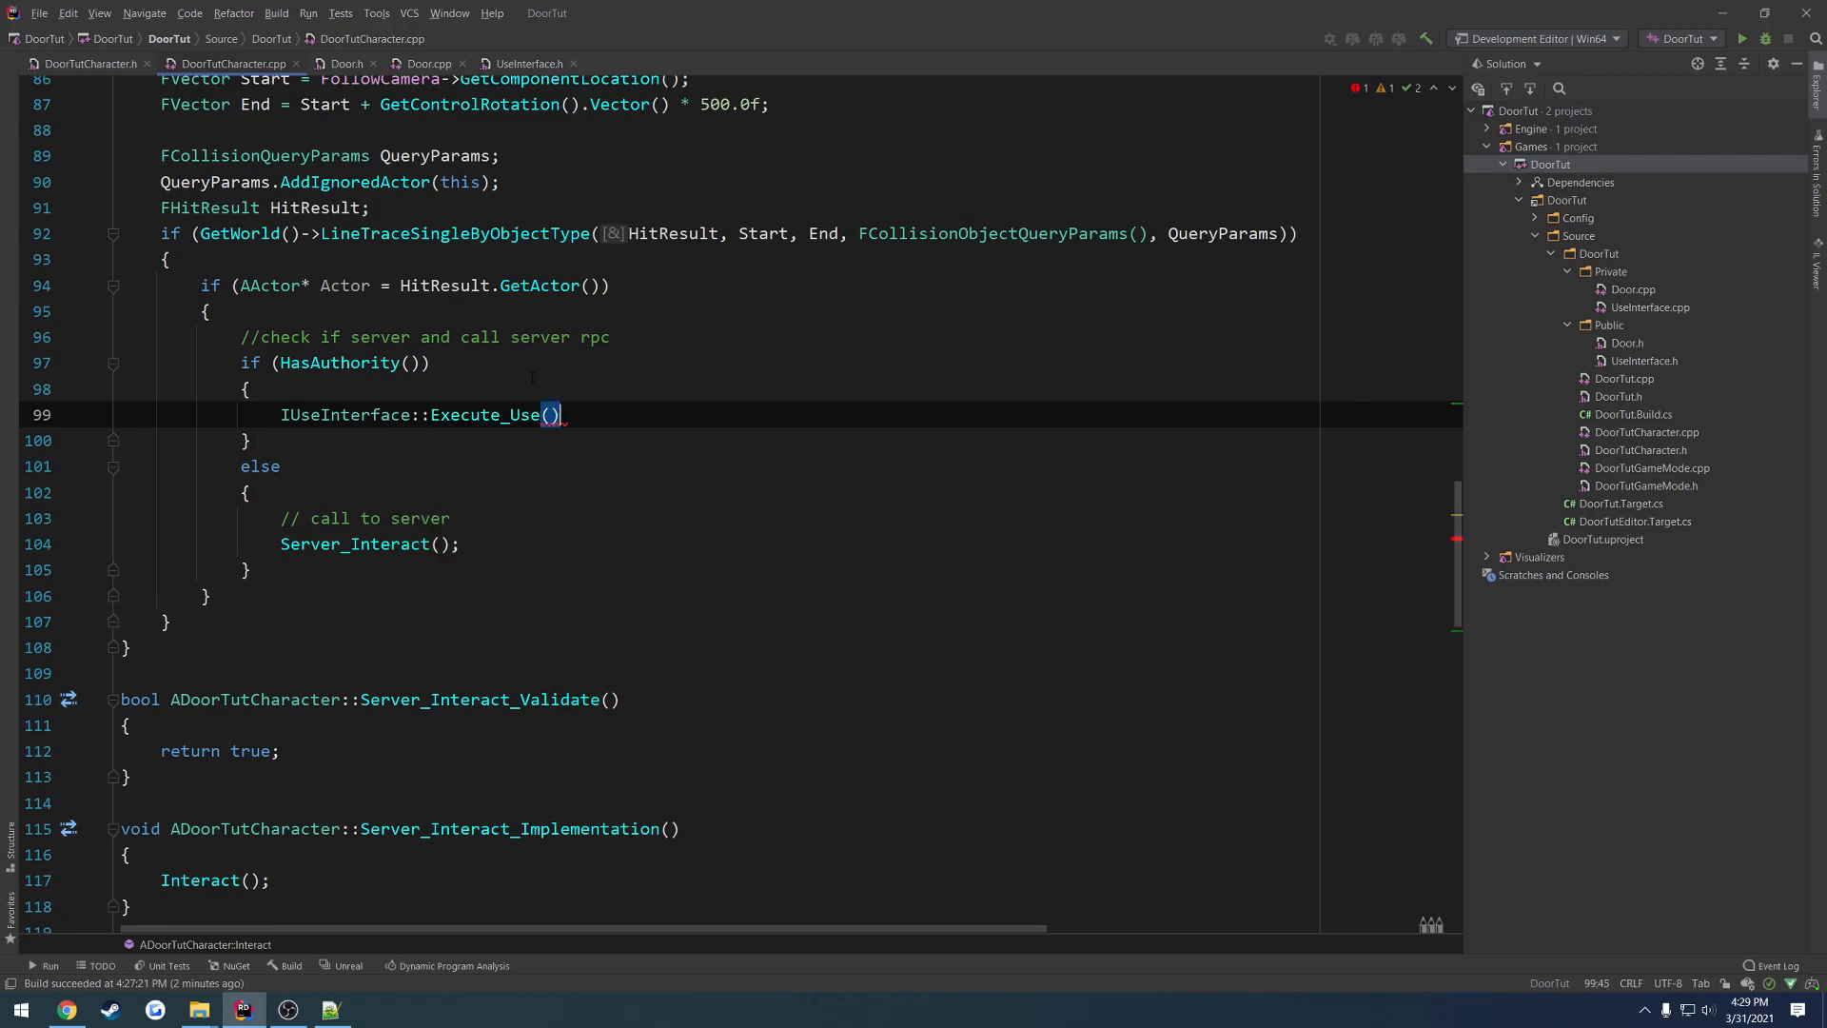
{"action": "type", "text": ";"}
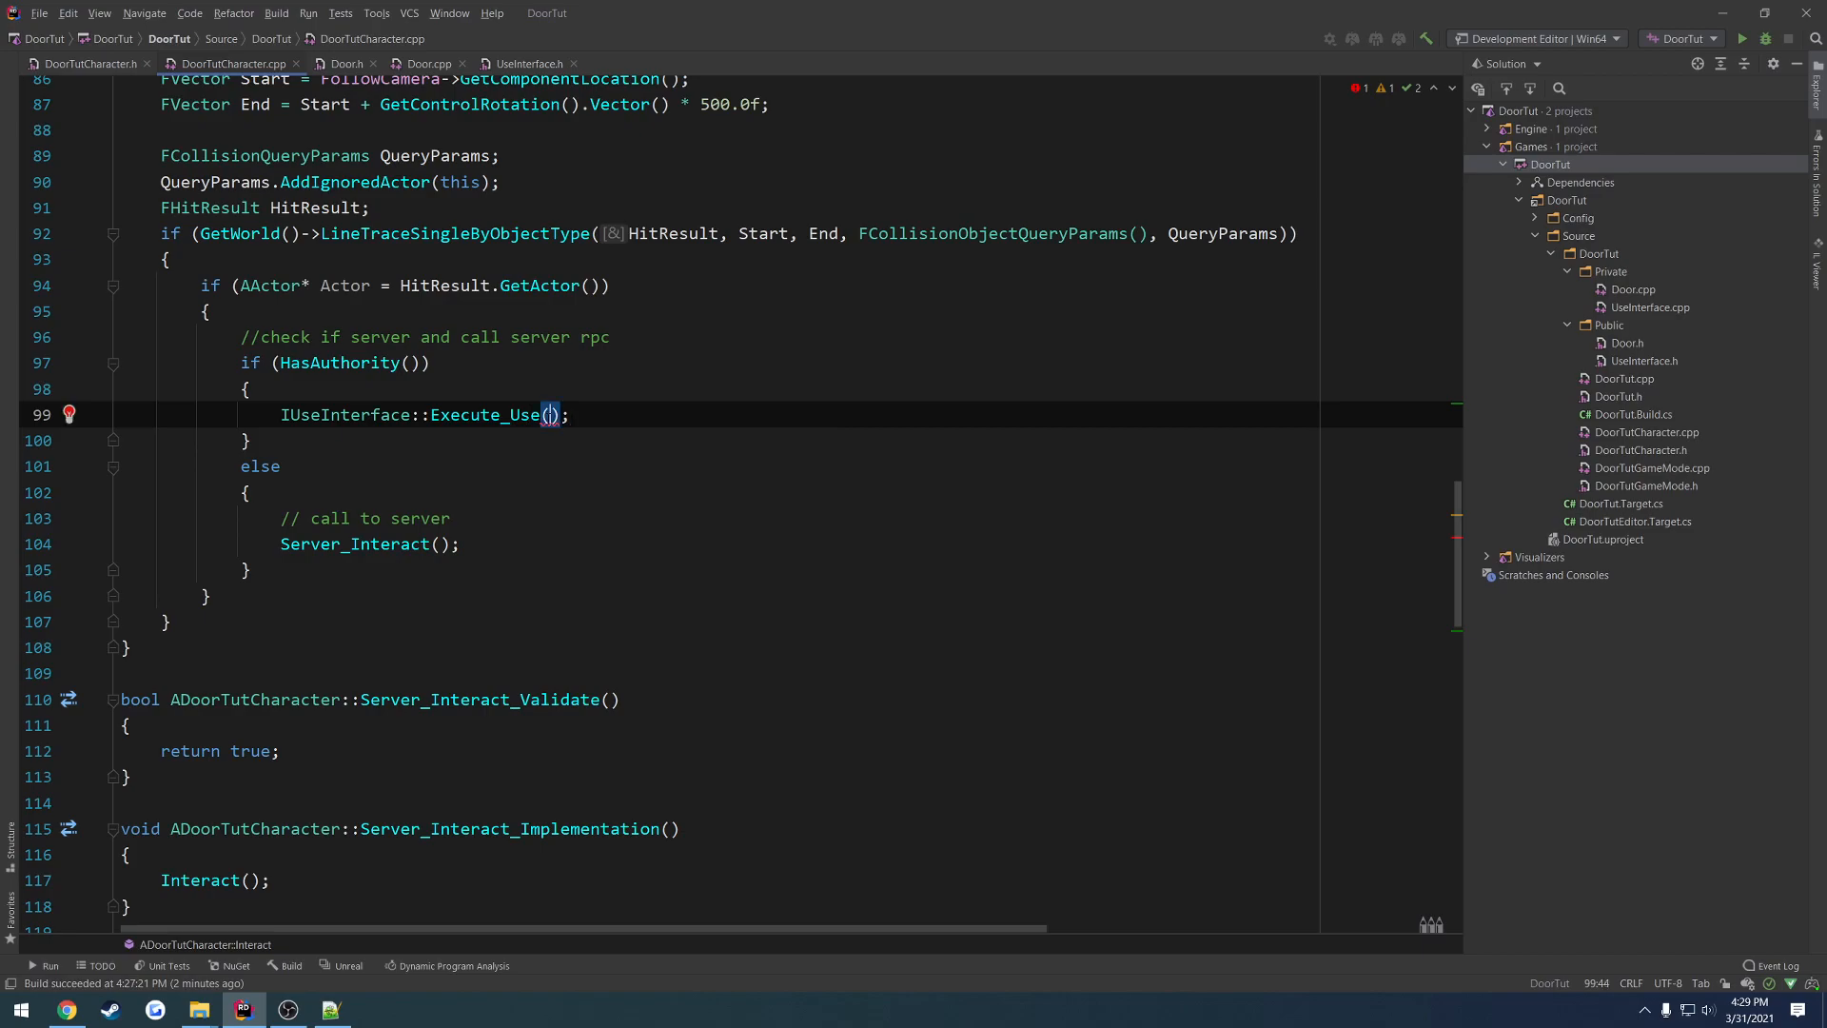
{"action": "mouse_move", "coordinate": [548, 413]}
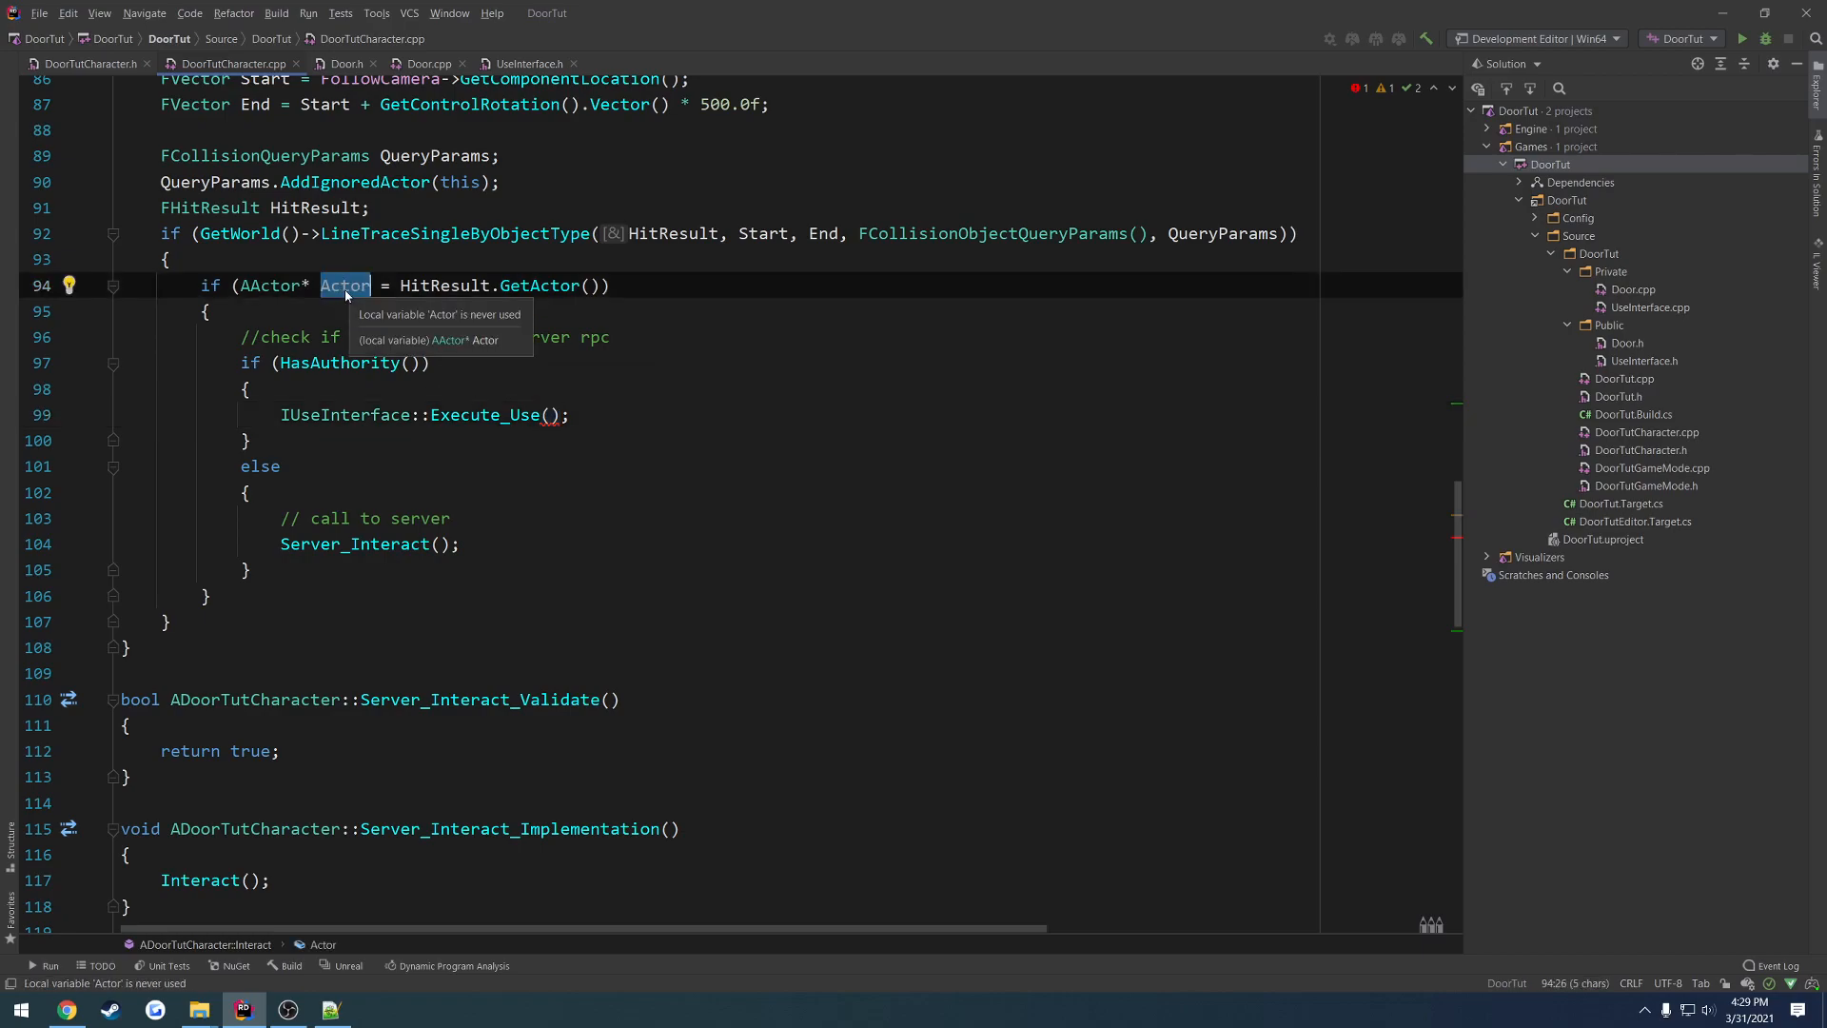
{"action": "type", "text": "Actor"}
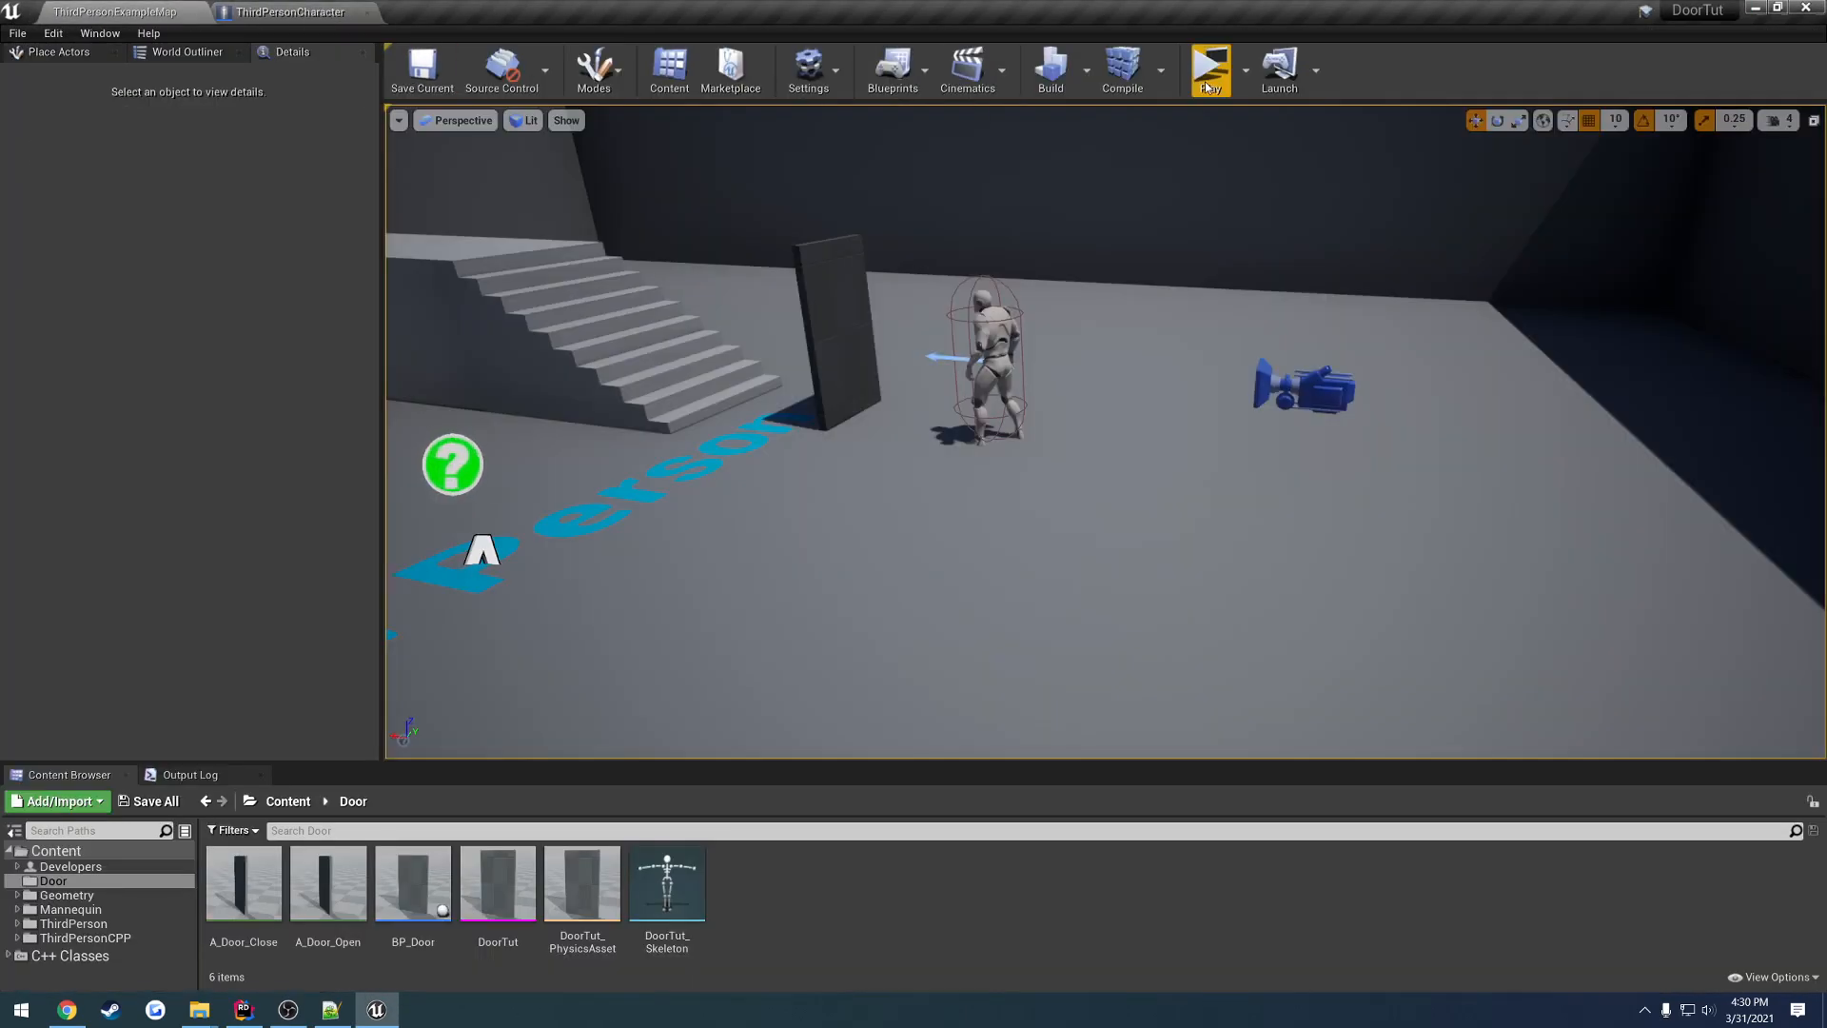
- Launch PIE to test the door, which crashes the editor on an interface assertion
{"action": "left_click", "coordinate": [1208, 70]}
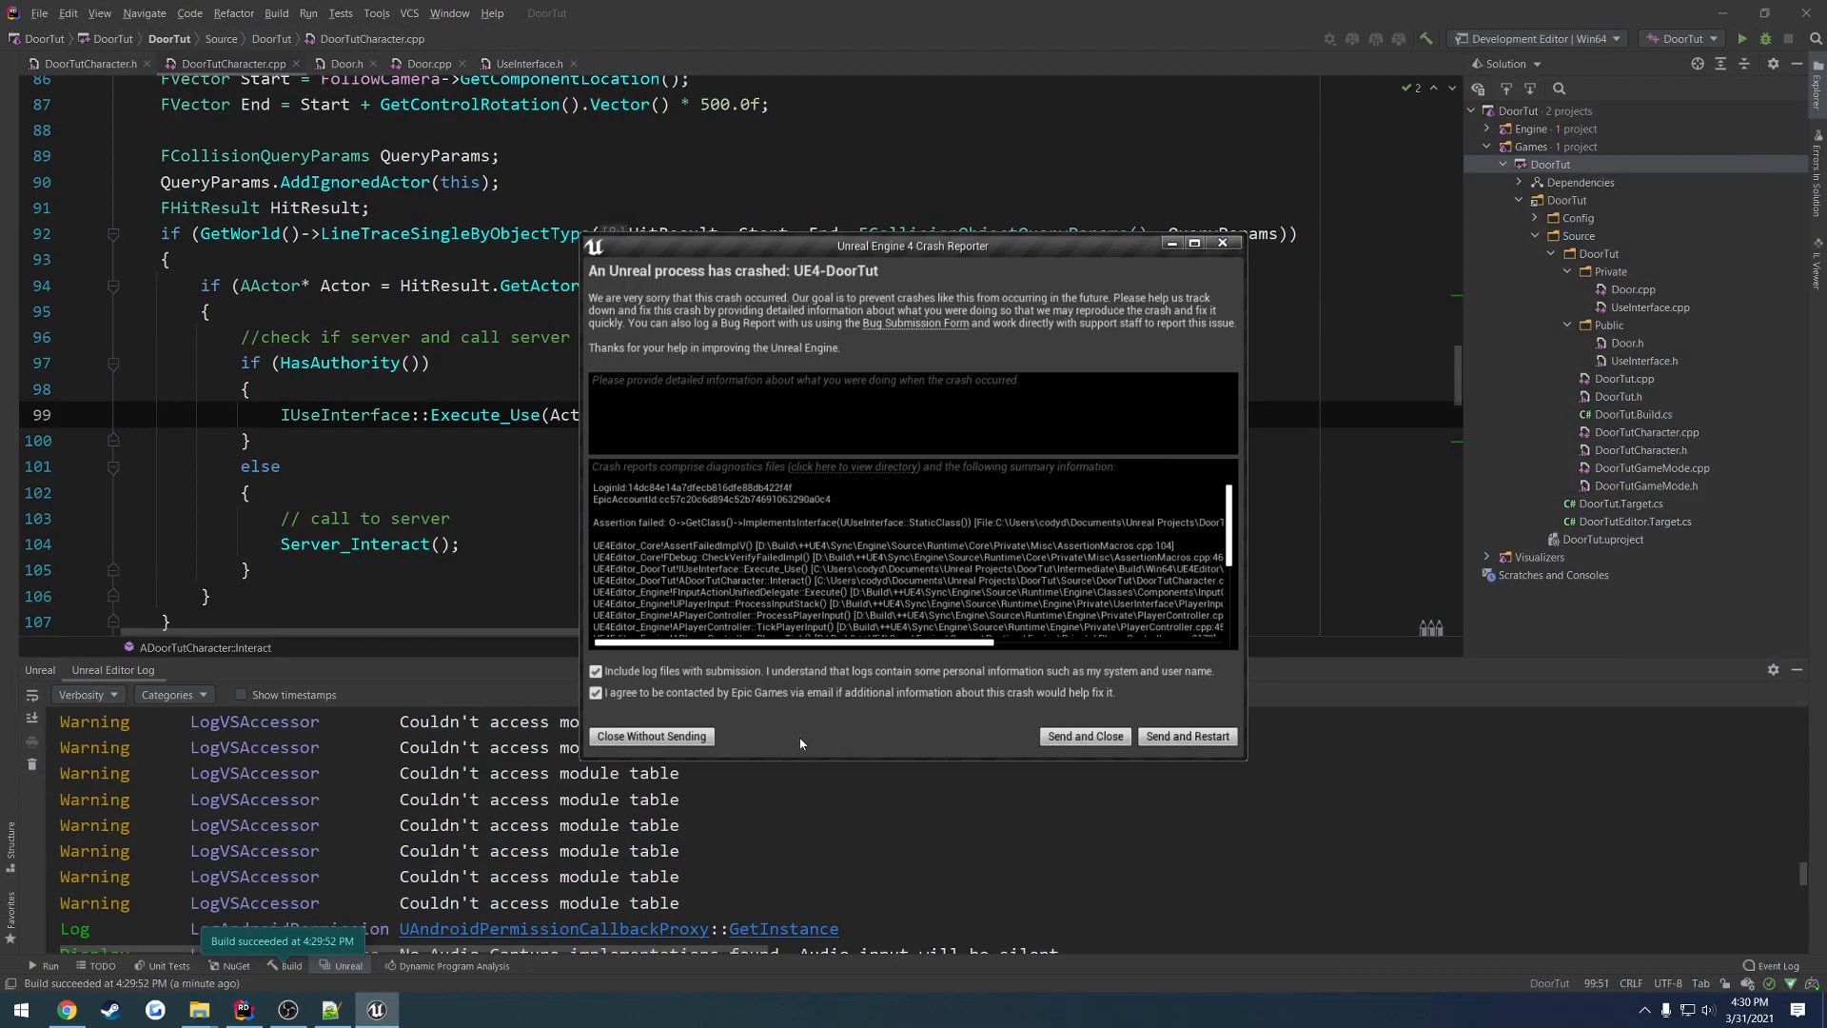
- Dismiss the Unreal Crash Reporter with Close Without Sending
{"action": "left_click", "coordinate": [651, 734]}
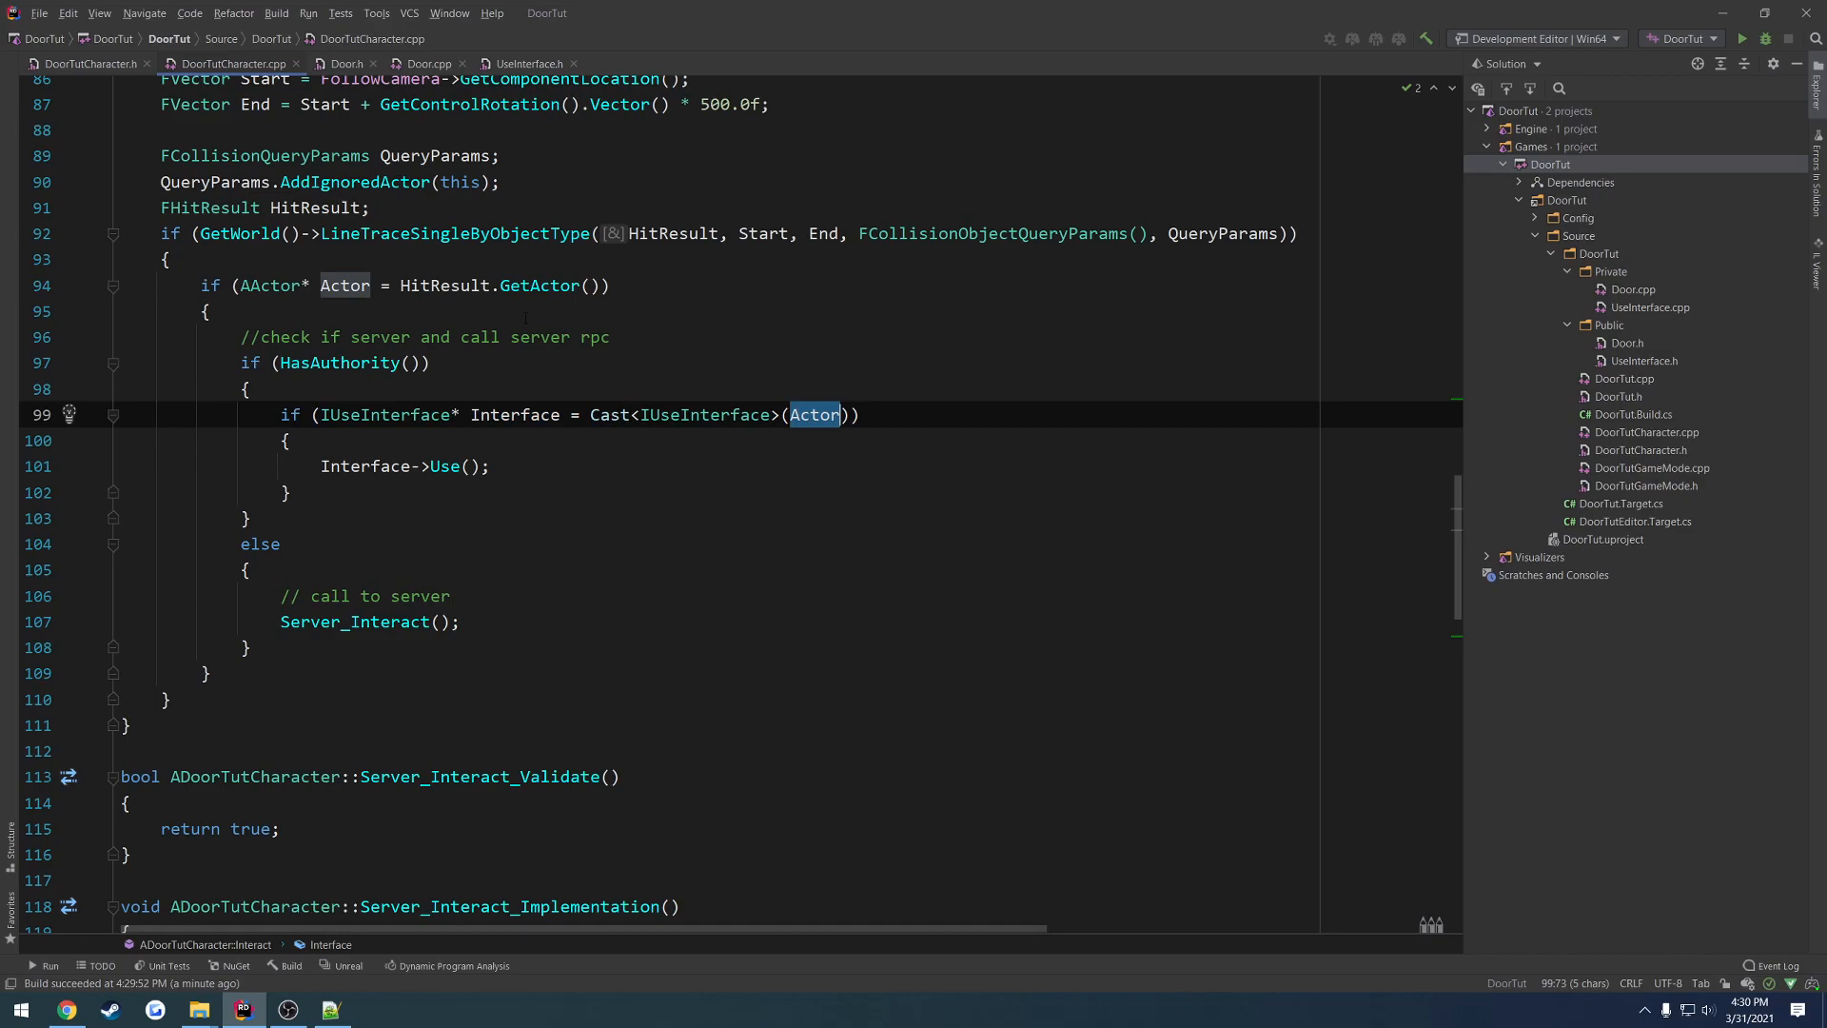
{"action": "mouse_move", "coordinate": [516, 413]}
{"action": "type", "text": "if (Actor"}
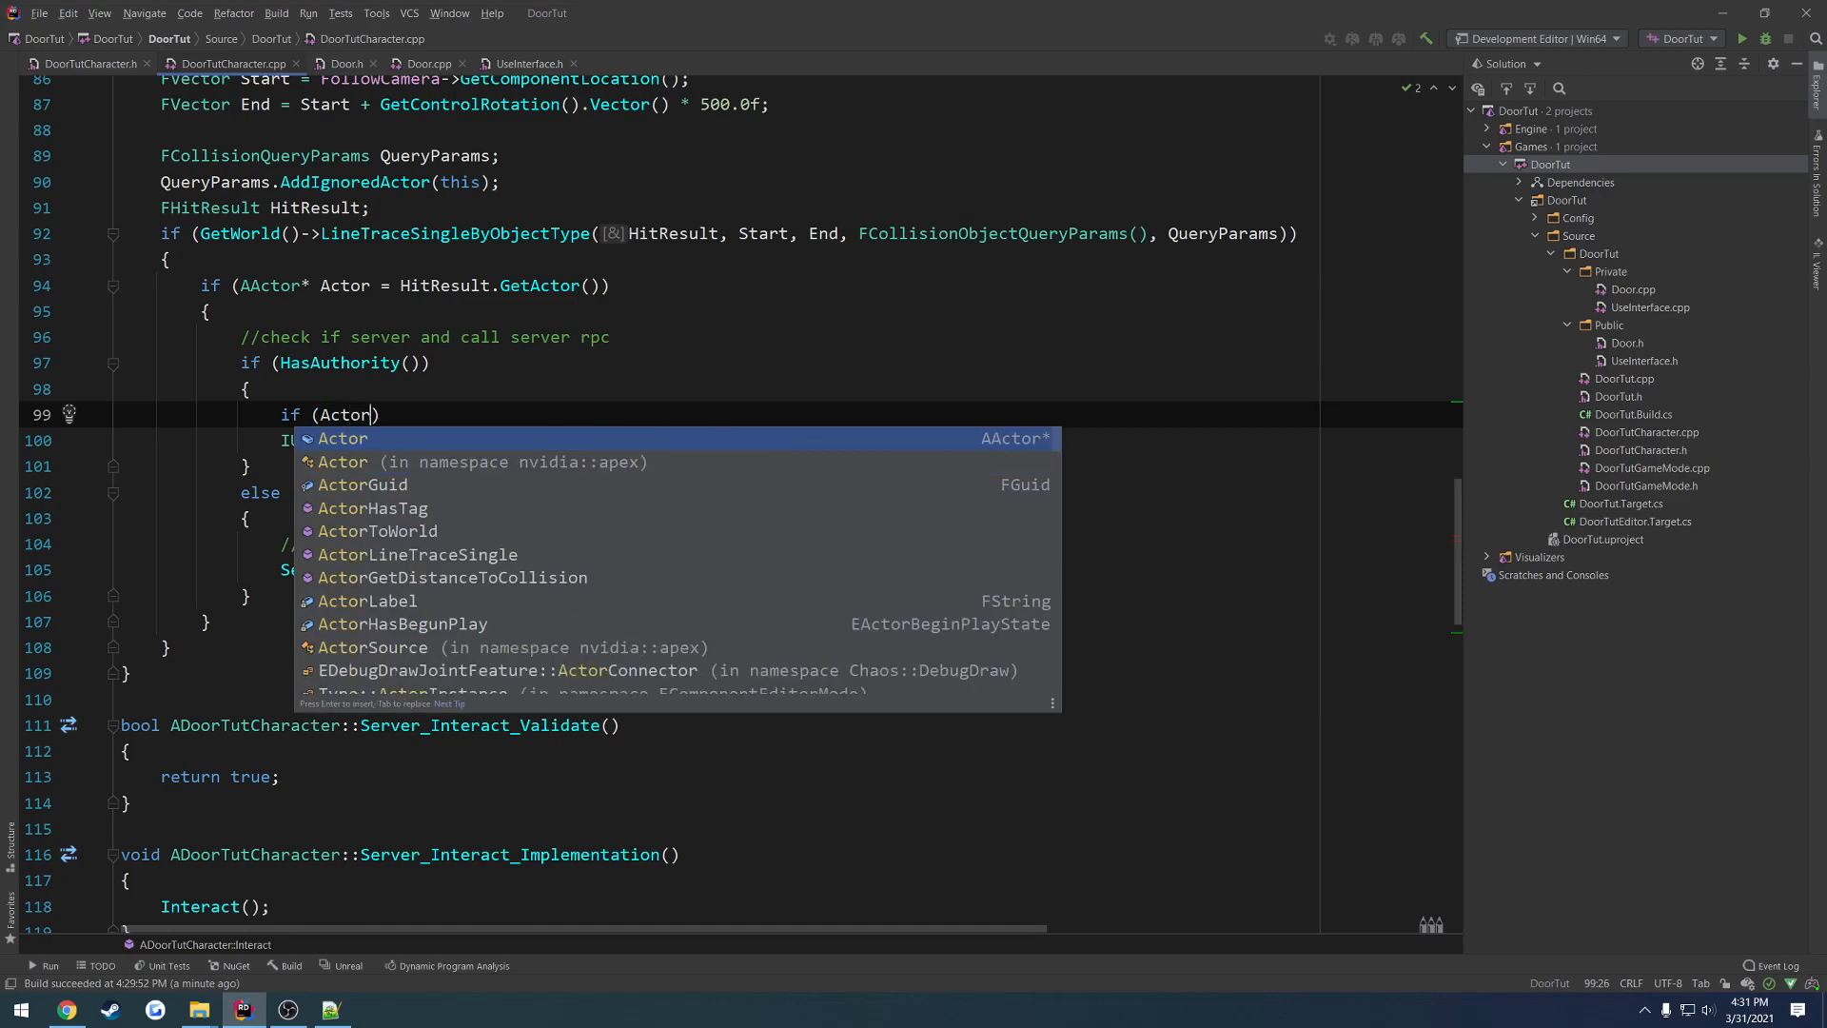
- Guard Execute_Use with an Actor->Implements interface check and build the DoorTut project
{"action": "type", "text": "->Implements<>("}
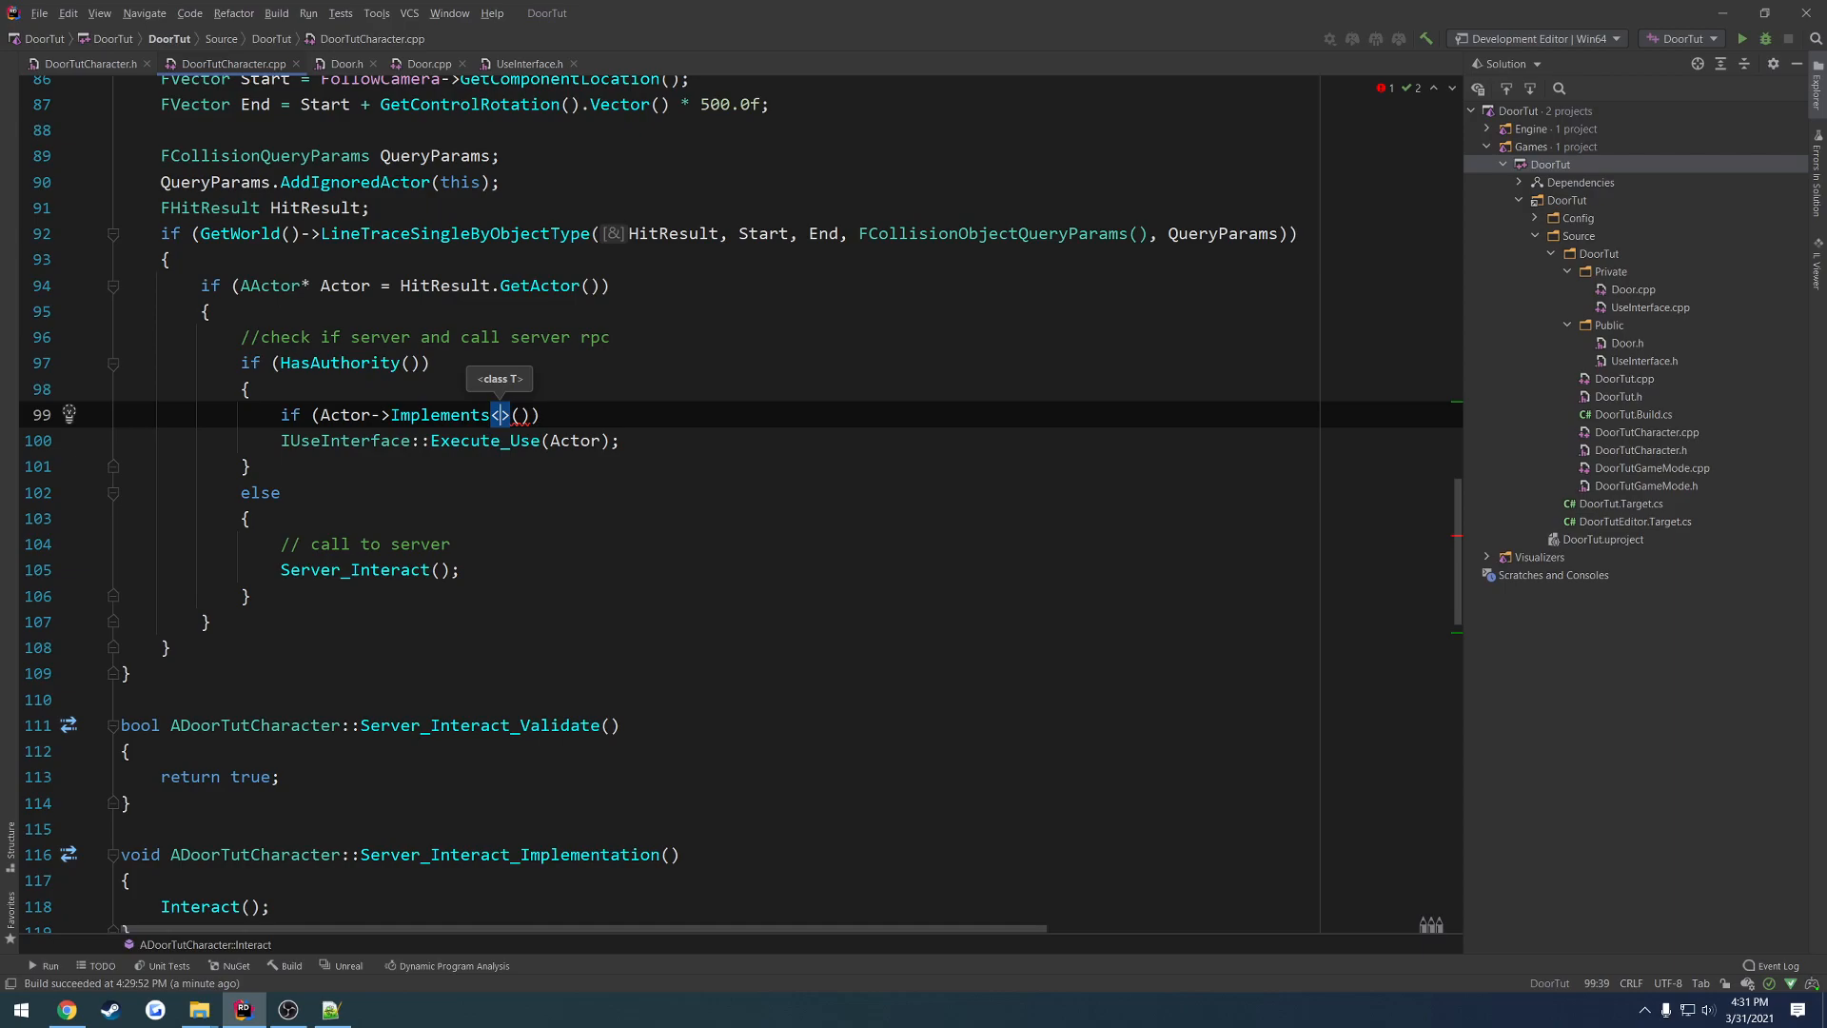
{"action": "type", "text": "IUseInterface"}
{"action": "type", "text": "}"}
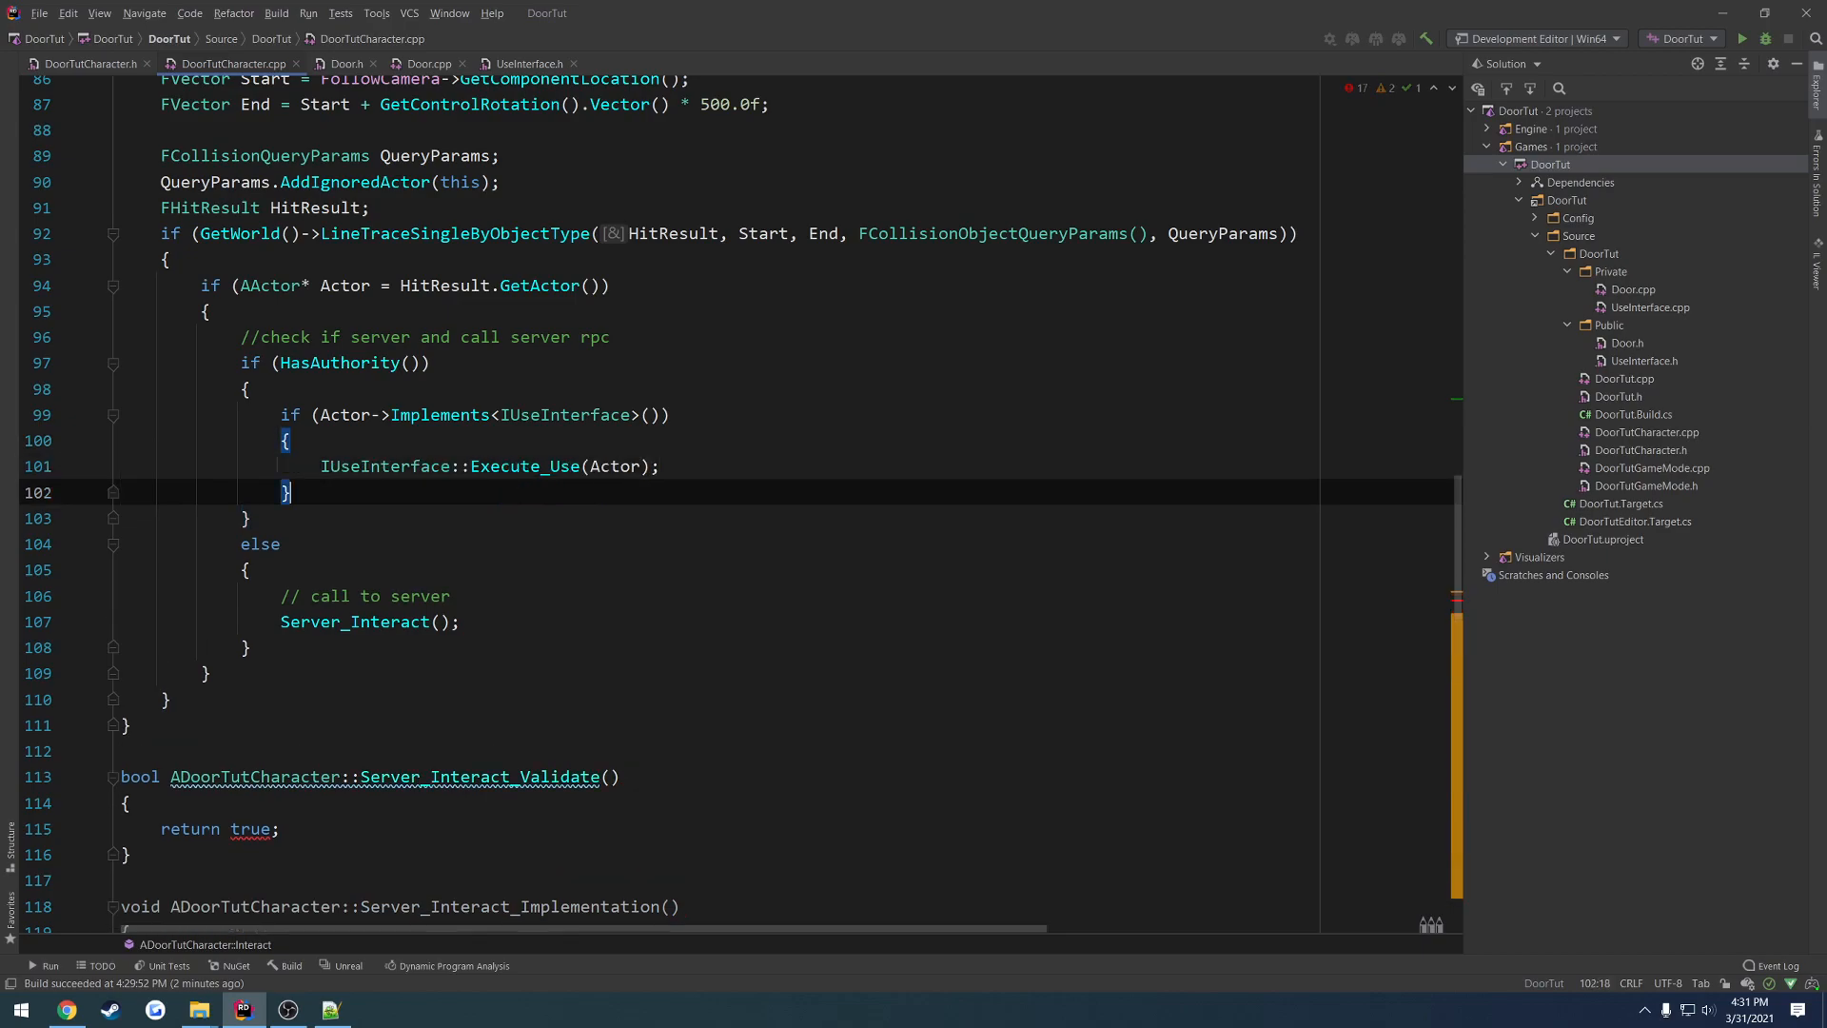
{"action": "right_click", "coordinate": [1549, 164]}
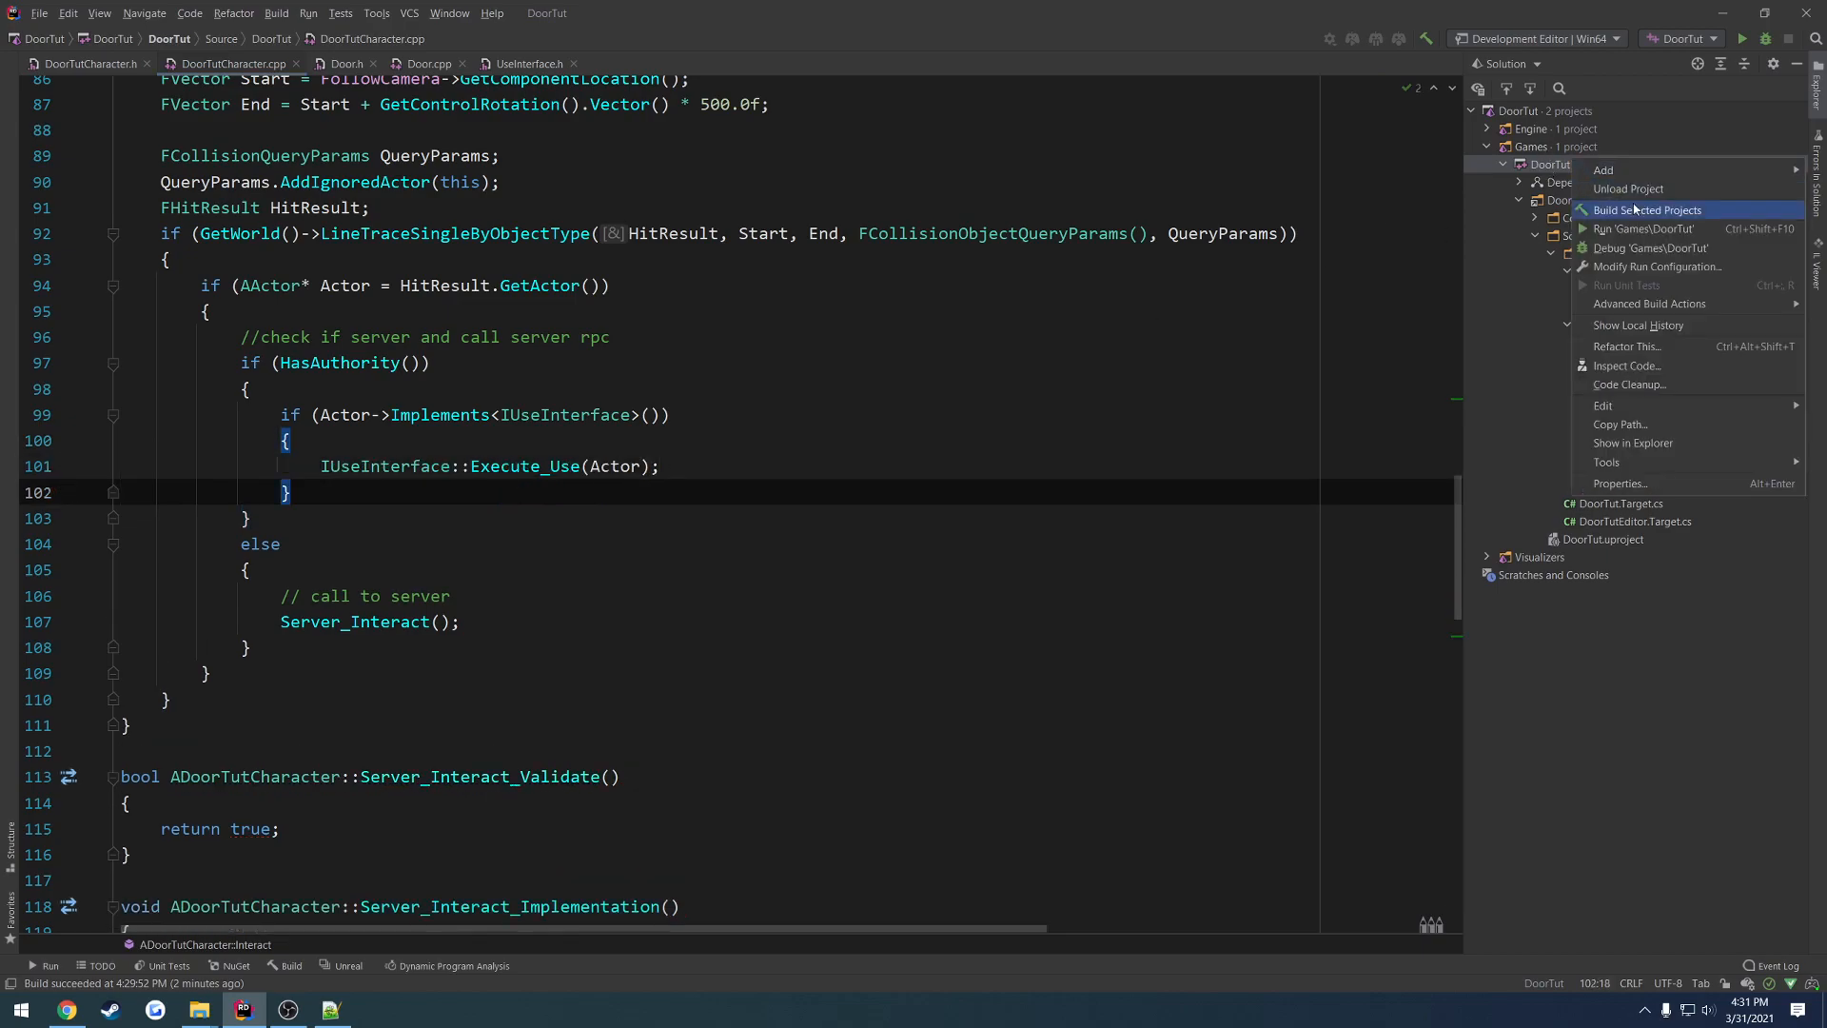
{"action": "left_click", "coordinate": [1648, 209]}
{"action": "type", "text": "U"}
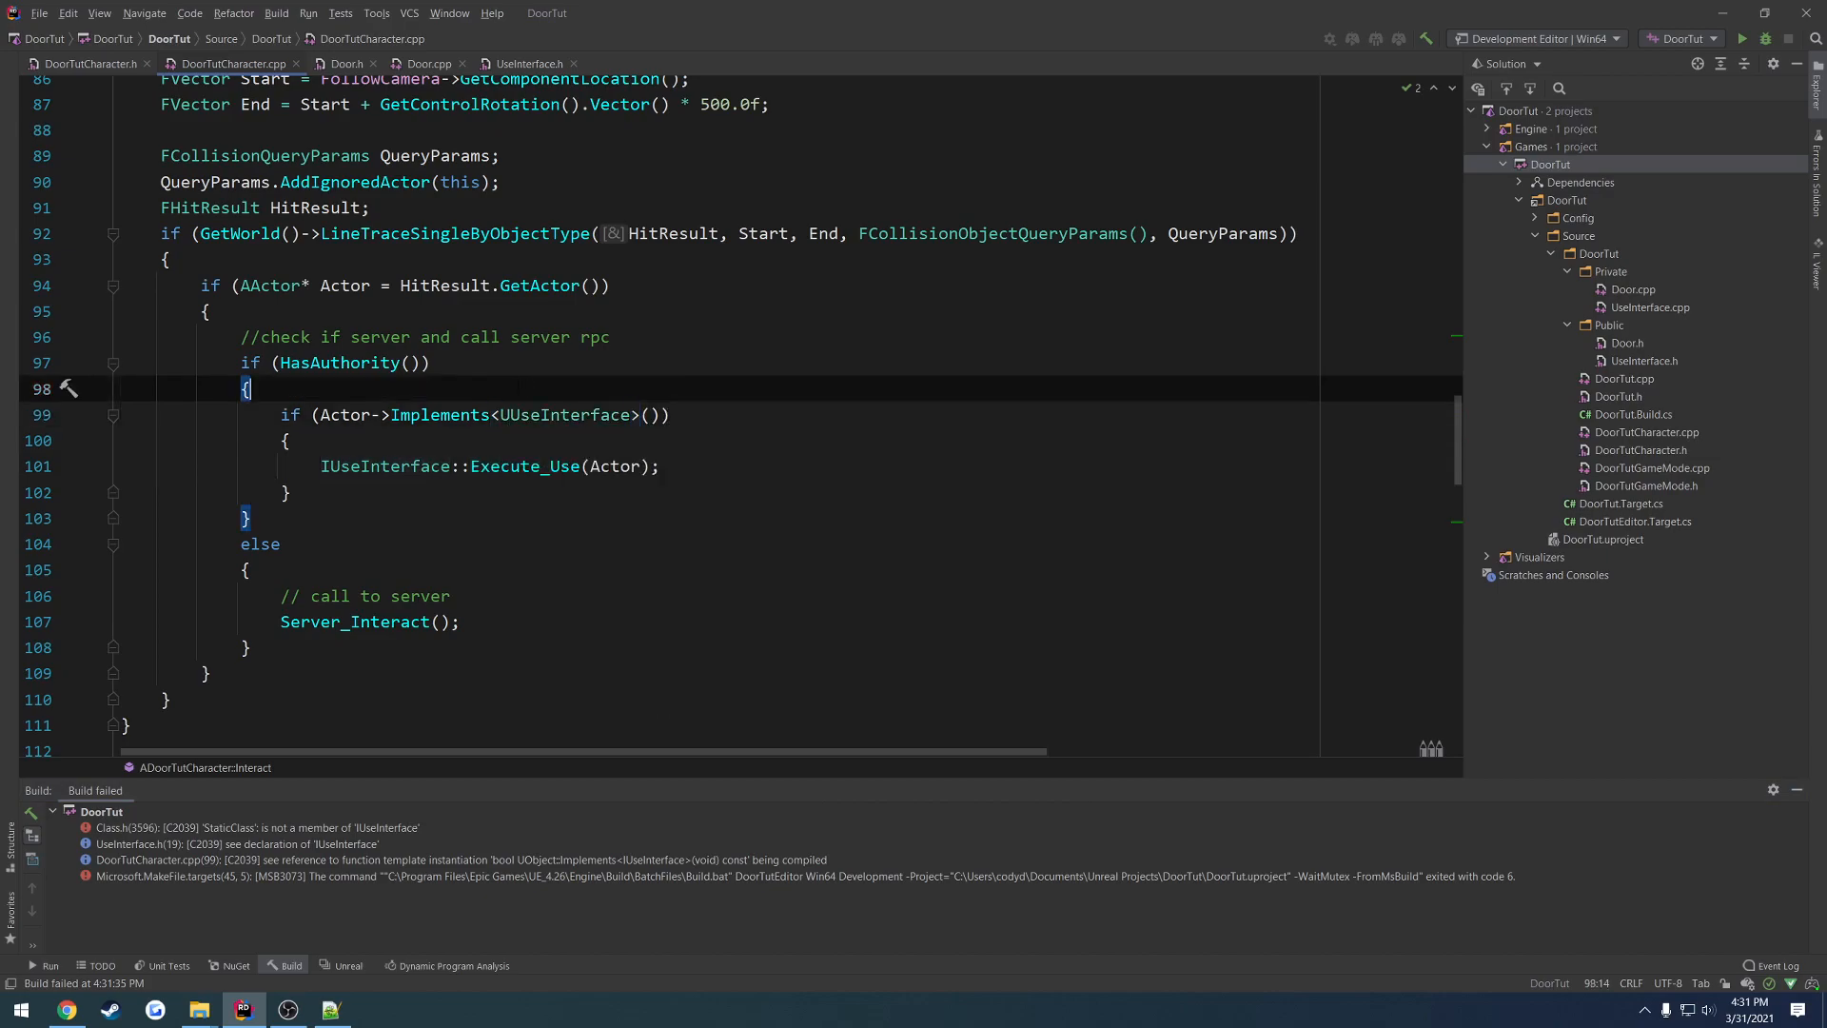
- Correct the check to Implements<UUseInterface>() using the class name from UseInterface.h and rebuild successfully
{"action": "left_click", "coordinate": [1741, 38]}
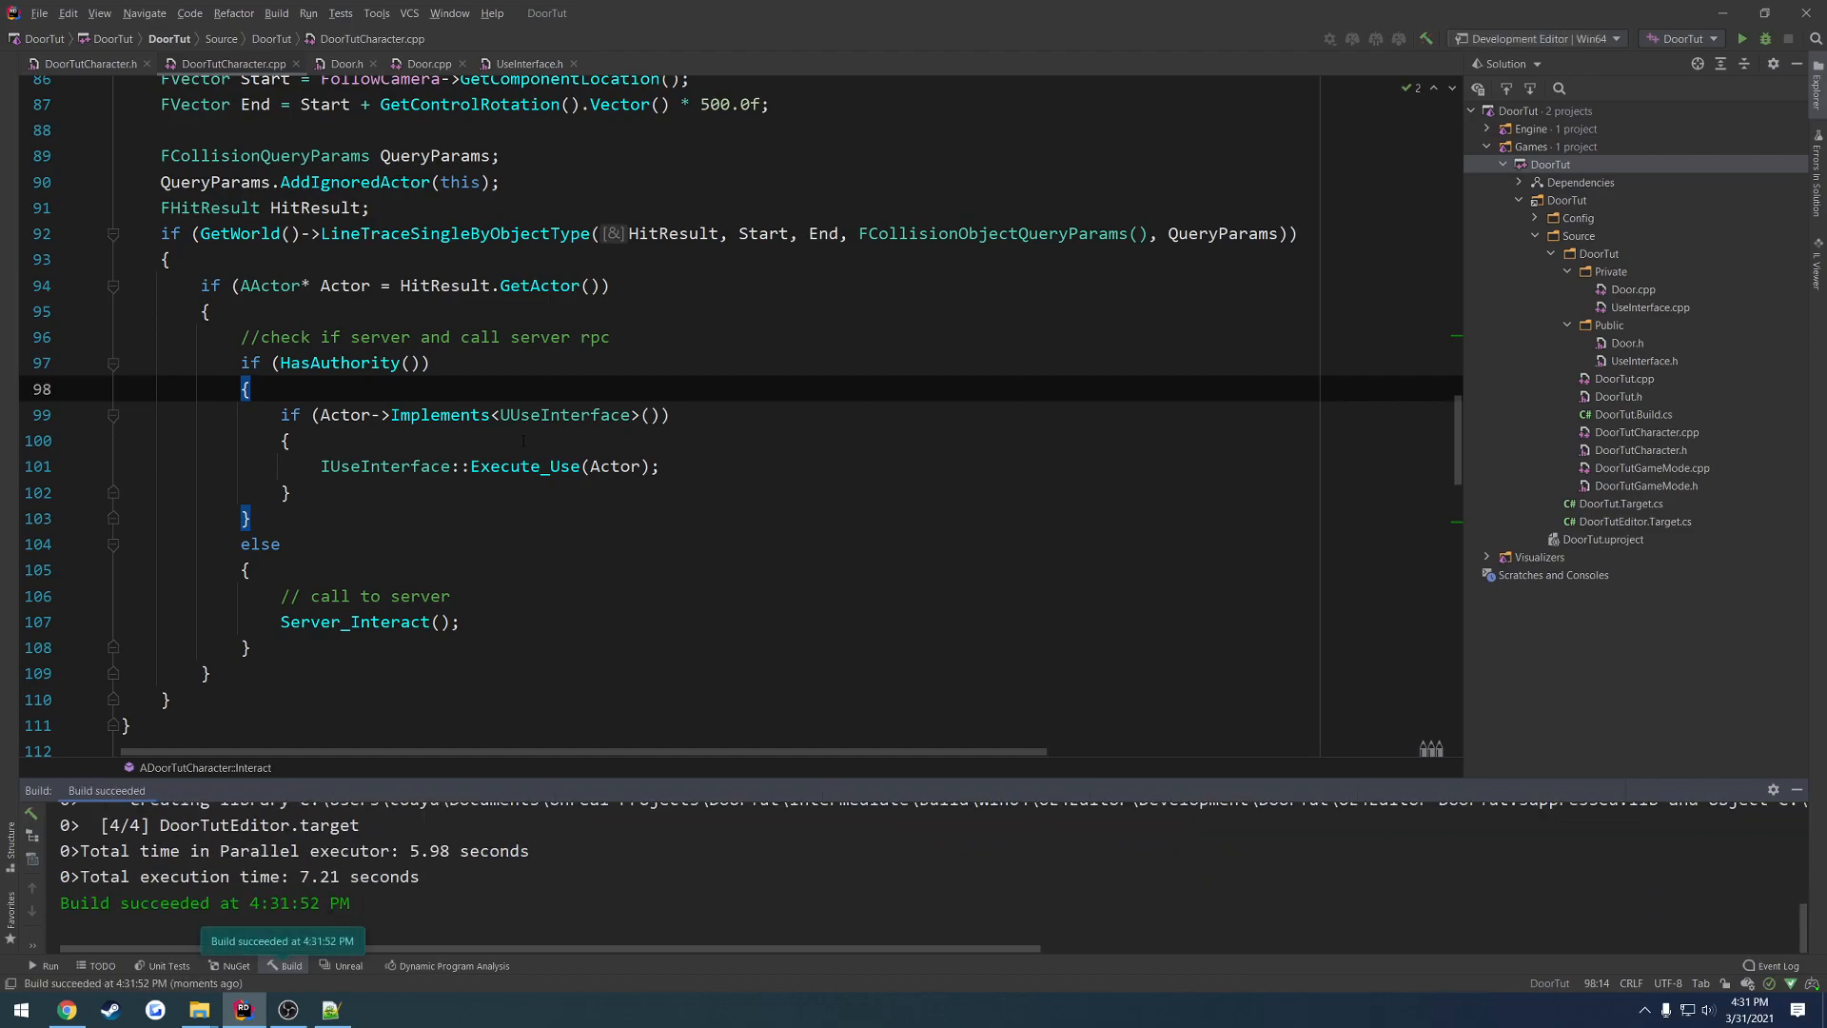
{"action": "left_click", "coordinate": [526, 62]}
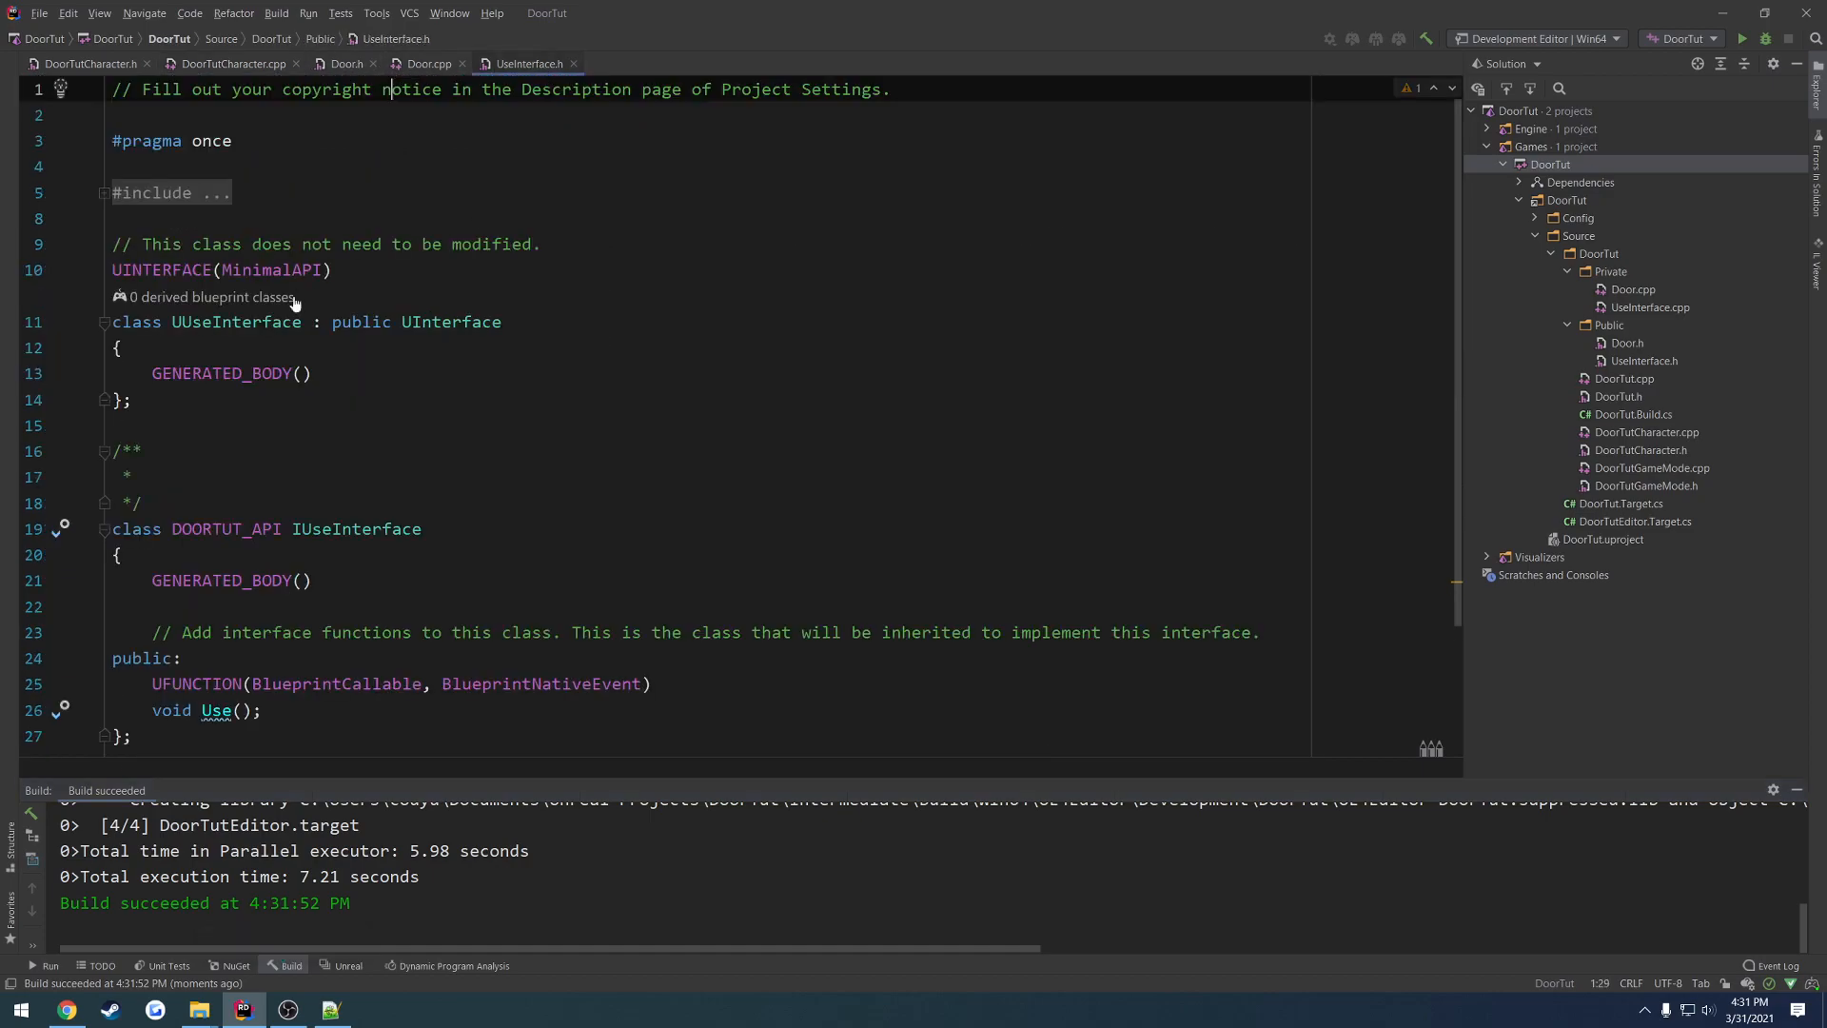
{"action": "double_click", "coordinate": [234, 322]}
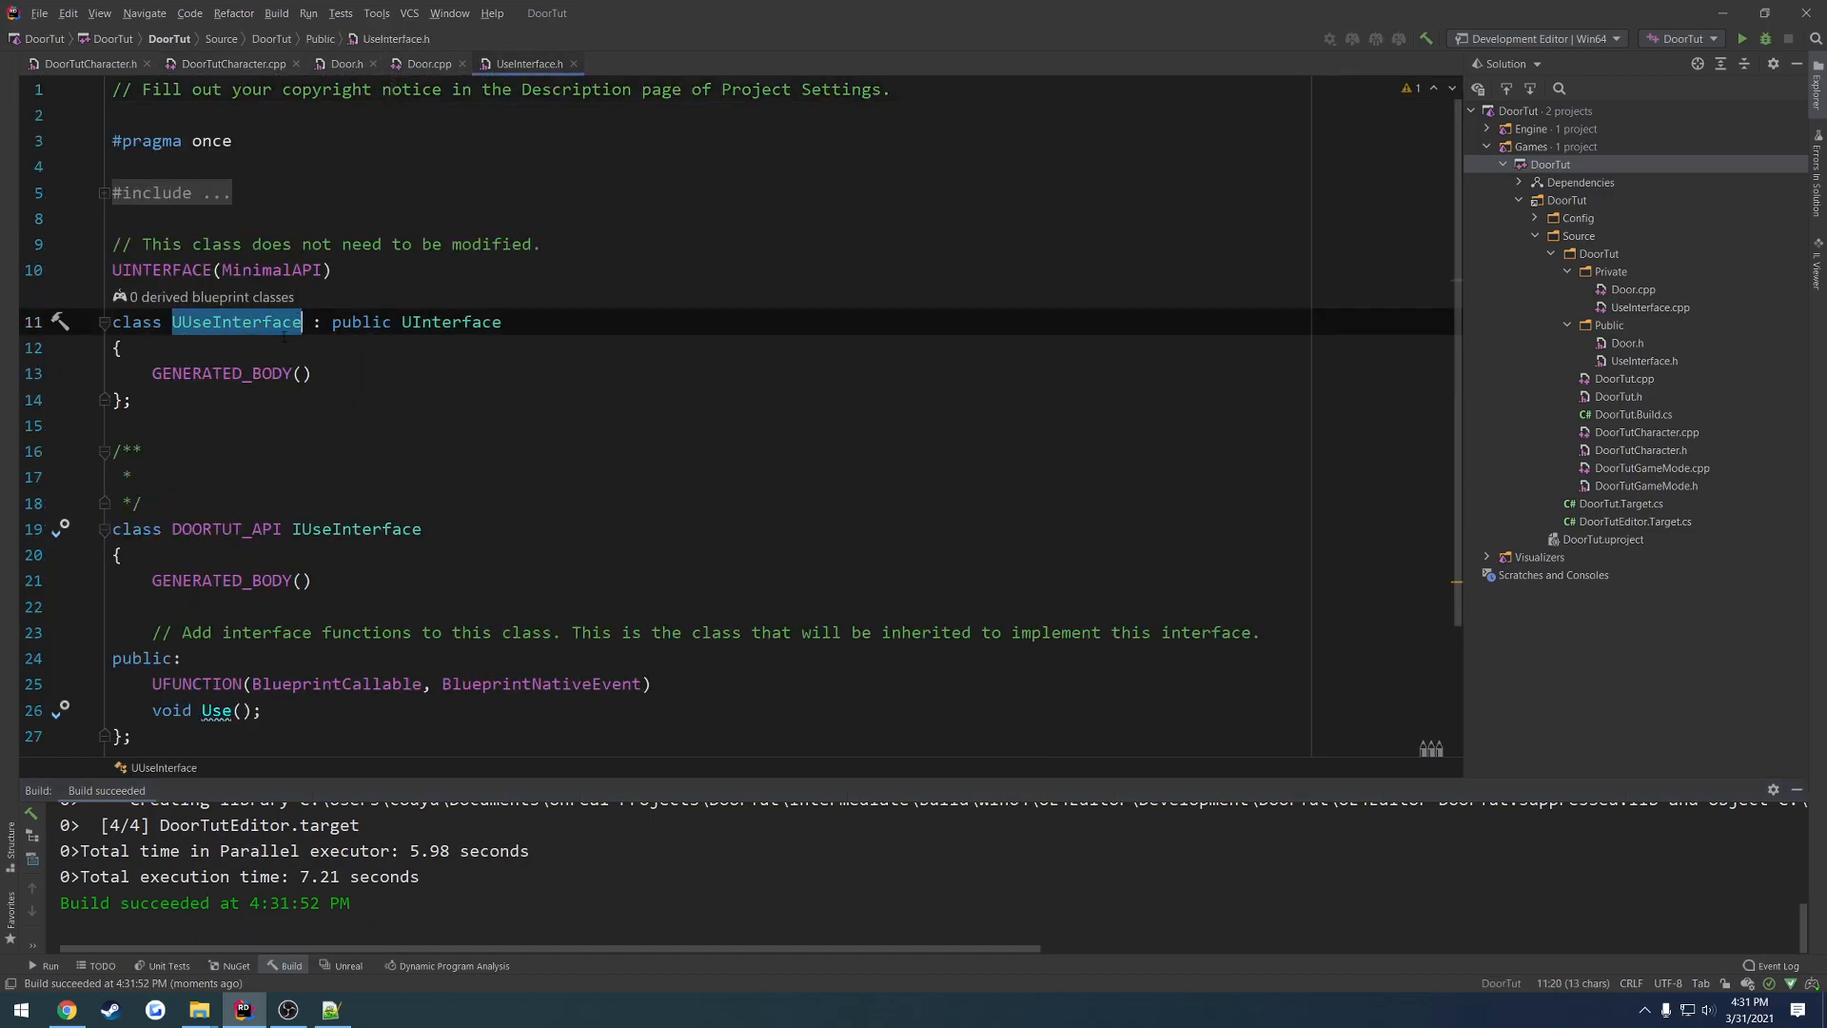
{"action": "left_click", "coordinate": [377, 63]}
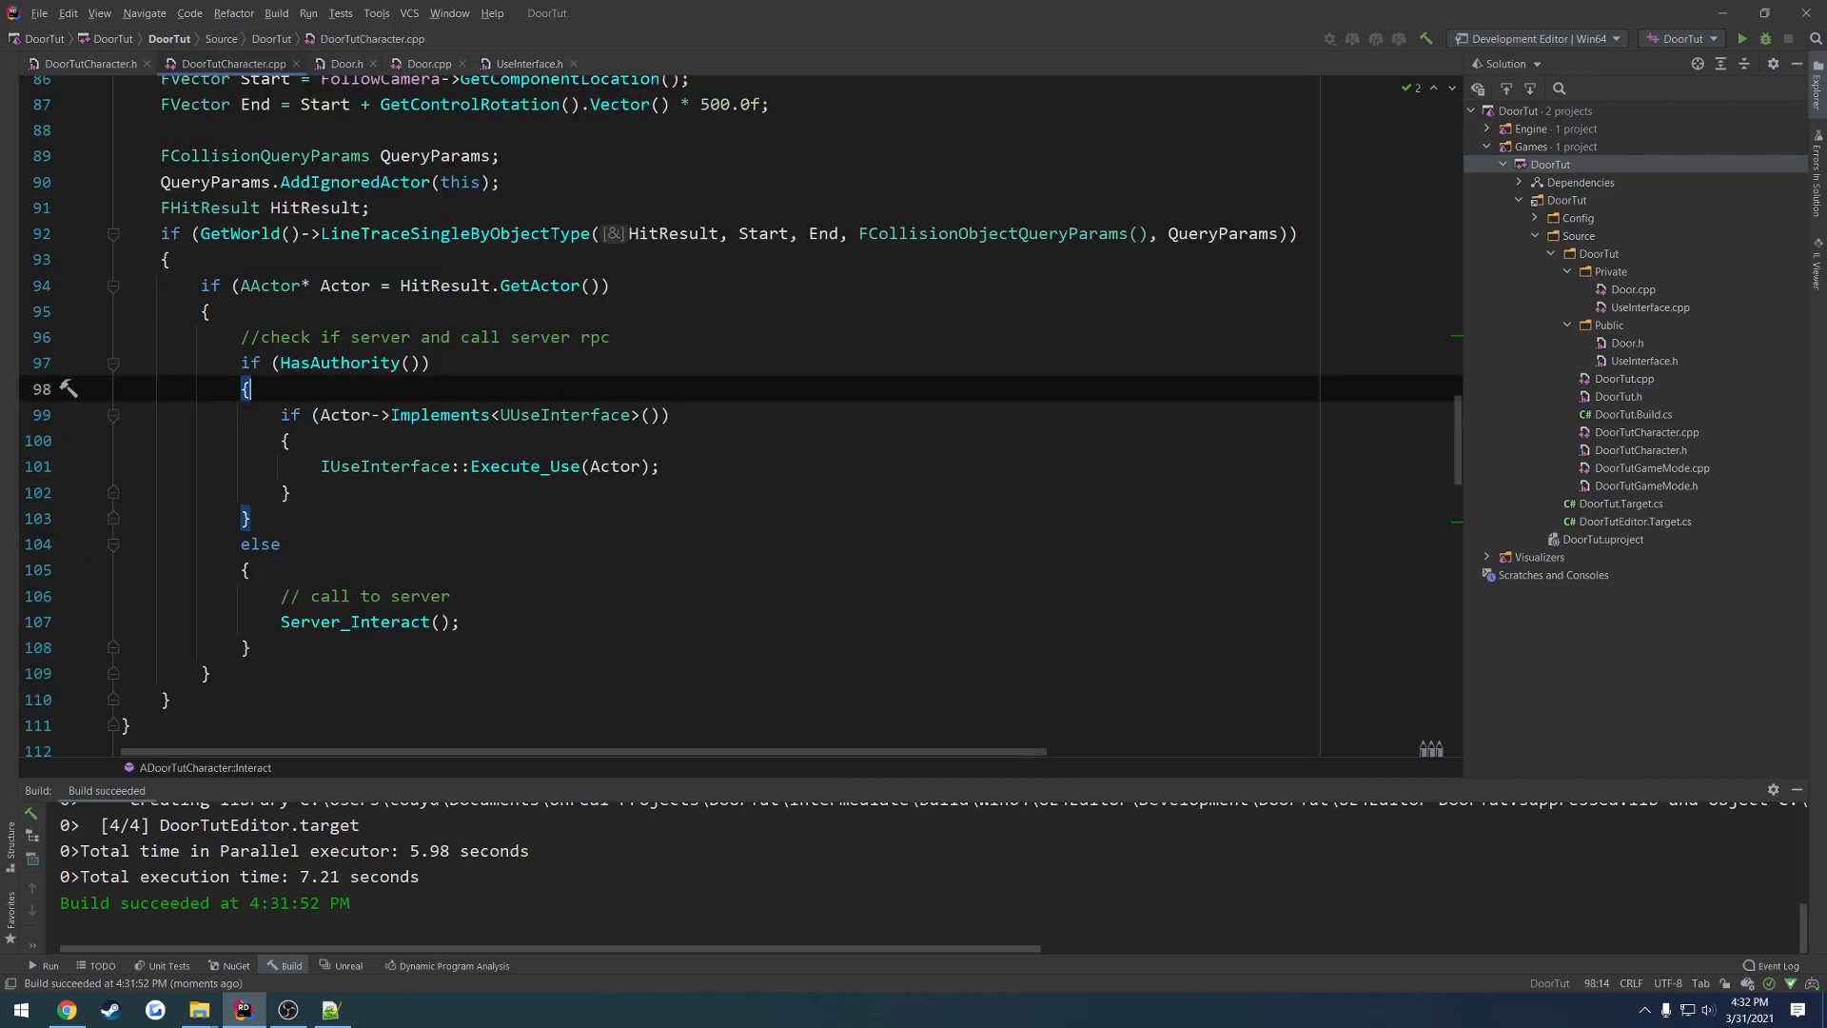
{"action": "double_click", "coordinate": [384, 466]}
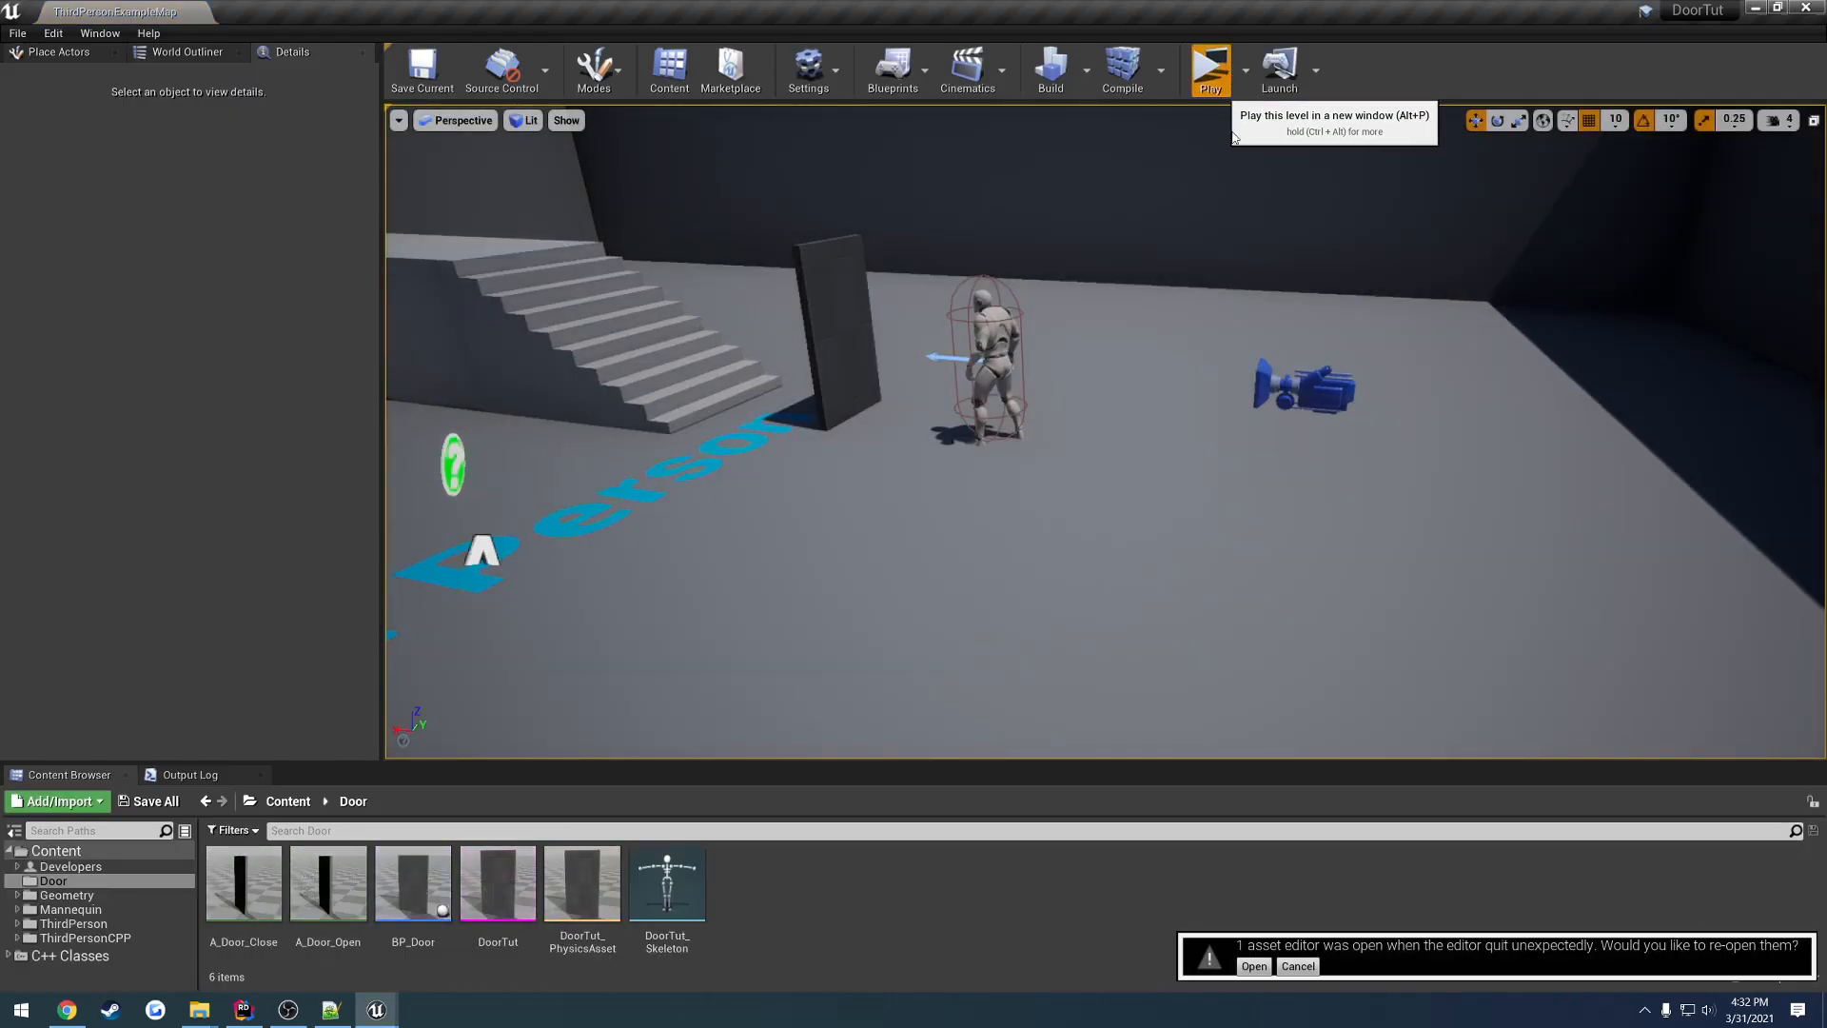
- In the restarted editor, cancel reopening the asset editor that was open before the crash
{"action": "left_click", "coordinate": [1208, 70]}
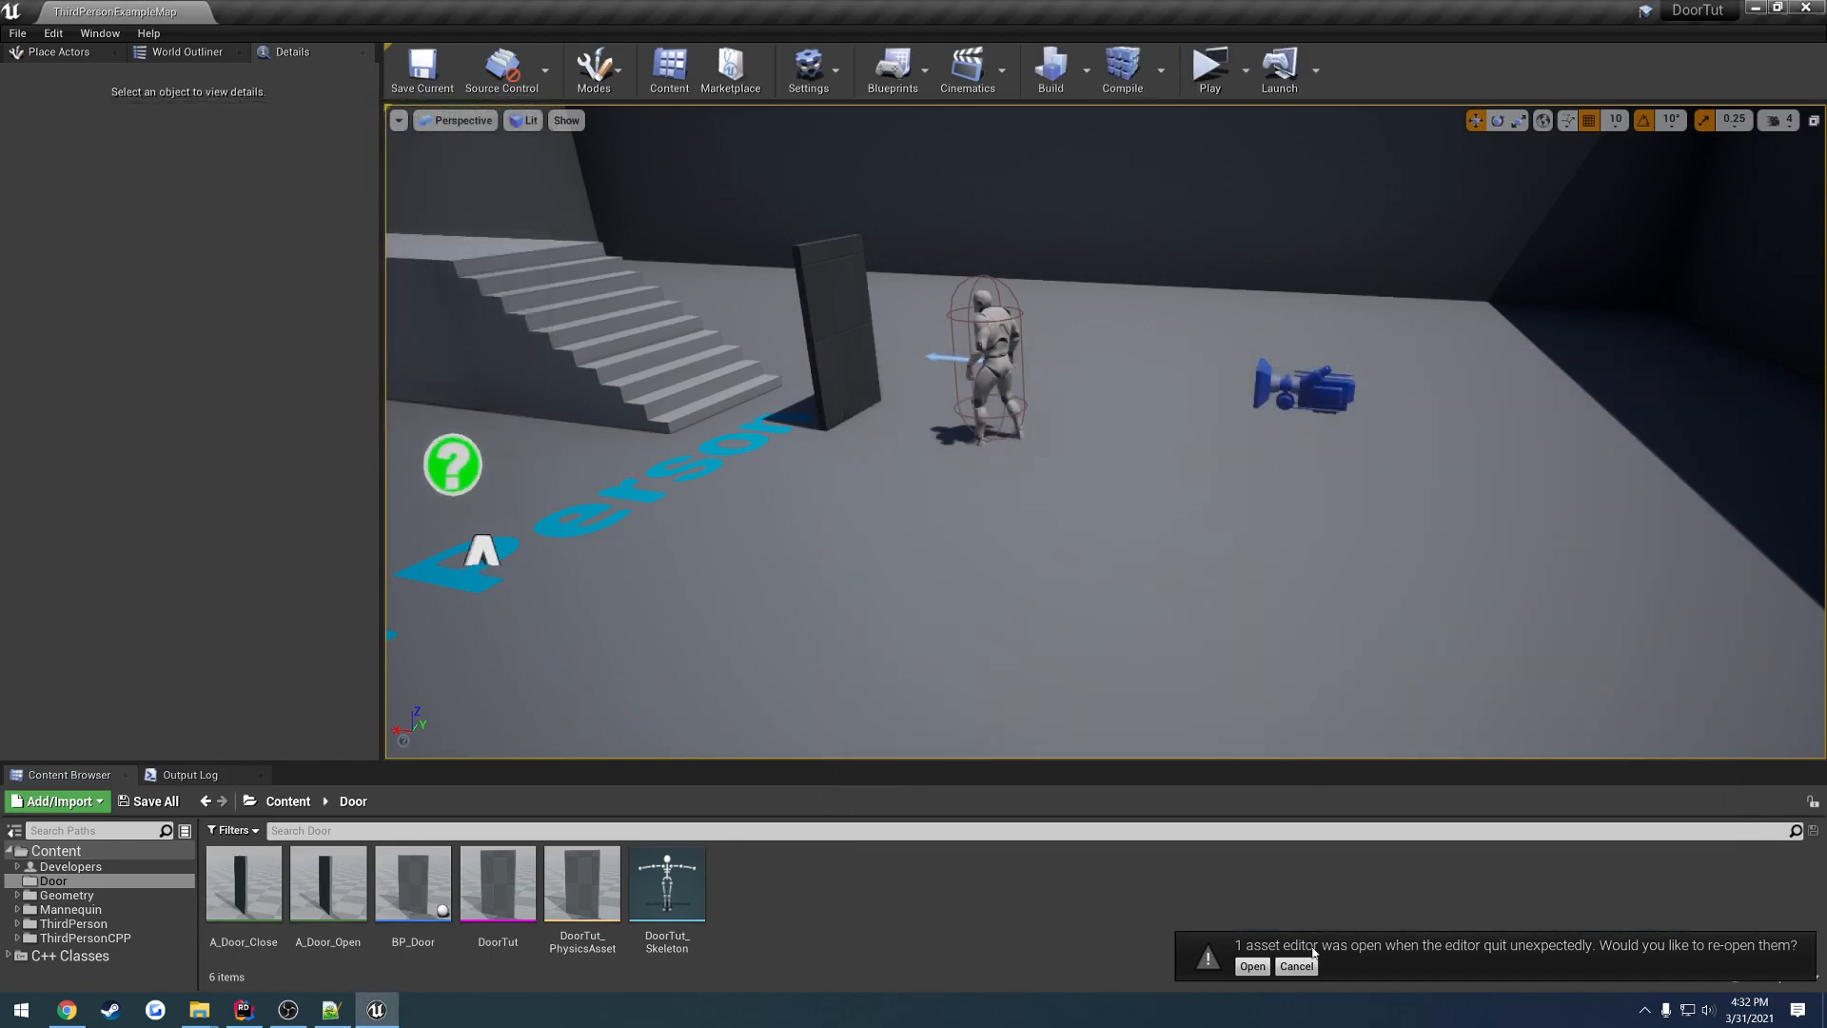
{"action": "left_click", "coordinate": [1294, 964]}
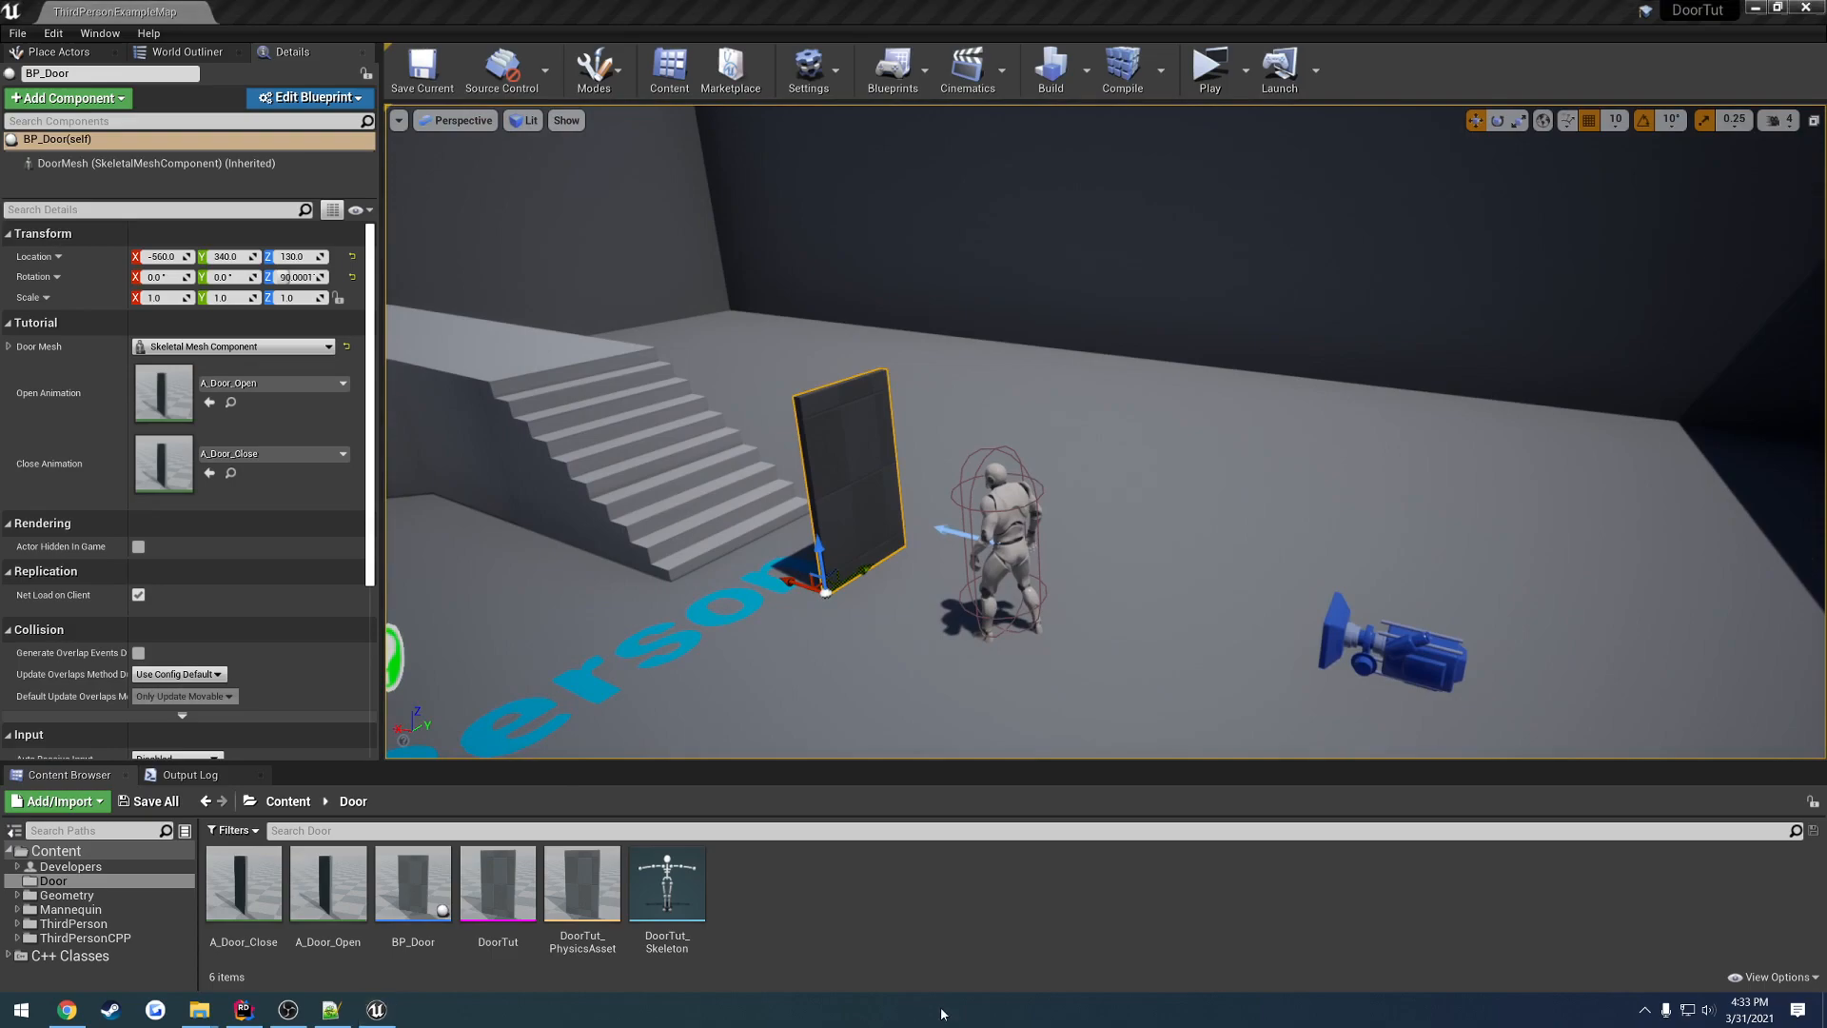
{"action": "mouse_move", "coordinate": [1005, 929]}
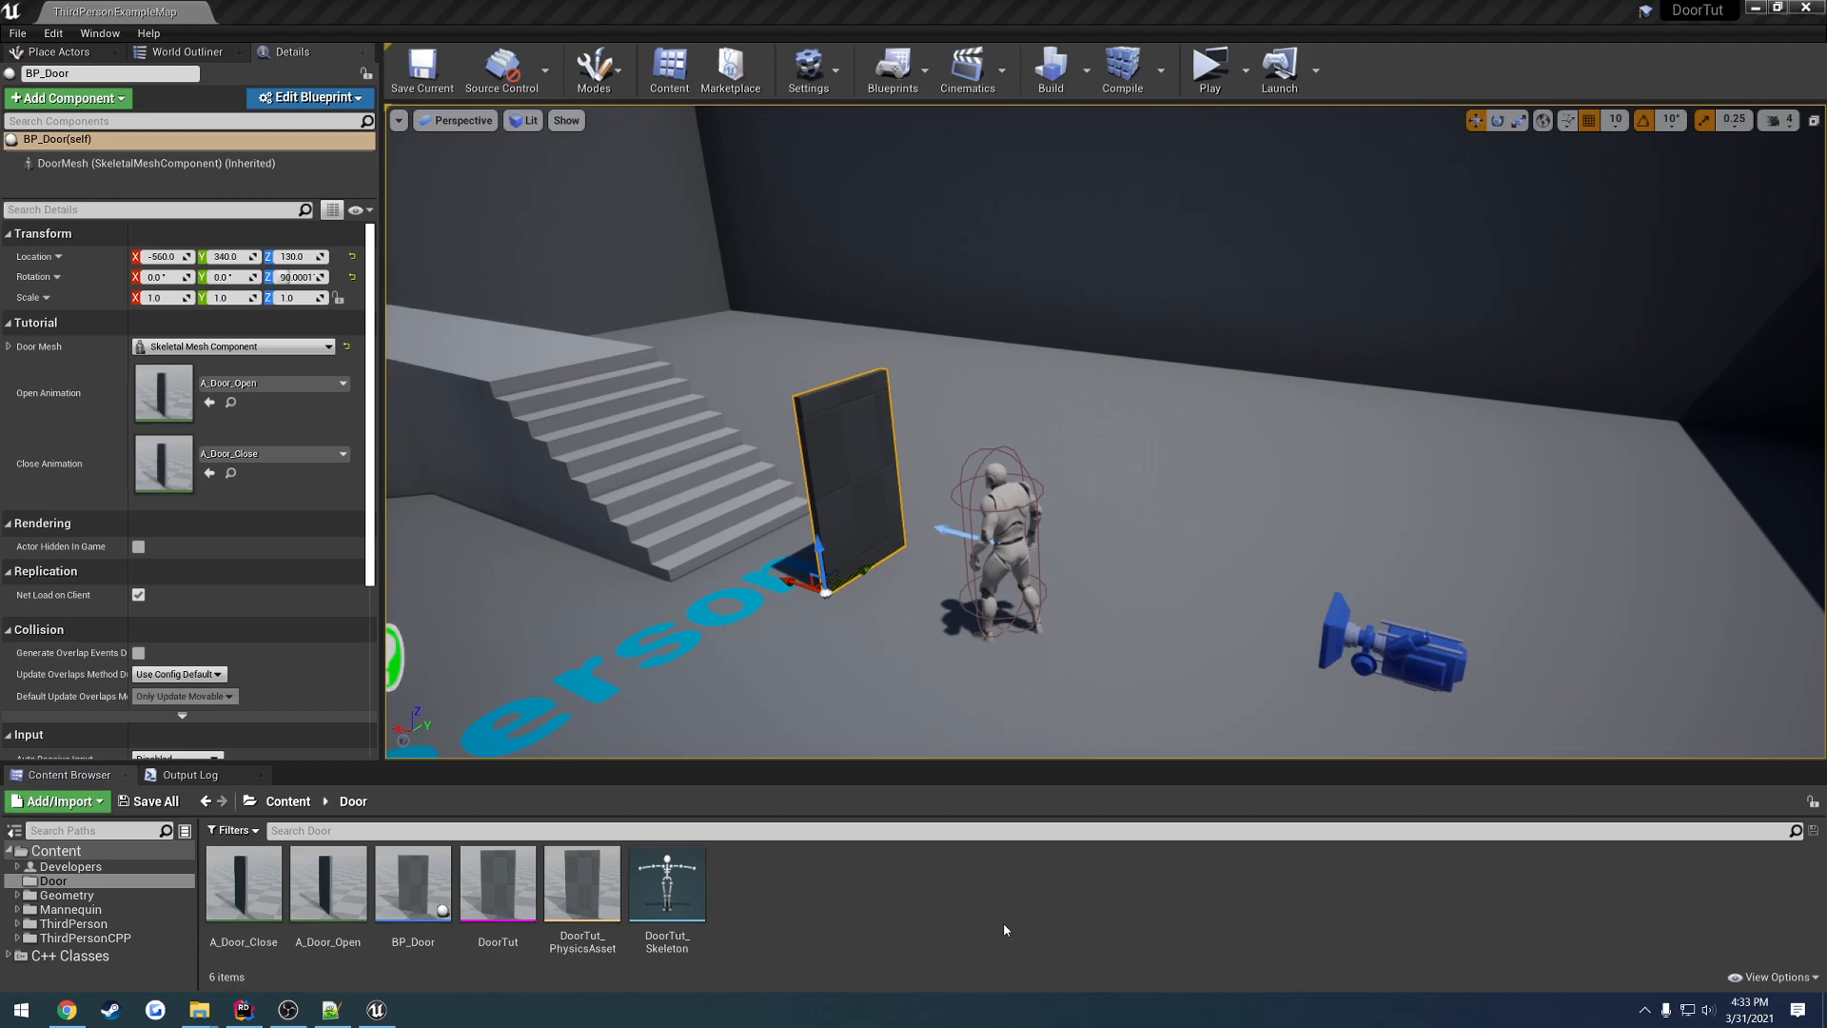
{"action": "mouse_move", "coordinate": [970, 911]}
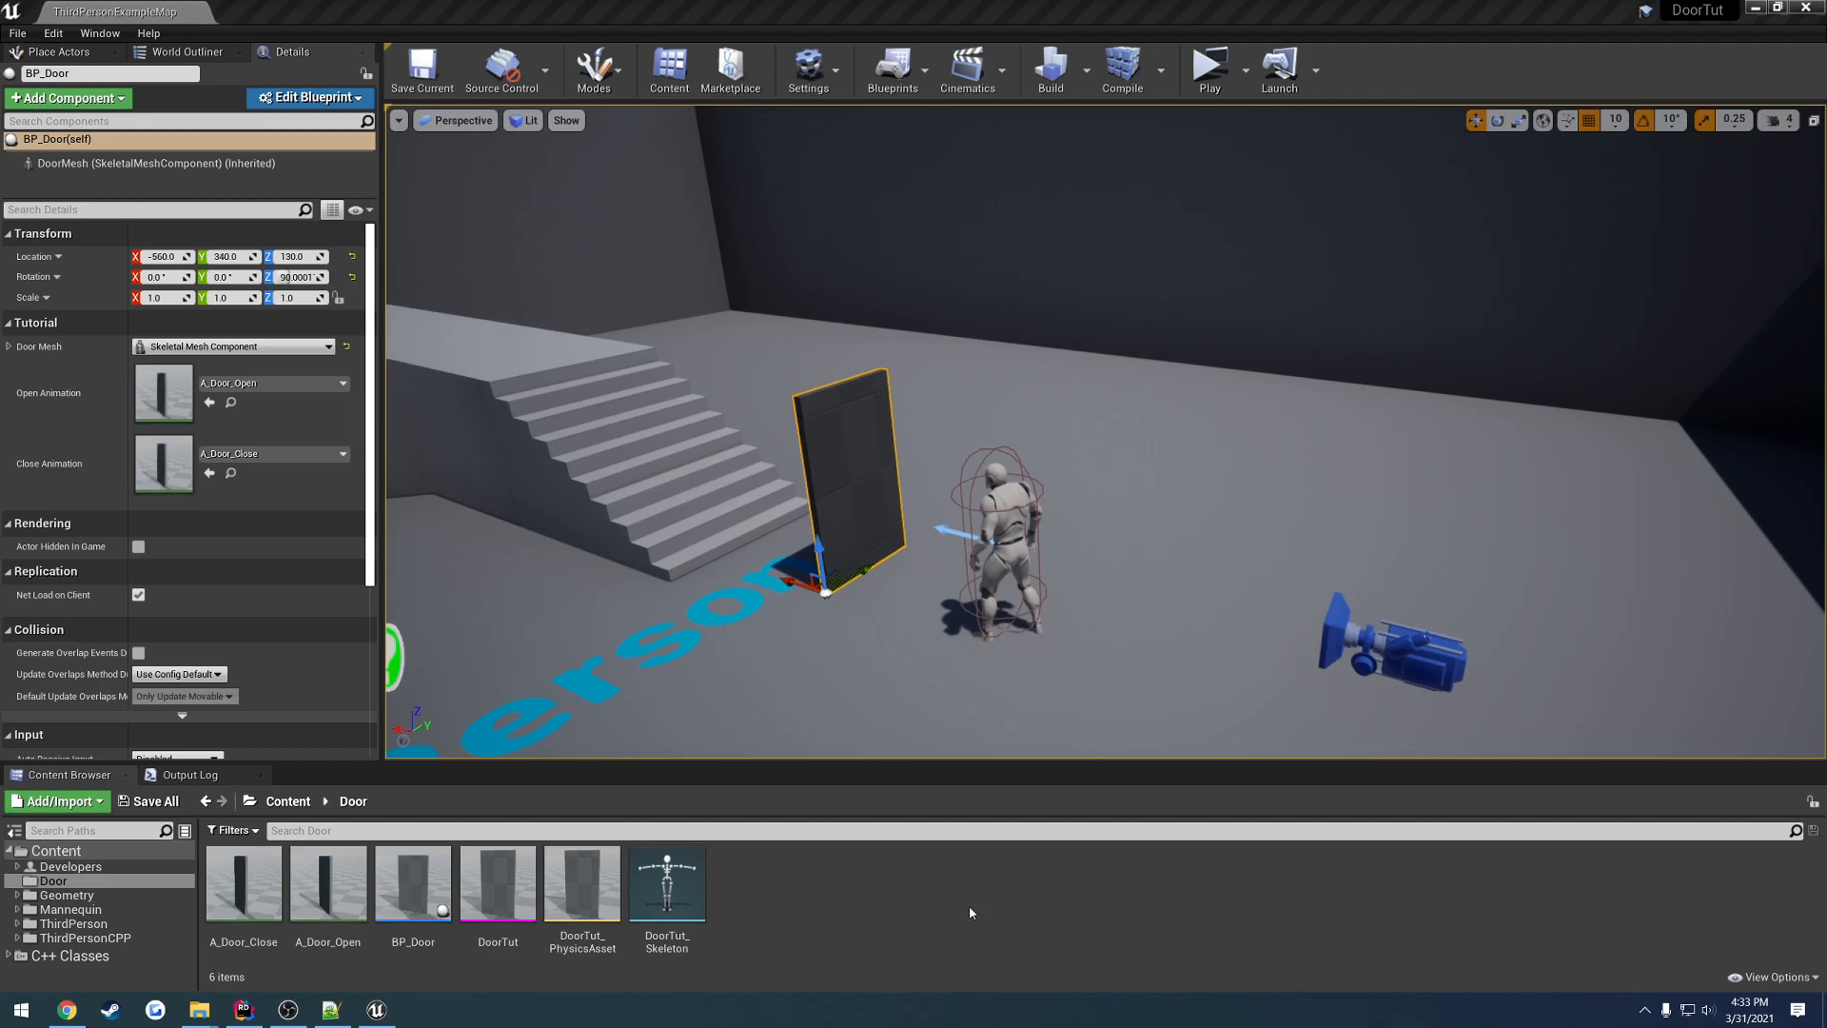